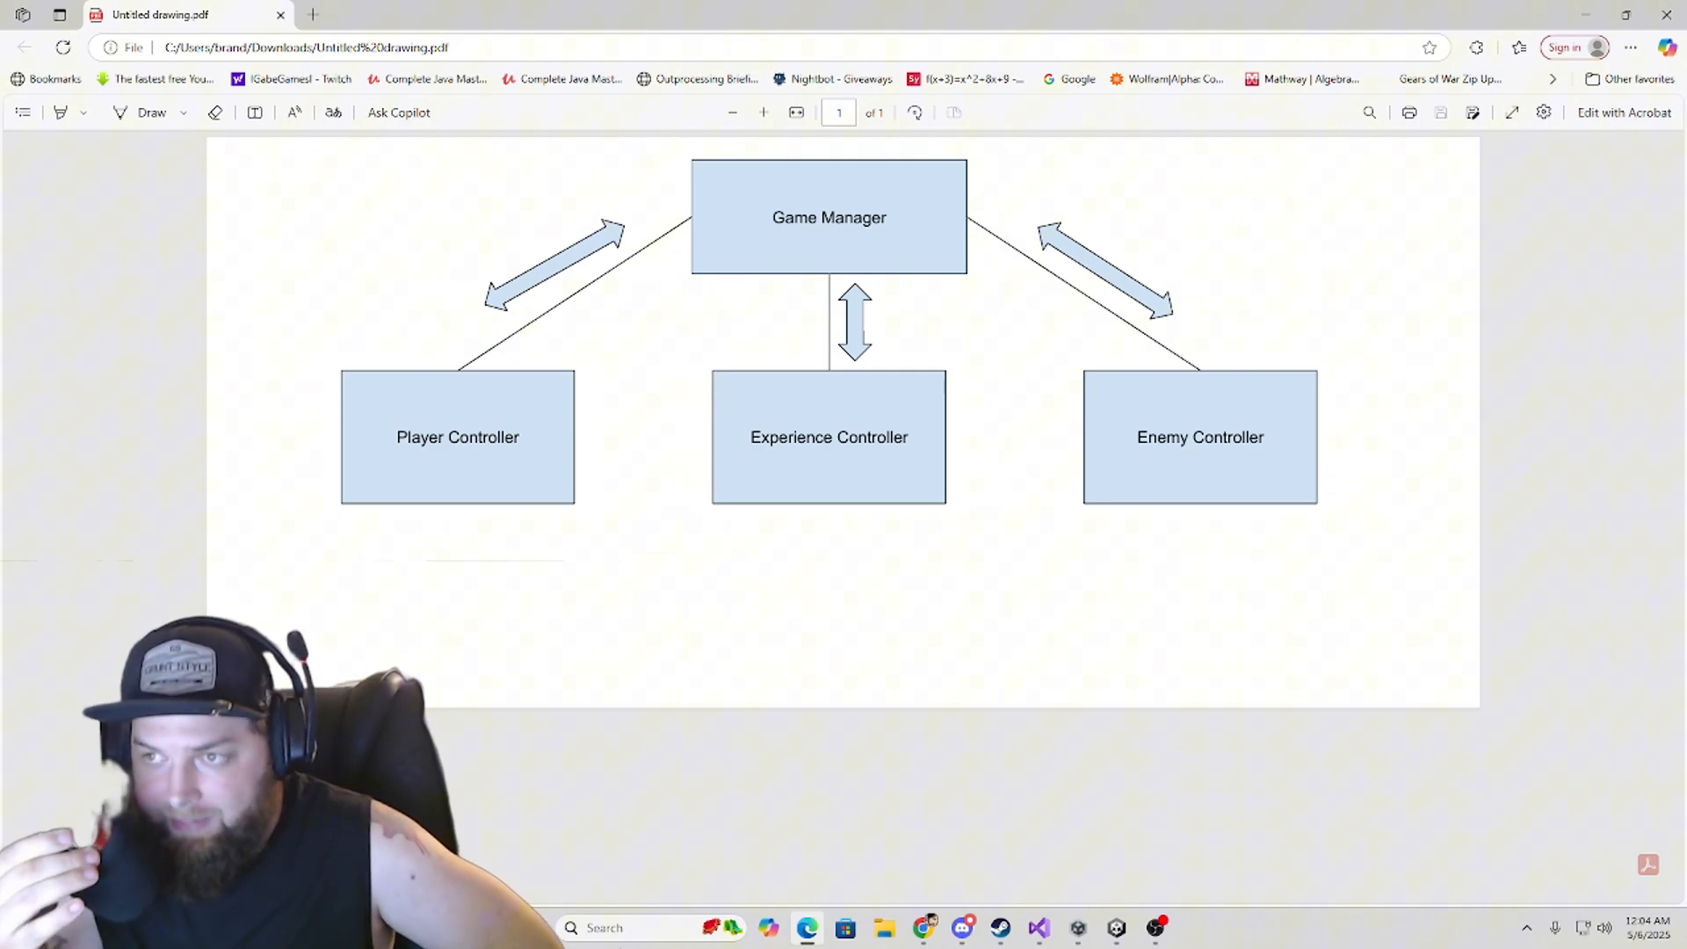
mouse_move(1020, 279)
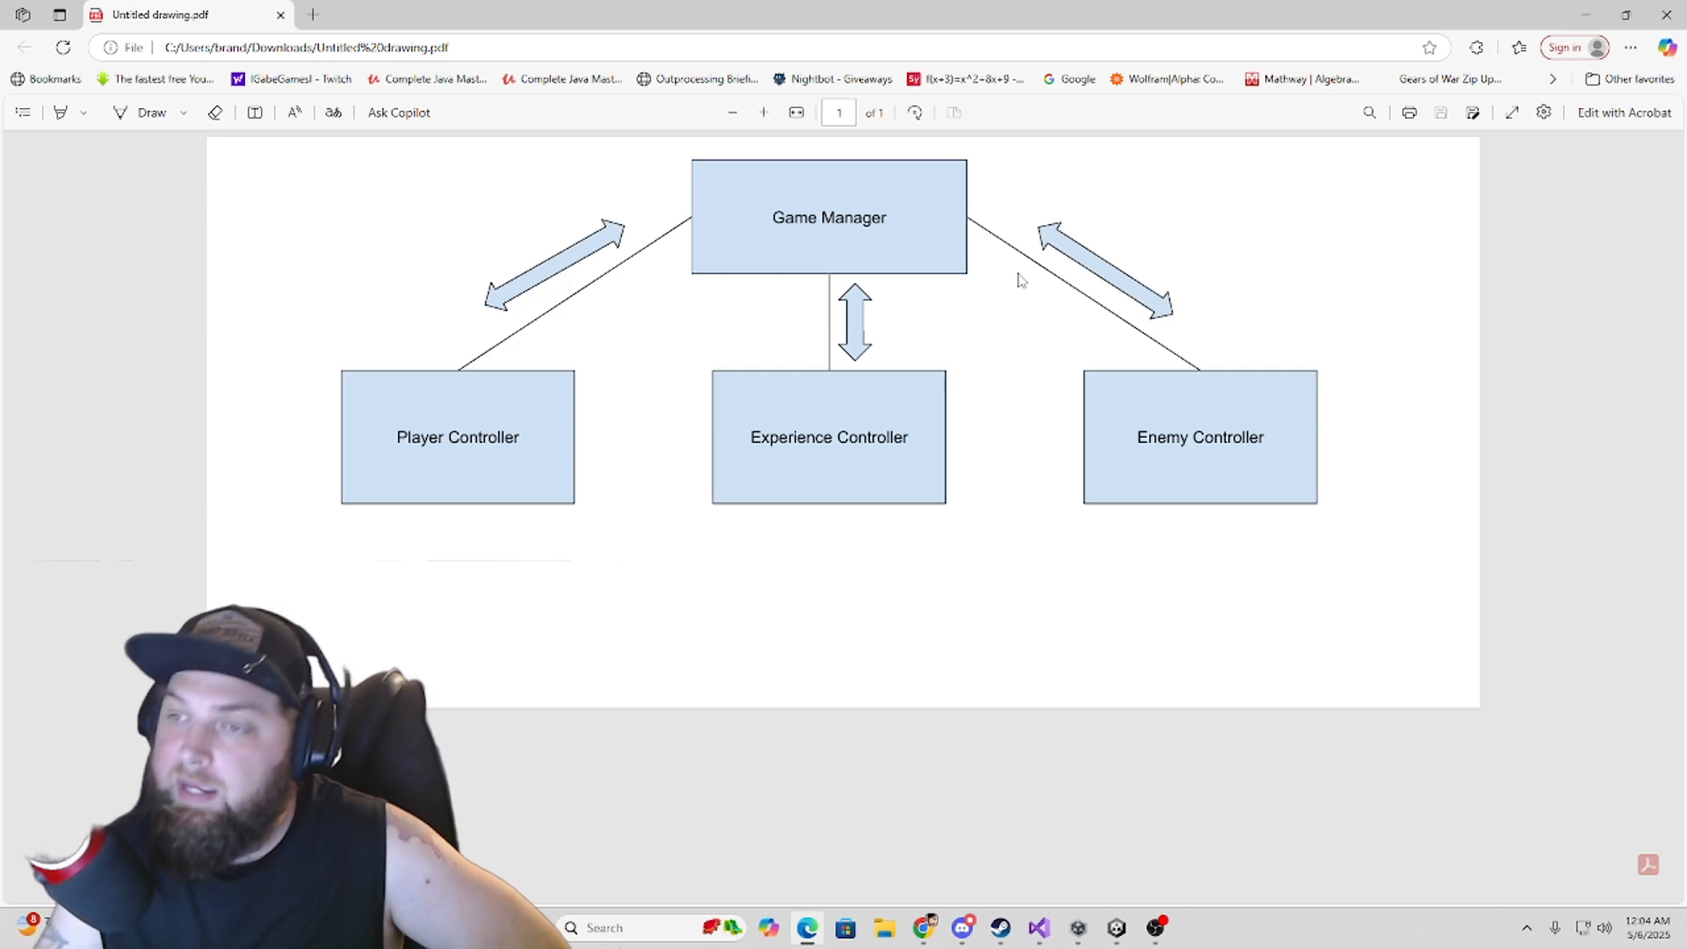
mouse_move(782, 208)
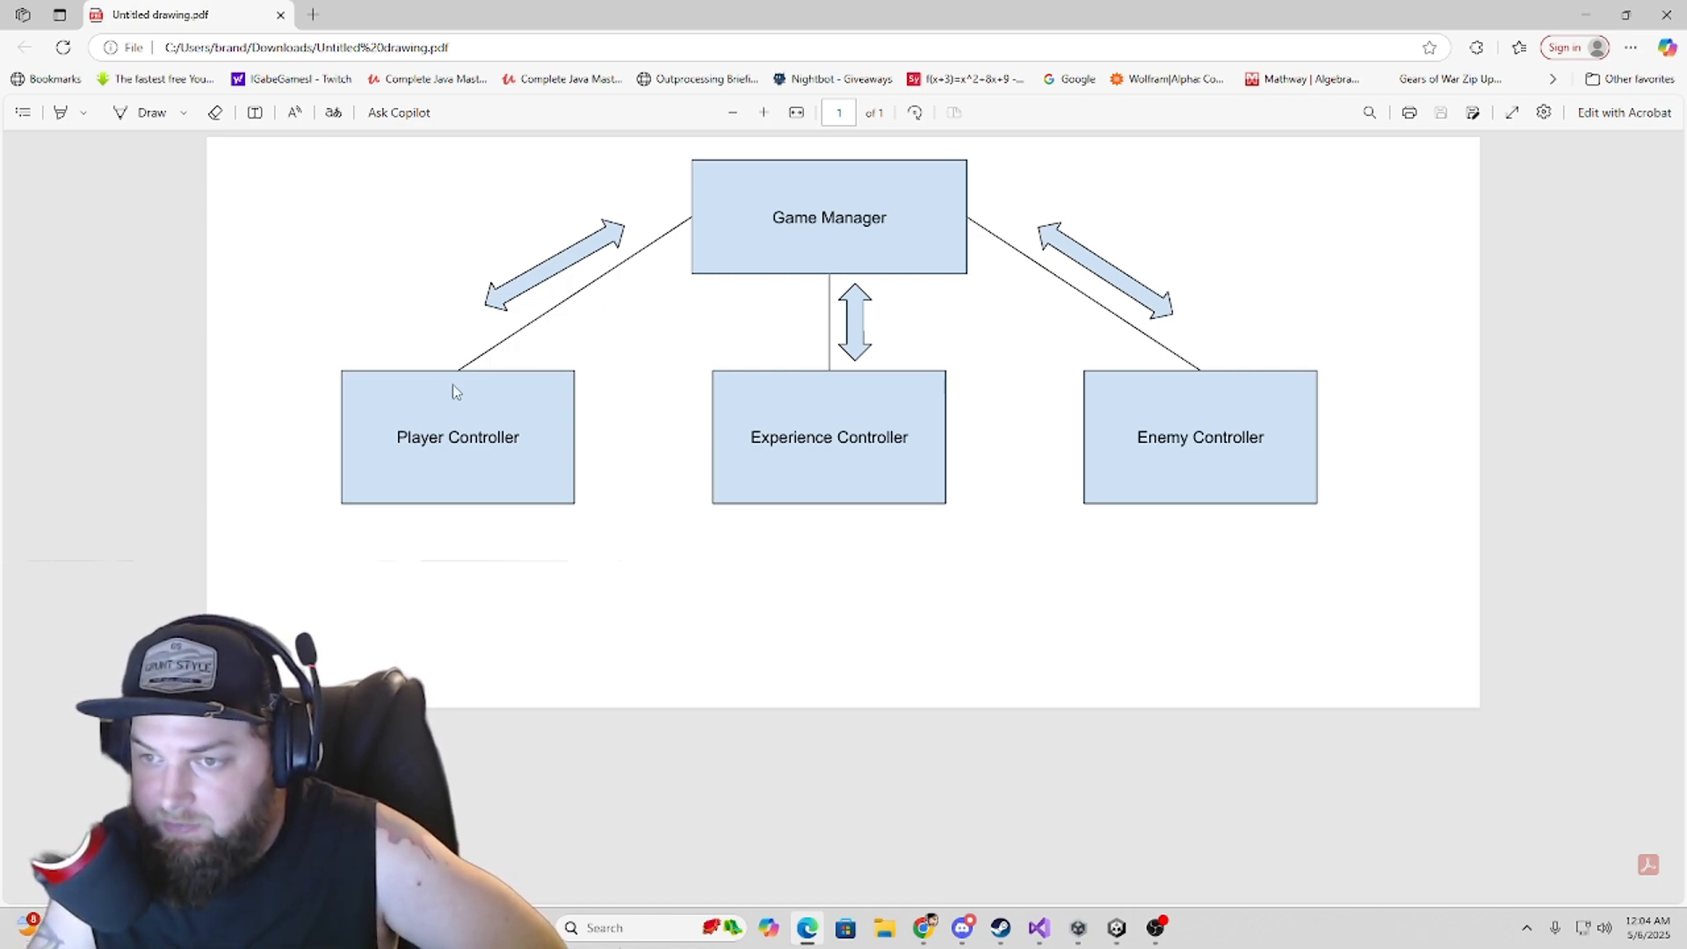
mouse_move(818, 430)
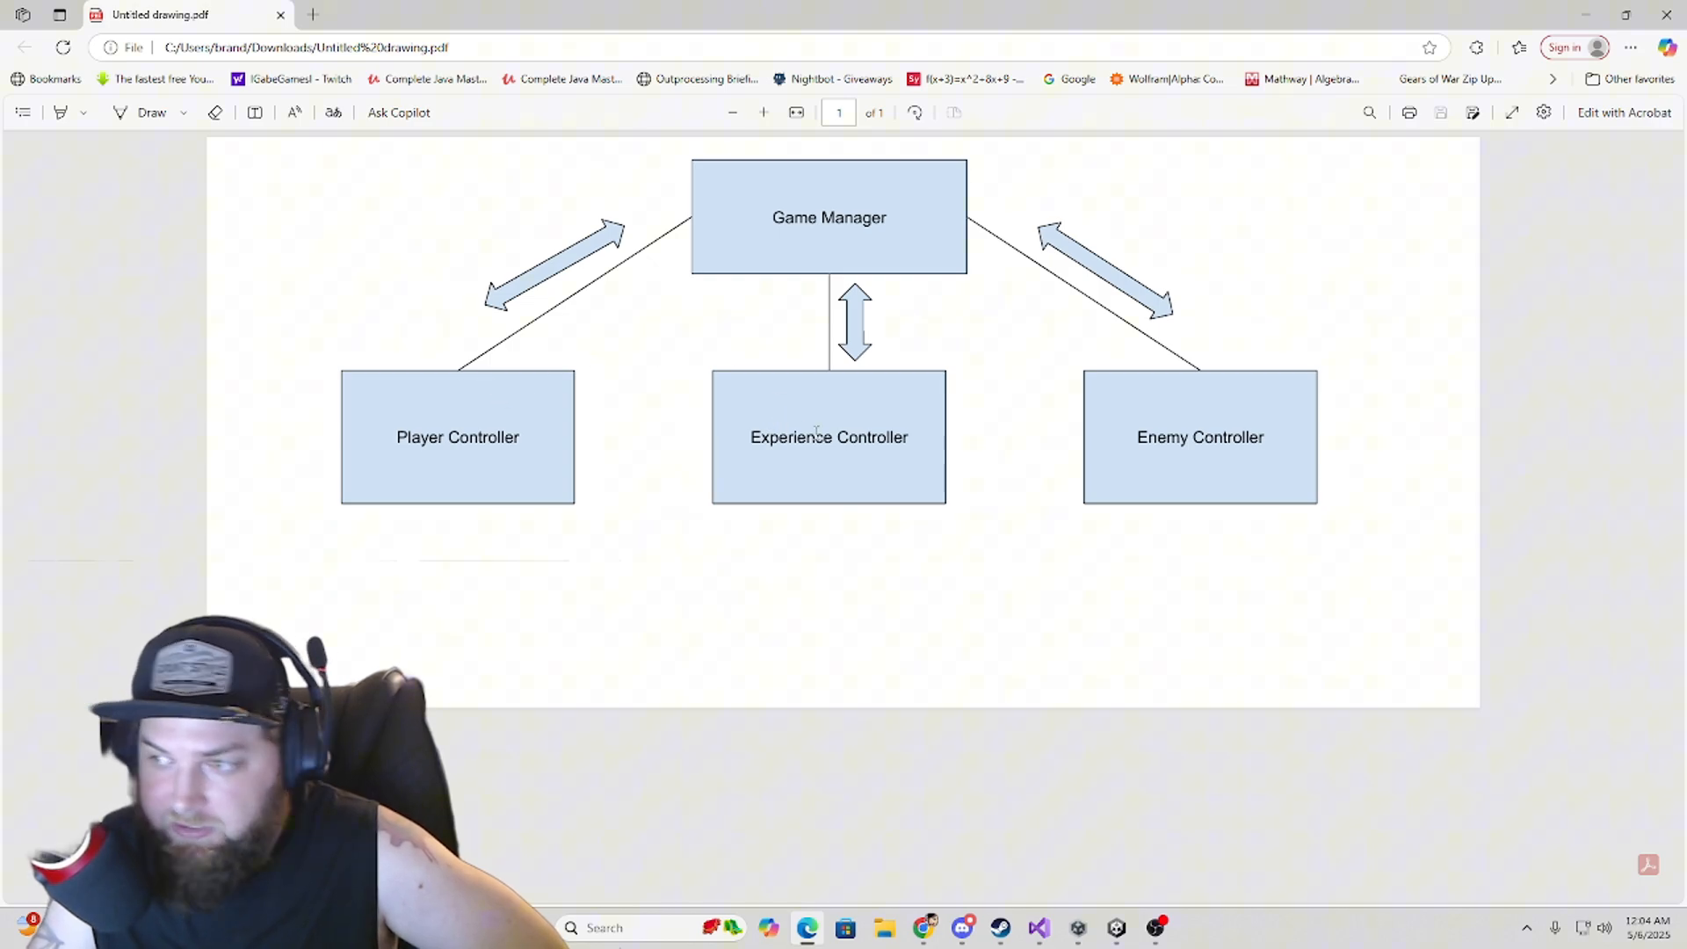
mouse_move(1130, 455)
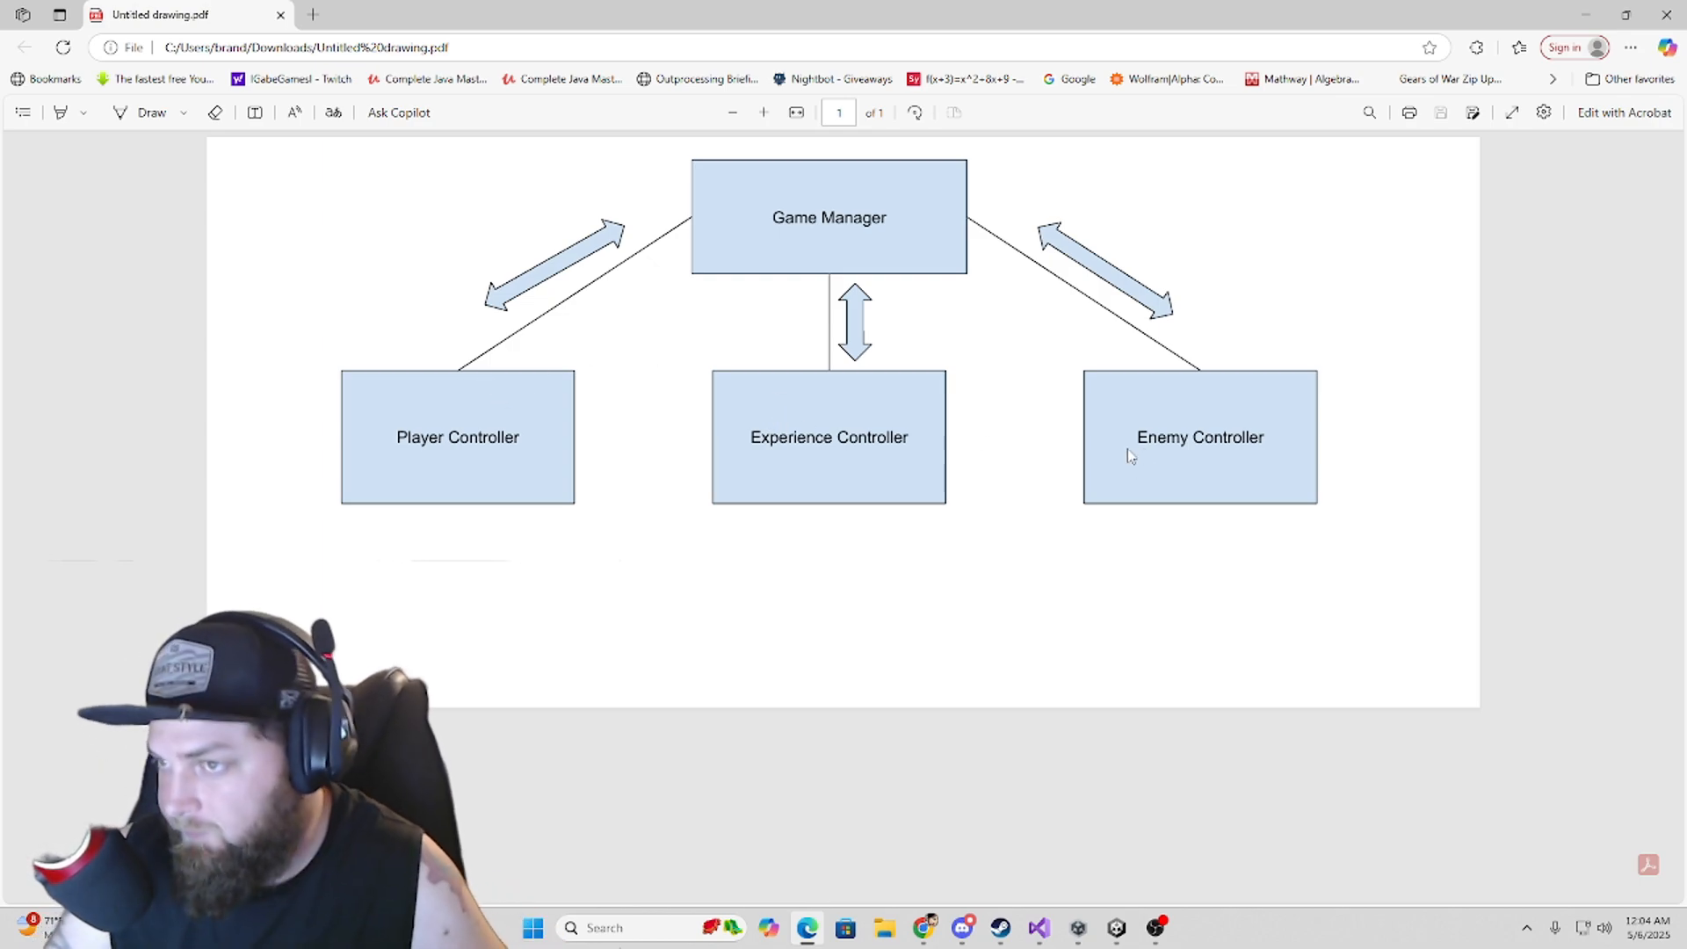
mouse_move(619, 240)
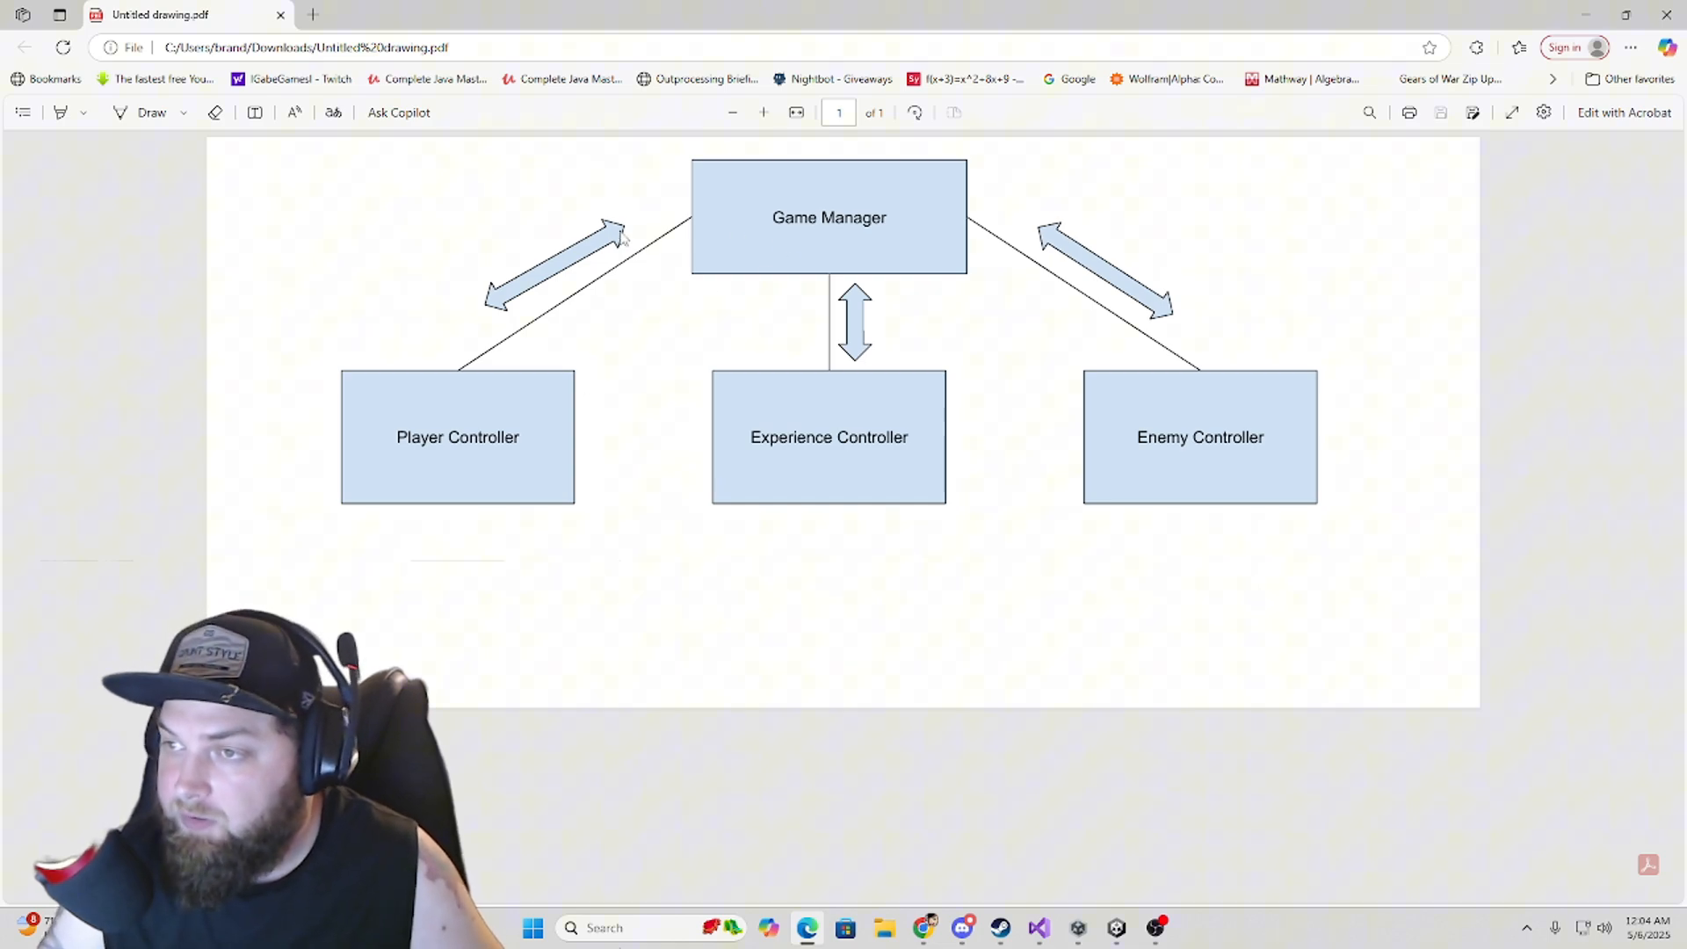
mouse_move(608, 476)
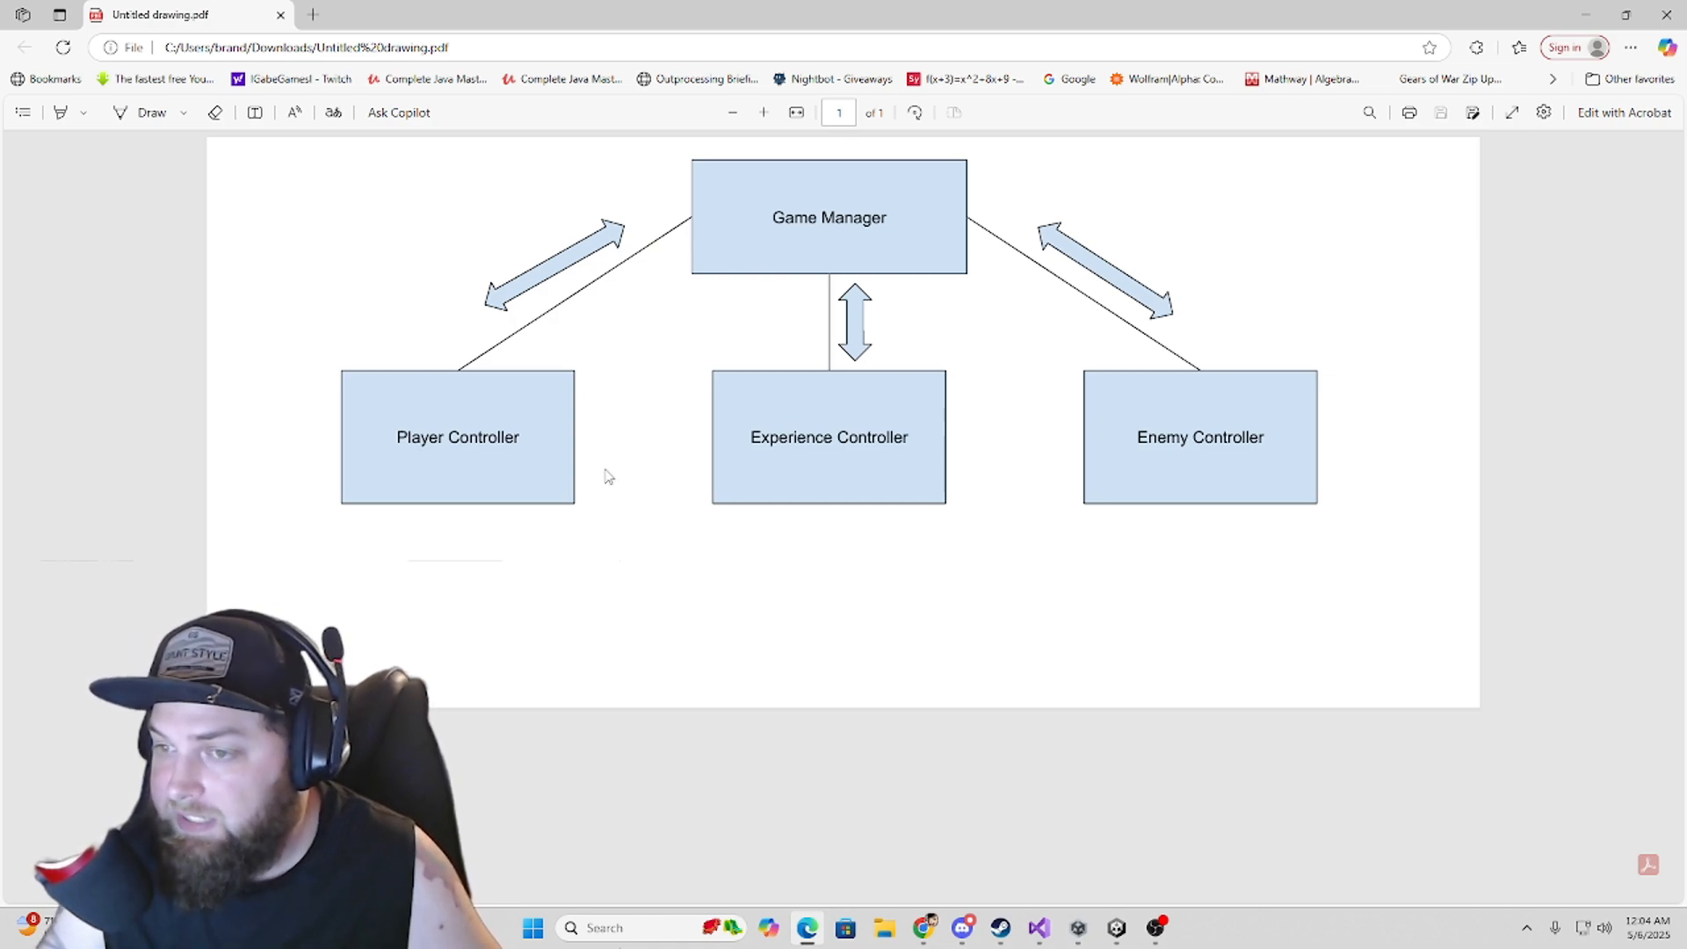
mouse_move(461, 436)
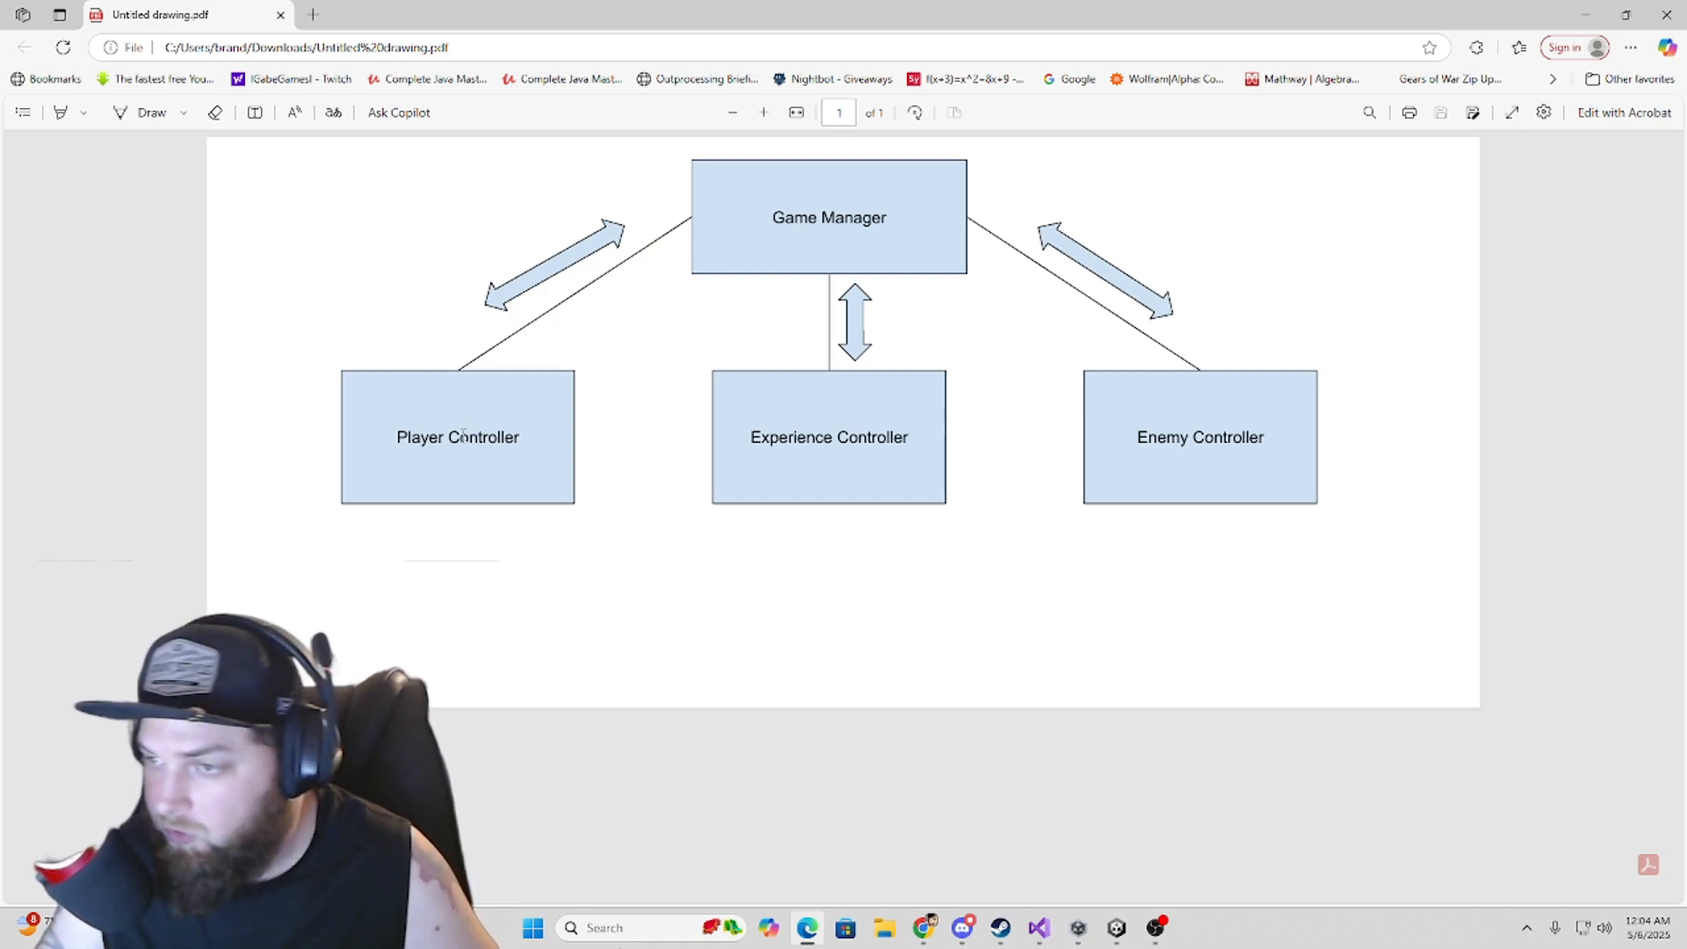
mouse_move(881, 387)
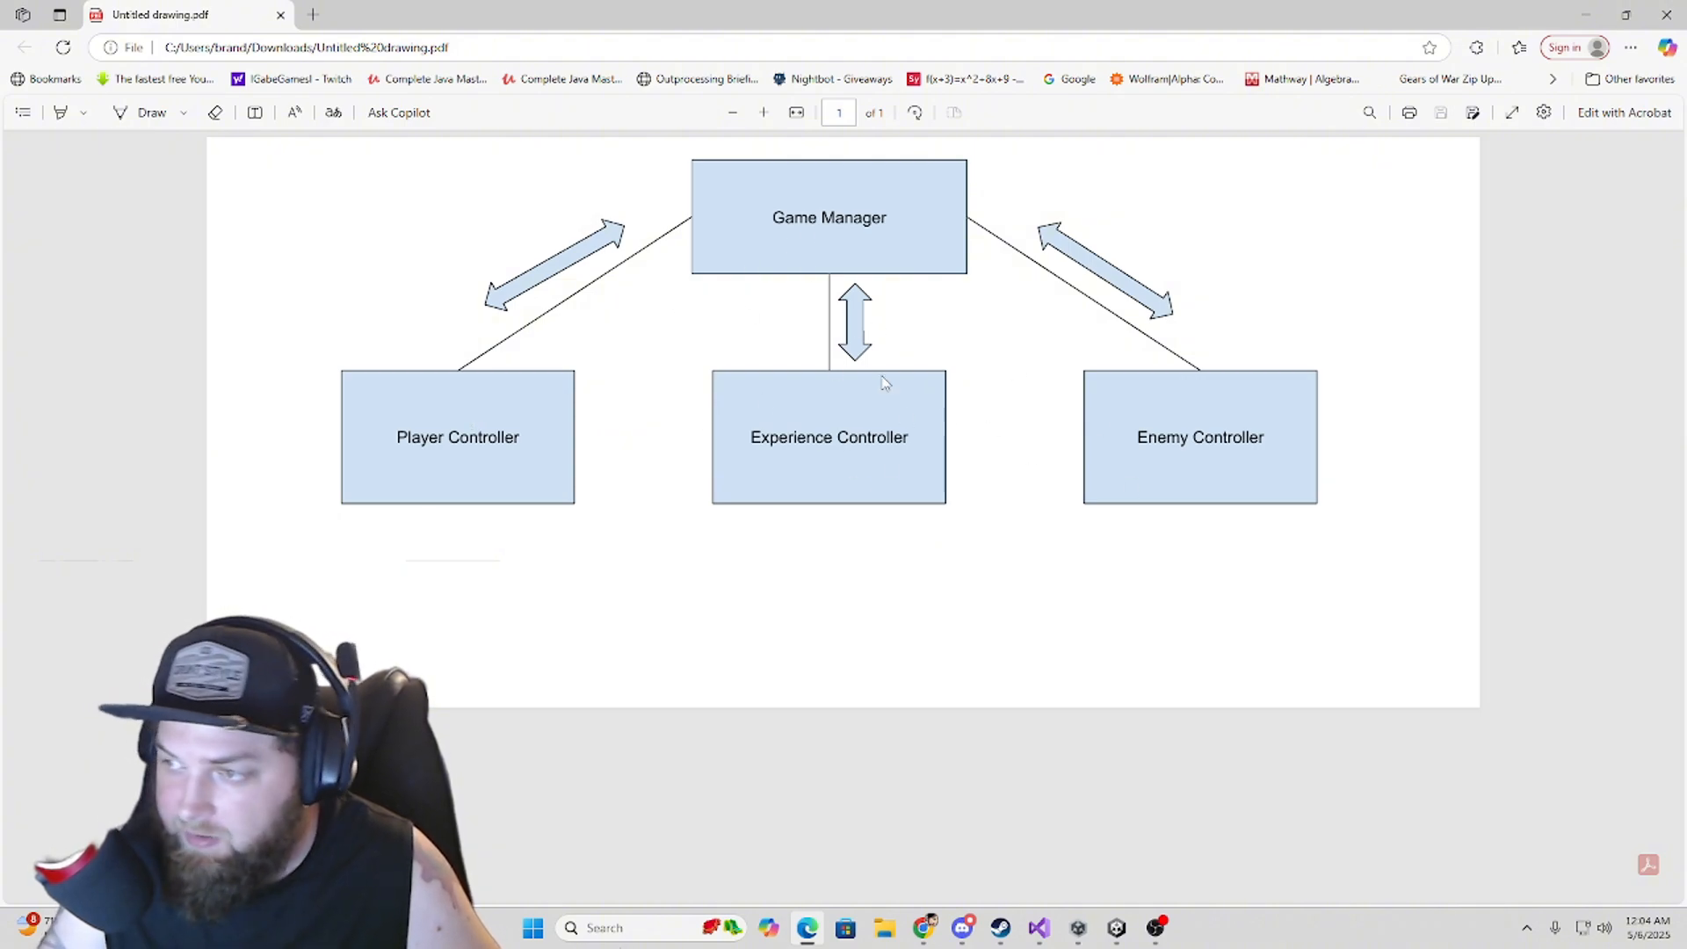
mouse_move(1176, 482)
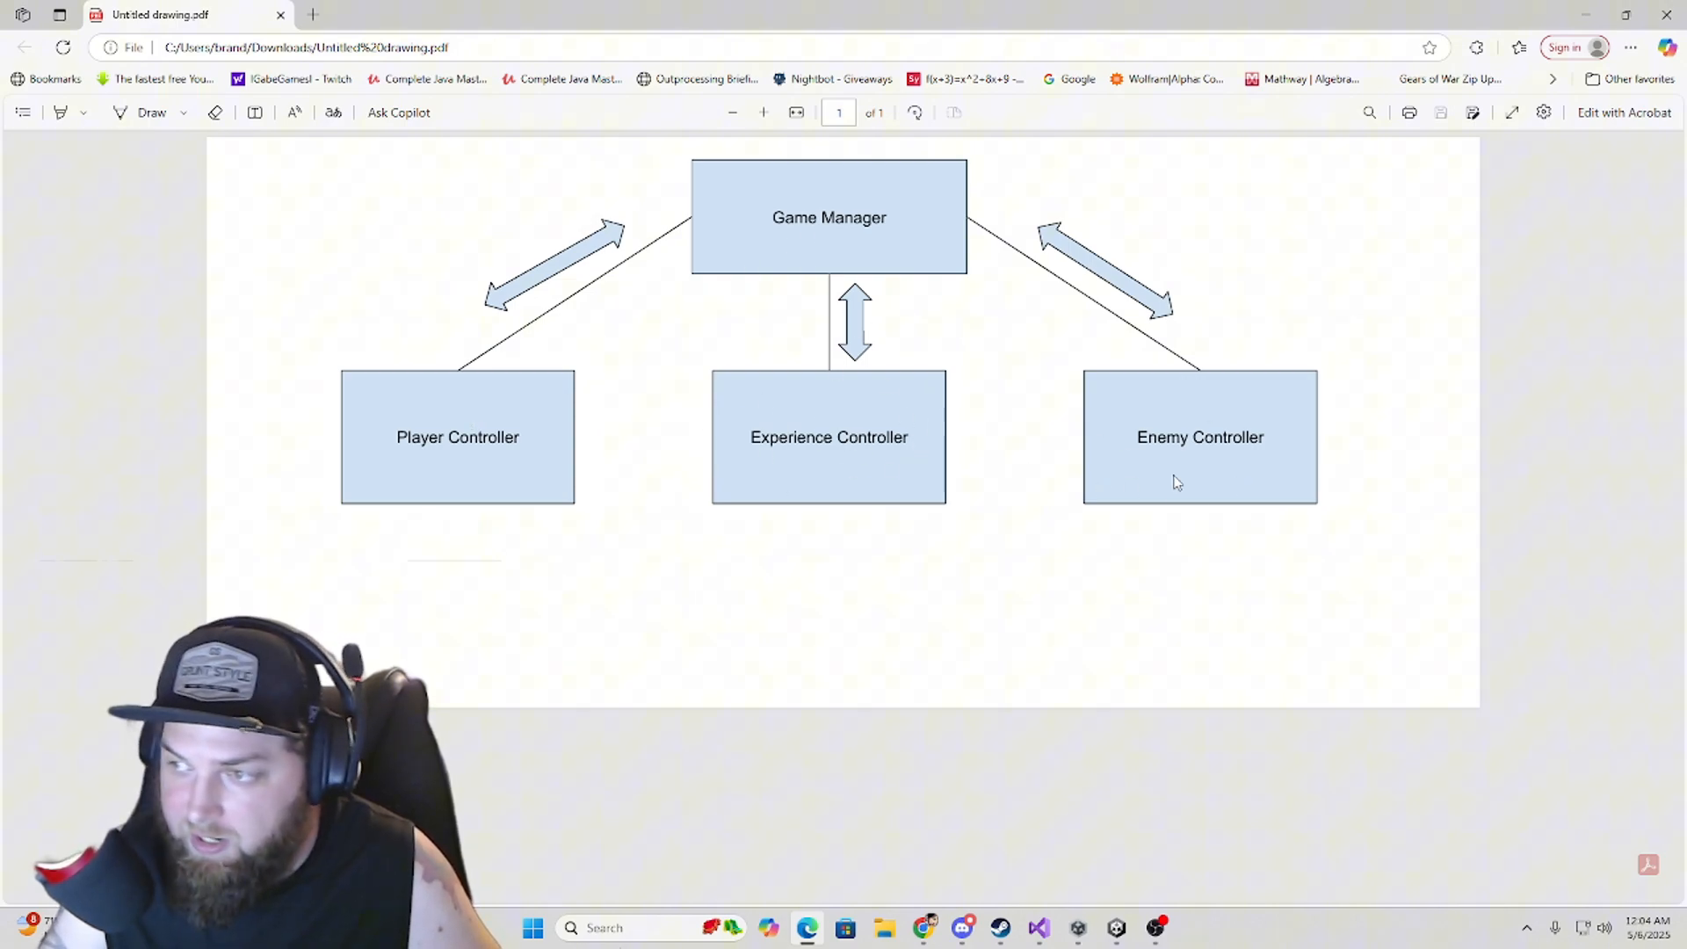
mouse_move(768, 281)
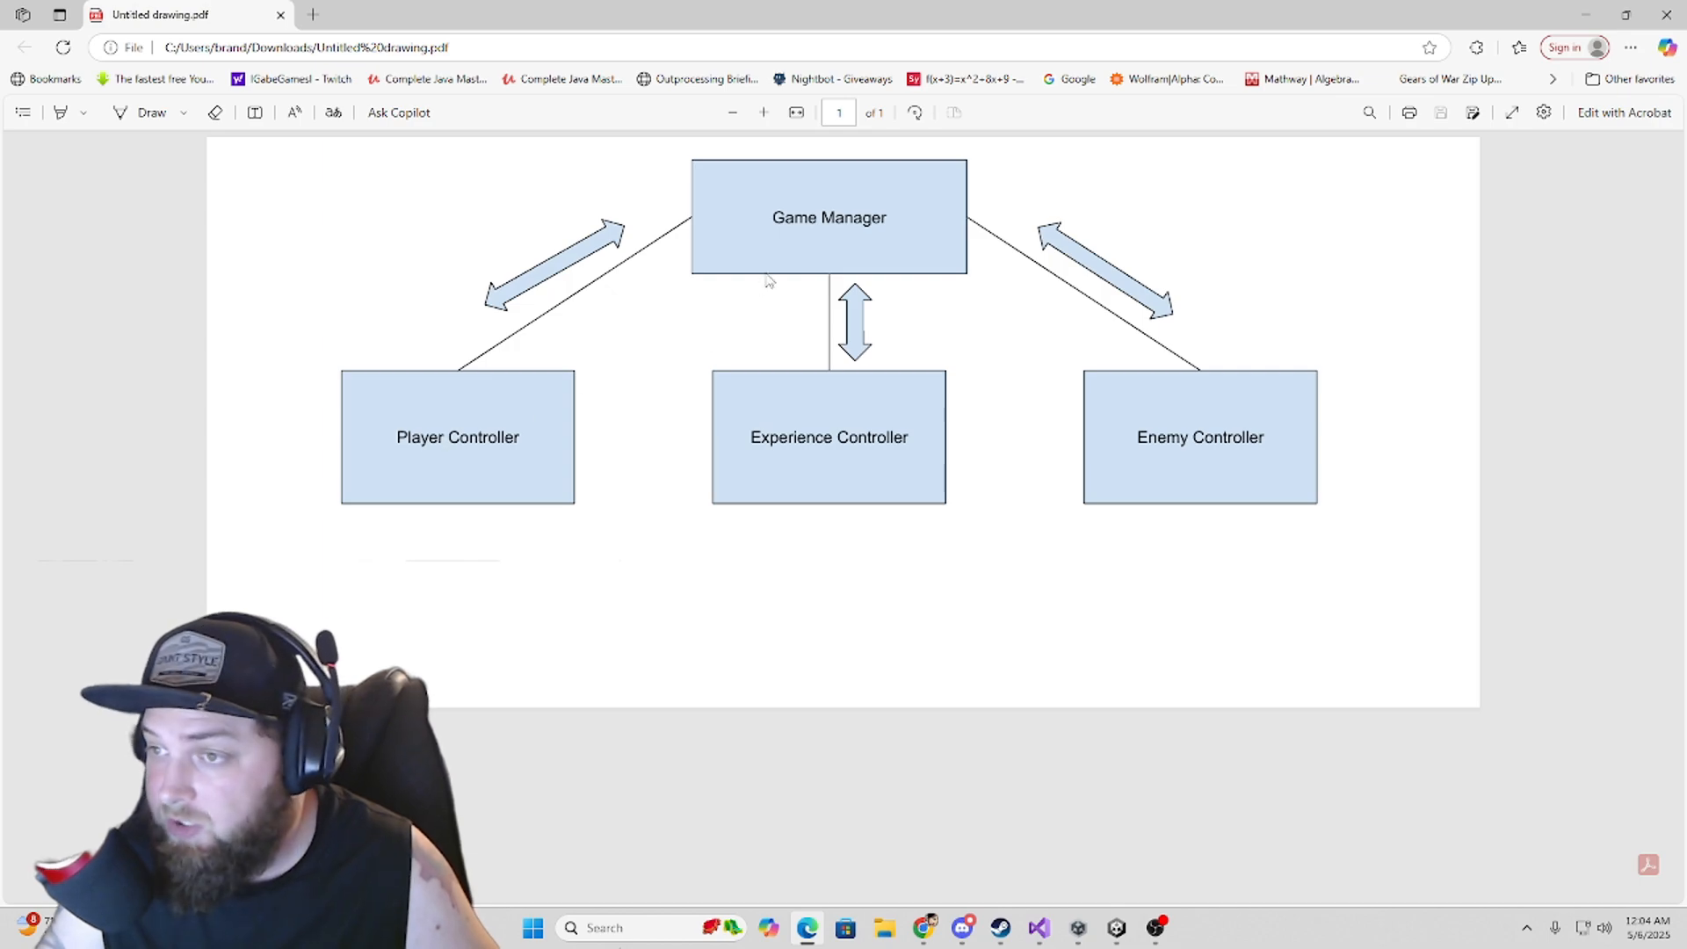
mouse_move(795, 215)
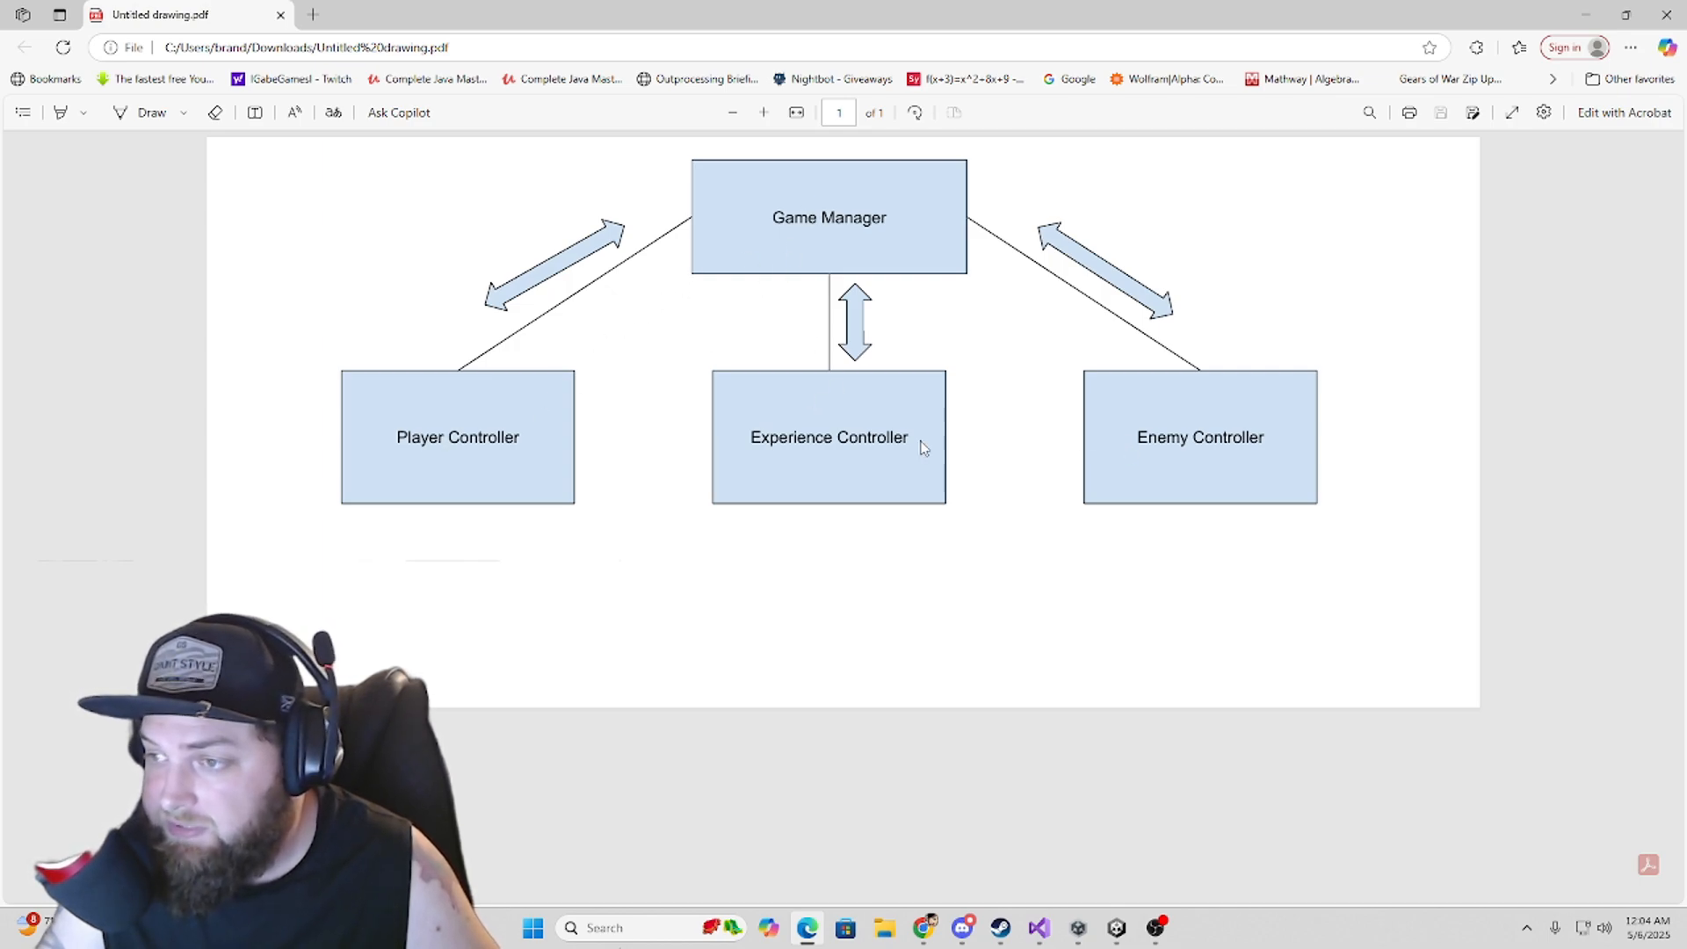
mouse_move(1140, 366)
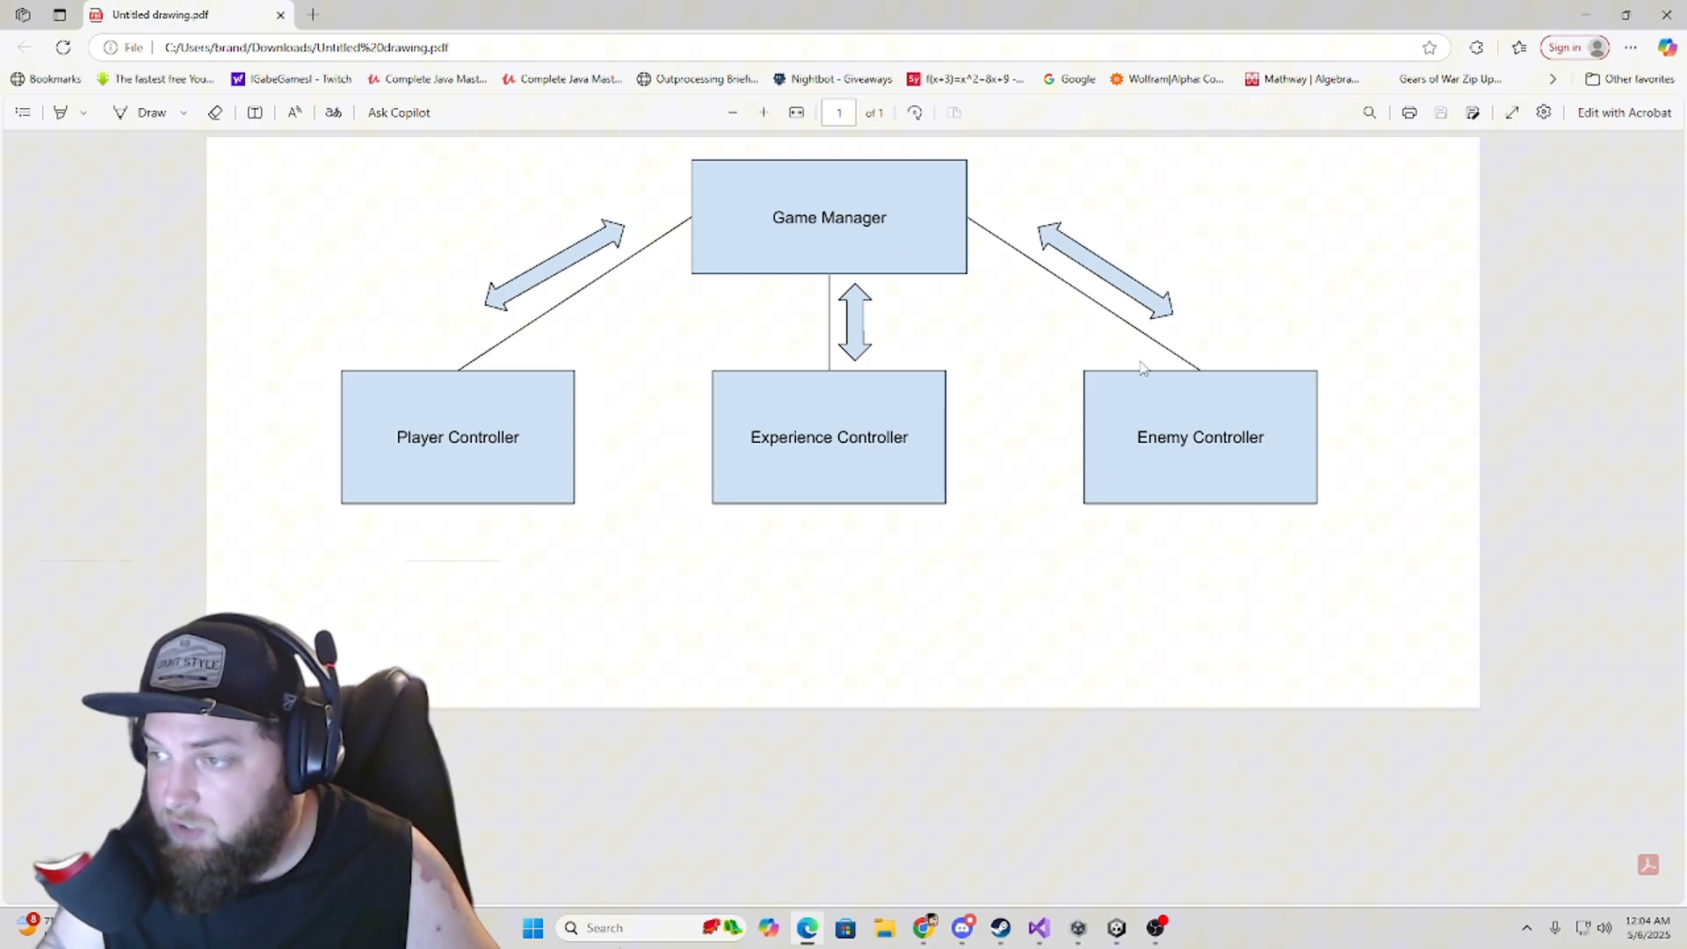
mouse_move(1113, 369)
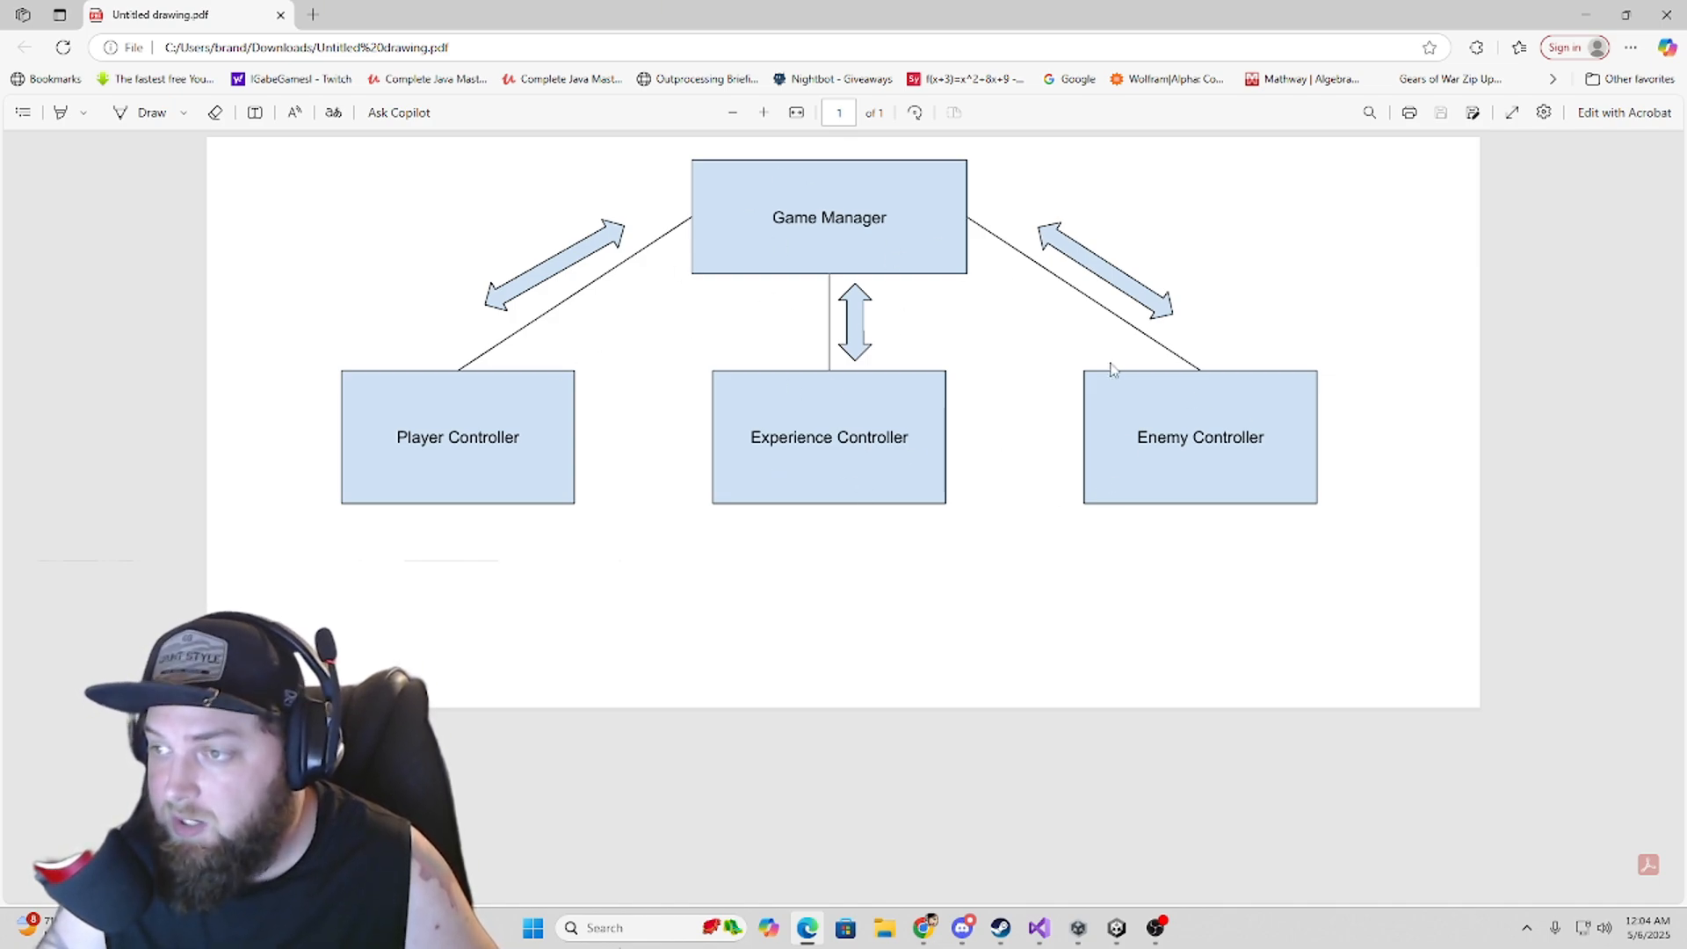
mouse_move(606, 351)
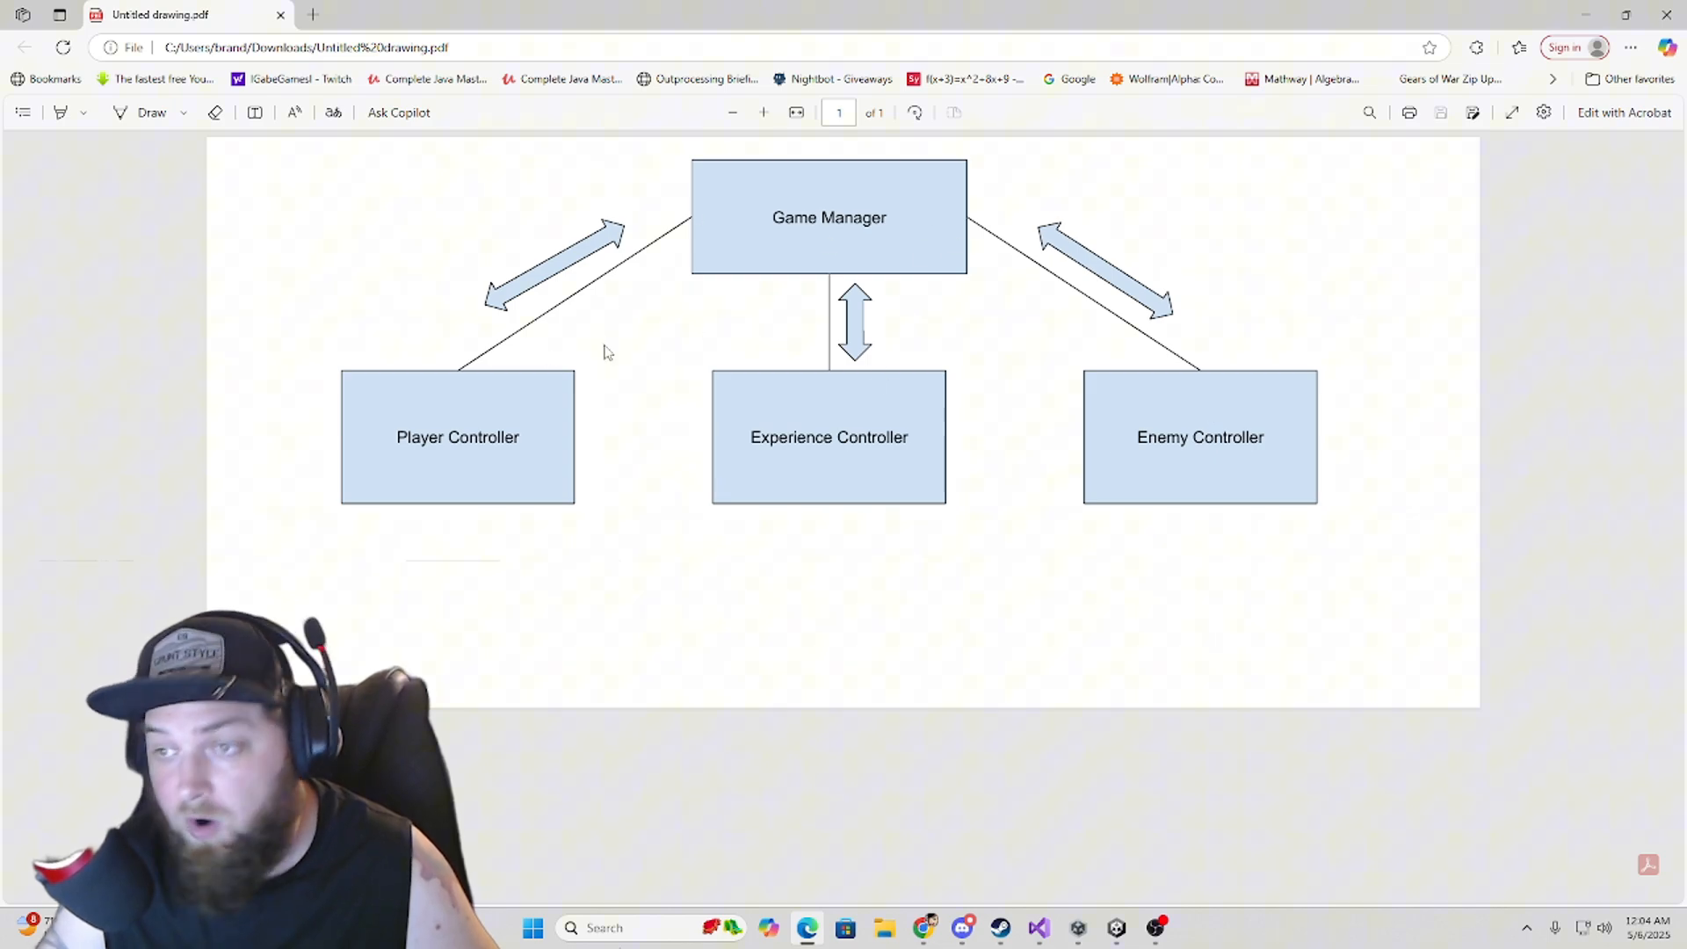
mouse_move(604, 334)
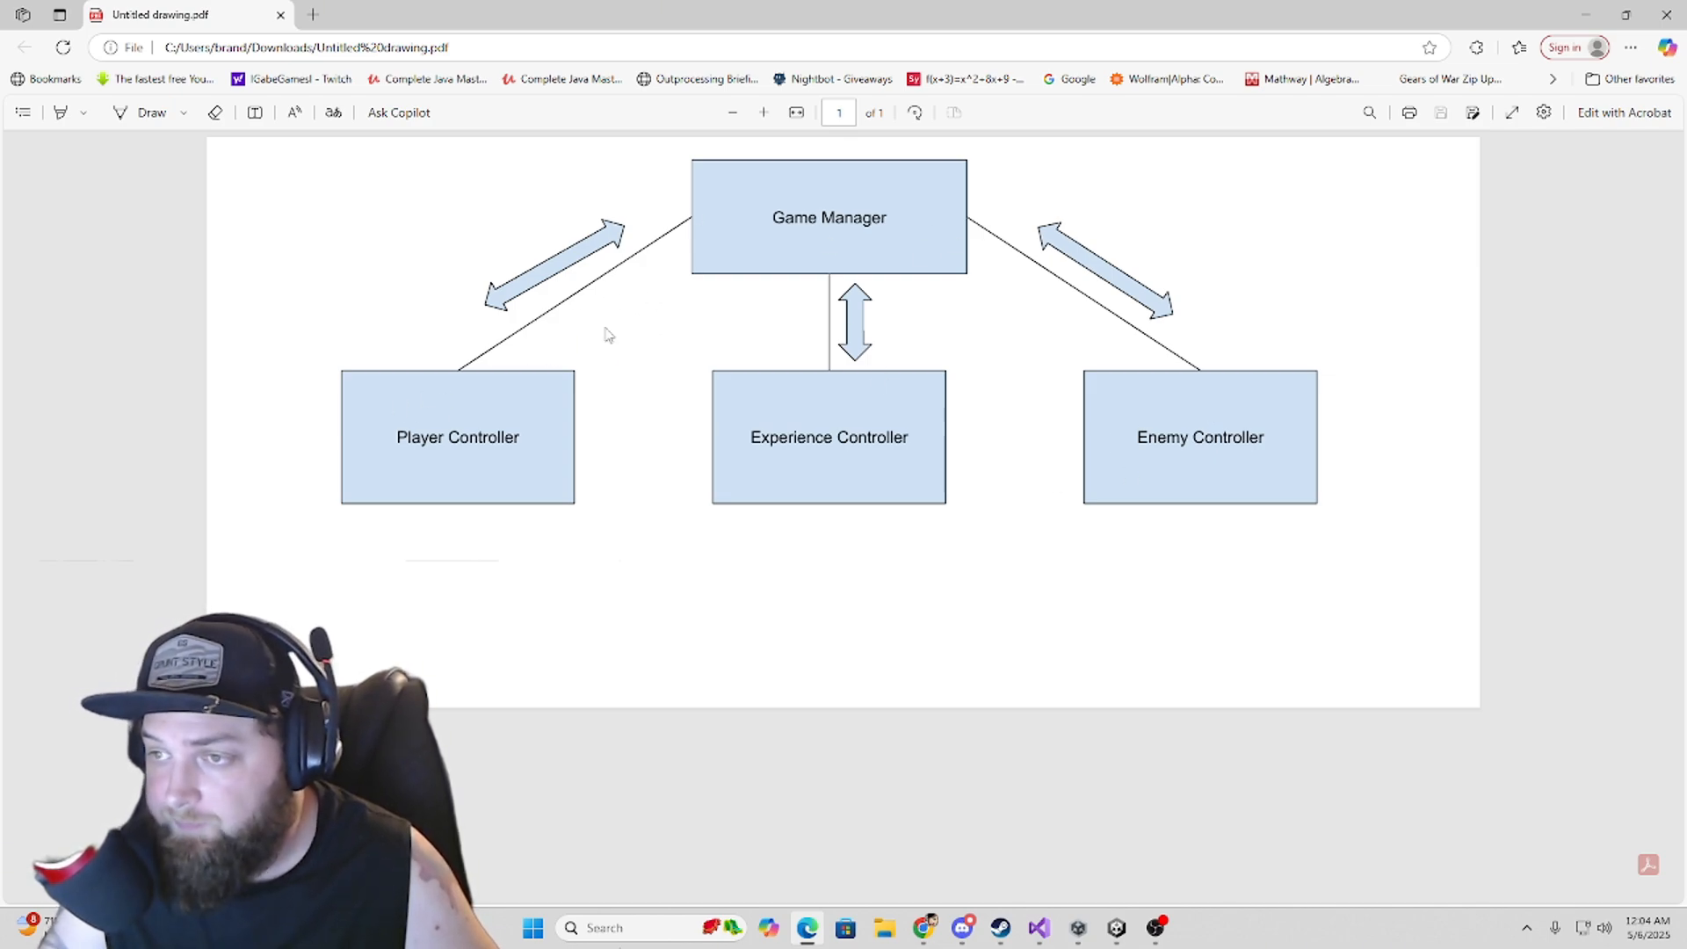
mouse_move(1049, 503)
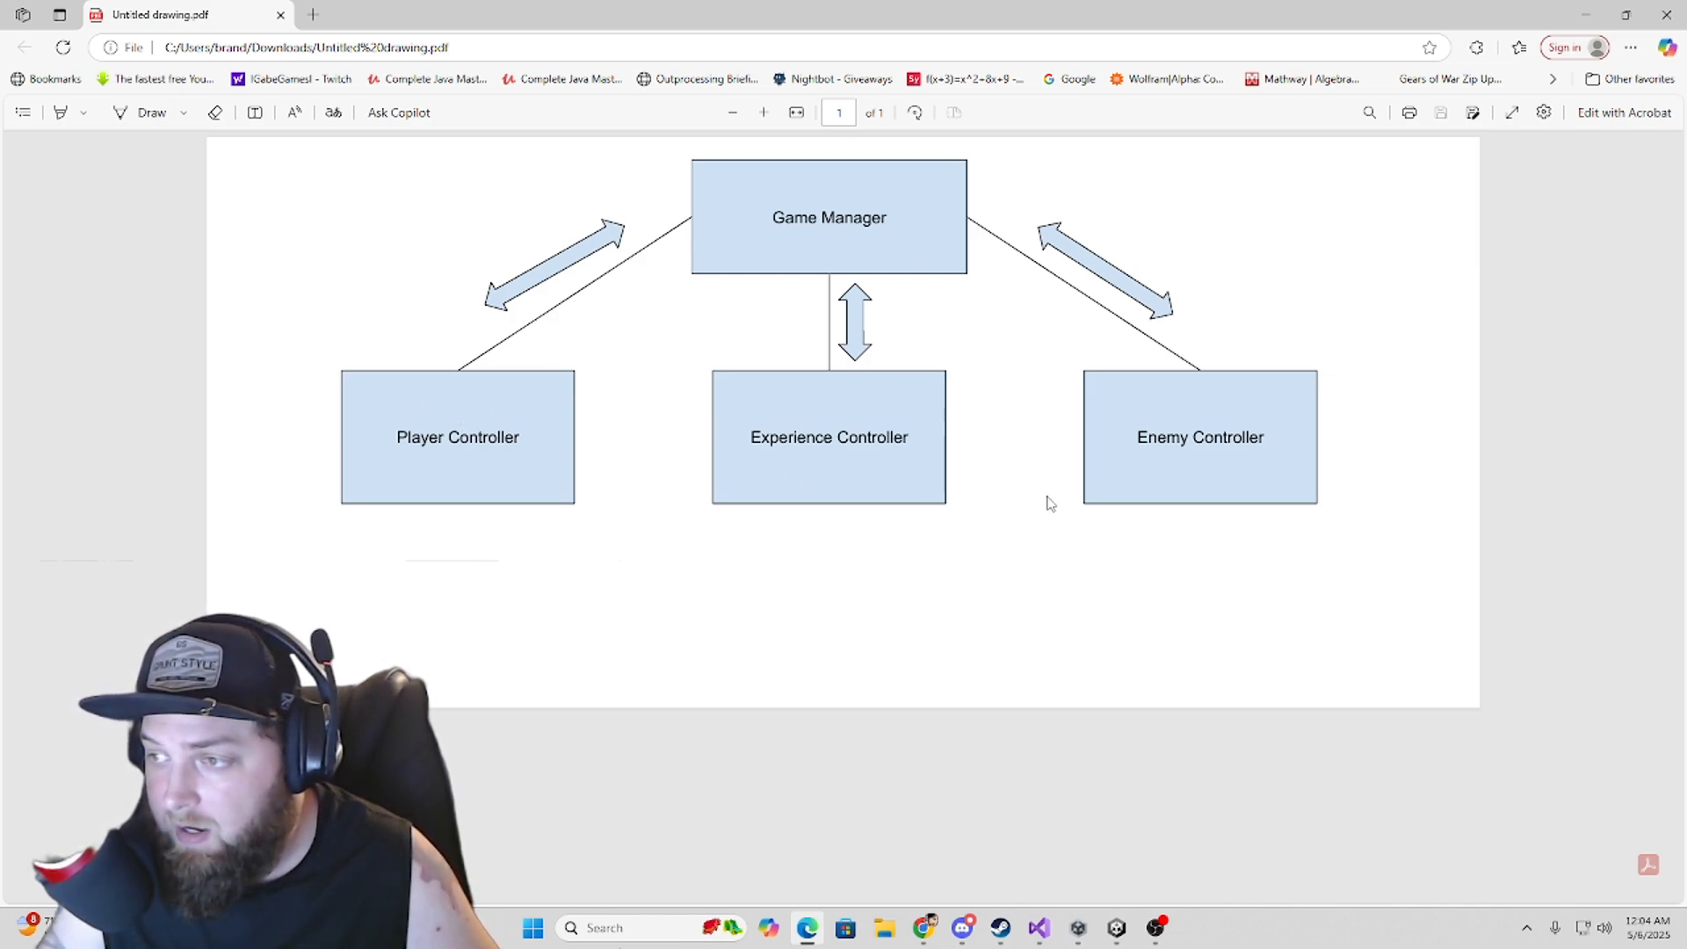
mouse_move(1119, 565)
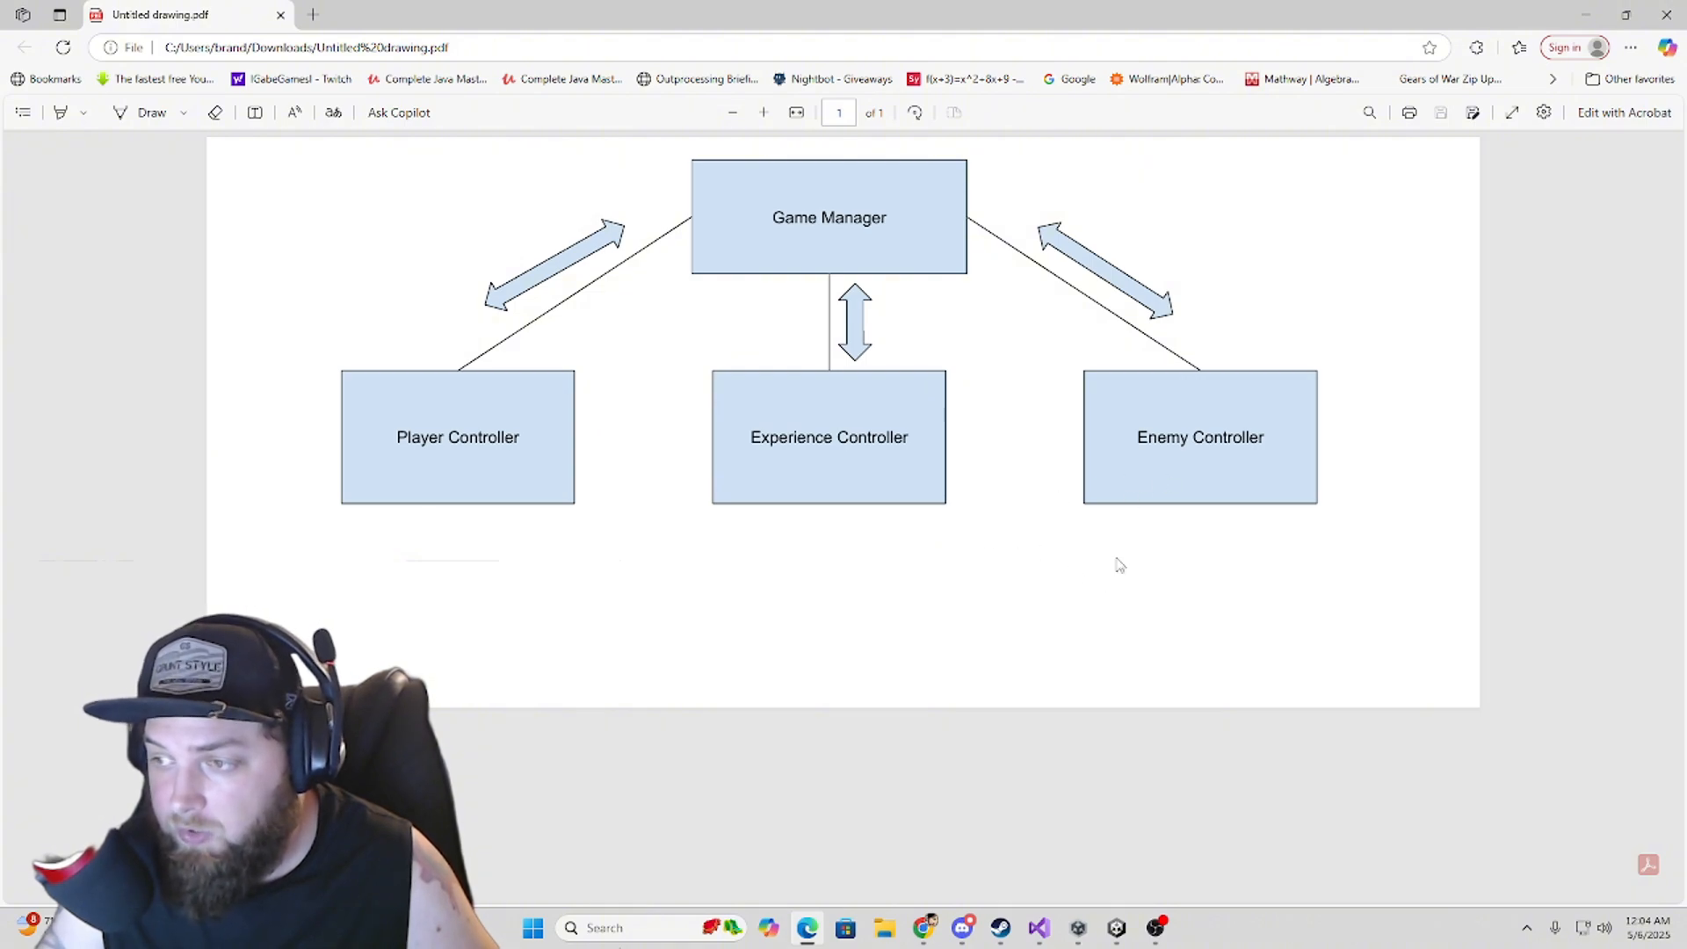
mouse_move(1103, 571)
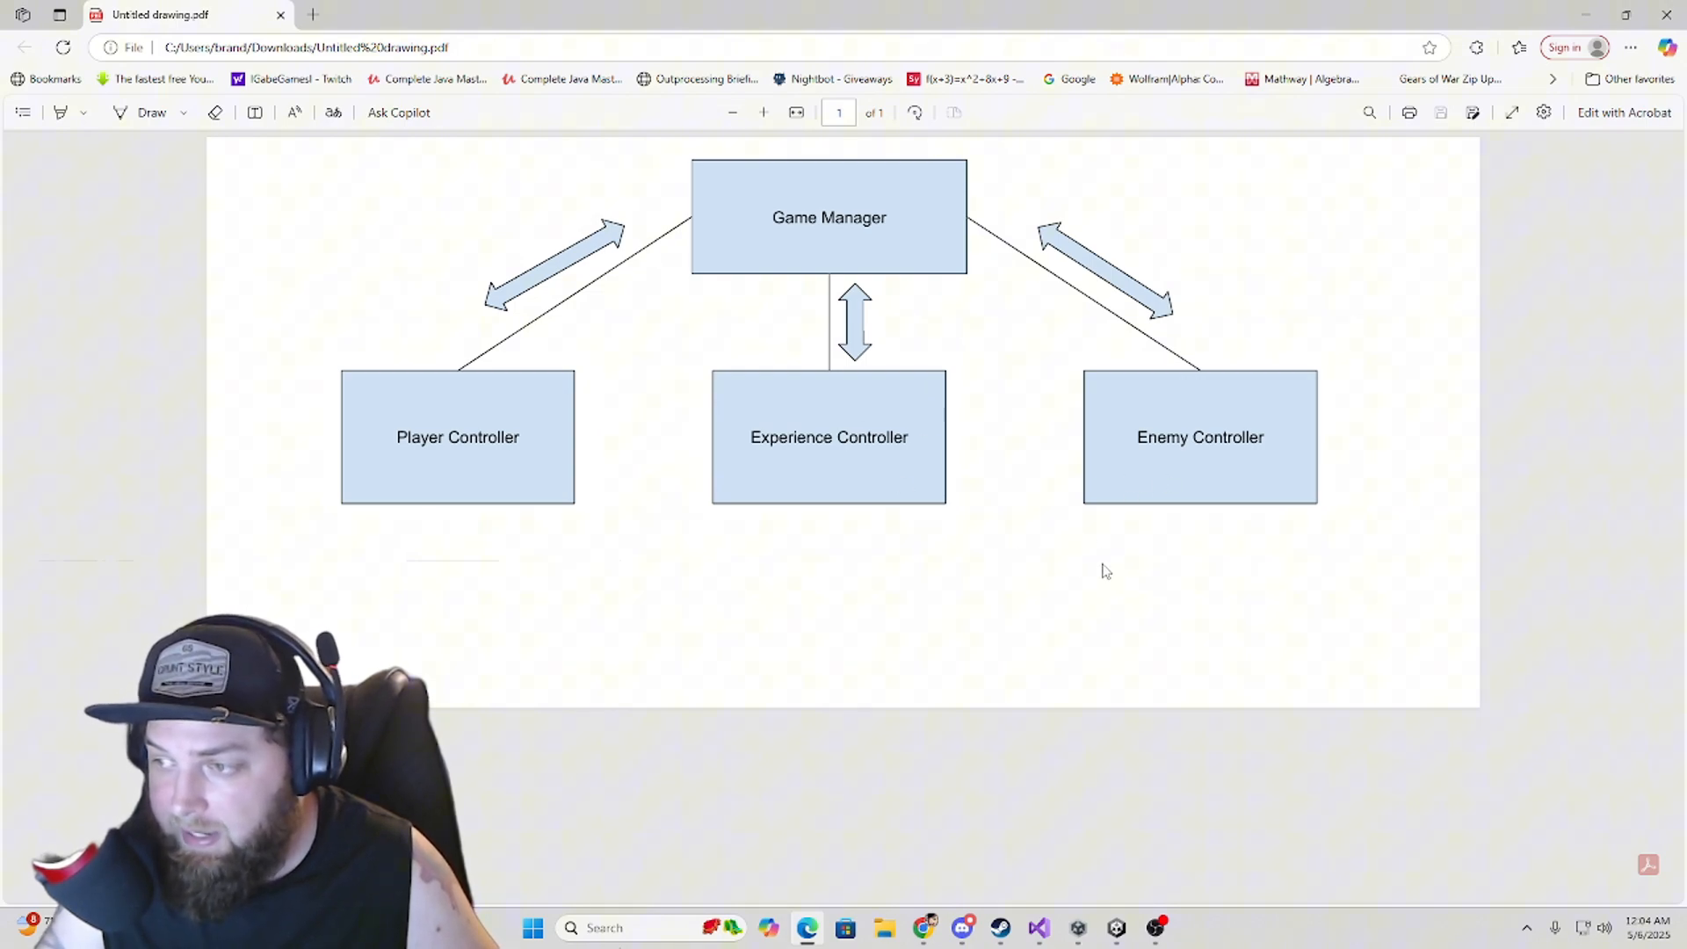
mouse_move(1164, 502)
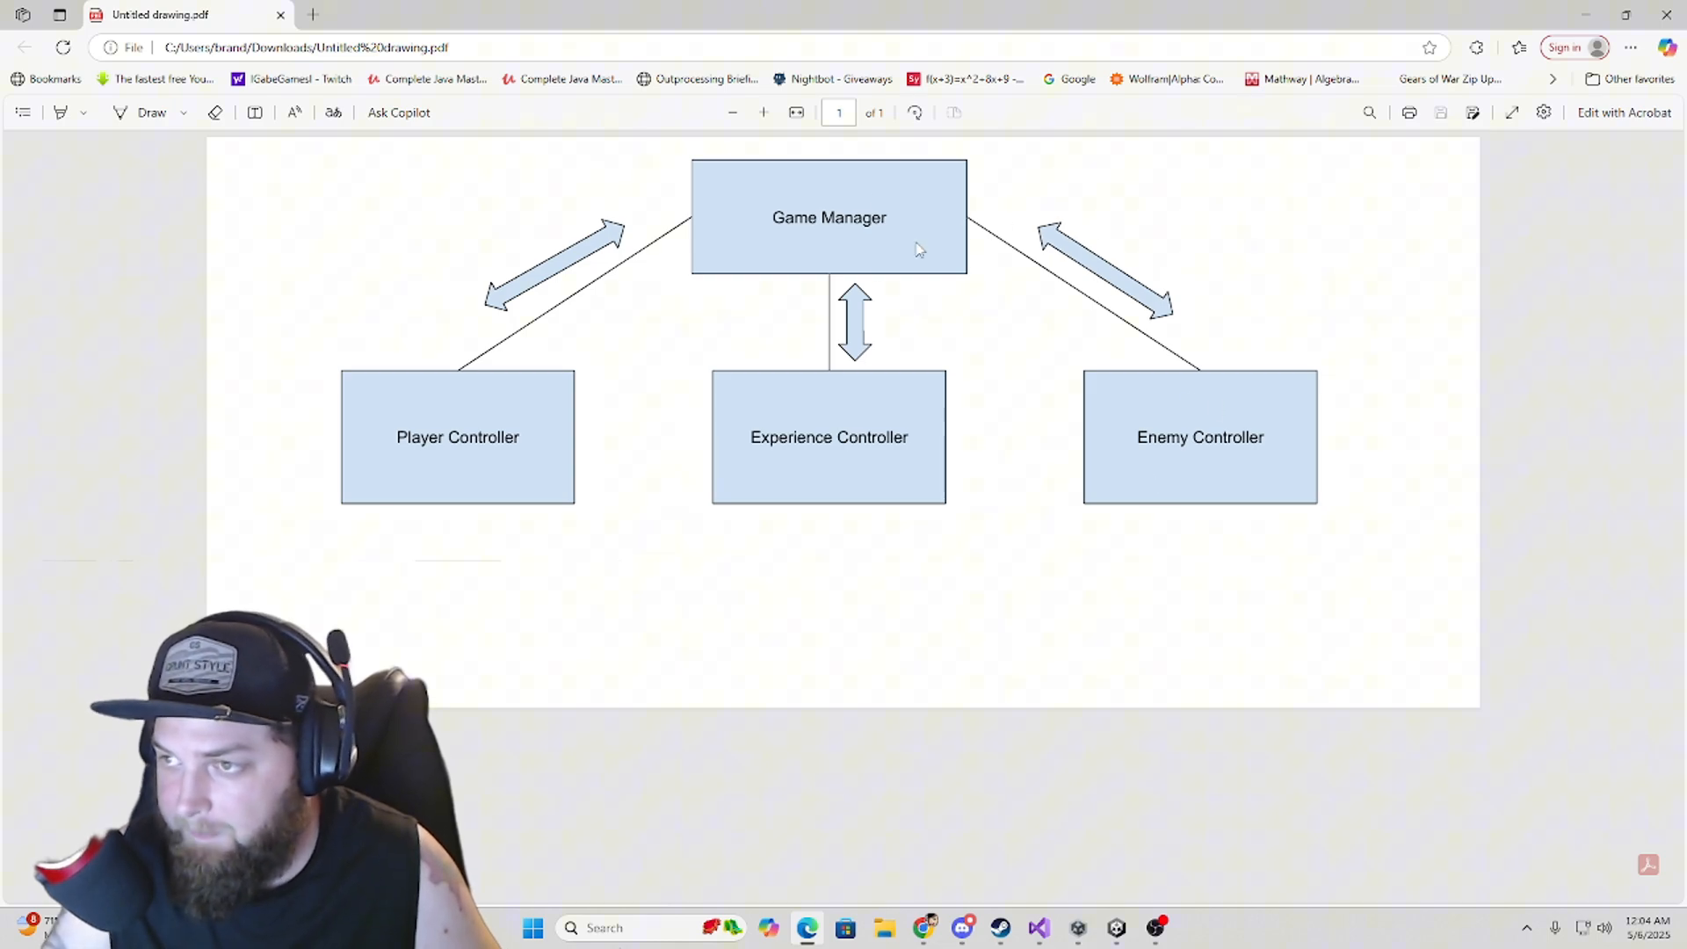
mouse_move(545, 305)
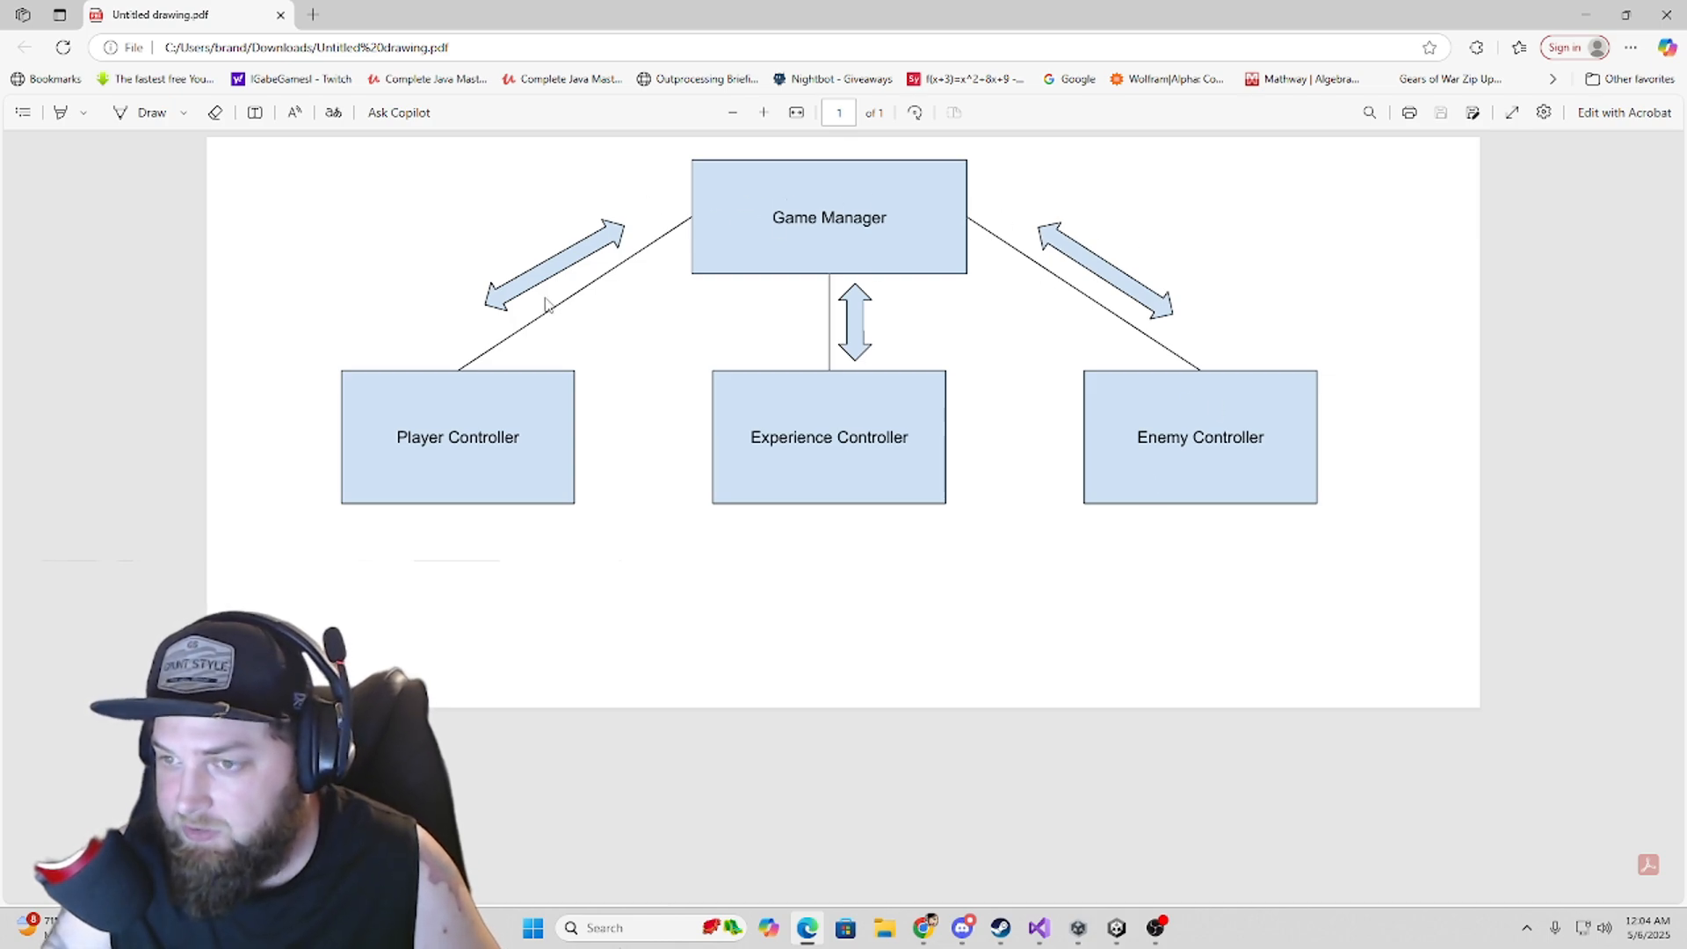
mouse_move(446, 407)
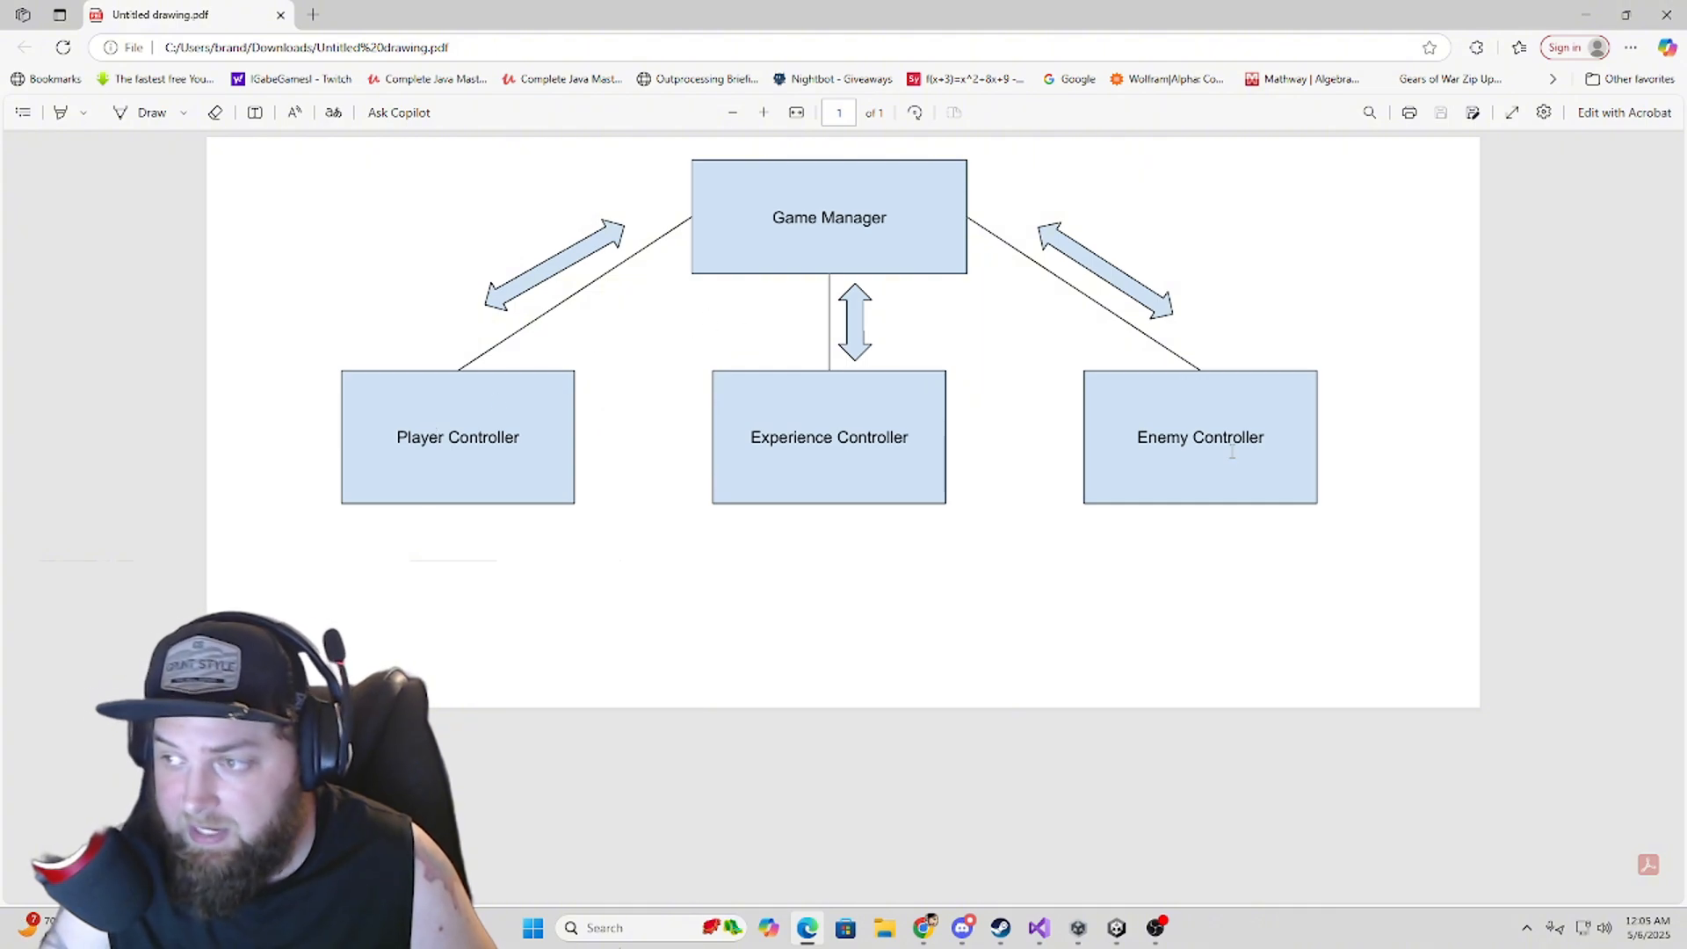
mouse_move(1069, 284)
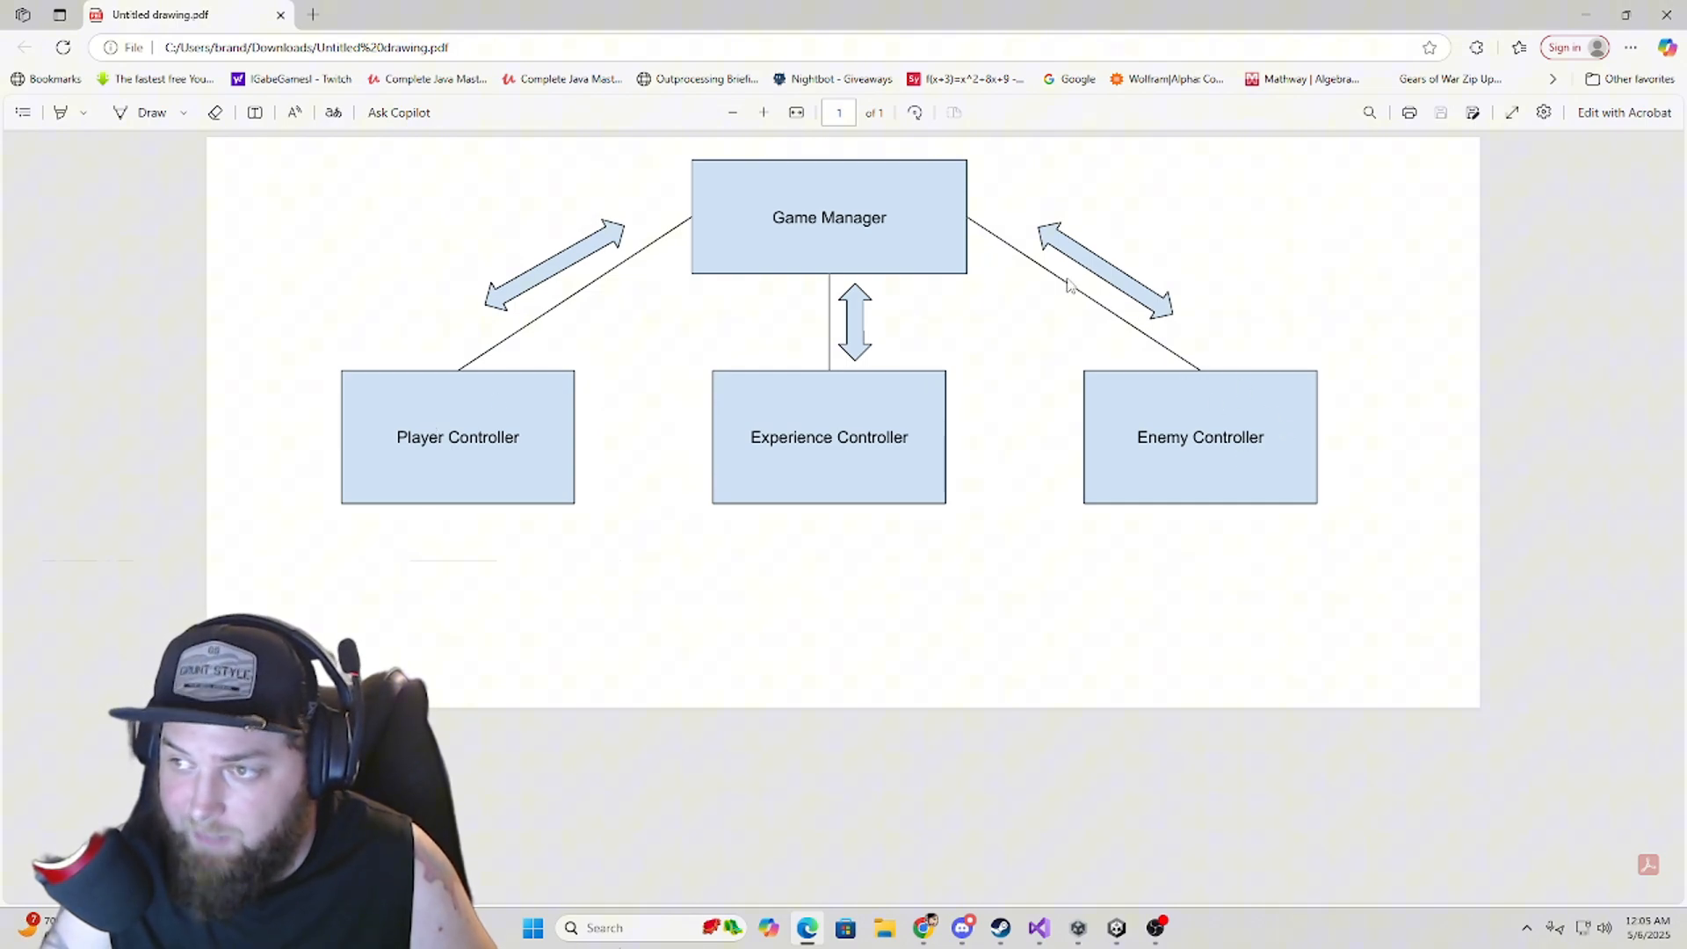
mouse_move(450, 430)
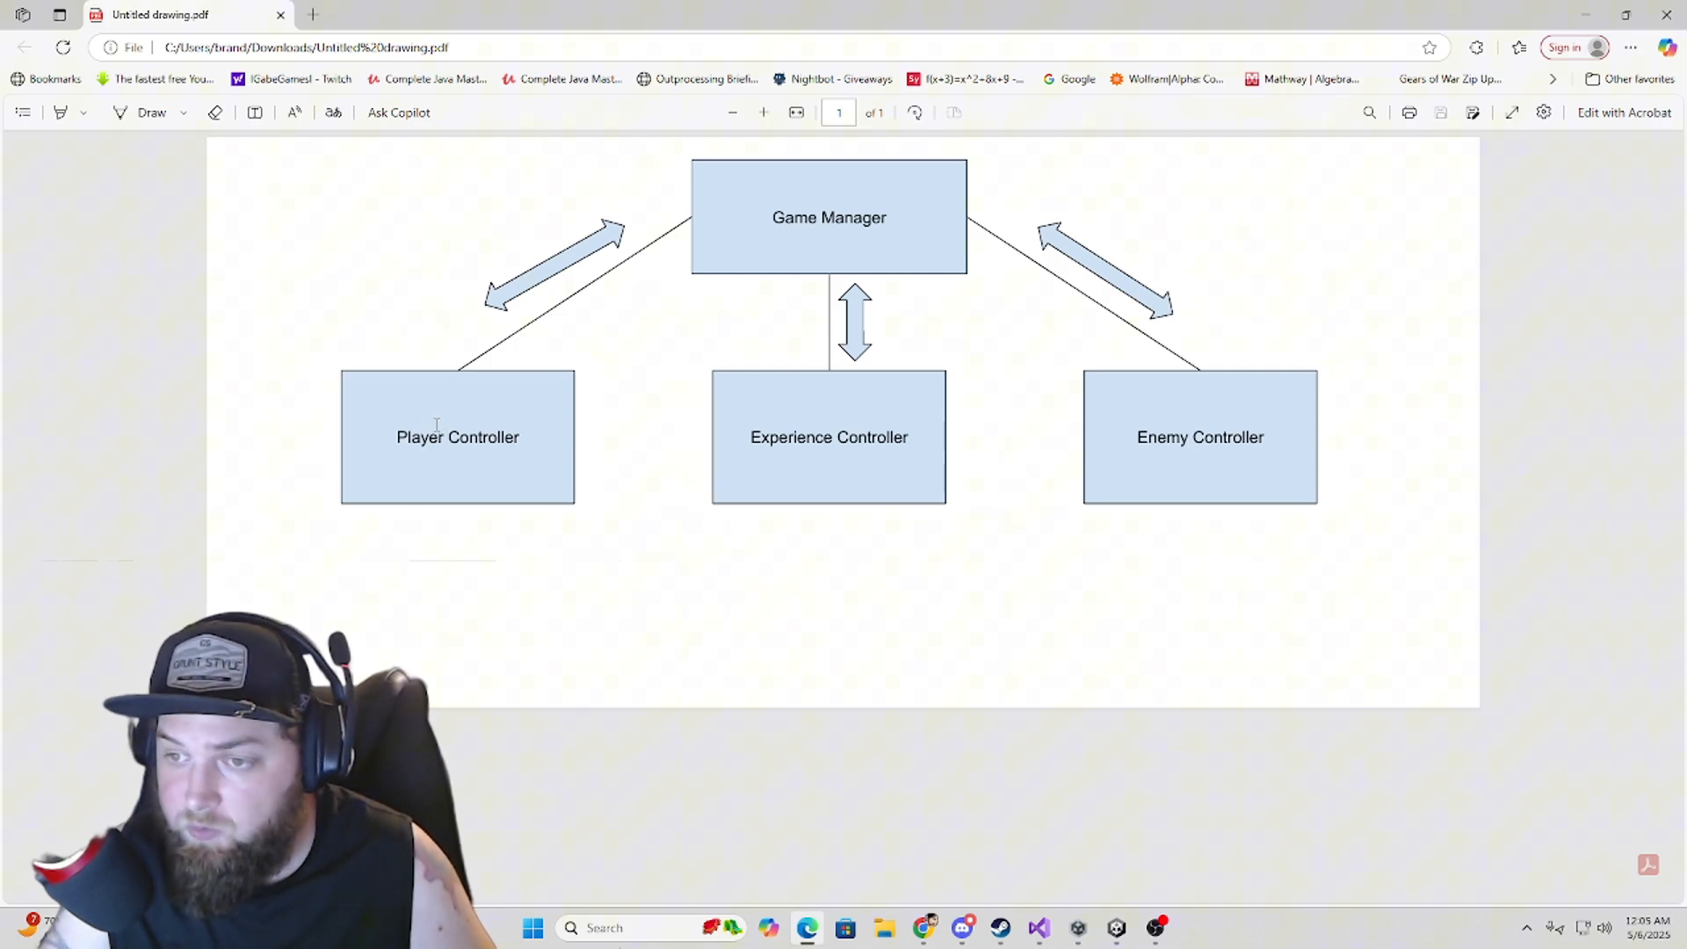
mouse_move(460, 401)
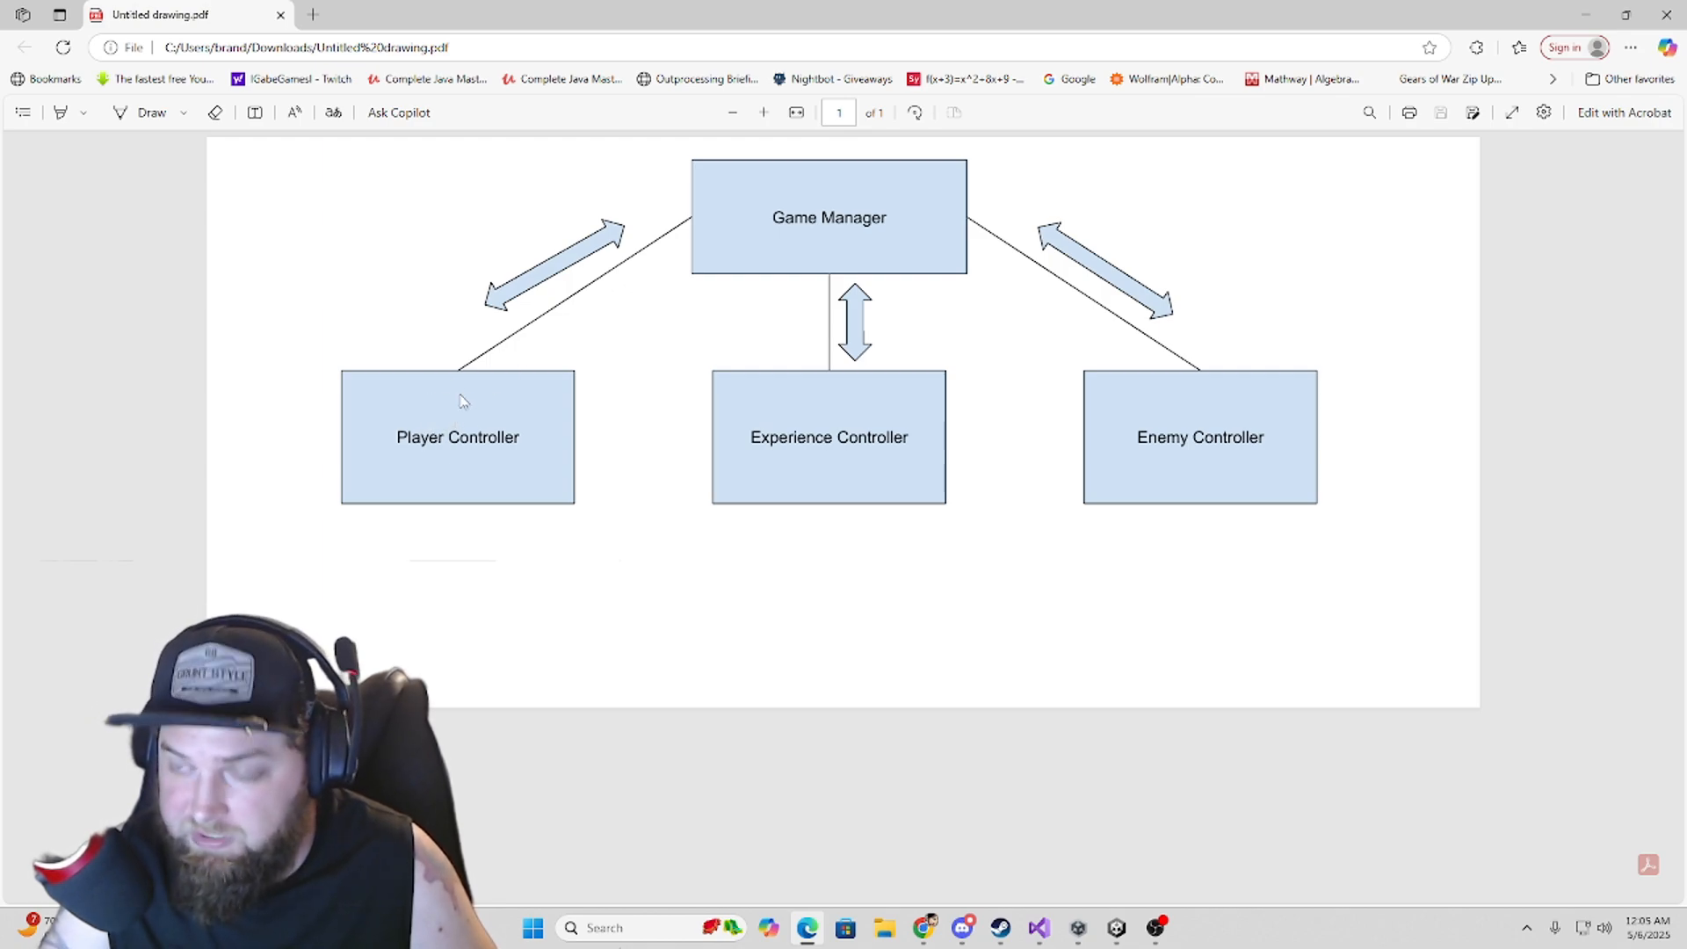
mouse_move(485, 412)
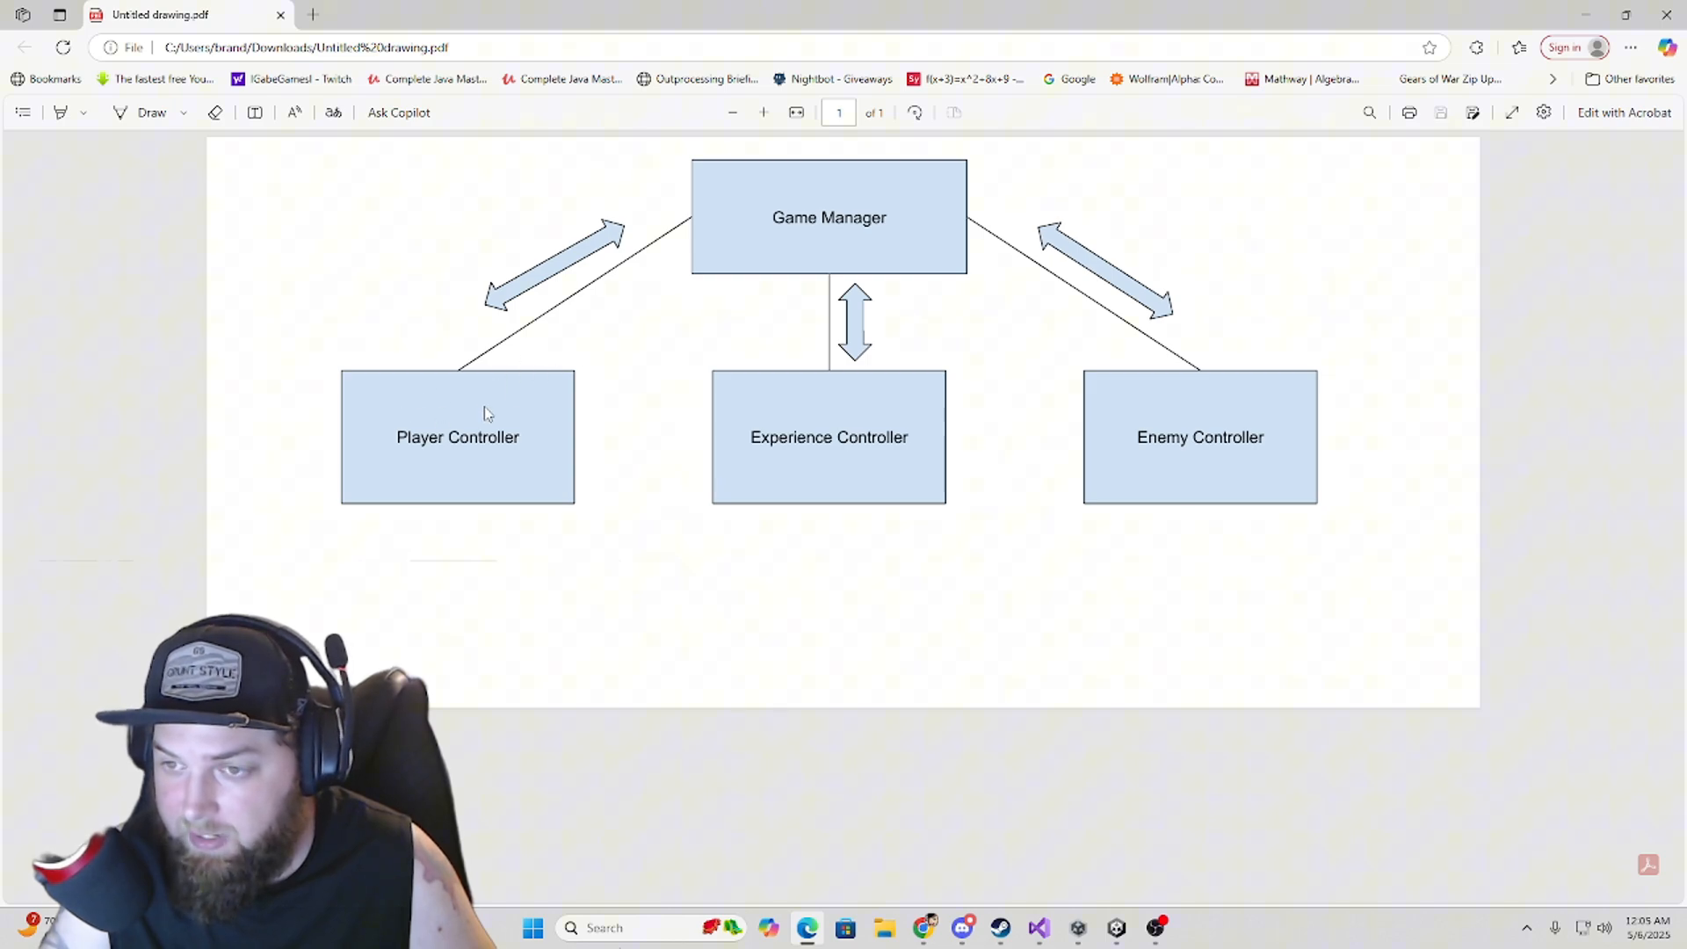
mouse_move(441, 451)
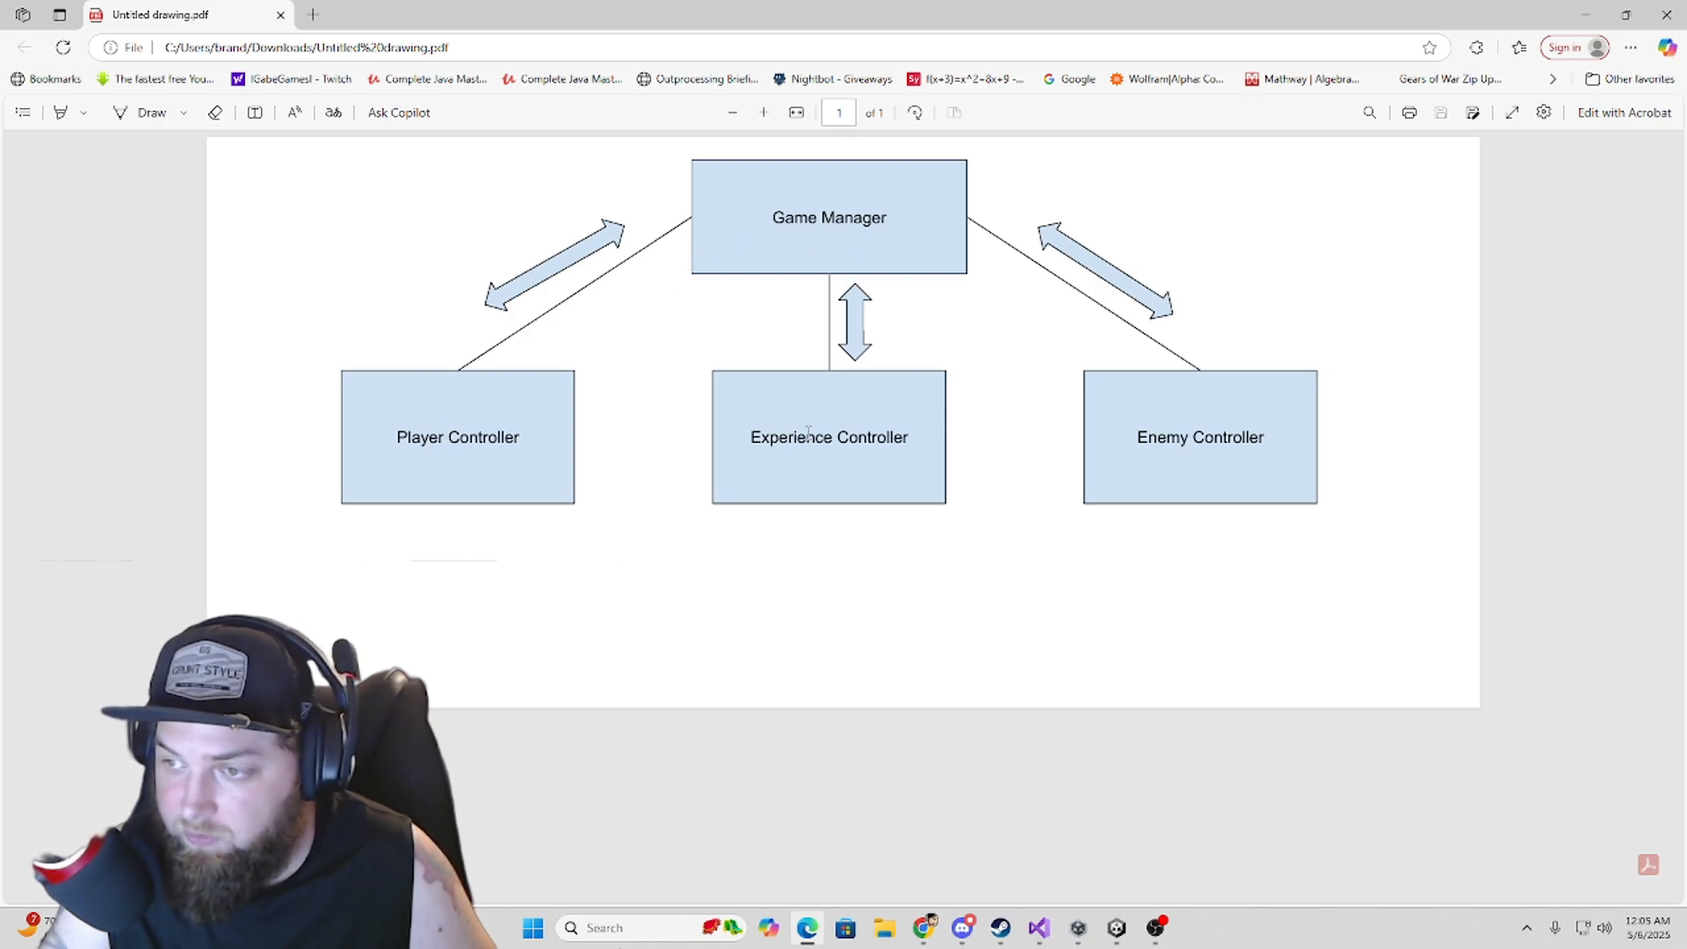
mouse_move(988, 398)
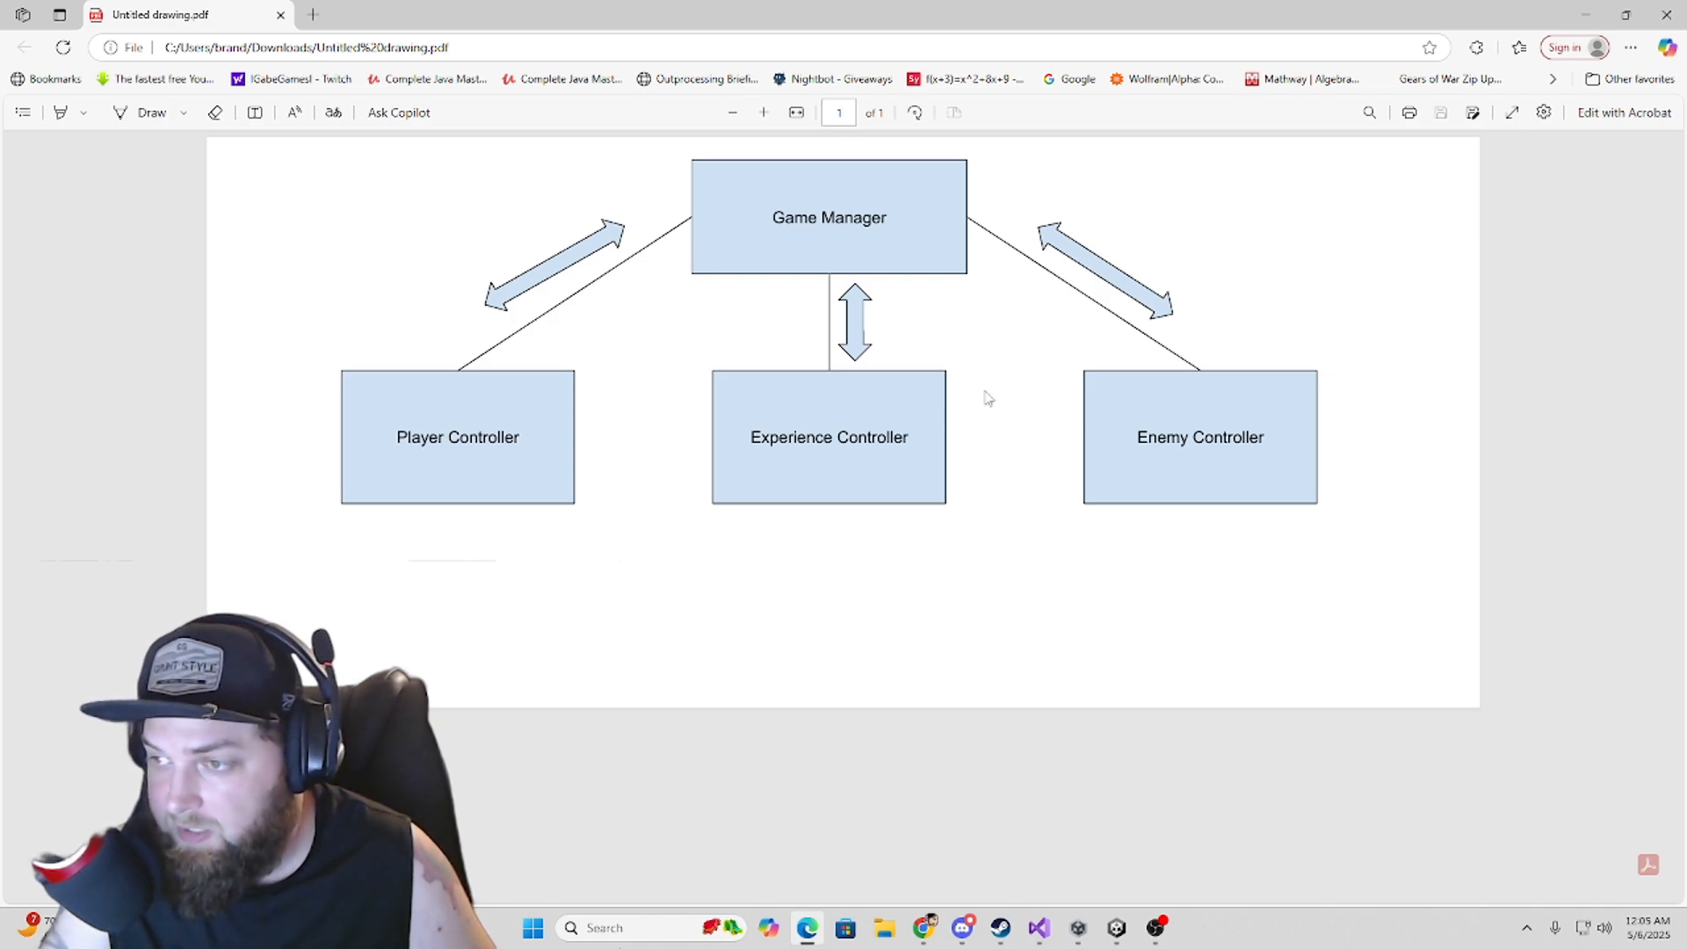
mouse_move(847, 303)
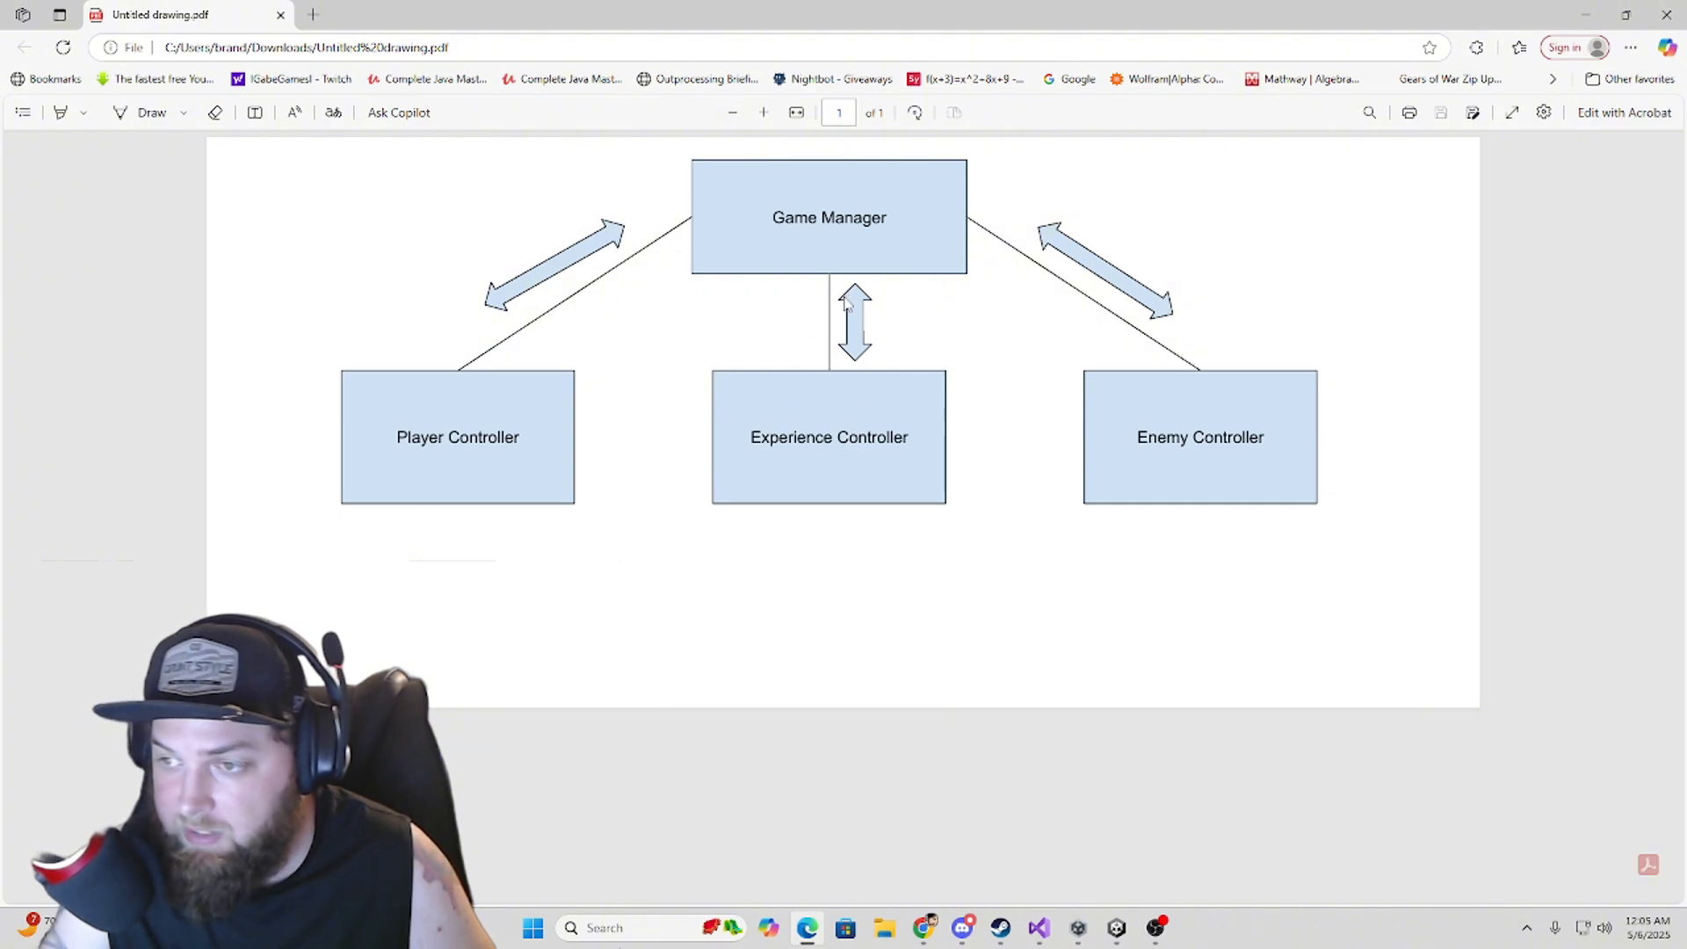
mouse_move(751, 420)
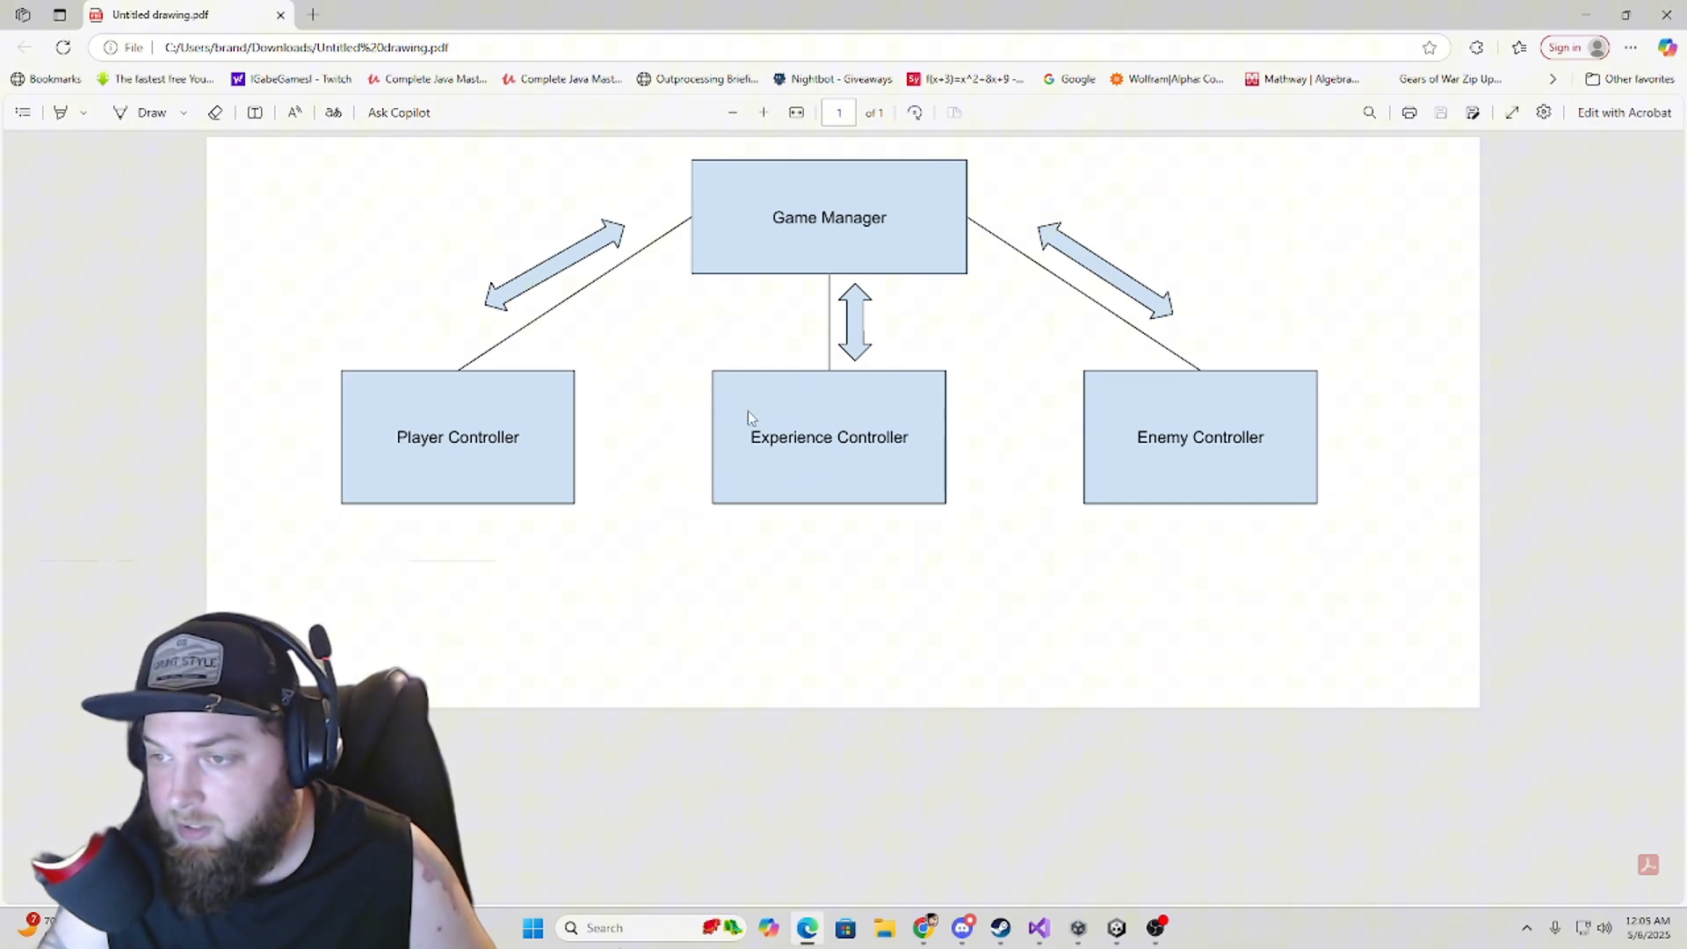
mouse_move(821, 399)
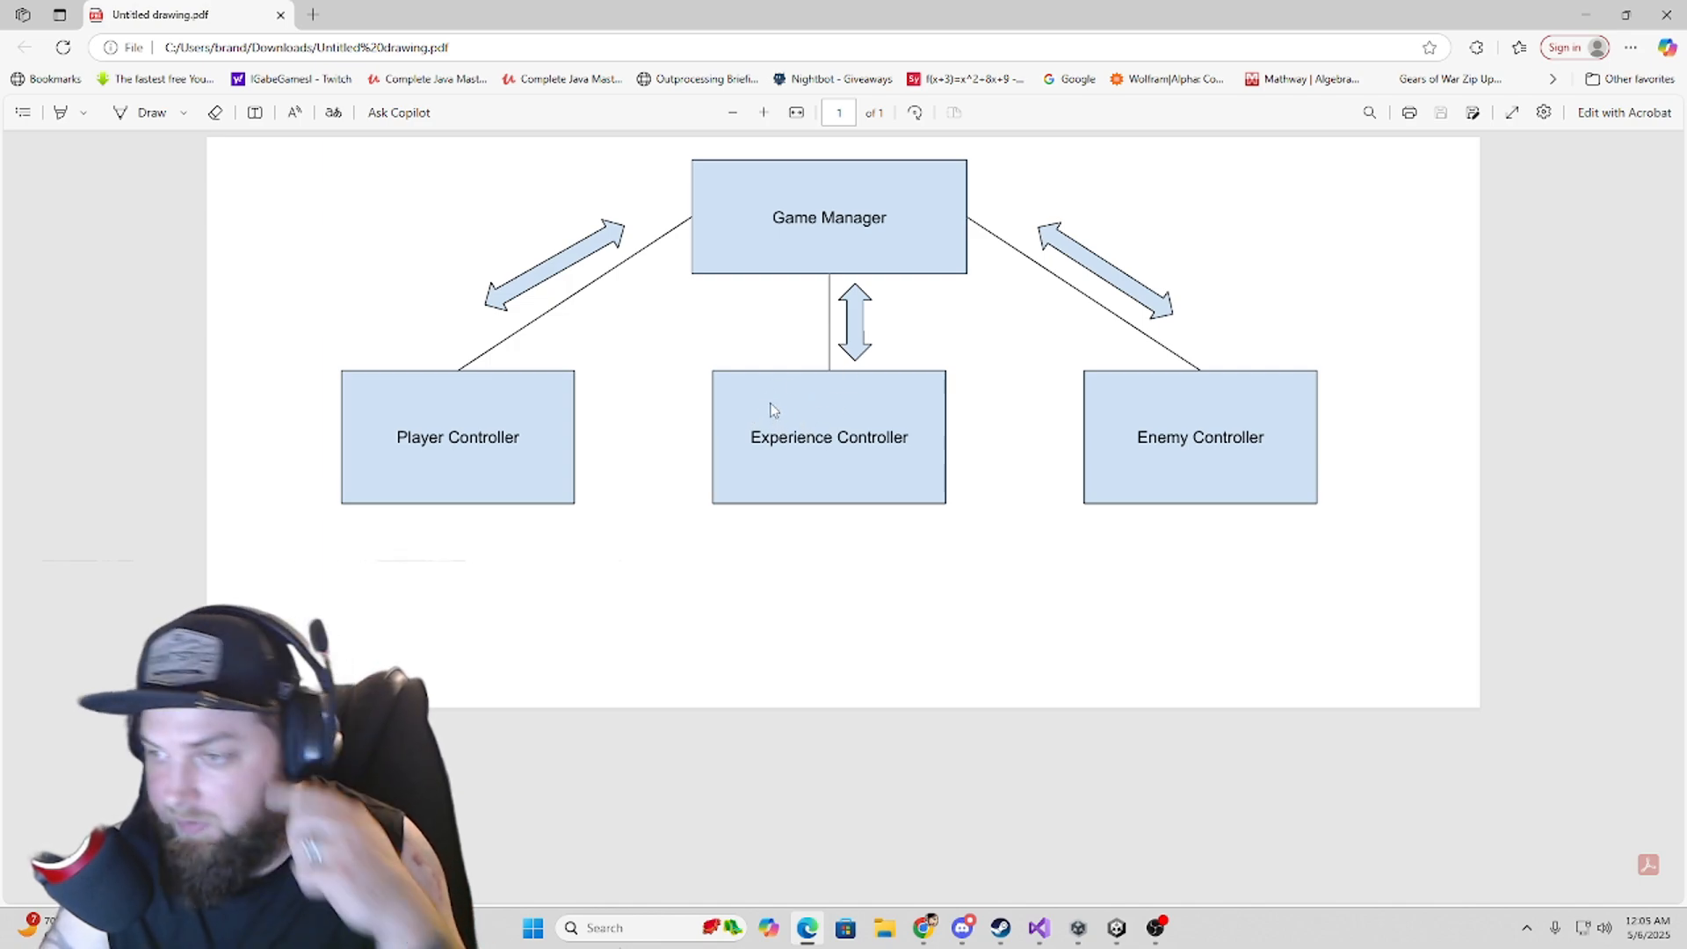
mouse_move(768, 406)
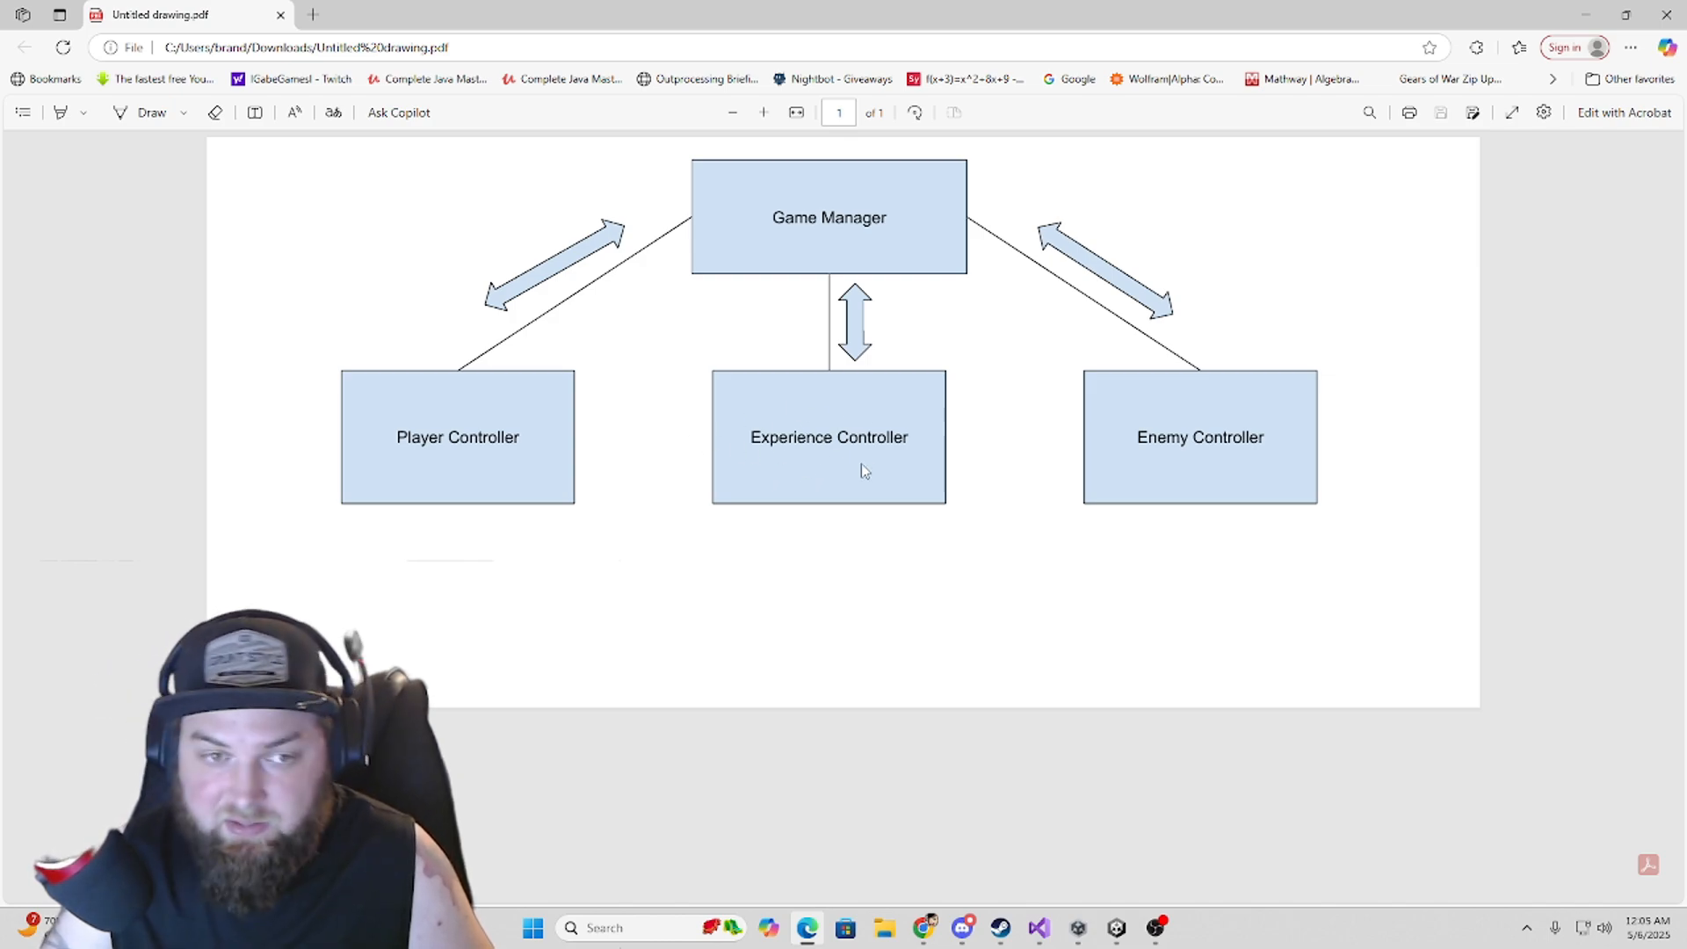
mouse_move(576, 375)
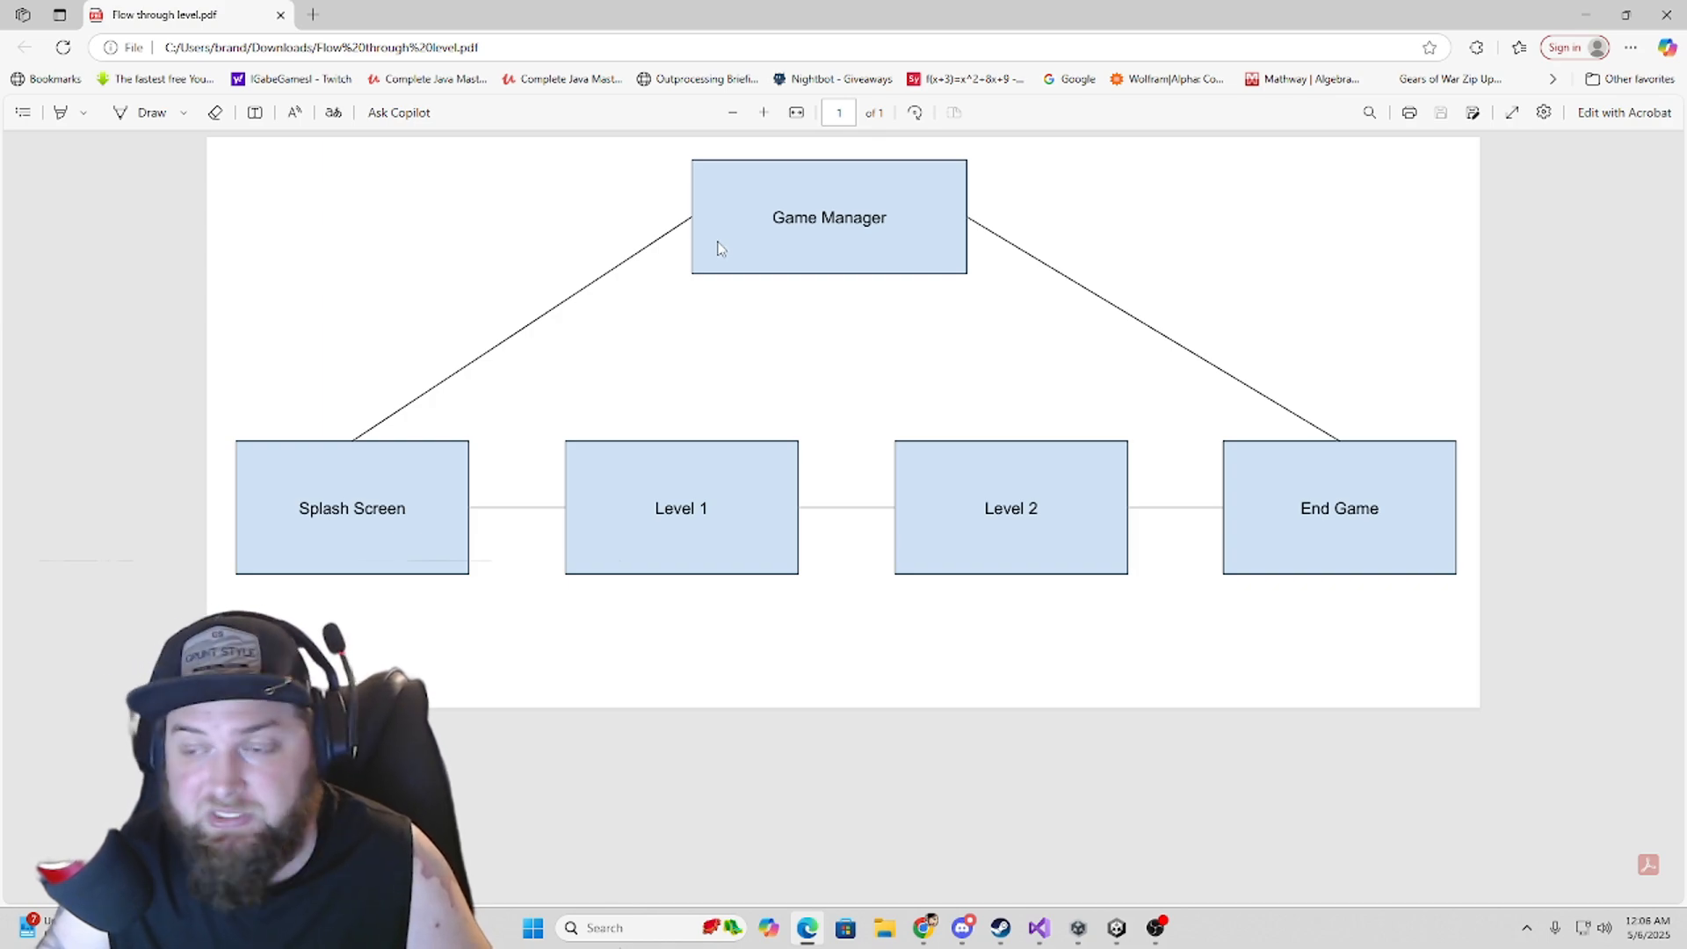
mouse_move(476, 374)
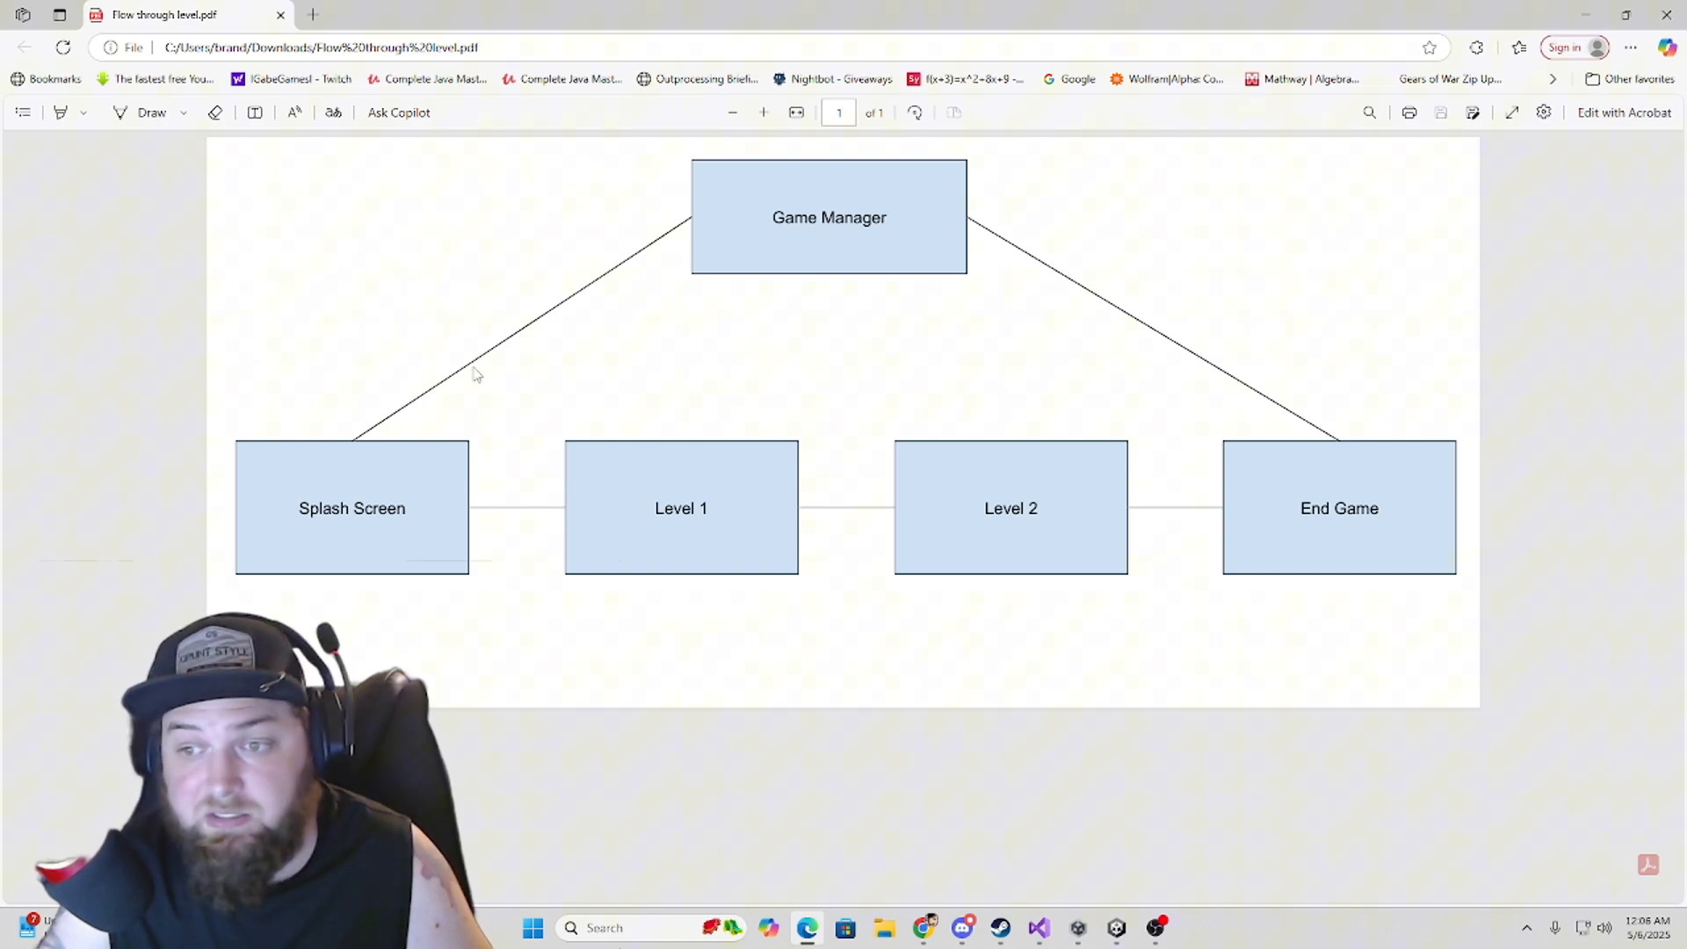
mouse_move(363, 489)
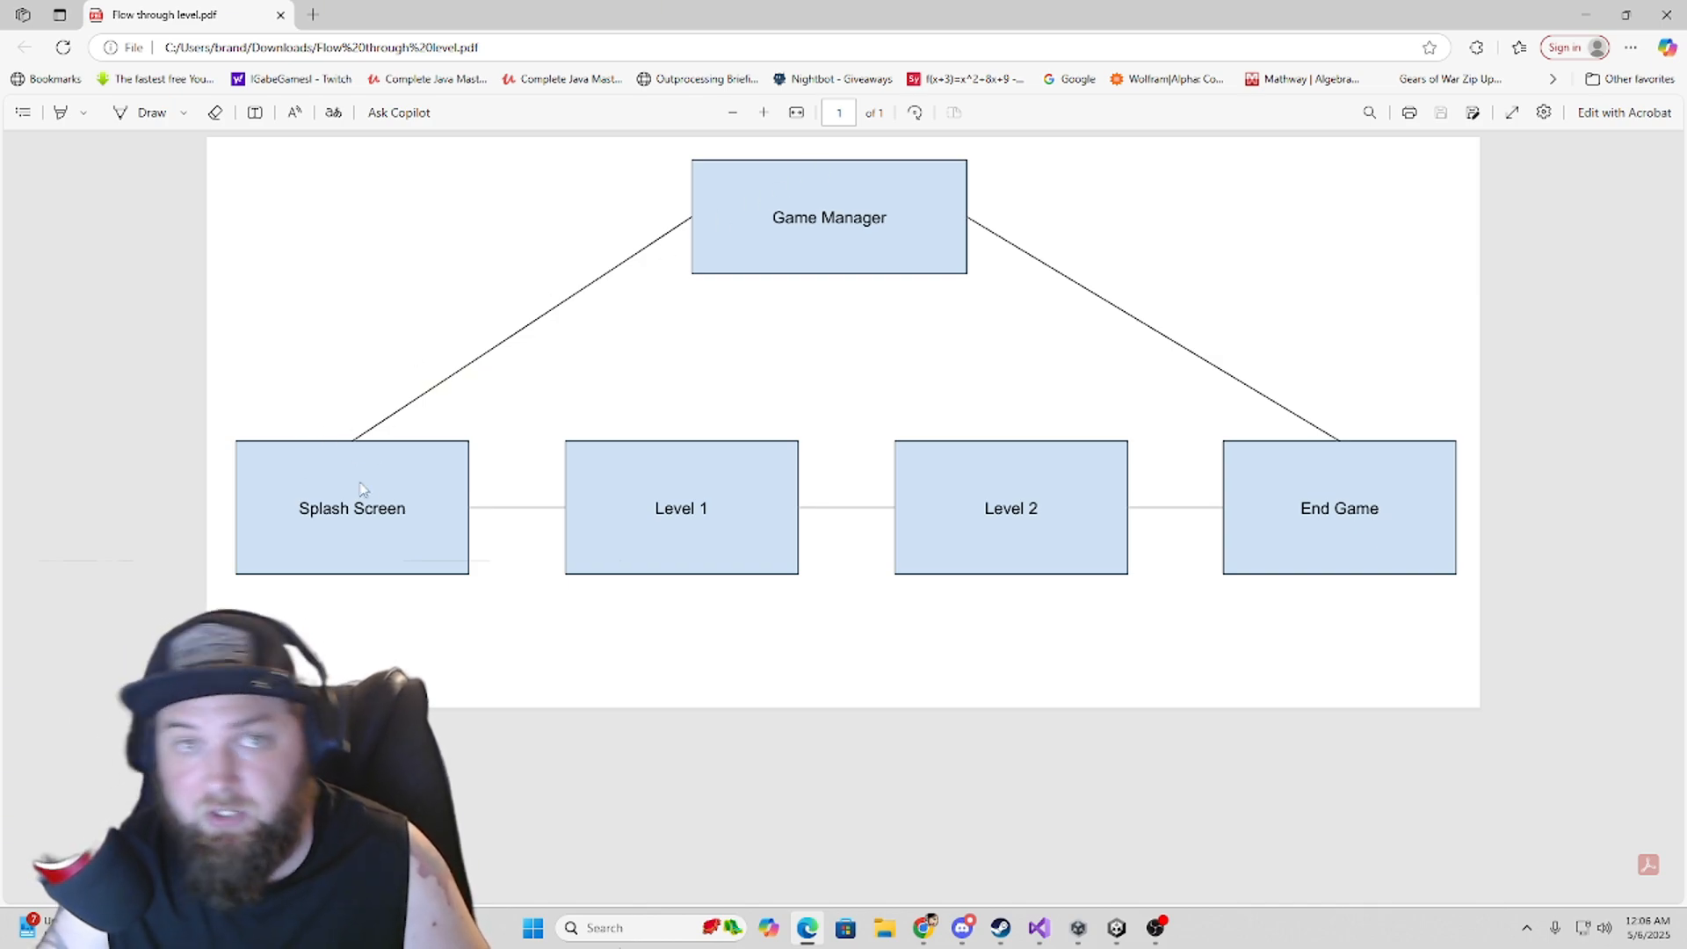
mouse_move(471, 498)
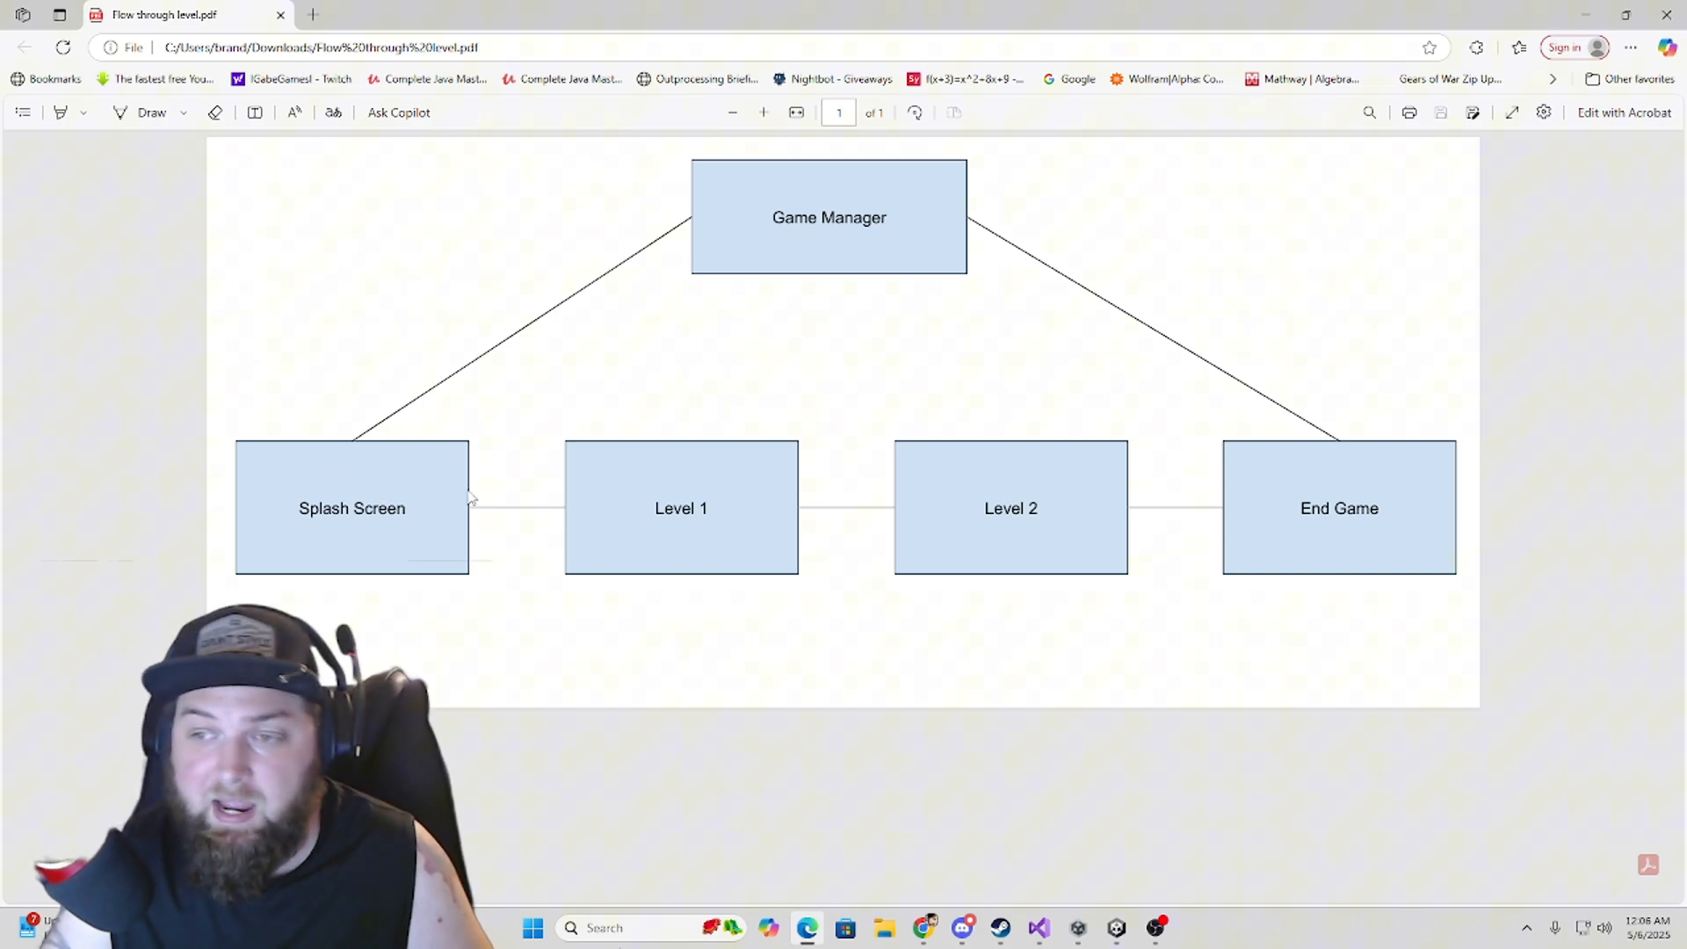
mouse_move(1101, 449)
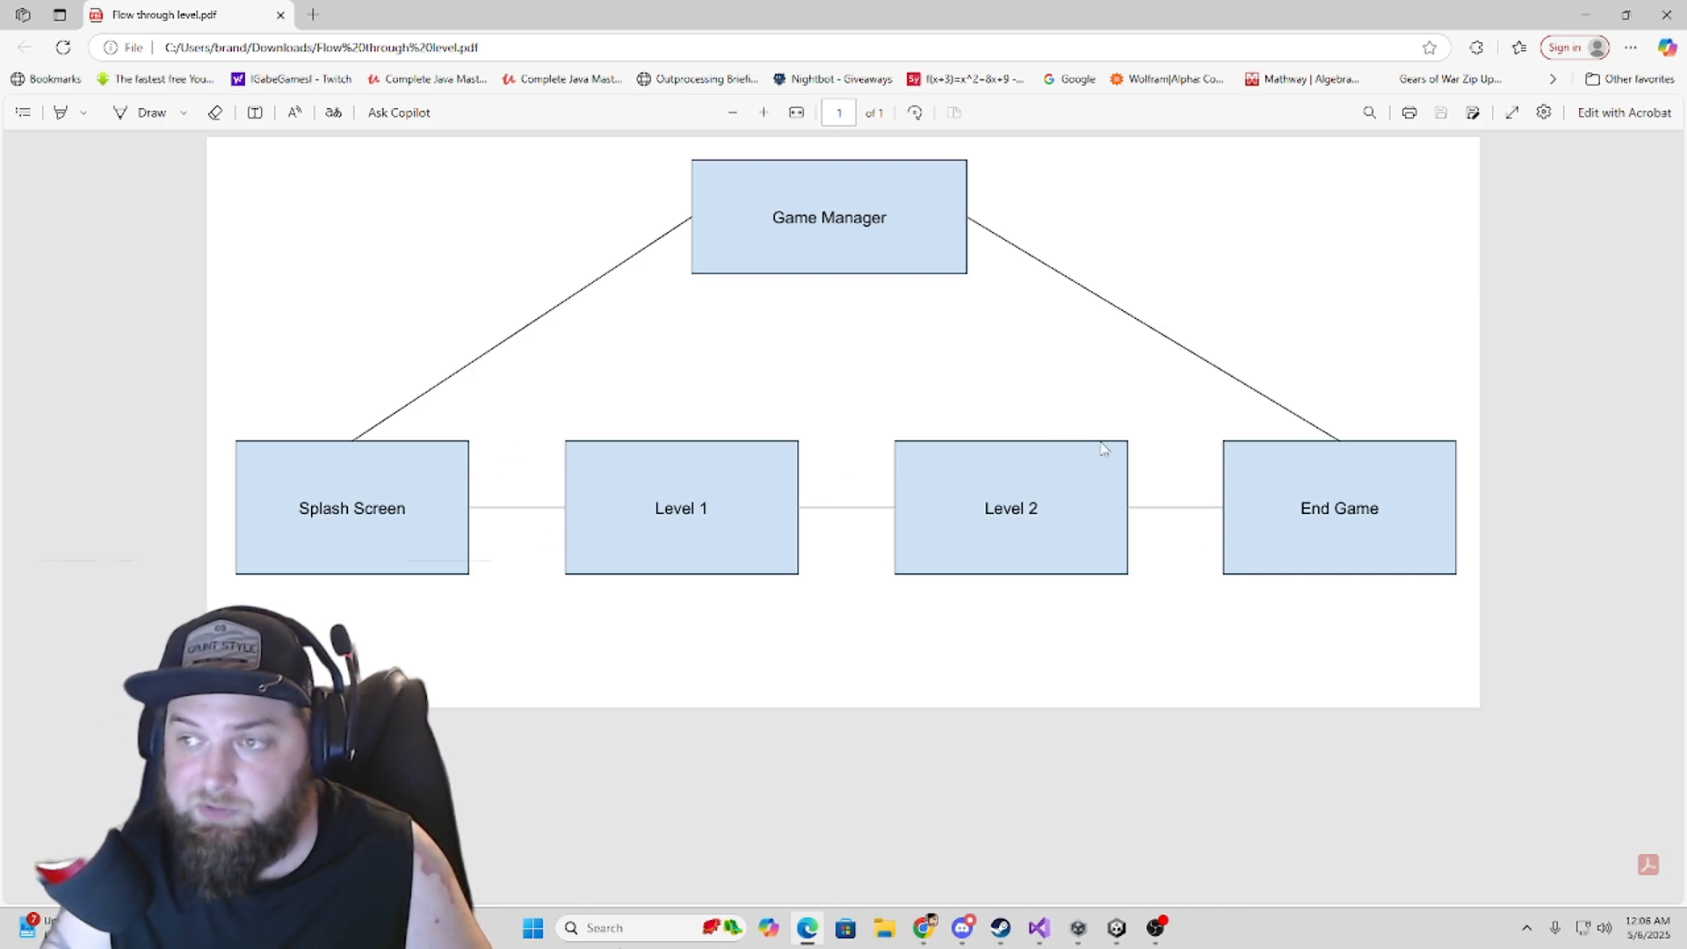
mouse_move(1291, 470)
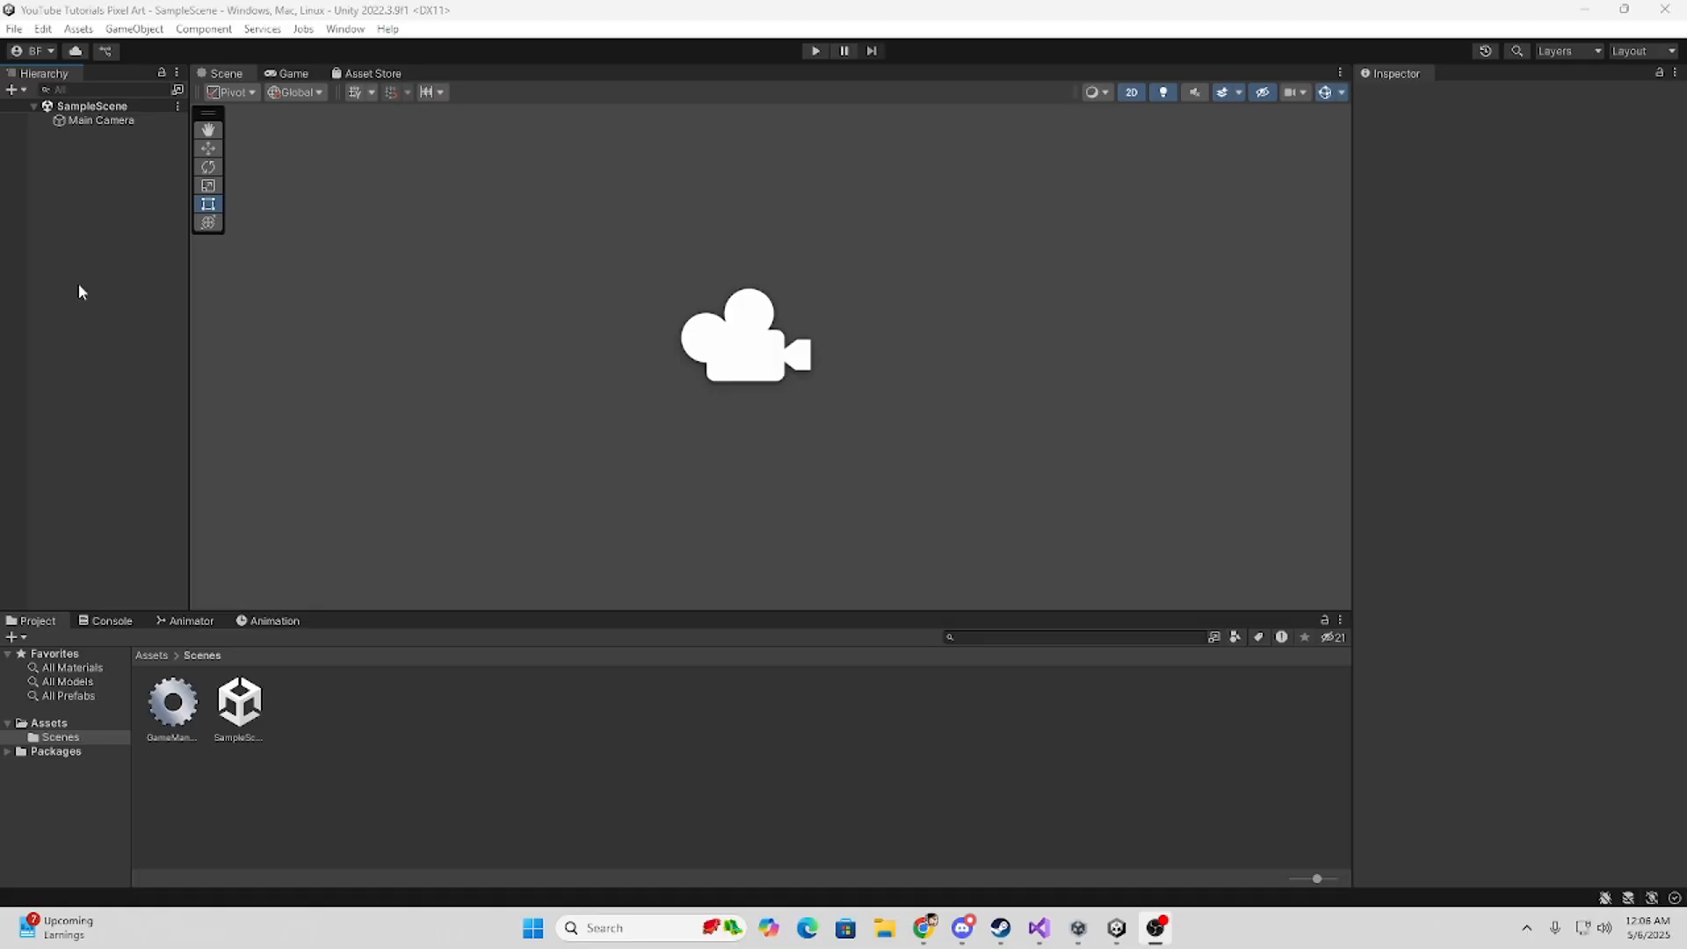
mouse_move(192, 335)
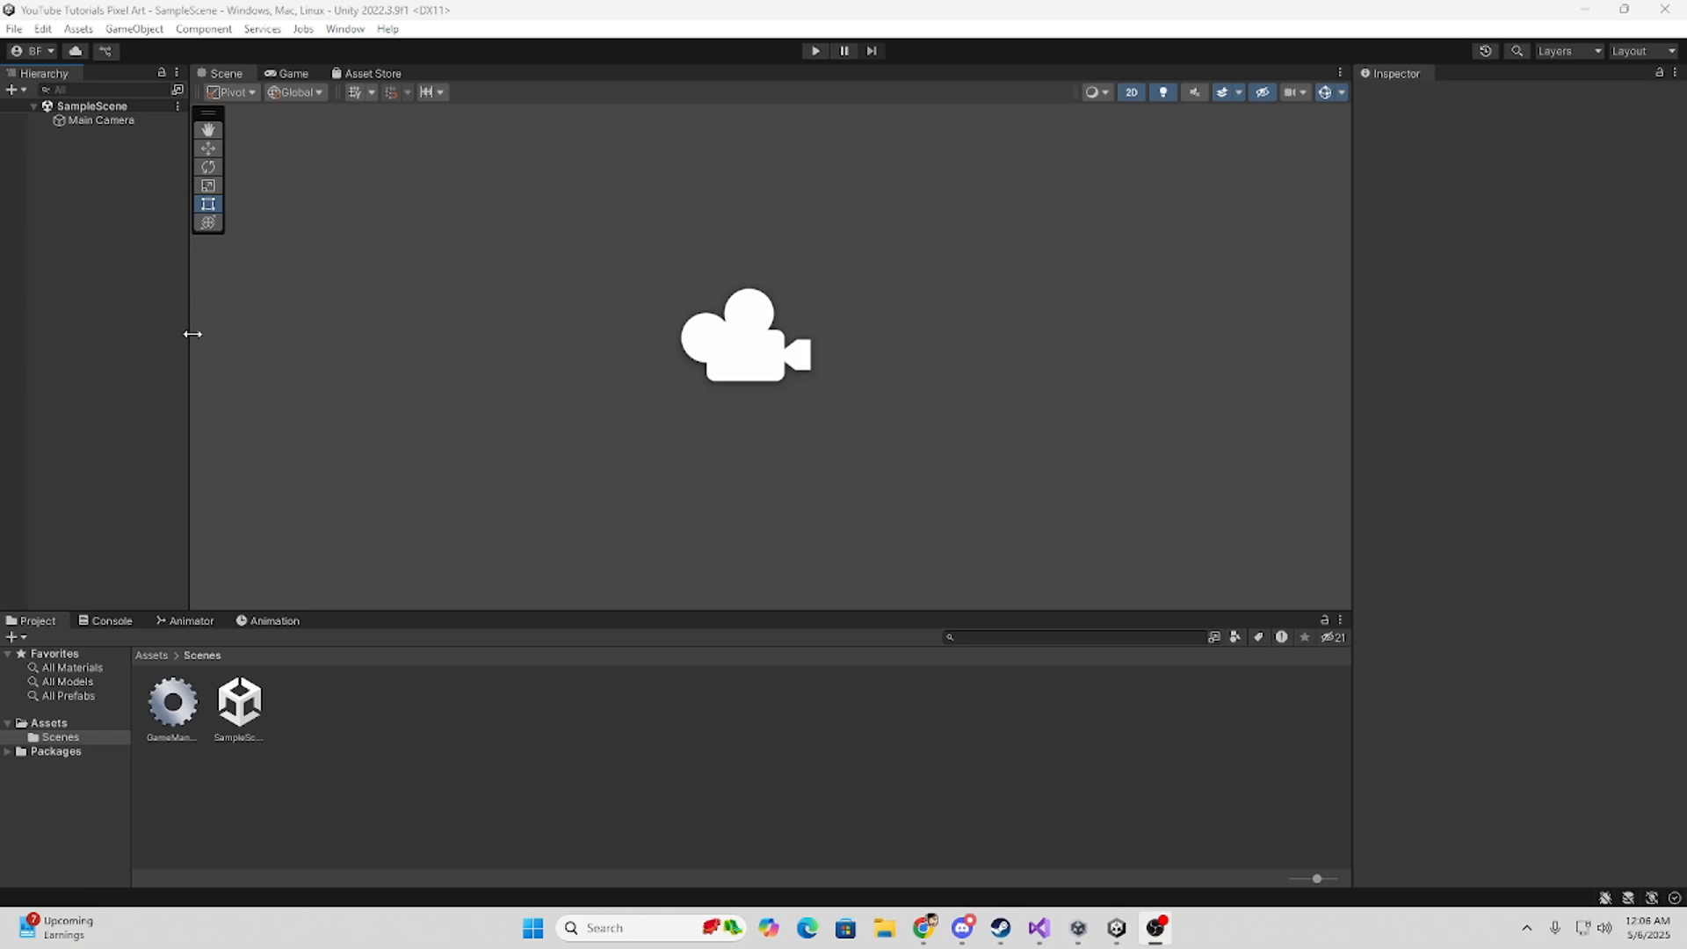
mouse_move(196, 341)
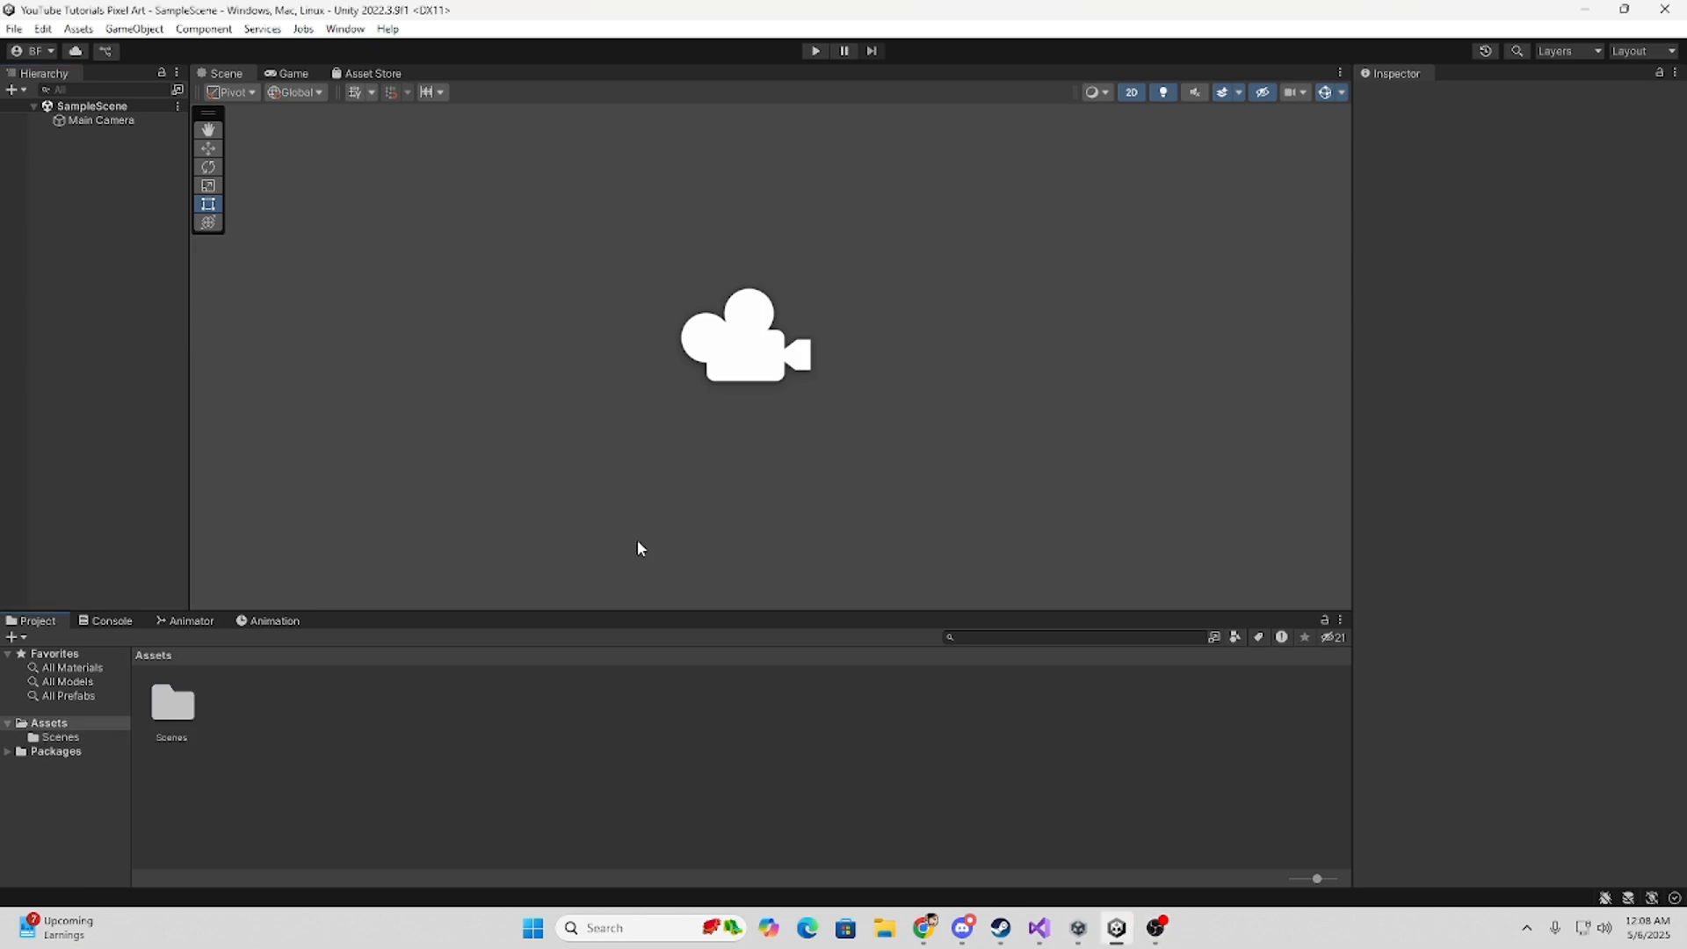
mouse_move(361, 724)
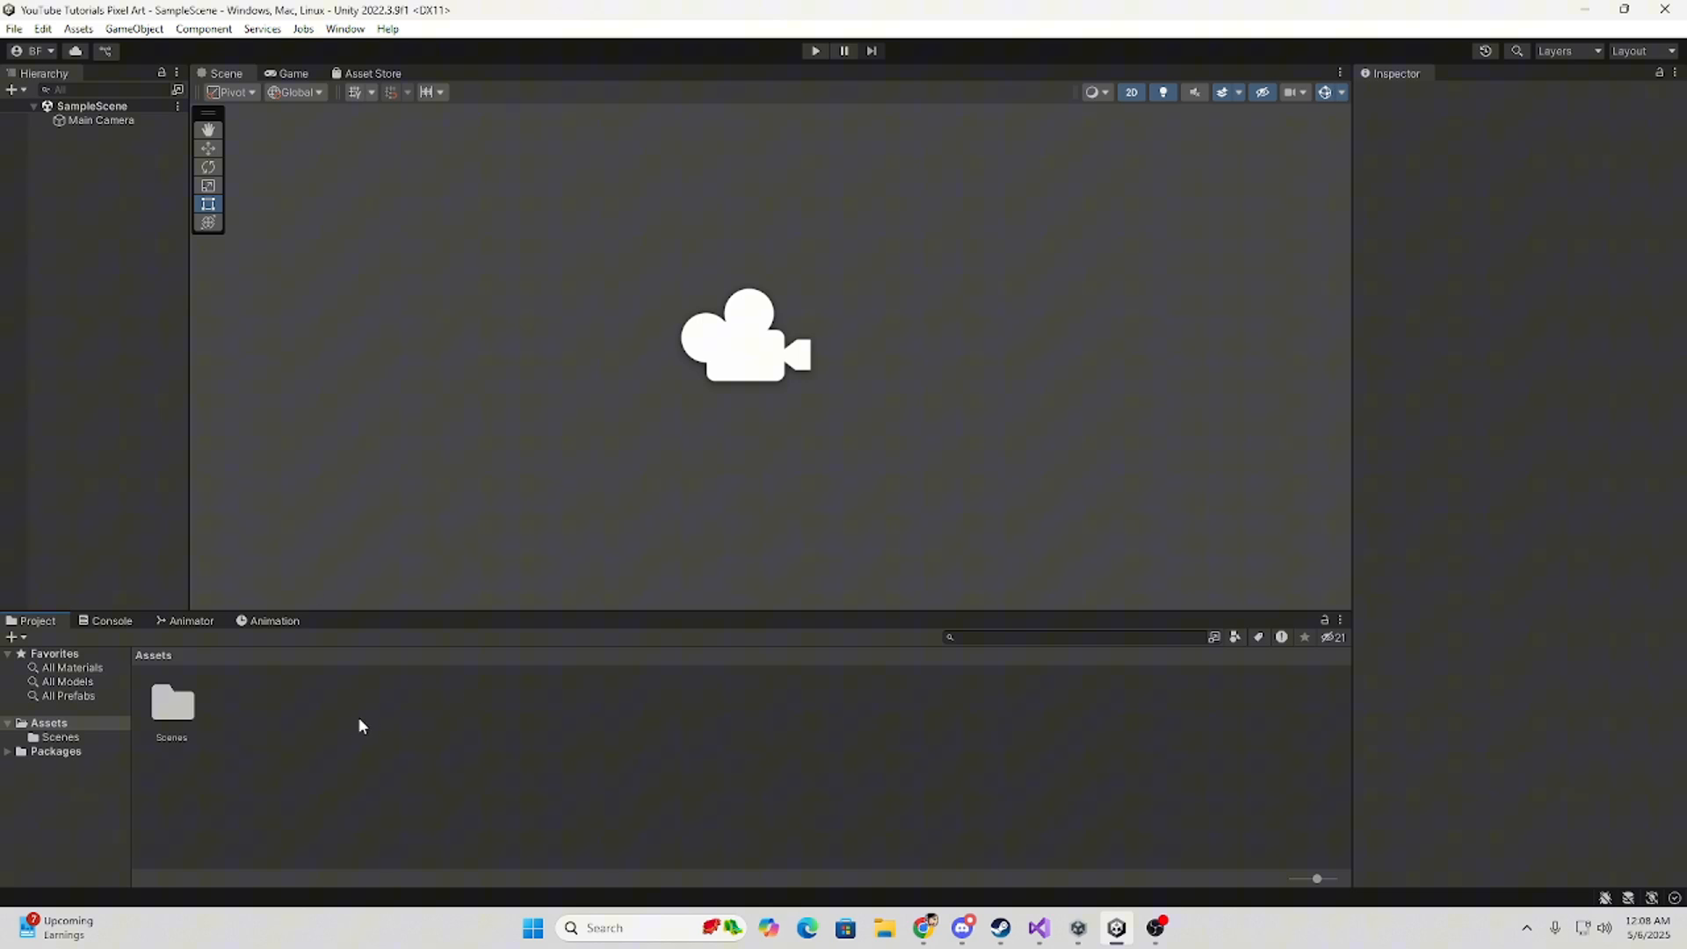
Add a new C# script to Assets and name it GameManager.
right_click(361, 725)
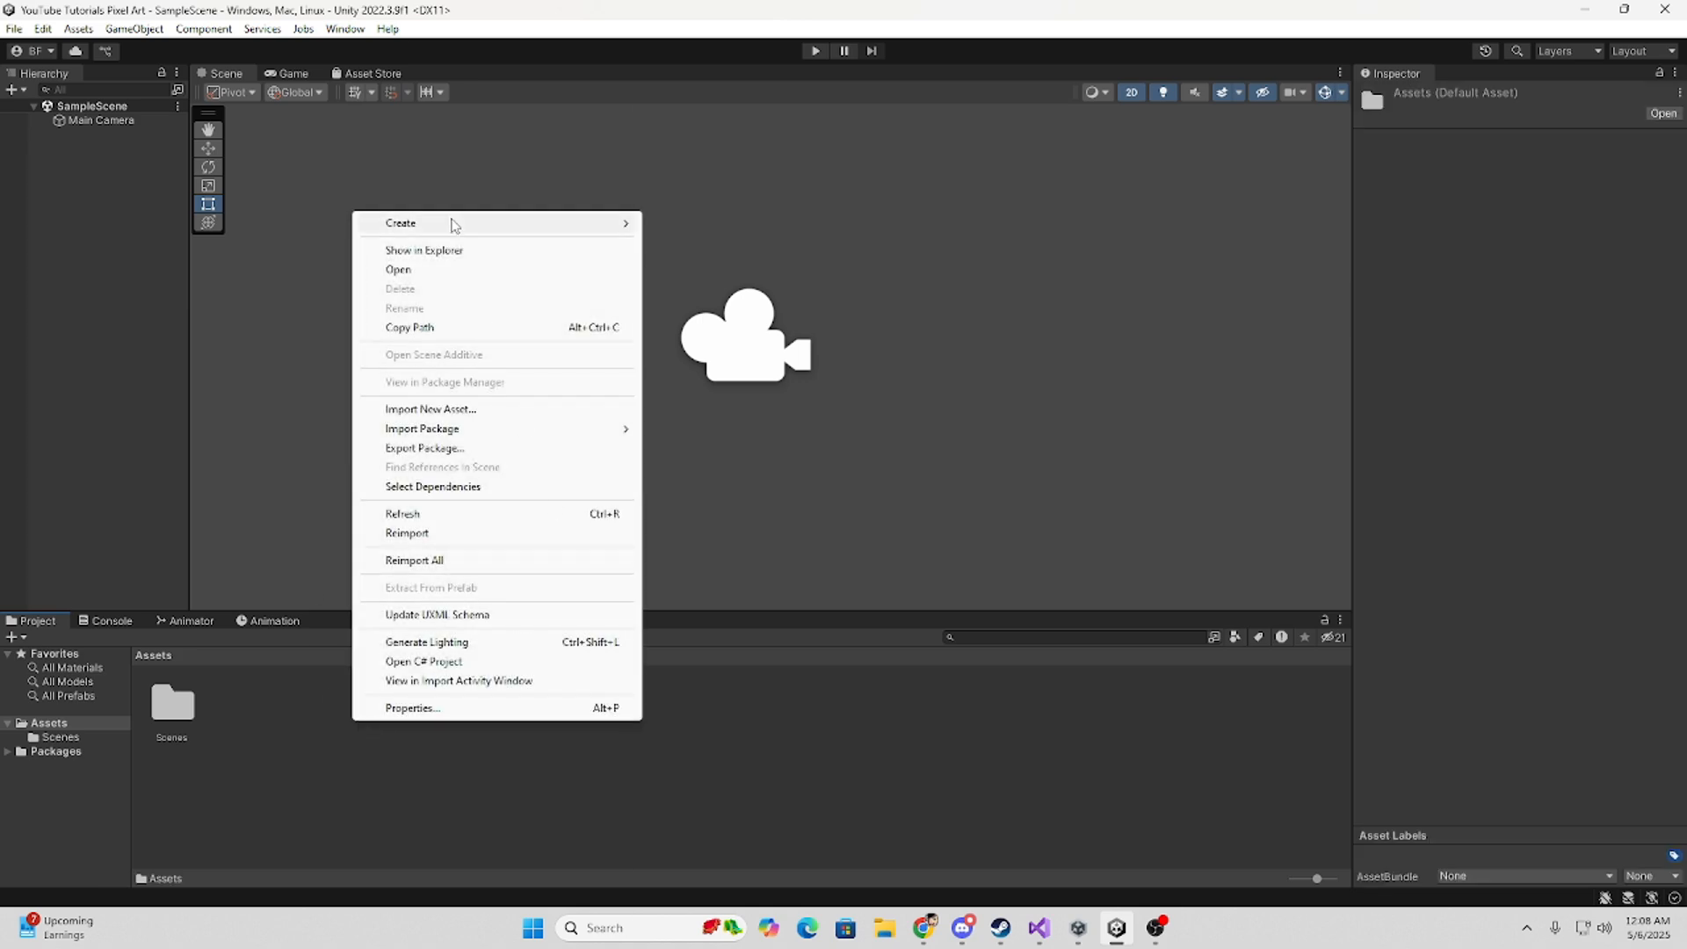
click(399, 222)
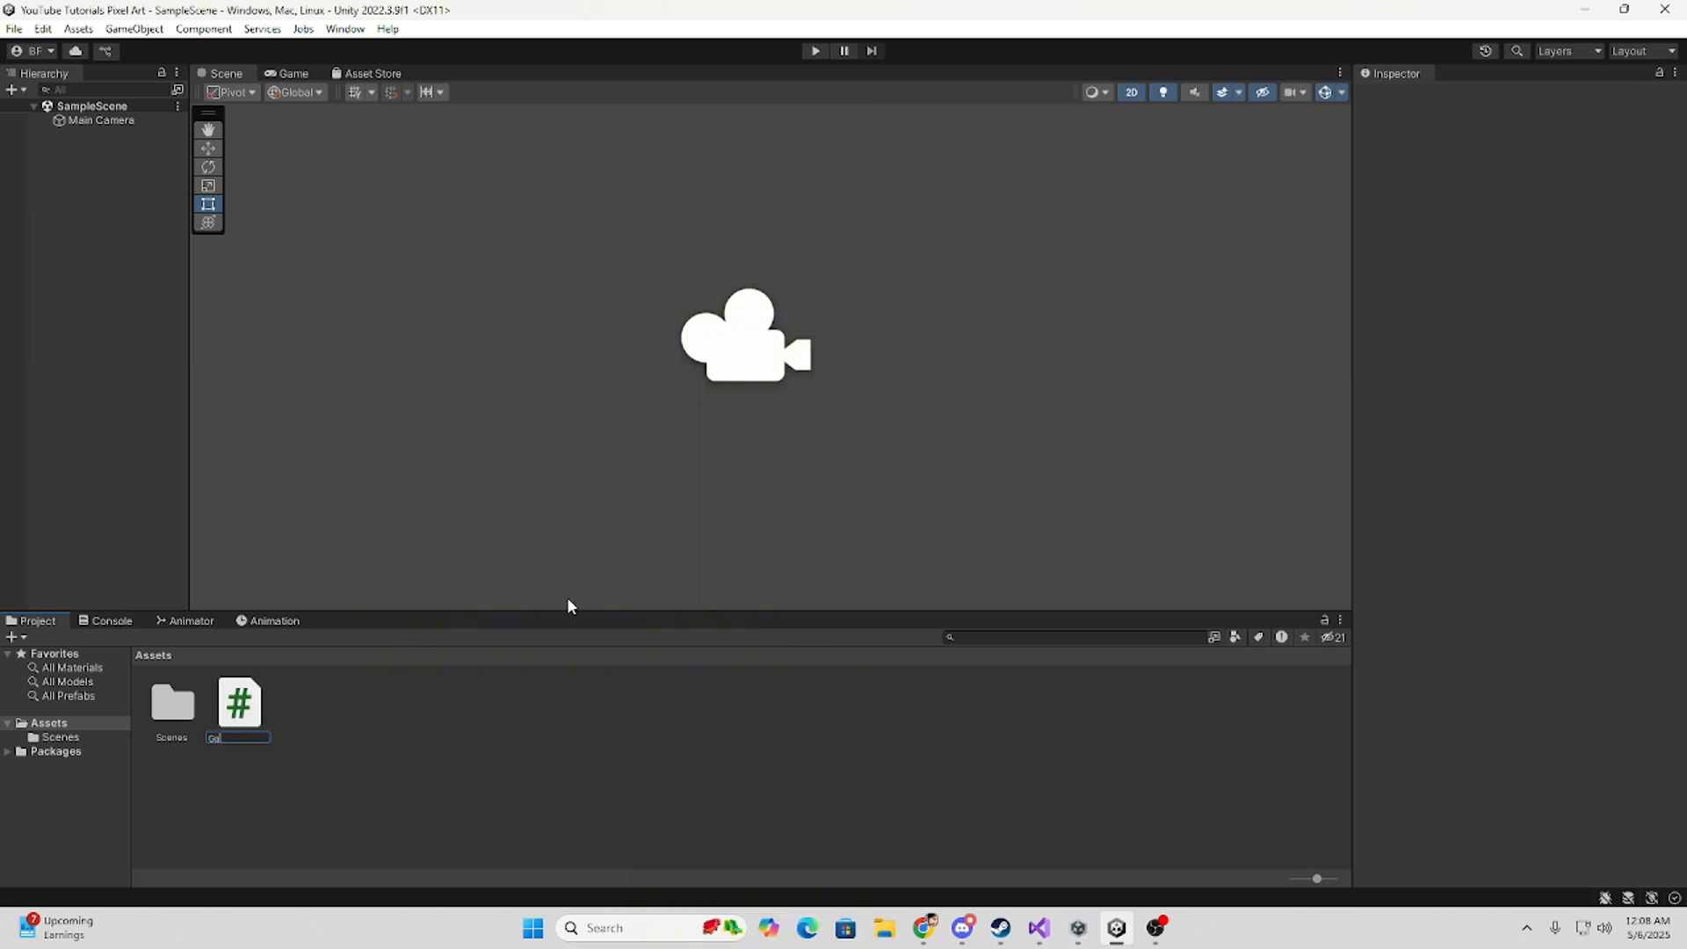
text(GameManager)
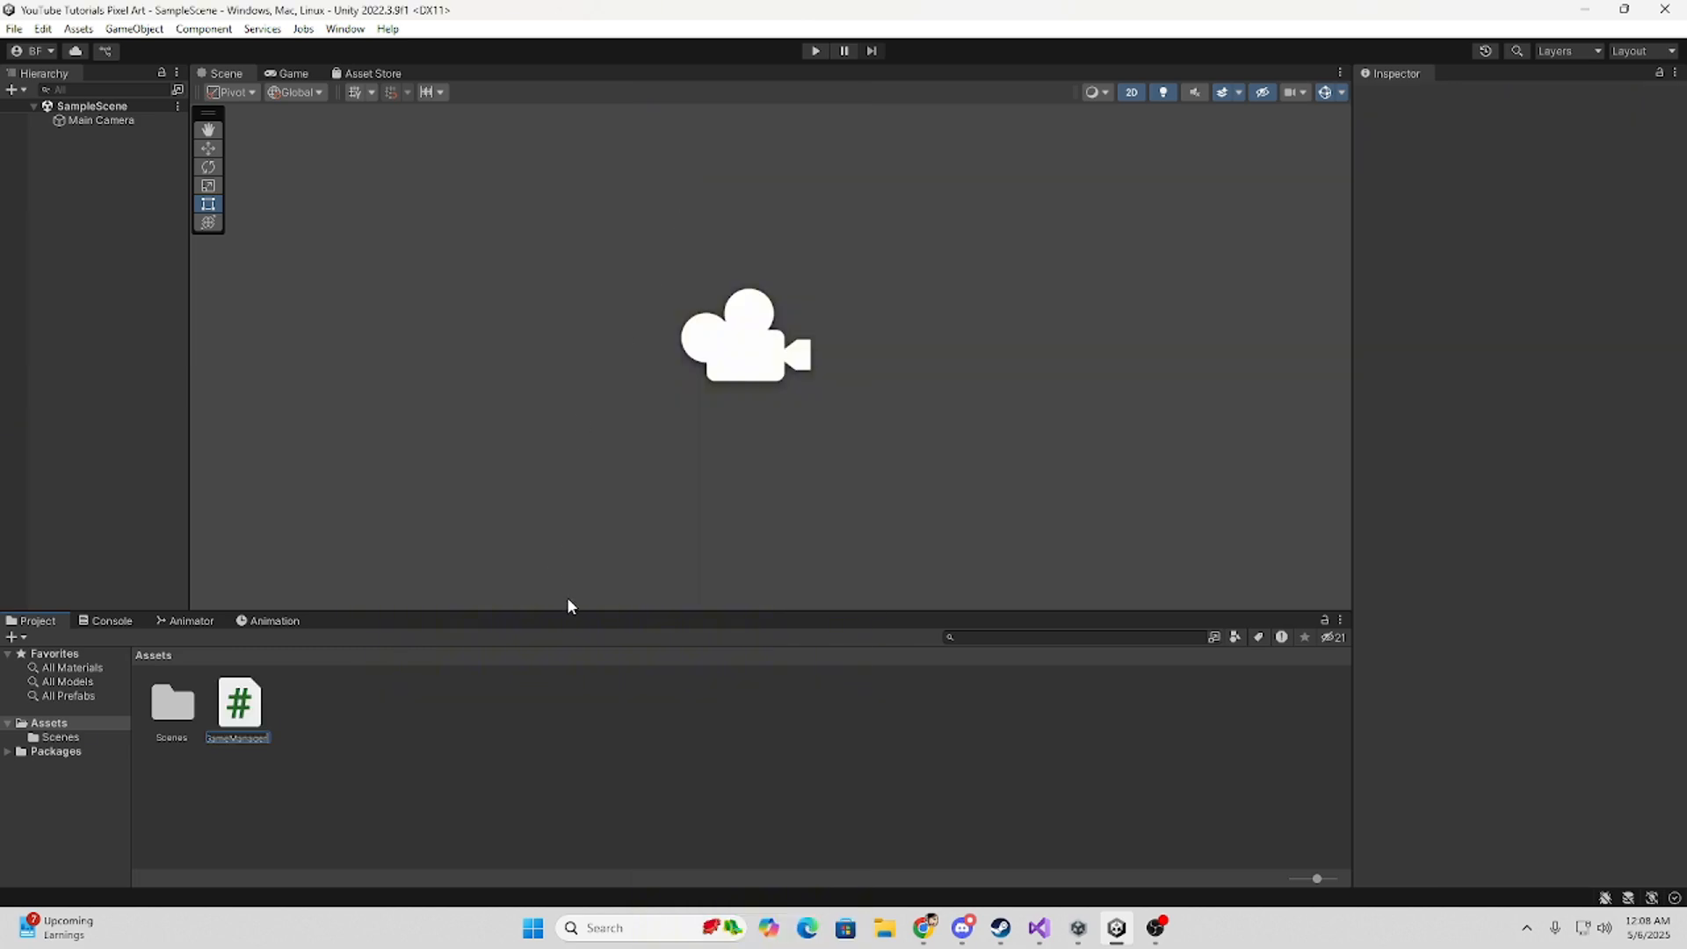
click(239, 705)
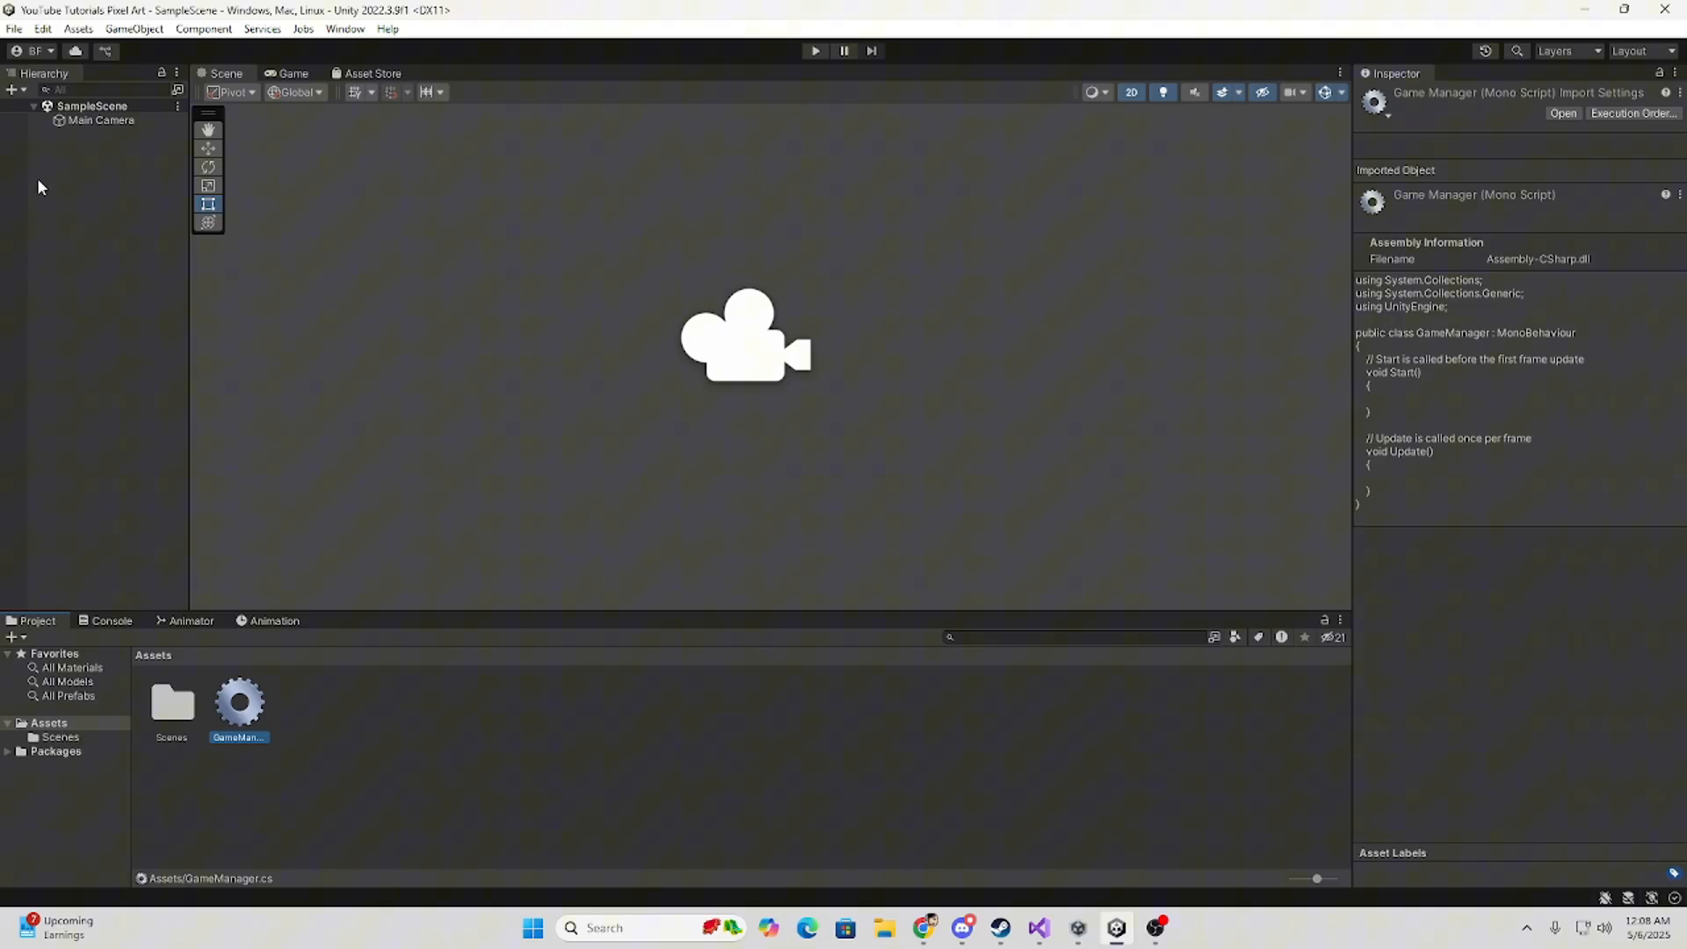
Create an empty GameManager object in the scene and open GameManager.cs in the editor.
click(14, 91)
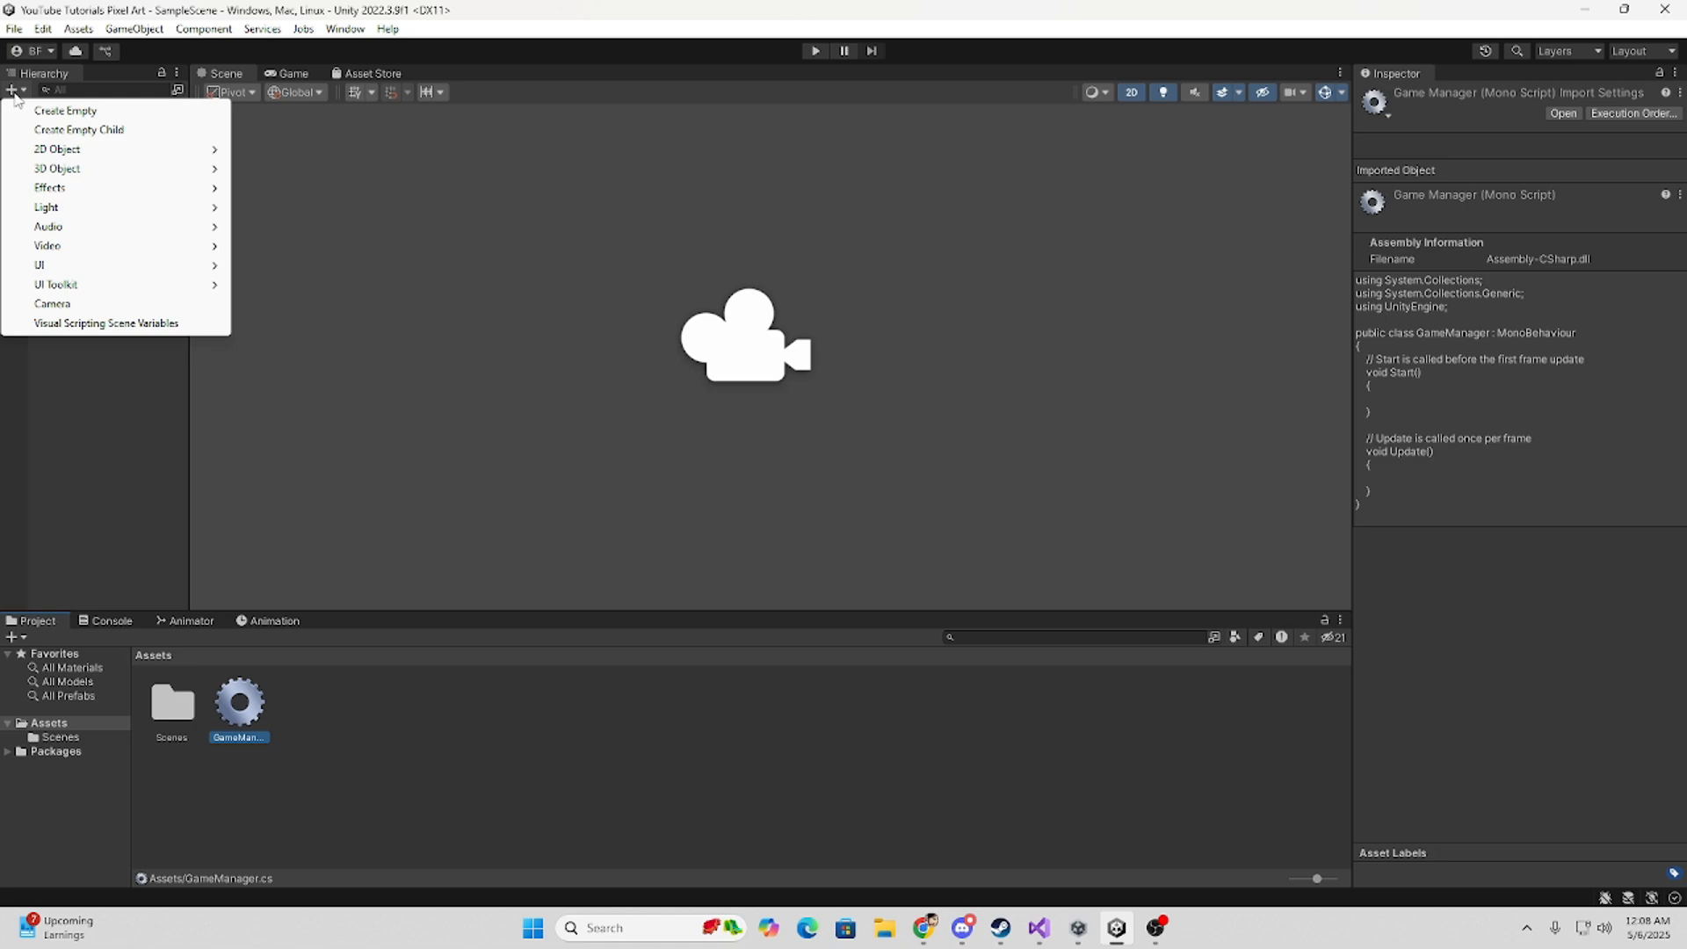
click(64, 111)
text(GameManager)
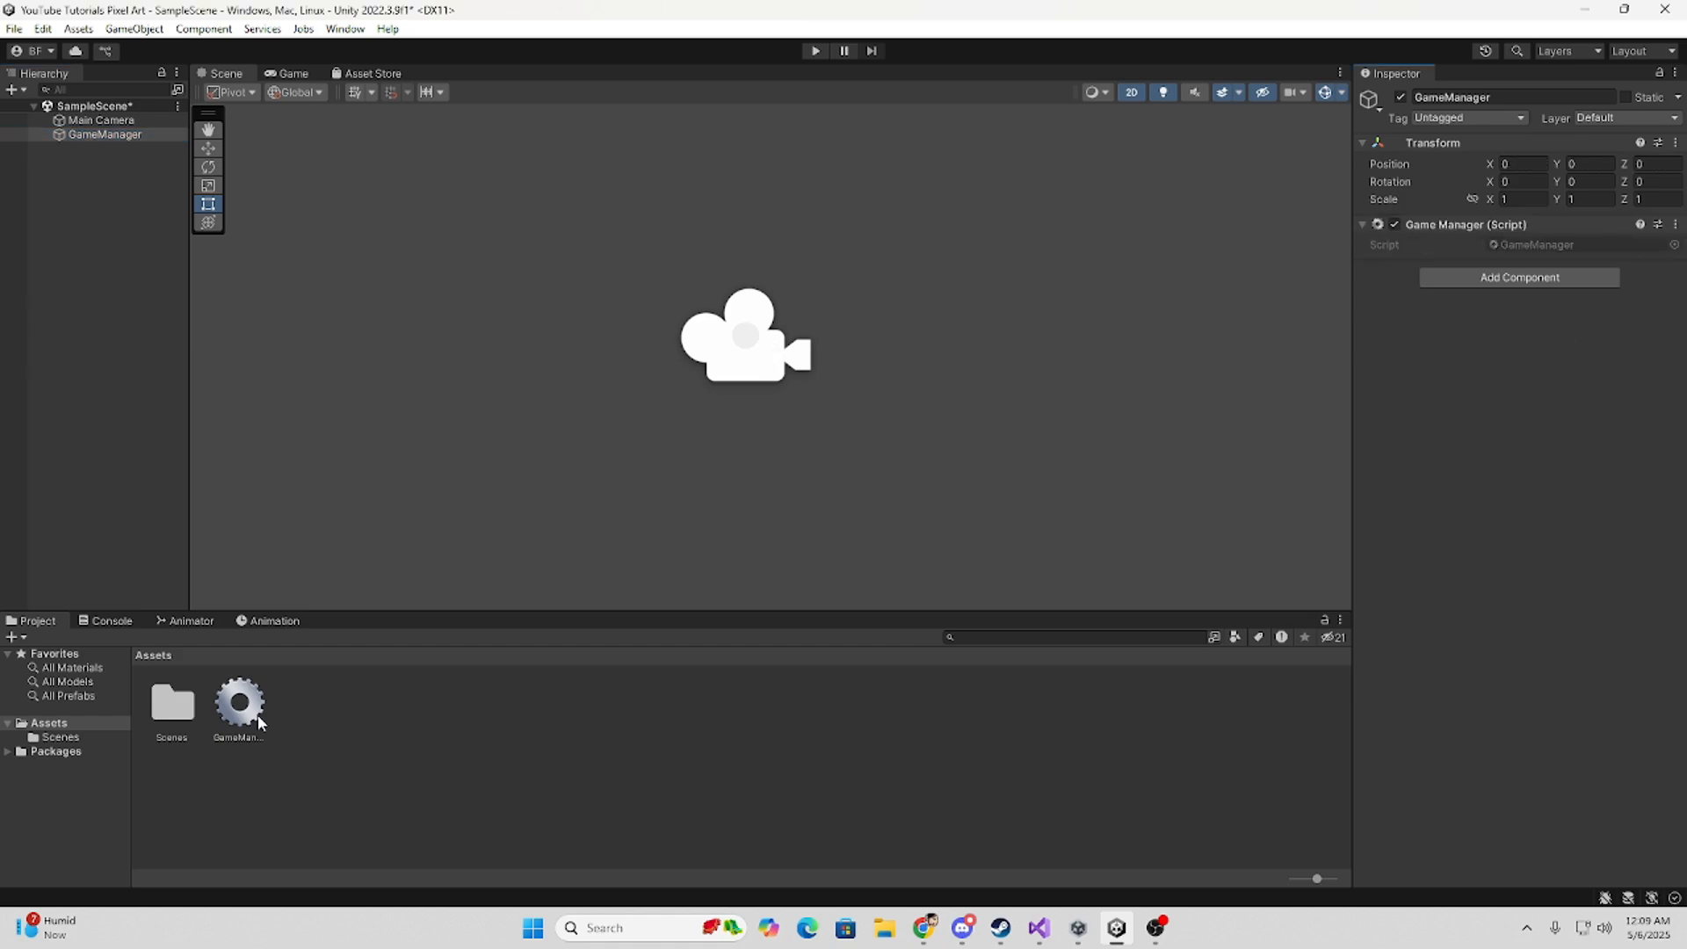
double_click(239, 699)
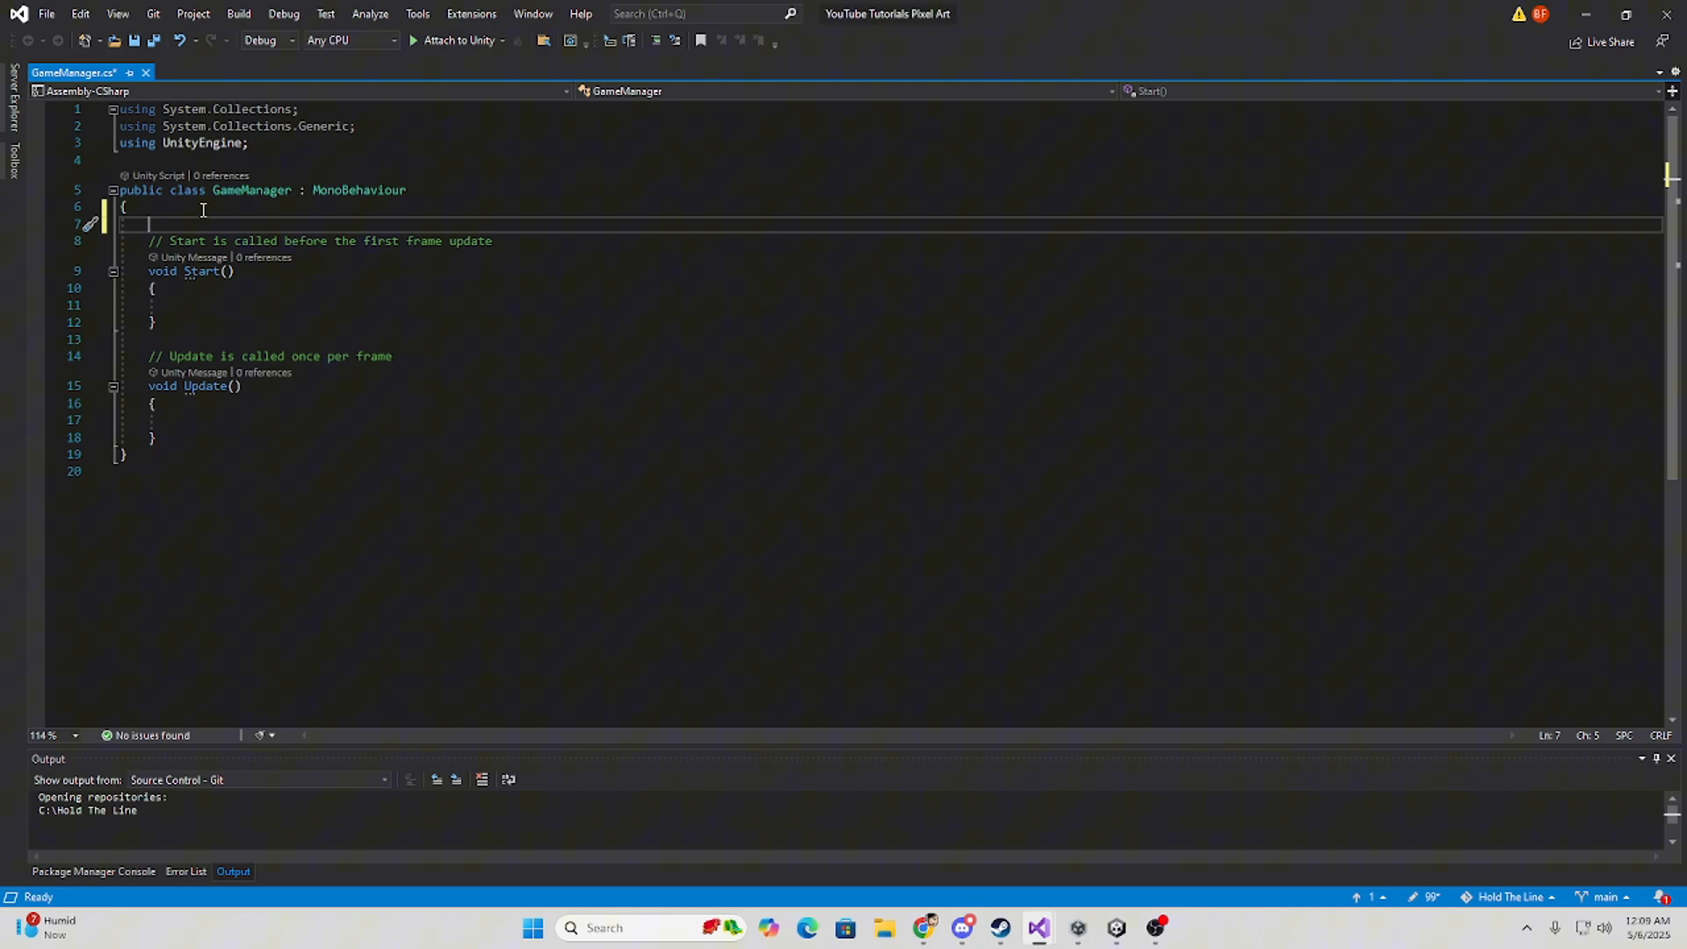
Declare 'public static GameManager Instance { get; private set; }' and start a new line below.
text(public)
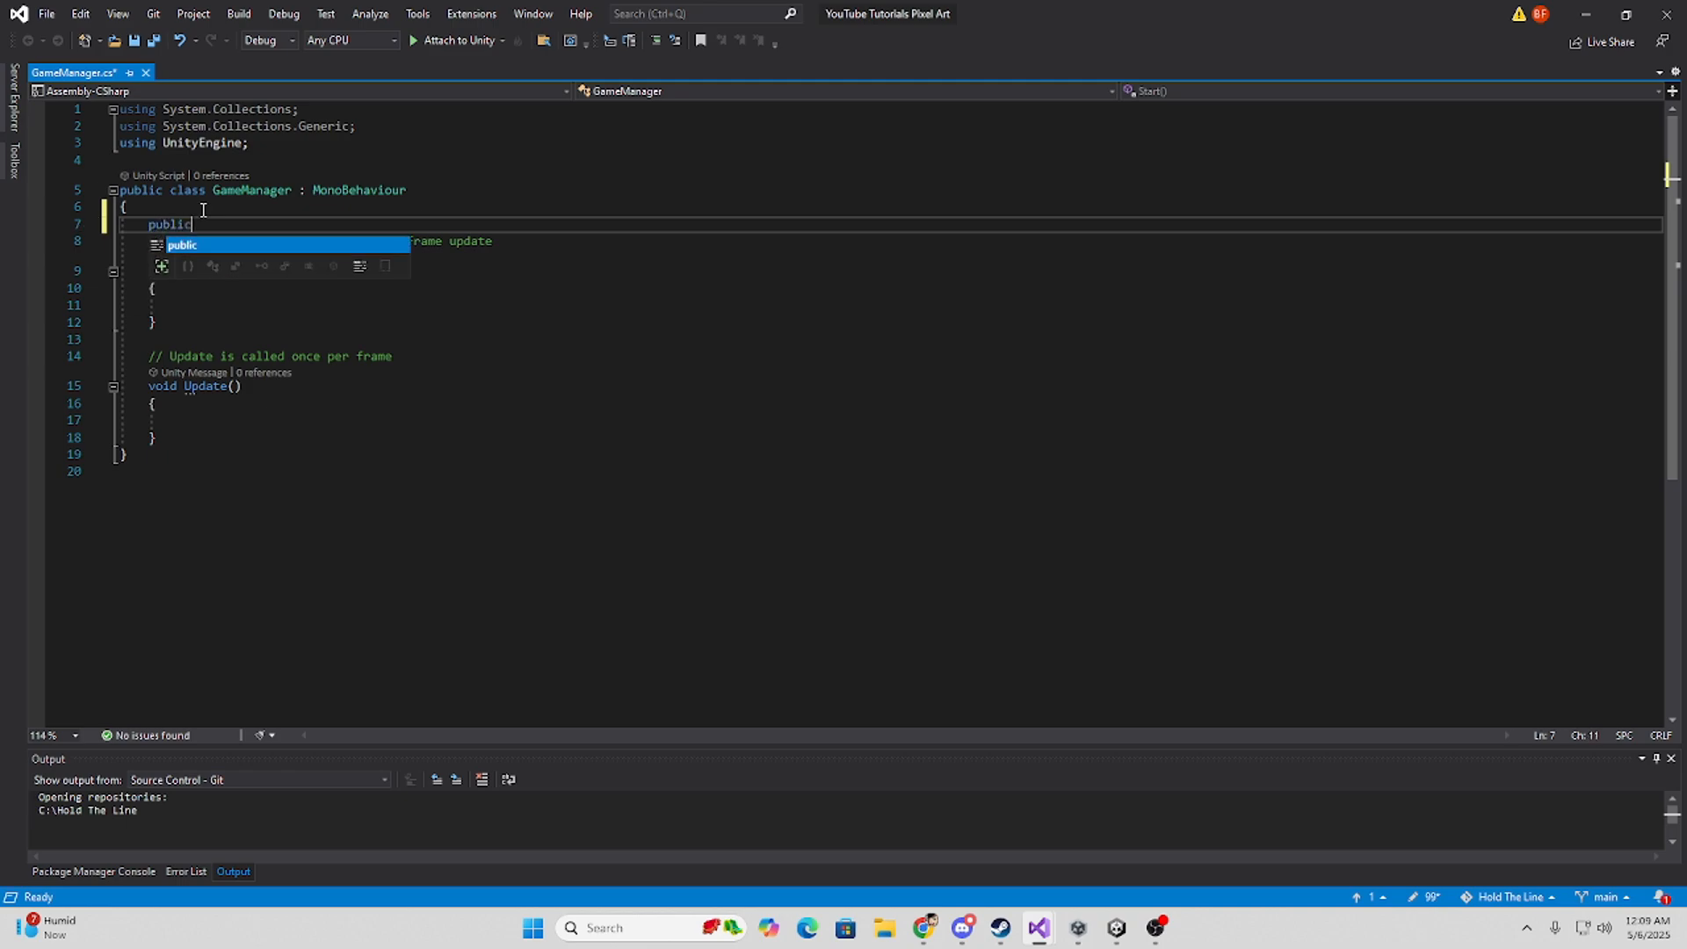
text(static GameManager)
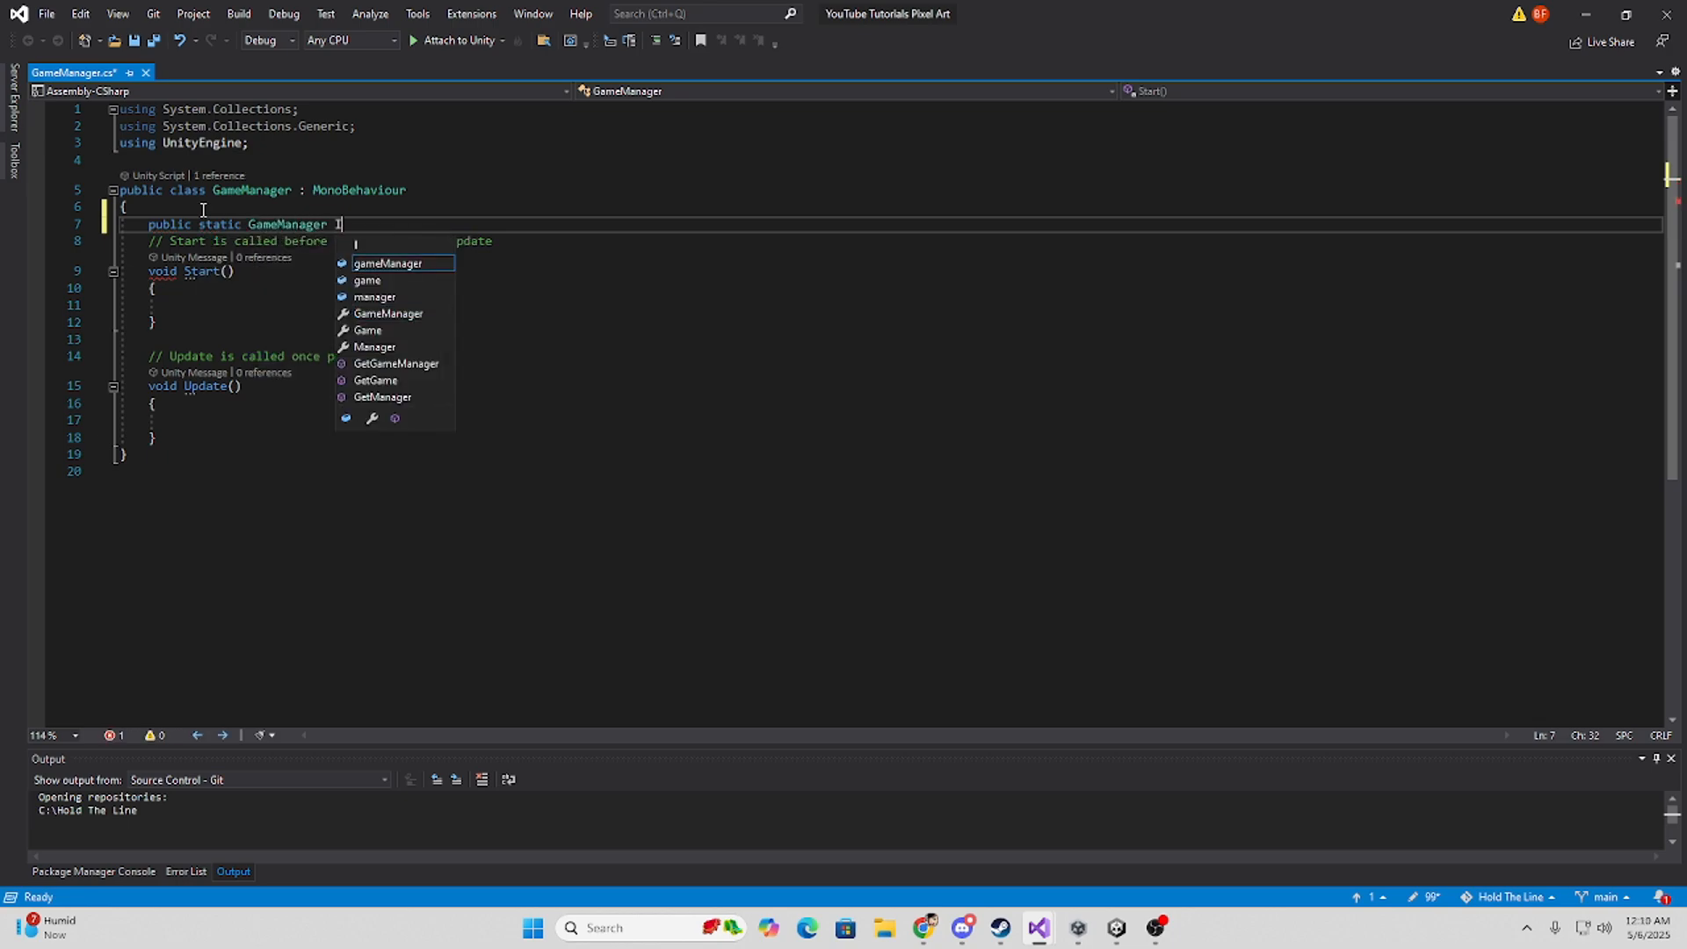
text(Instance)
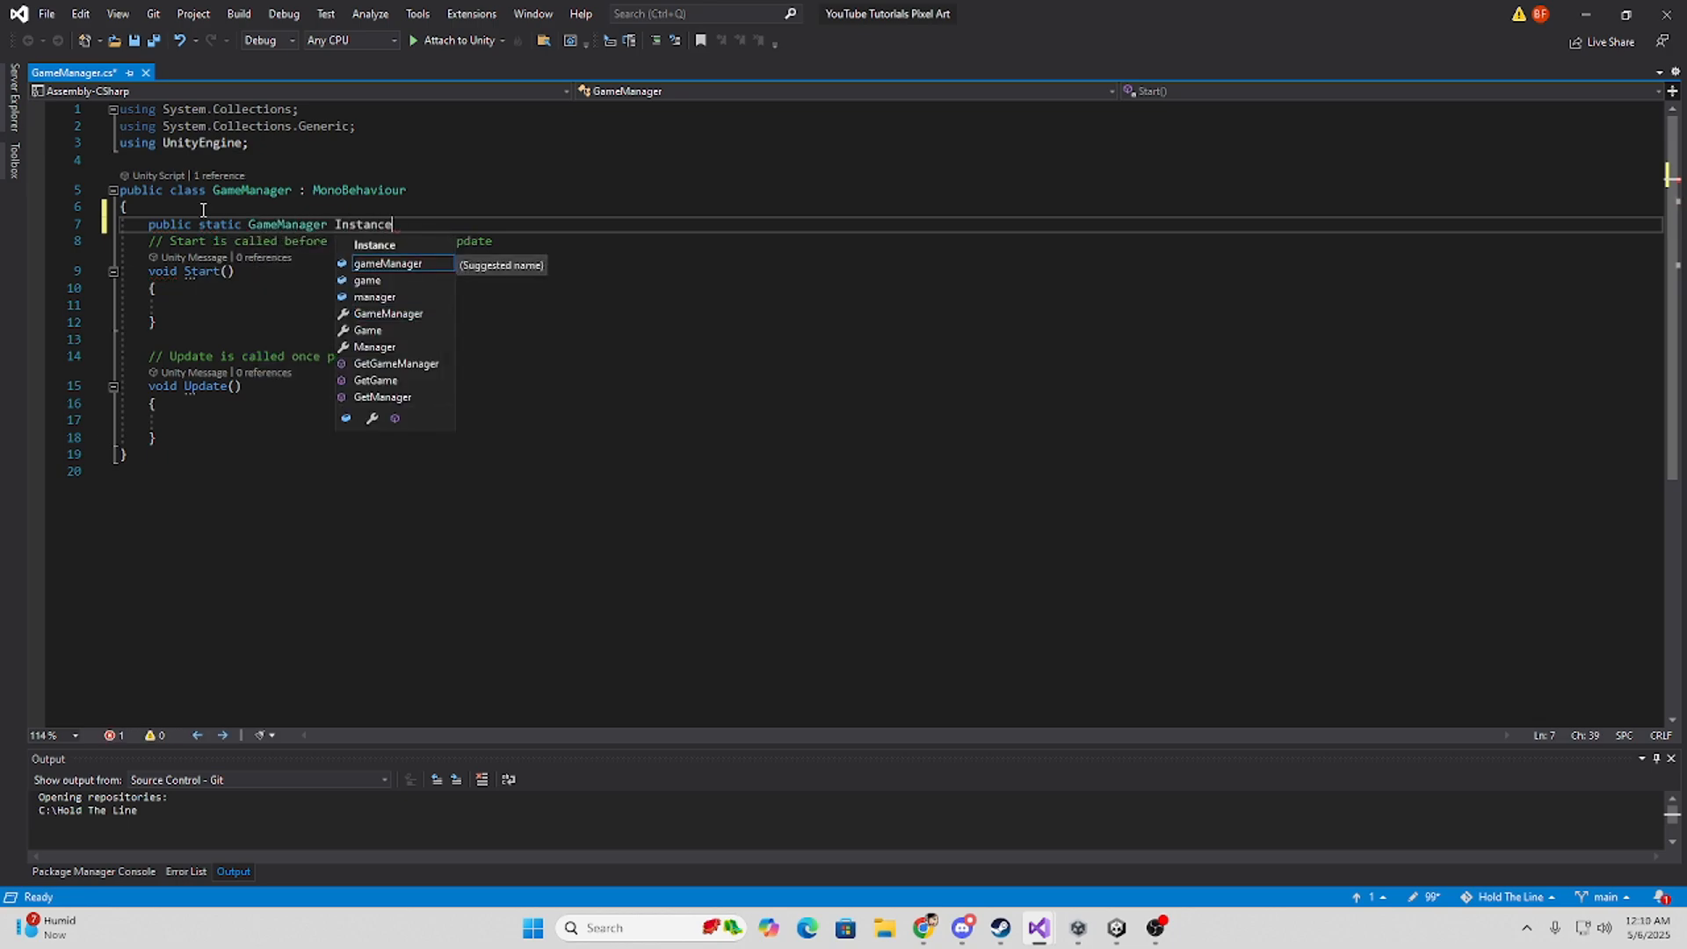
text({ get;)
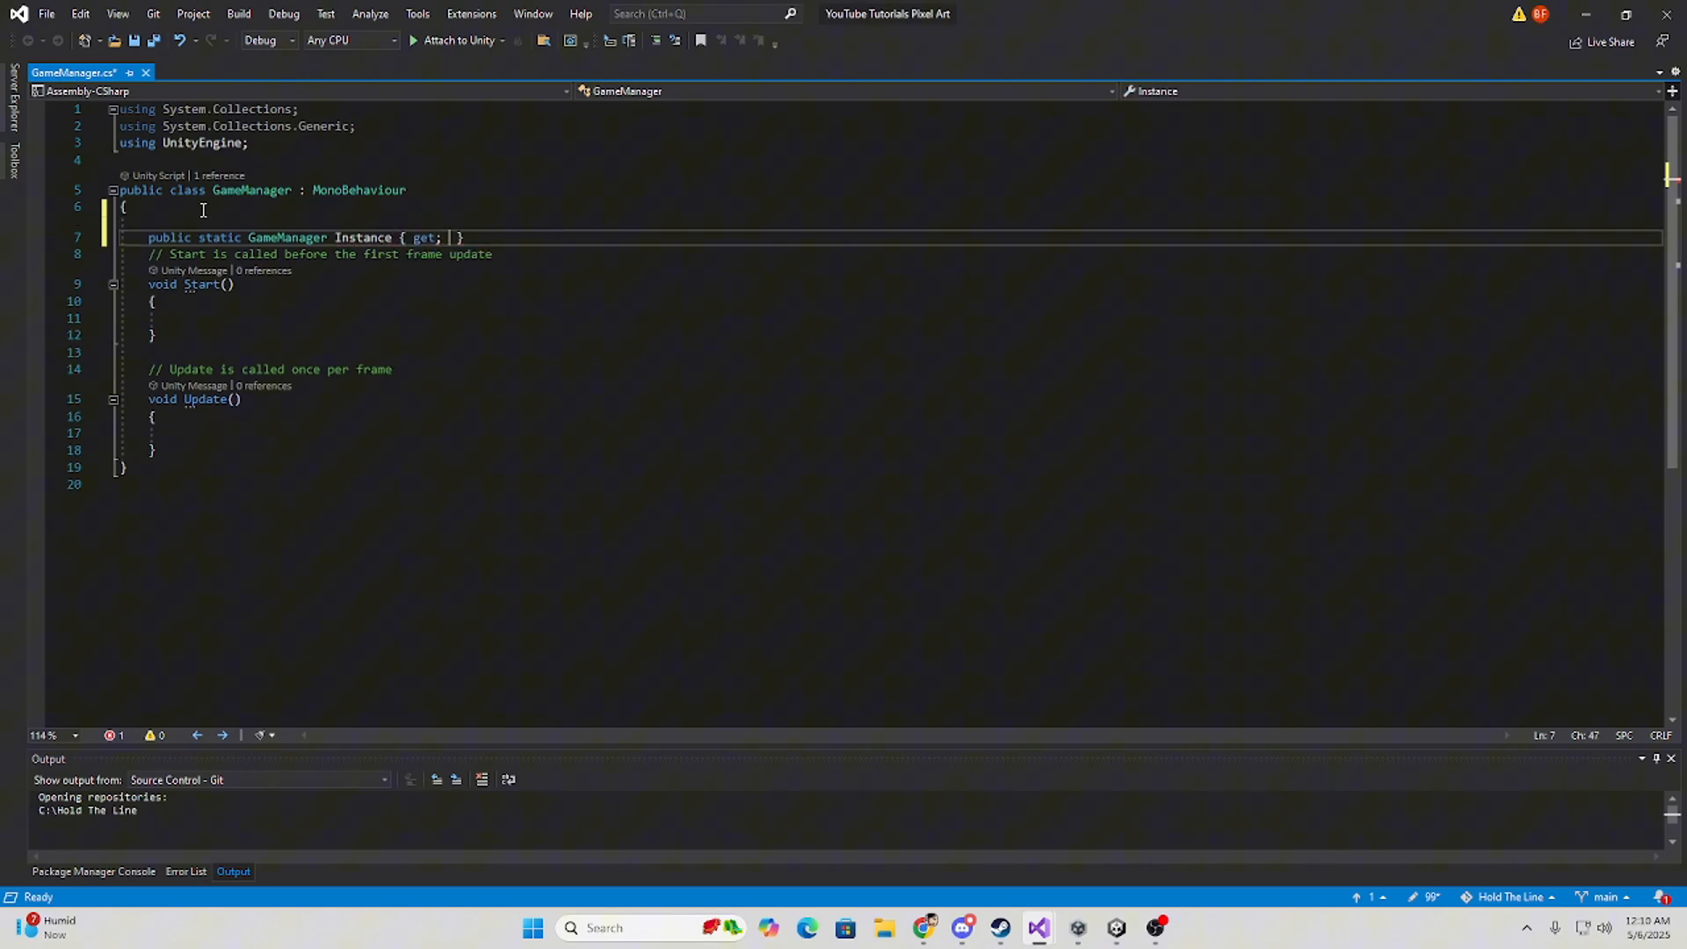
text(private set;)
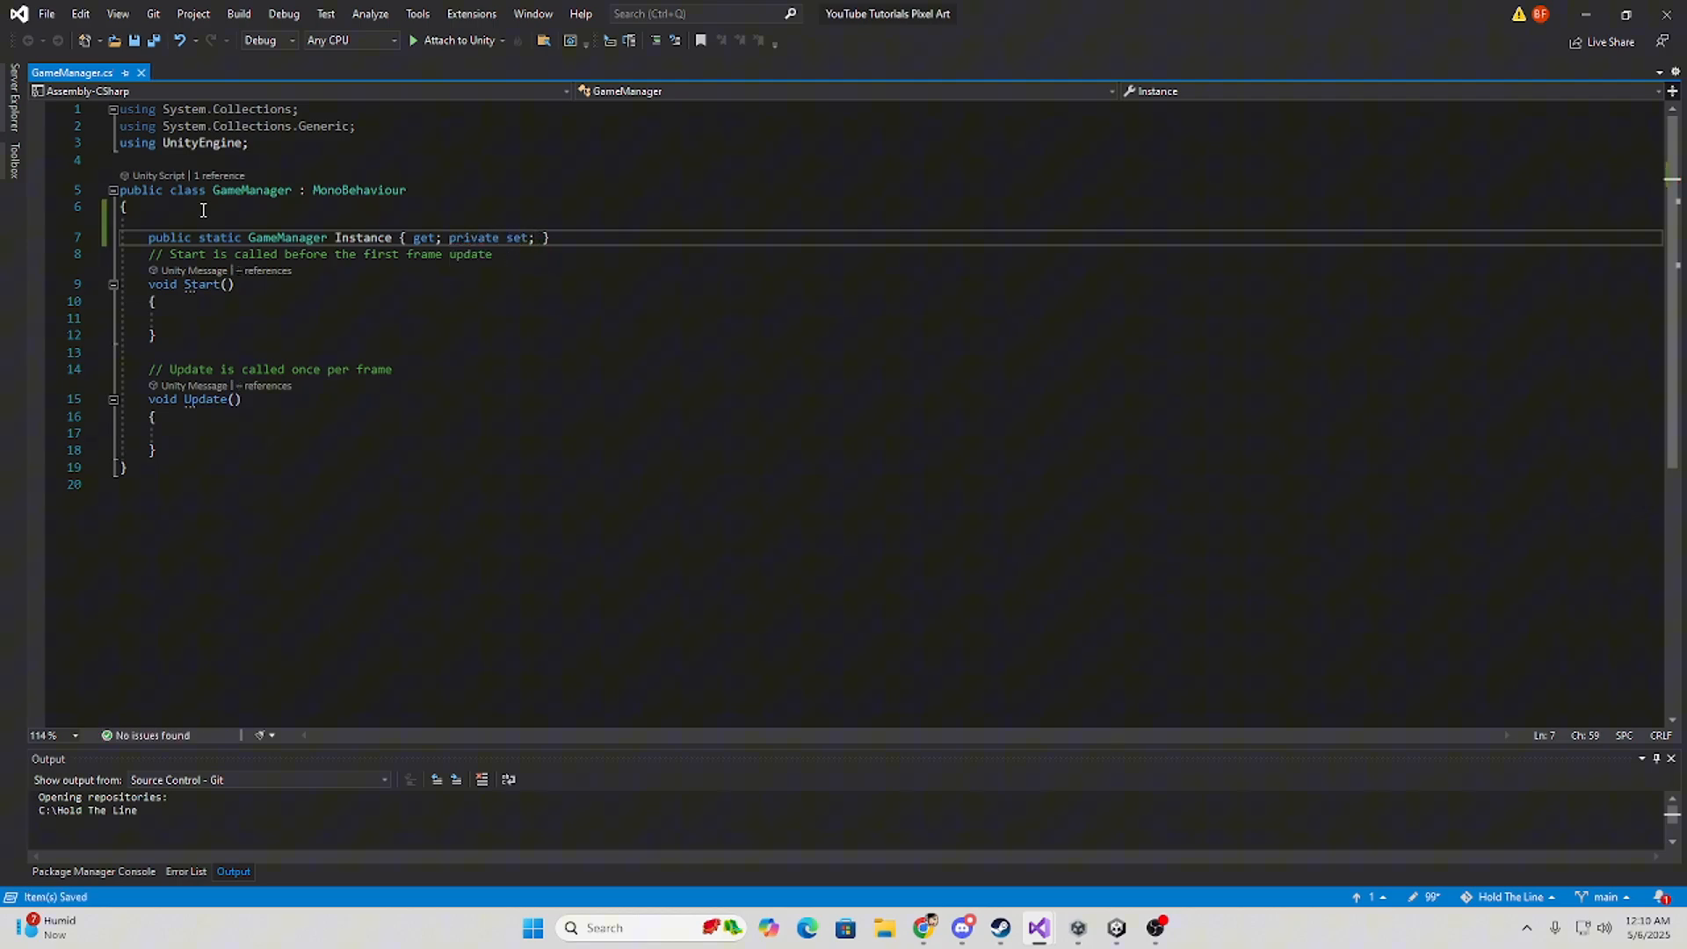
click(588, 236)
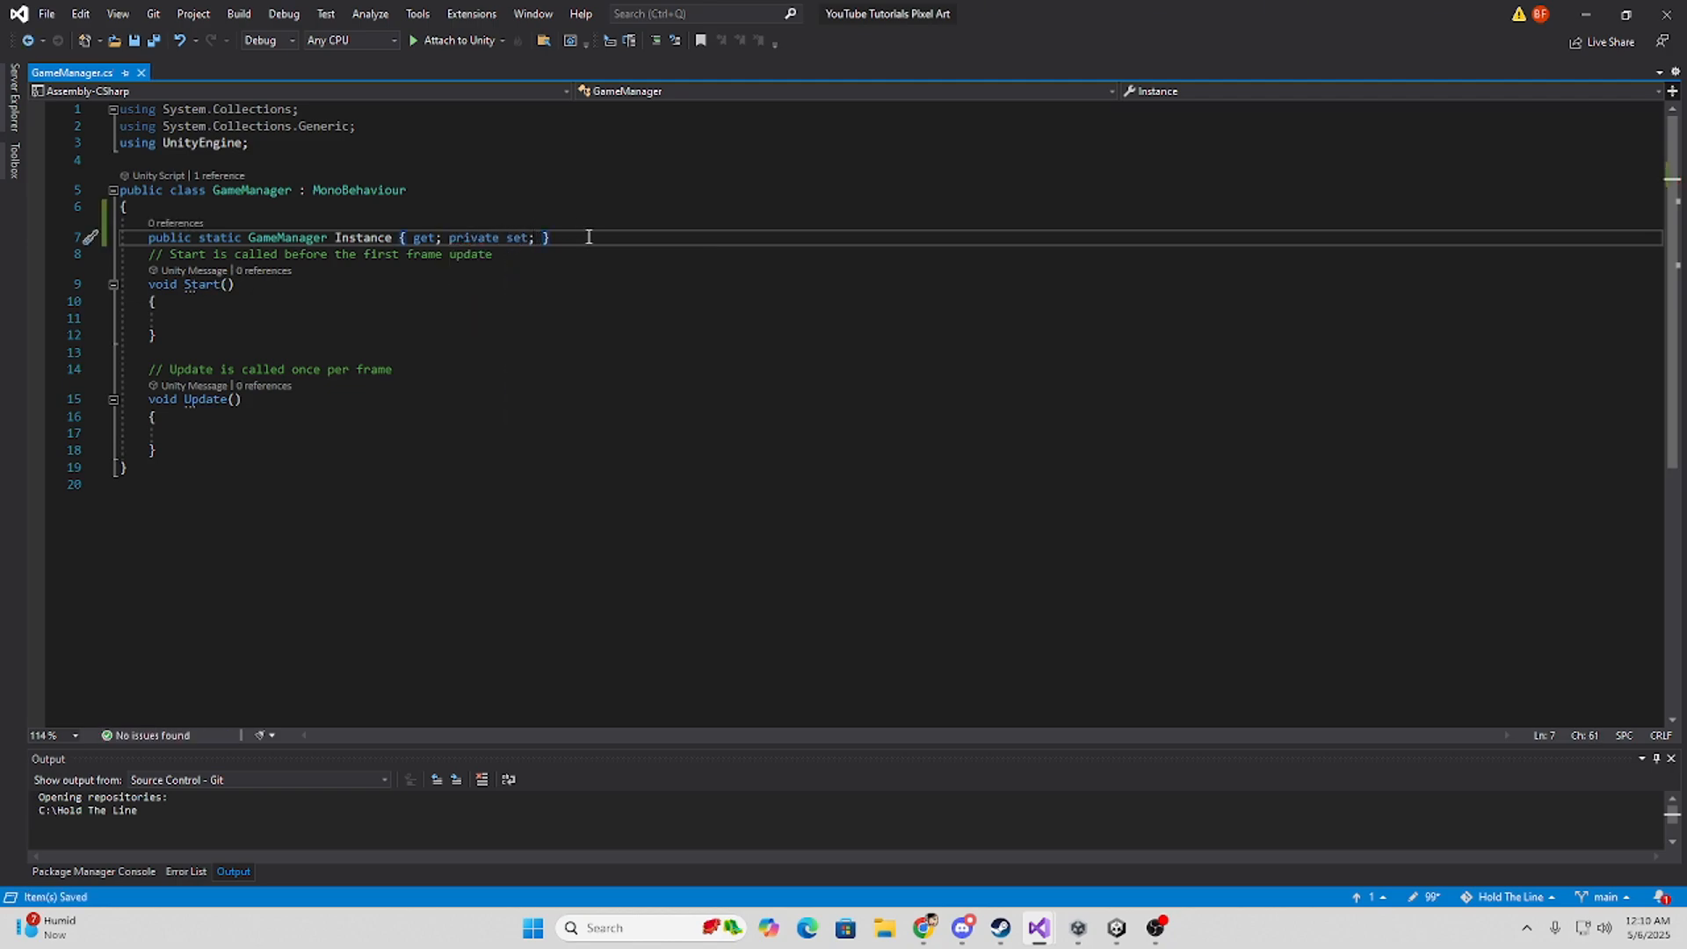
key(Enter)
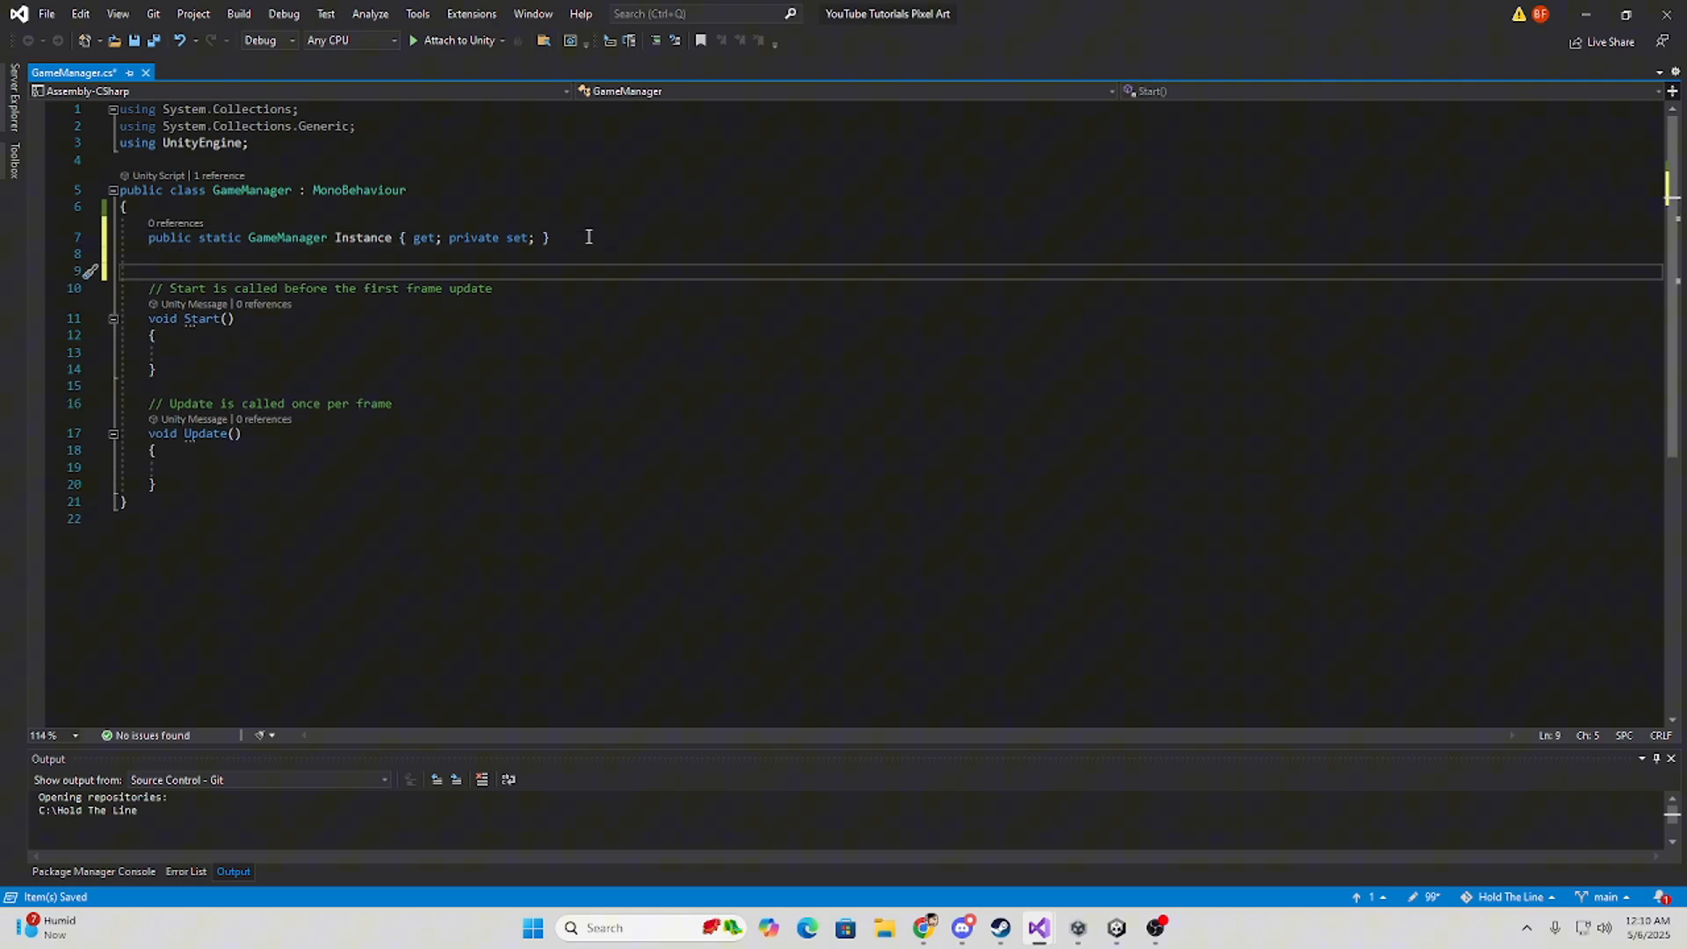
Write Awake with if (Instance != null && Instance != this) { Destroy(gameObject); return; }.
text(private void Awake())
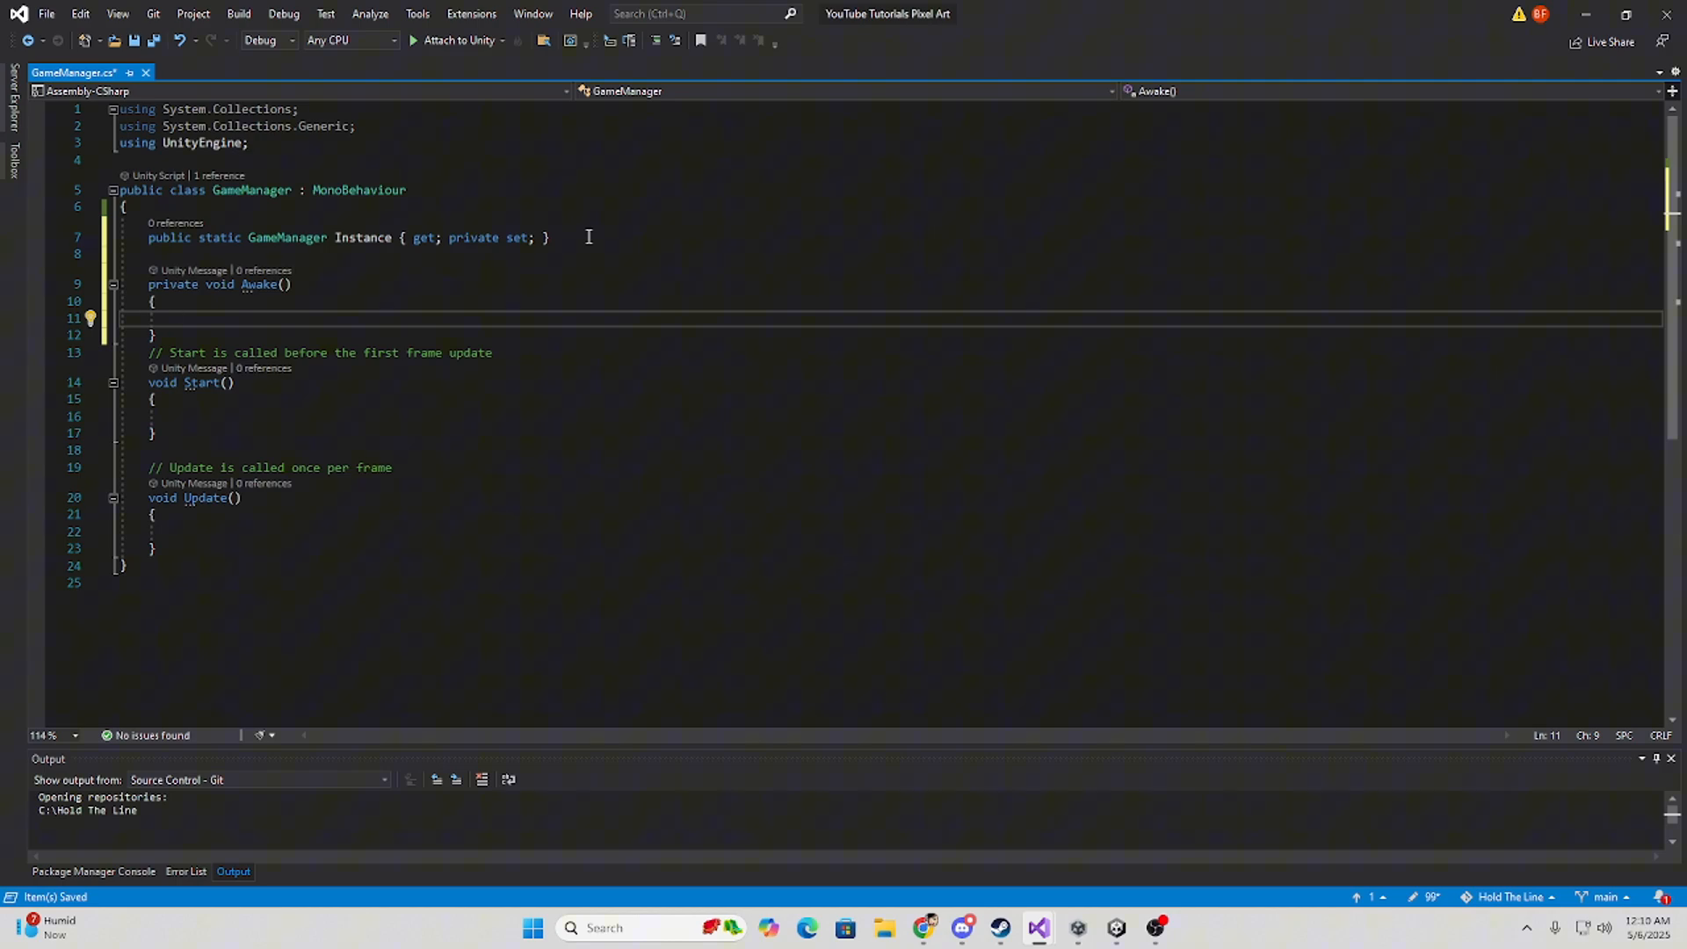
text(if())
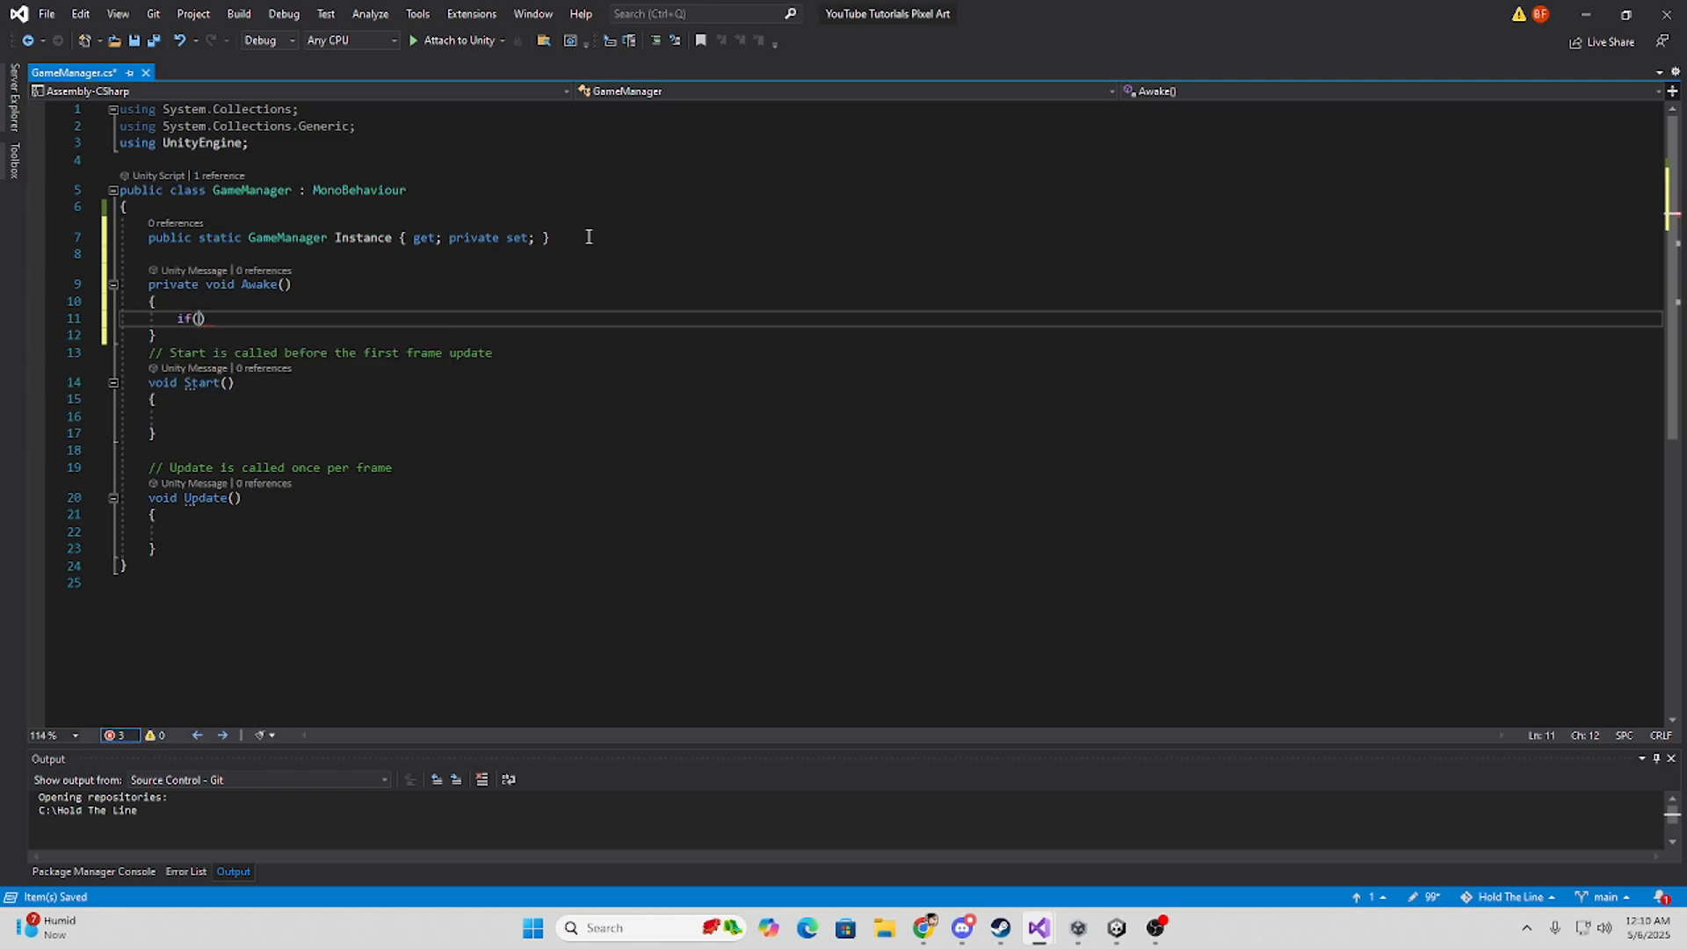
text(i)
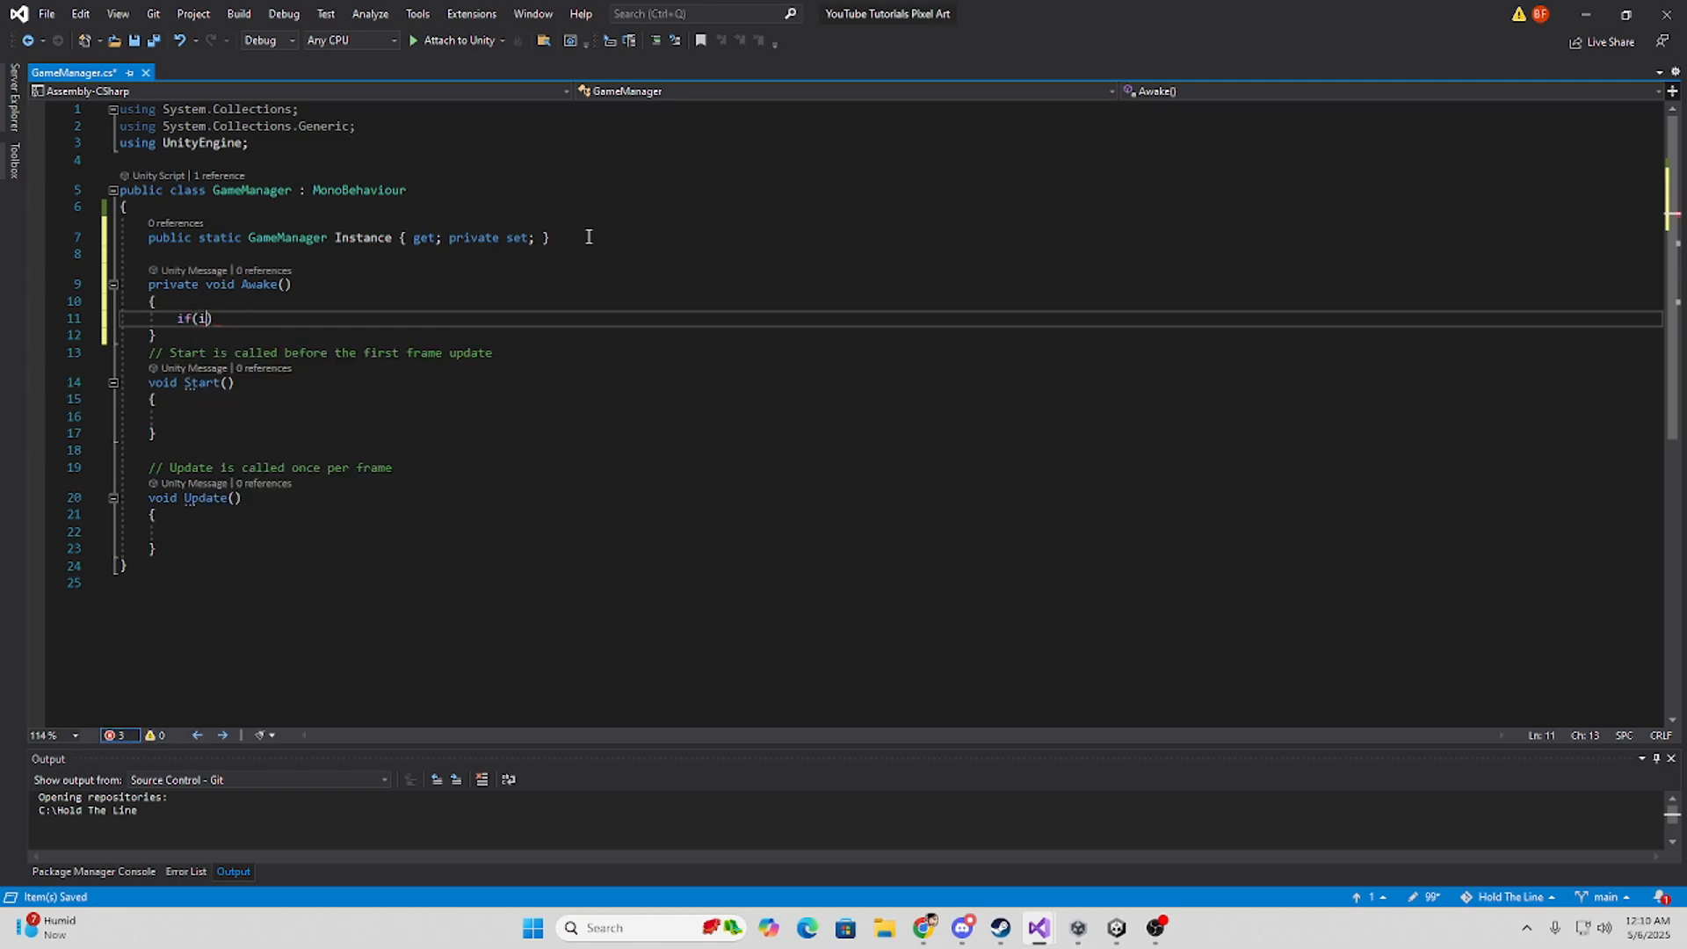
text(nstance)
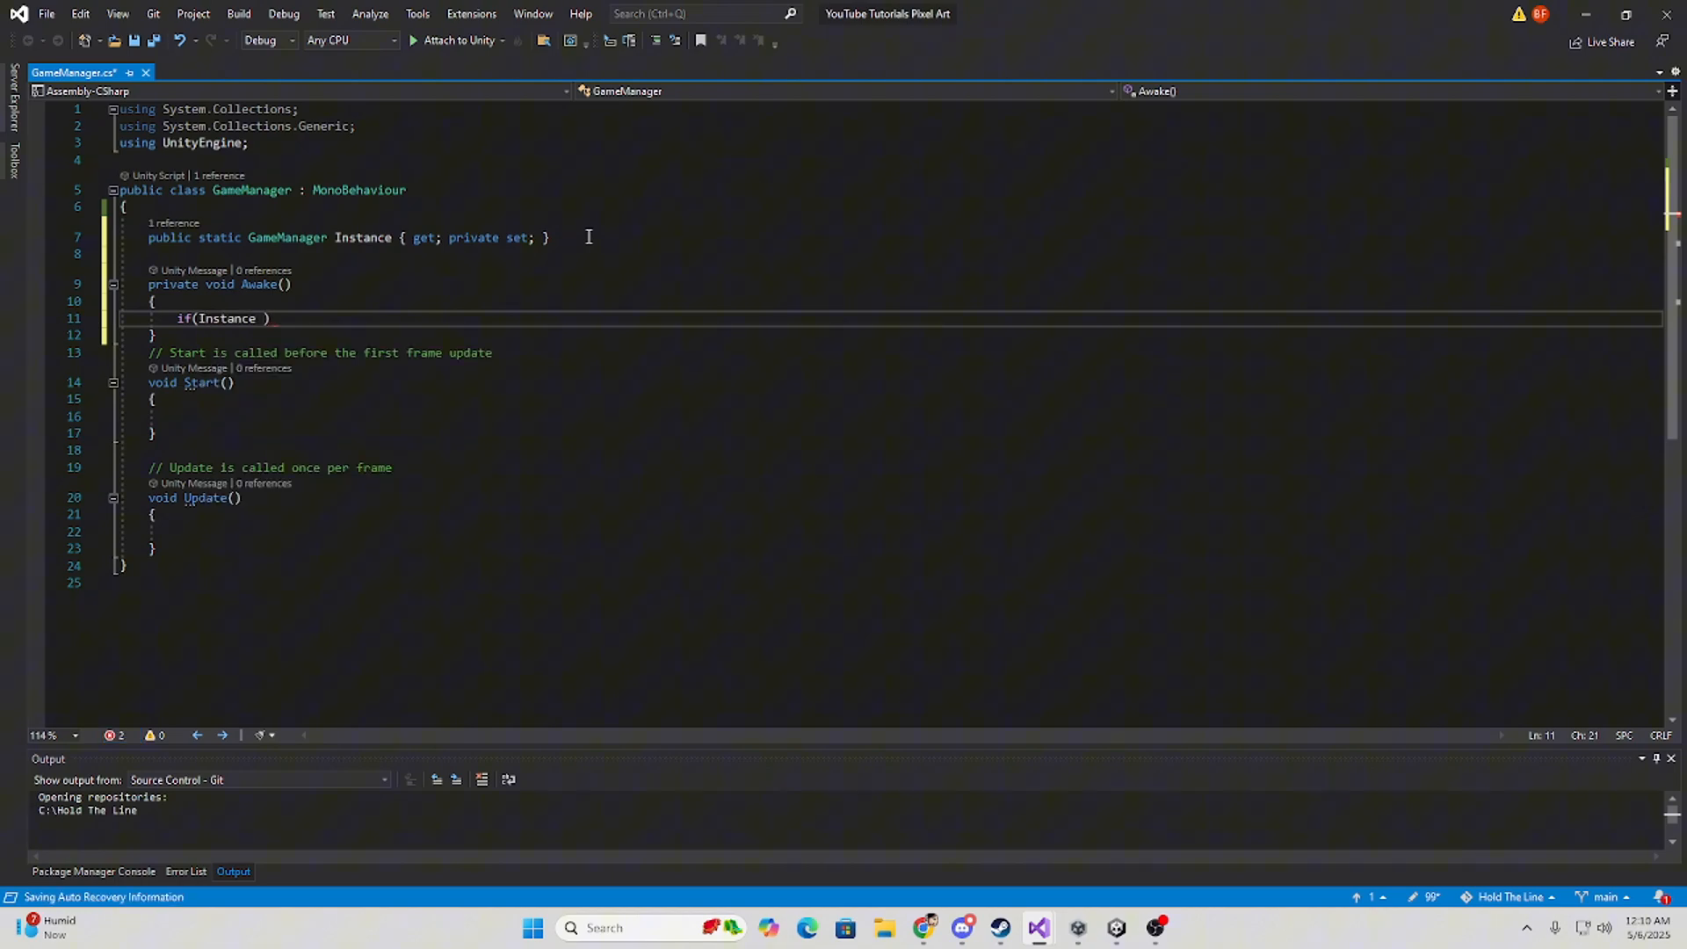
text(!= null)
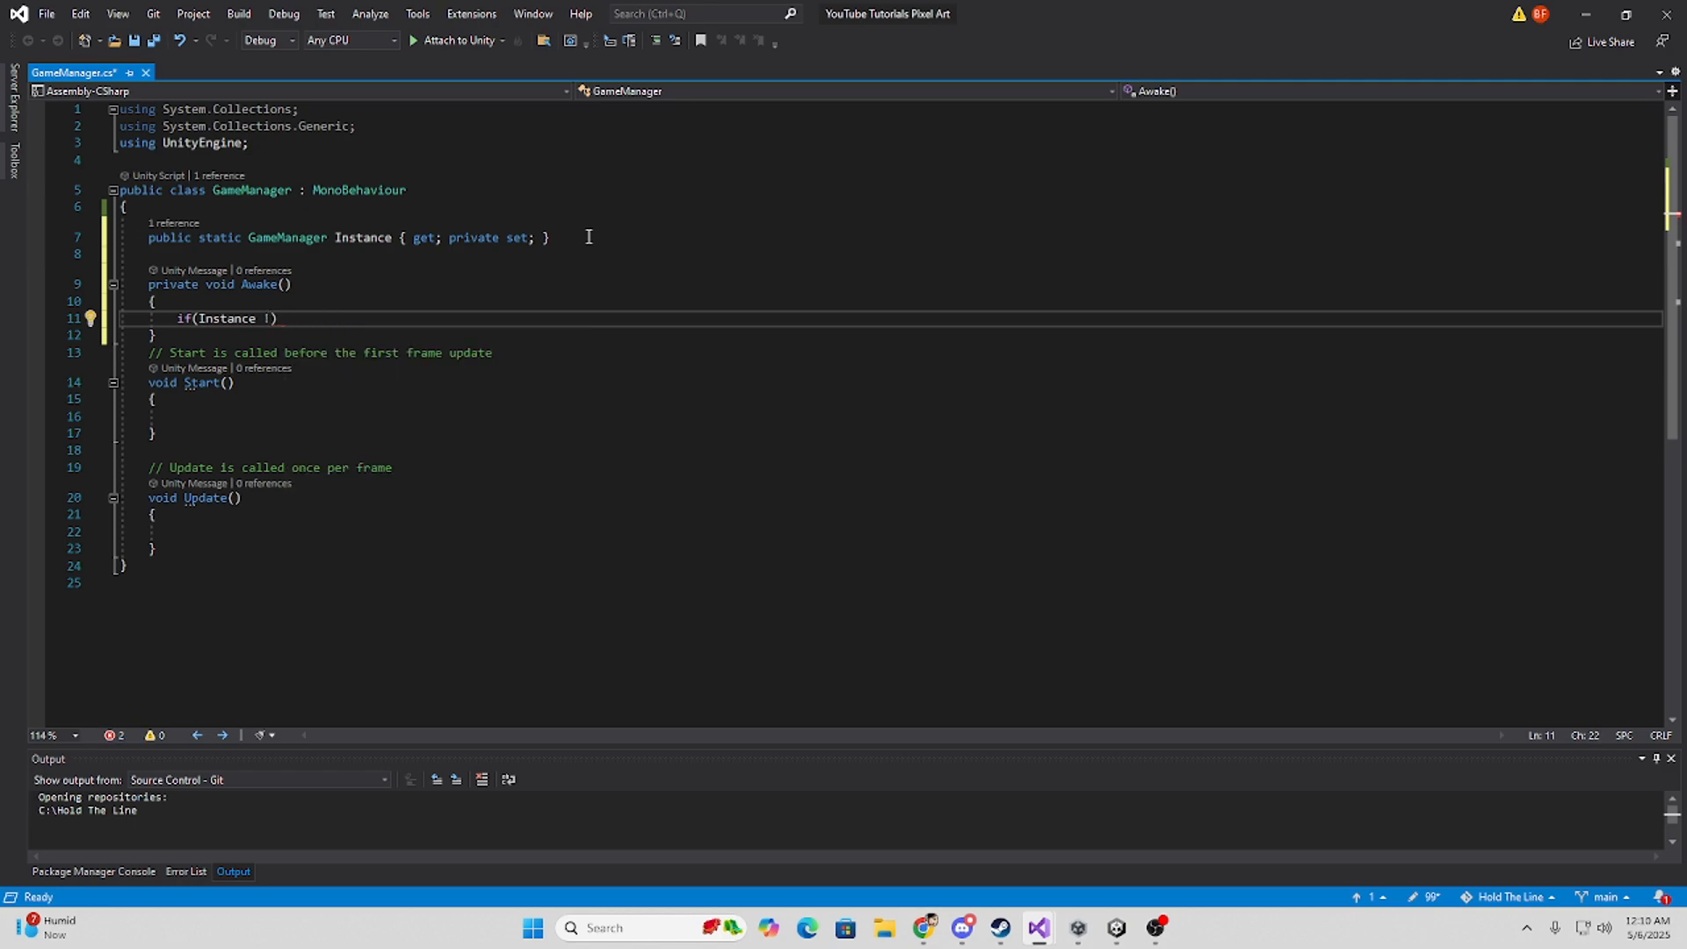
text(= null)
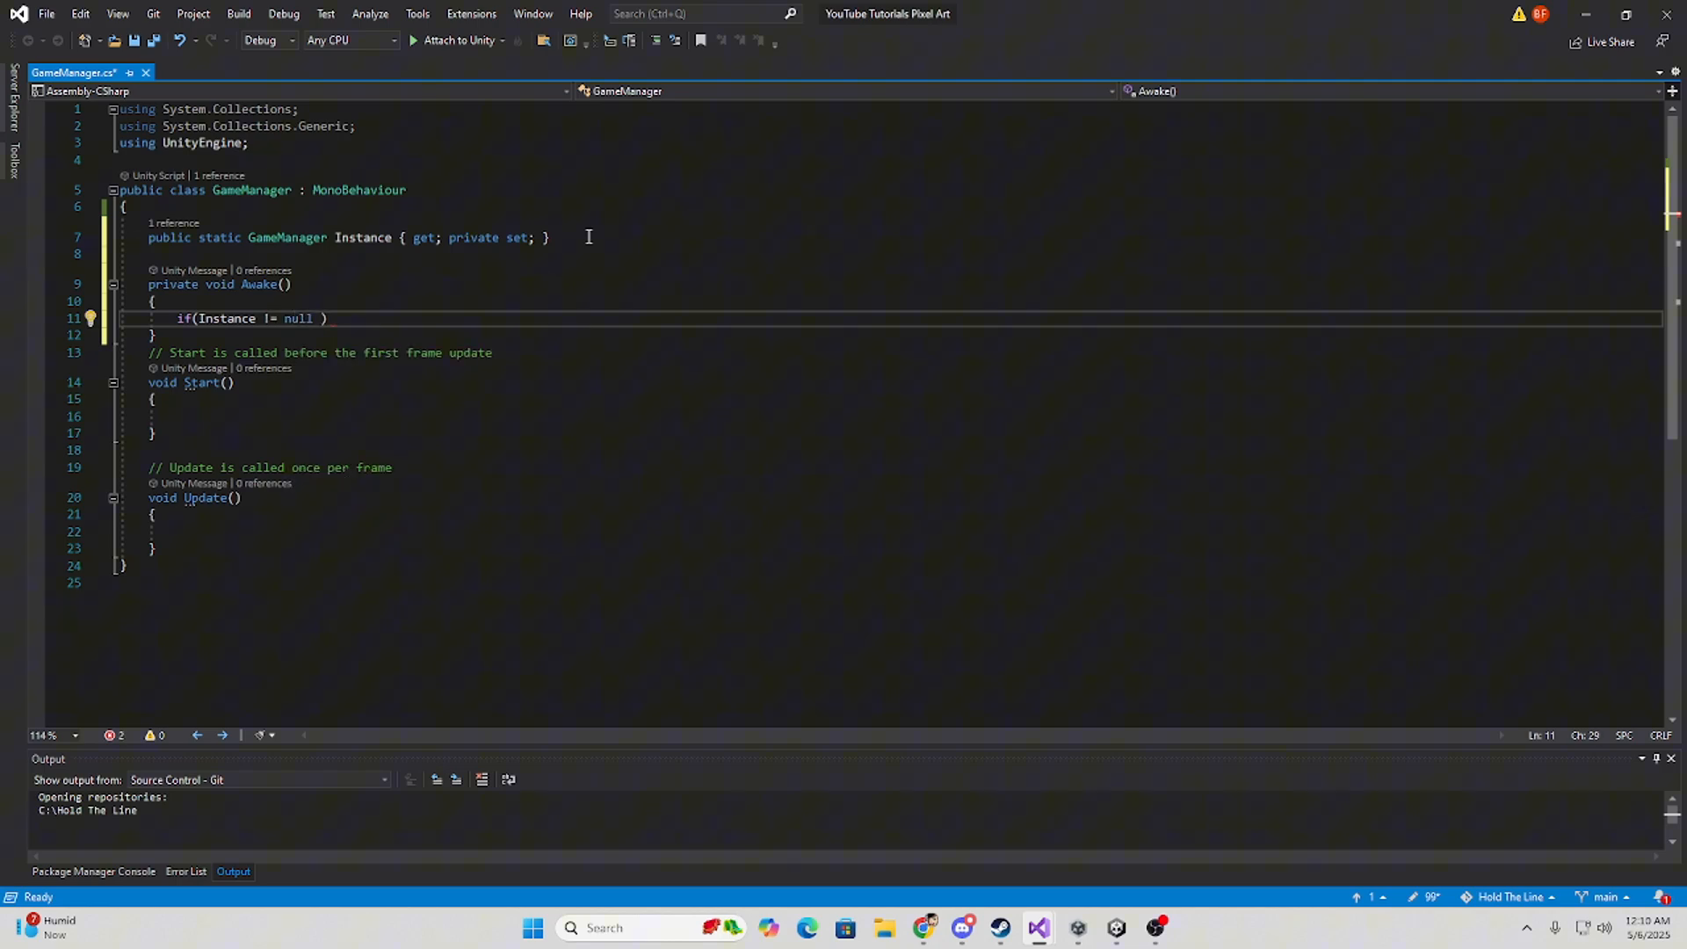
text(&& in)
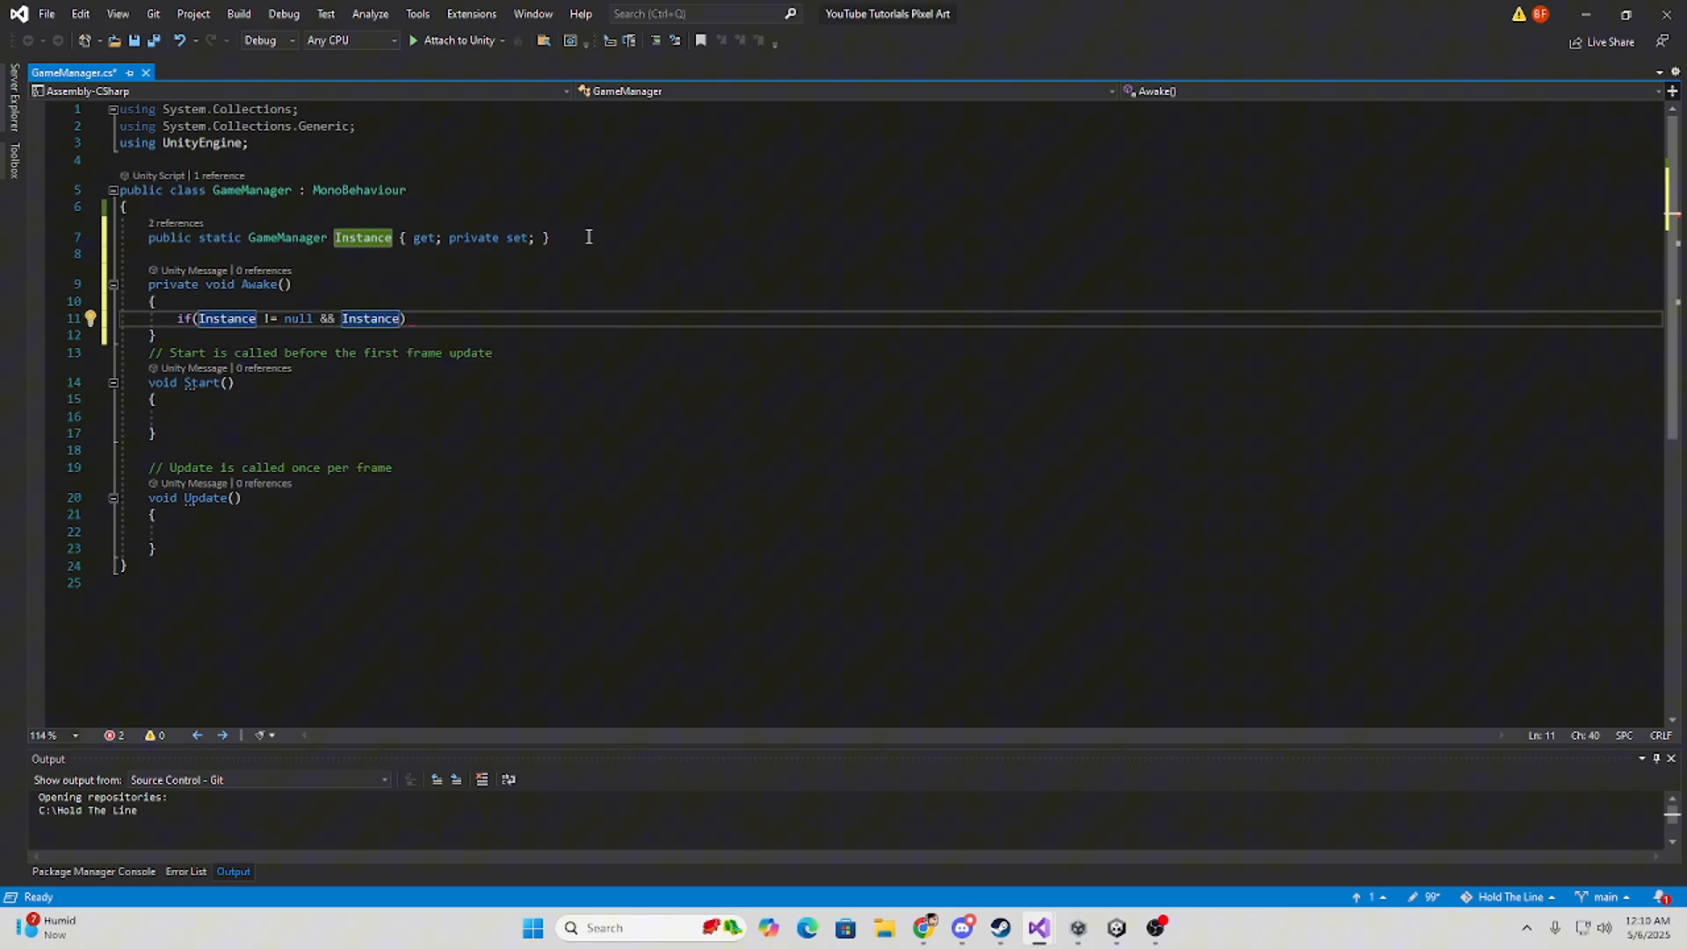
text(!= this)
text({ )
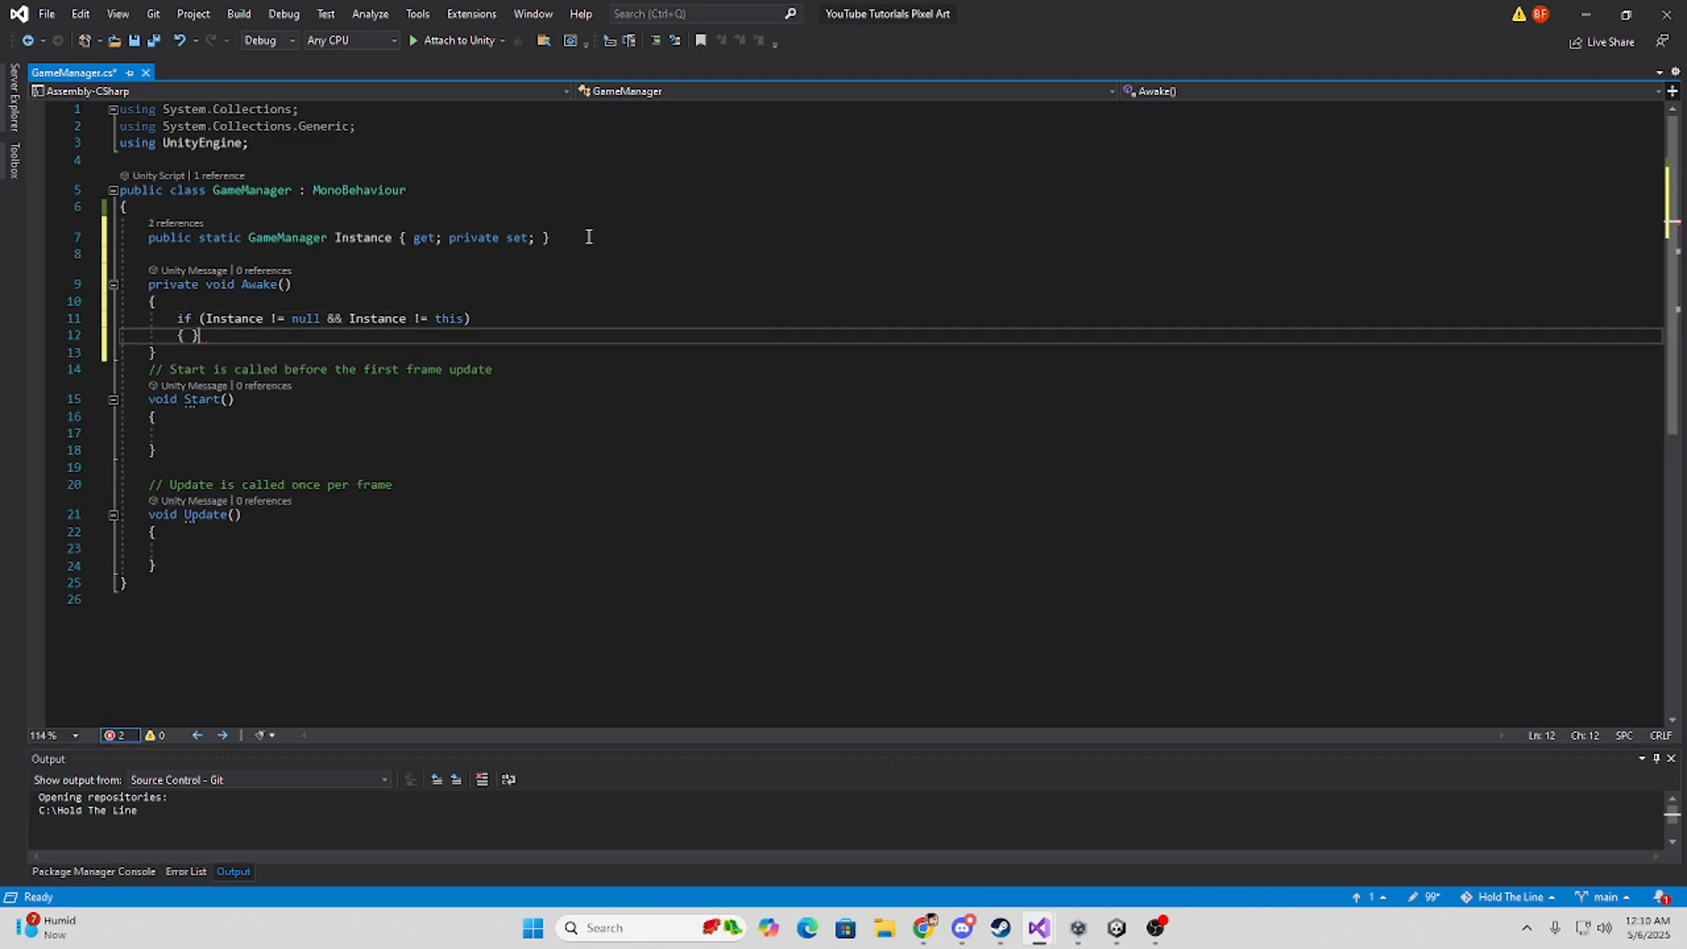
text(des)
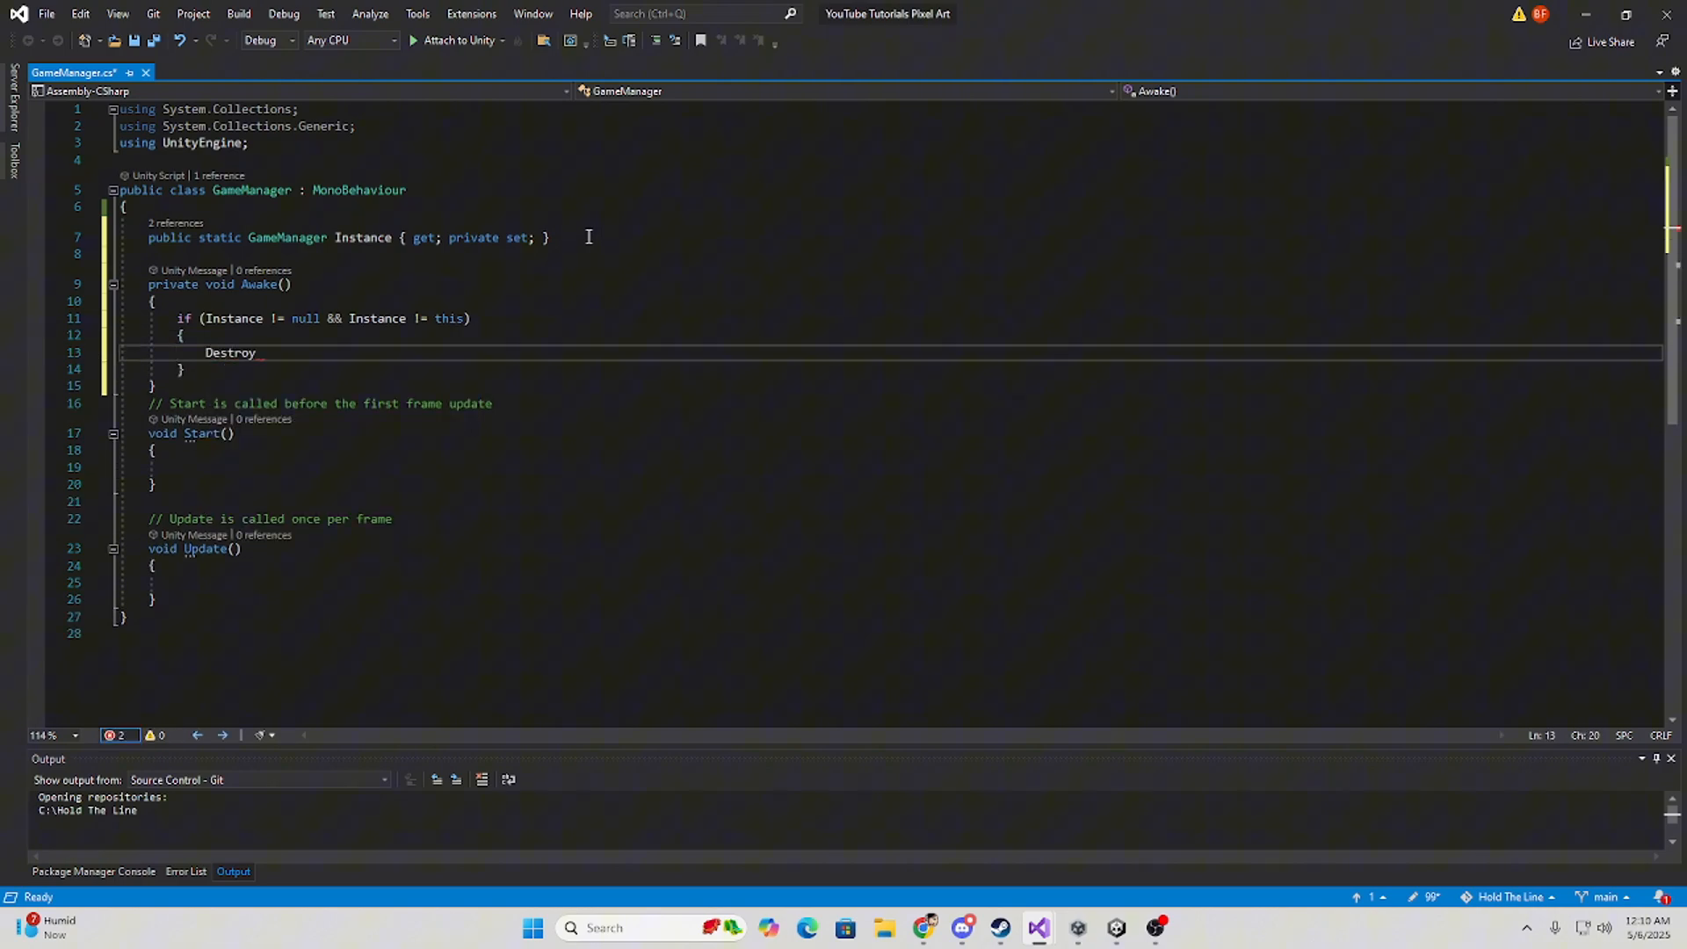
text((gameObject);)
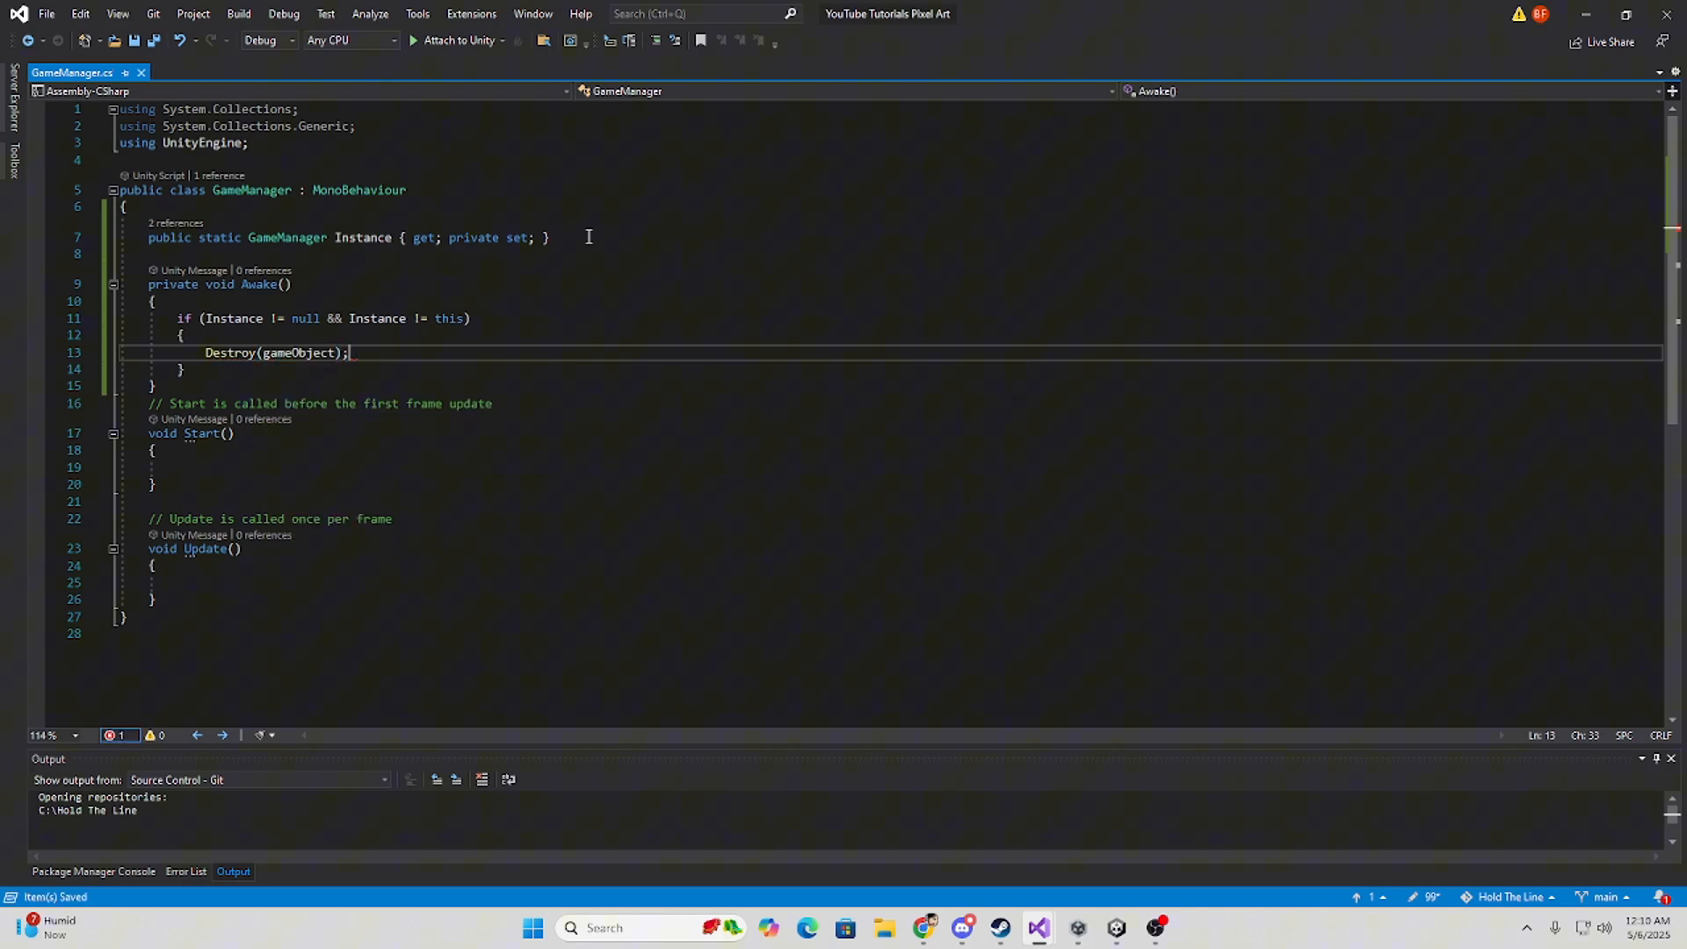
text(retun;)
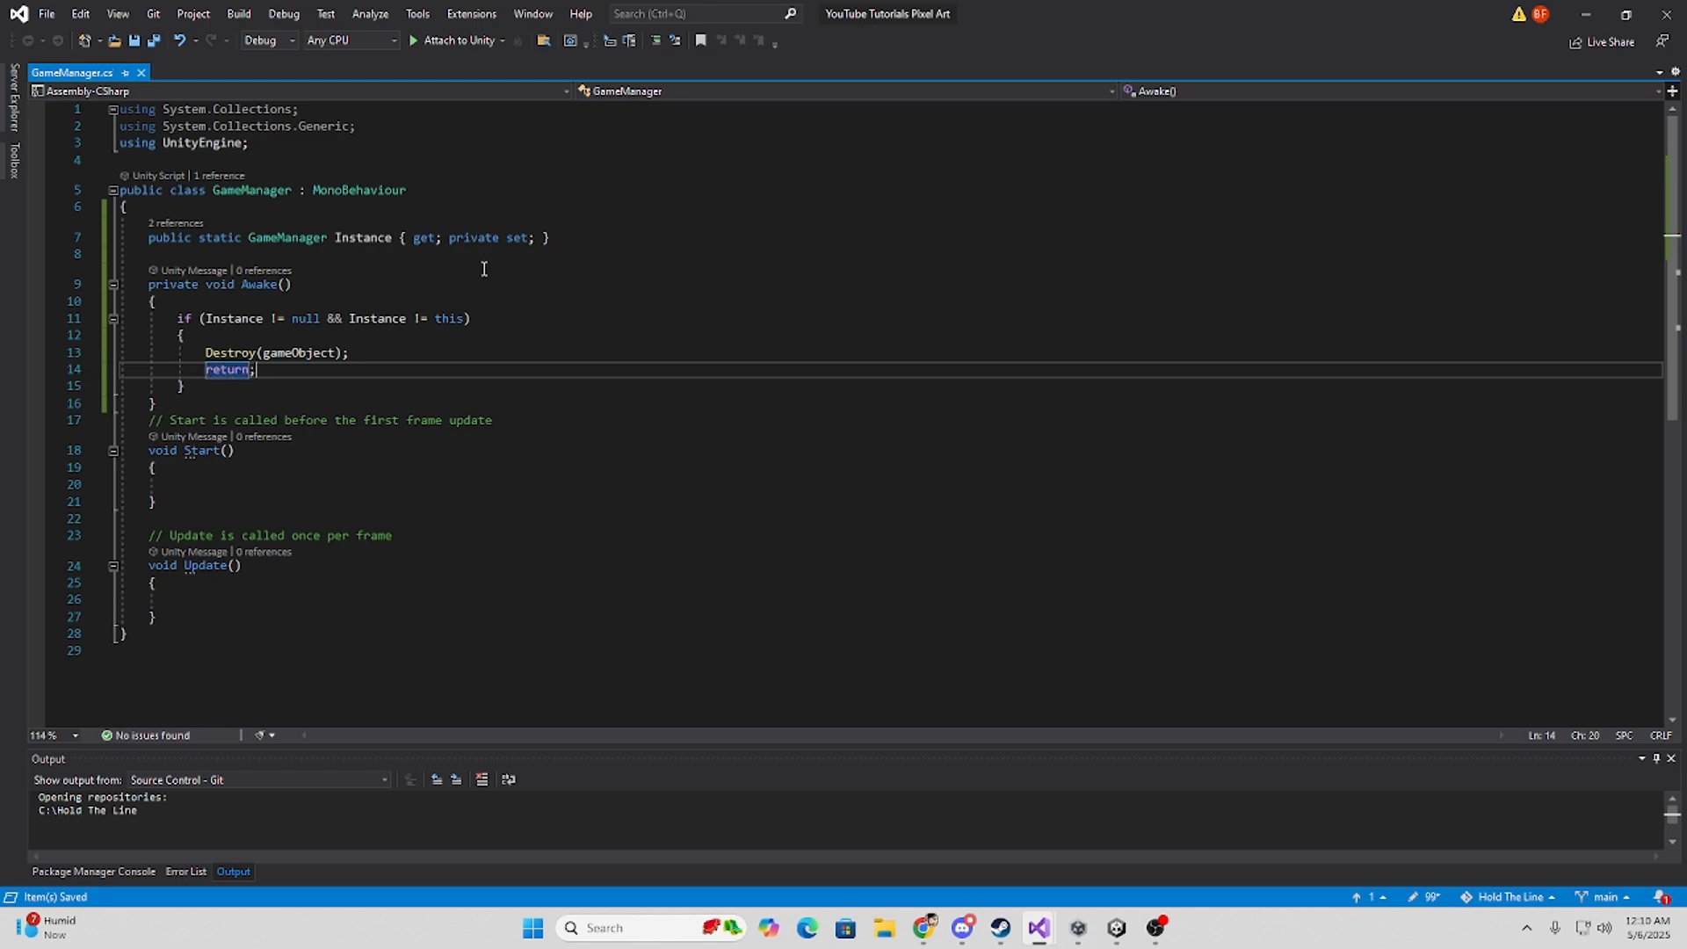
mouse_move(292, 318)
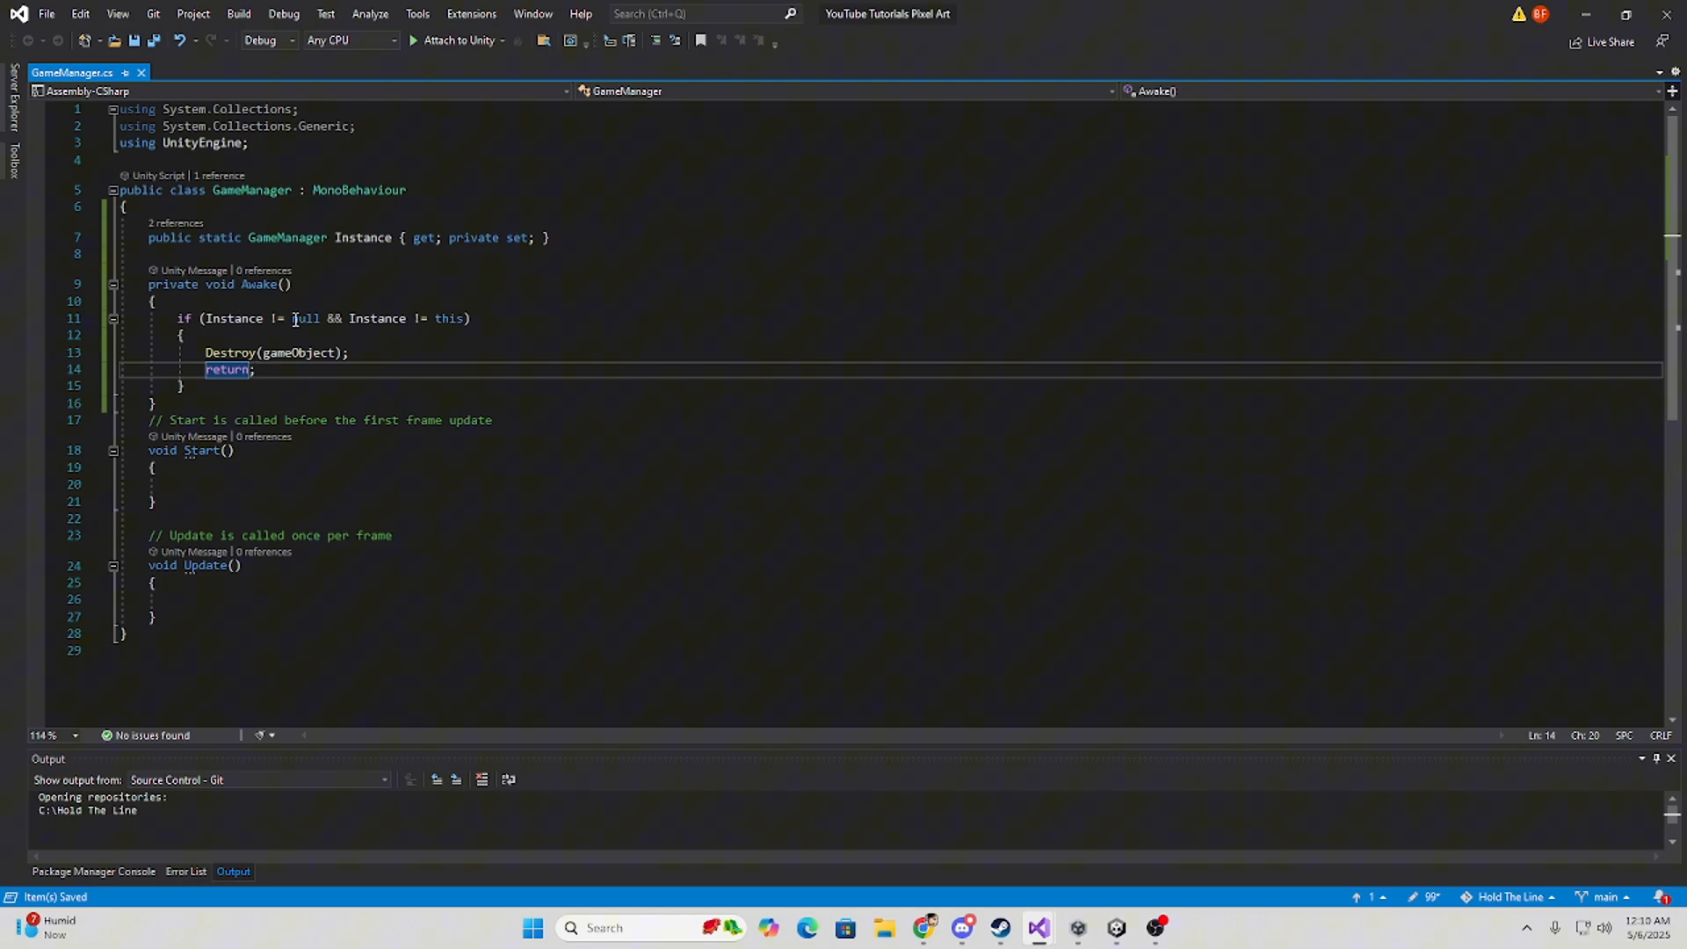
mouse_move(305, 317)
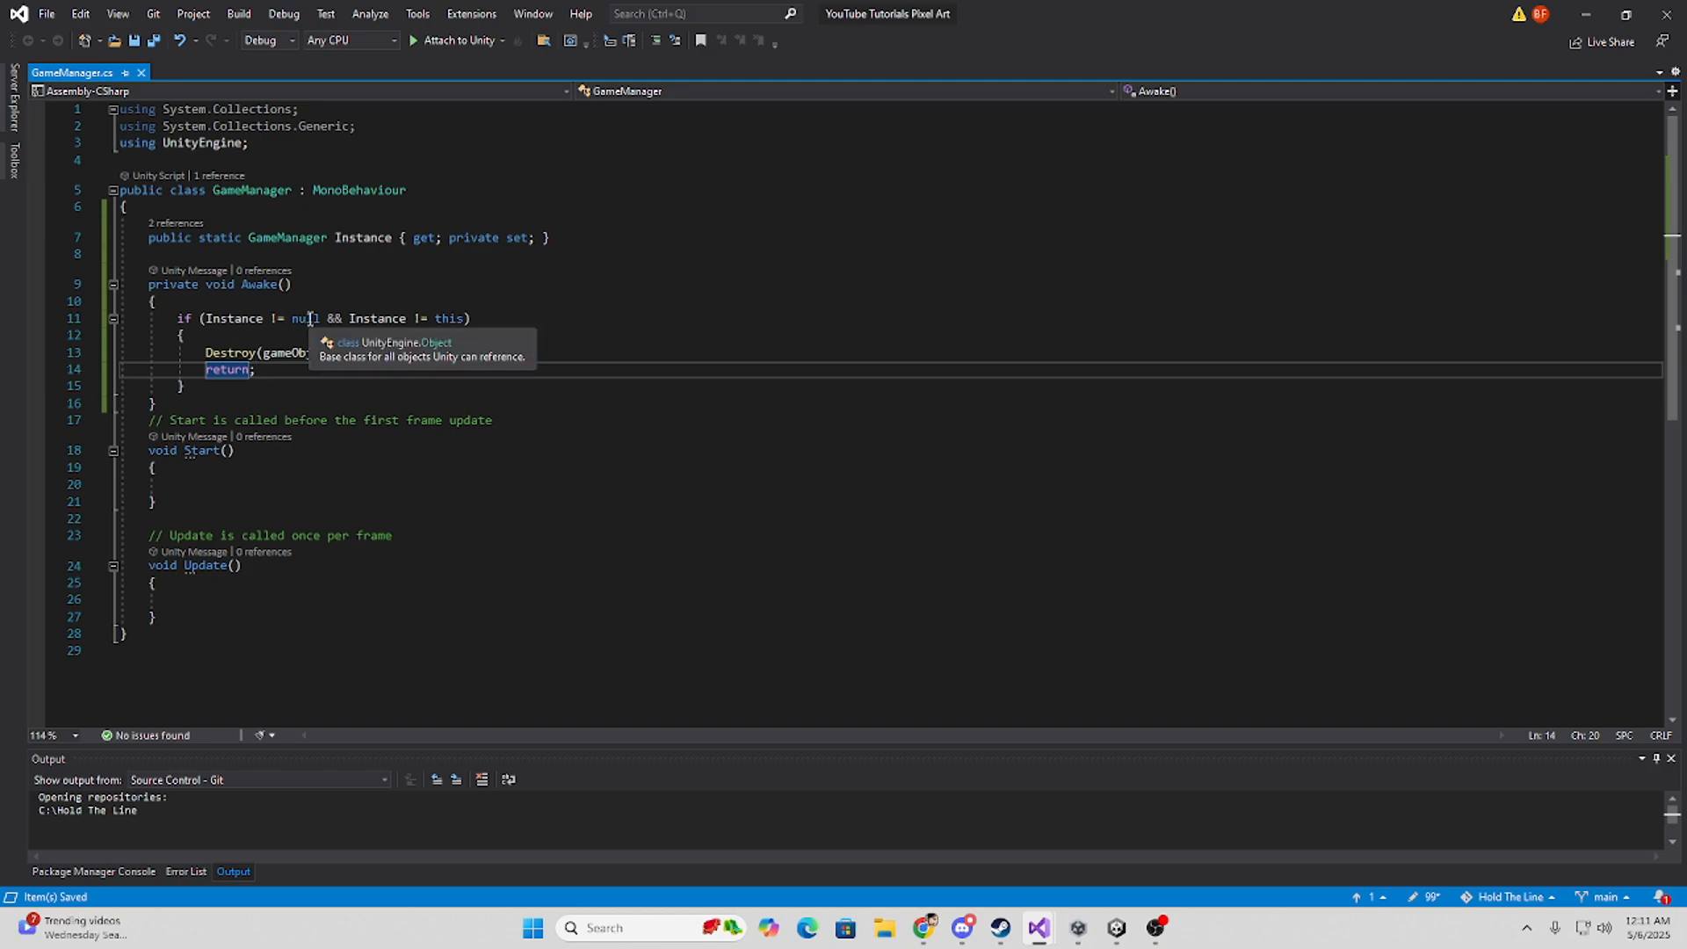
mouse_move(347, 310)
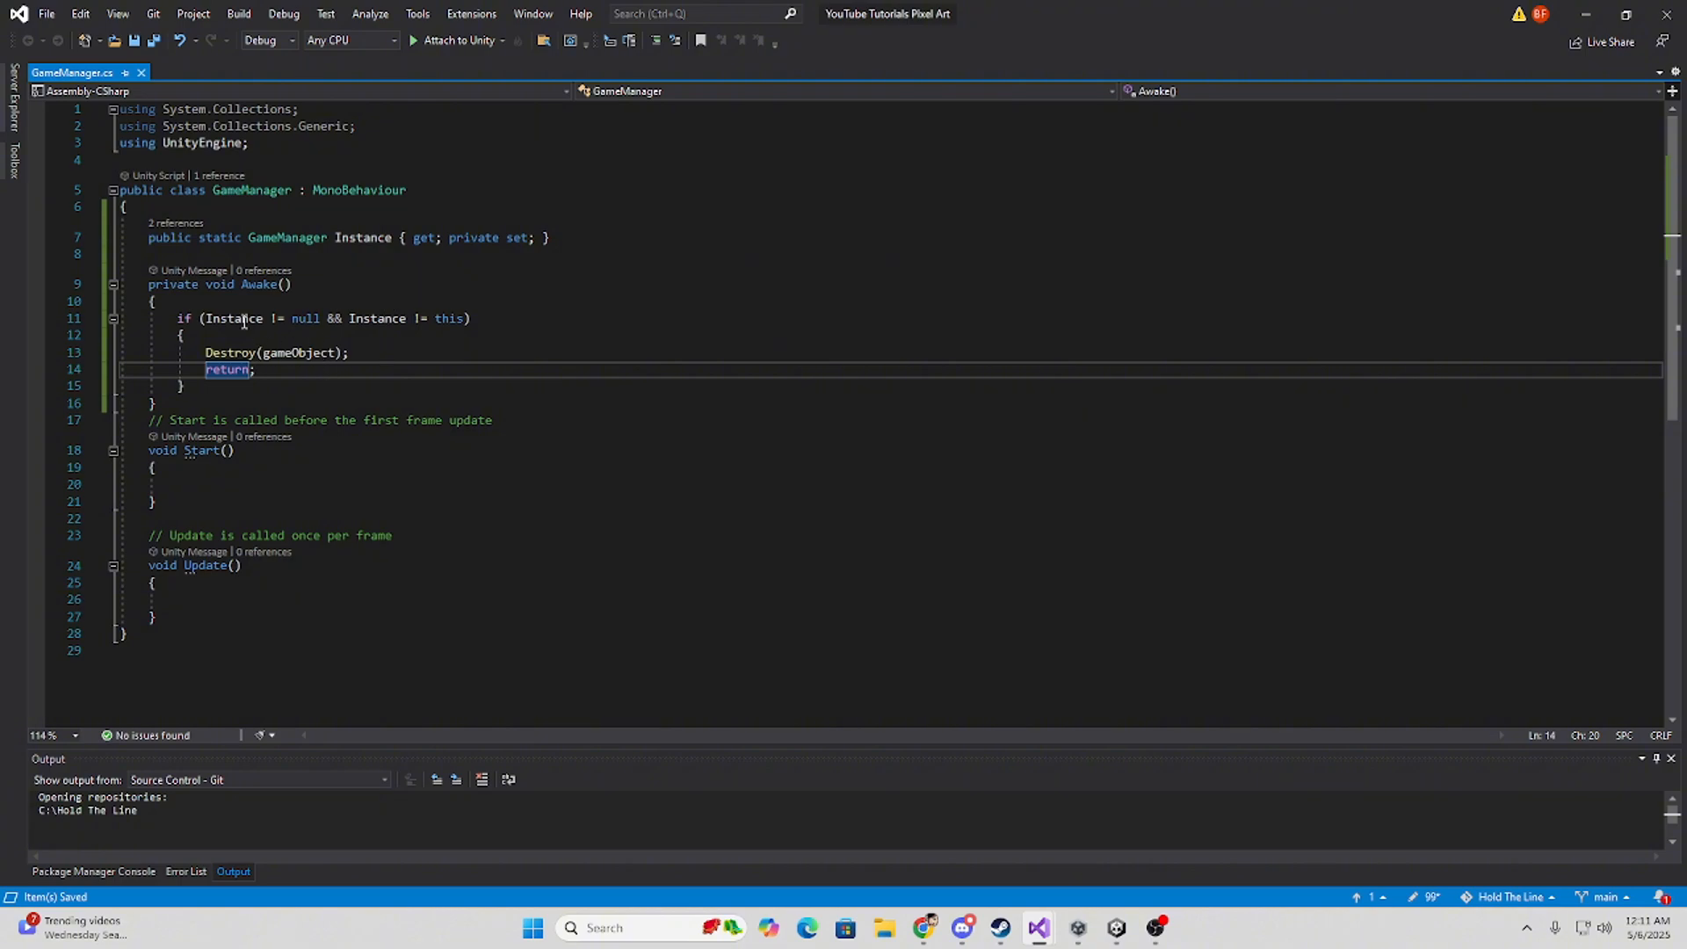
mouse_move(426, 328)
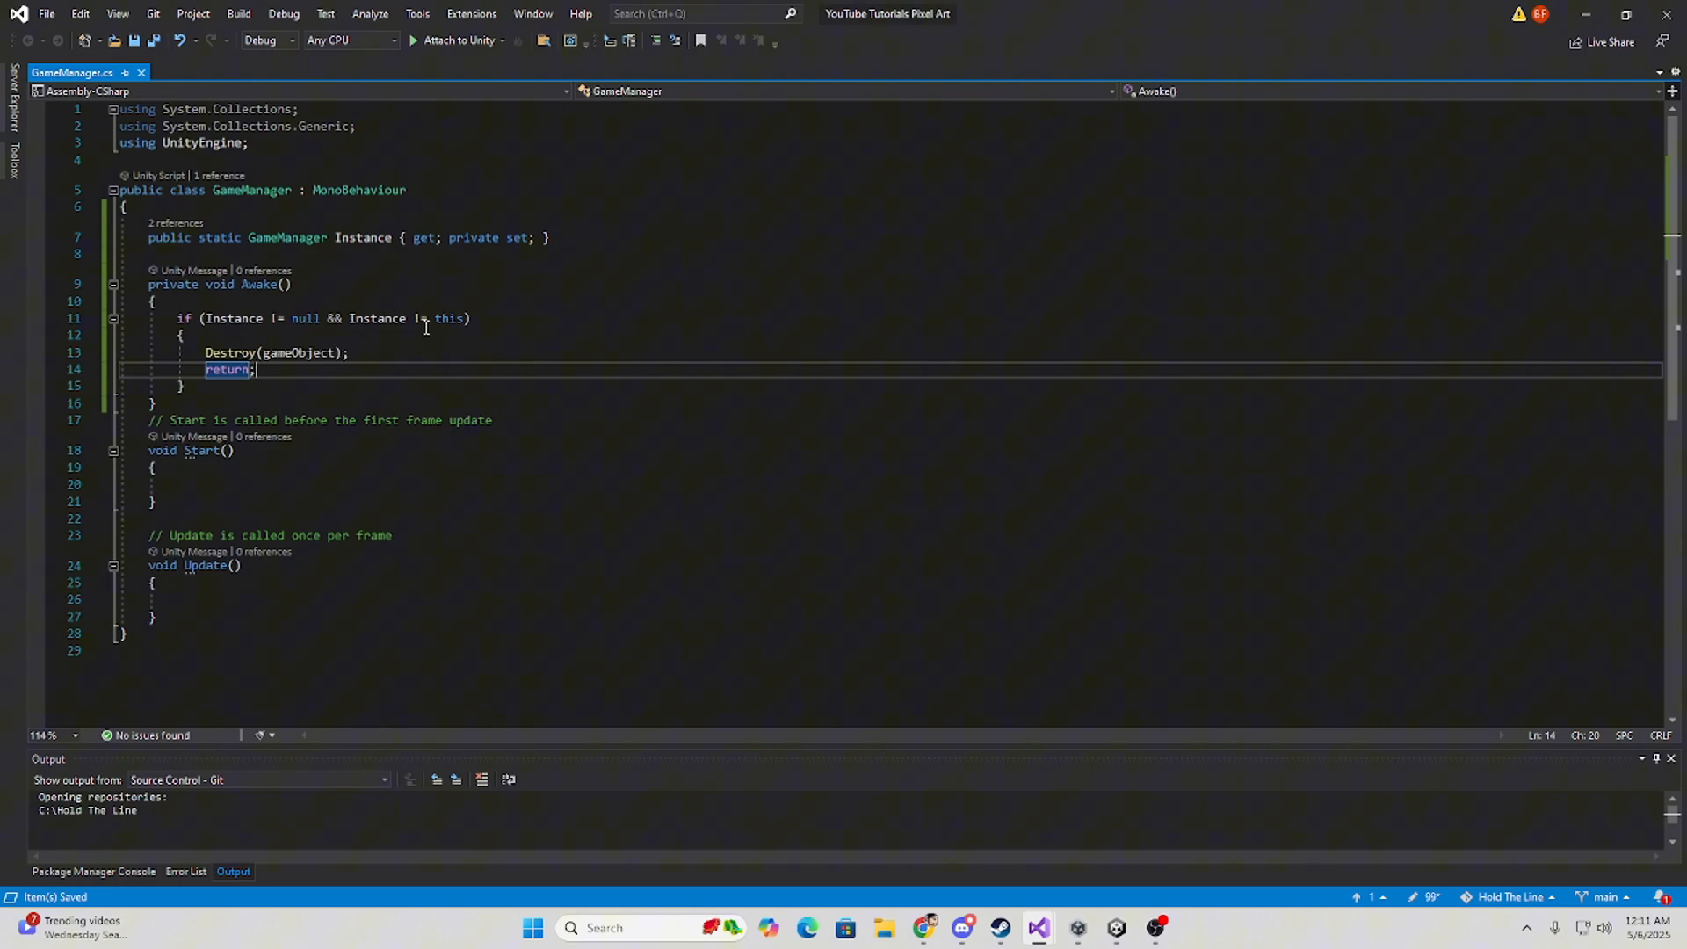
mouse_move(393, 341)
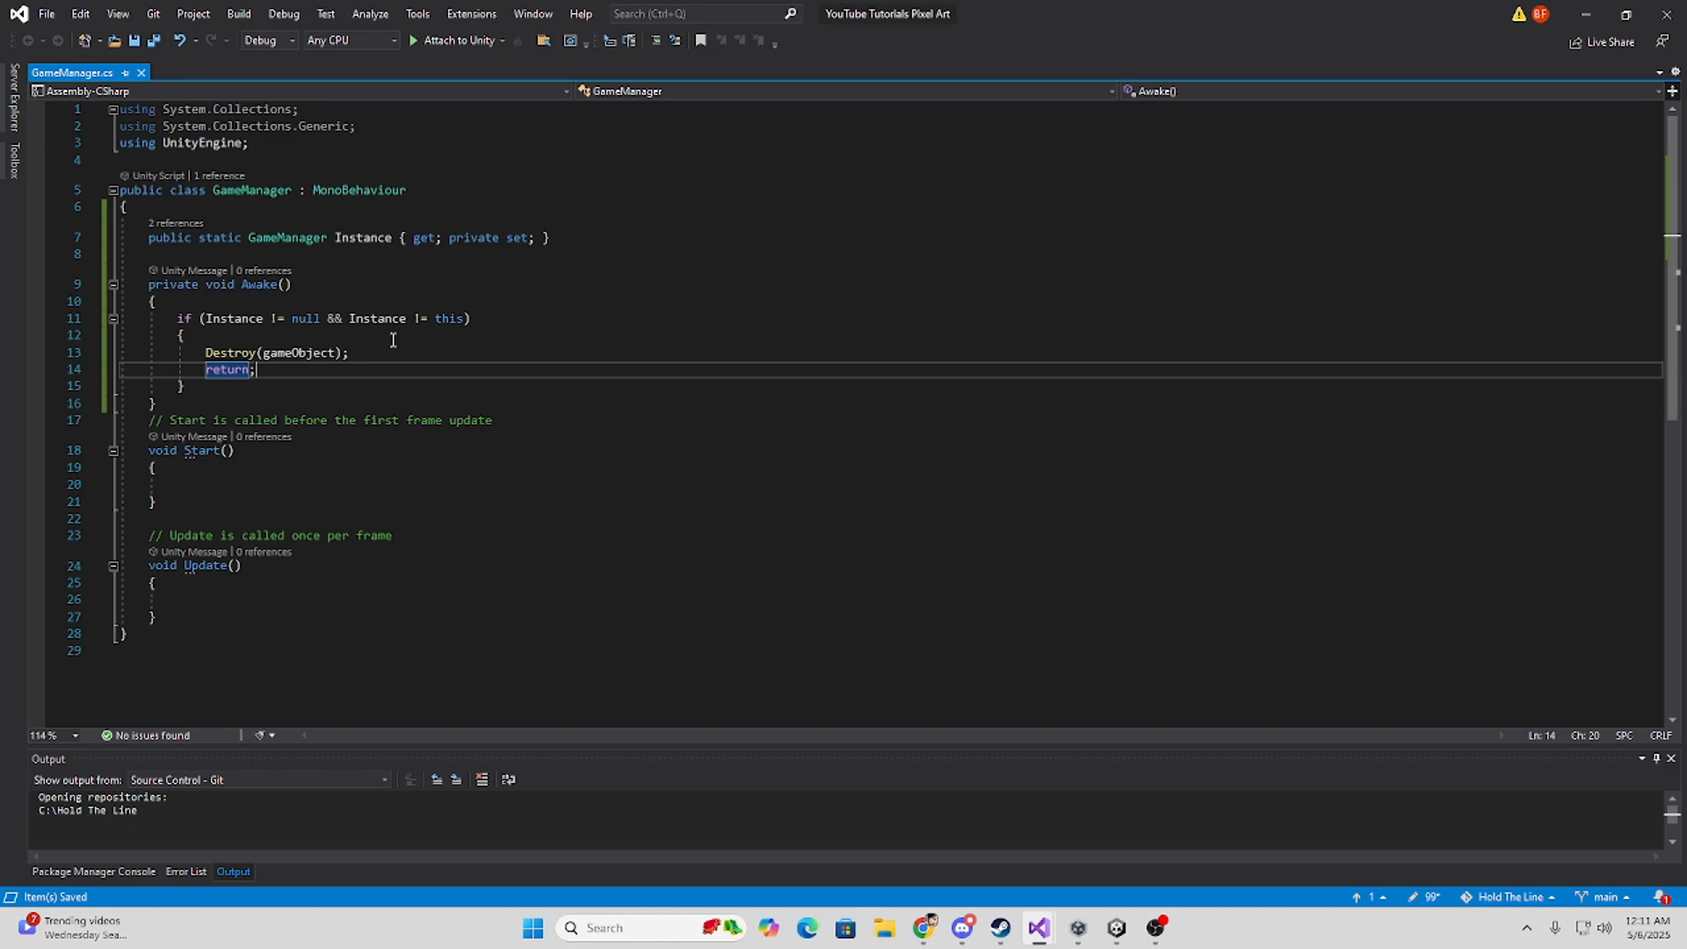
mouse_move(366, 305)
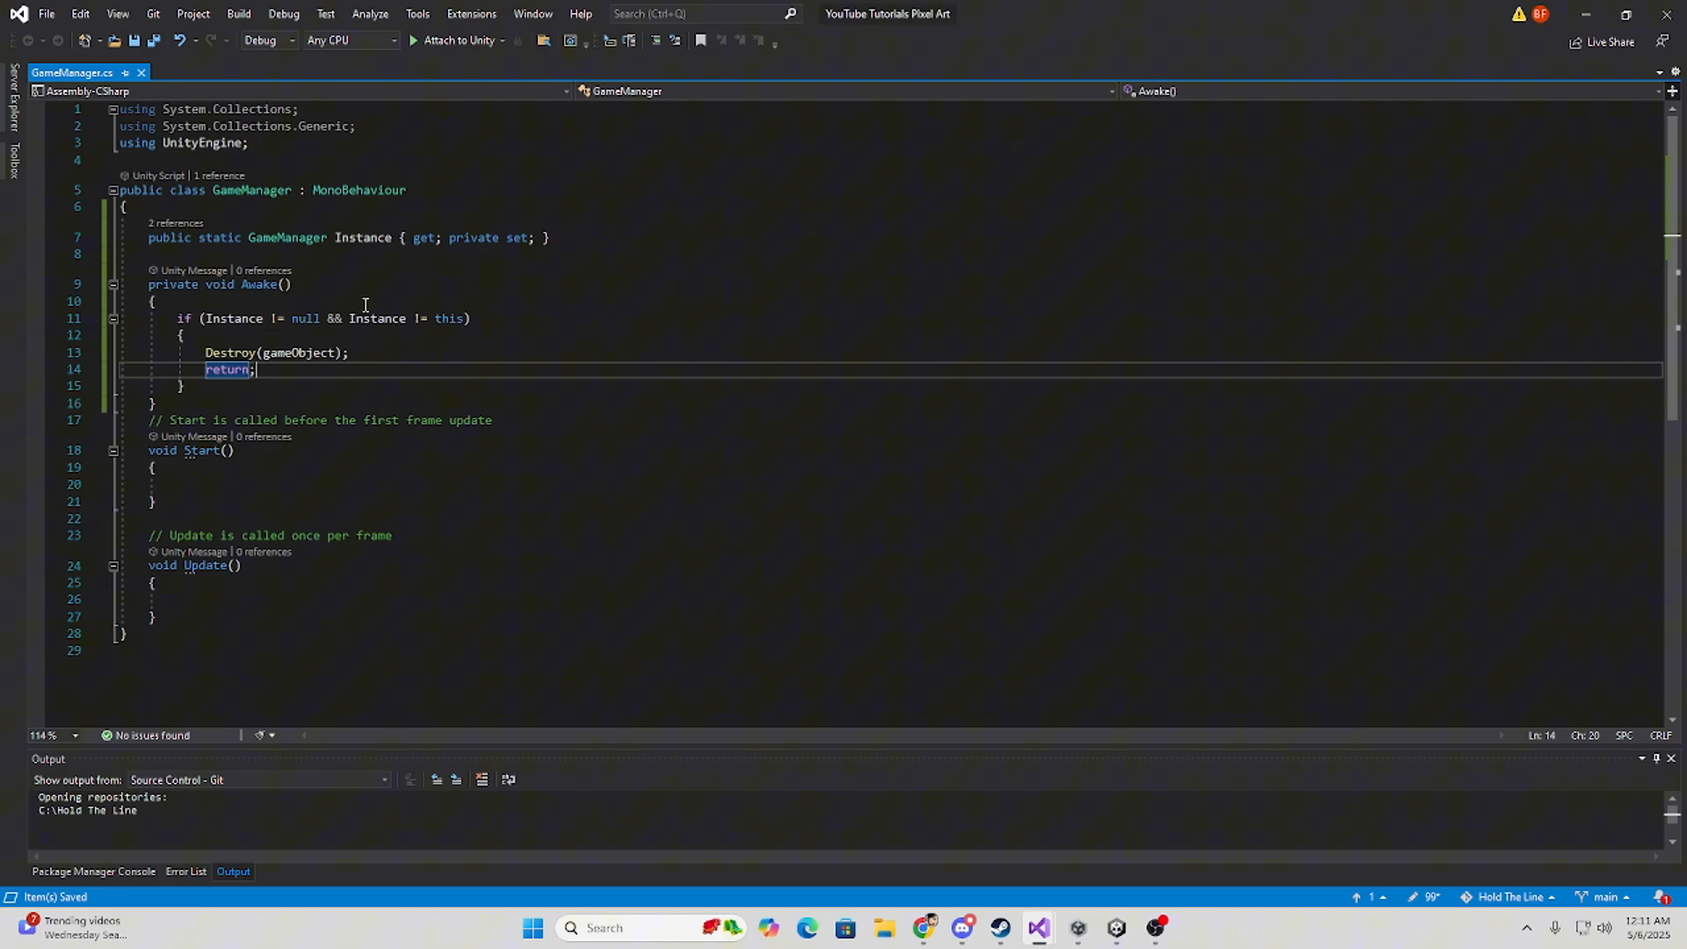
mouse_move(683, 347)
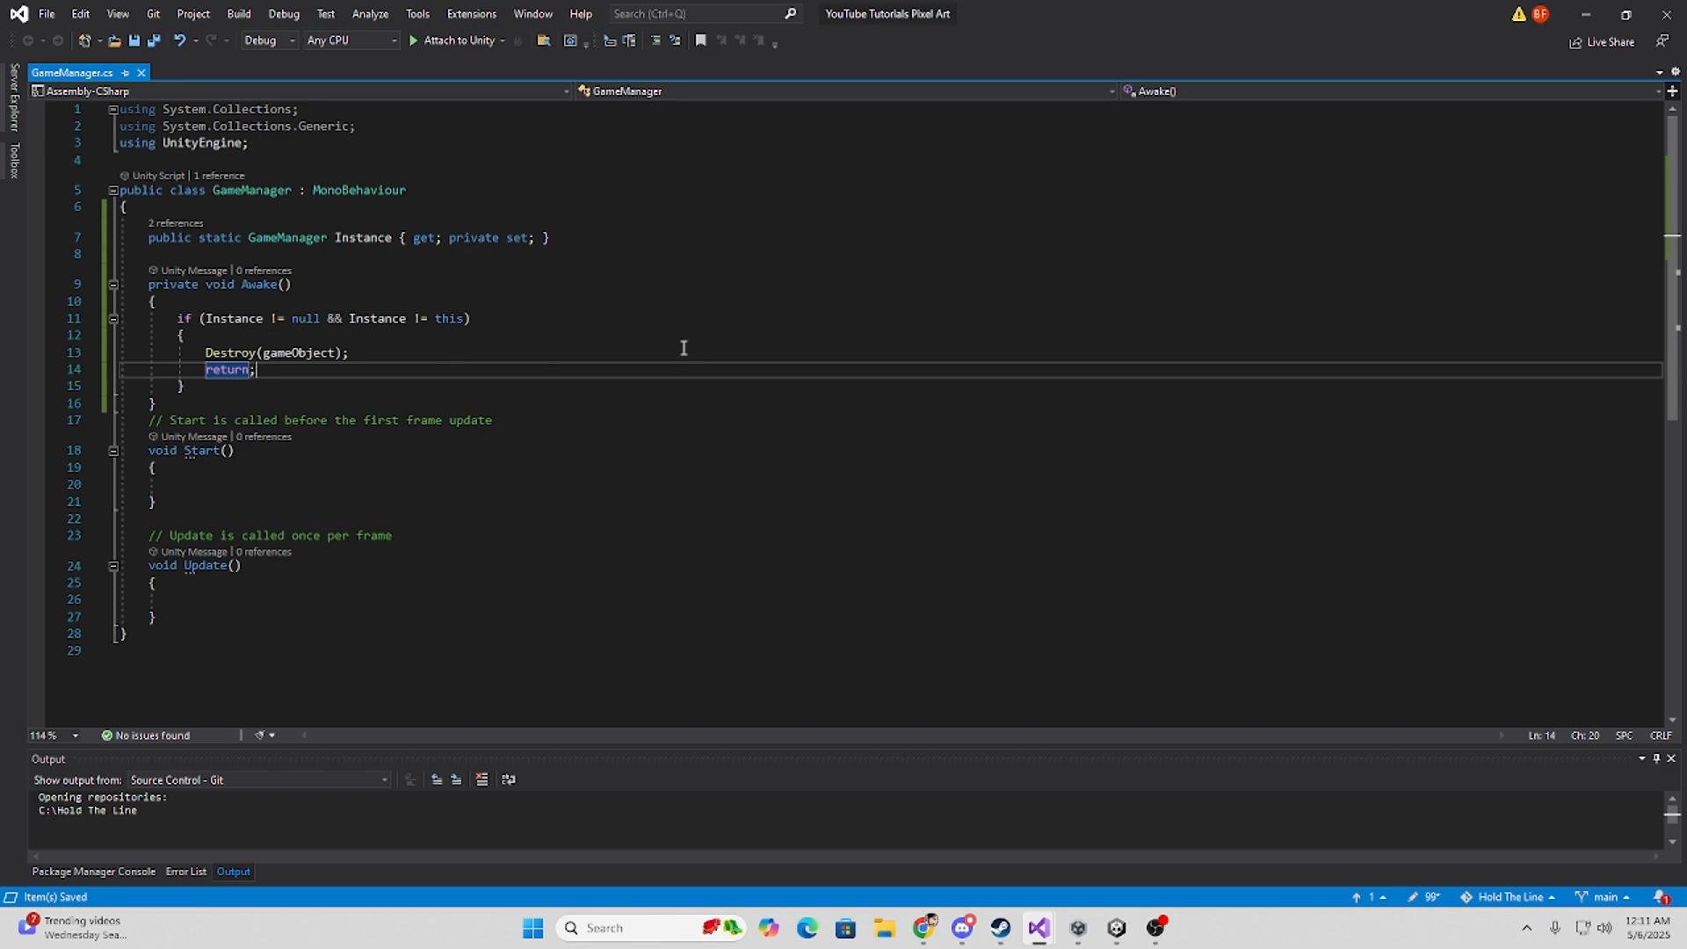
mouse_move(181, 282)
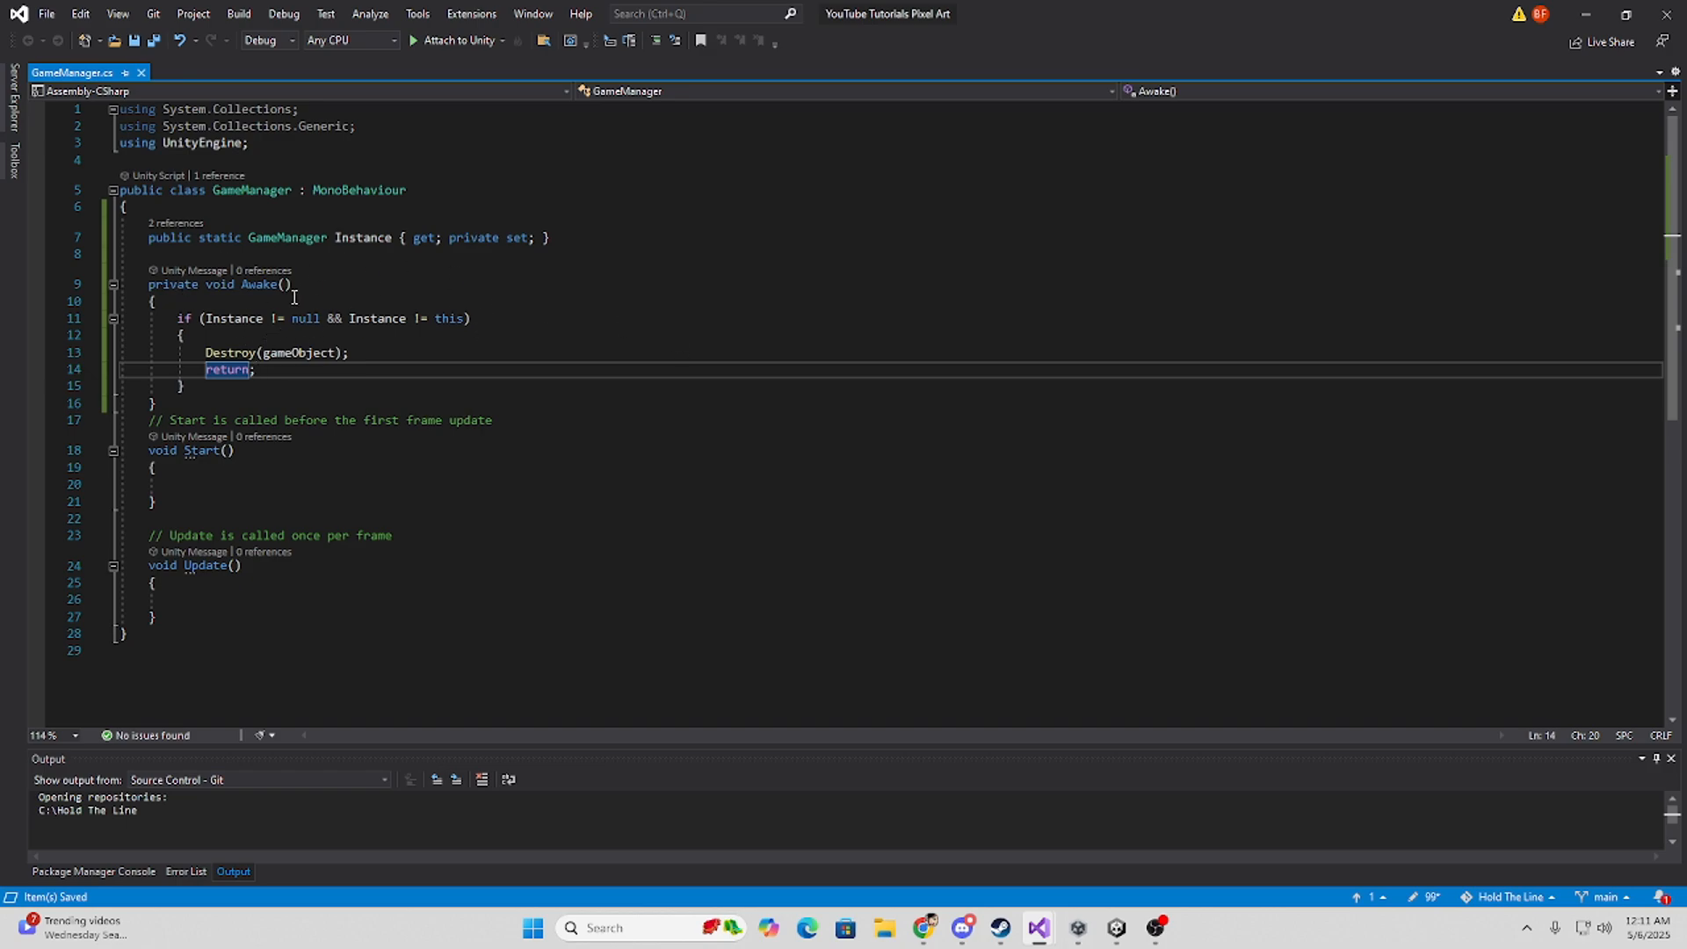
mouse_move(274, 324)
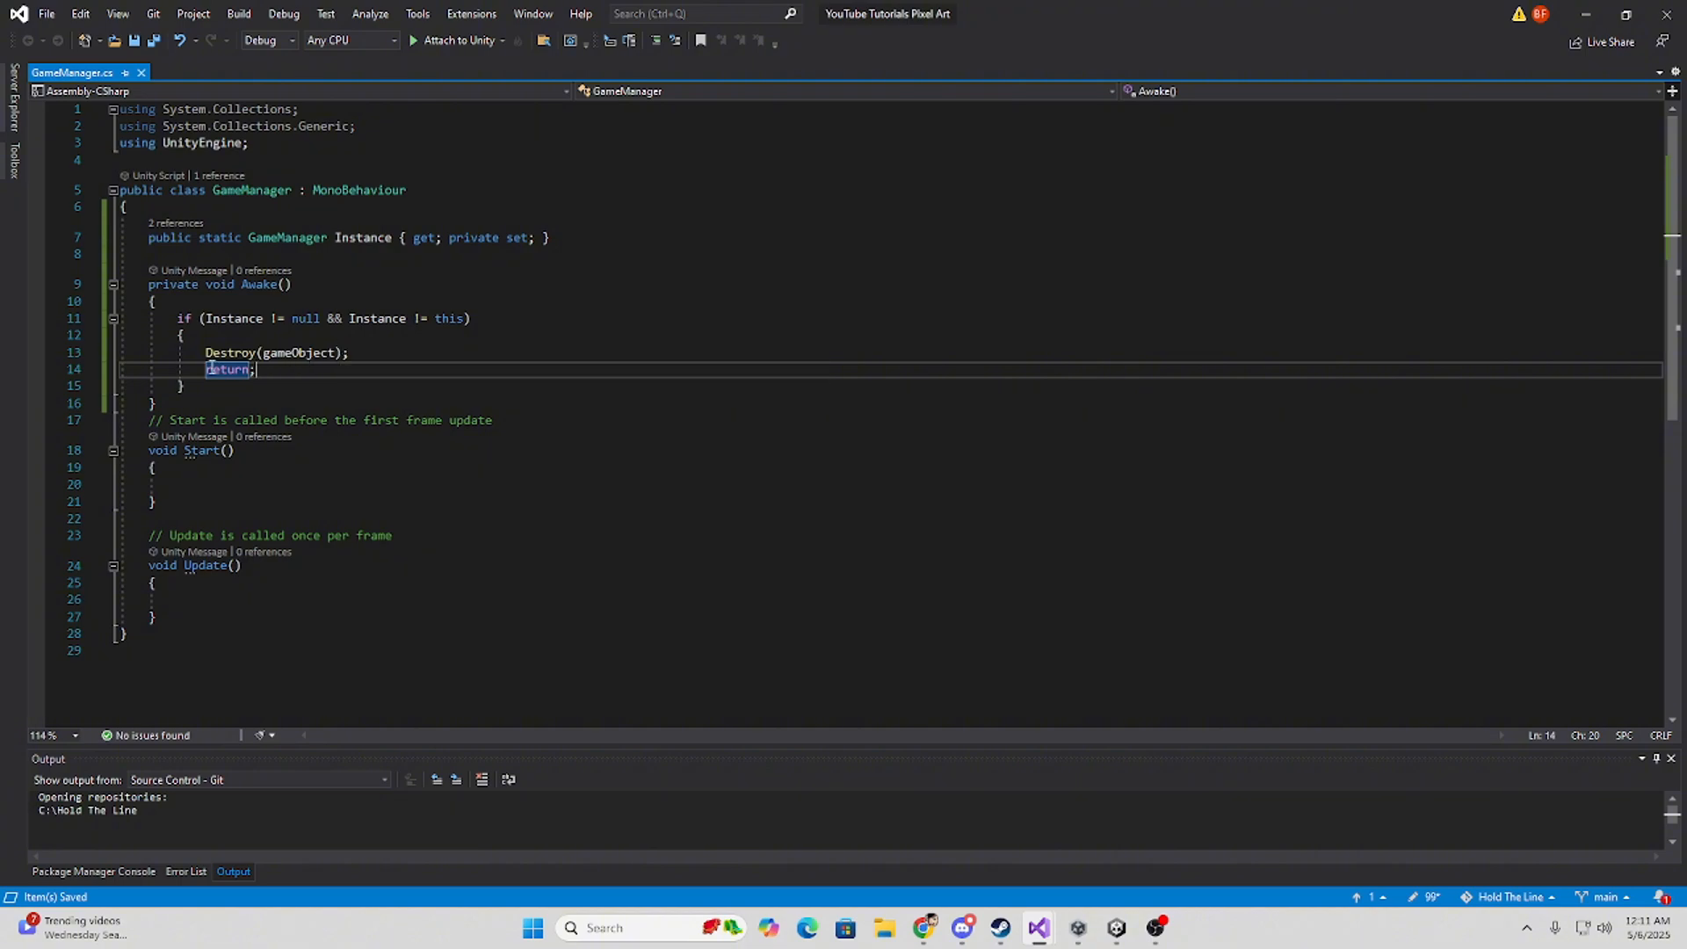
Add 'Instance = this;' and 'DontDestroyOnLoad(gameObject);' after the duplicate check.
key(Return)
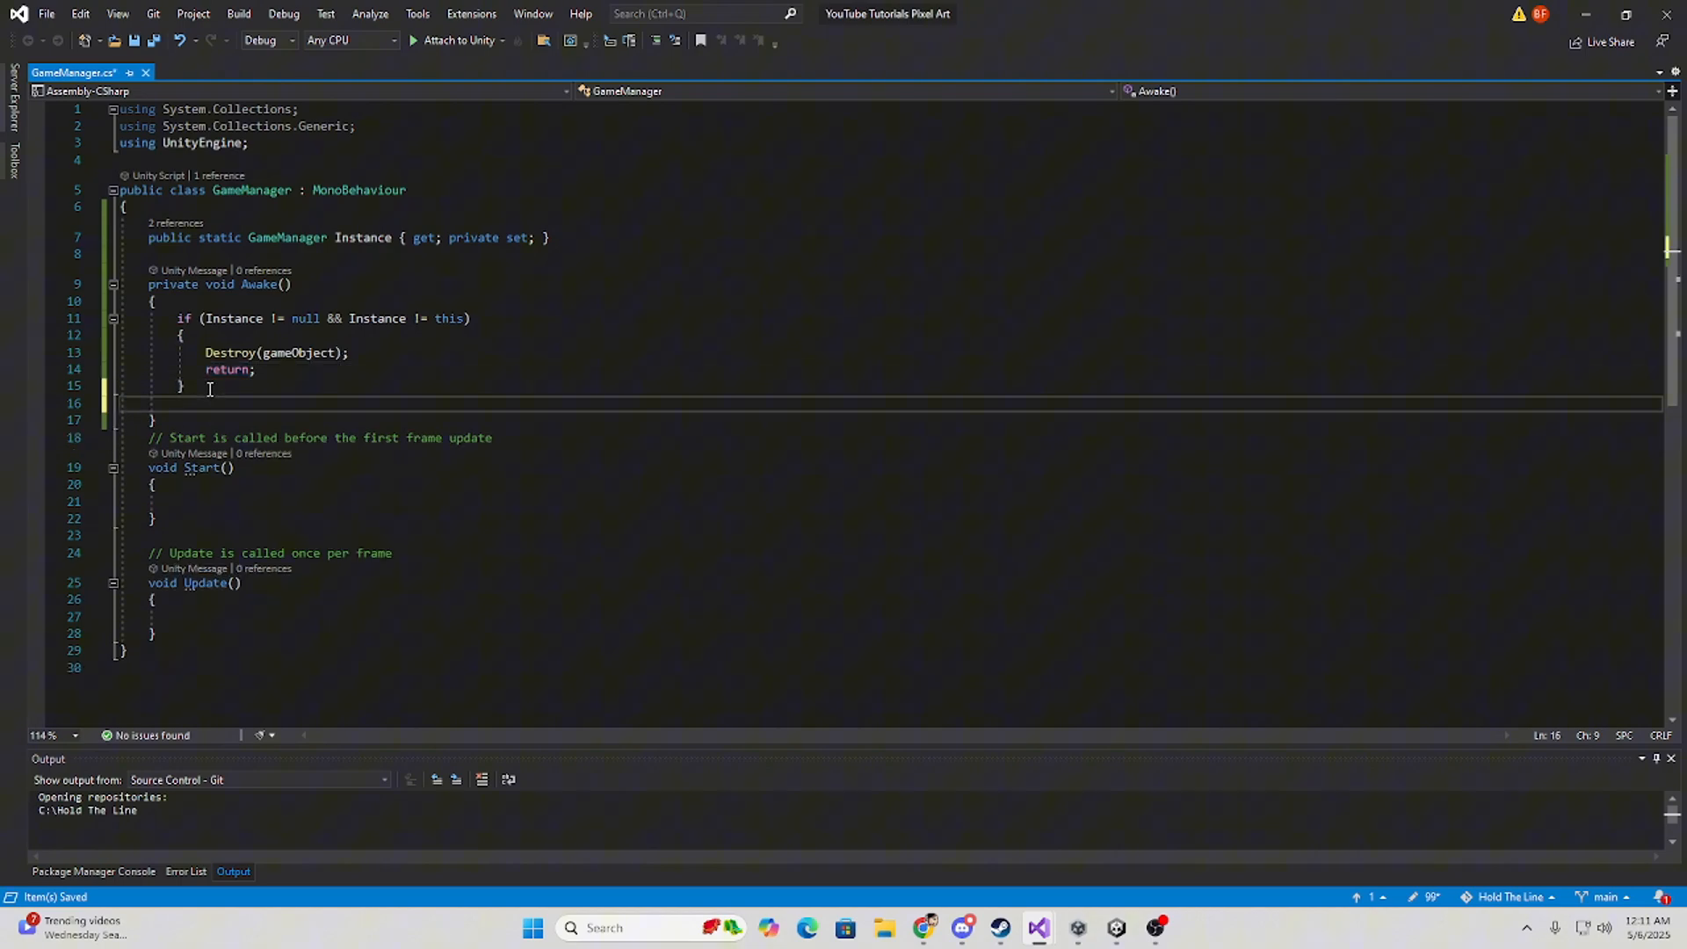
text(Instance)
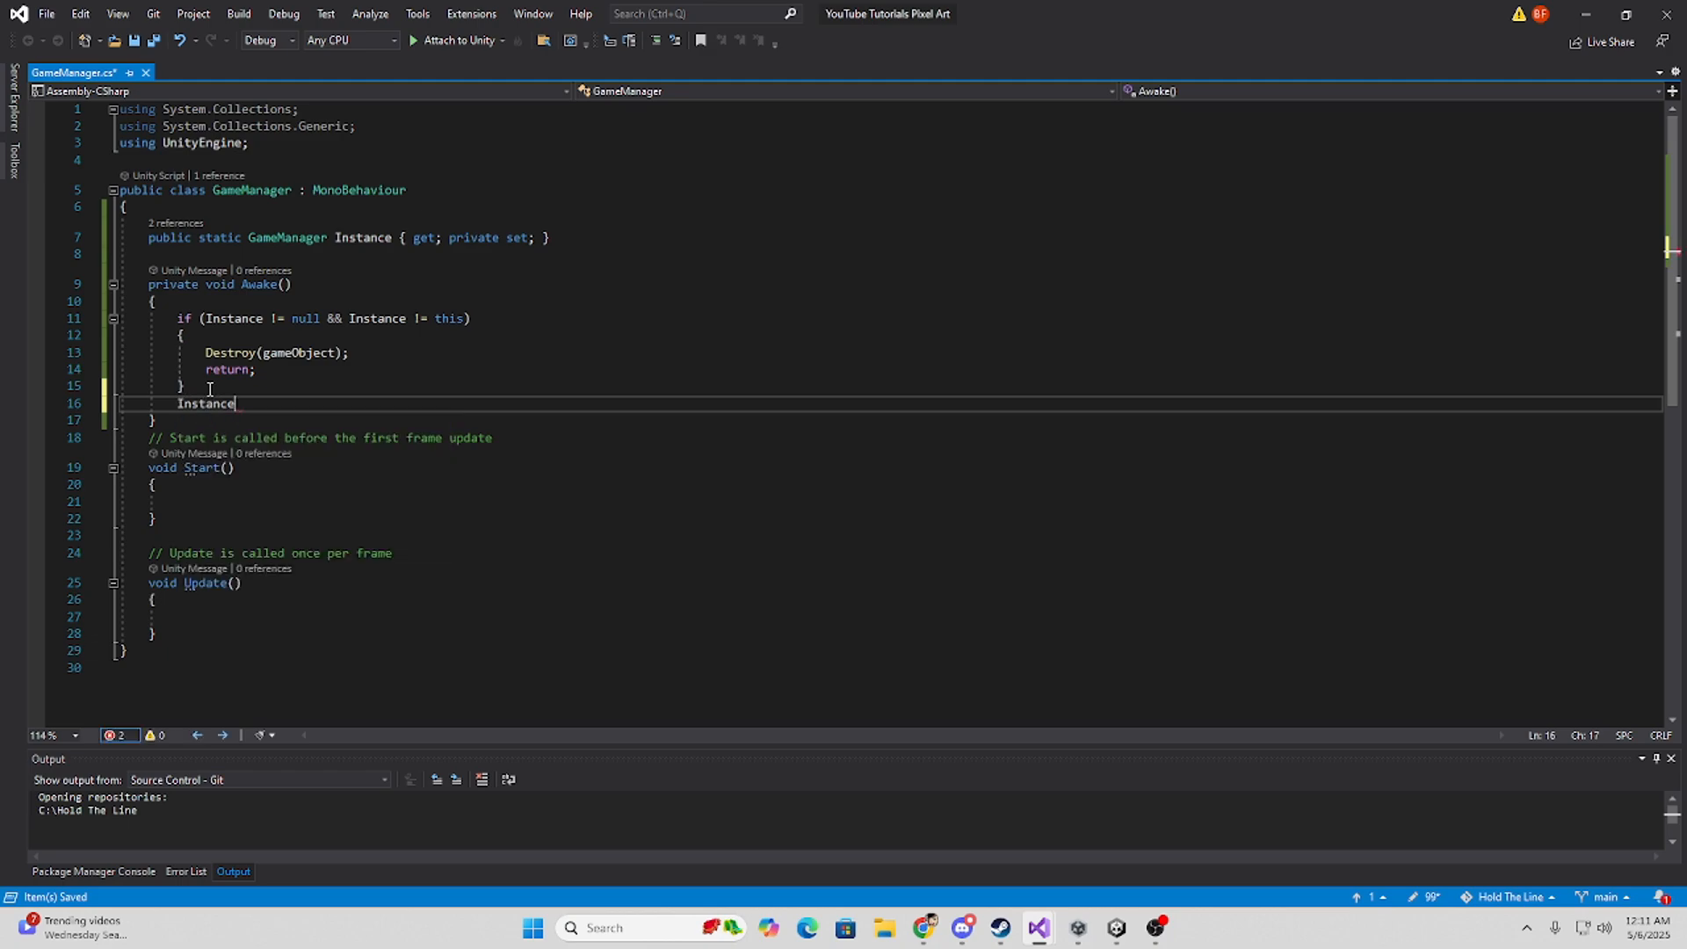
text(= this;)
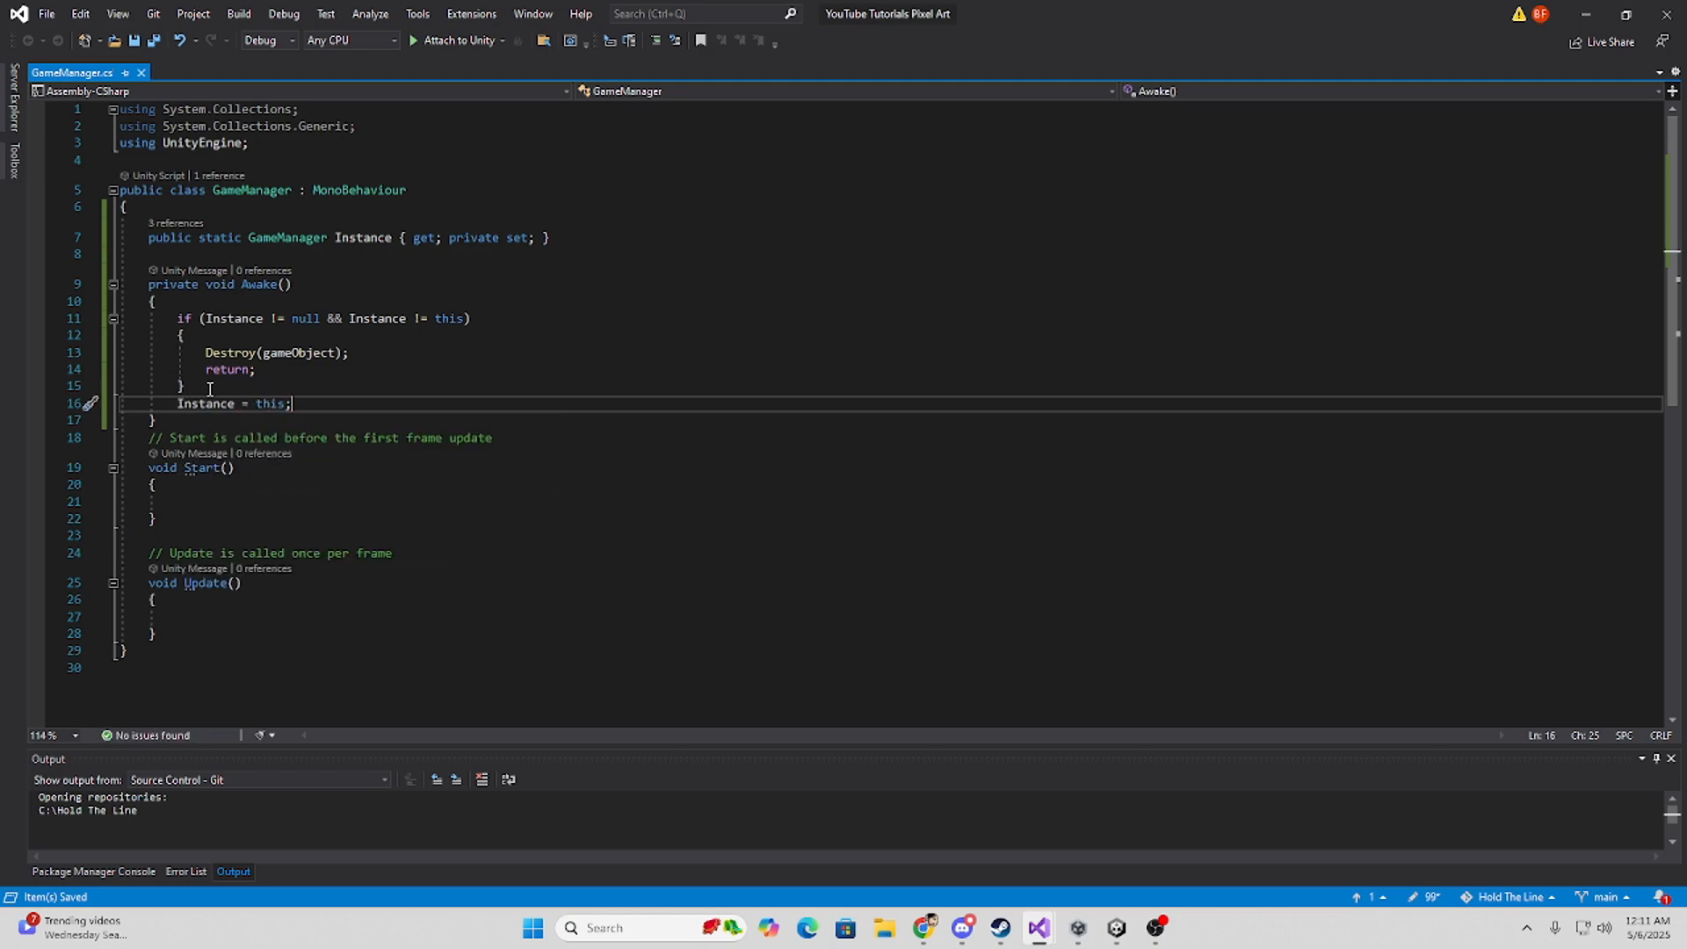
key(enter)
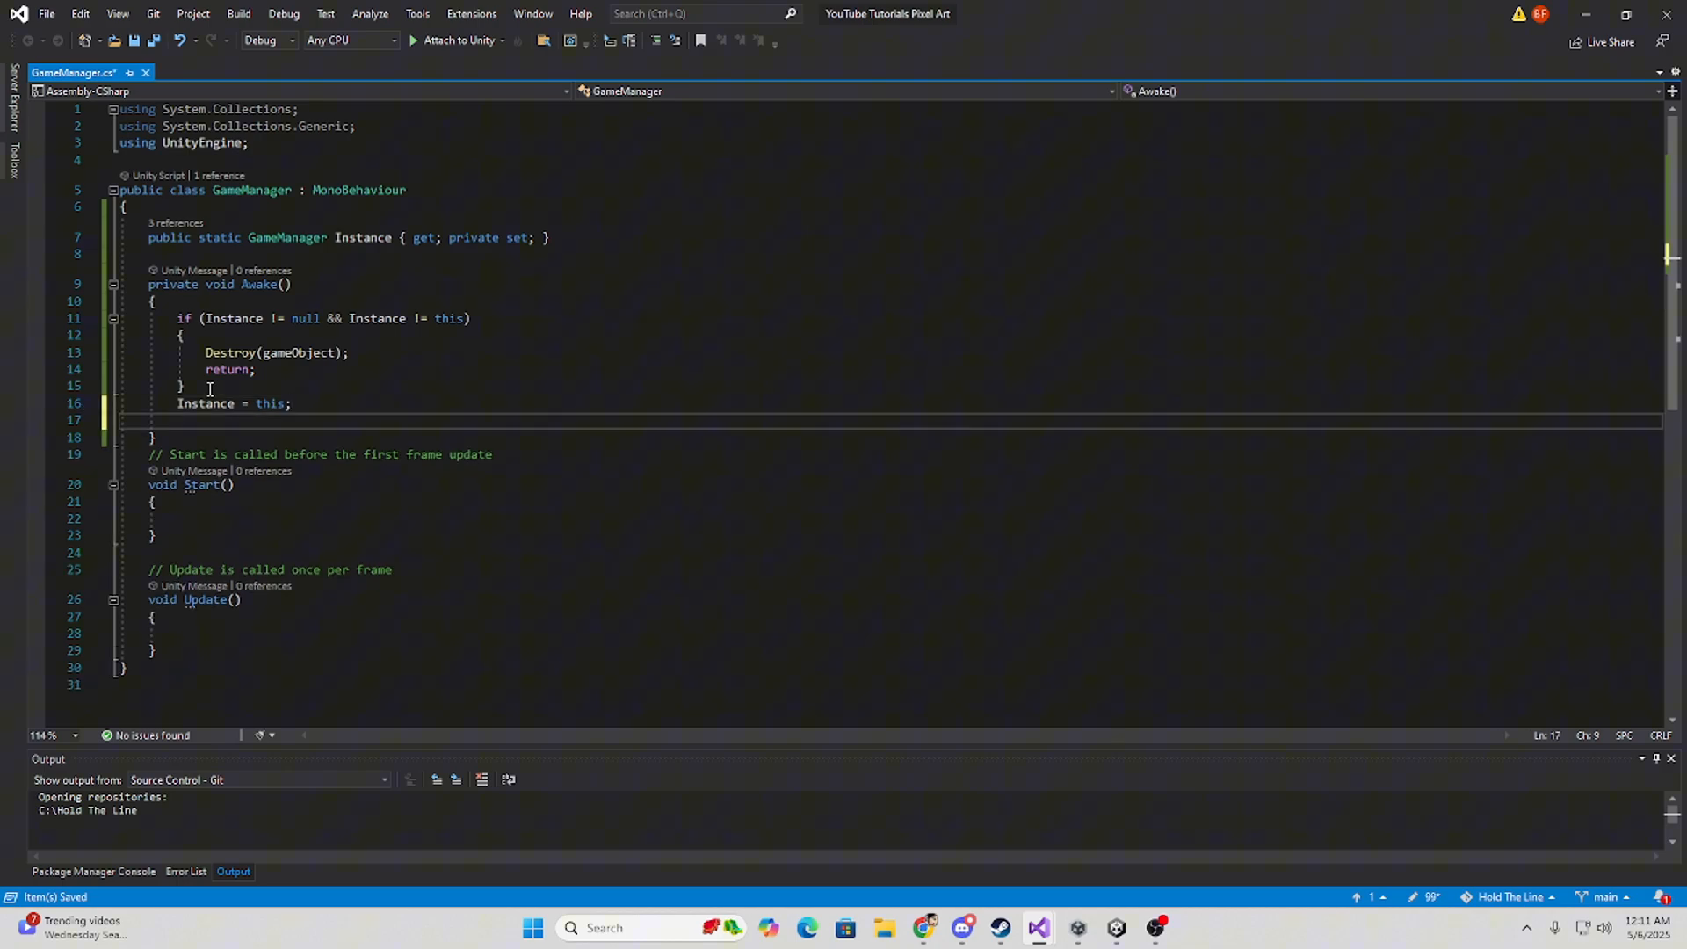
text(DontDestroyOnLoad)
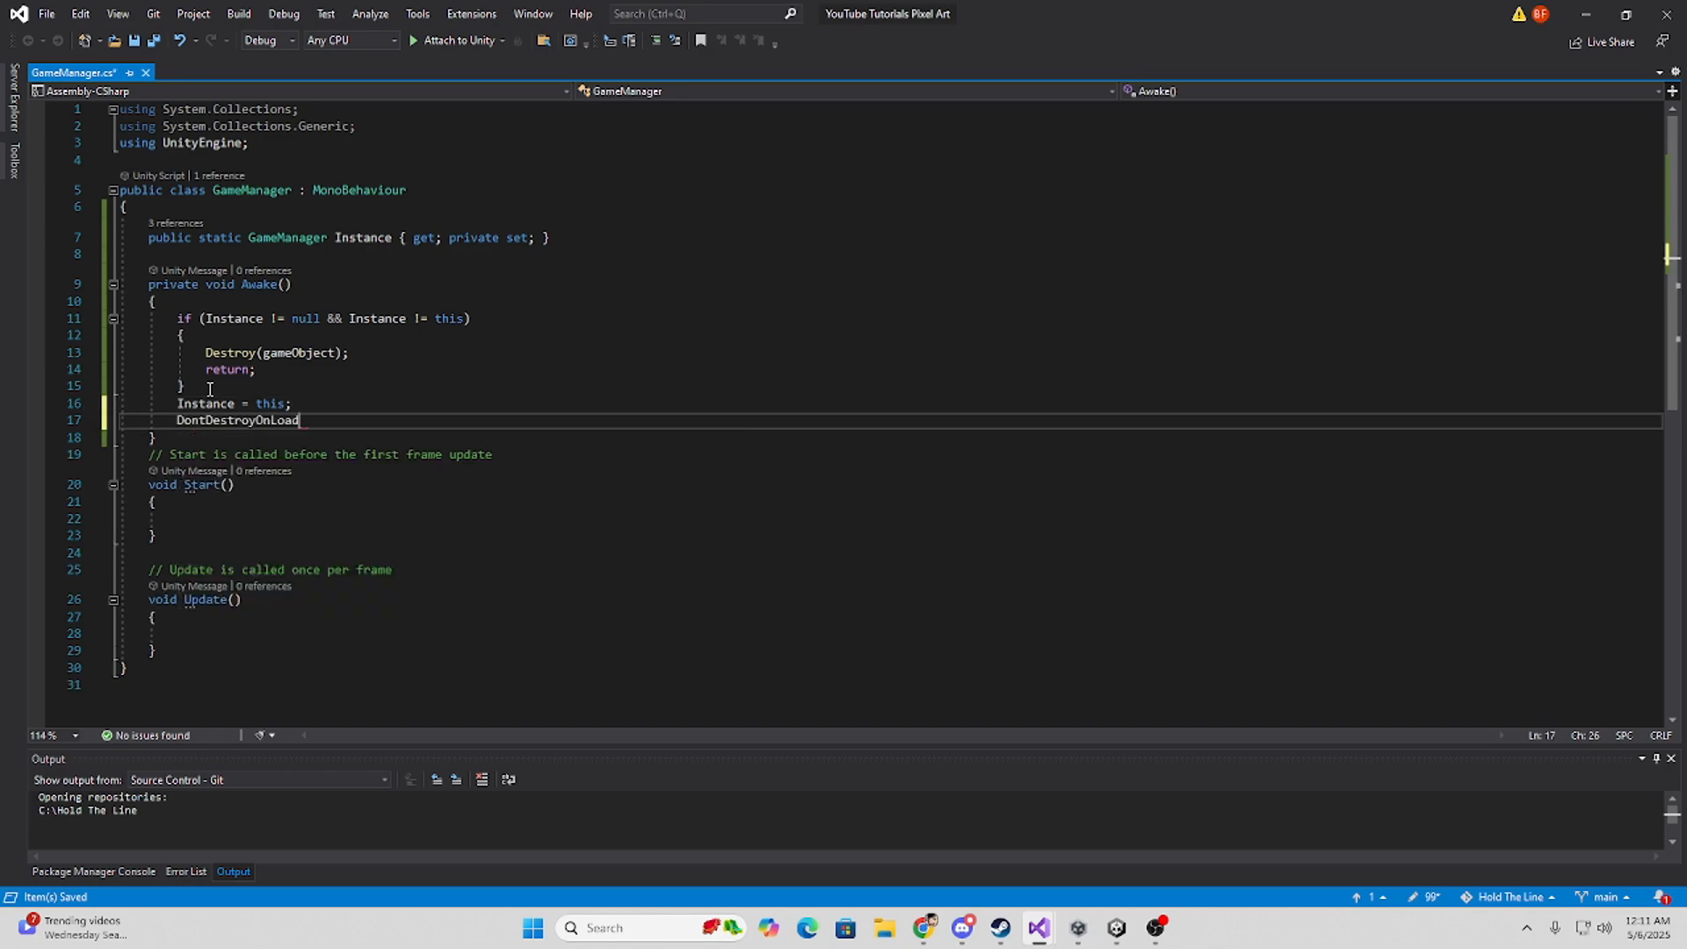
text((gameObject);)
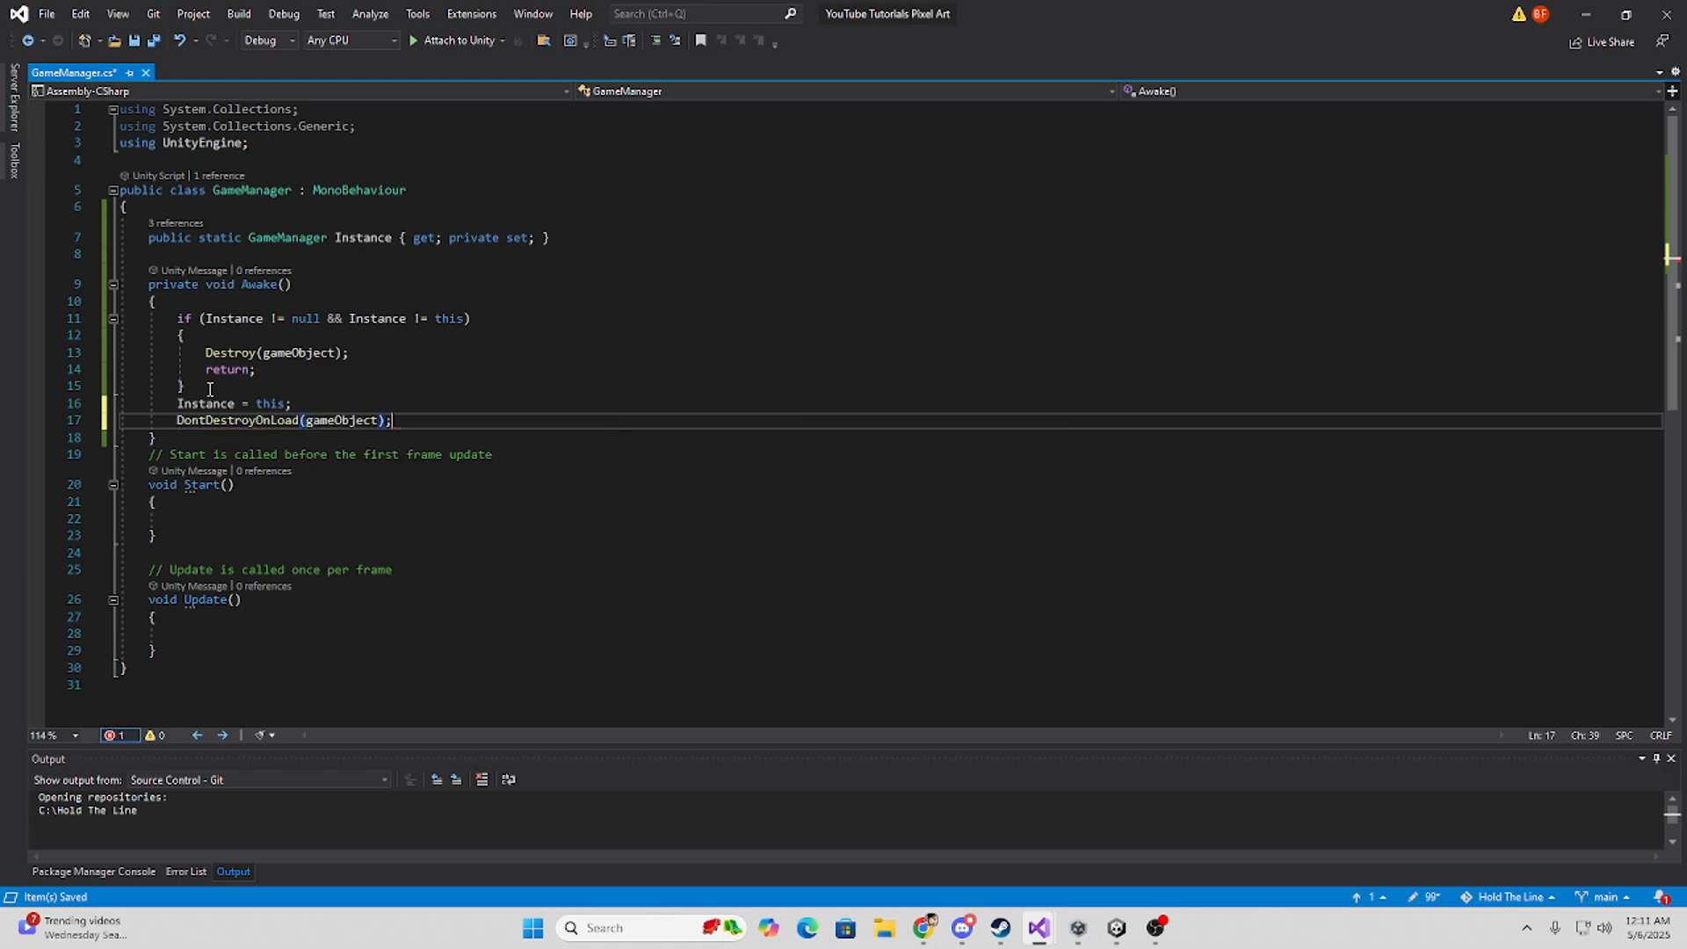
mouse_move(317, 311)
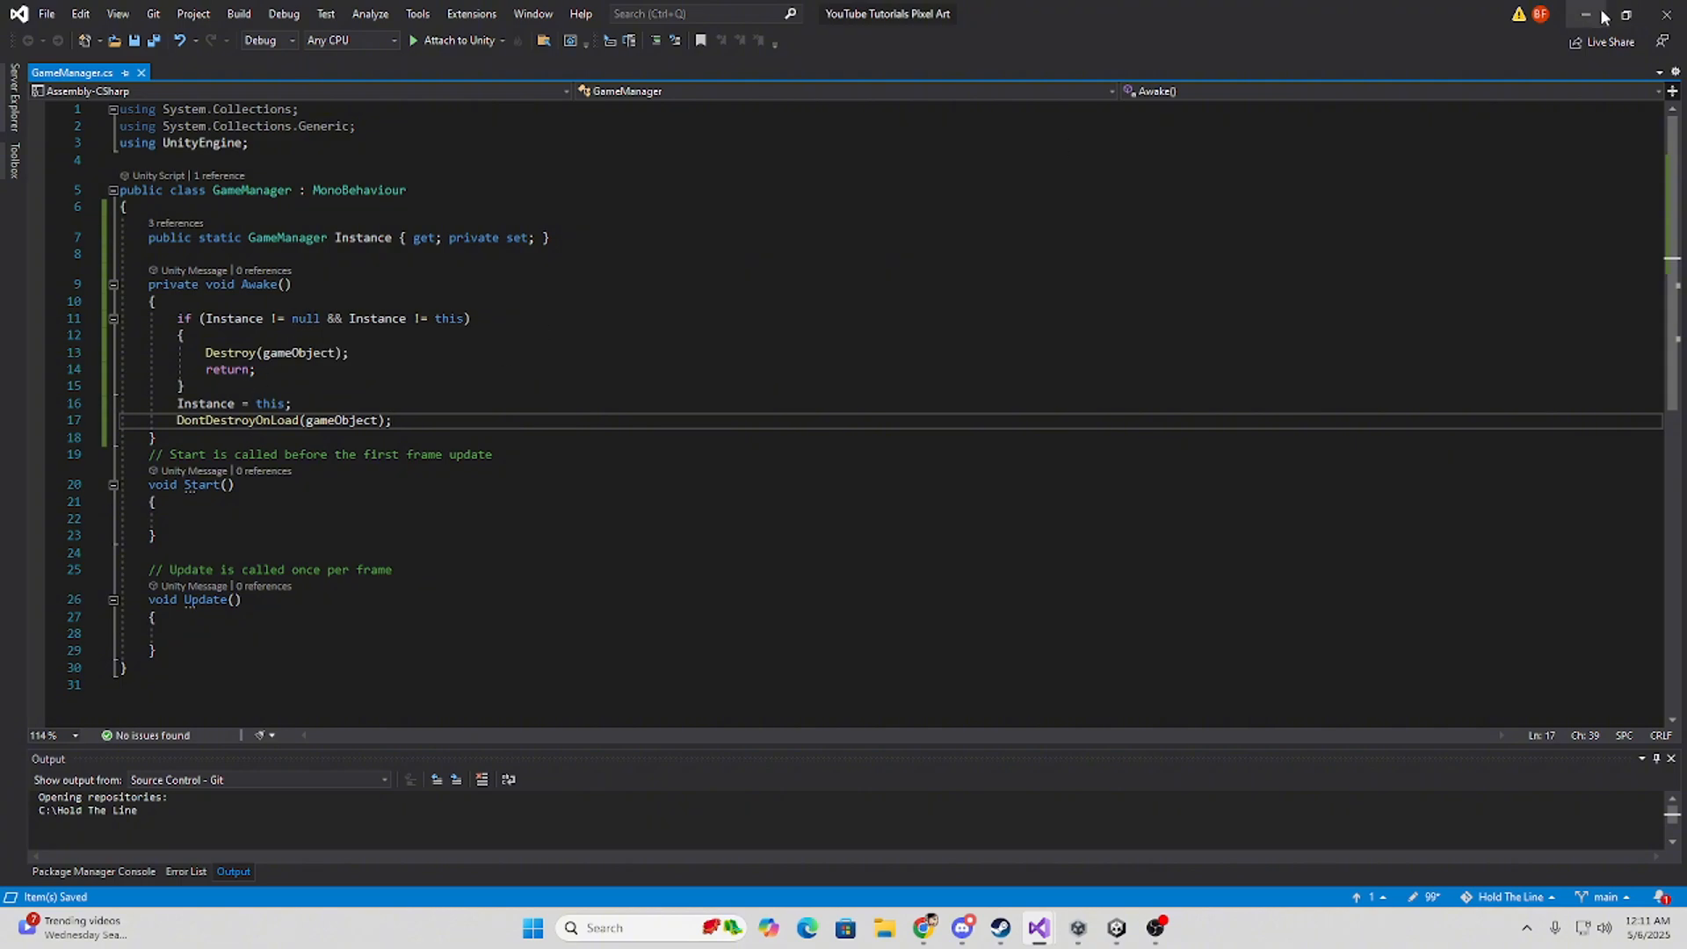
Create a PlayerController C# script in Assets and open it in Visual Studio.
click(1039, 928)
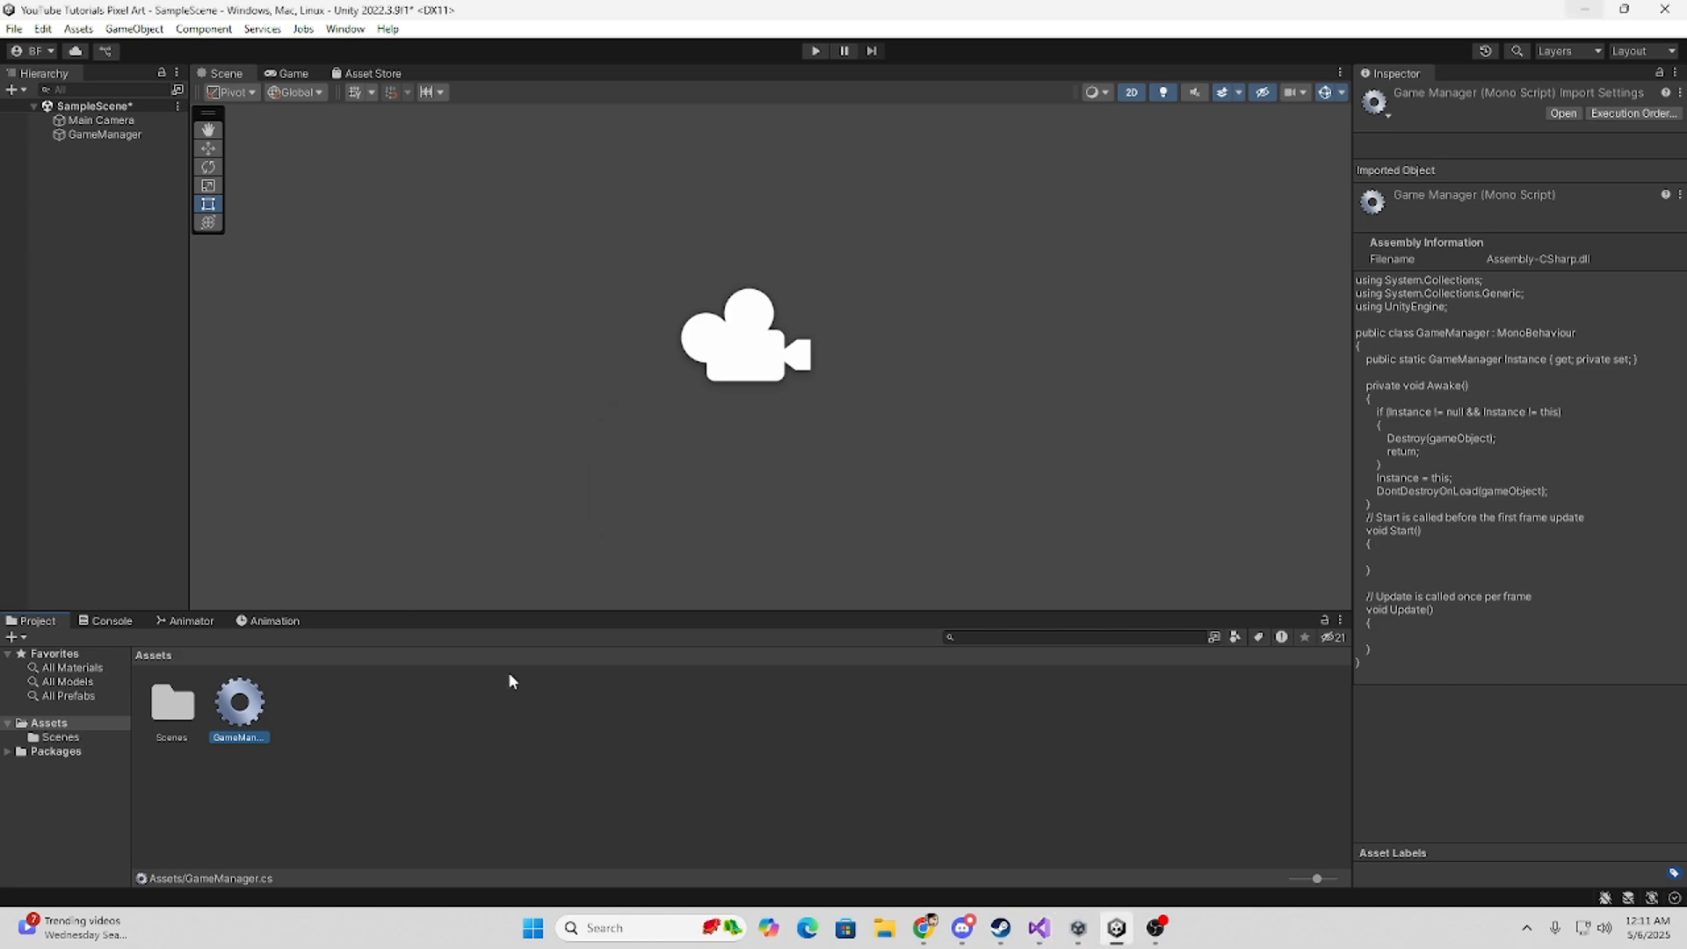
right_click(512, 681)
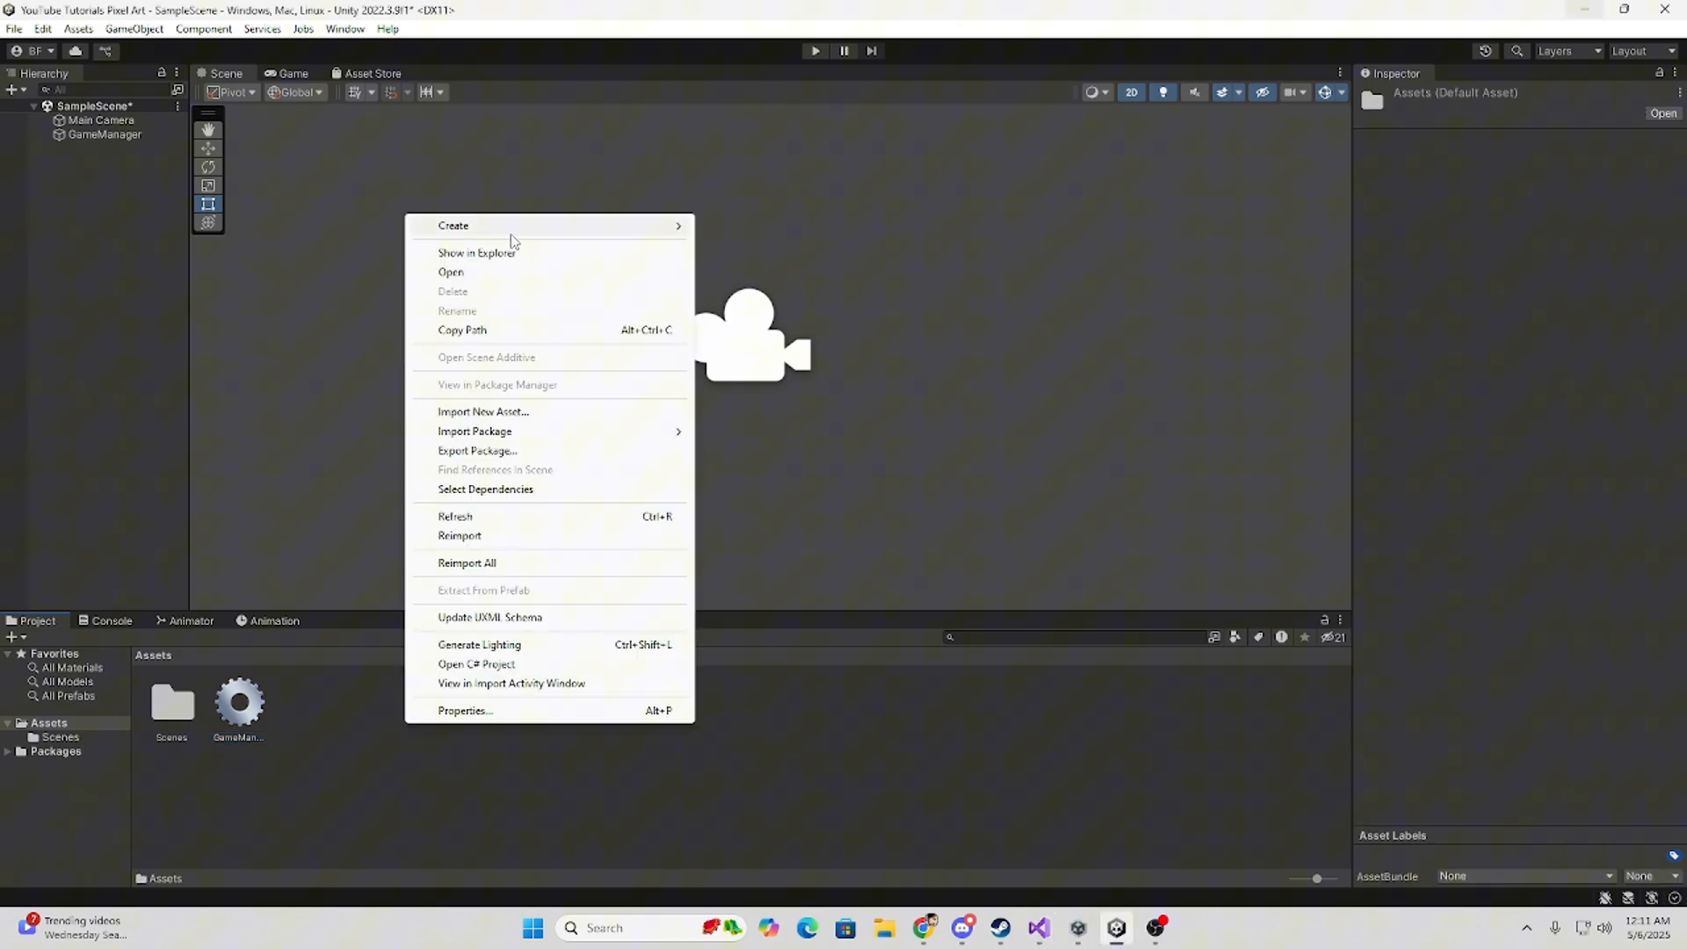
click(453, 225)
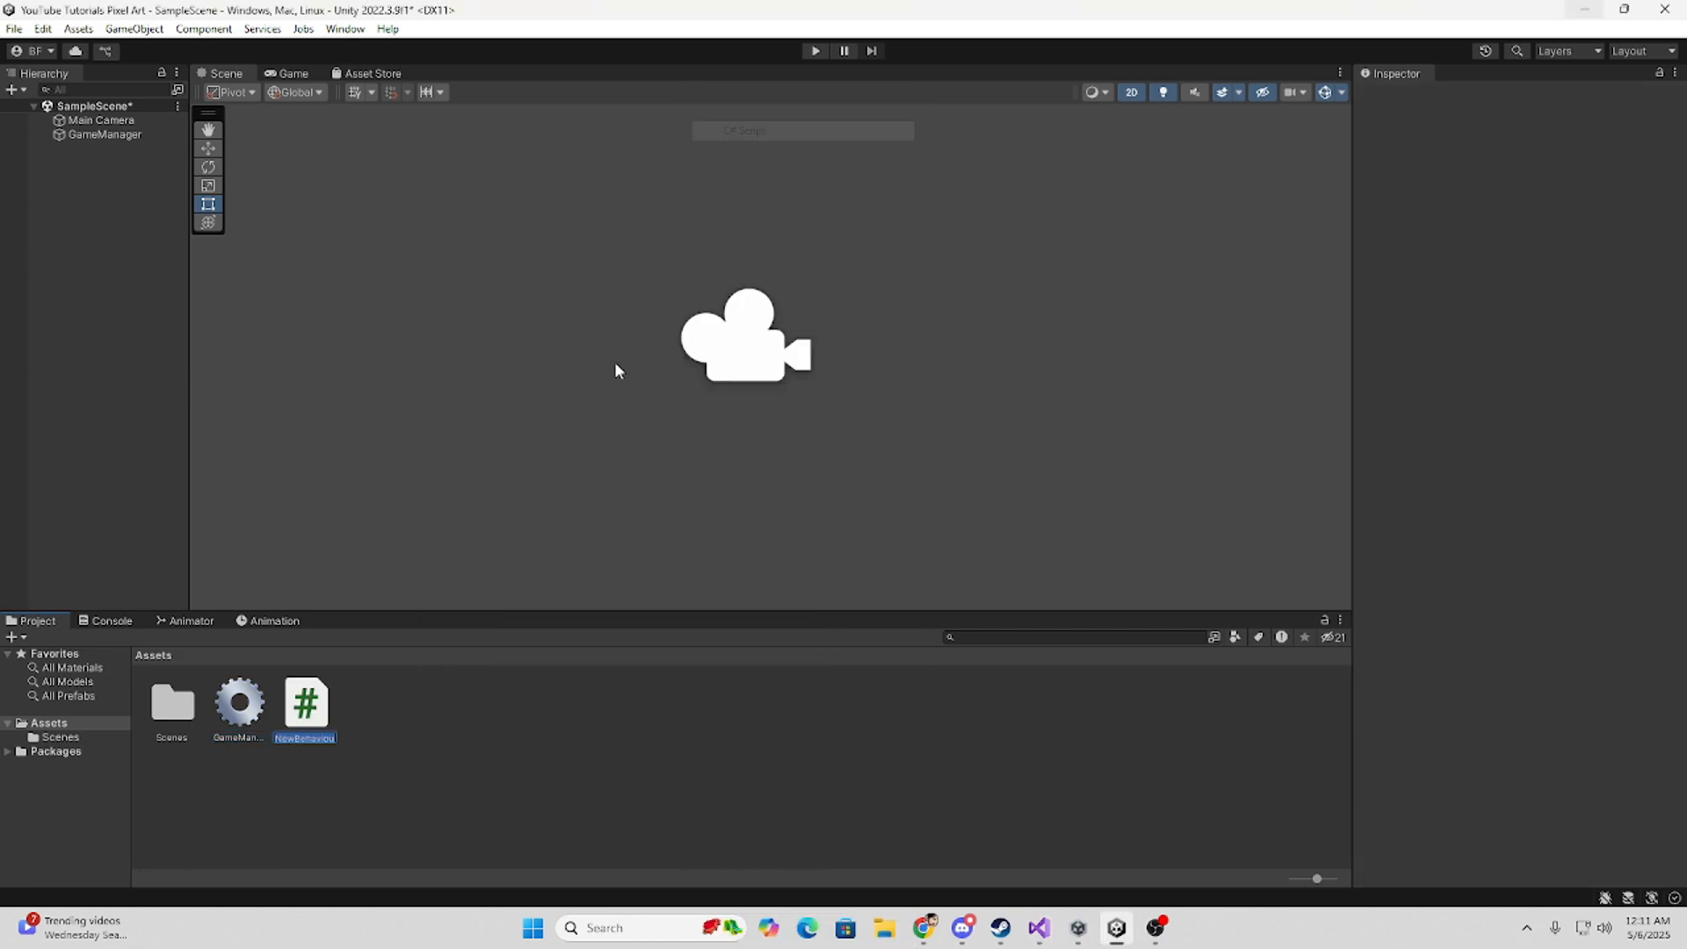
text(Player)
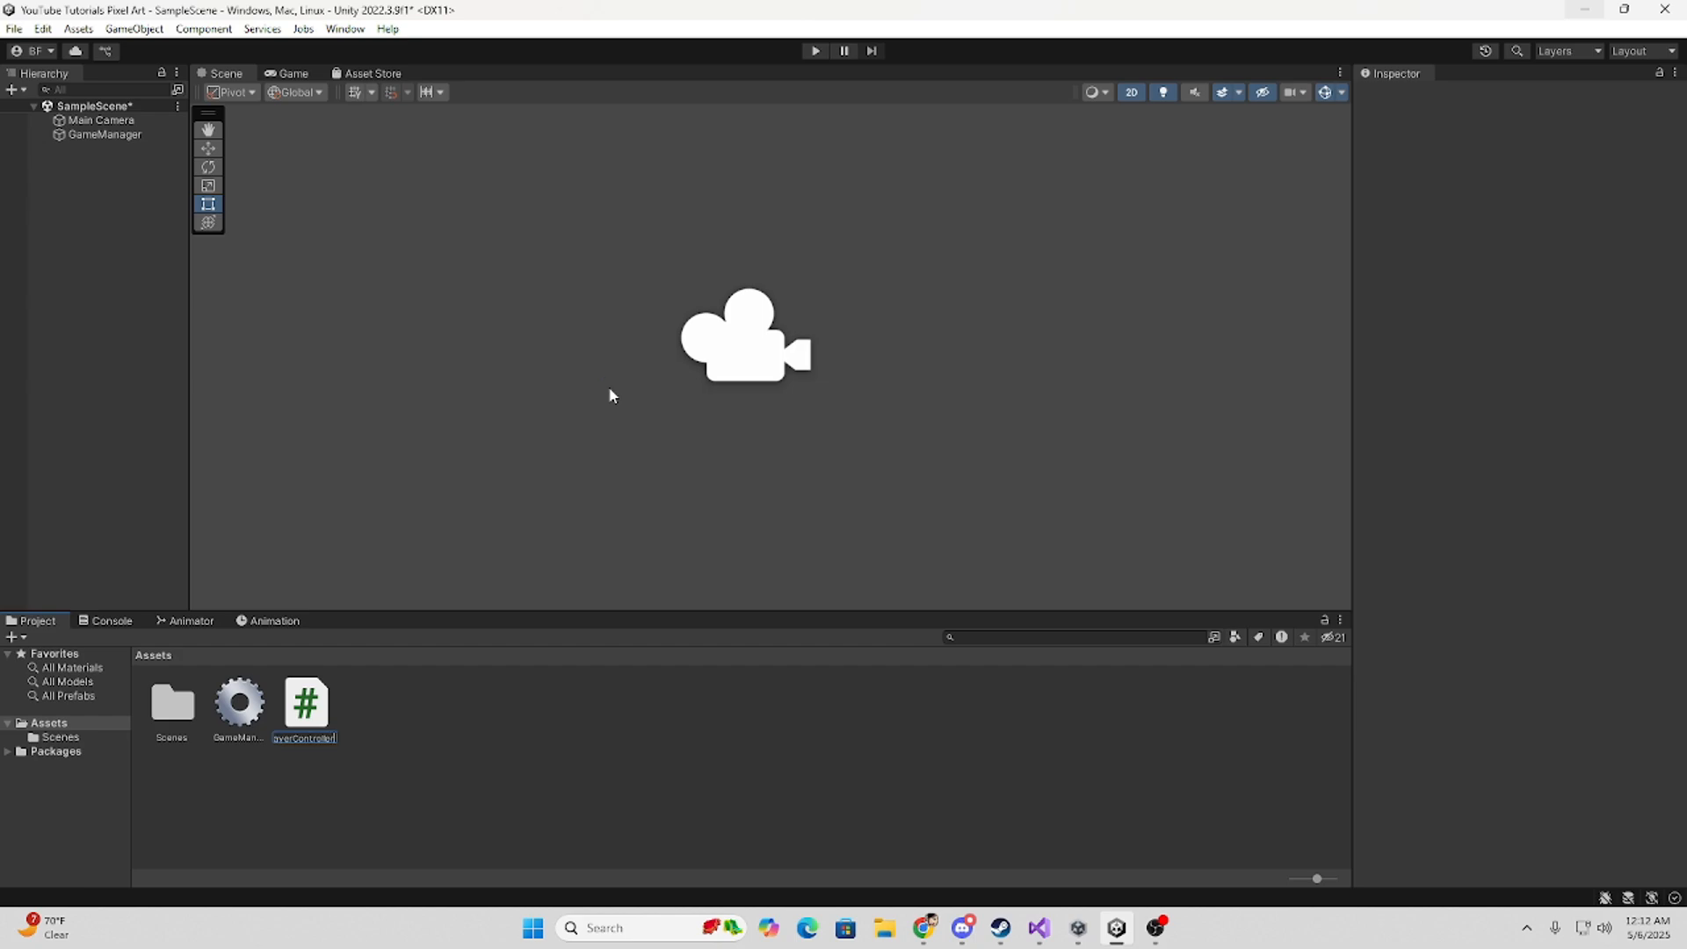
double_click(305, 701)
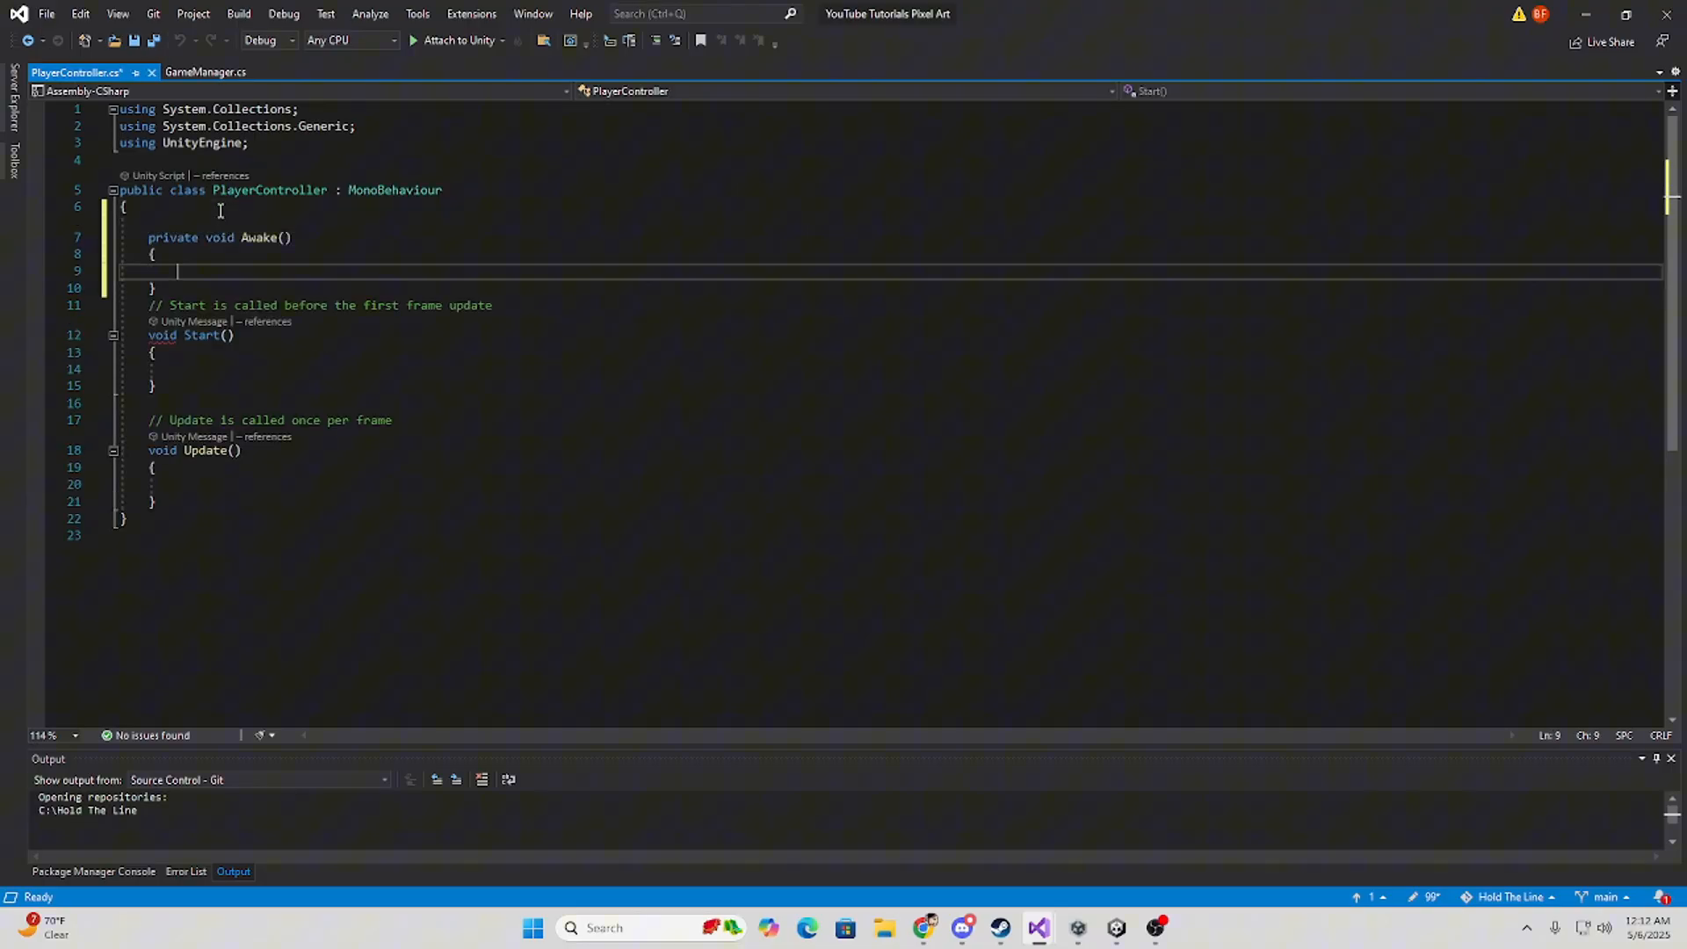
Start typing GameManager in PlayerController's Awake, then return to GameManager.cs.
text(ga)
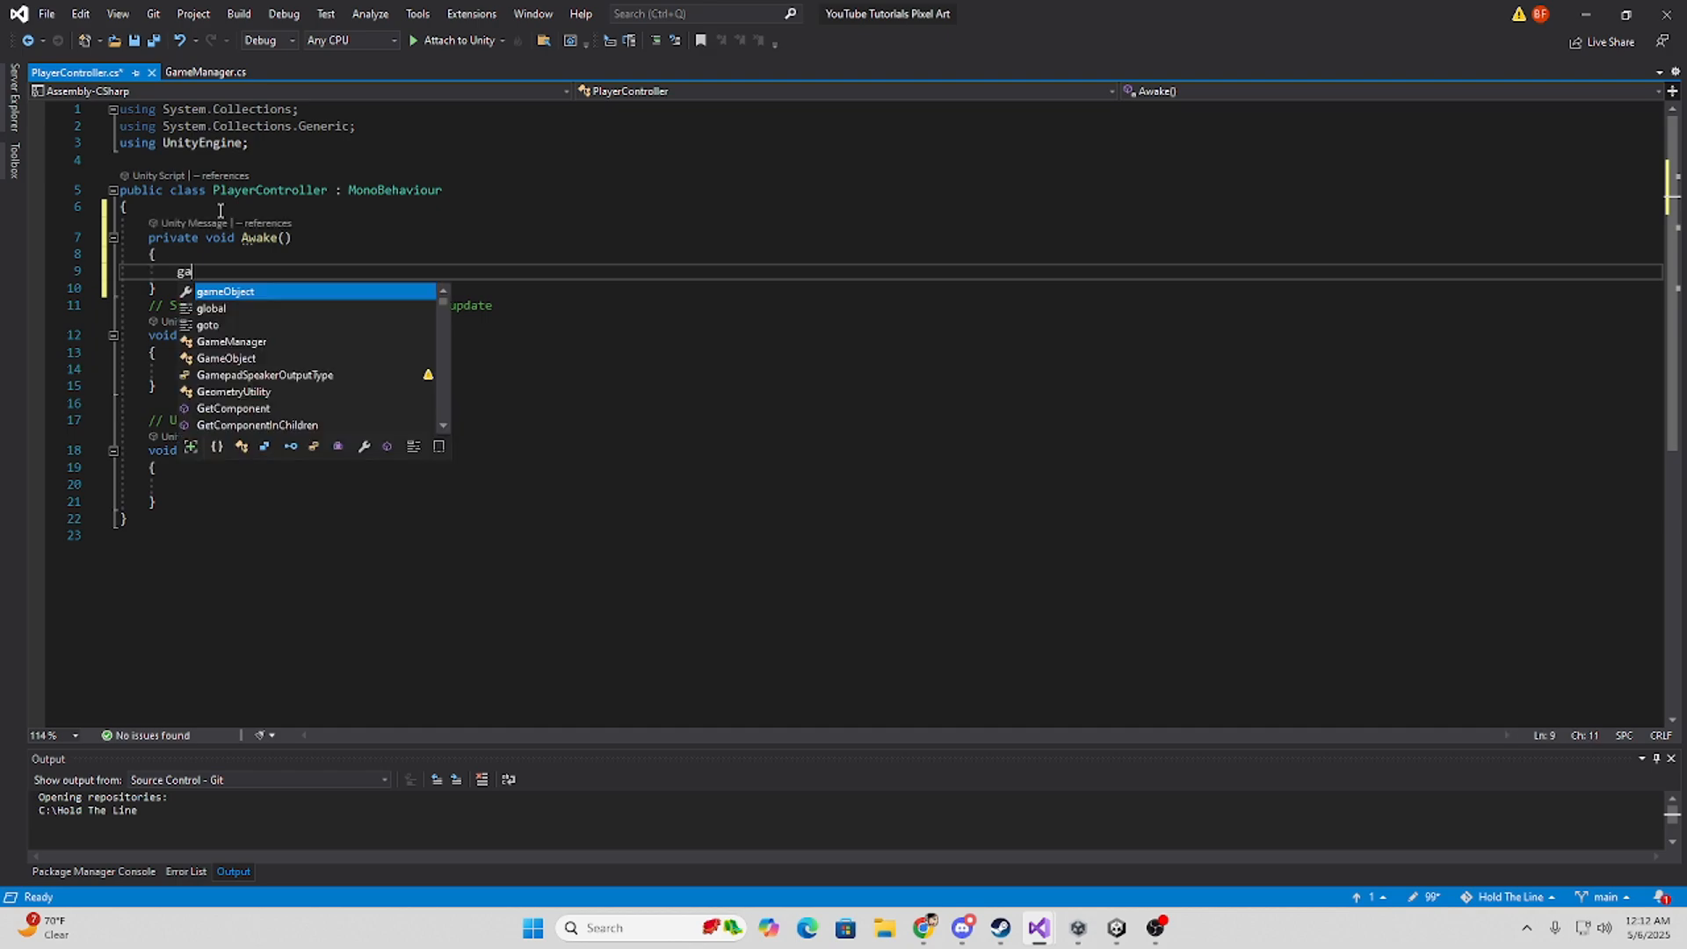
text(meManager.Instanc)
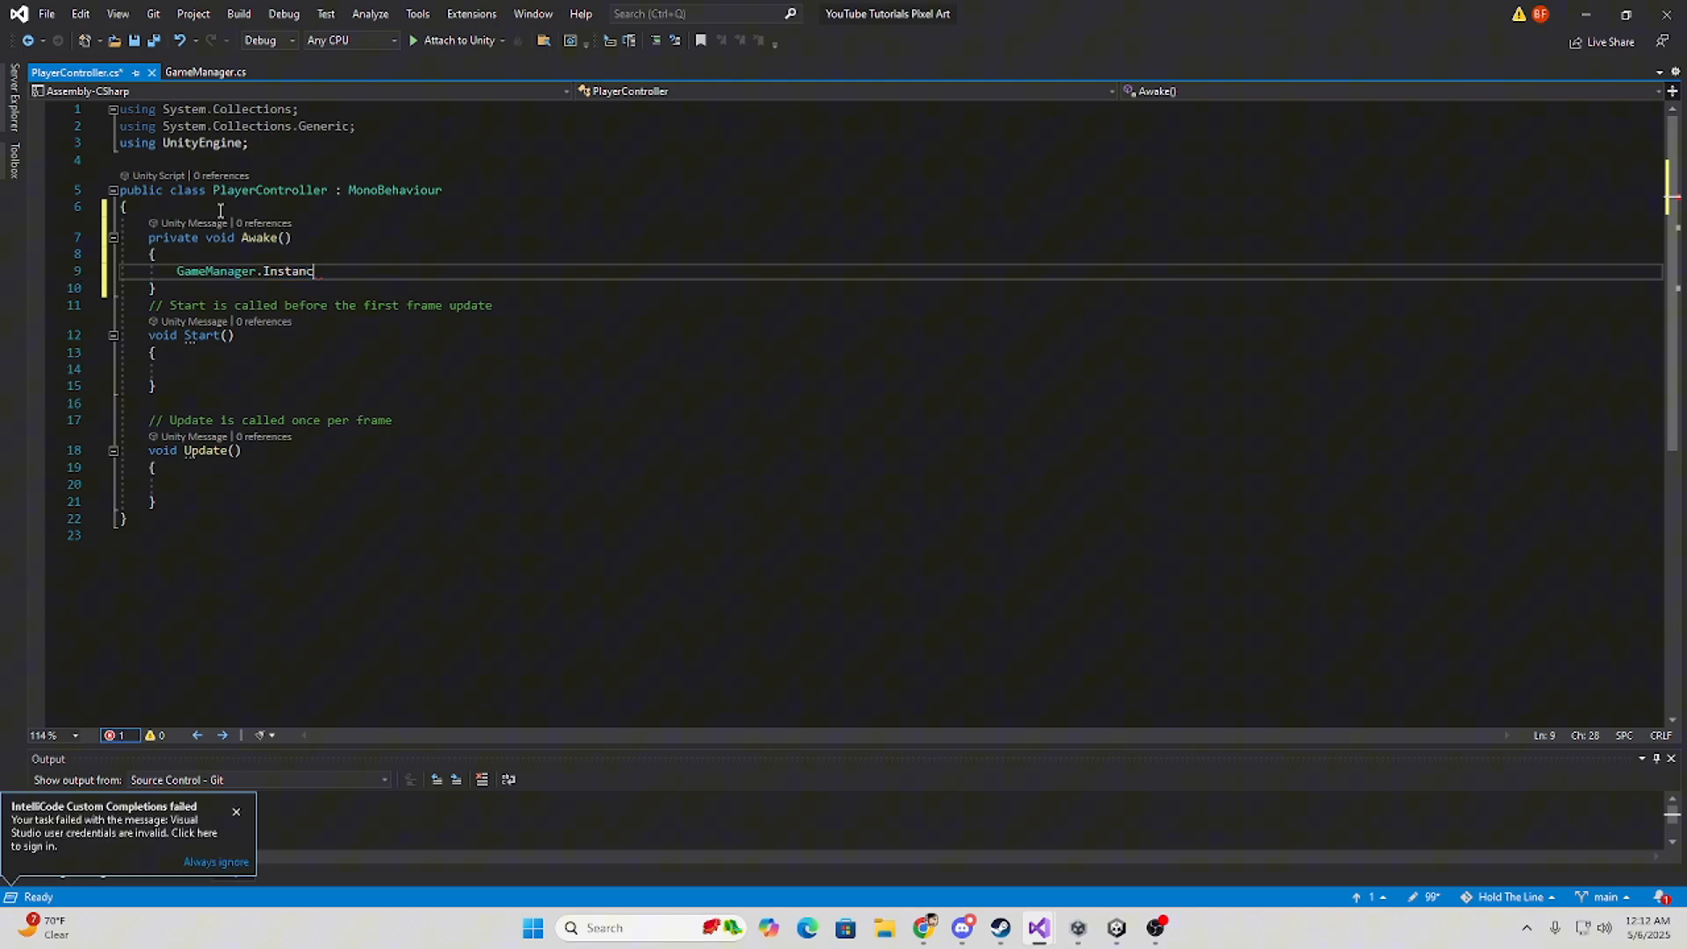
click(205, 71)
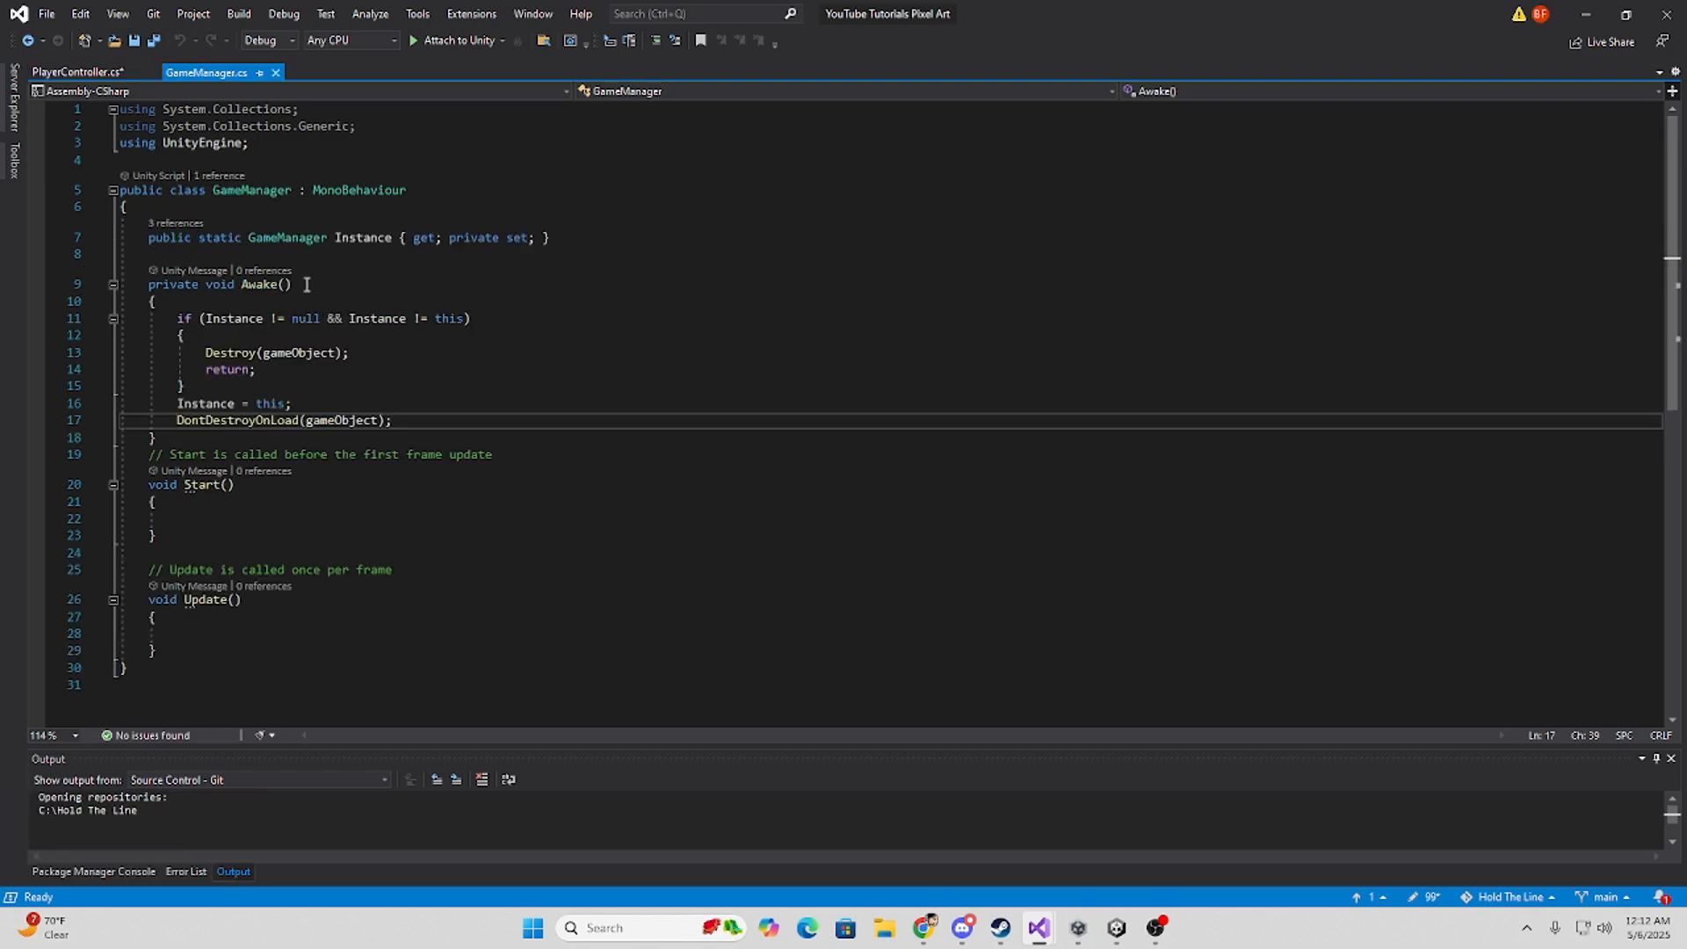
Add 'public void RegisterPlayer(PlayerController player)' to GameManager.
scroll(down, 3)
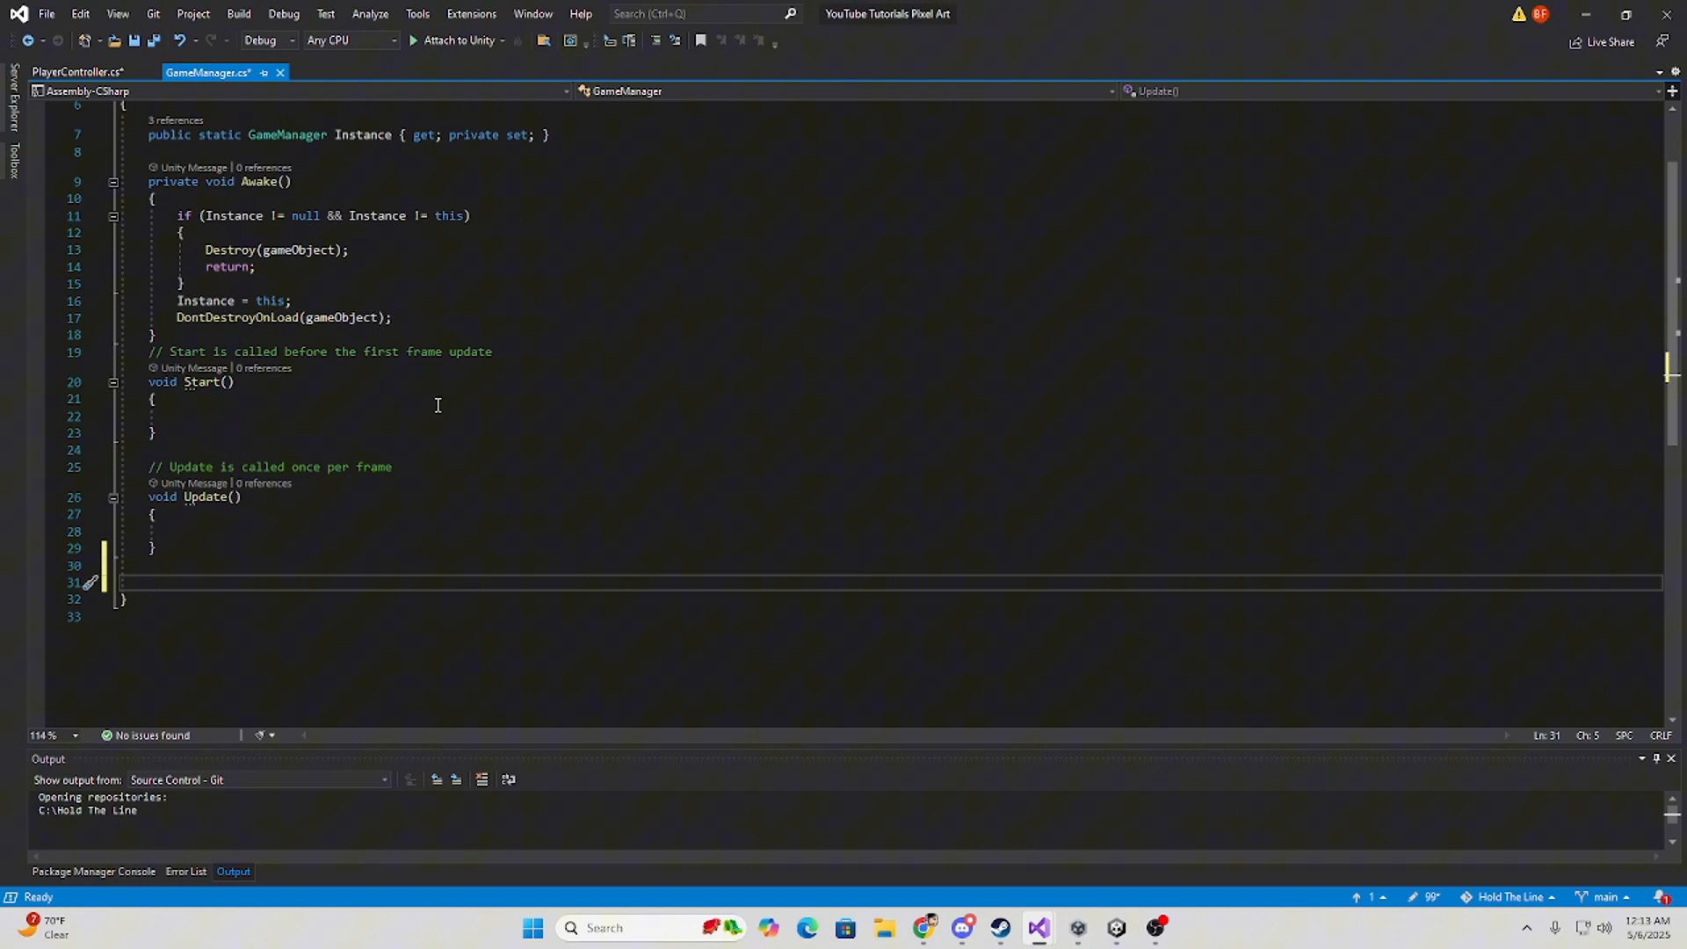
mouse_move(351, 335)
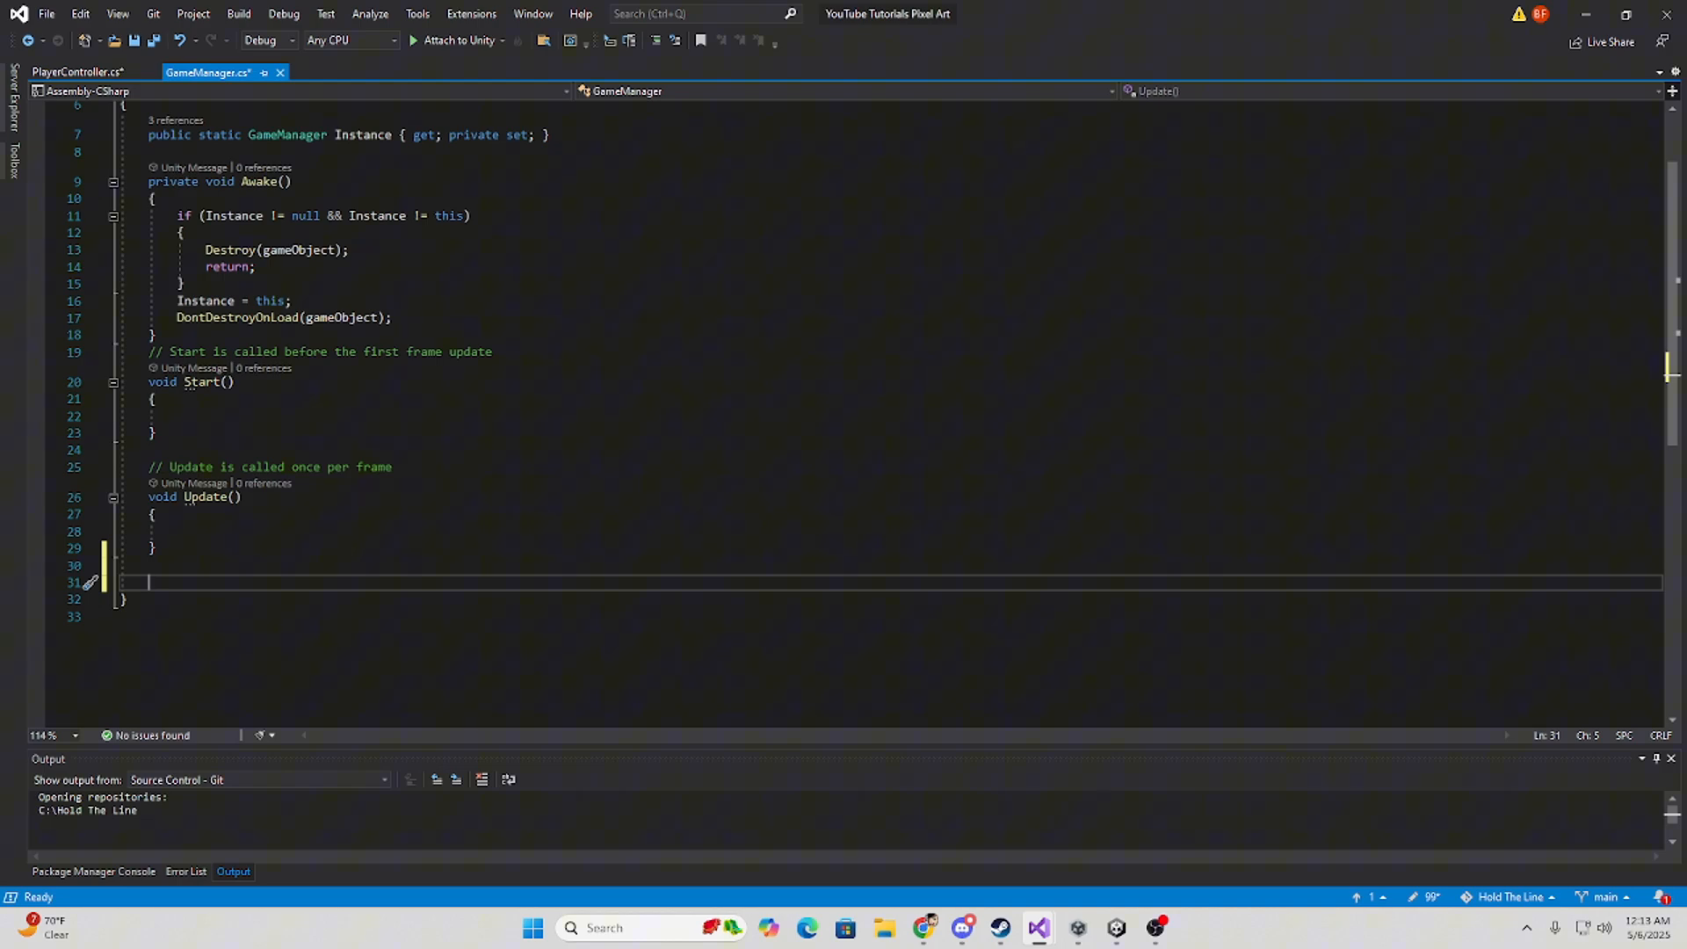
text(p)
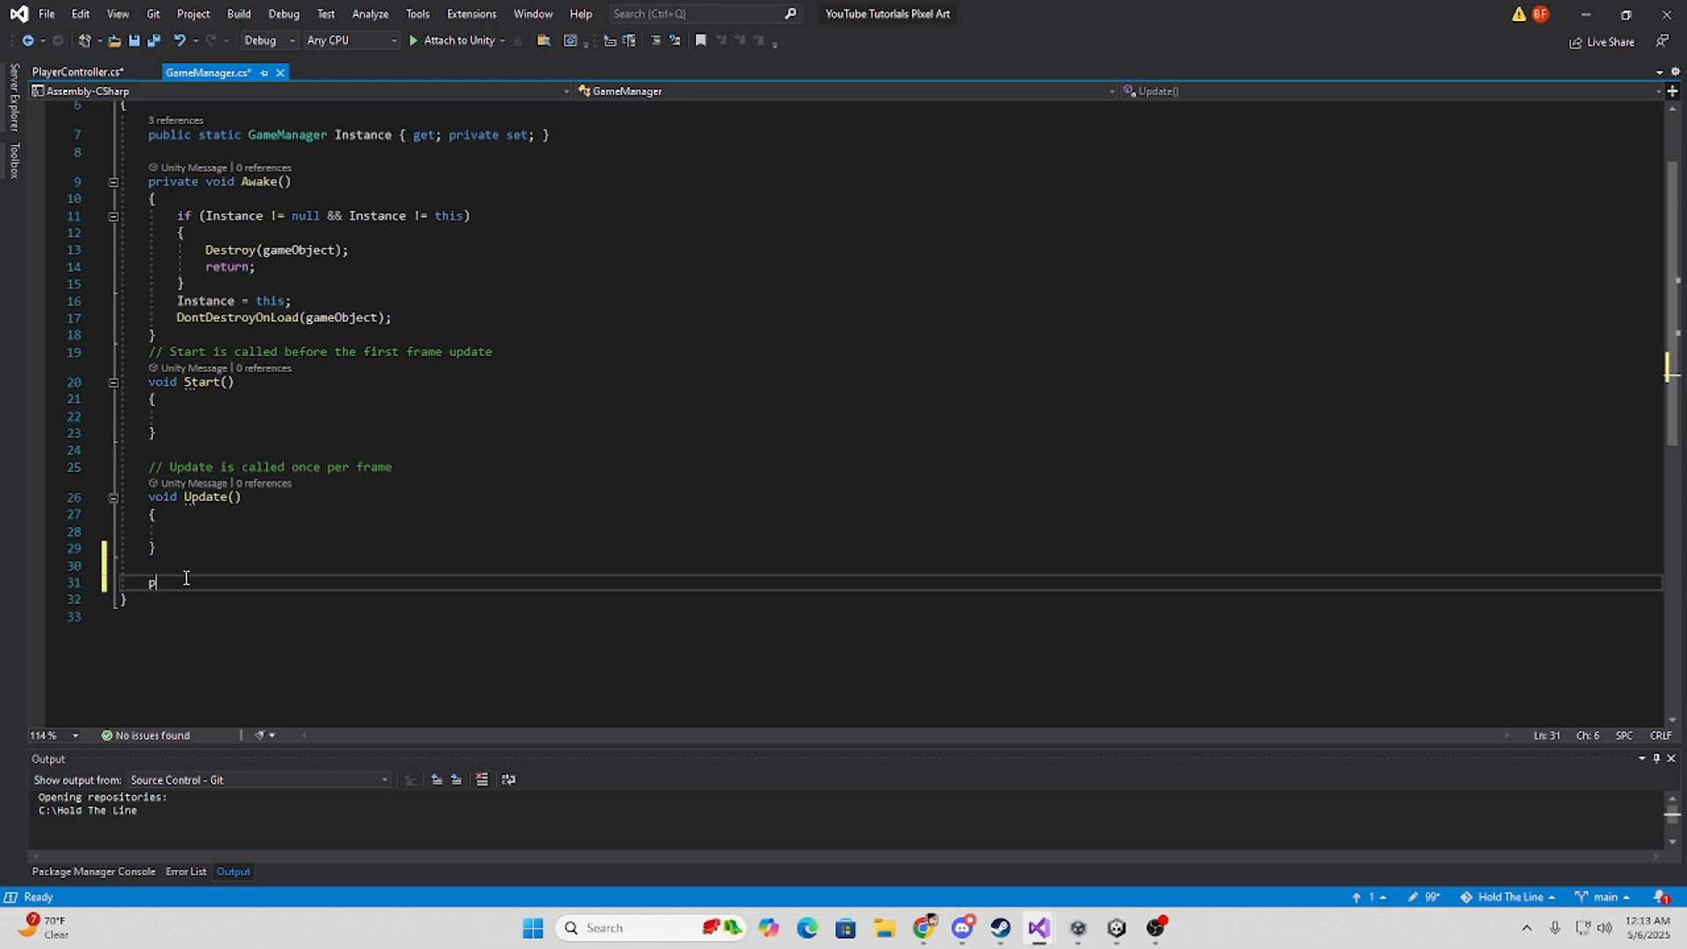
text(ublic void)
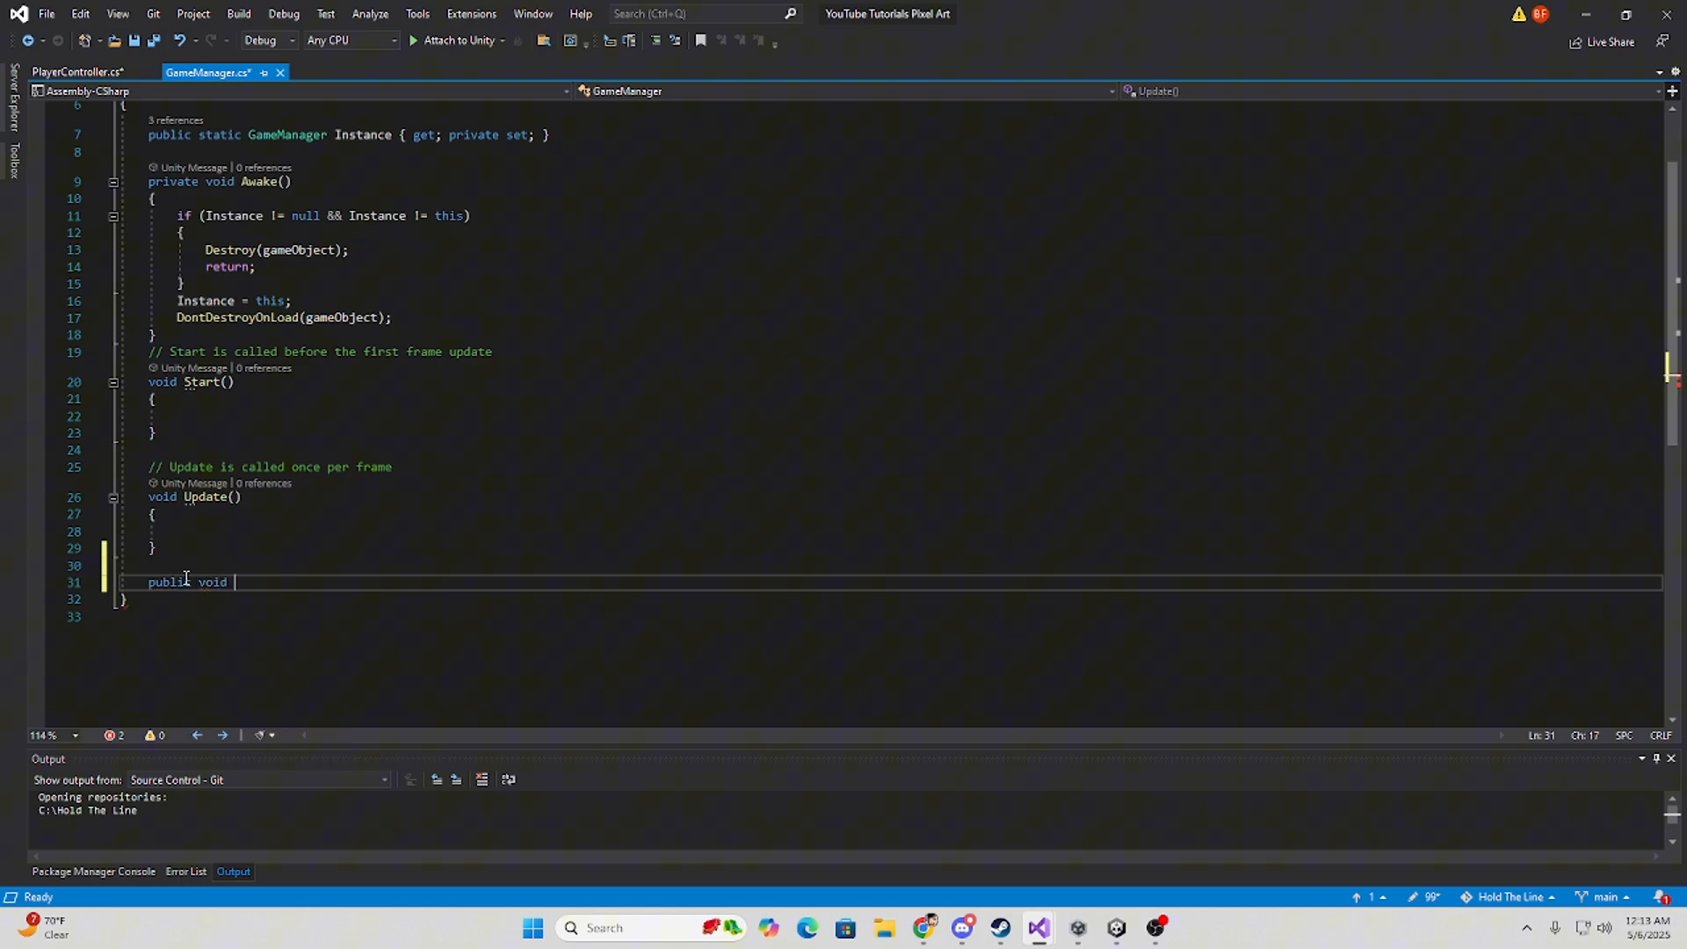
text(Register)
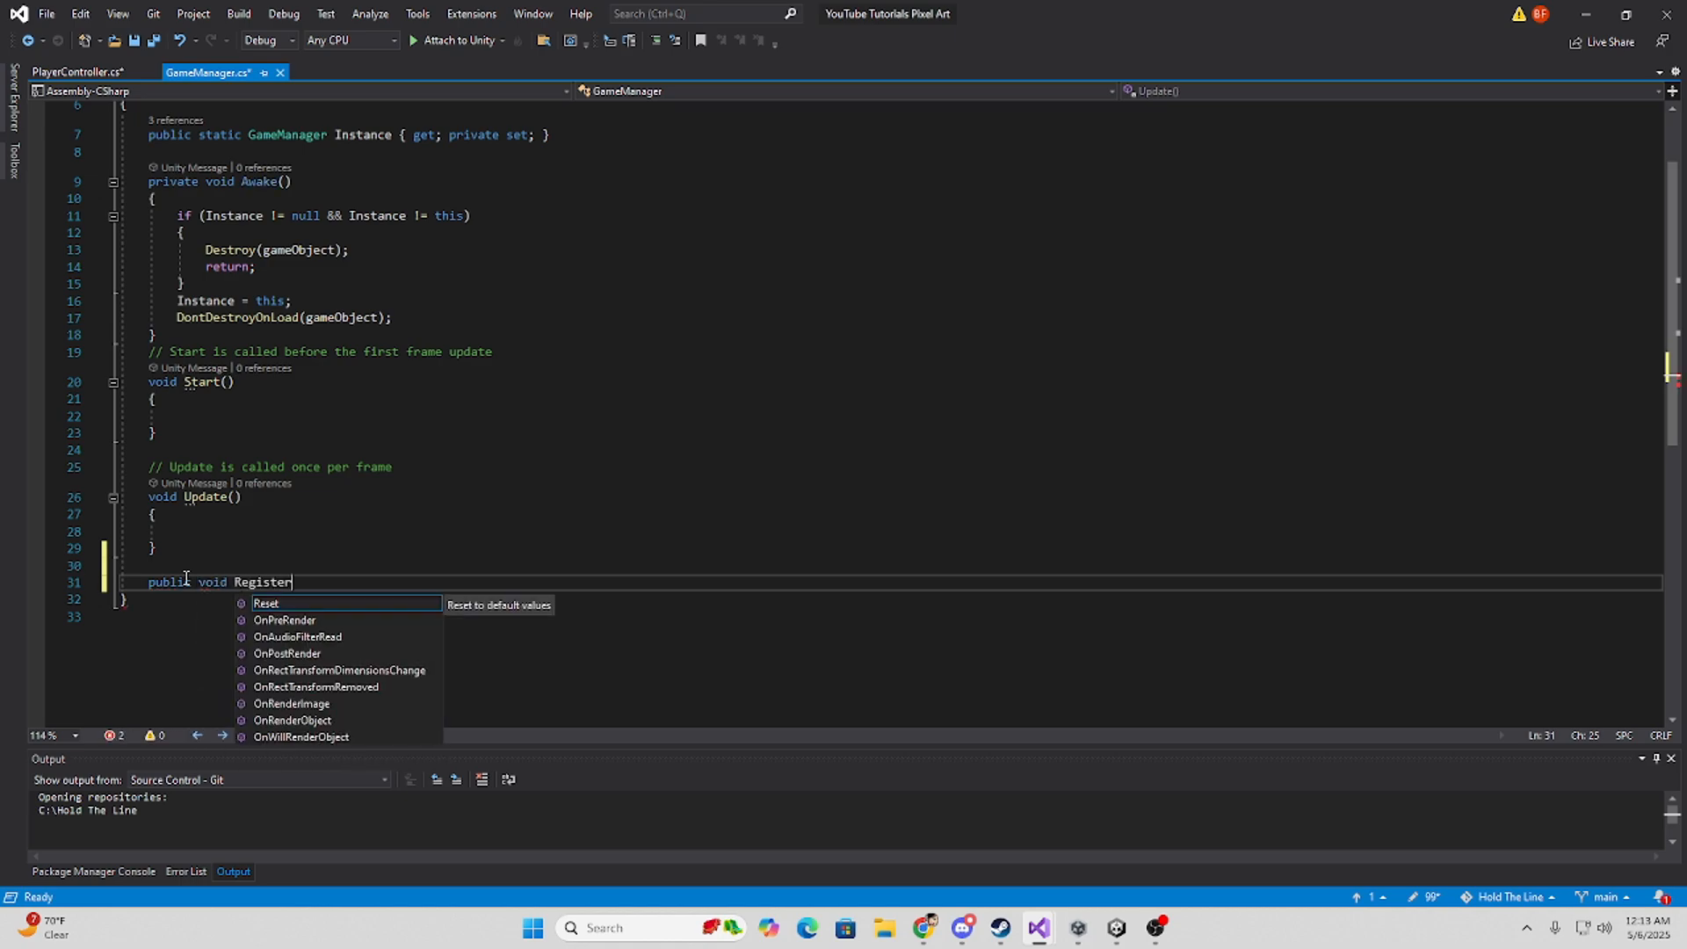
text(Player())
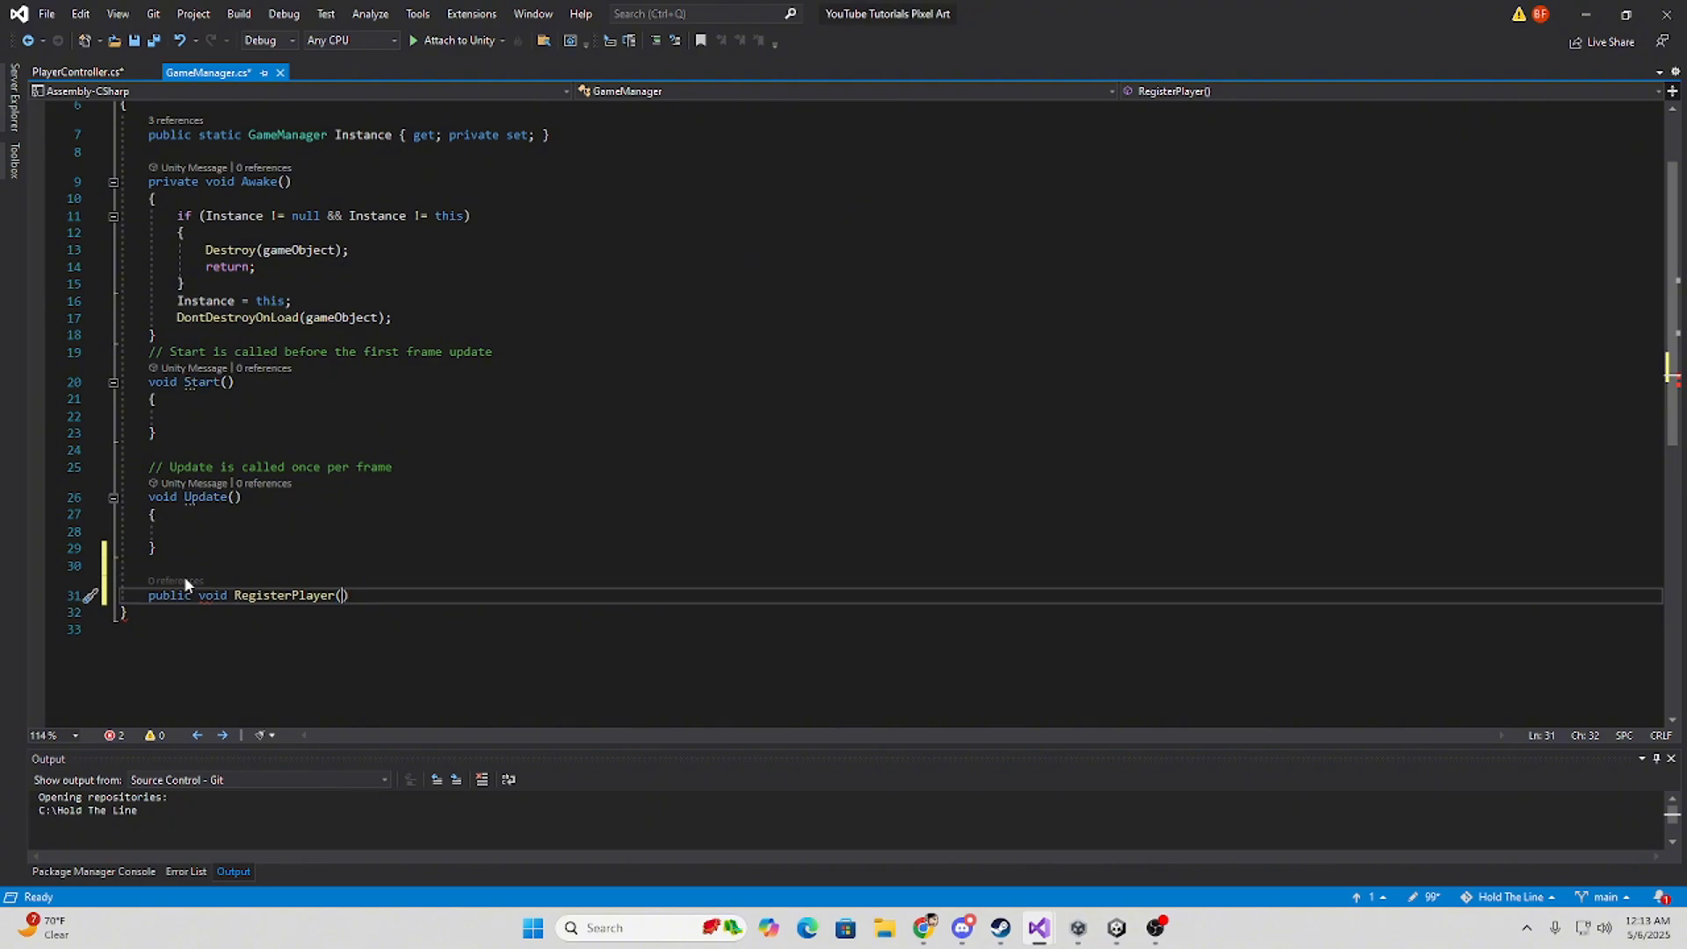
text(PlayerController)
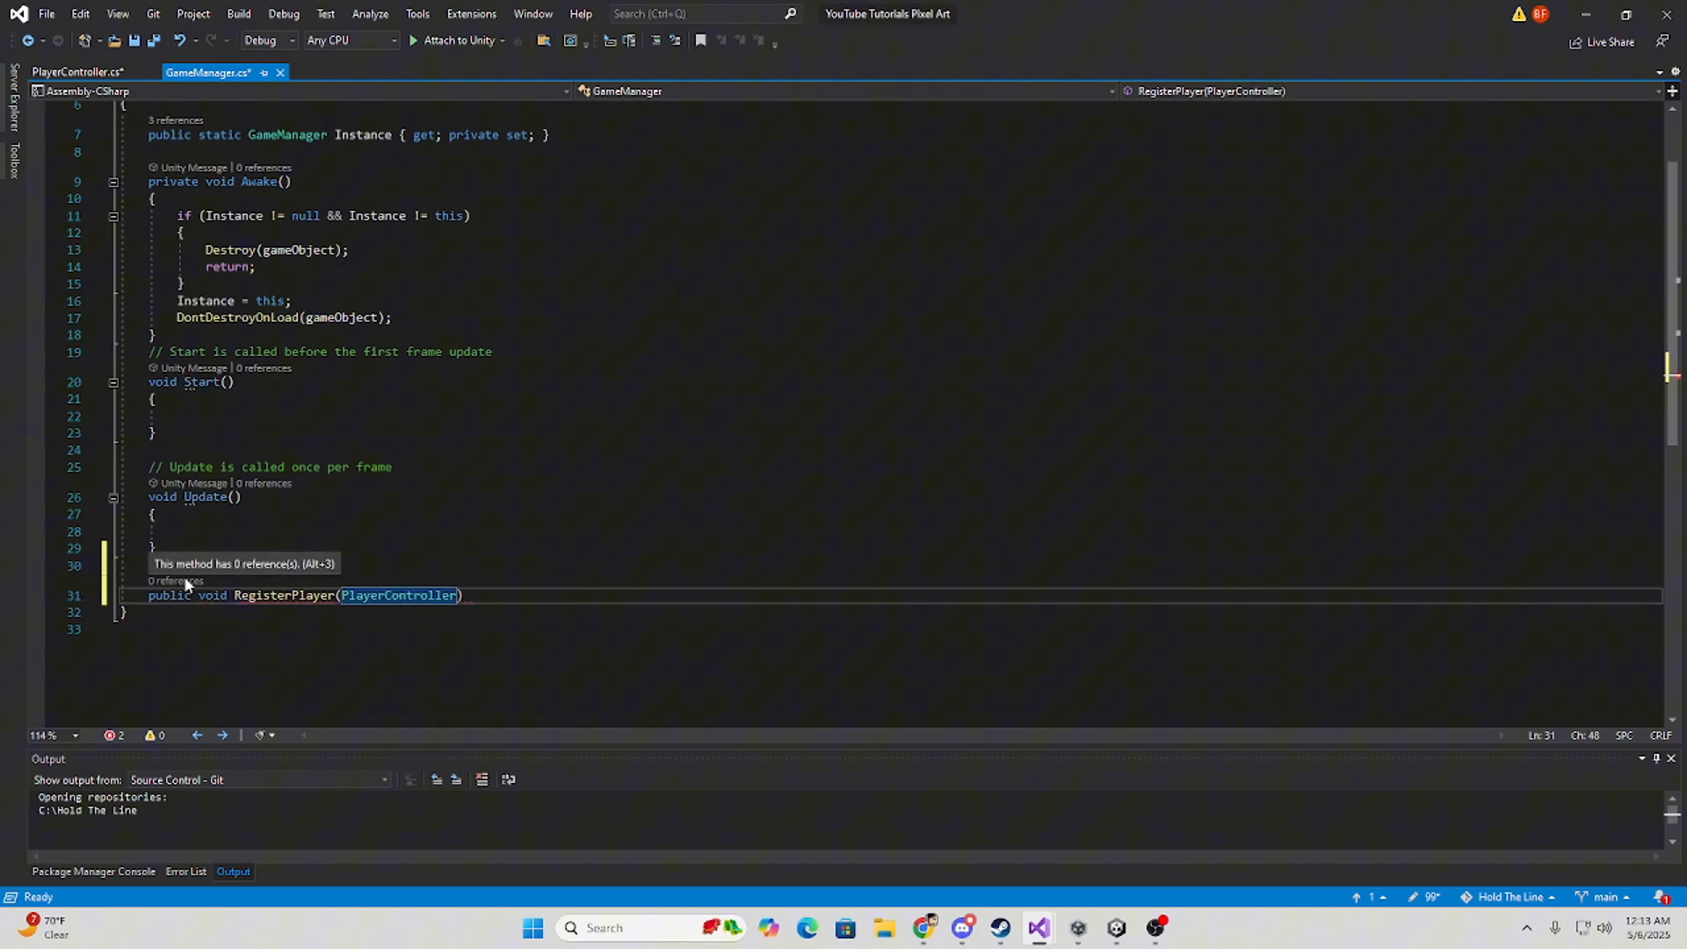
text(player)
text({ })
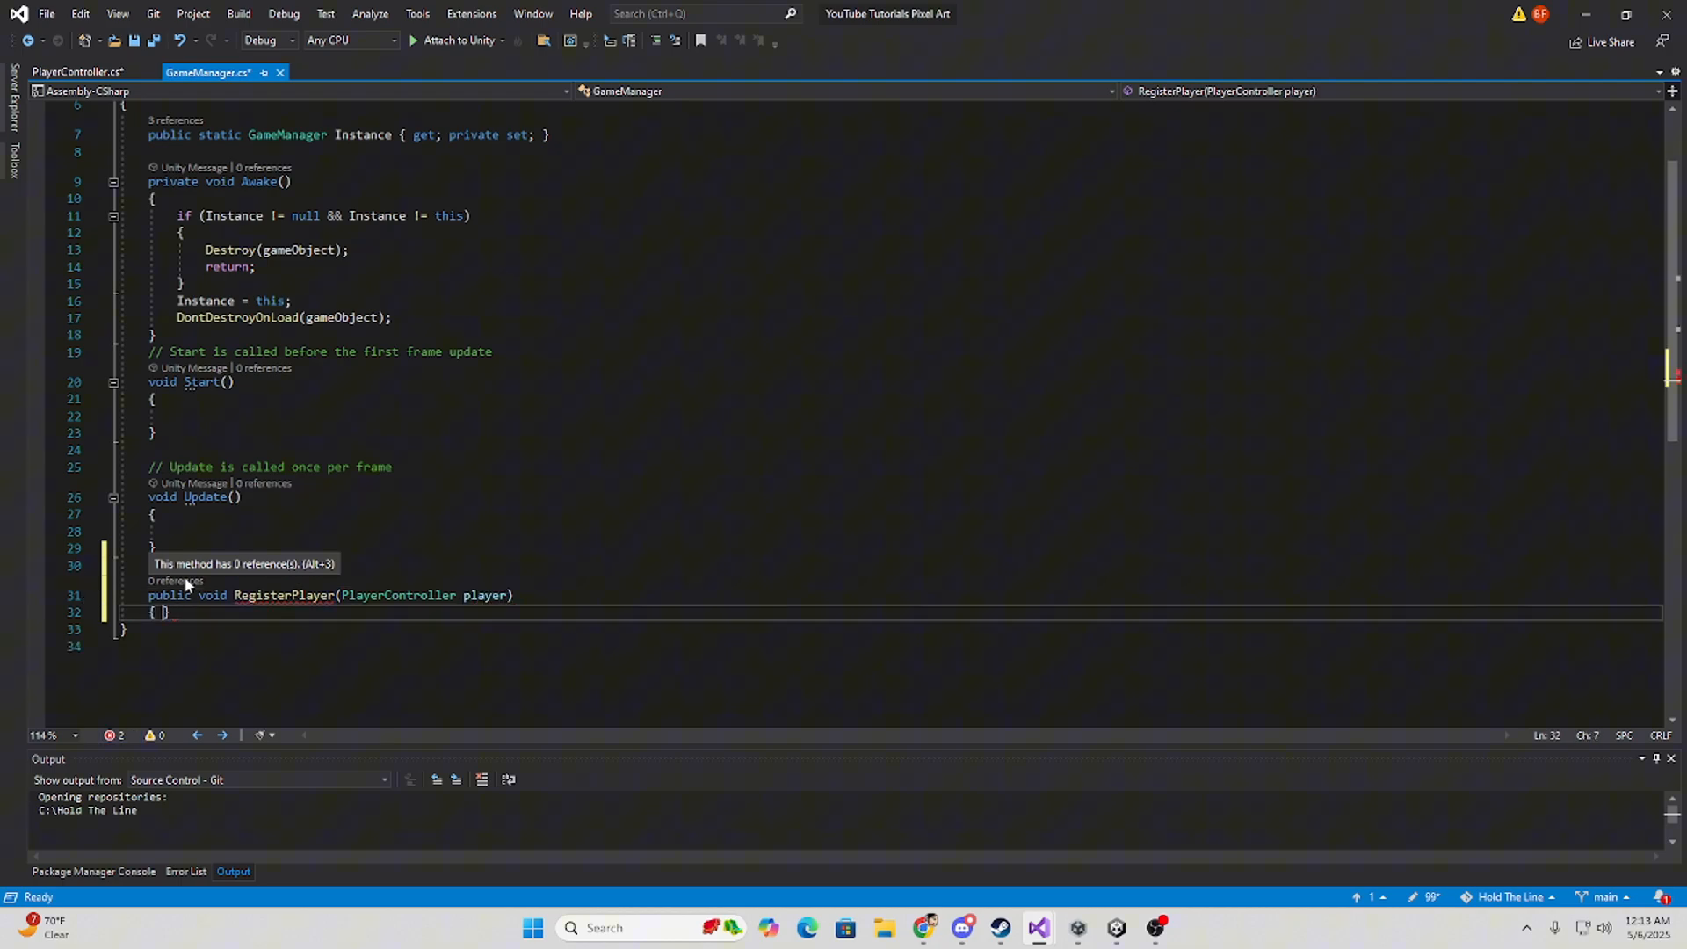
key(enter)
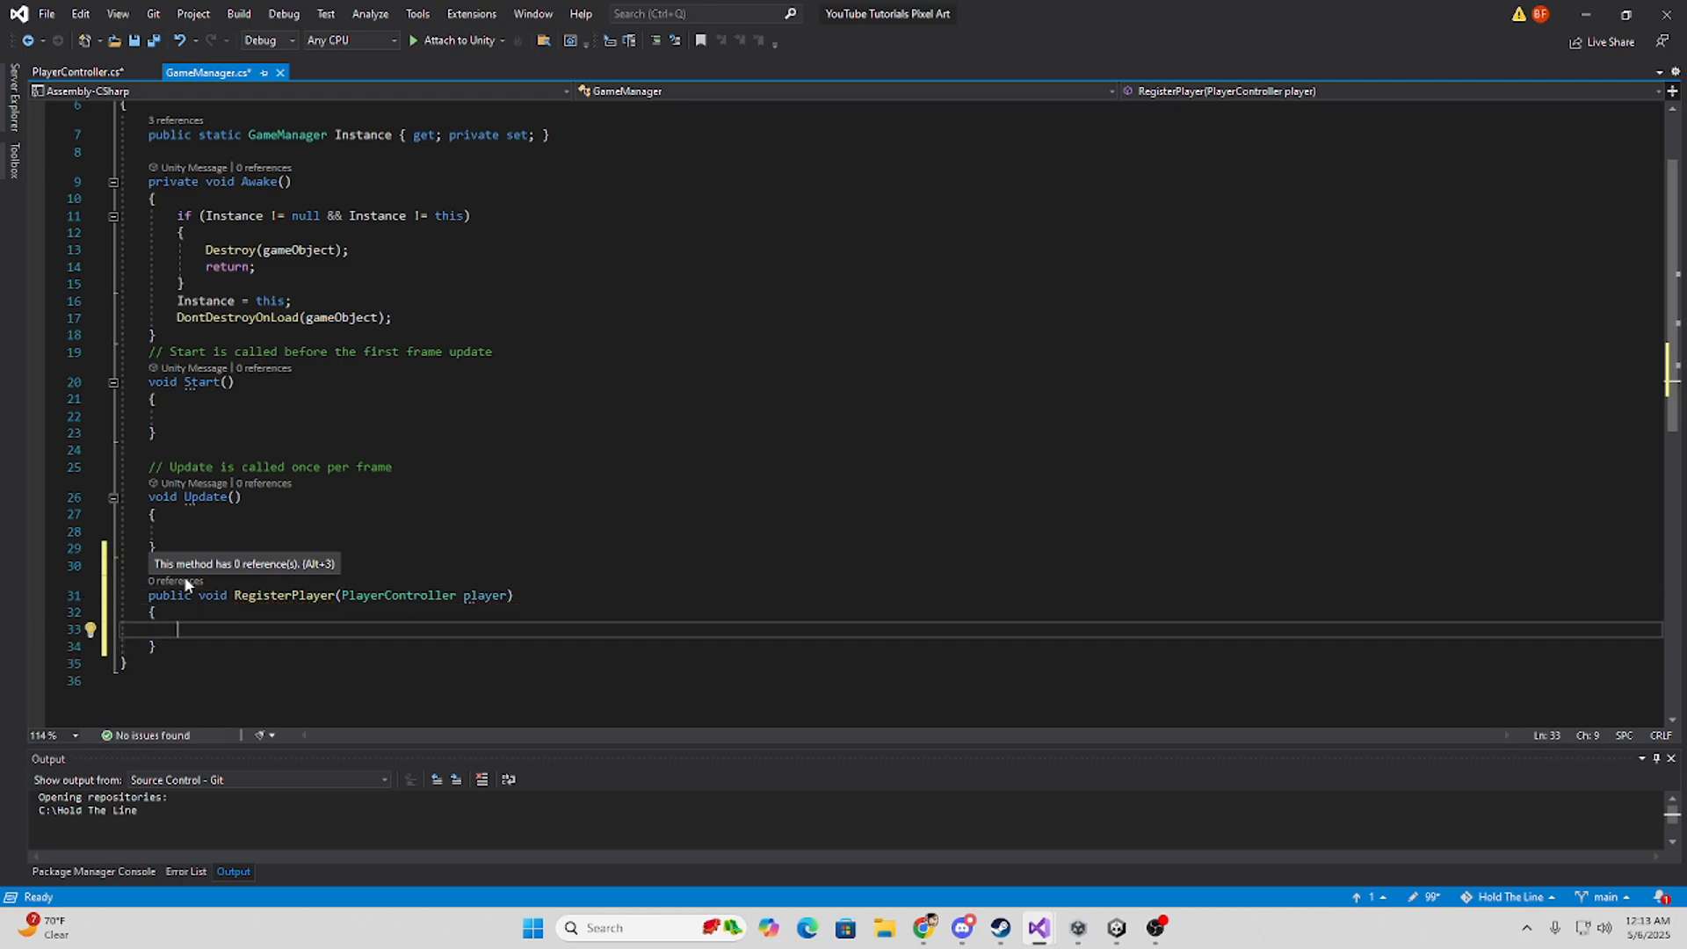
text(player)
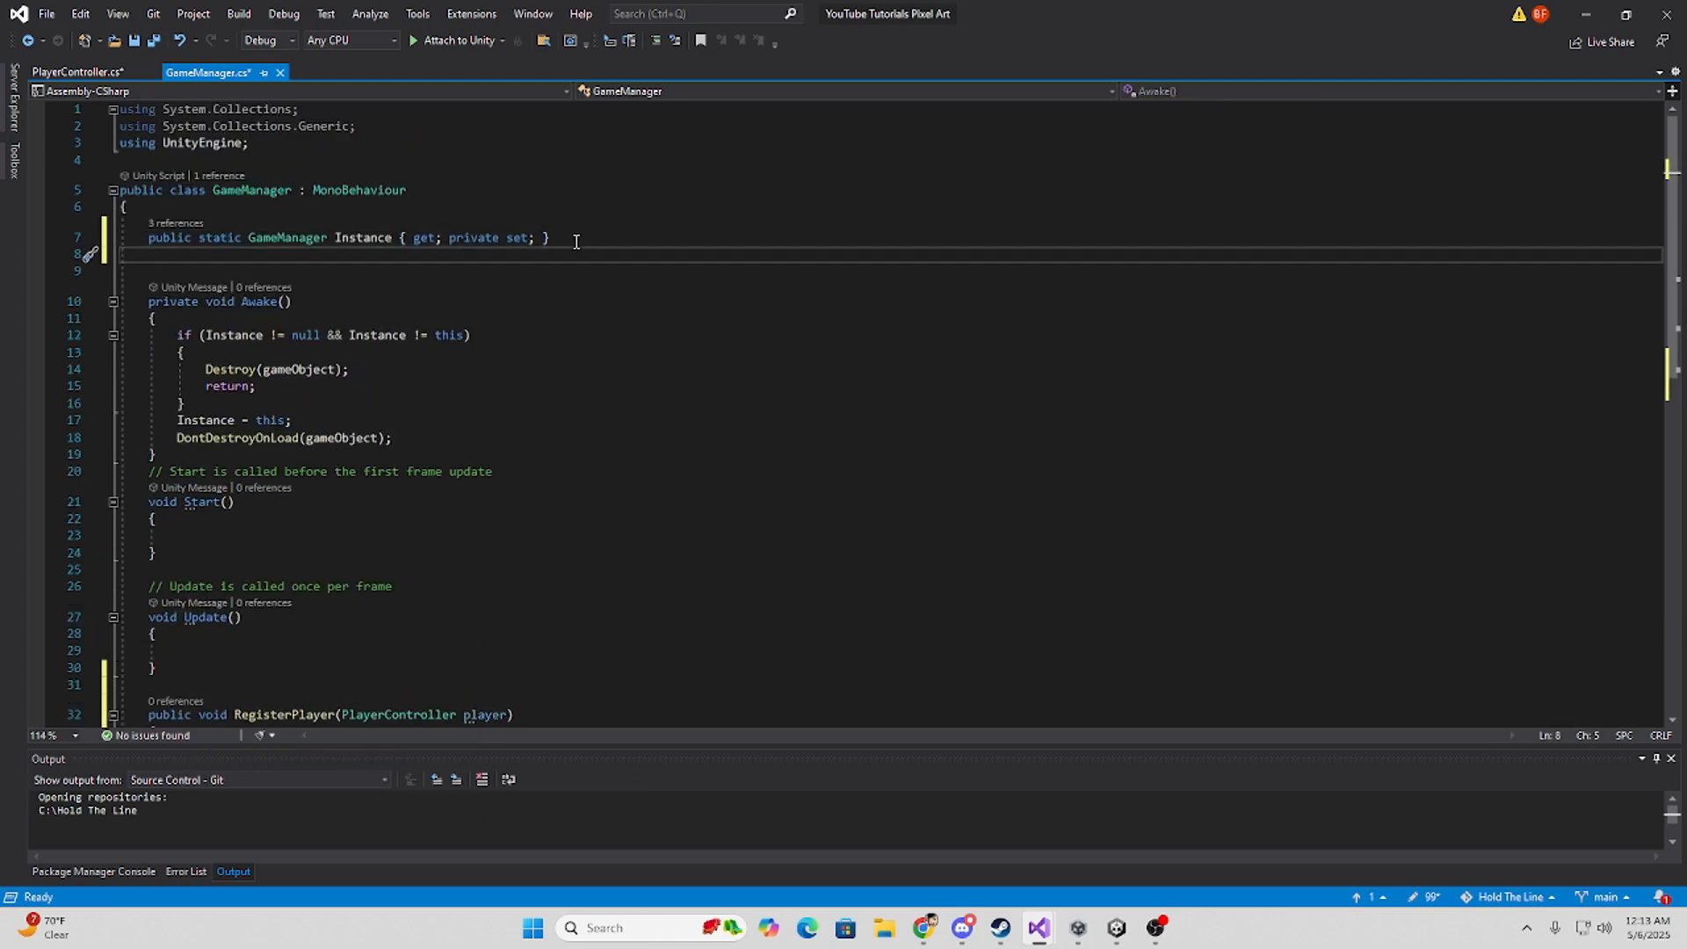
Add 'public PlayerController Player { get; private set; }' and assign Player = player.
text(publ)
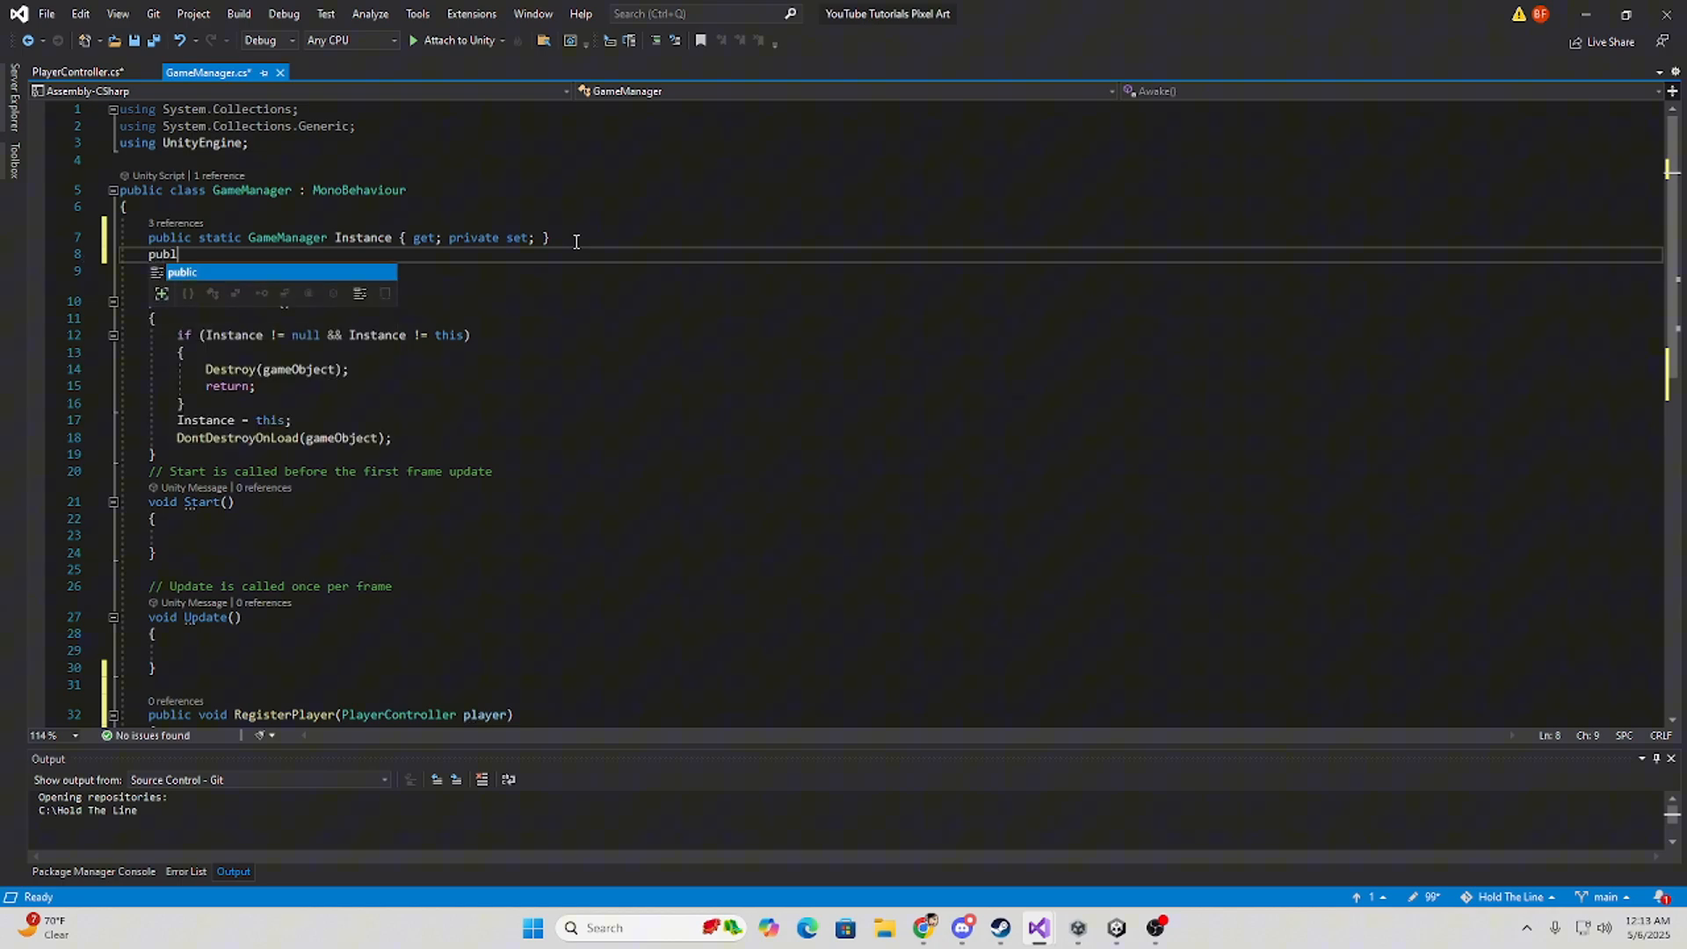
text(PlayerController)
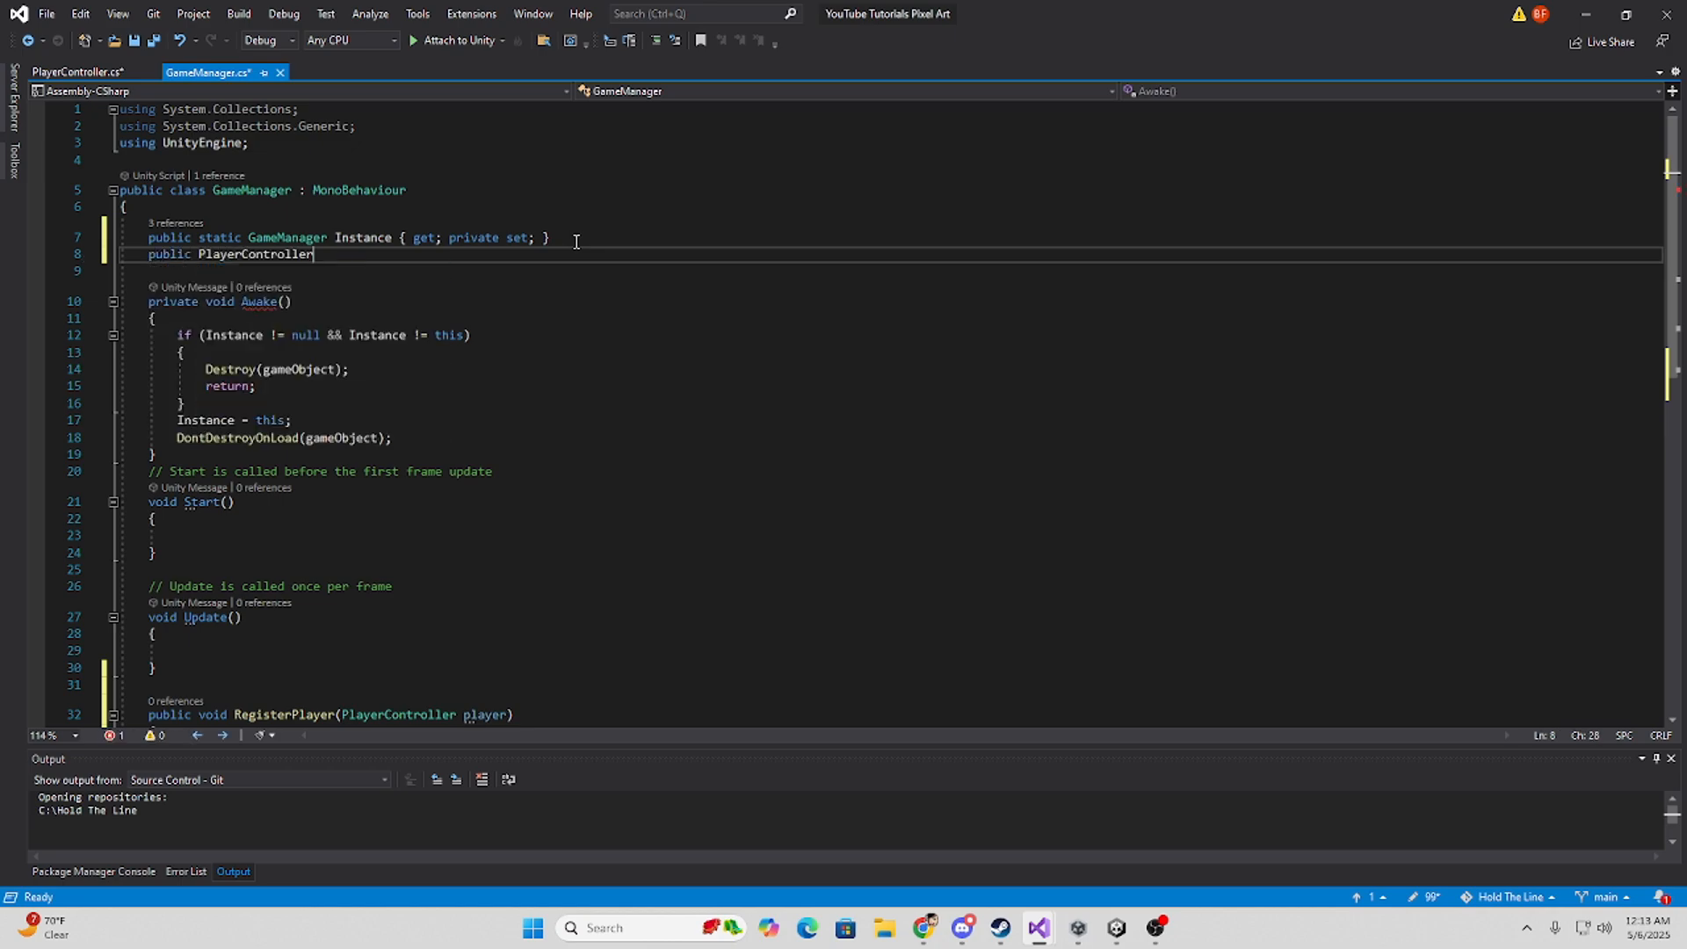
text(Player()
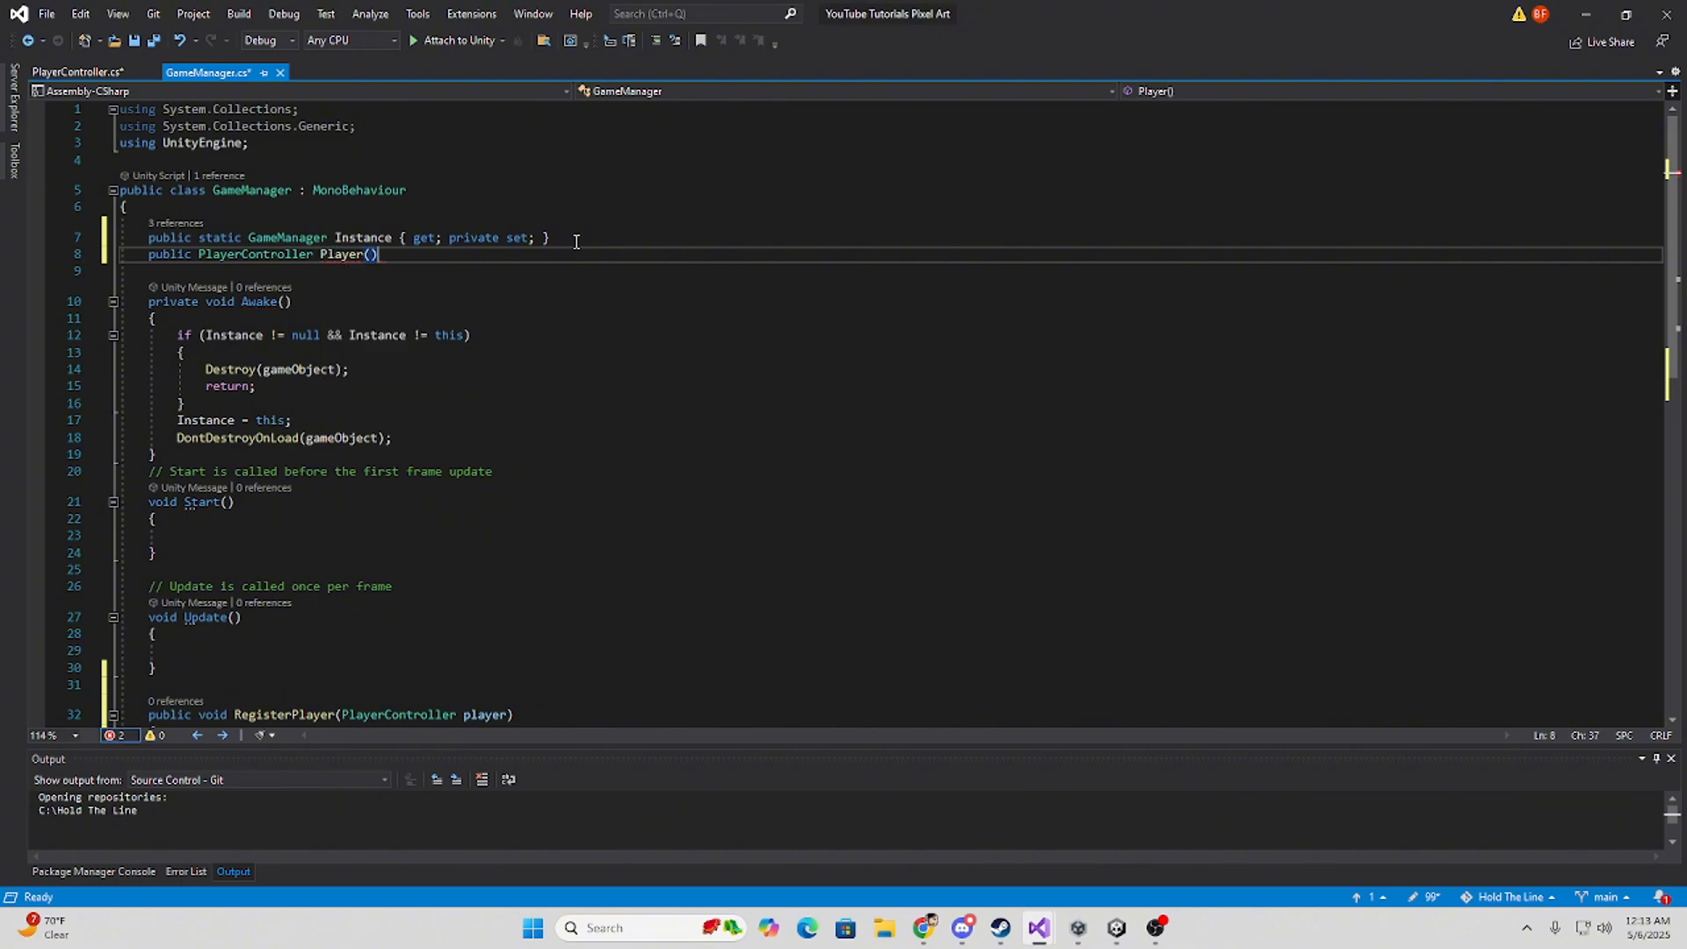
text({ get;)
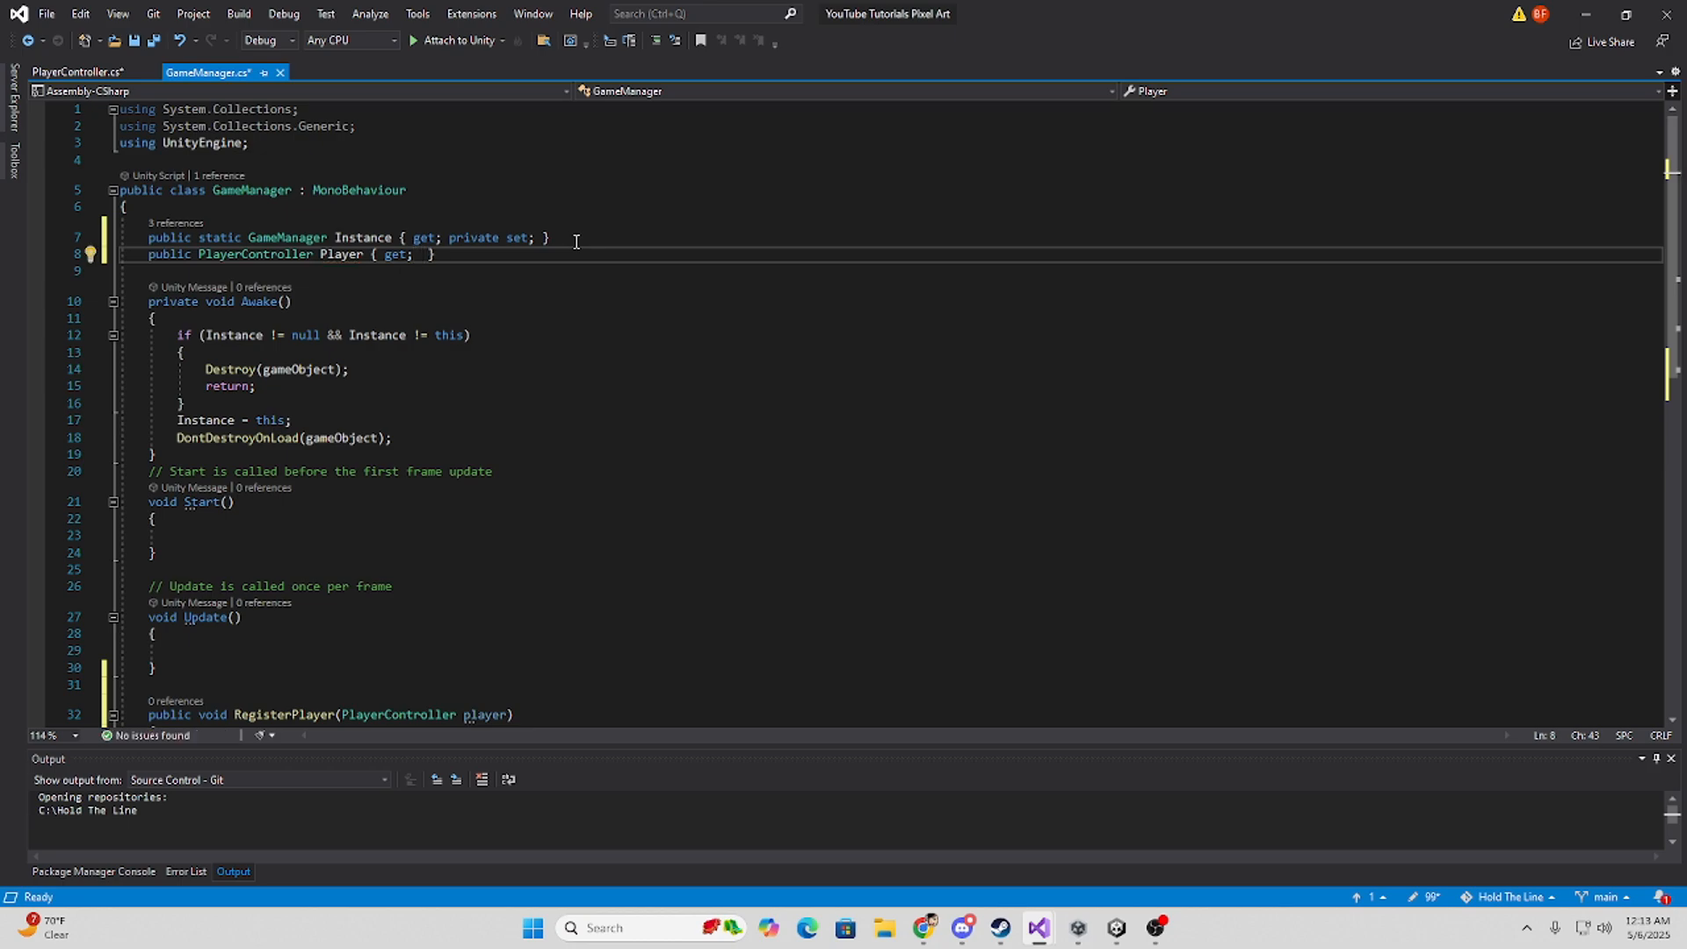
text(private set;)
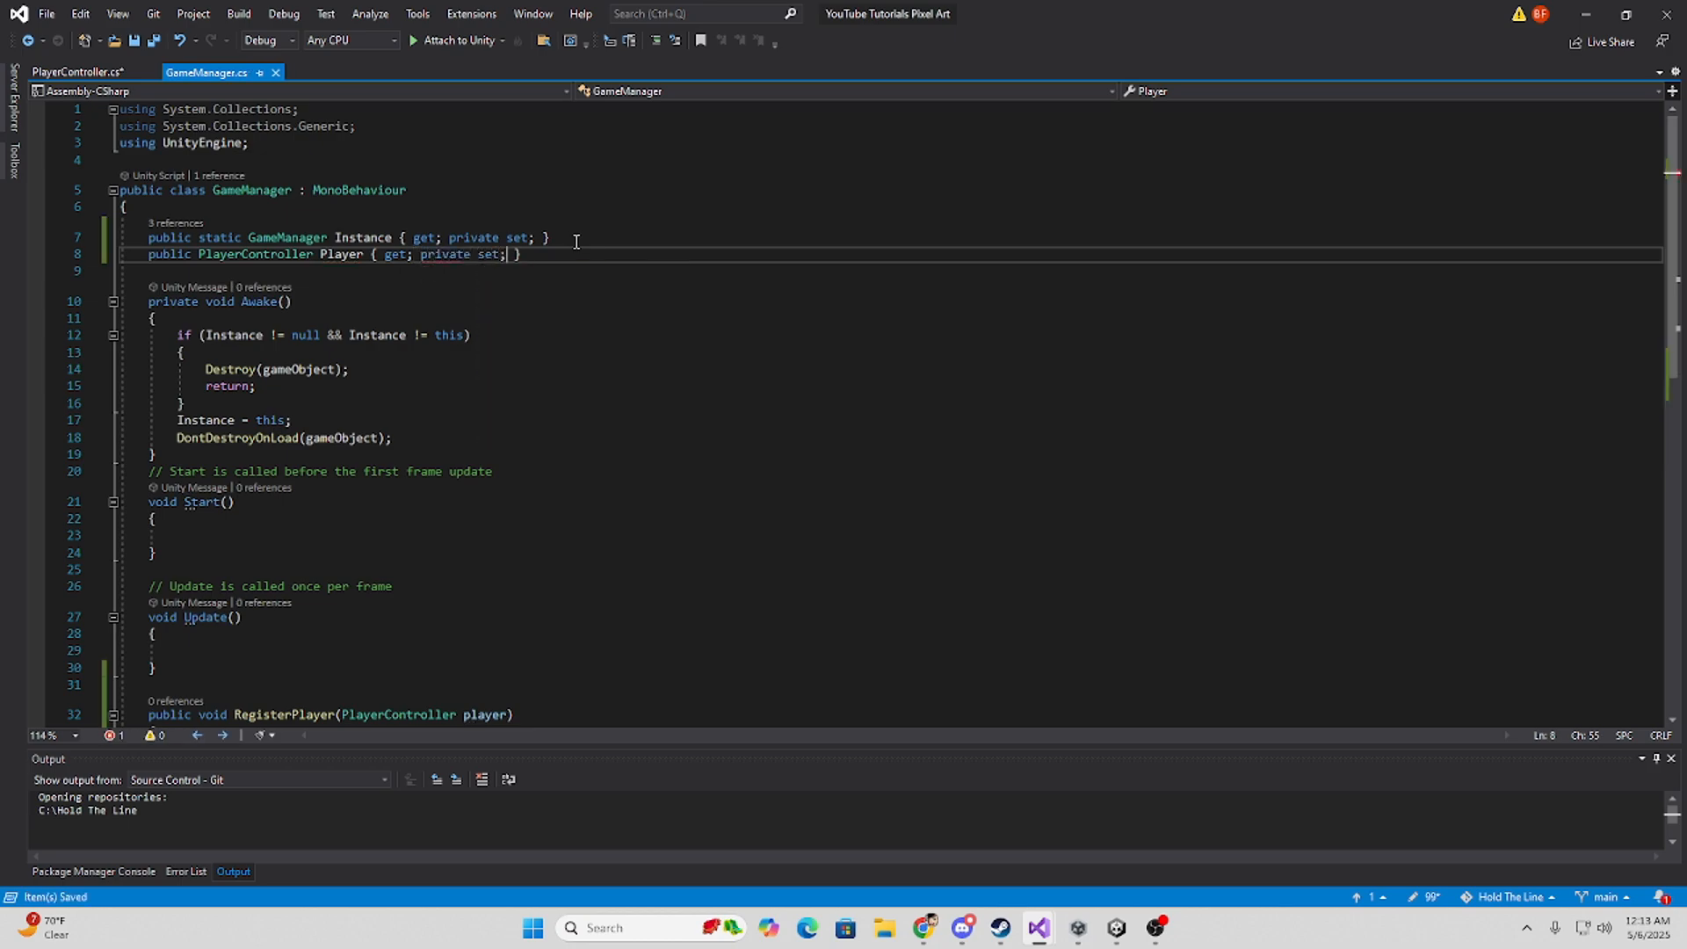
text(Player =)
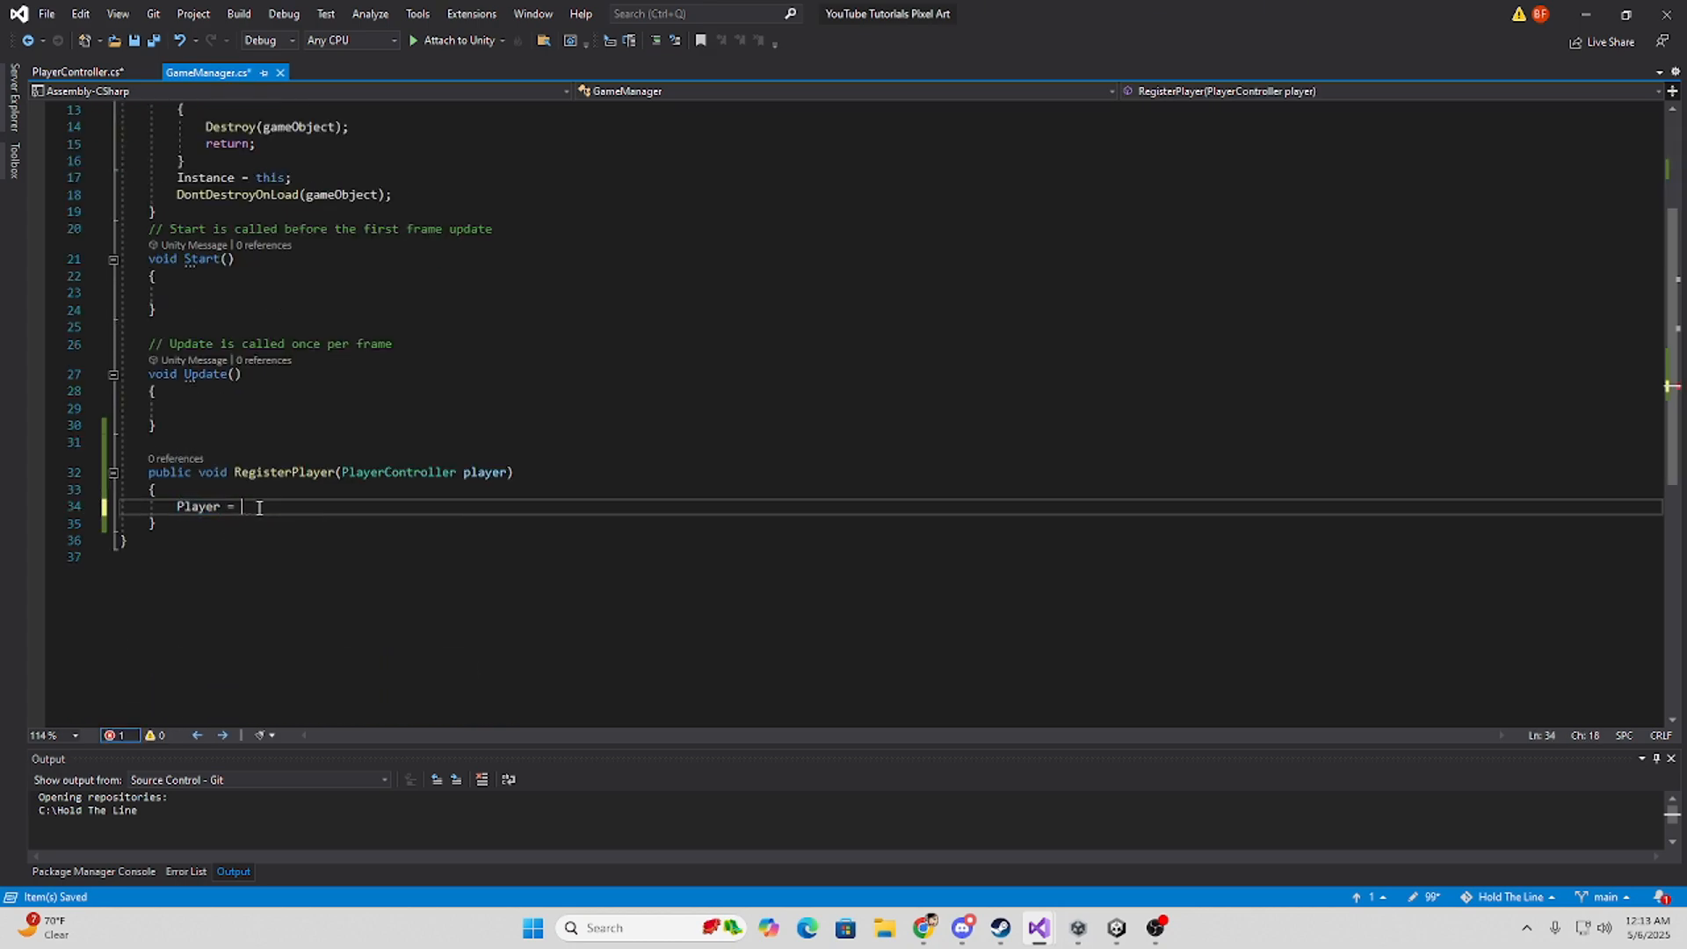
text(player;)
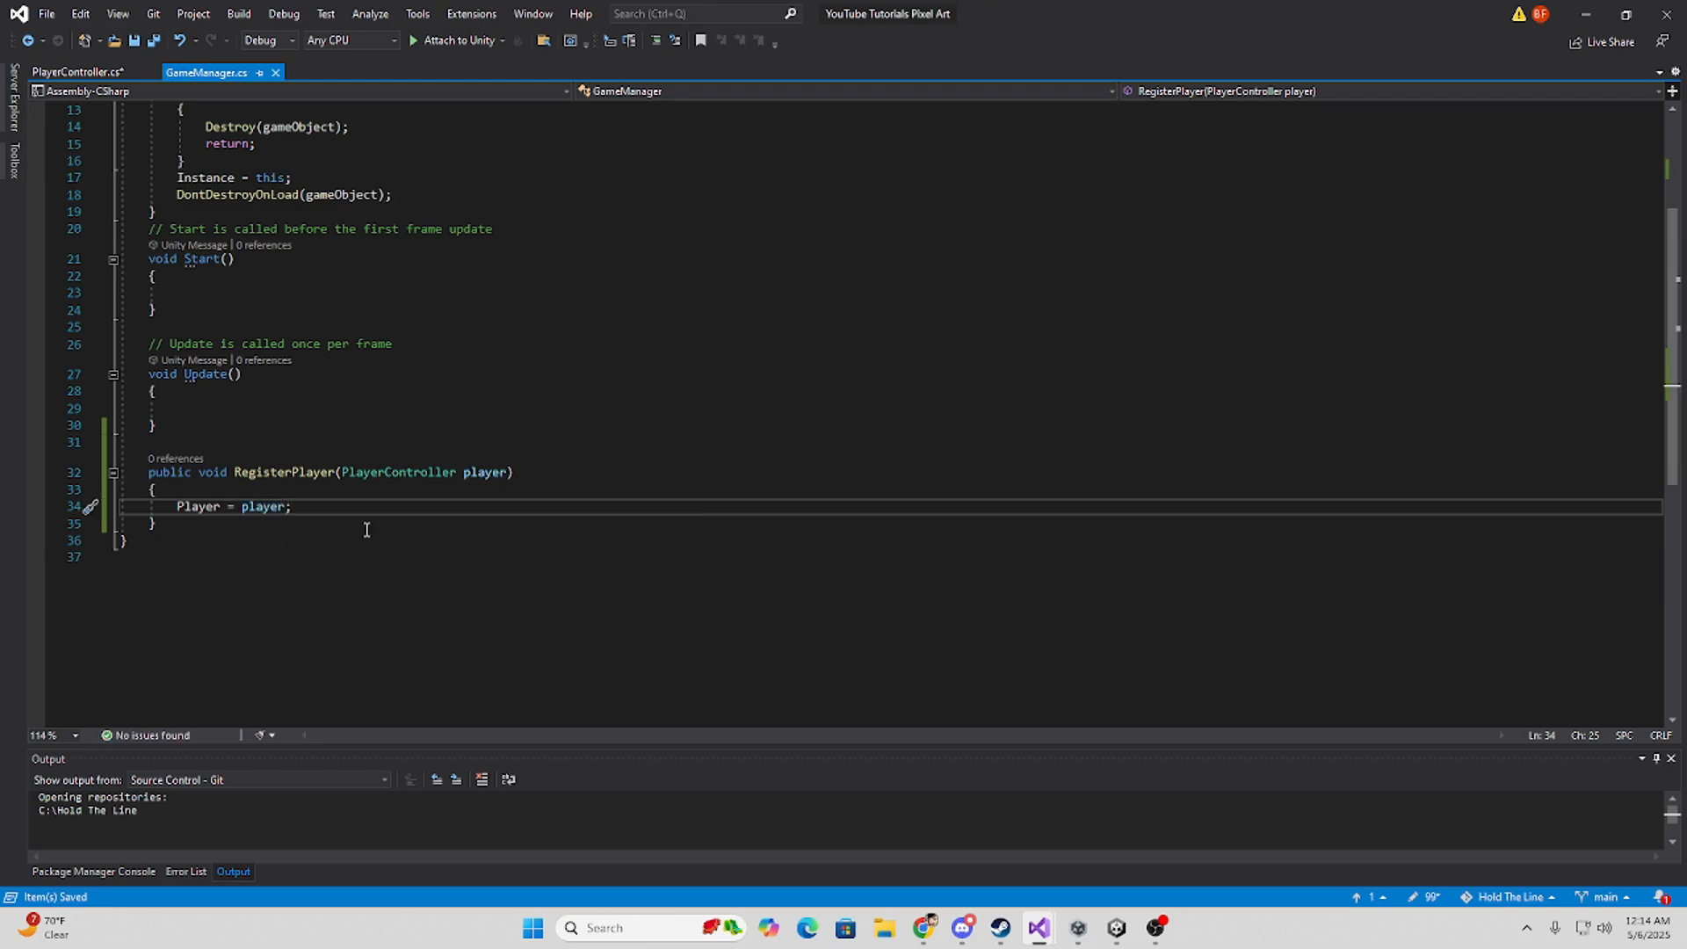
scroll(up, 3)
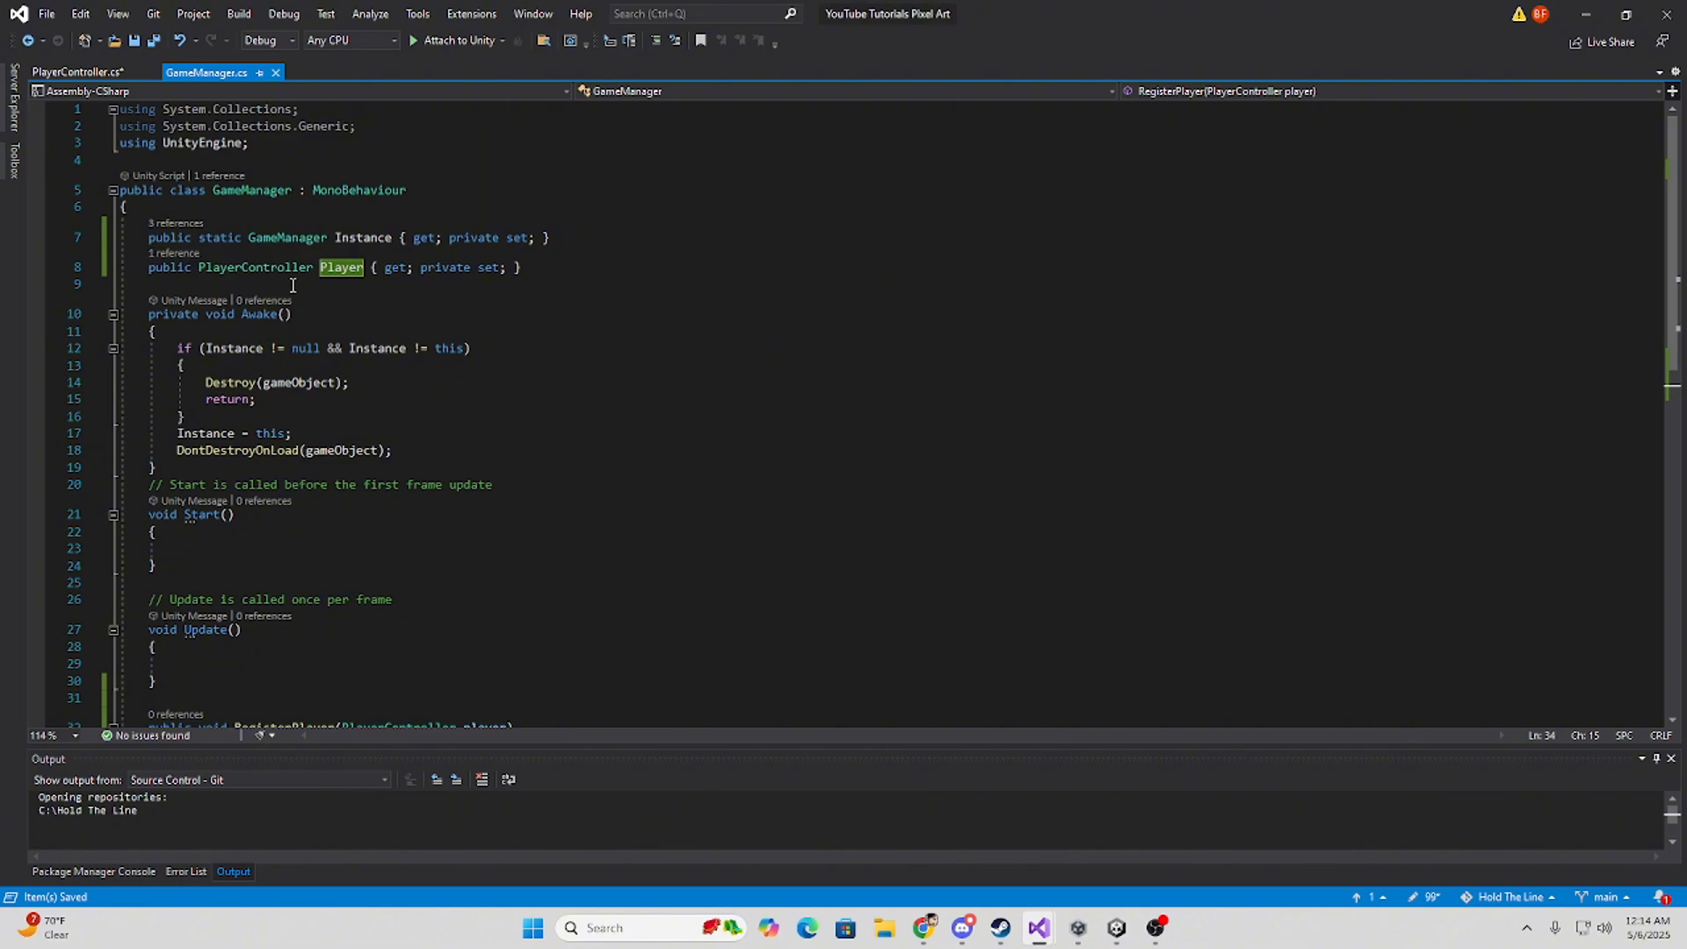
scroll(down, 3)
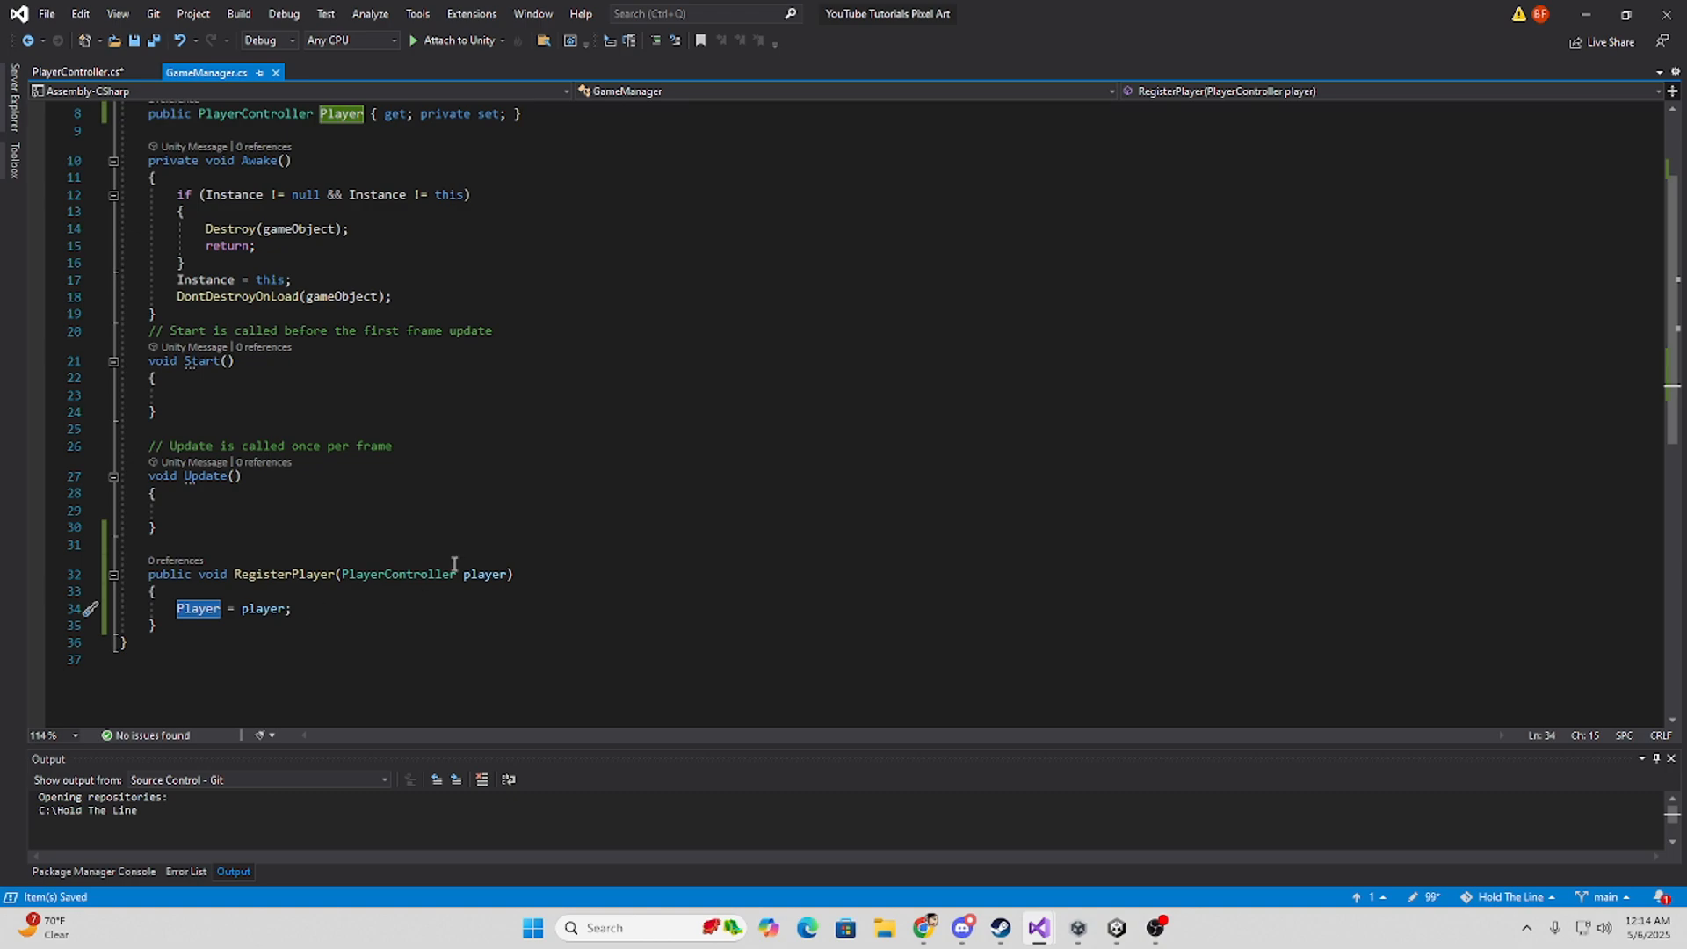
mouse_move(318, 603)
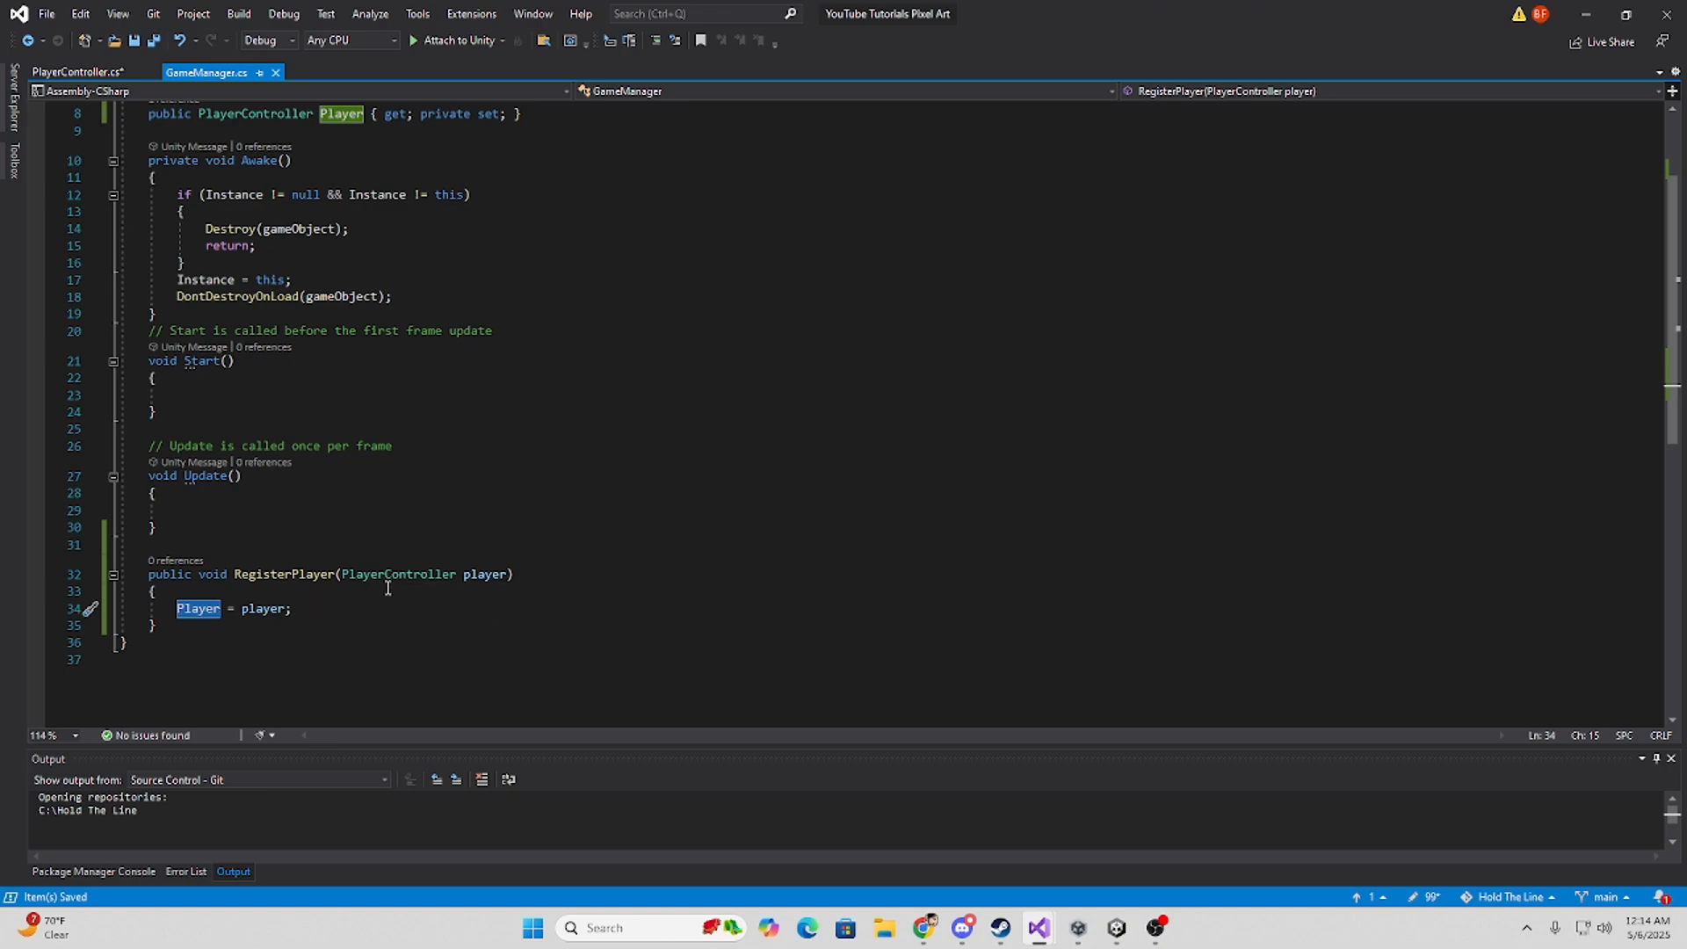
Call GameManager.Instance?.RegisterPlayer(this) in PlayerController's Awake and save.
click(76, 72)
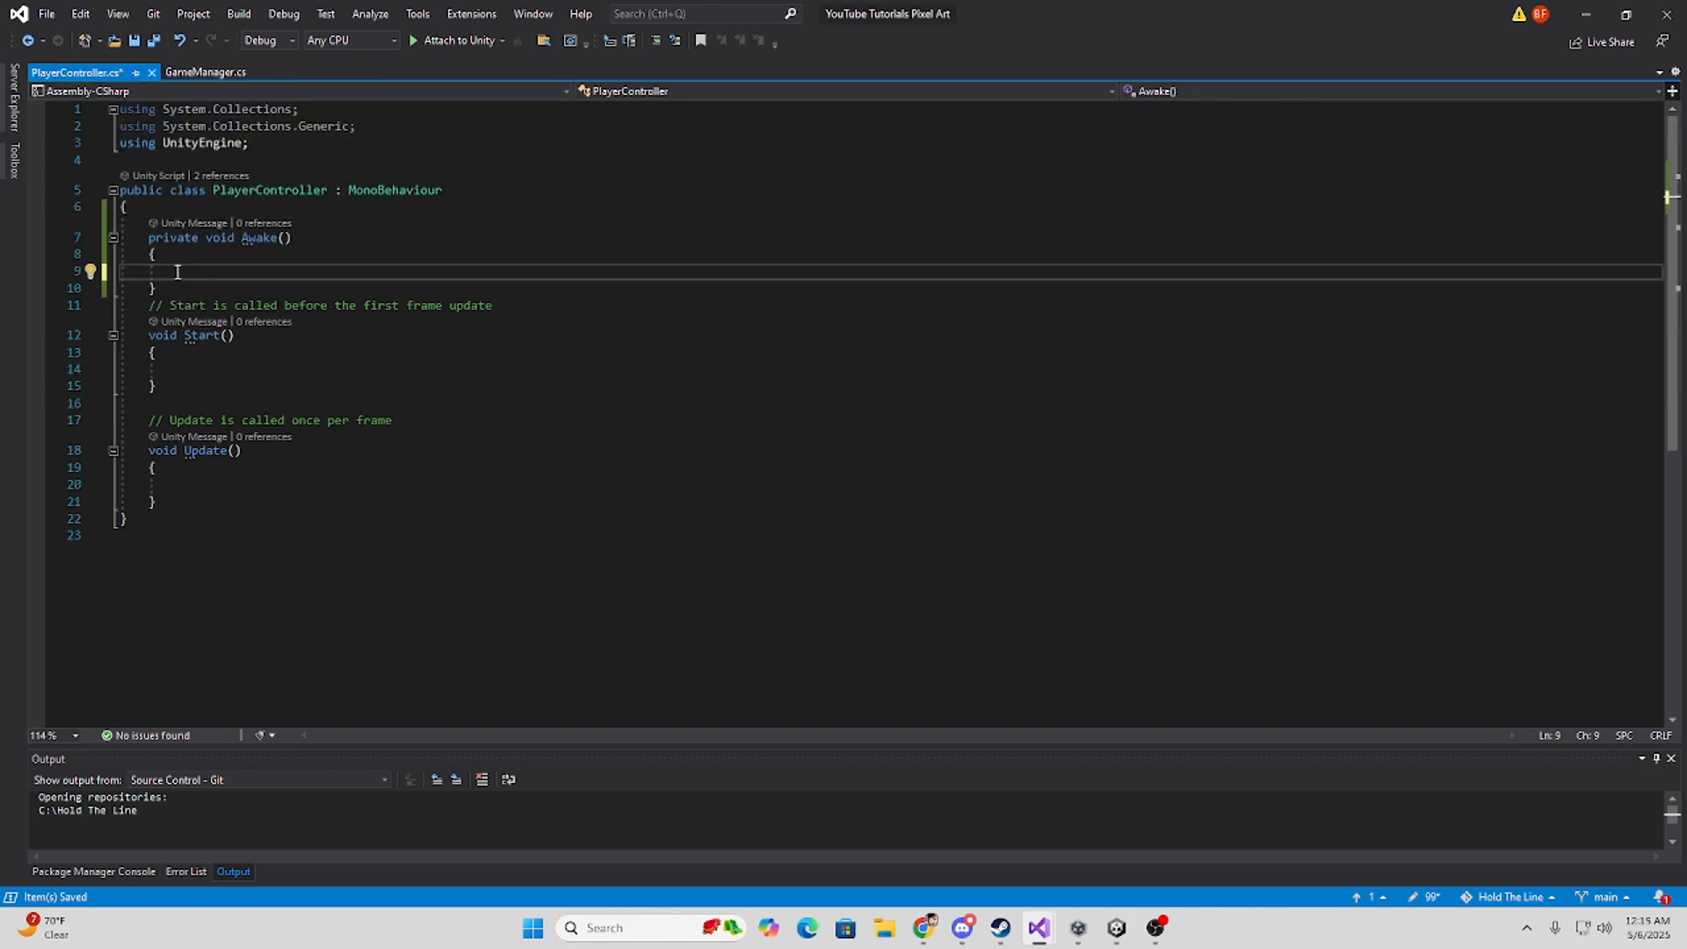
text(GameManager.Instance?)
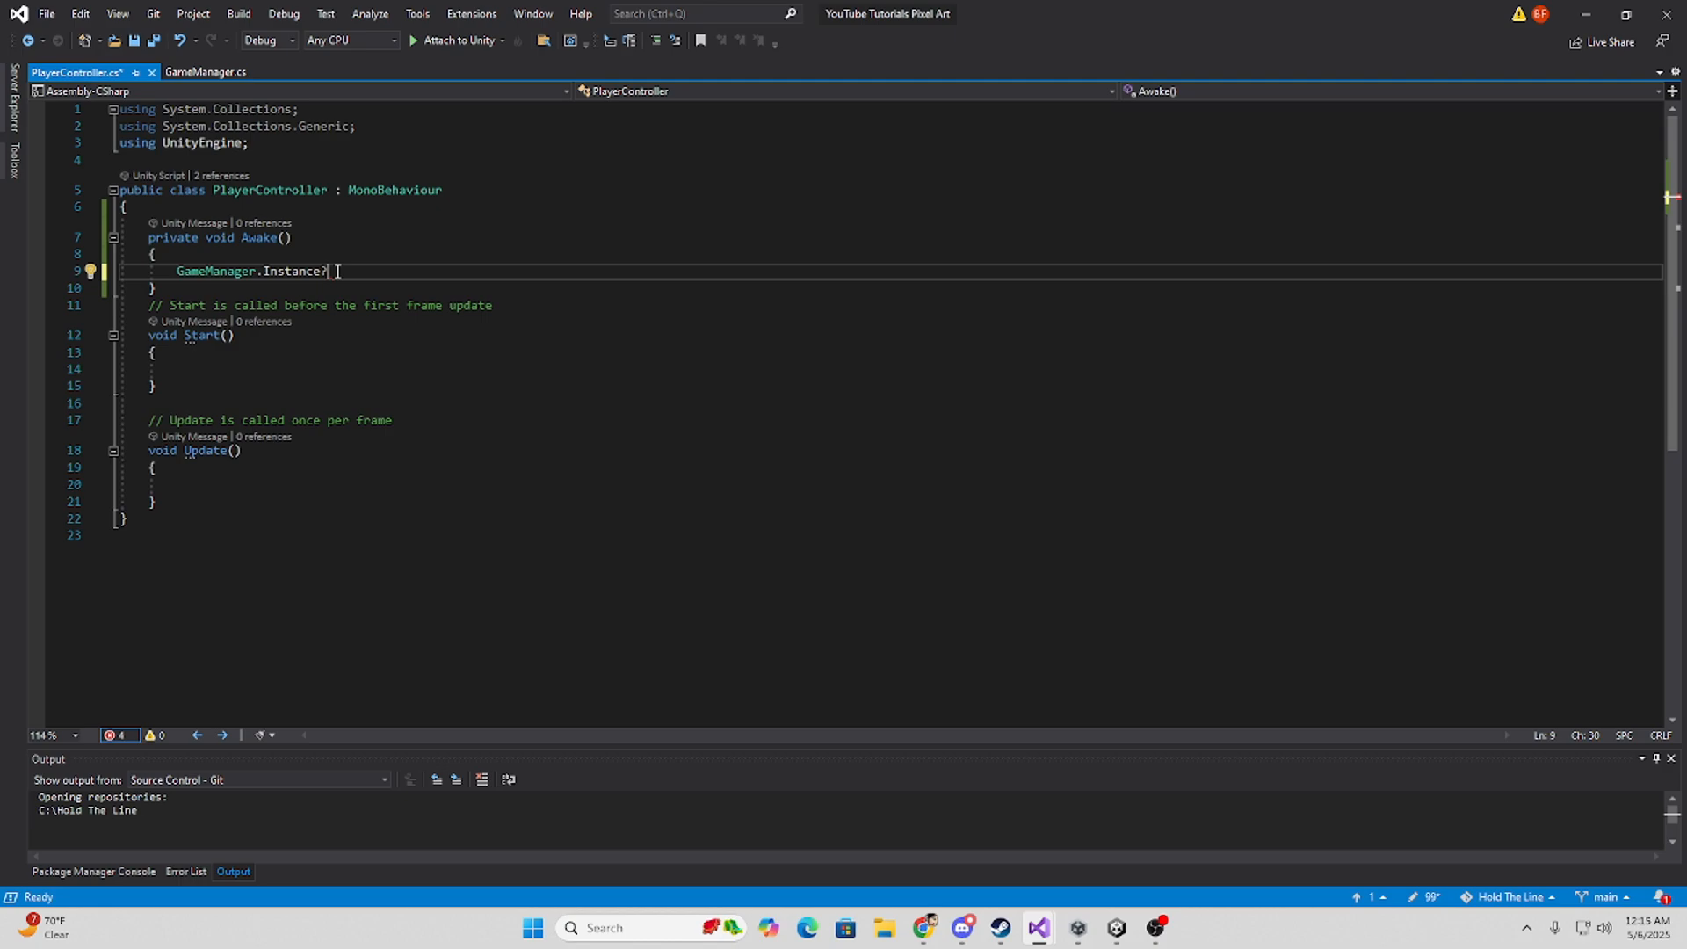
text(.res)
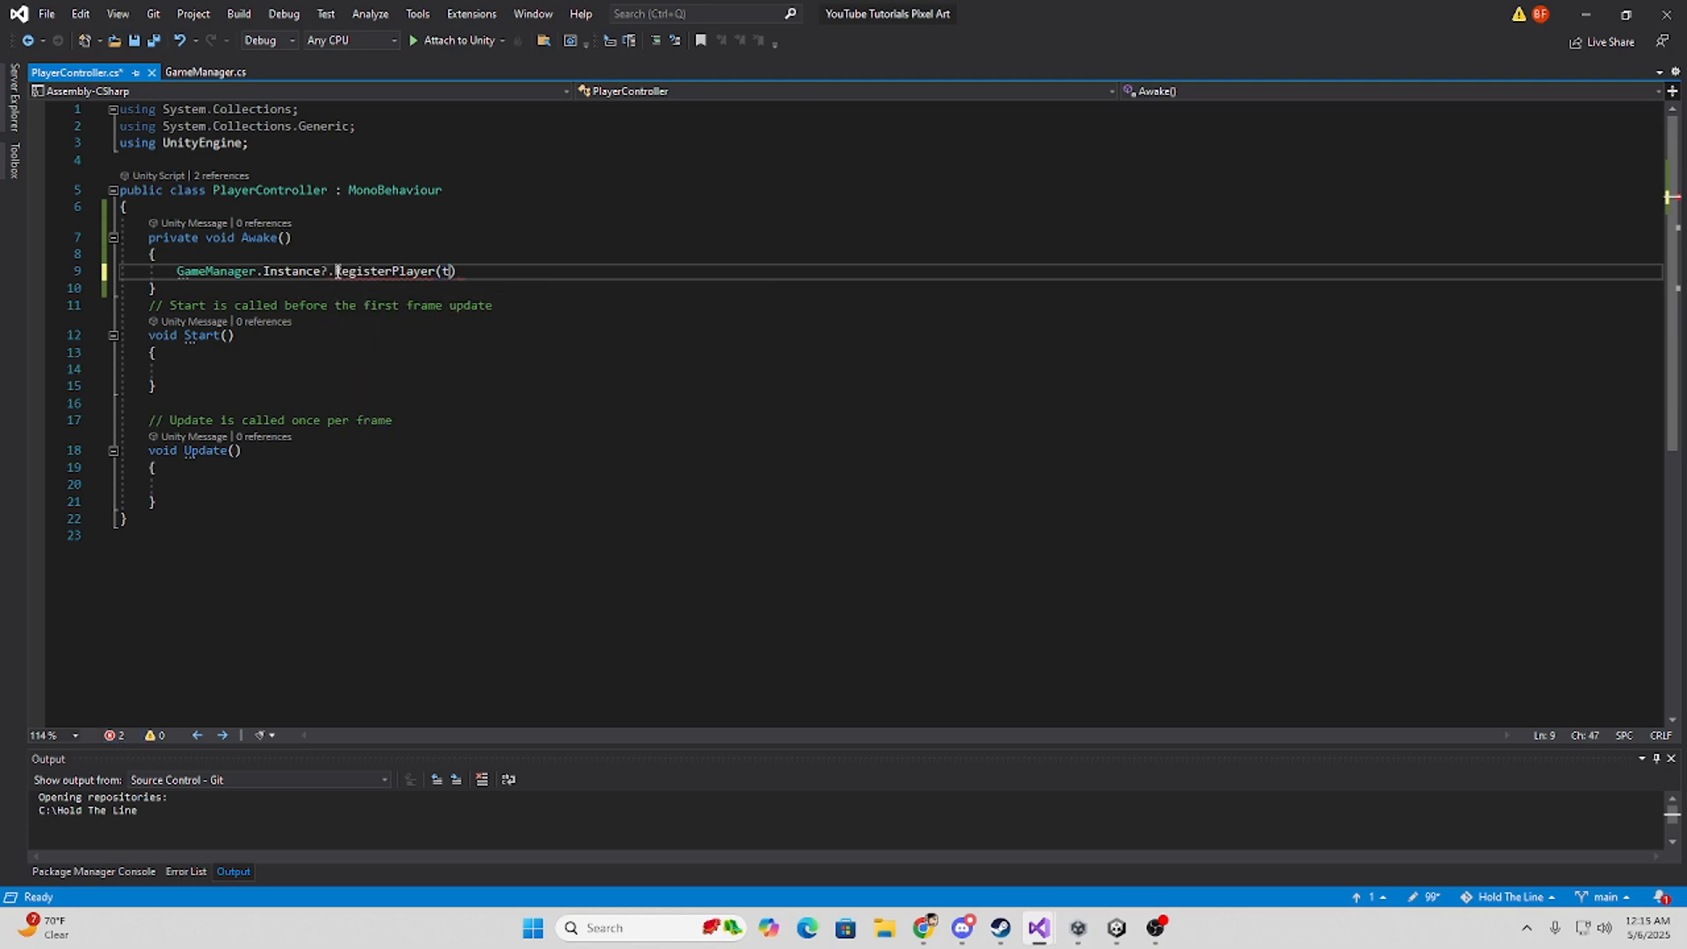
text(his)
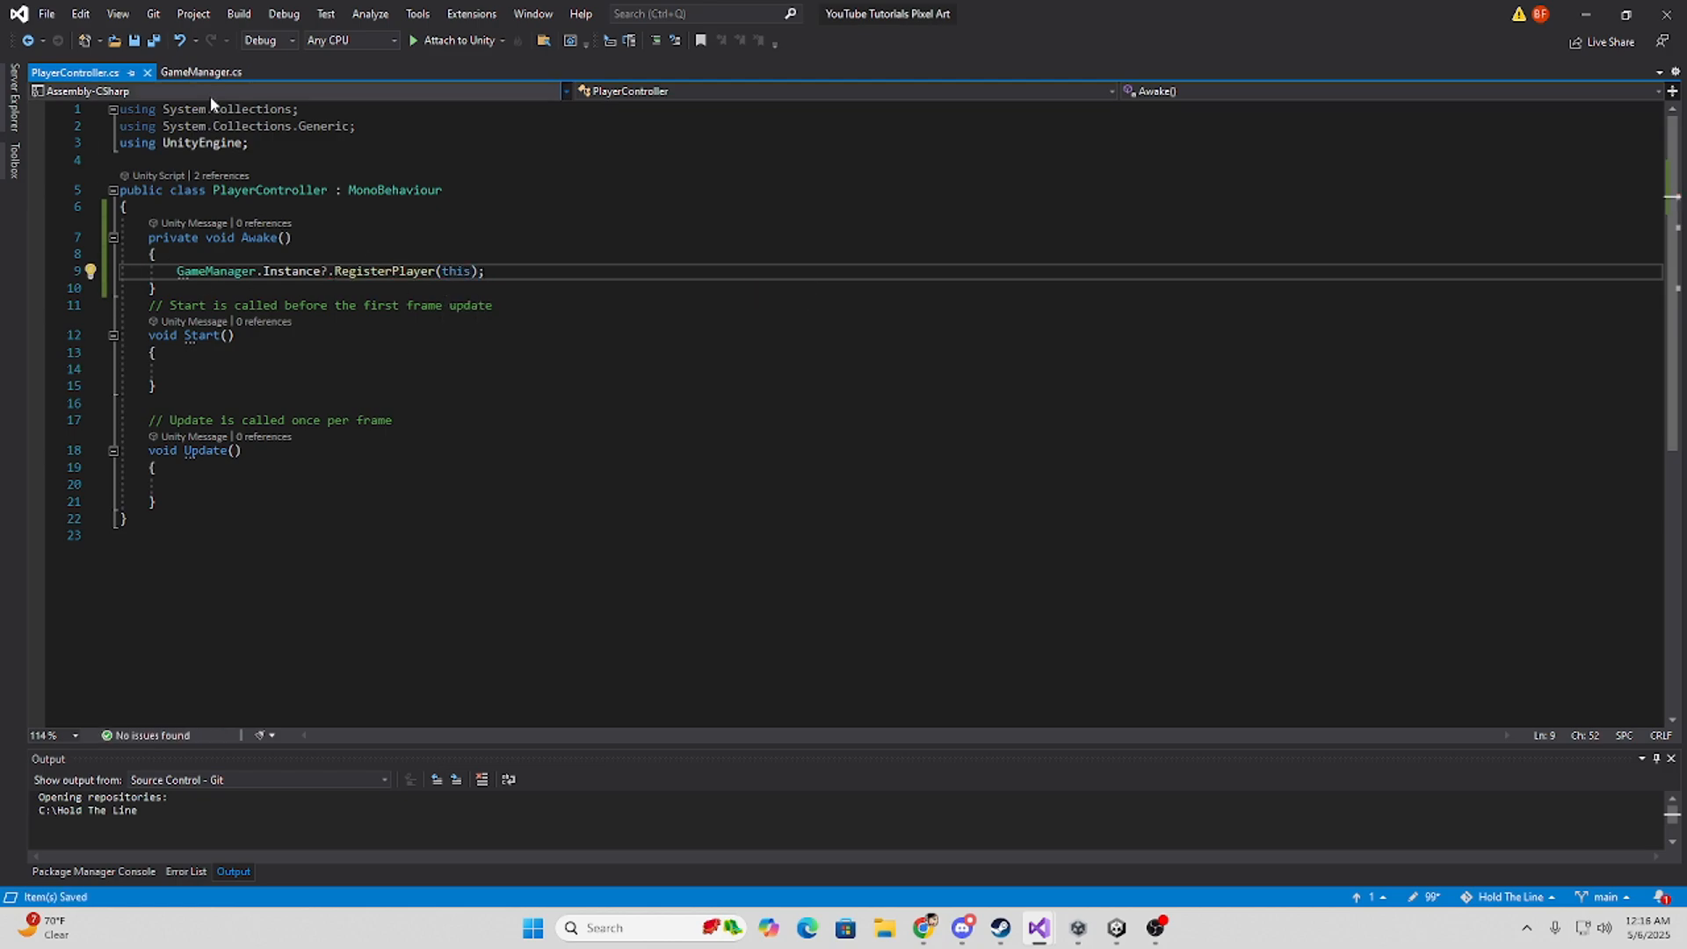
click(201, 72)
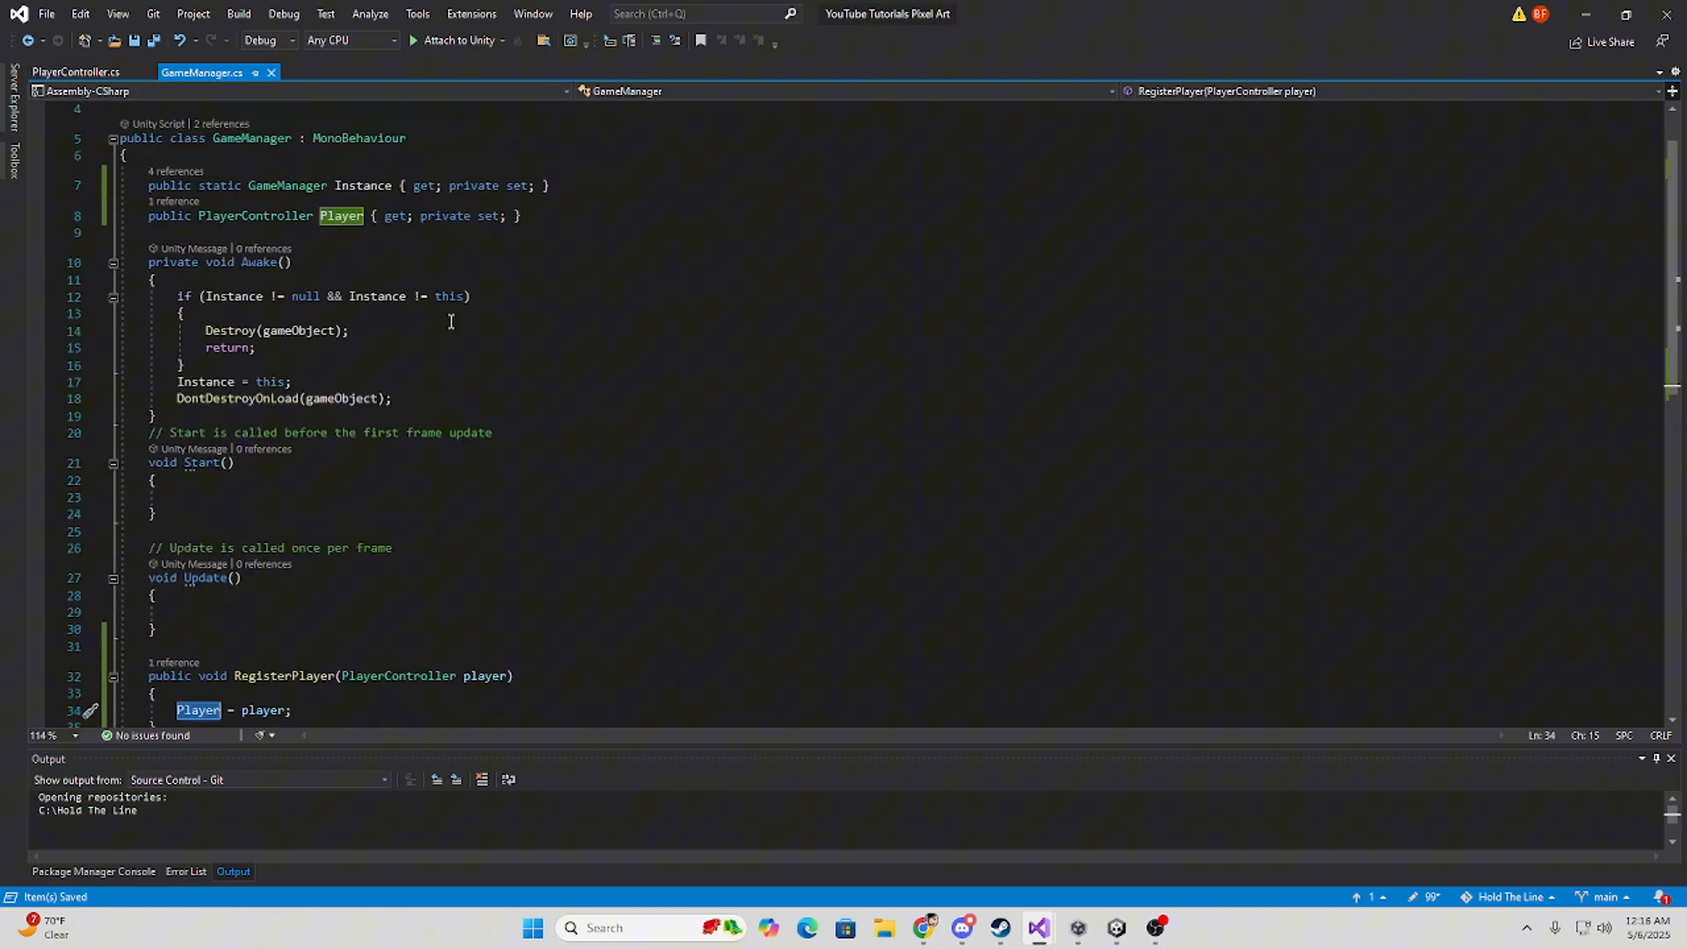
Create an empty Player object with PlayerController at the origin, then select GameManager.
click(1037, 928)
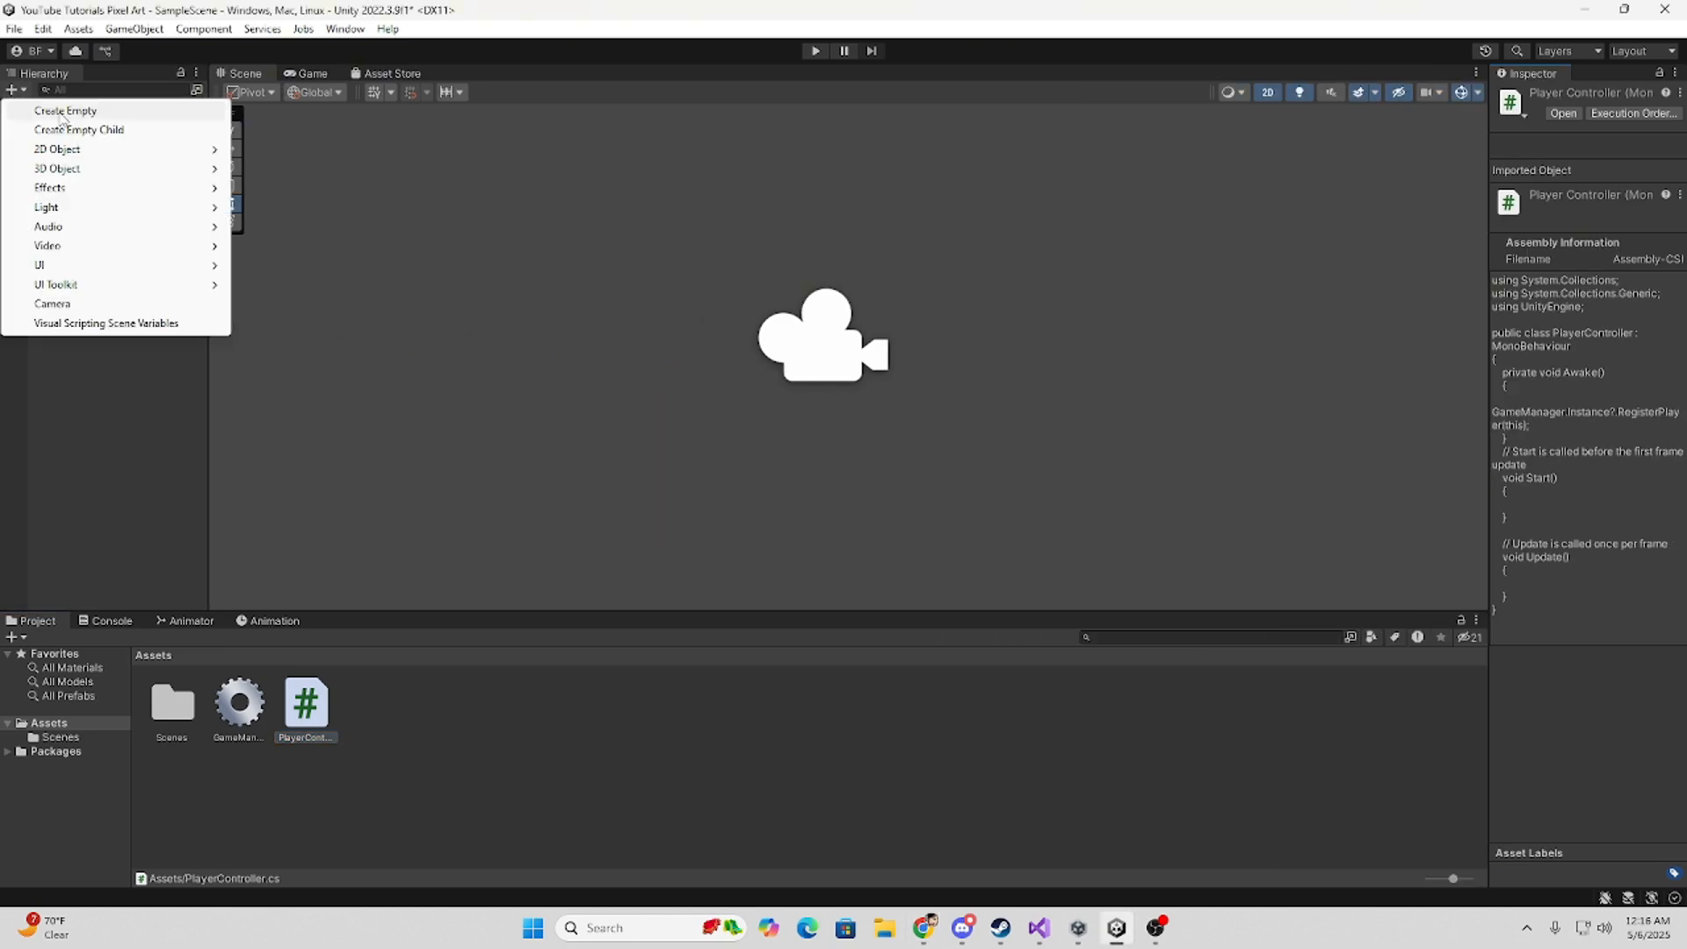
click(65, 110)
text(Player)
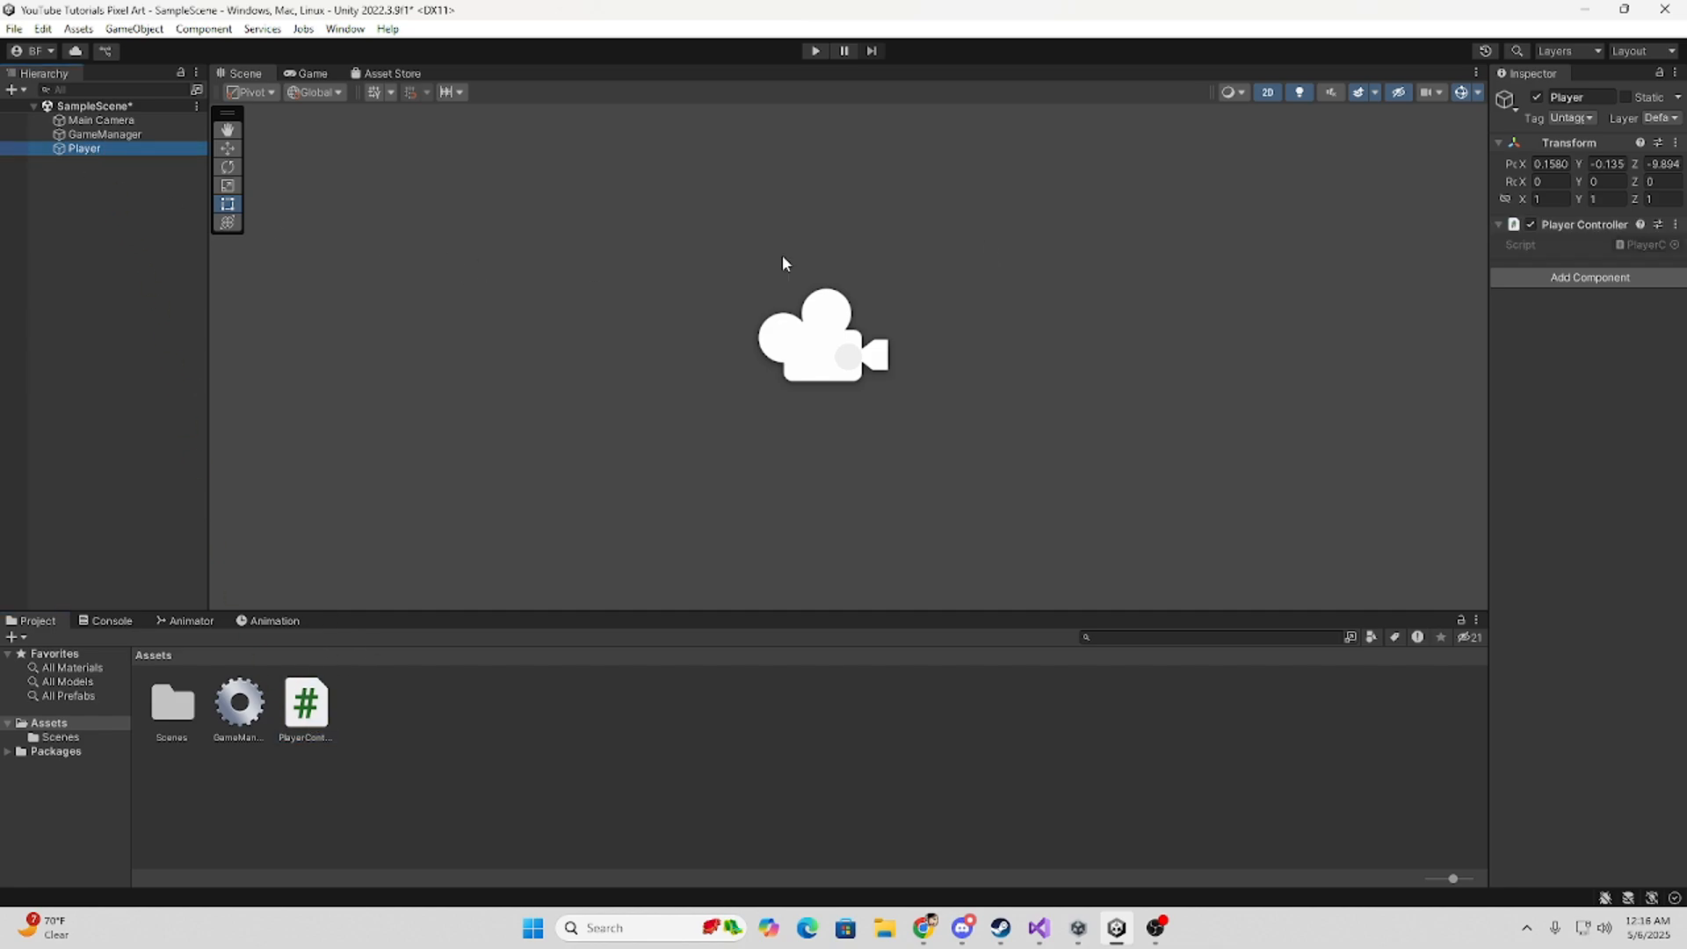
mouse_move(336, 169)
text(0)
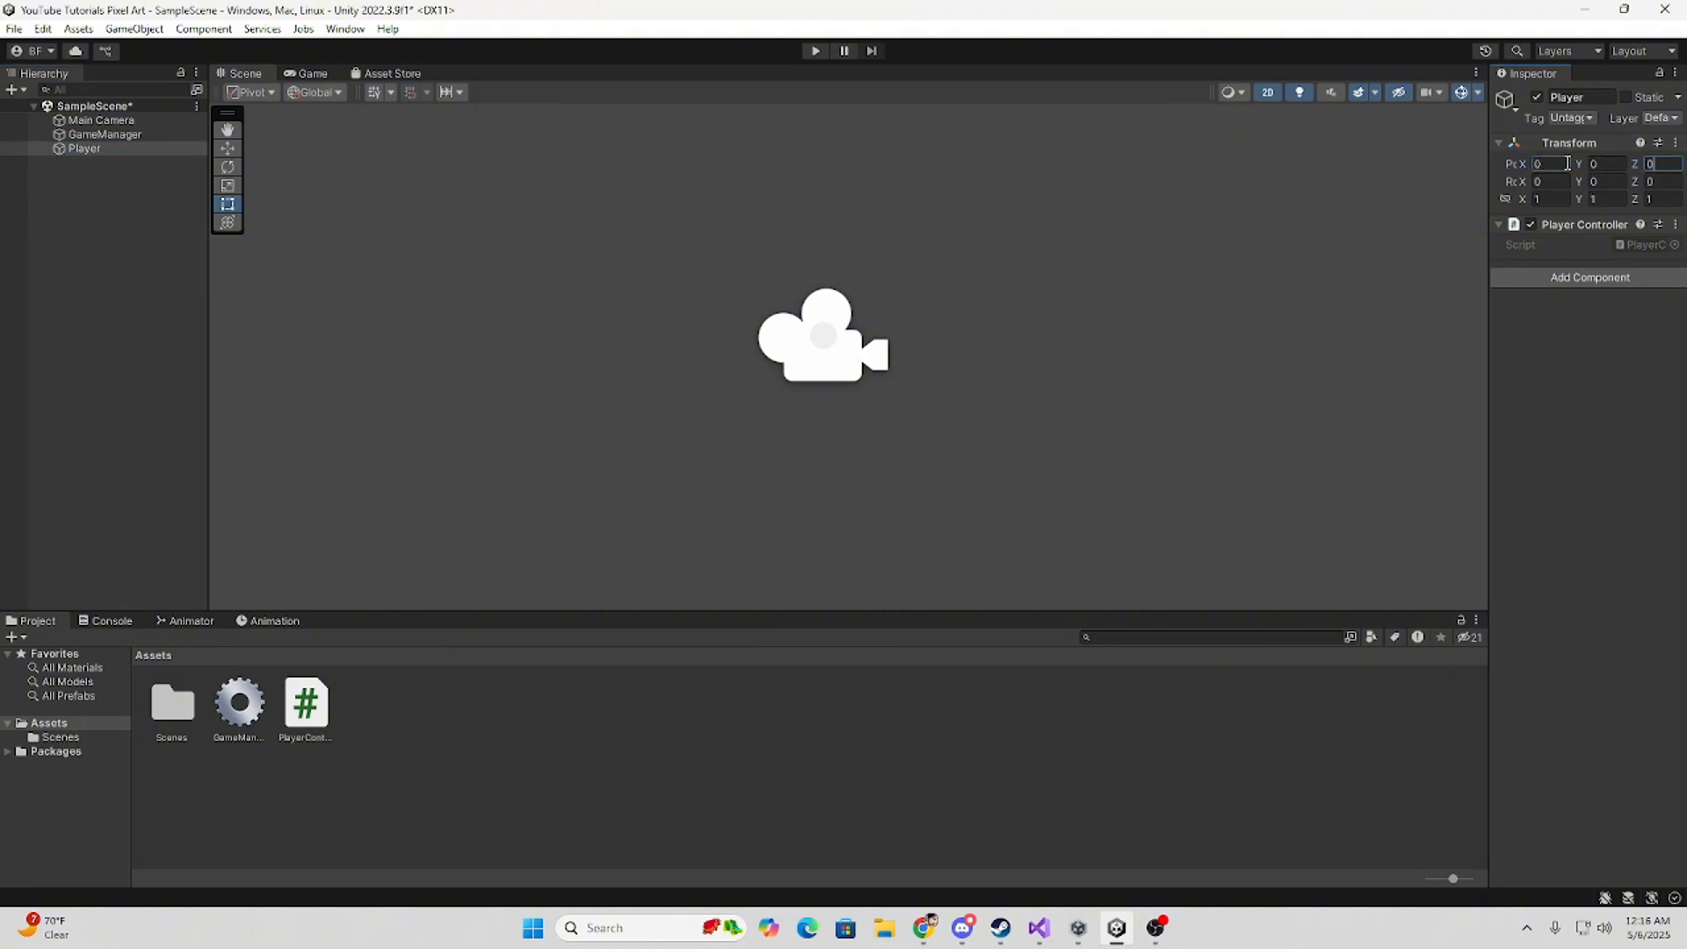
click(105, 134)
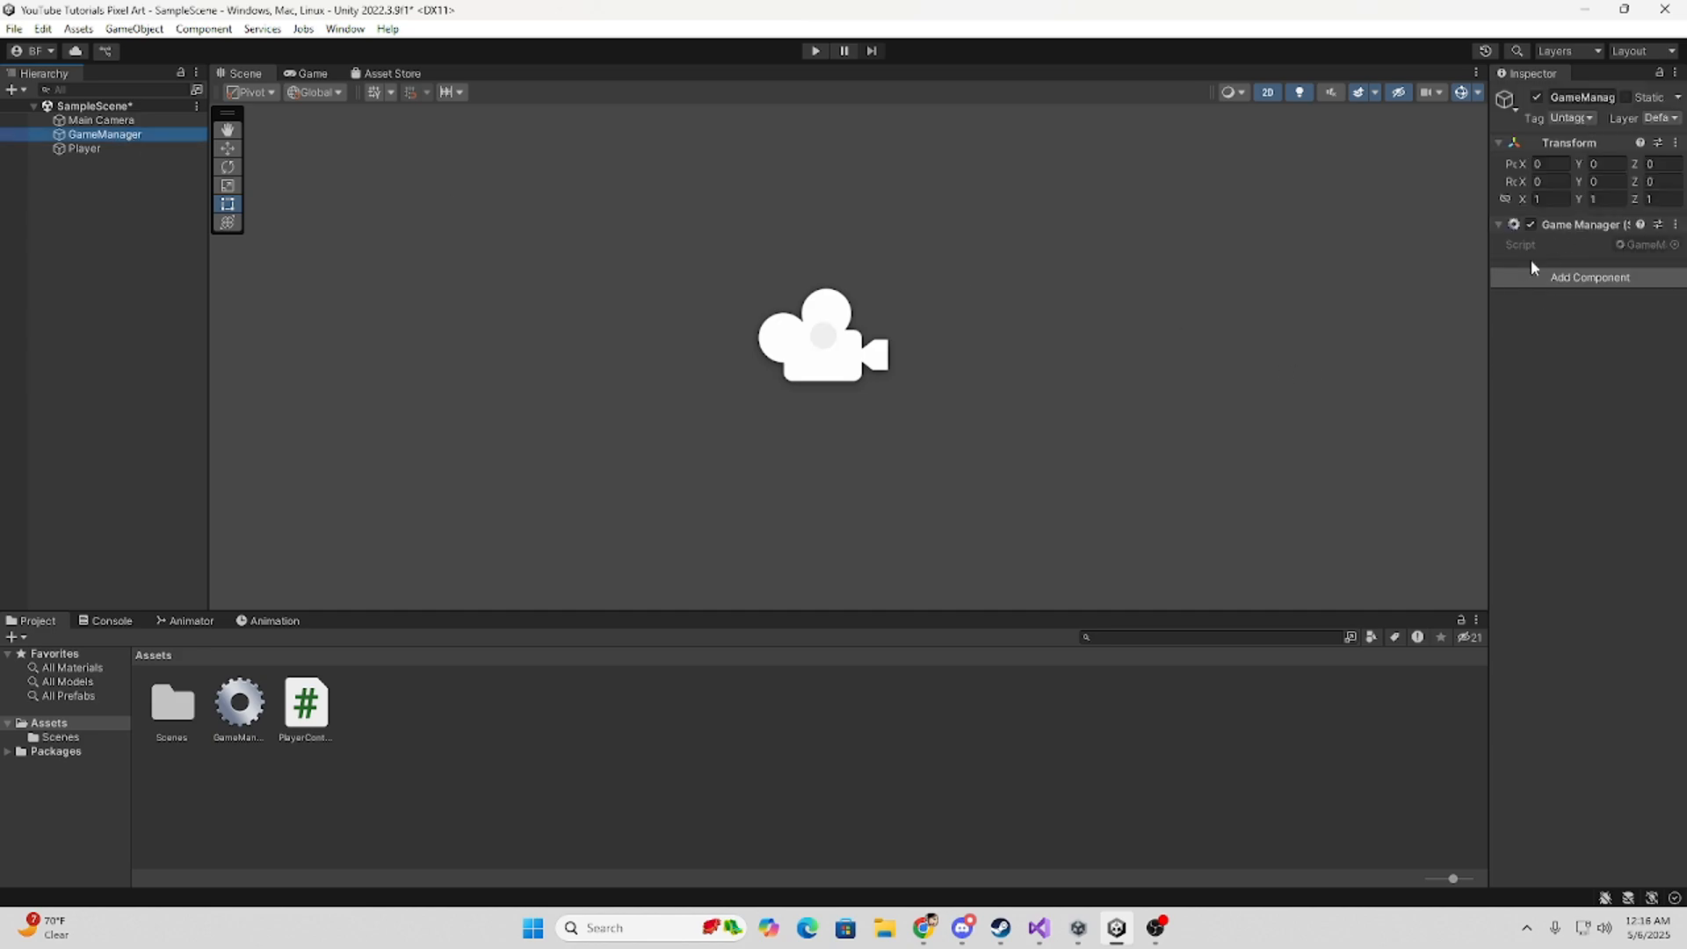
mouse_move(1510, 328)
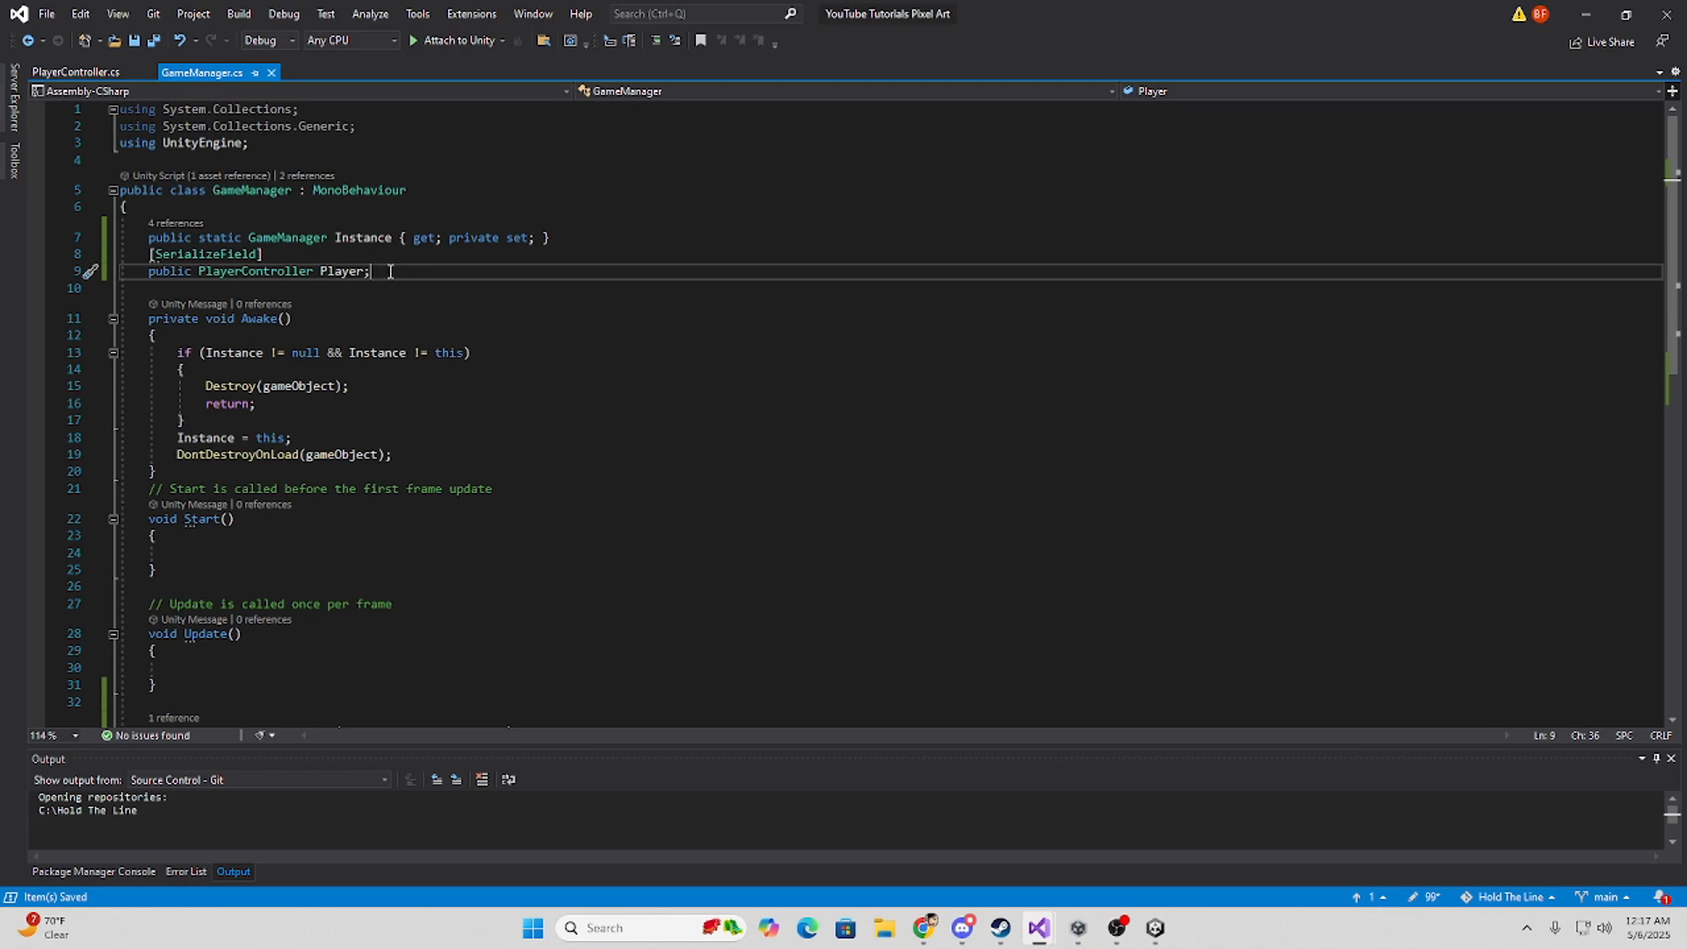
Delete the [SerializeField] line above 'public PlayerController Player;' in GameManager.cs.
text({ get; private set; })
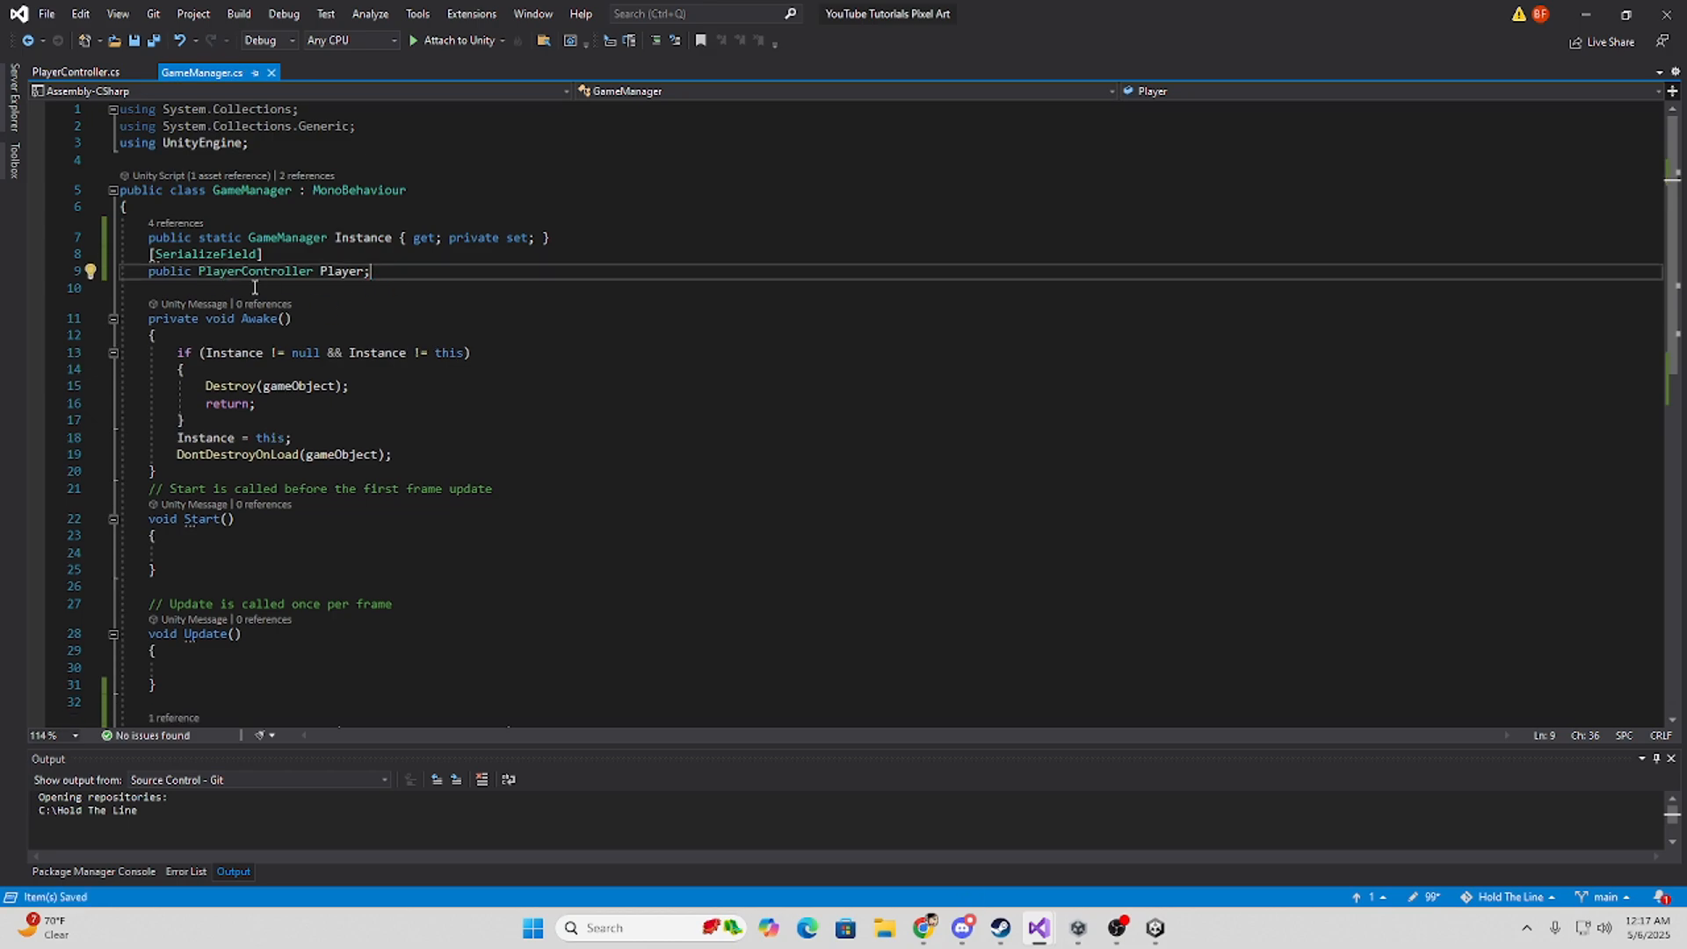
key(Backspace)
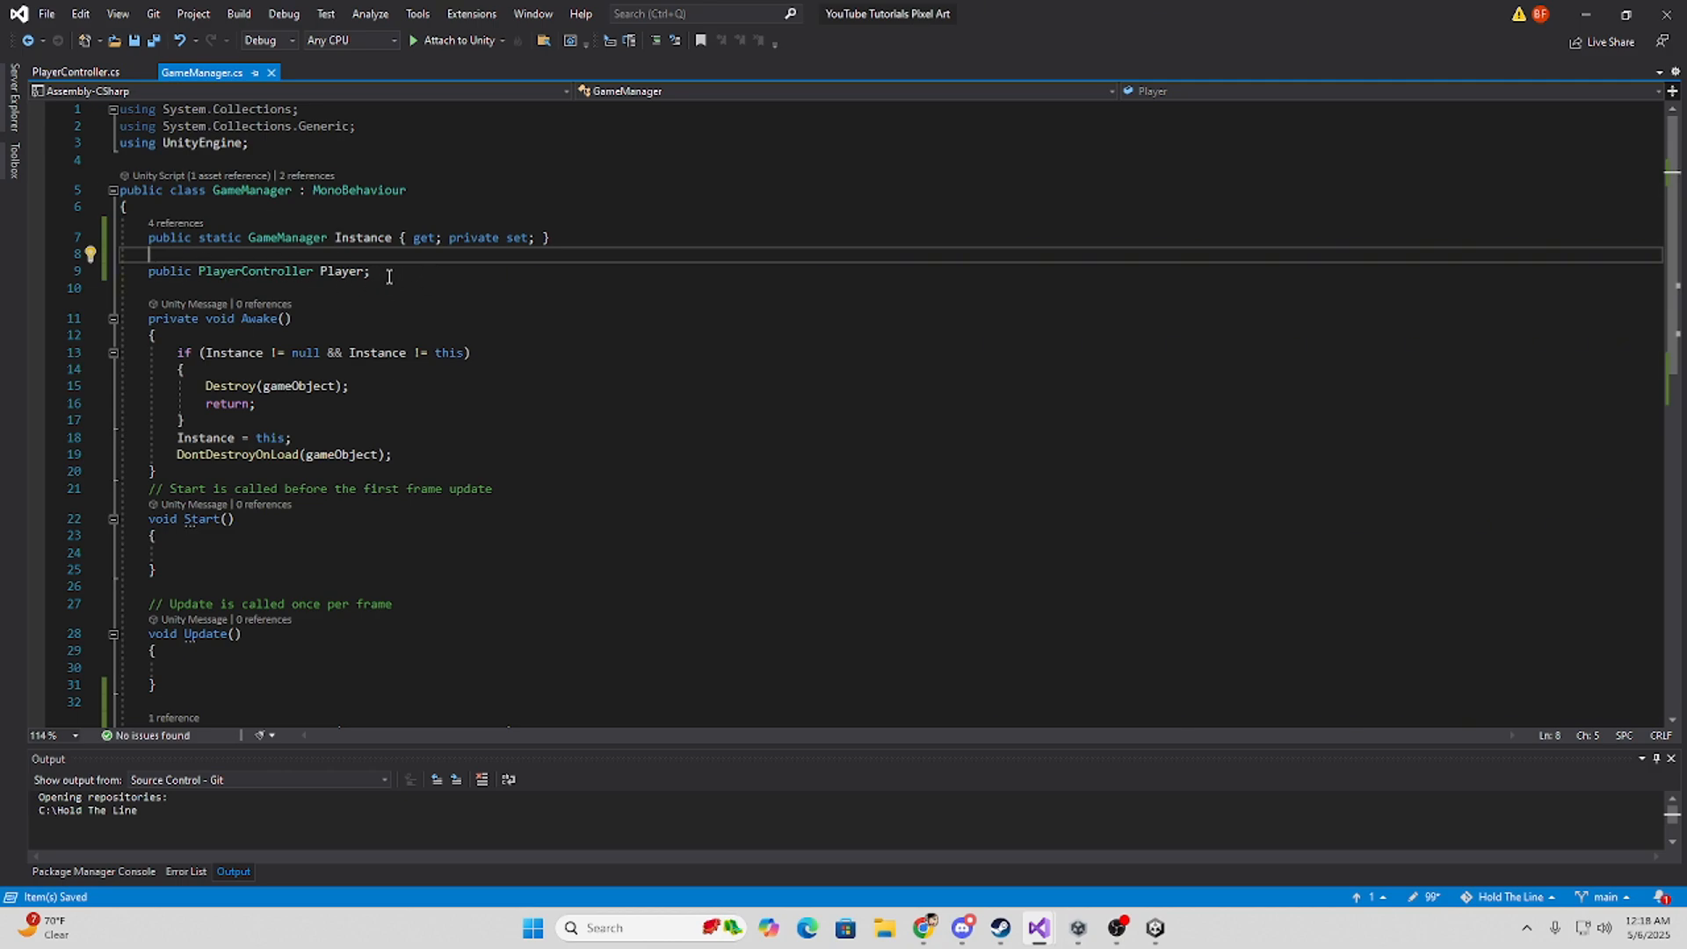
click(1035, 928)
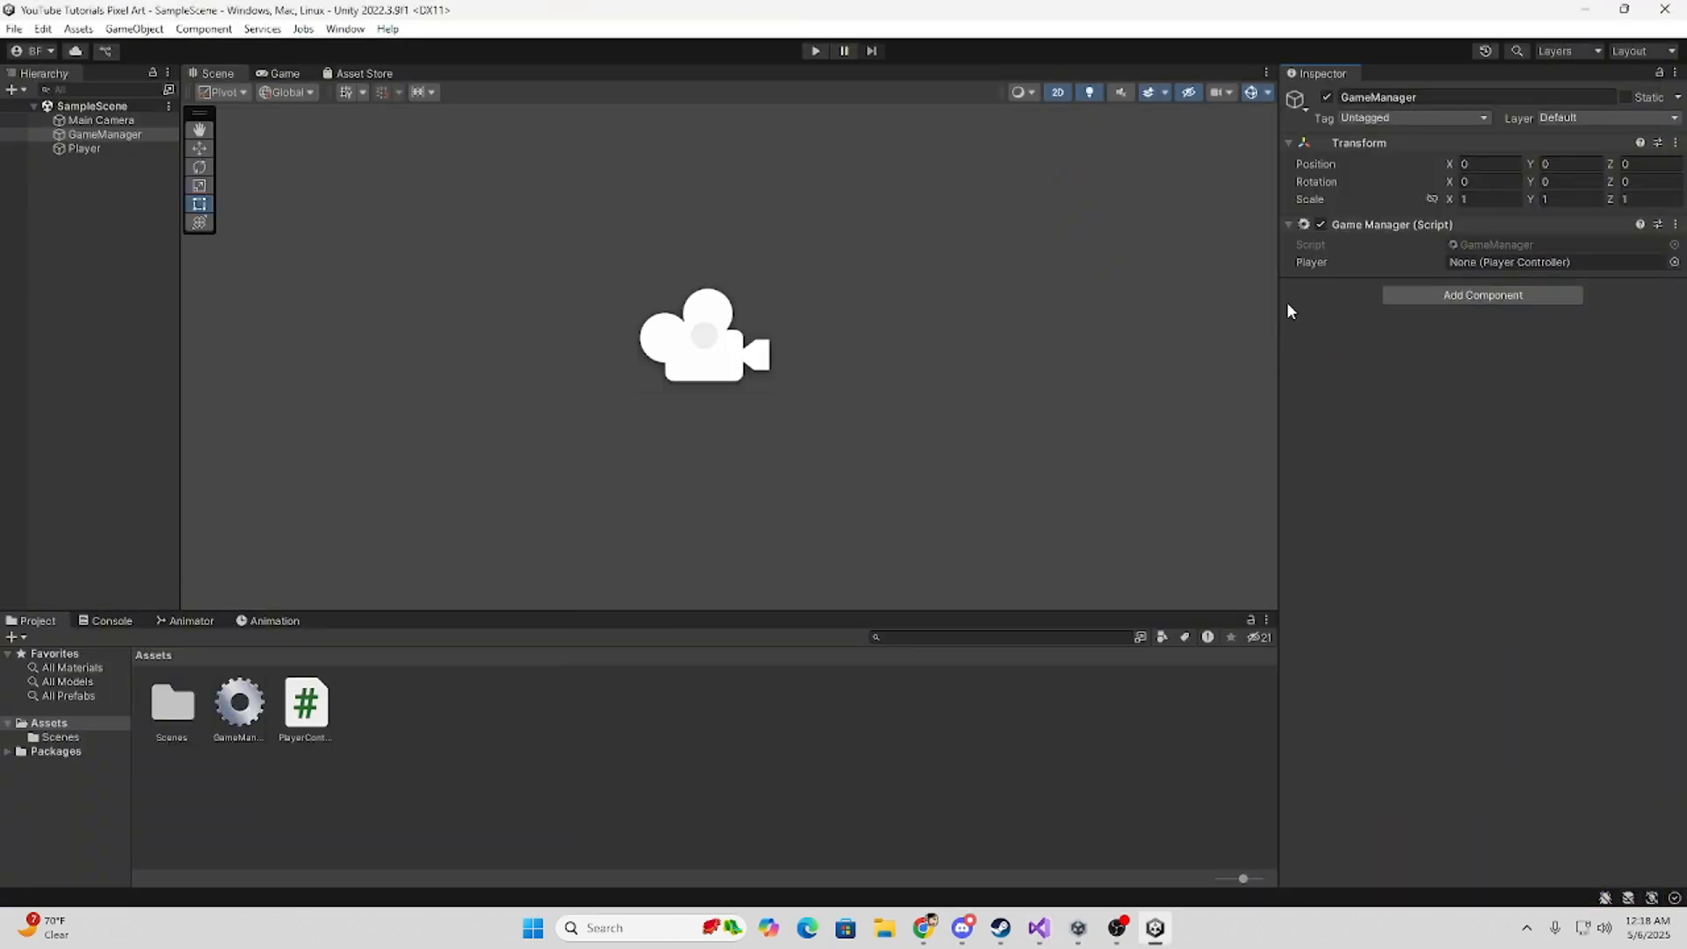
mouse_move(1391, 273)
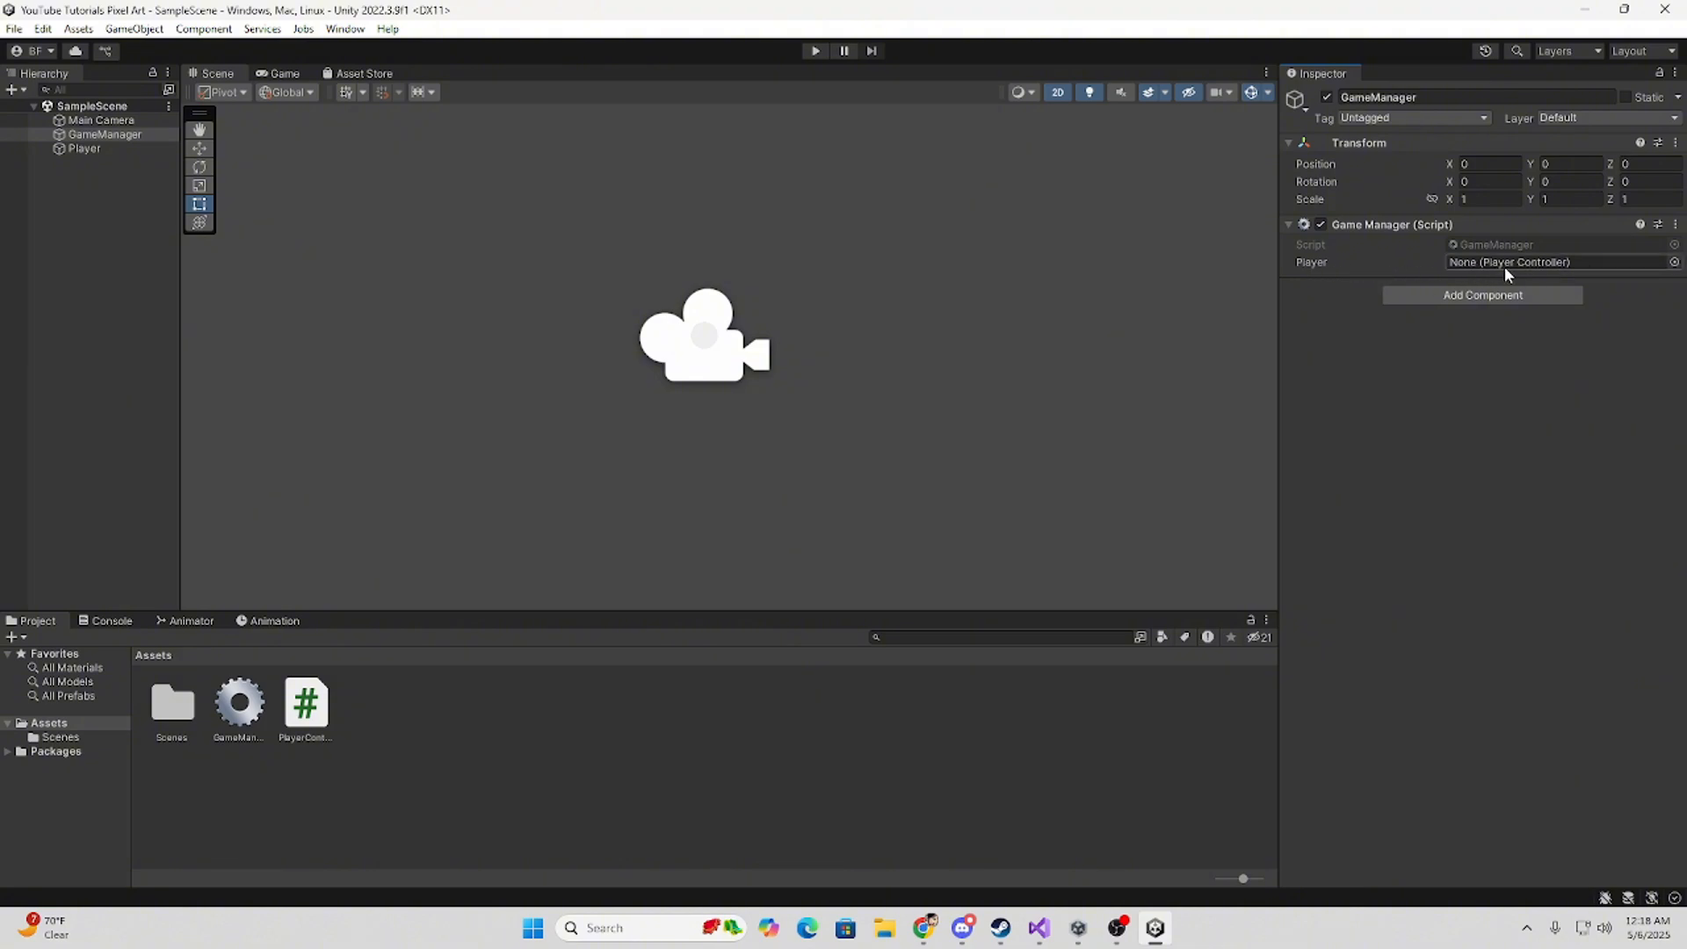
mouse_move(1010, 252)
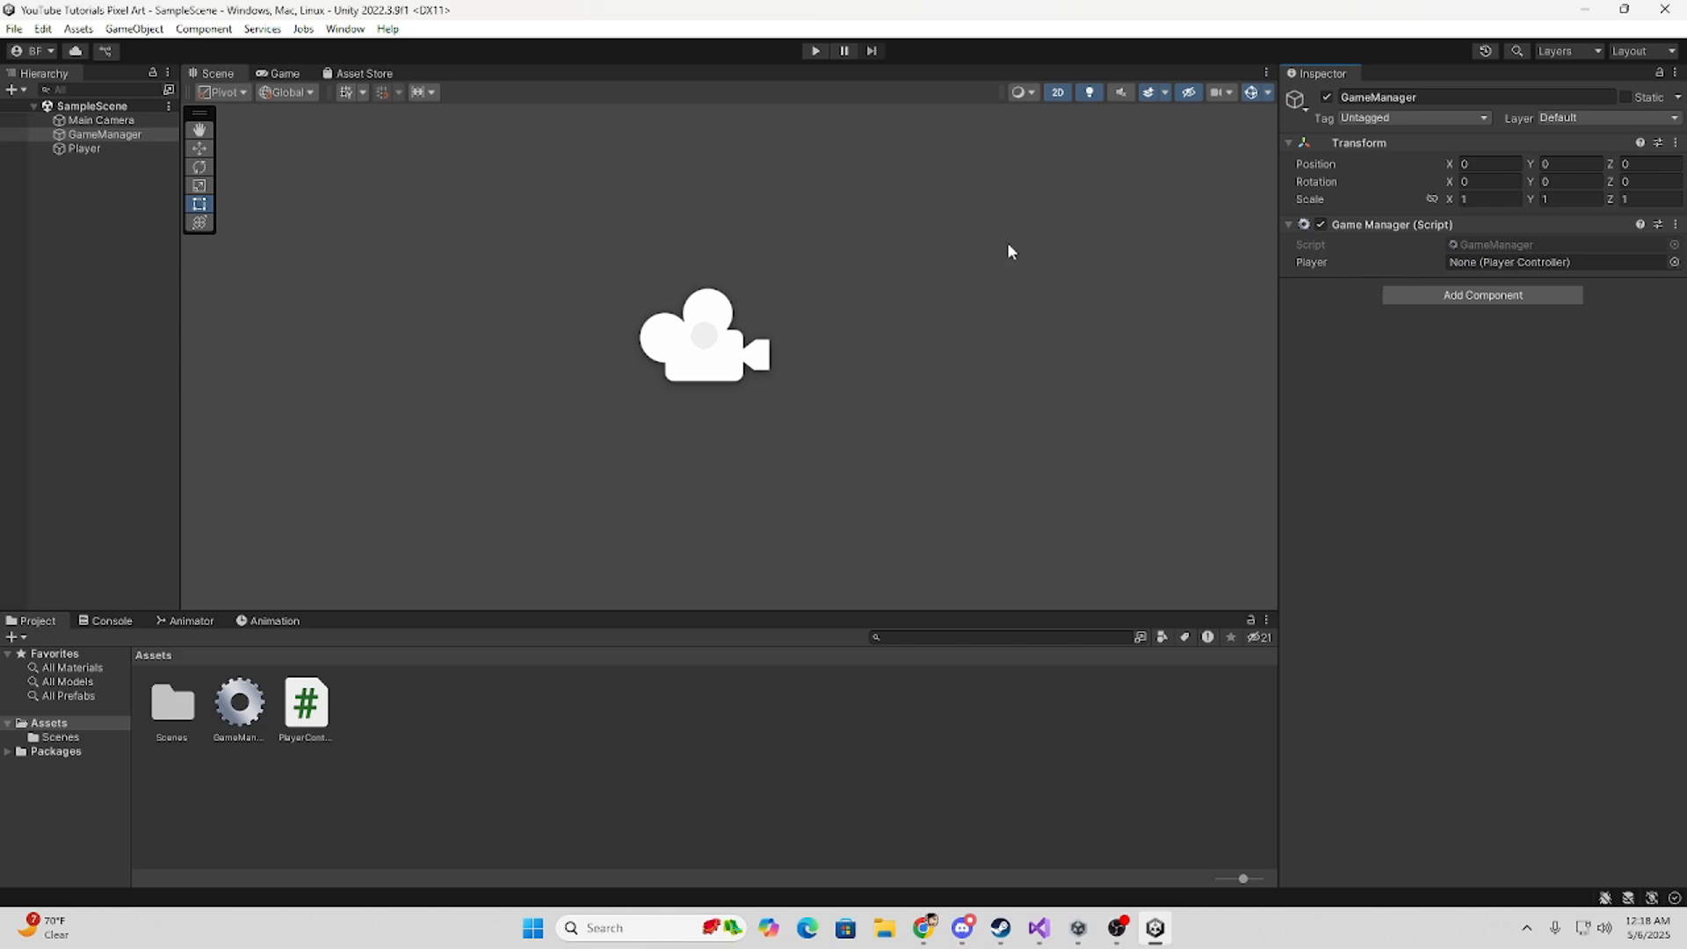
Enter Play mode so GameManager's Player slot fills with the scene's Player.
click(814, 51)
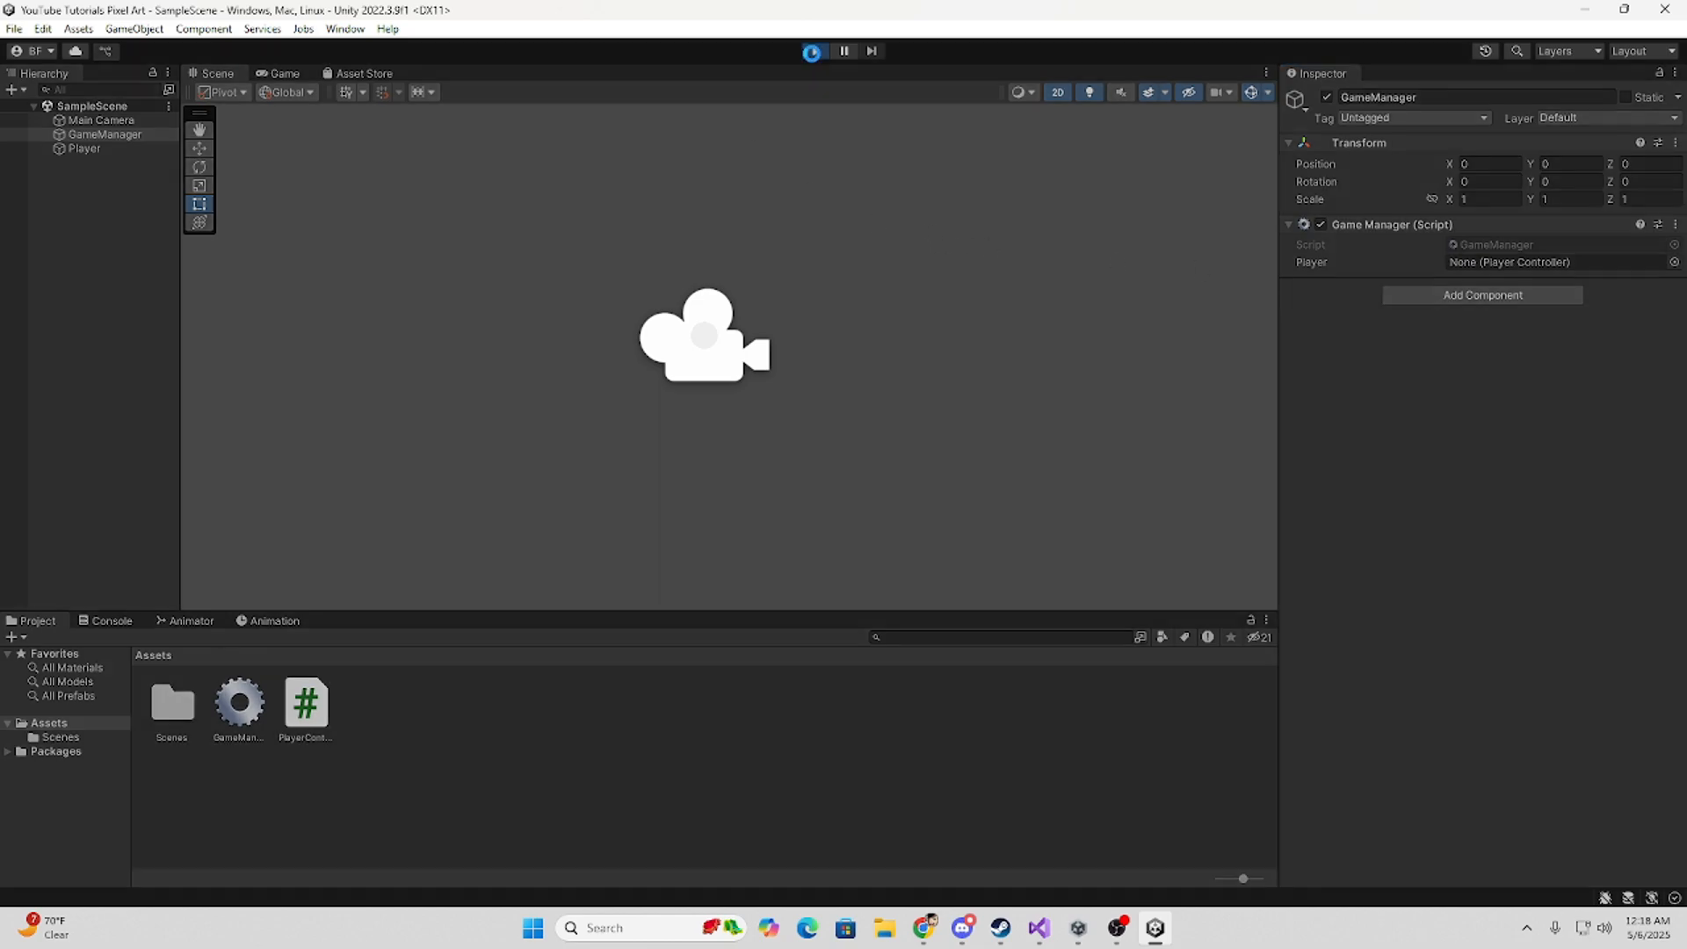
click(814, 51)
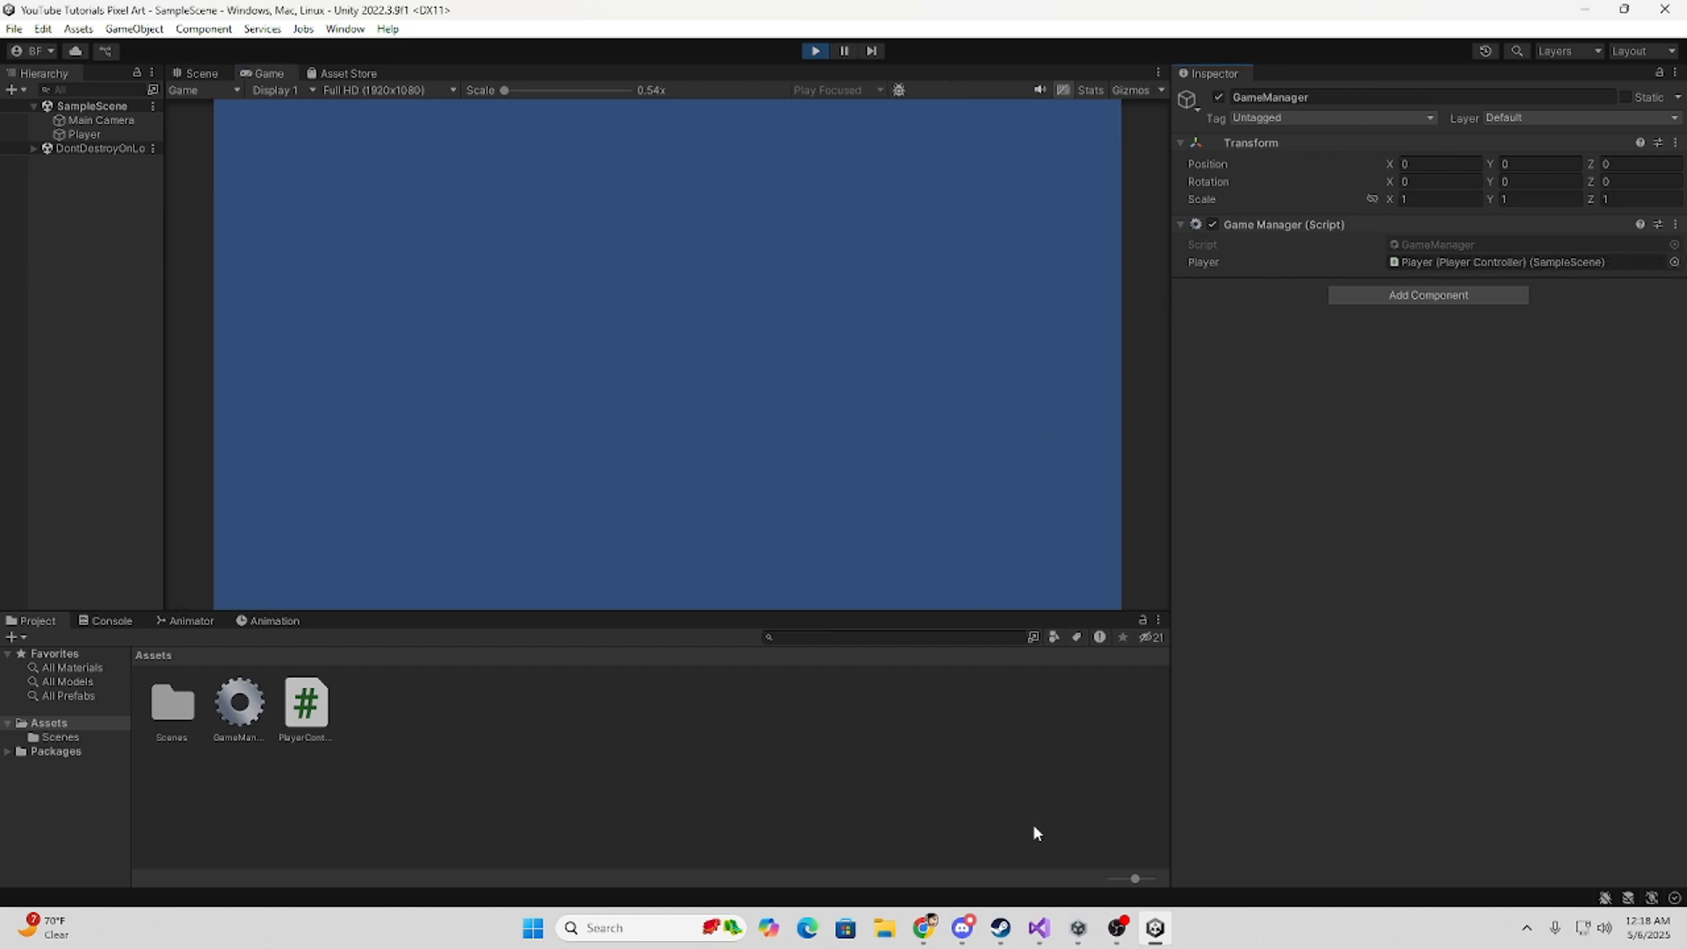
click(1036, 927)
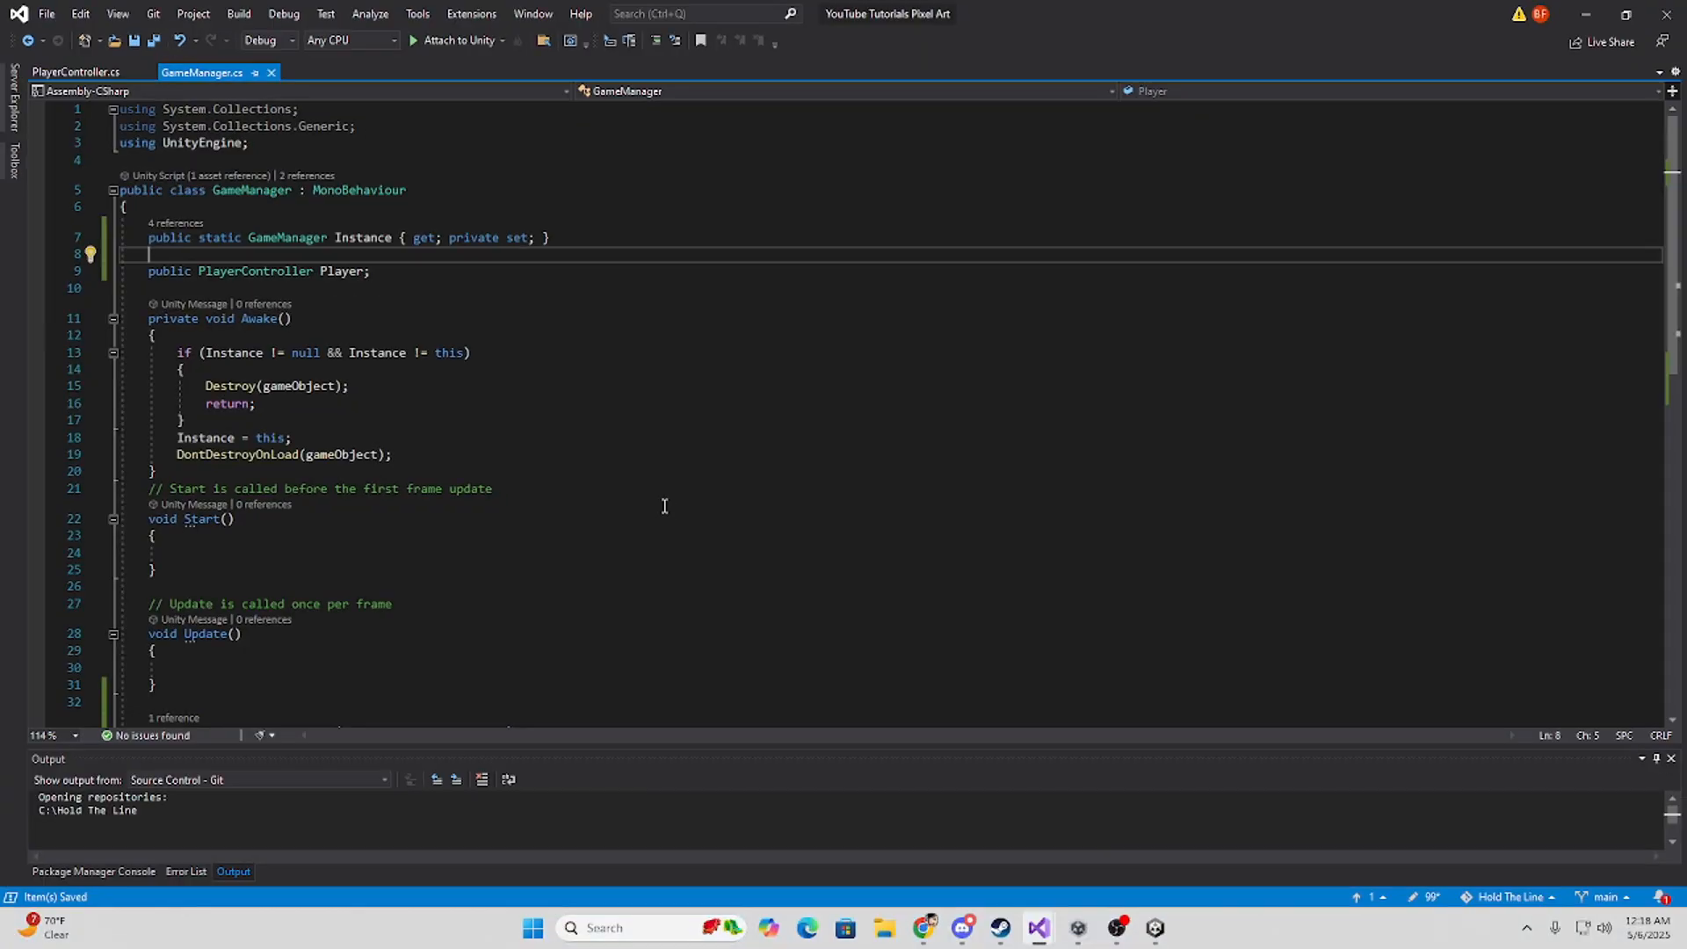
click(75, 72)
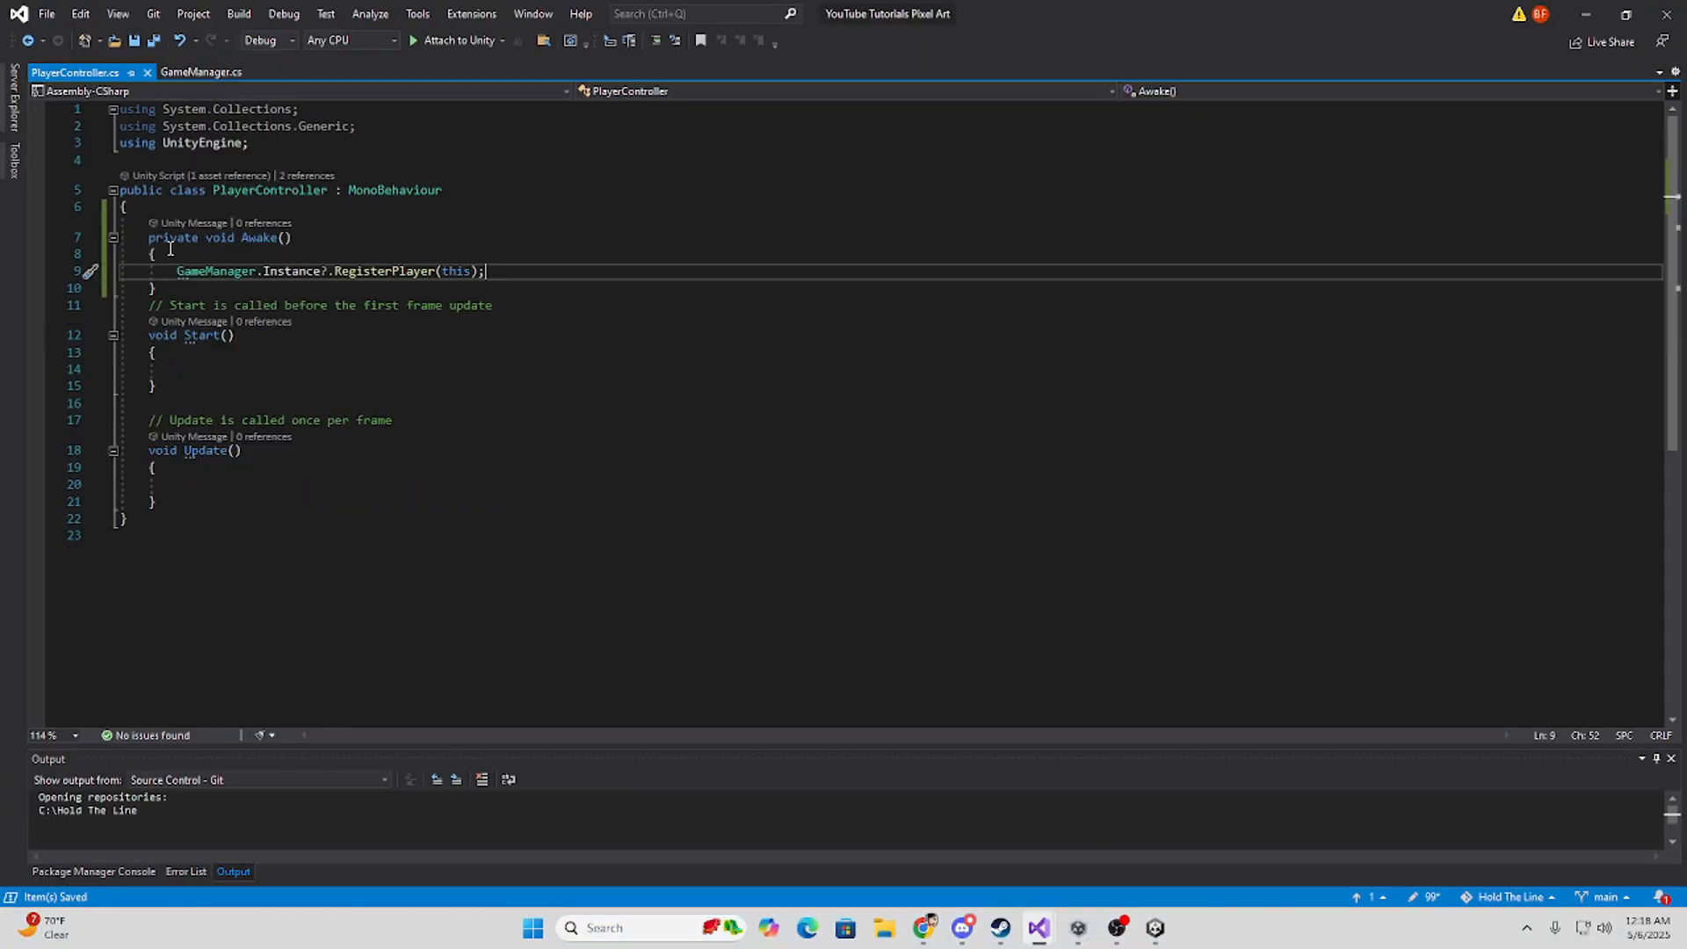
mouse_move(312, 271)
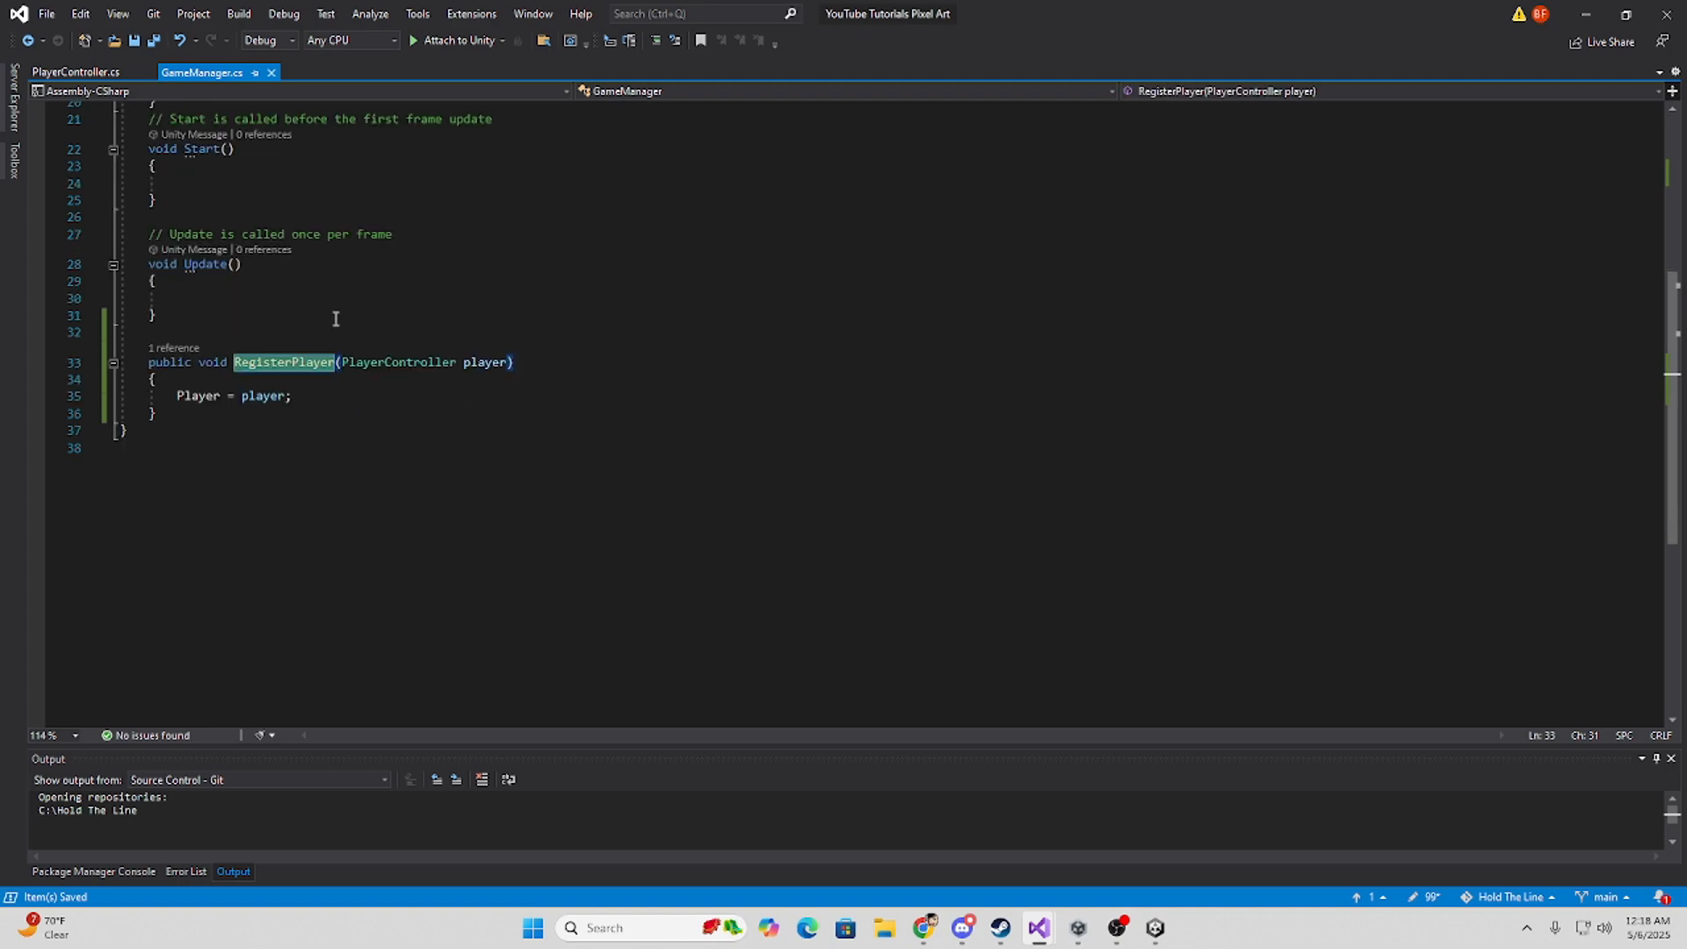
mouse_move(575, 342)
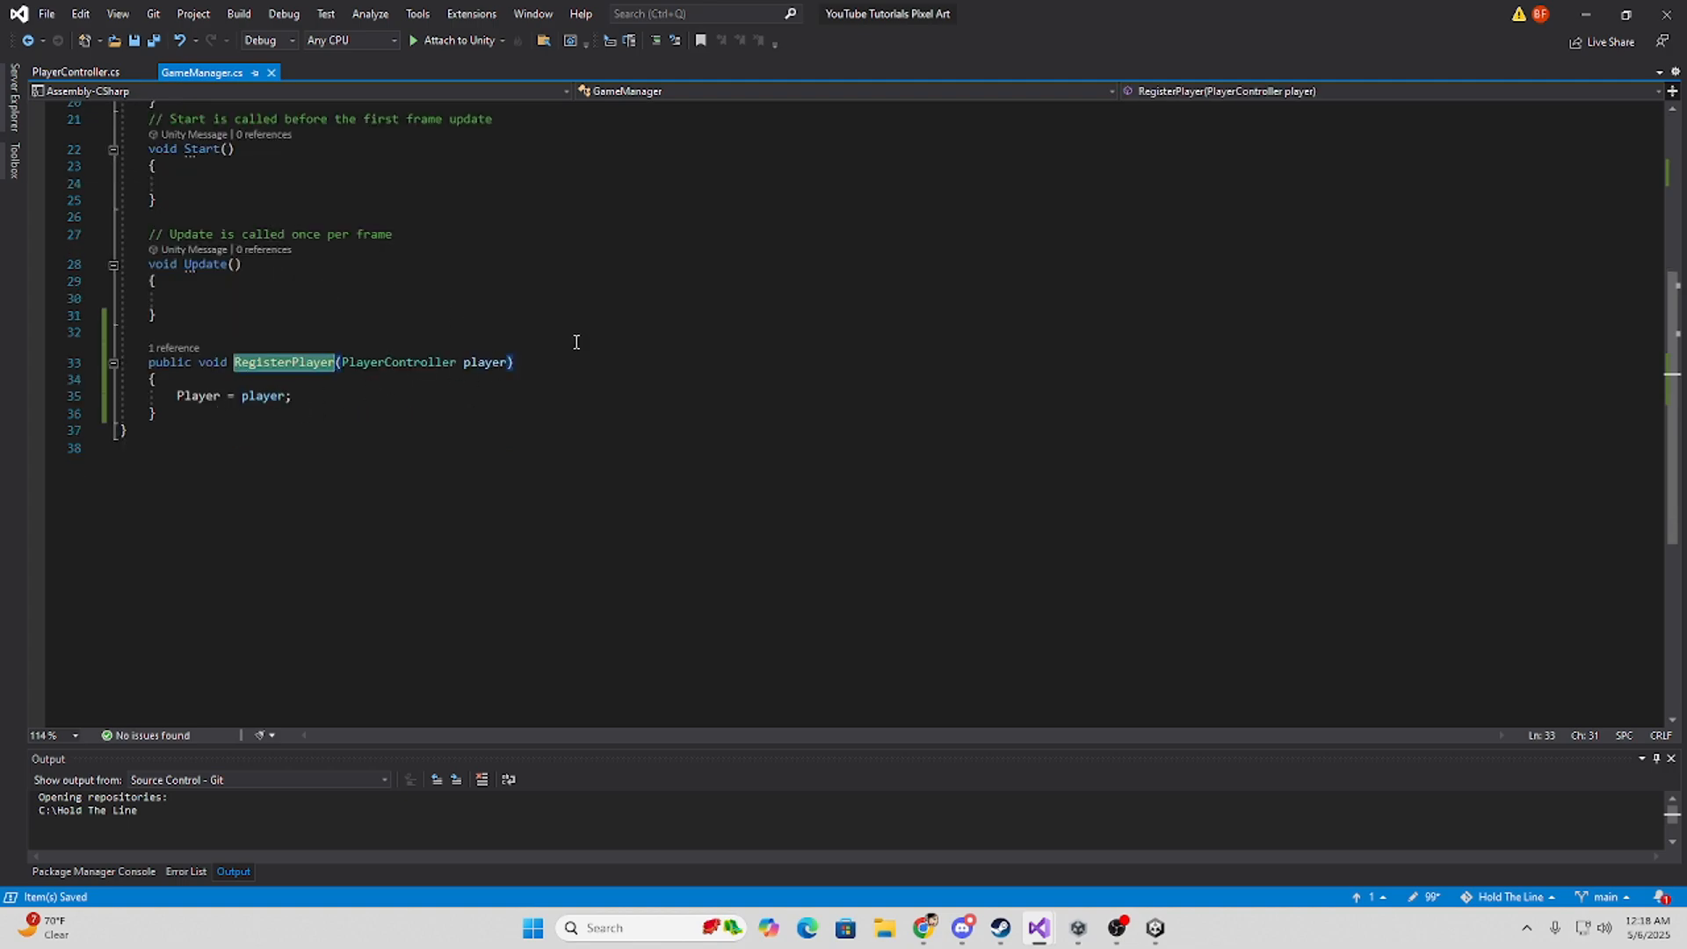
scroll(up, 3)
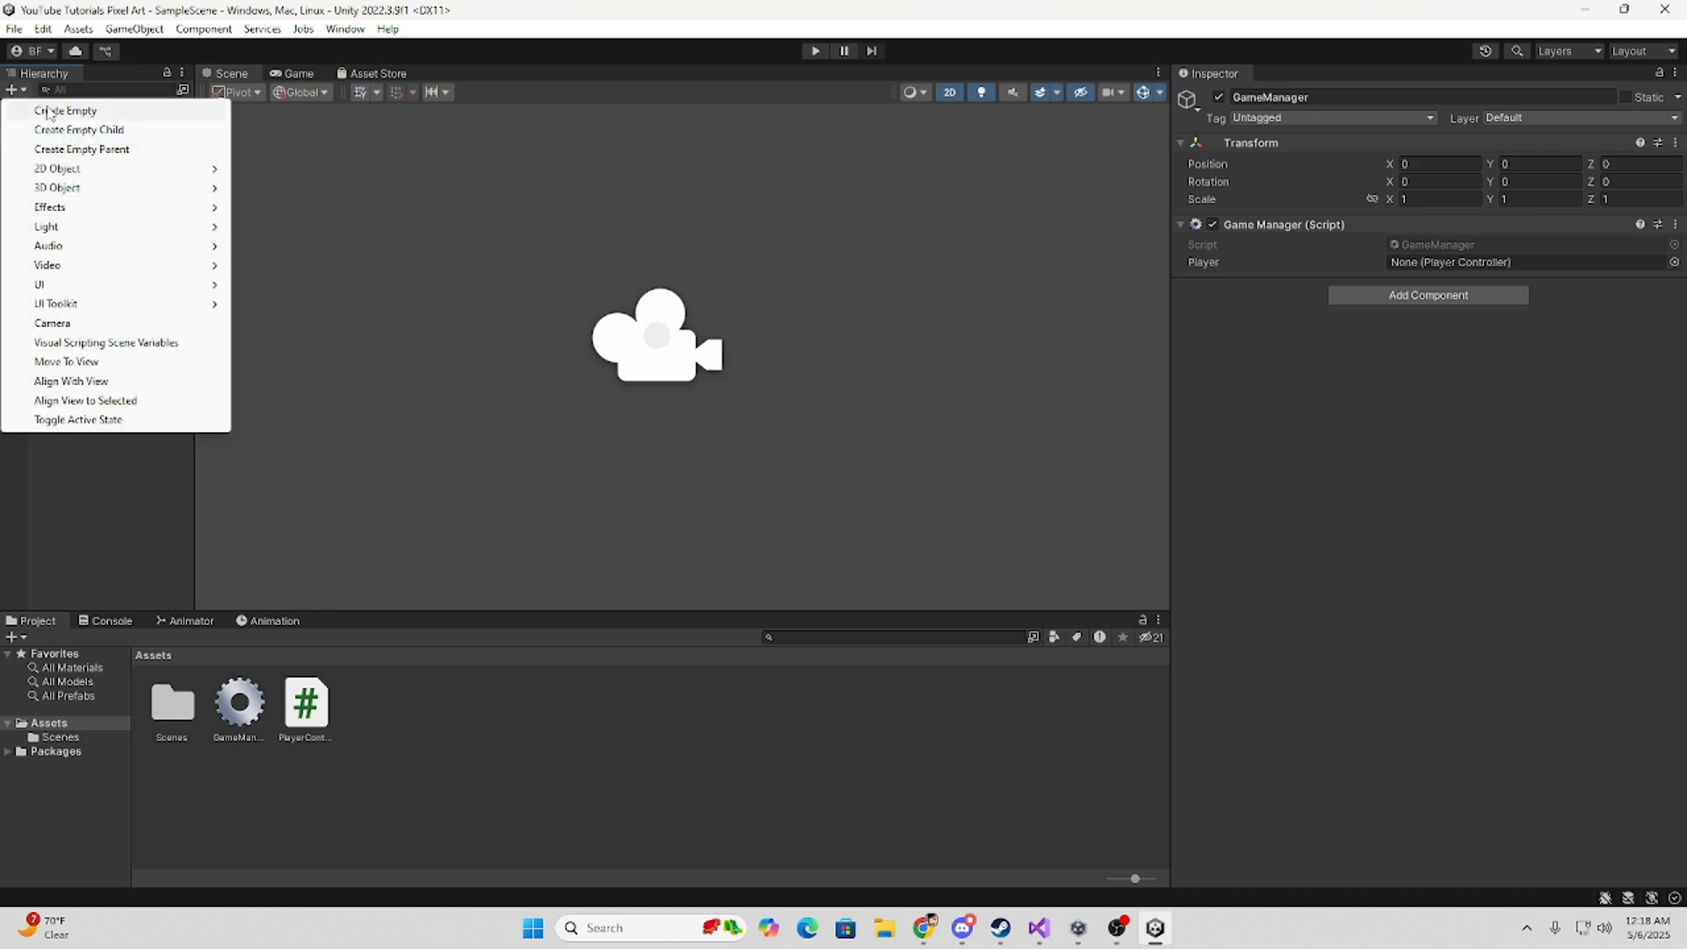
Create an empty object at position 0,0,0 and rename it EnemyController.
click(64, 110)
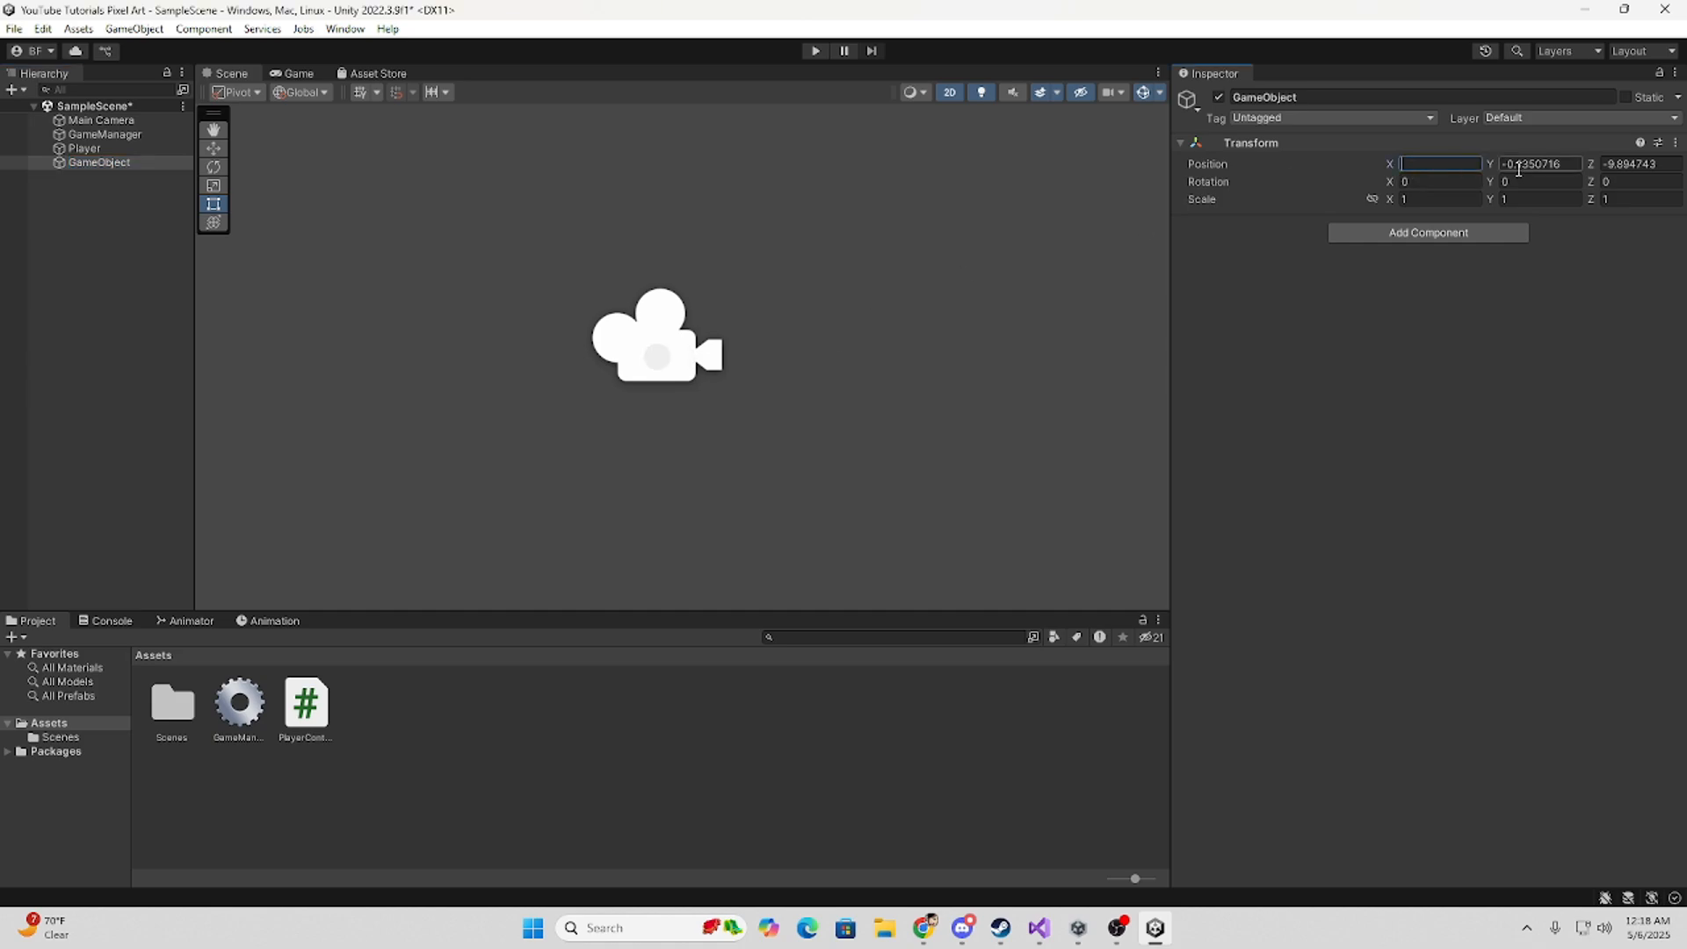
text(0)
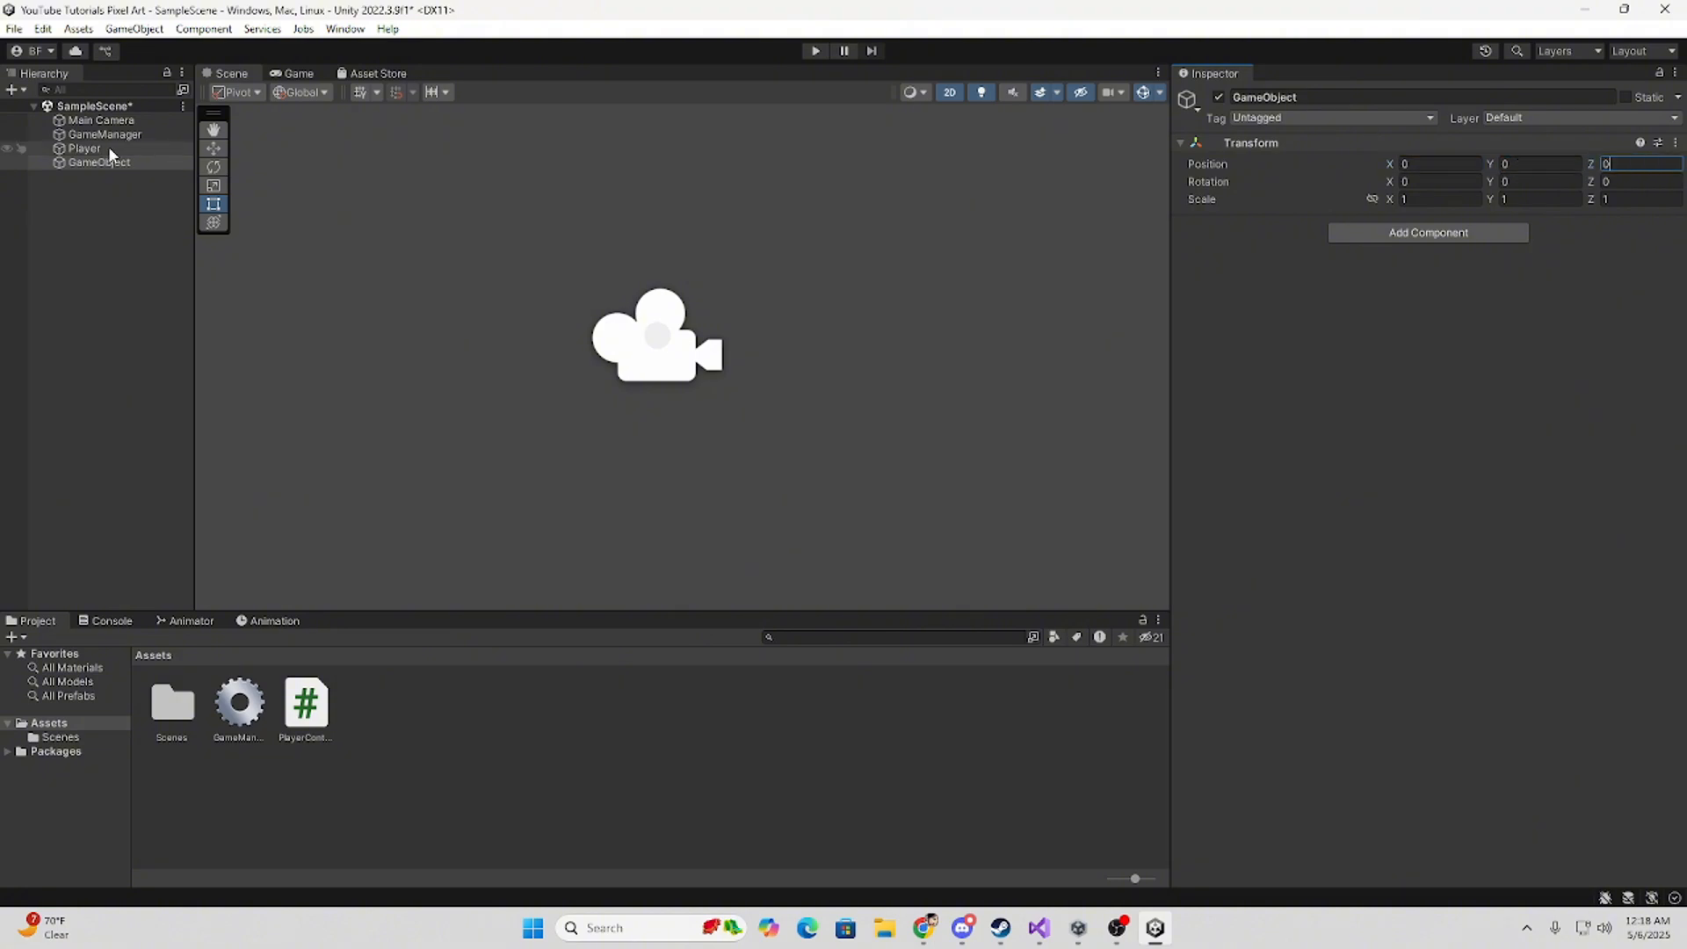
double_click(97, 161)
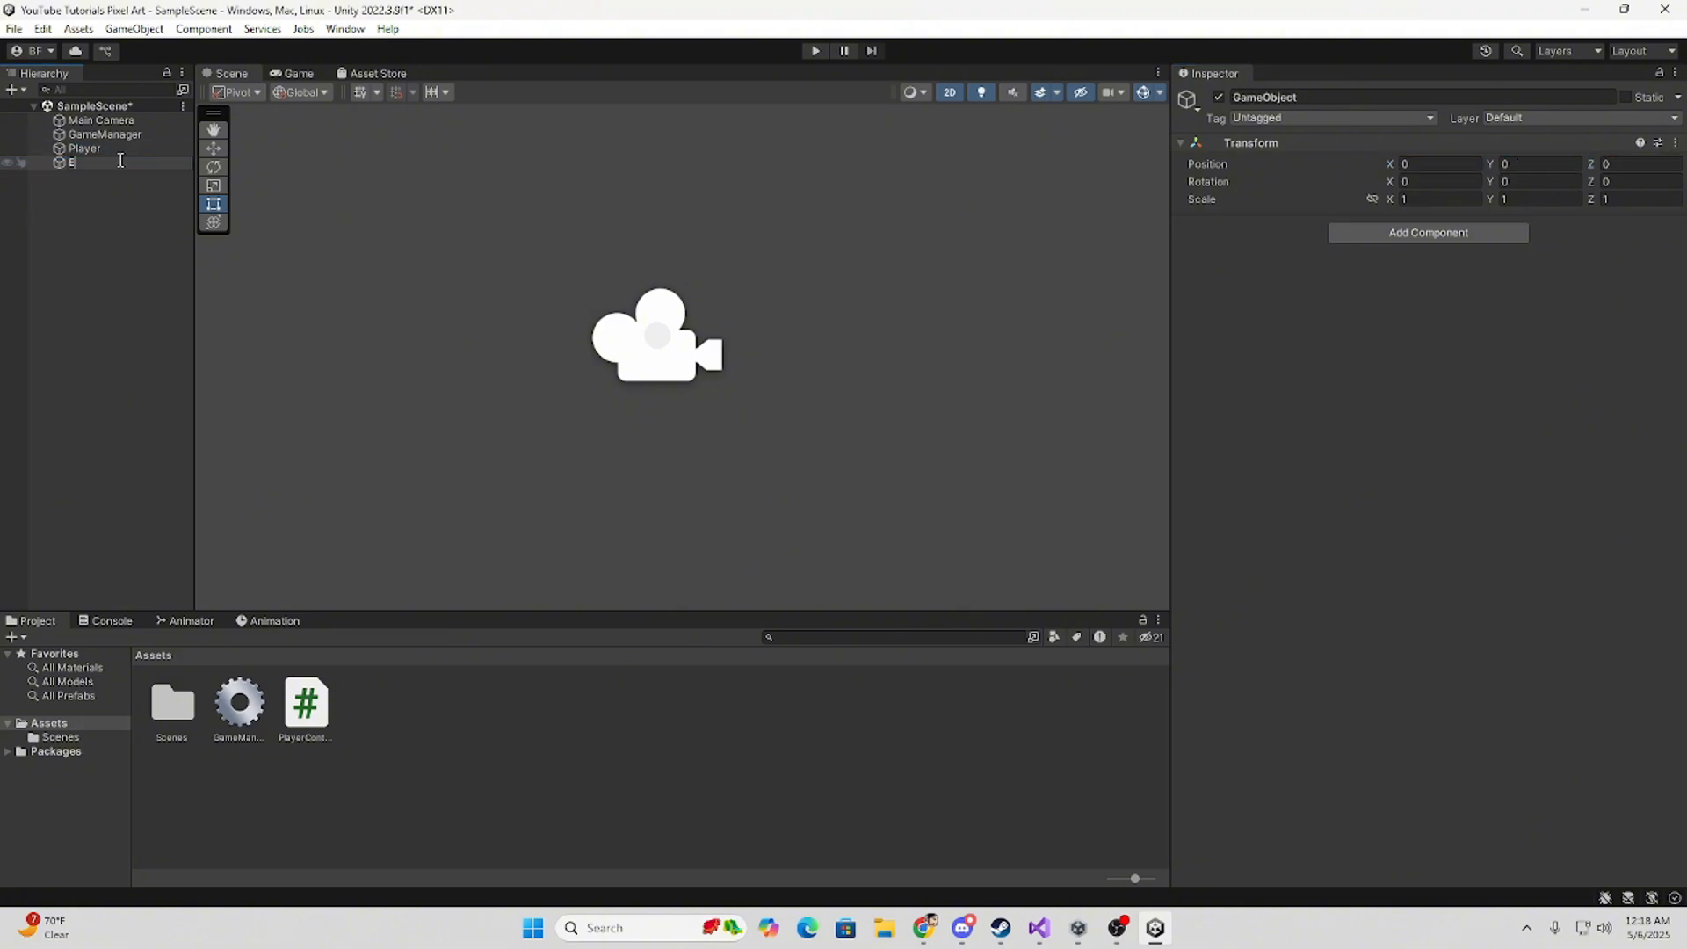
text(EnemyController)
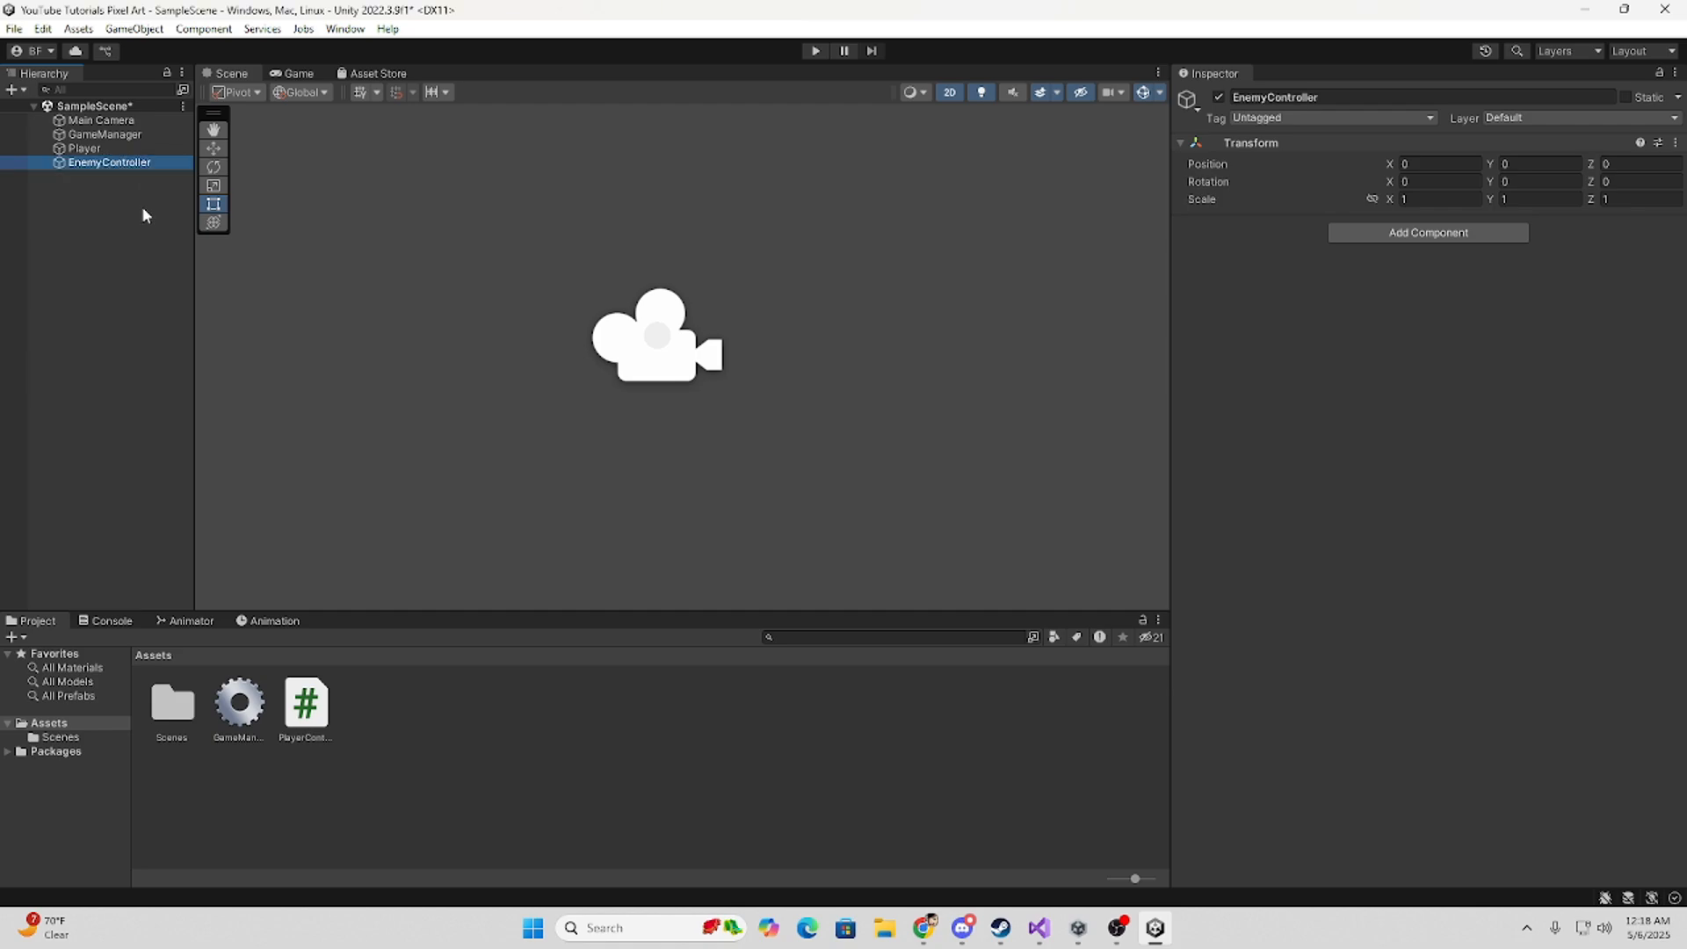
Create a C# script named EnemyController in Assets.
click(431, 720)
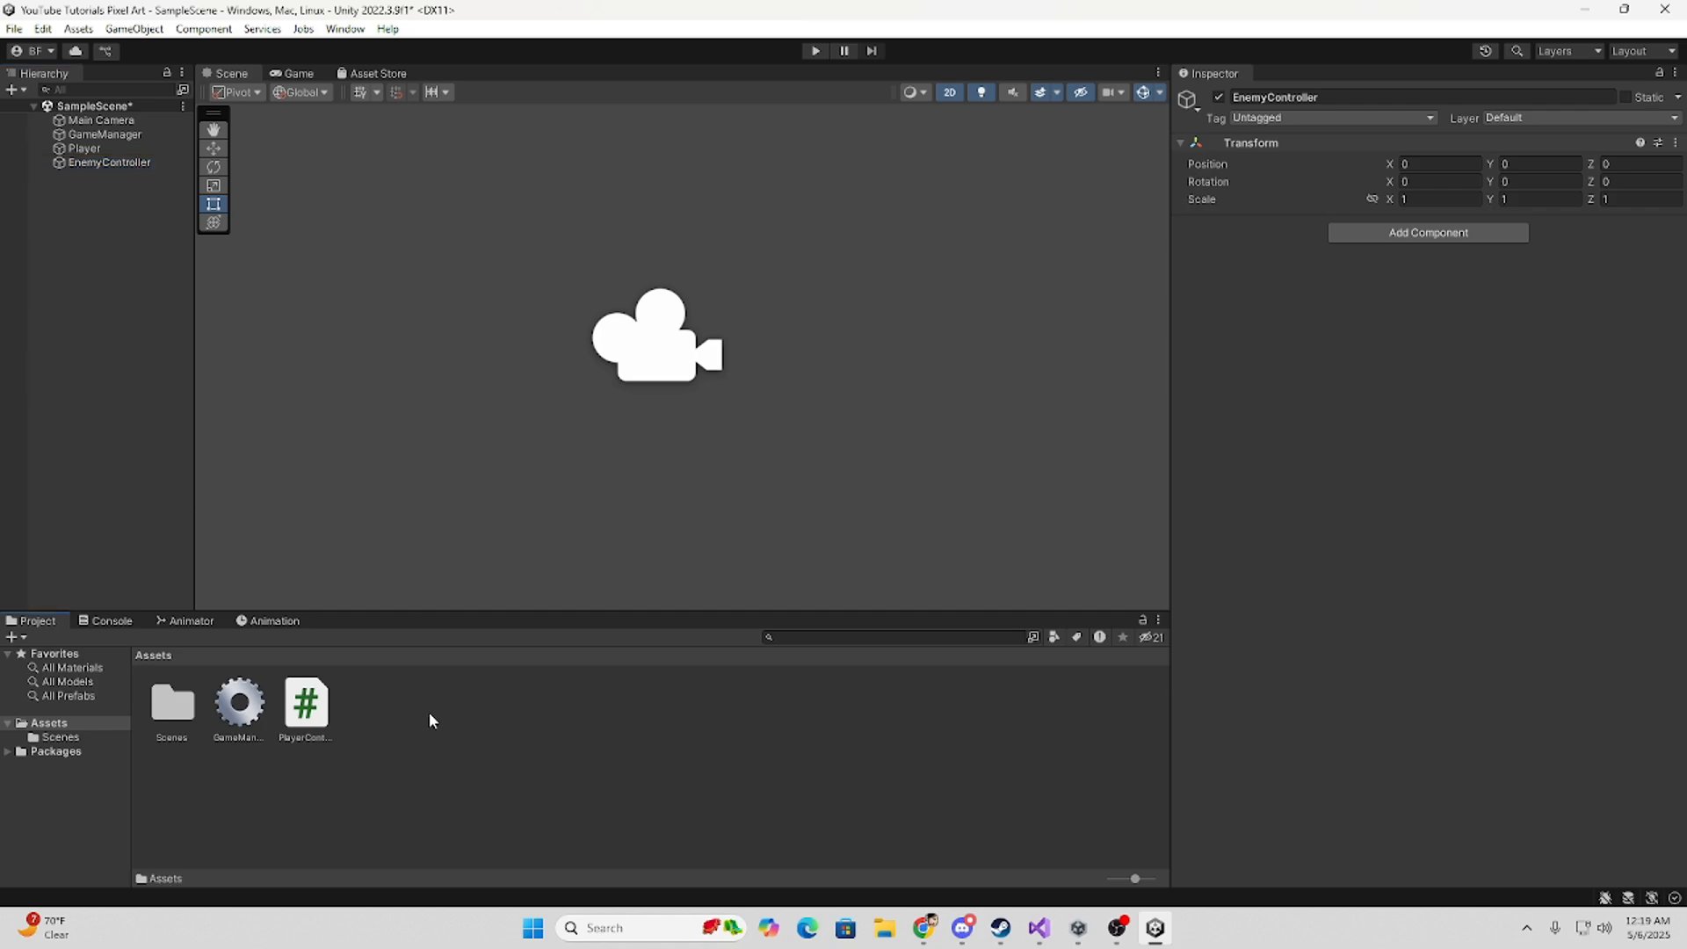
right_click(430, 720)
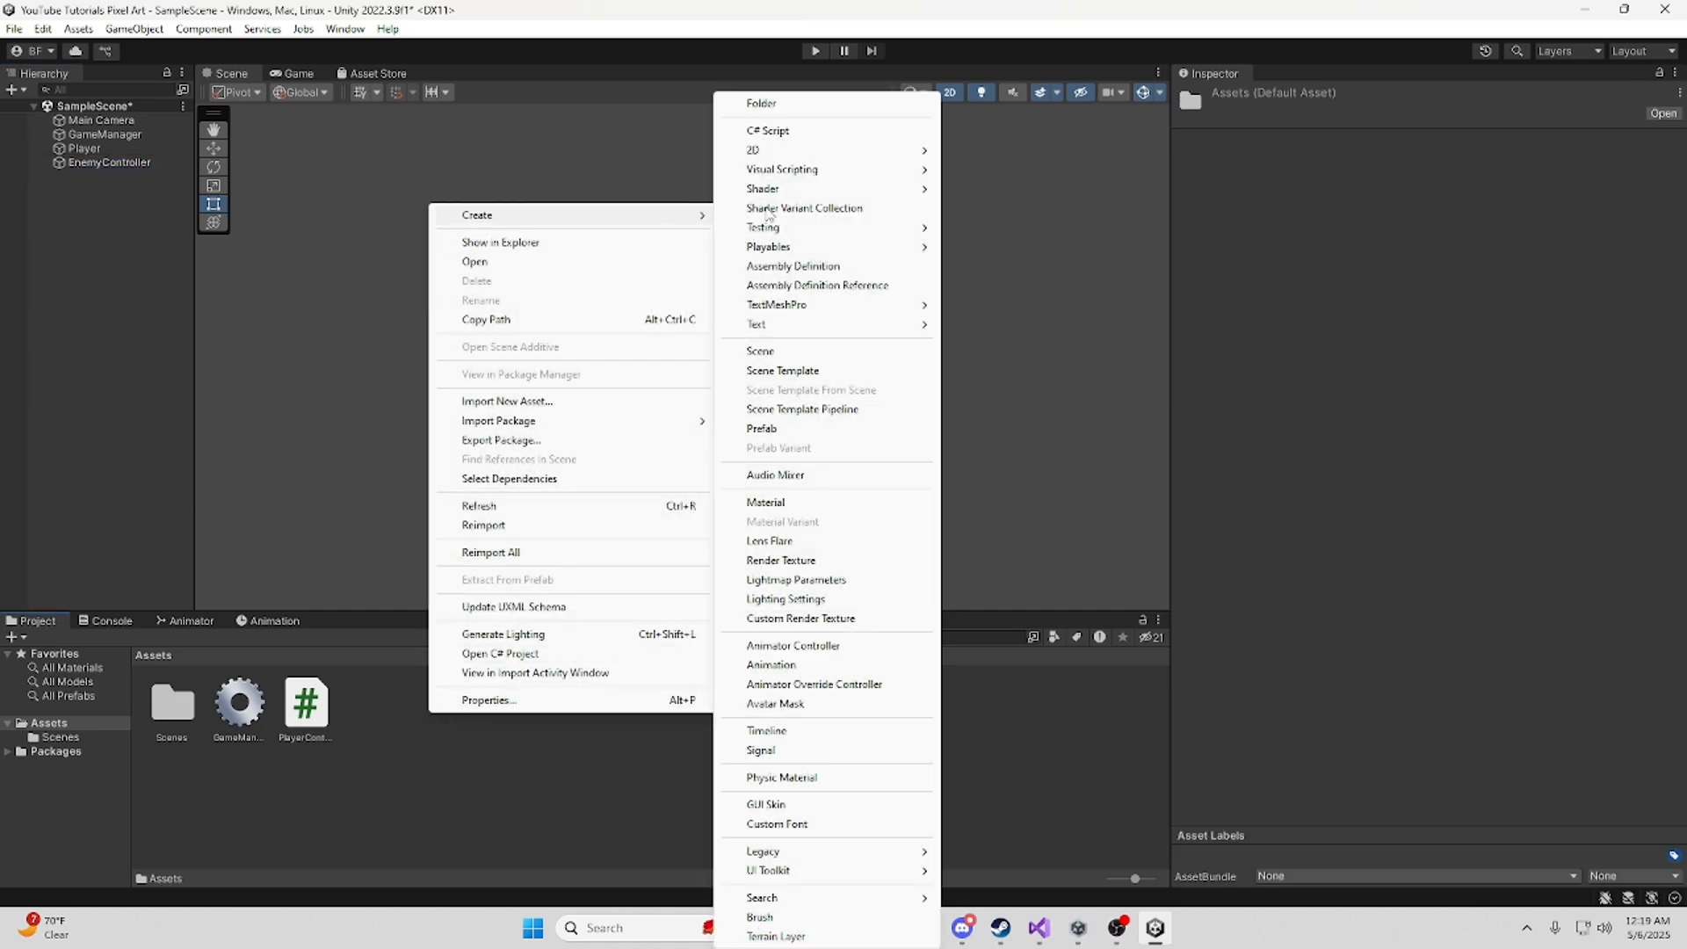
click(767, 130)
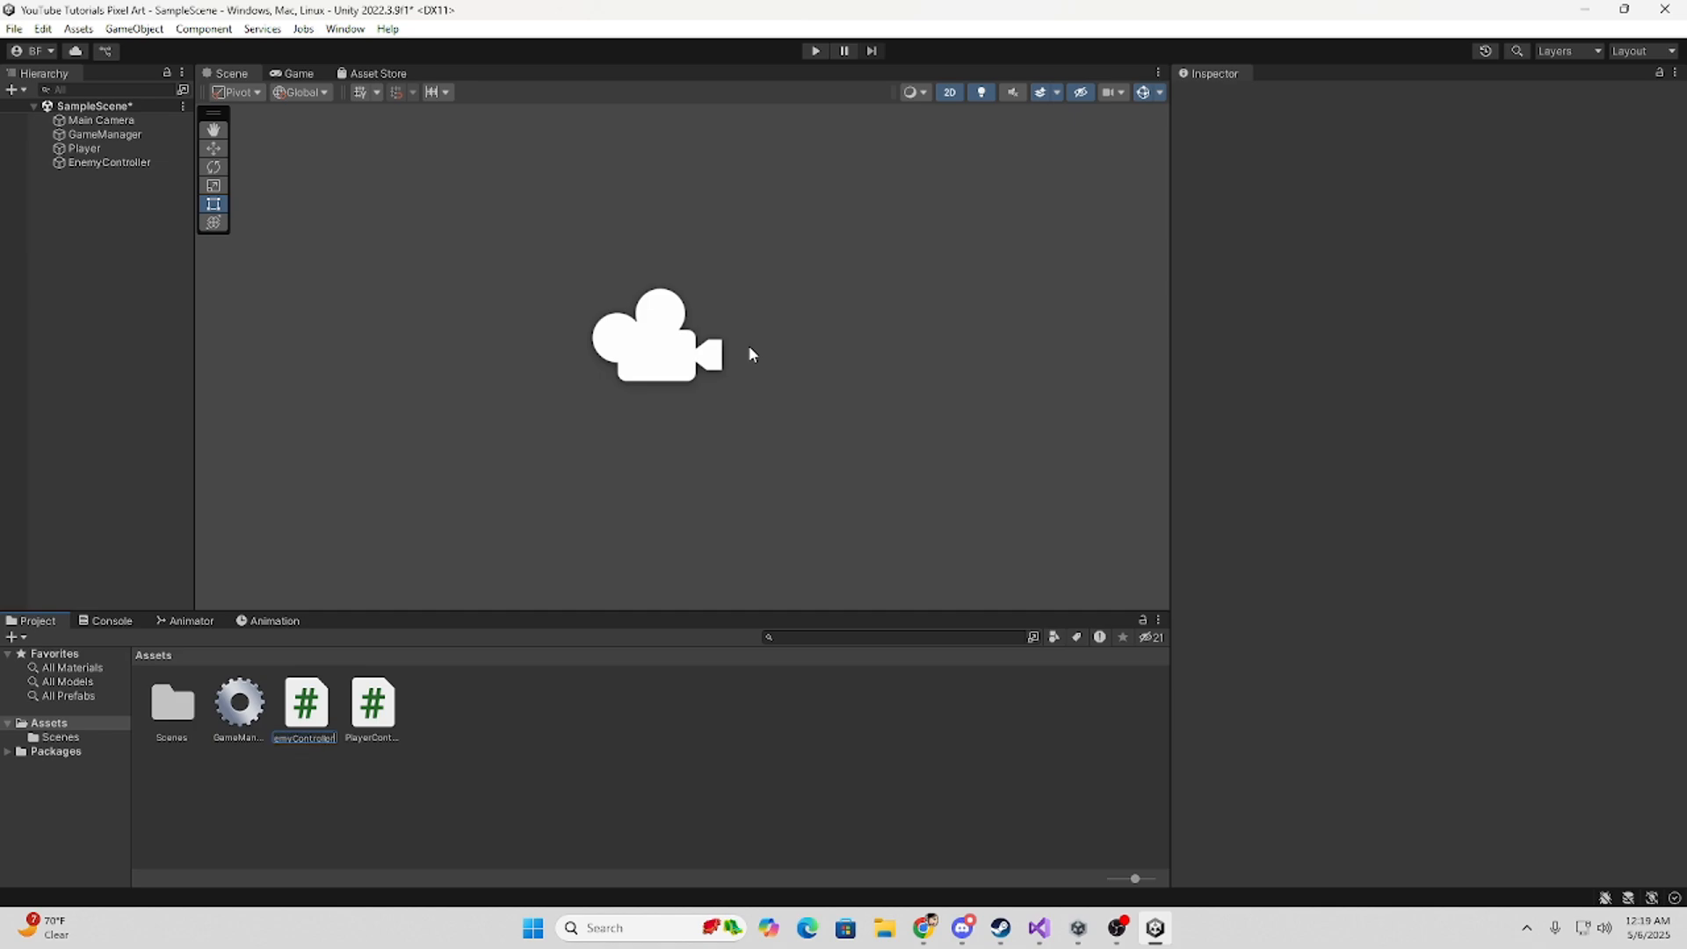
click(239, 703)
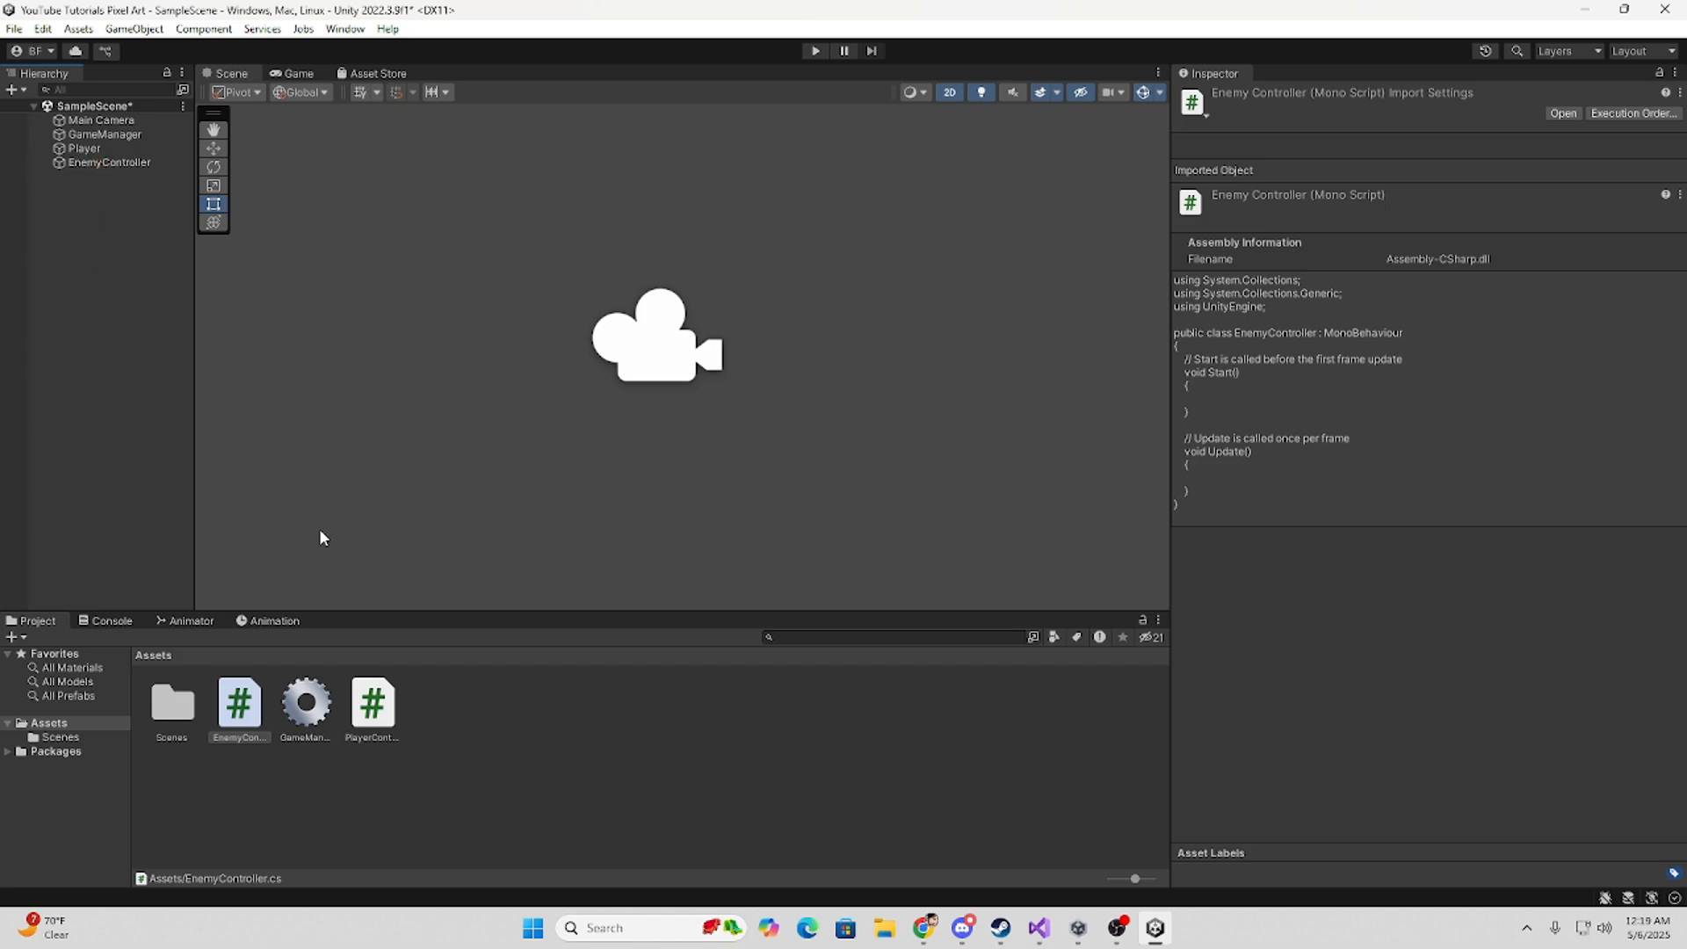
mouse_move(250, 719)
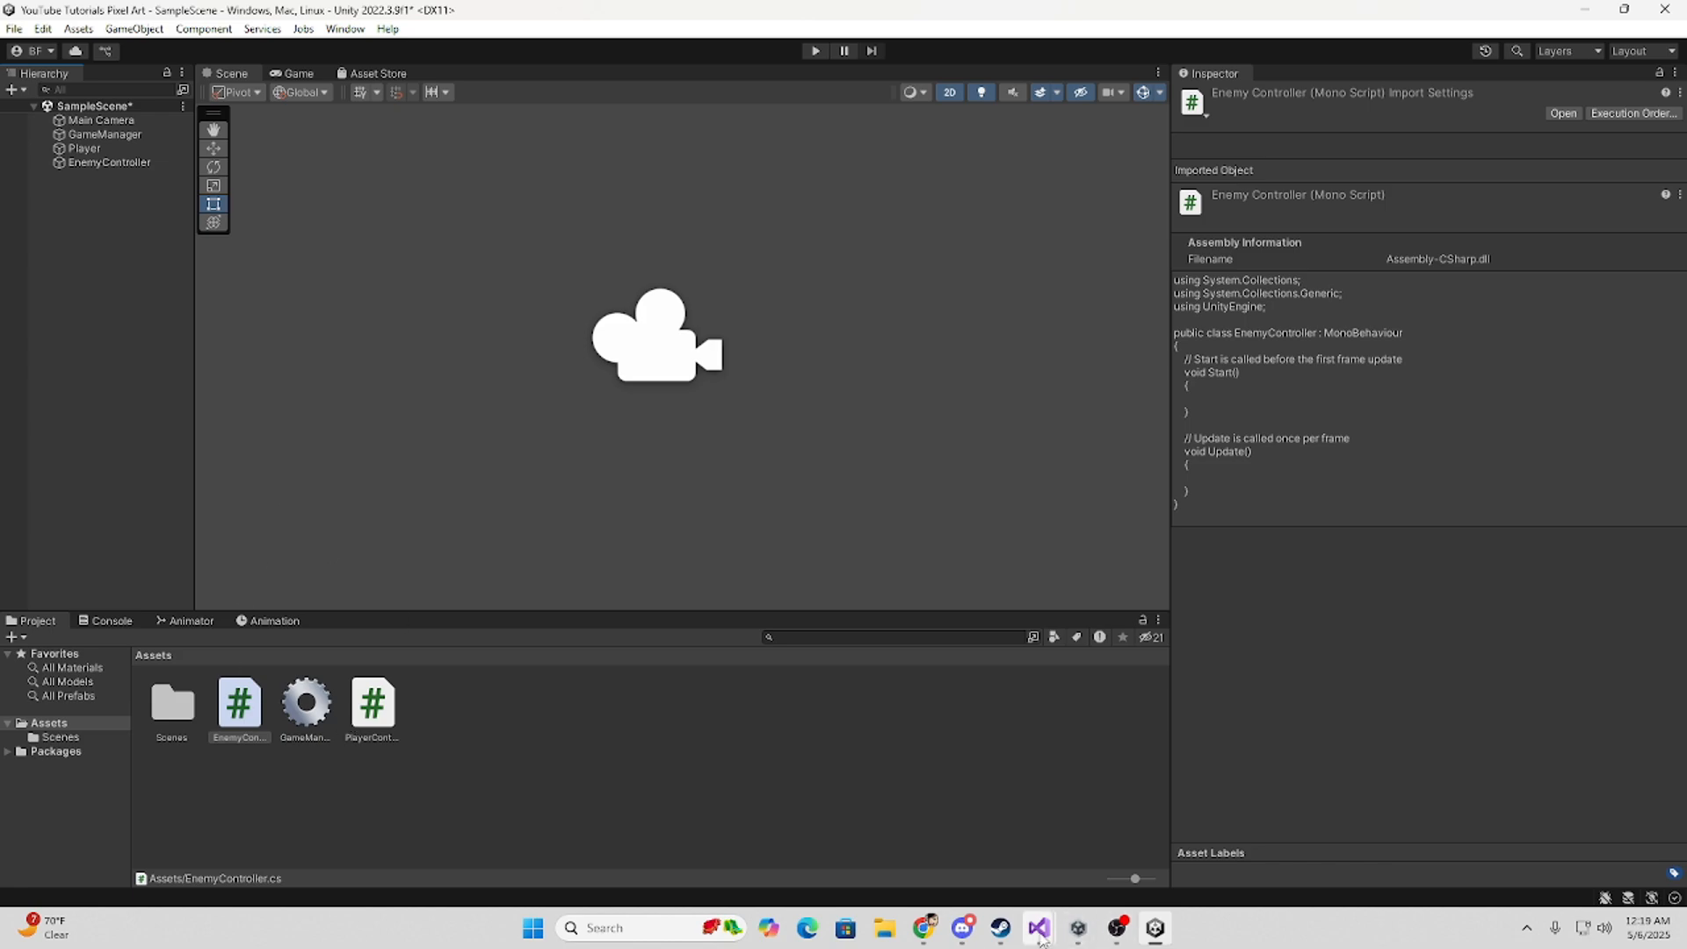
Add a public void RegisterEnemy(EnemyController enemy) method after RegisterPlayer in GameManager.
click(1036, 928)
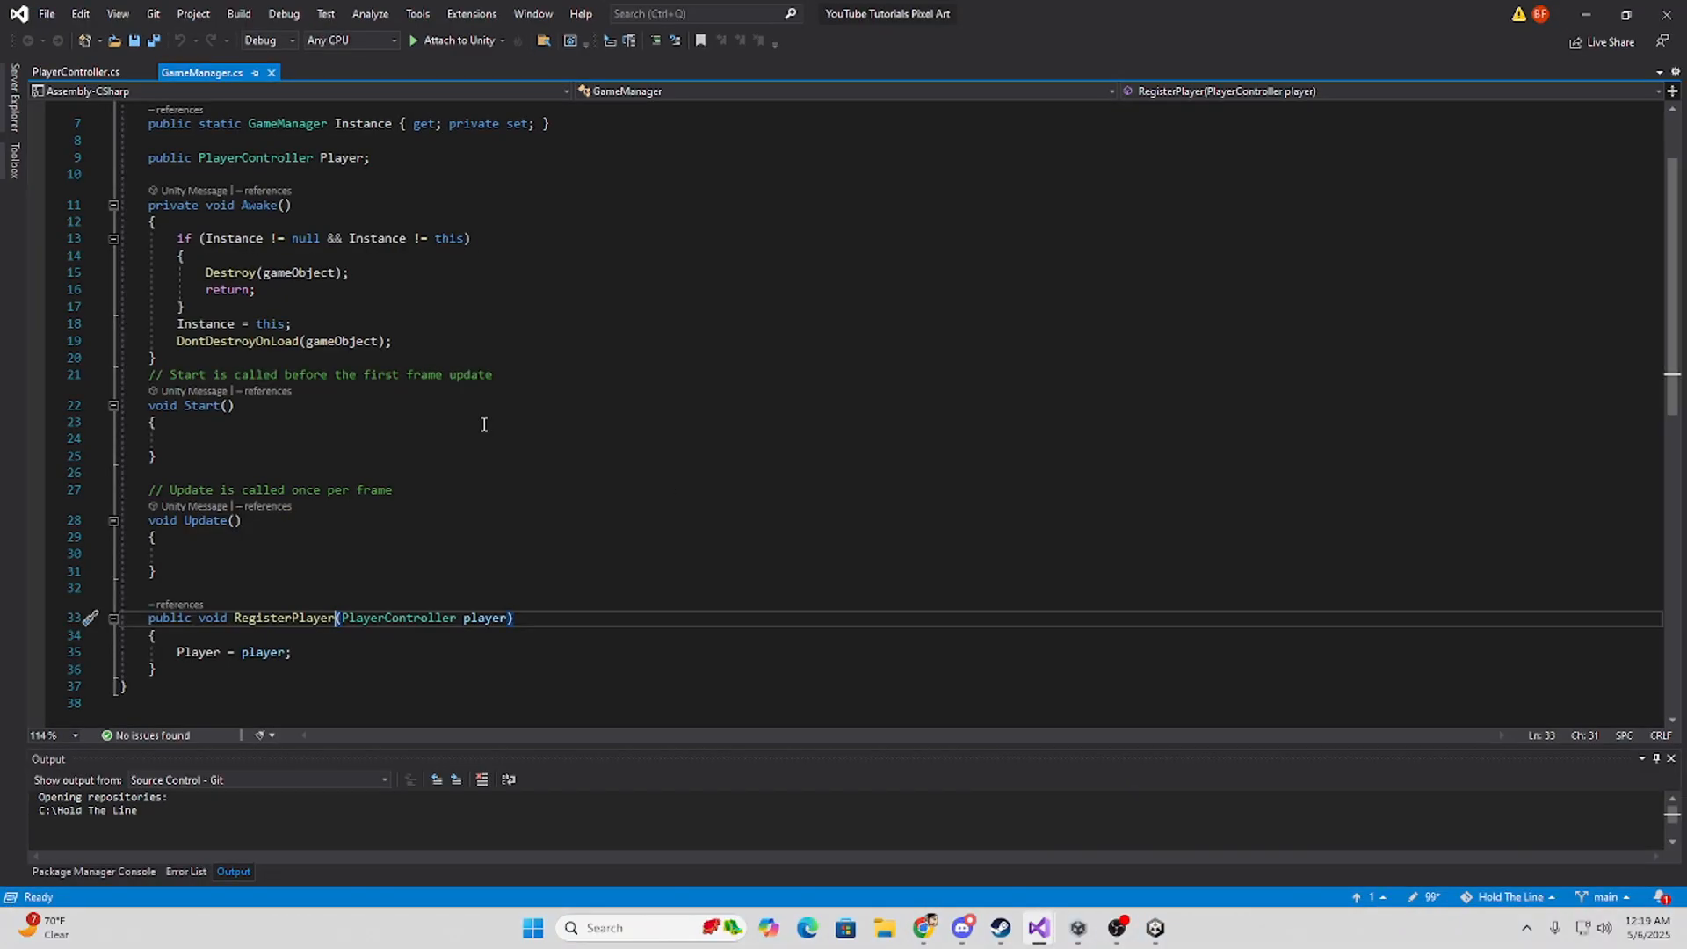
scroll(down, 3)
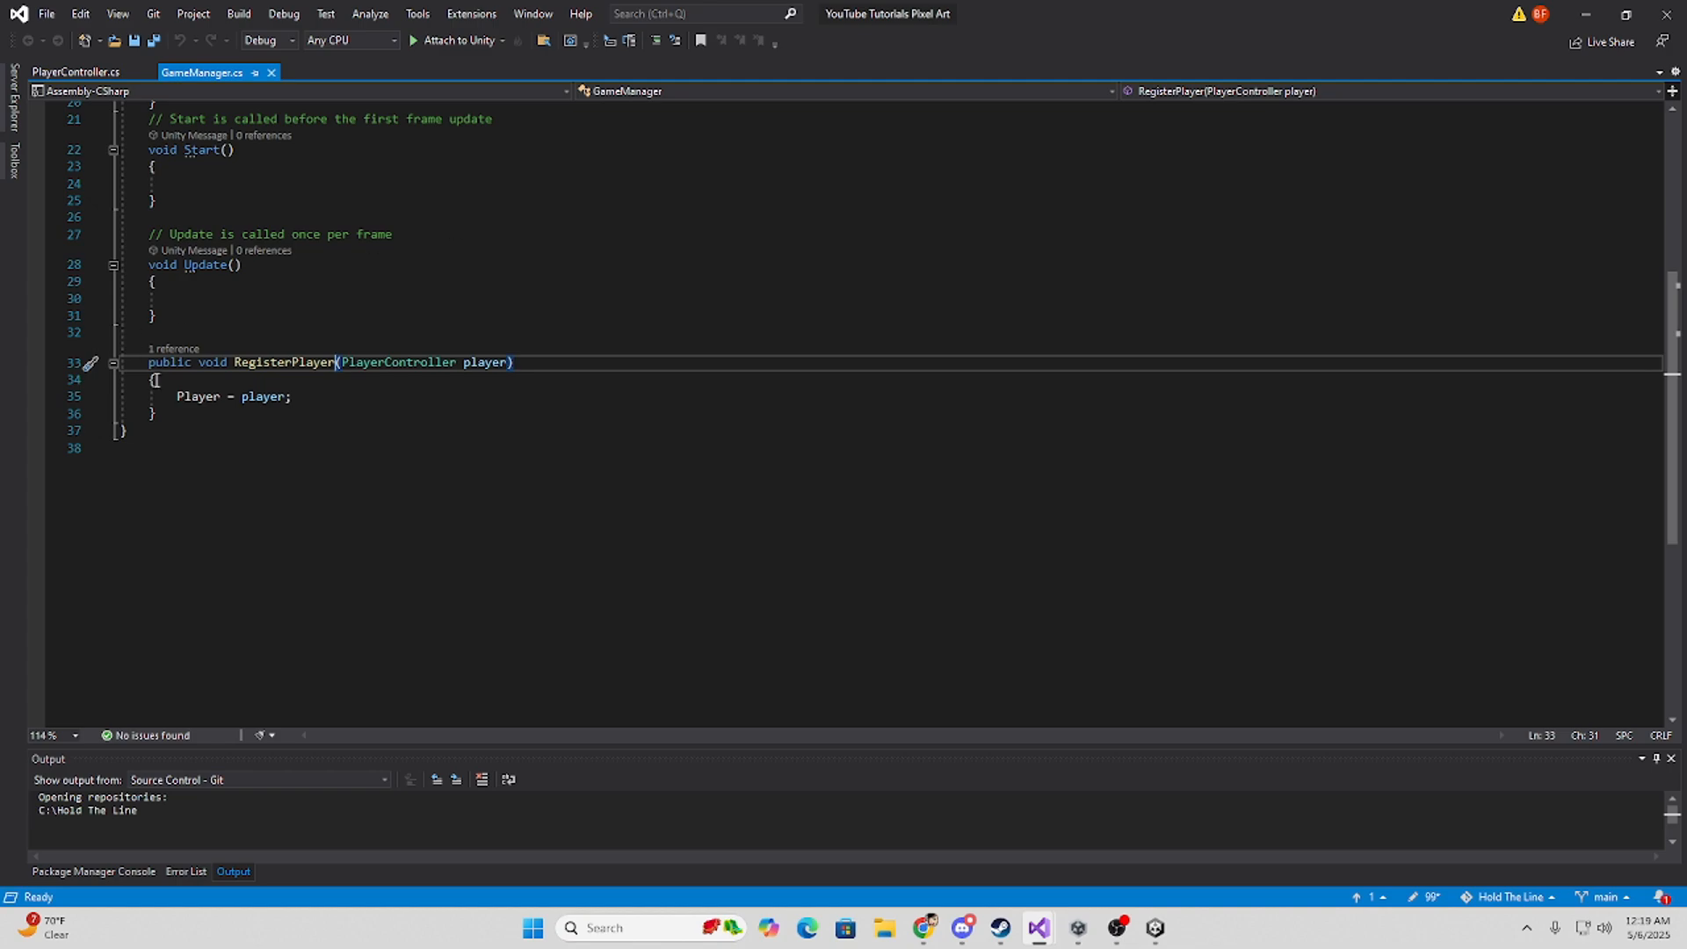
click(155, 413)
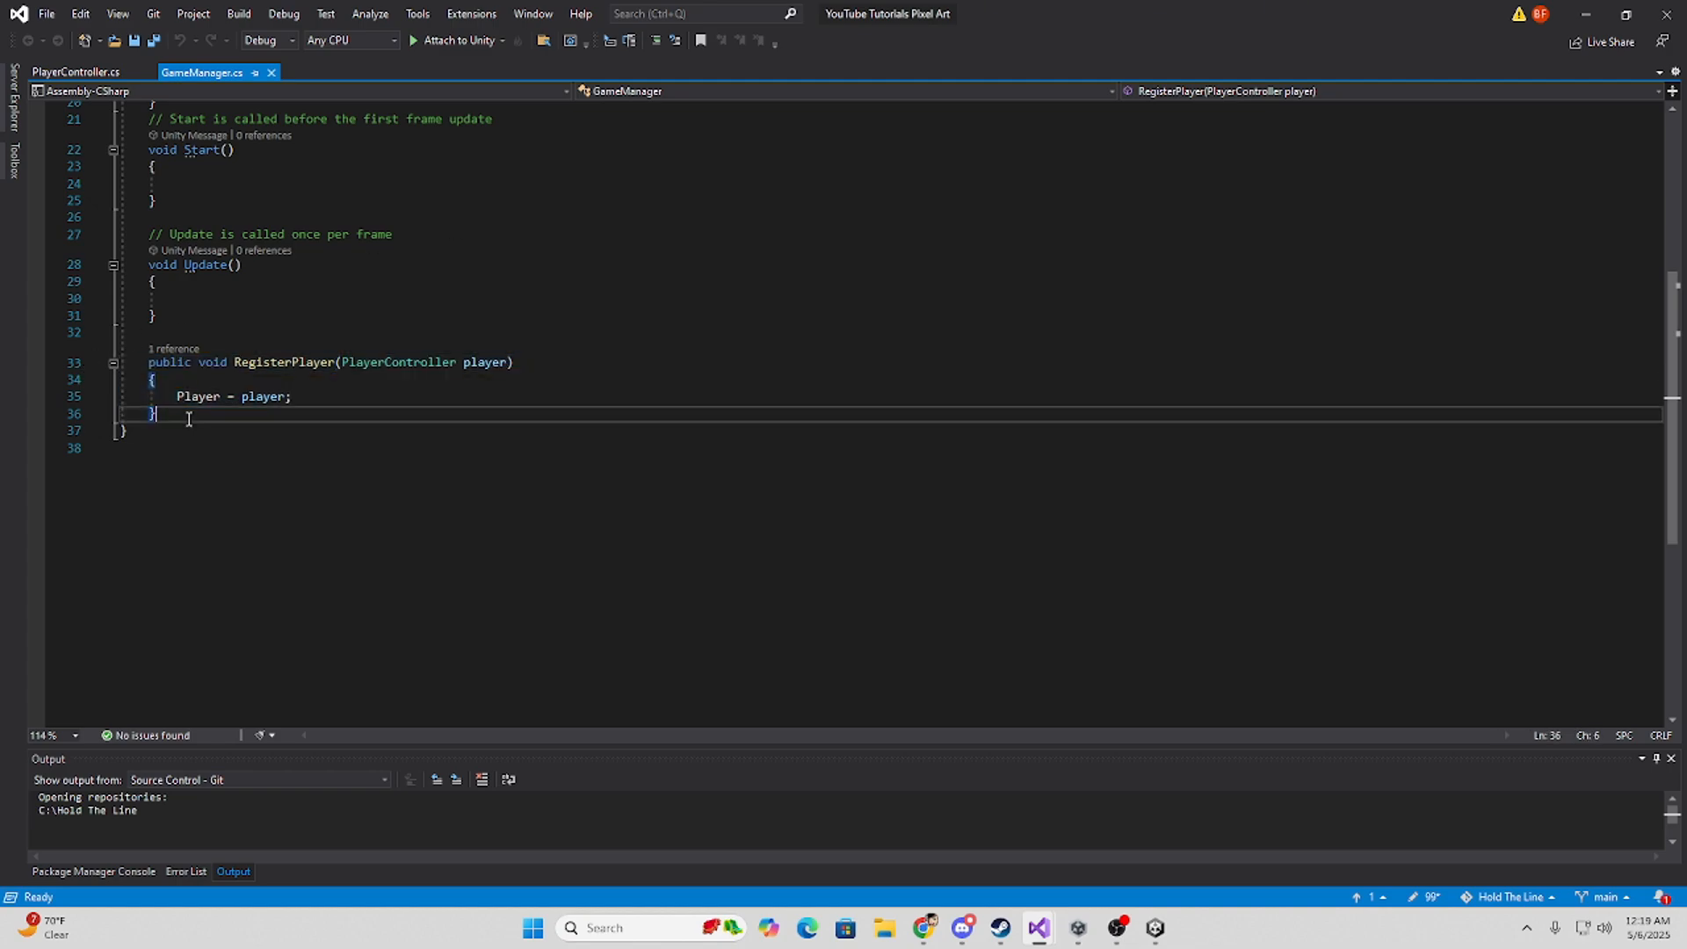
key(enter)
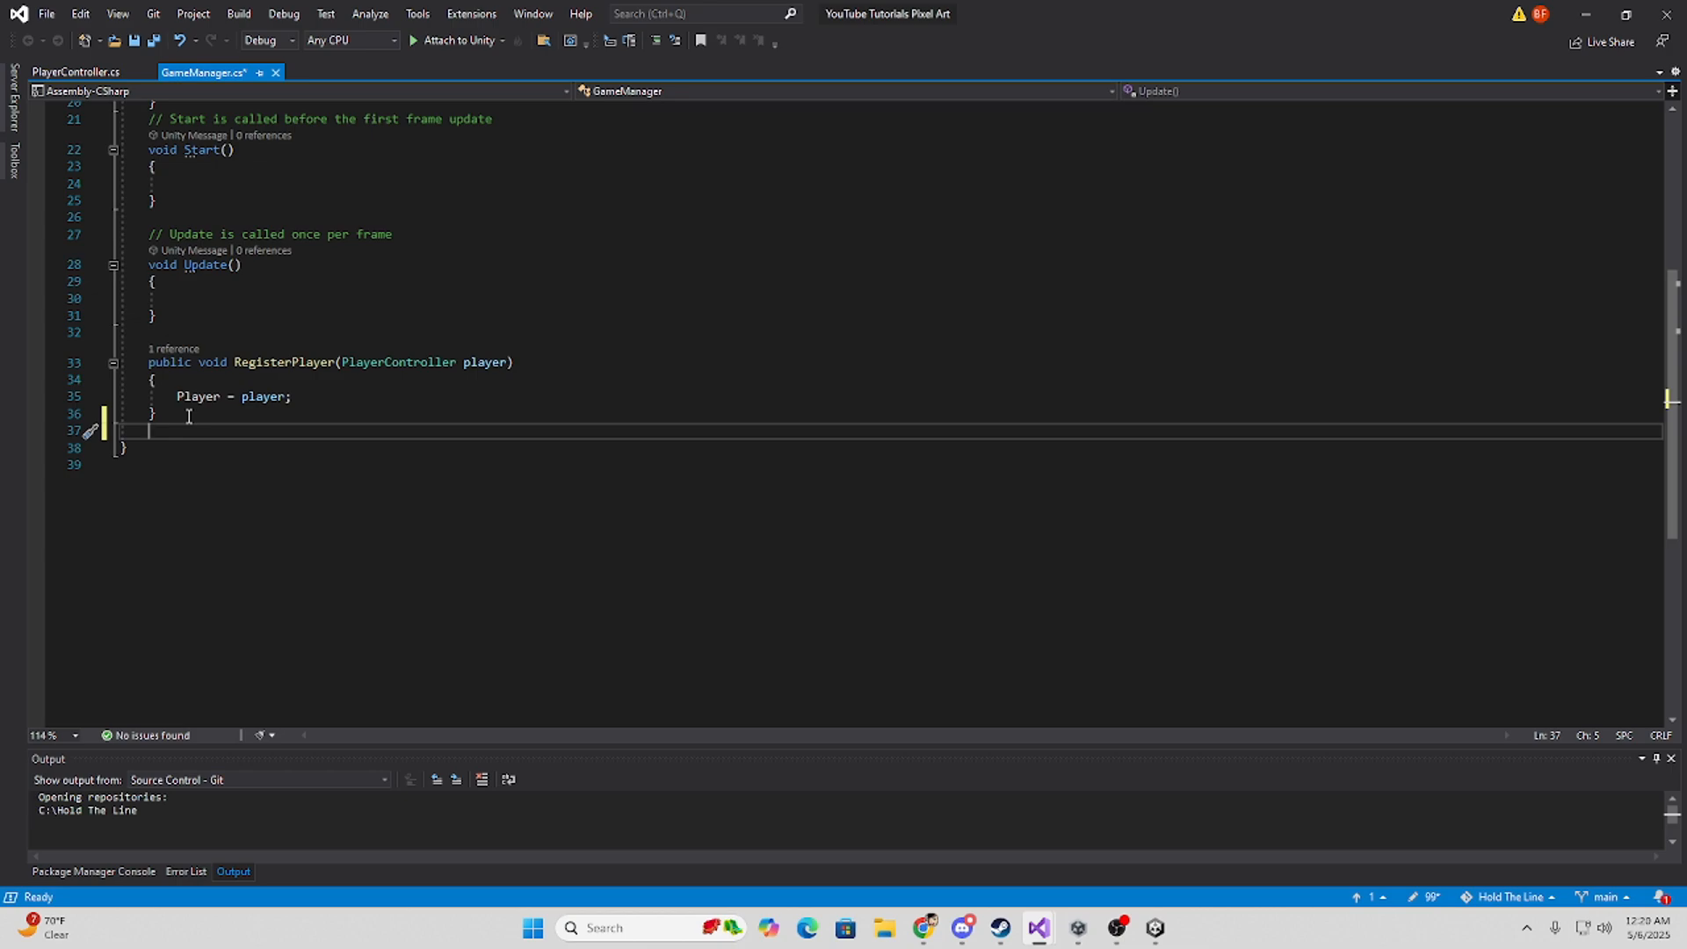
mouse_move(366, 361)
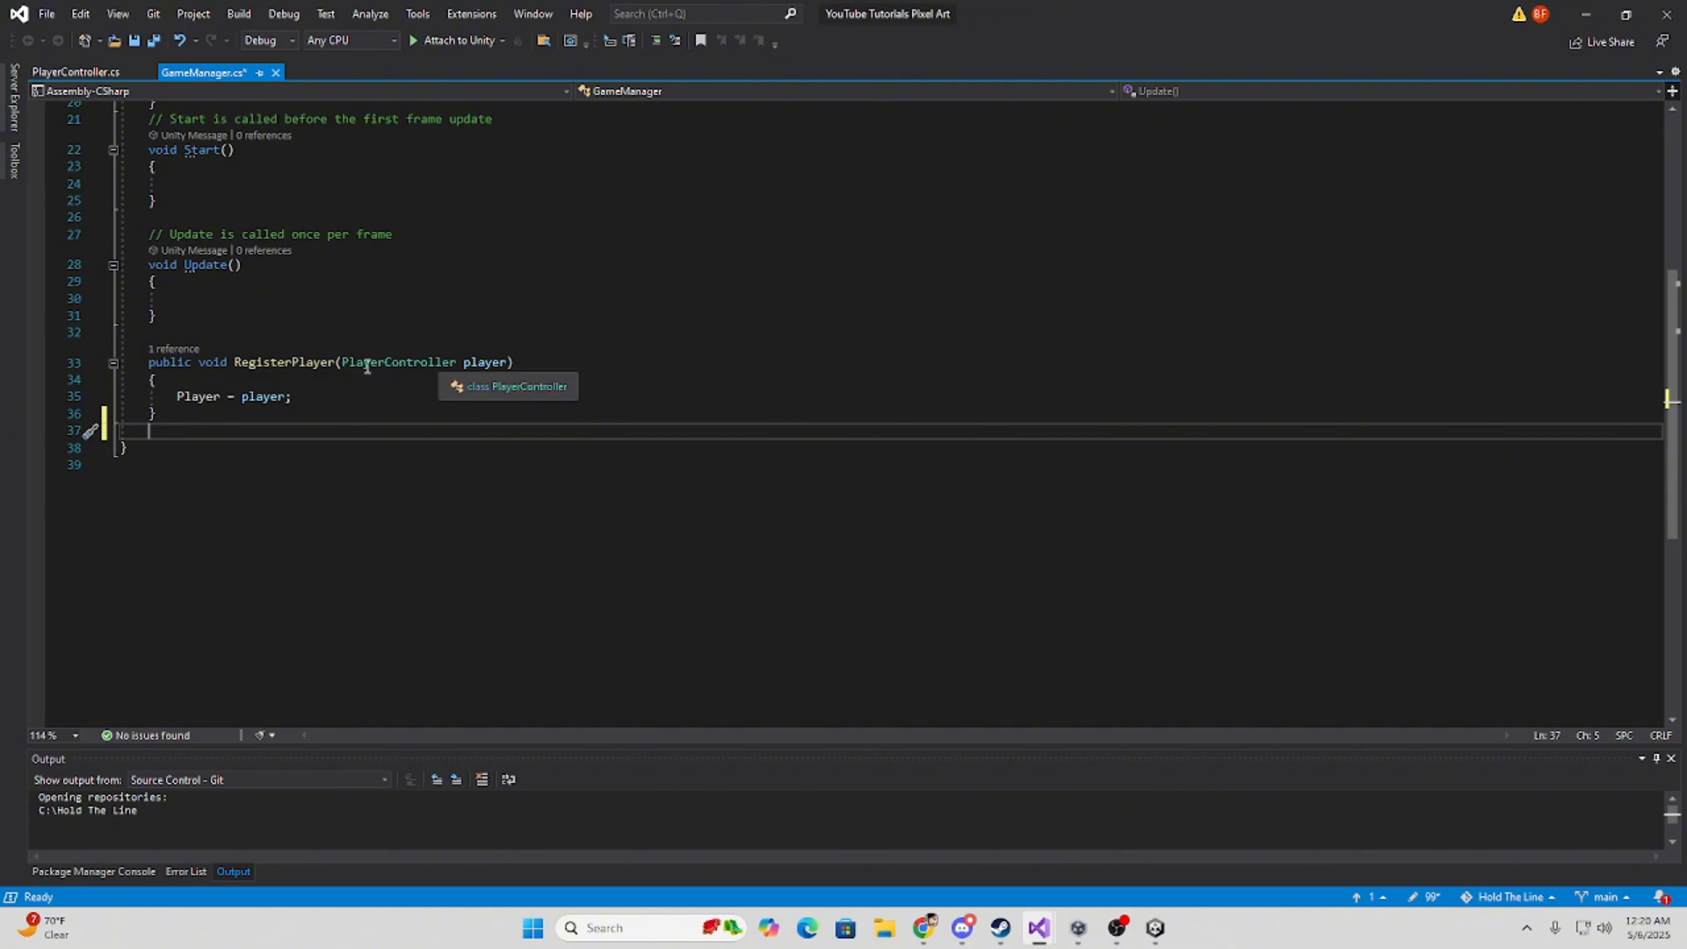
mouse_move(320, 388)
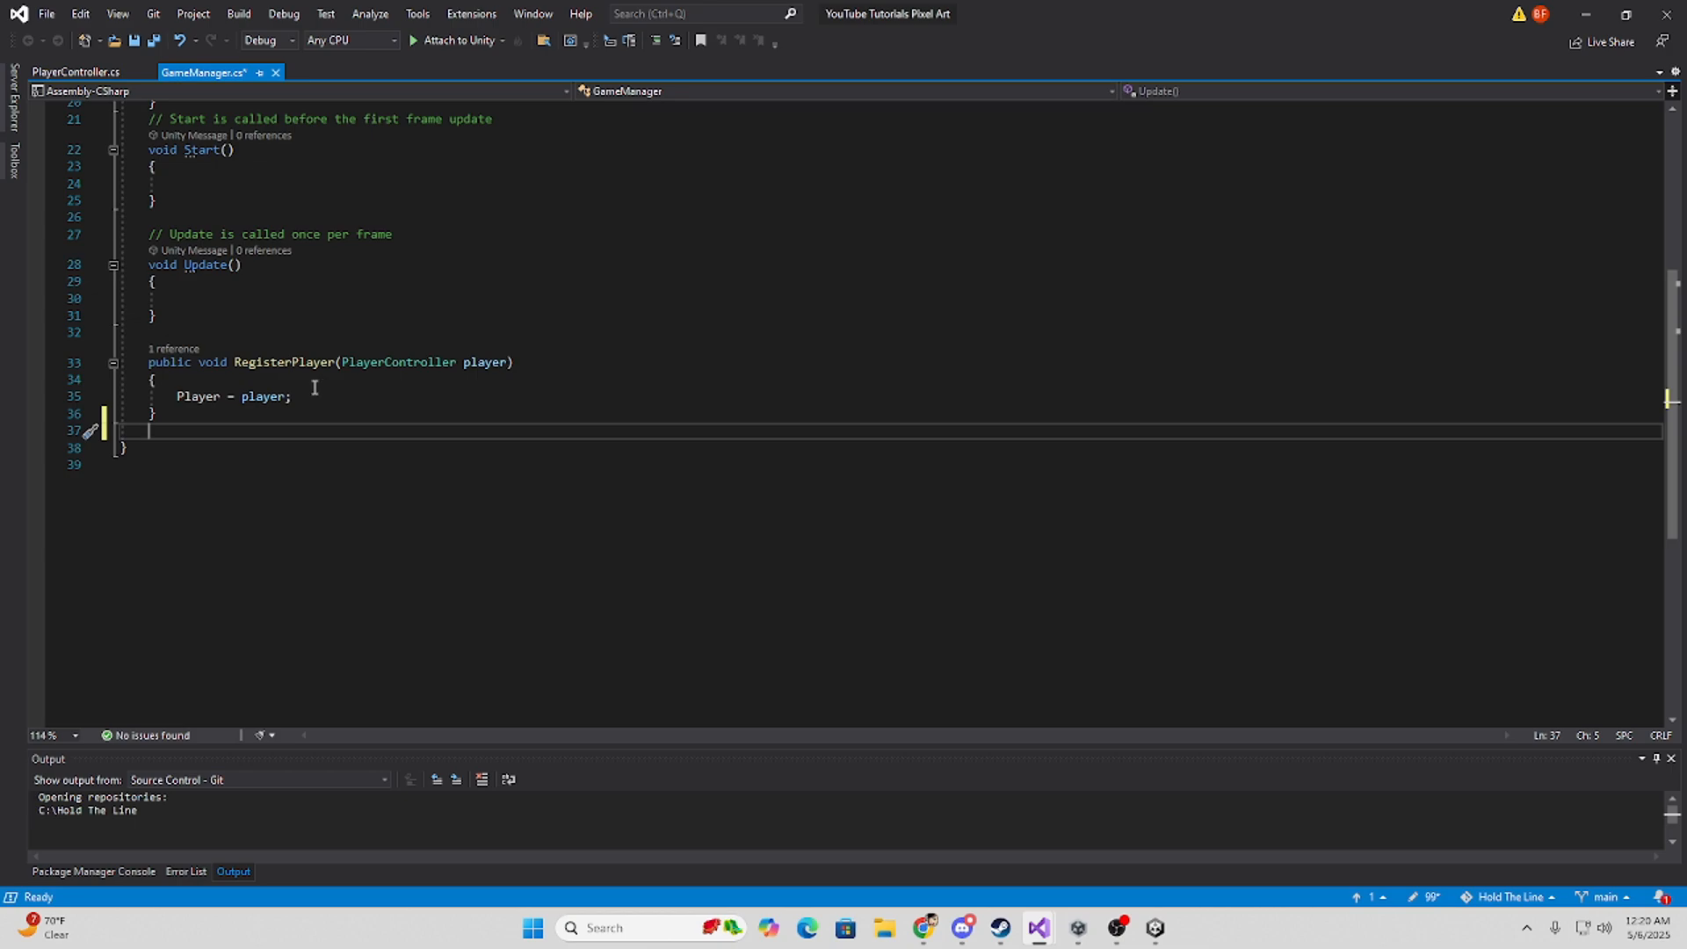
mouse_move(311, 374)
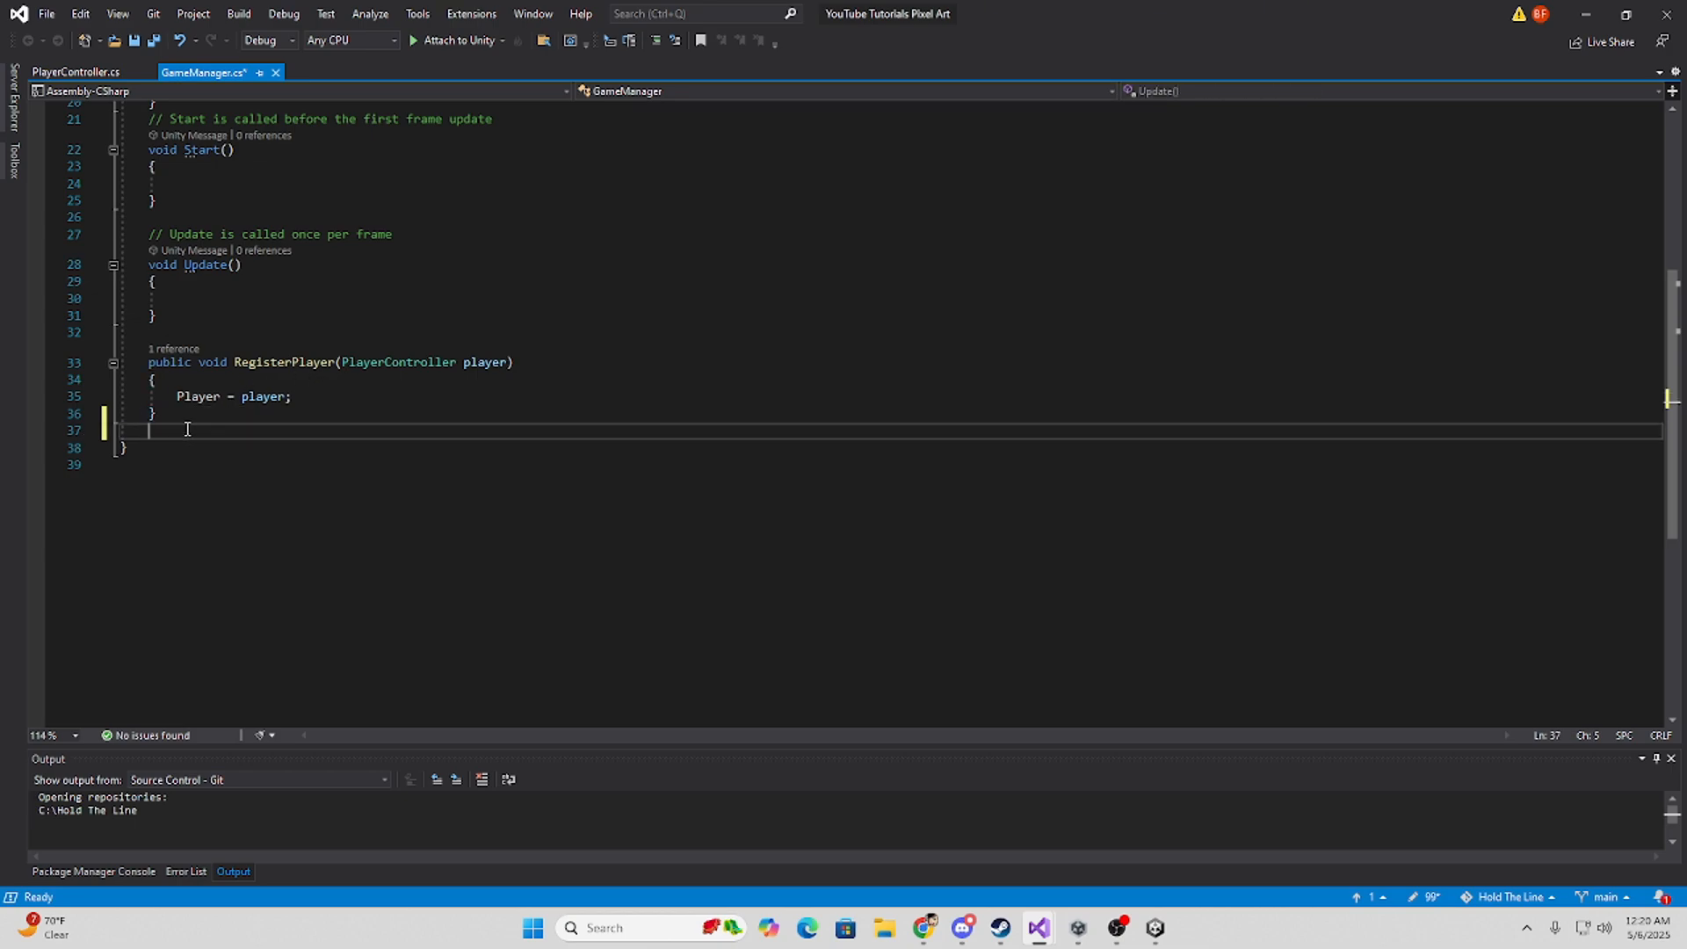
text(Re)
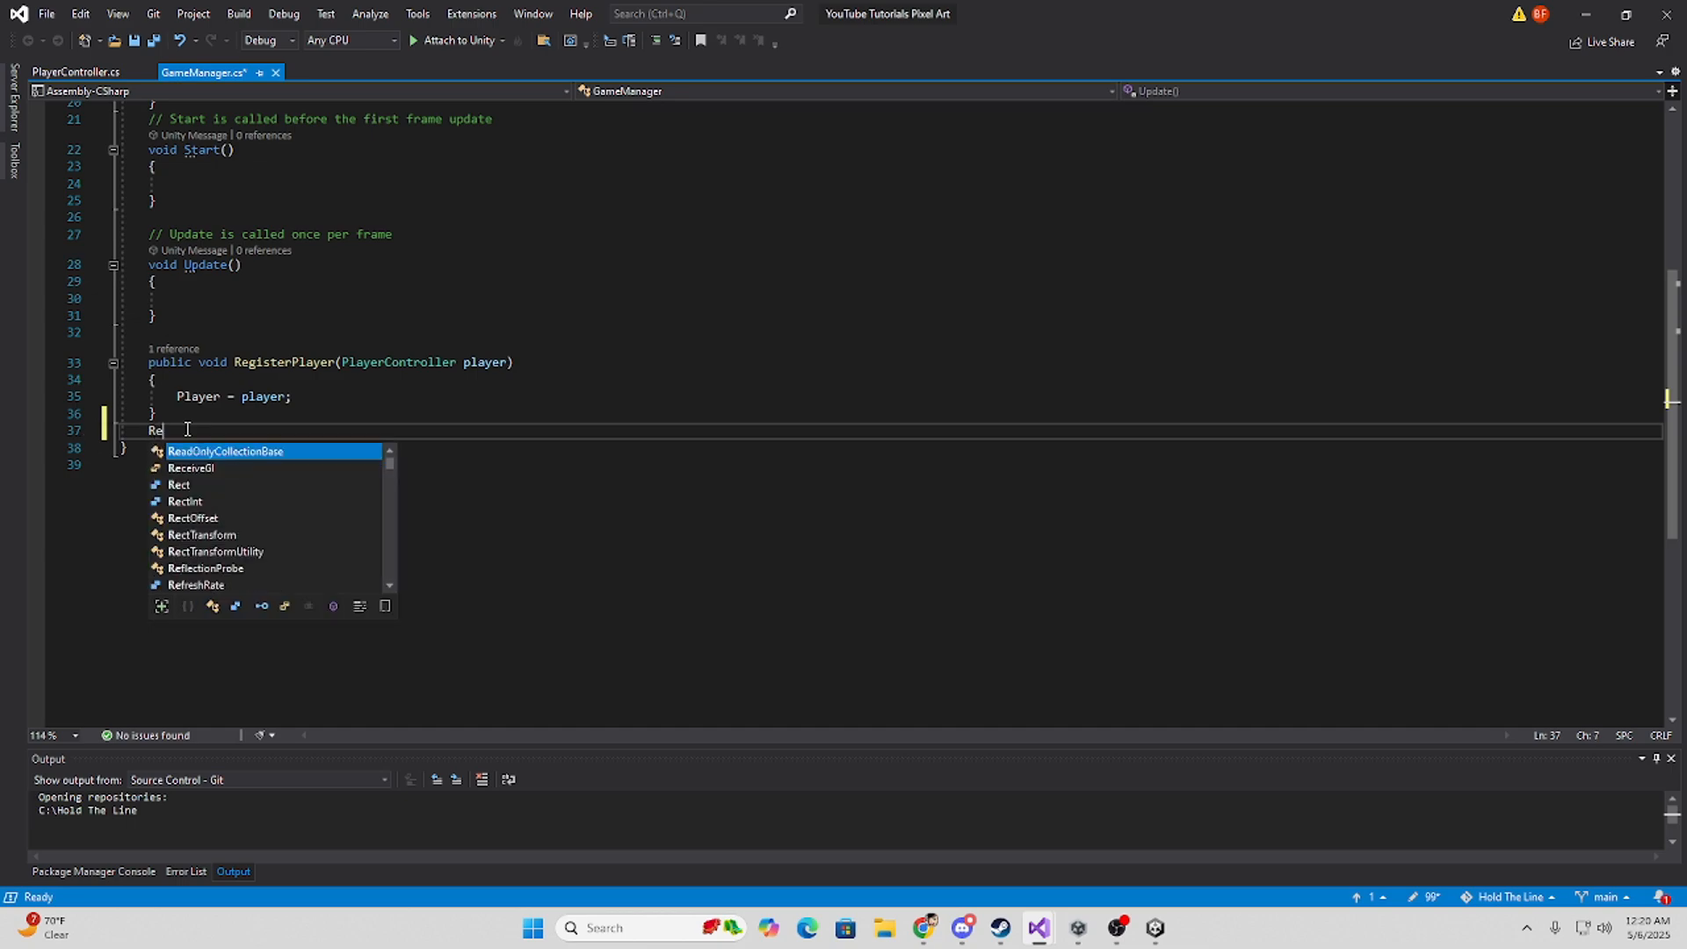
text(public void T)
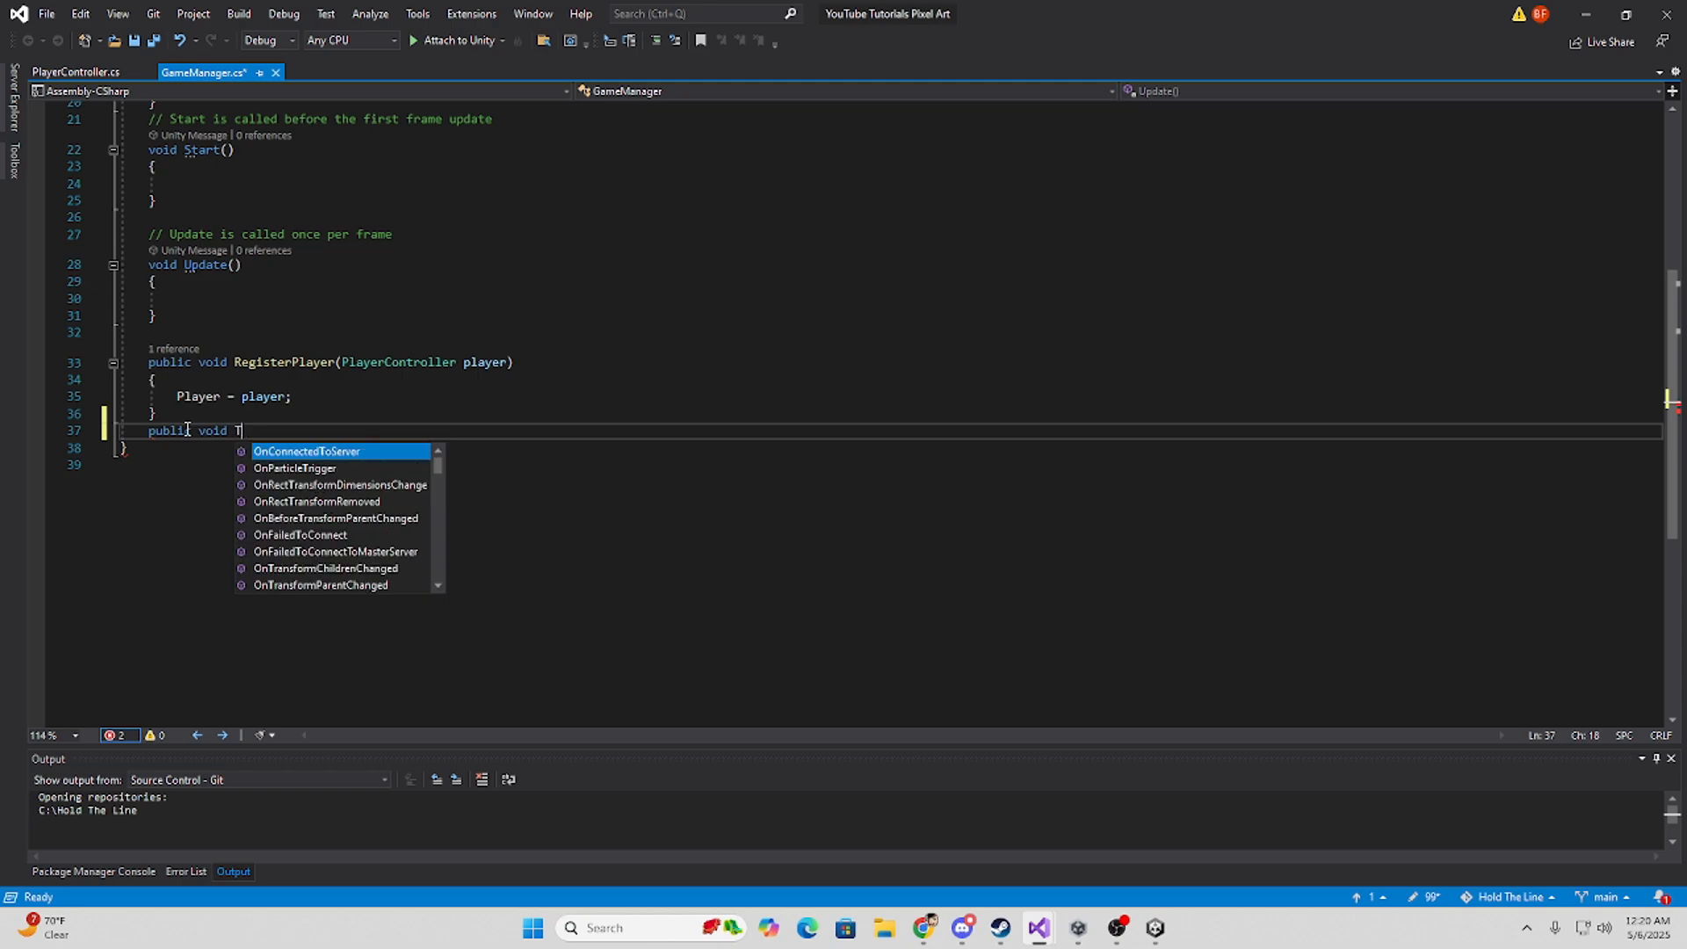
text(Register)
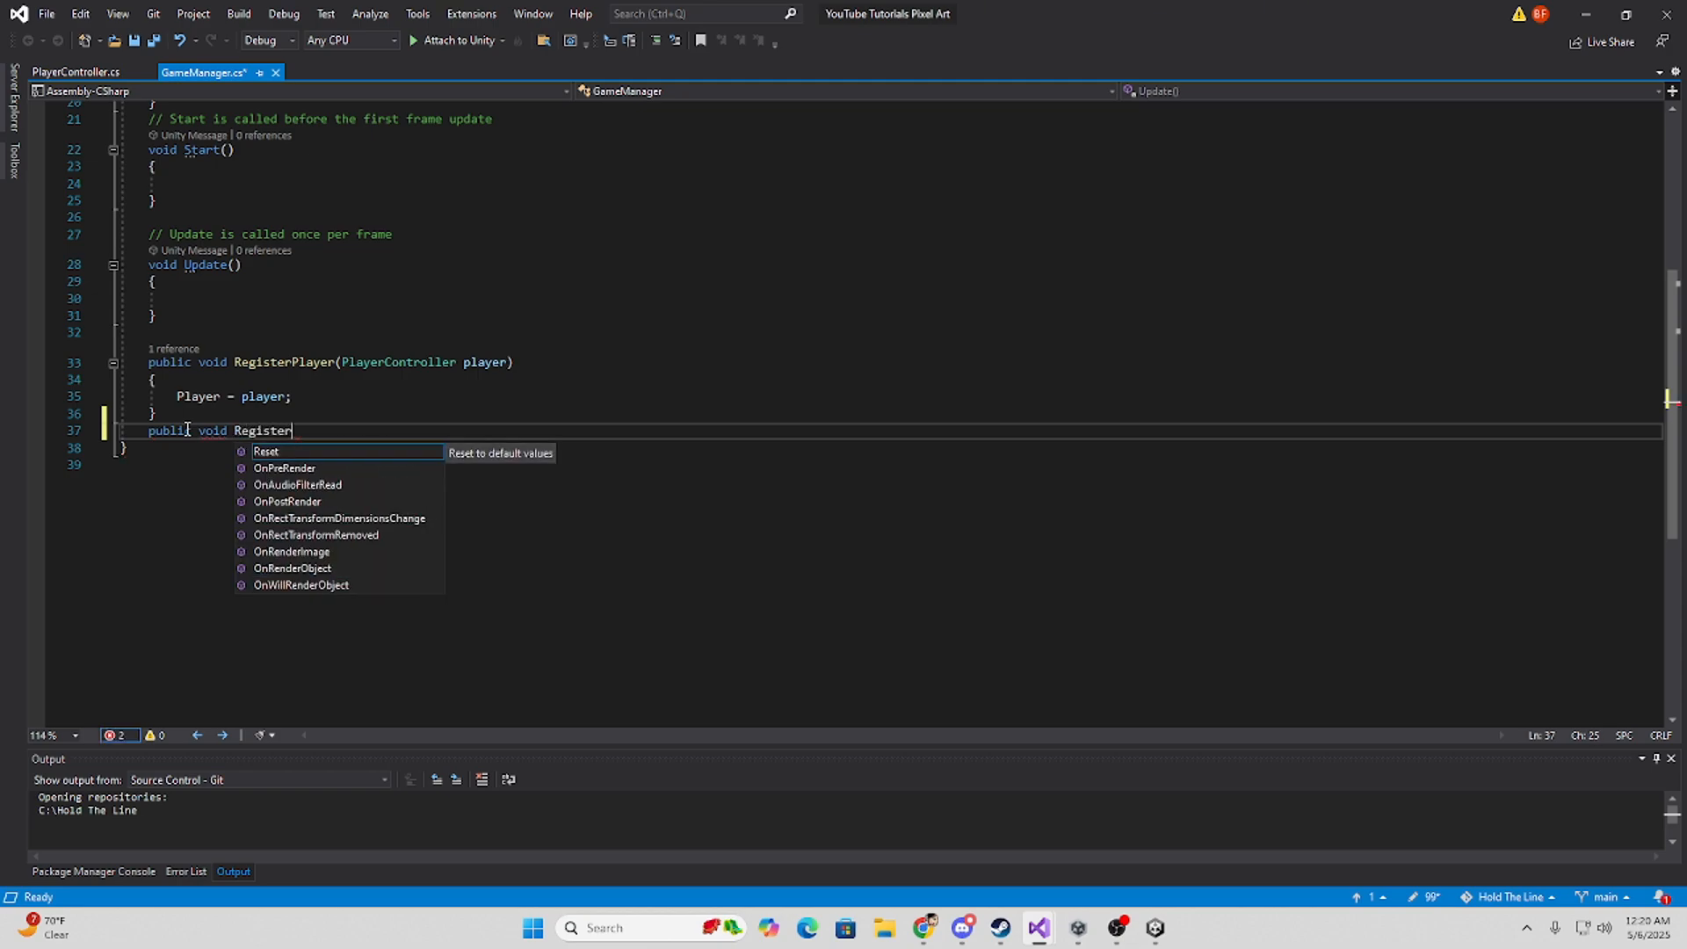
text(Enemy()
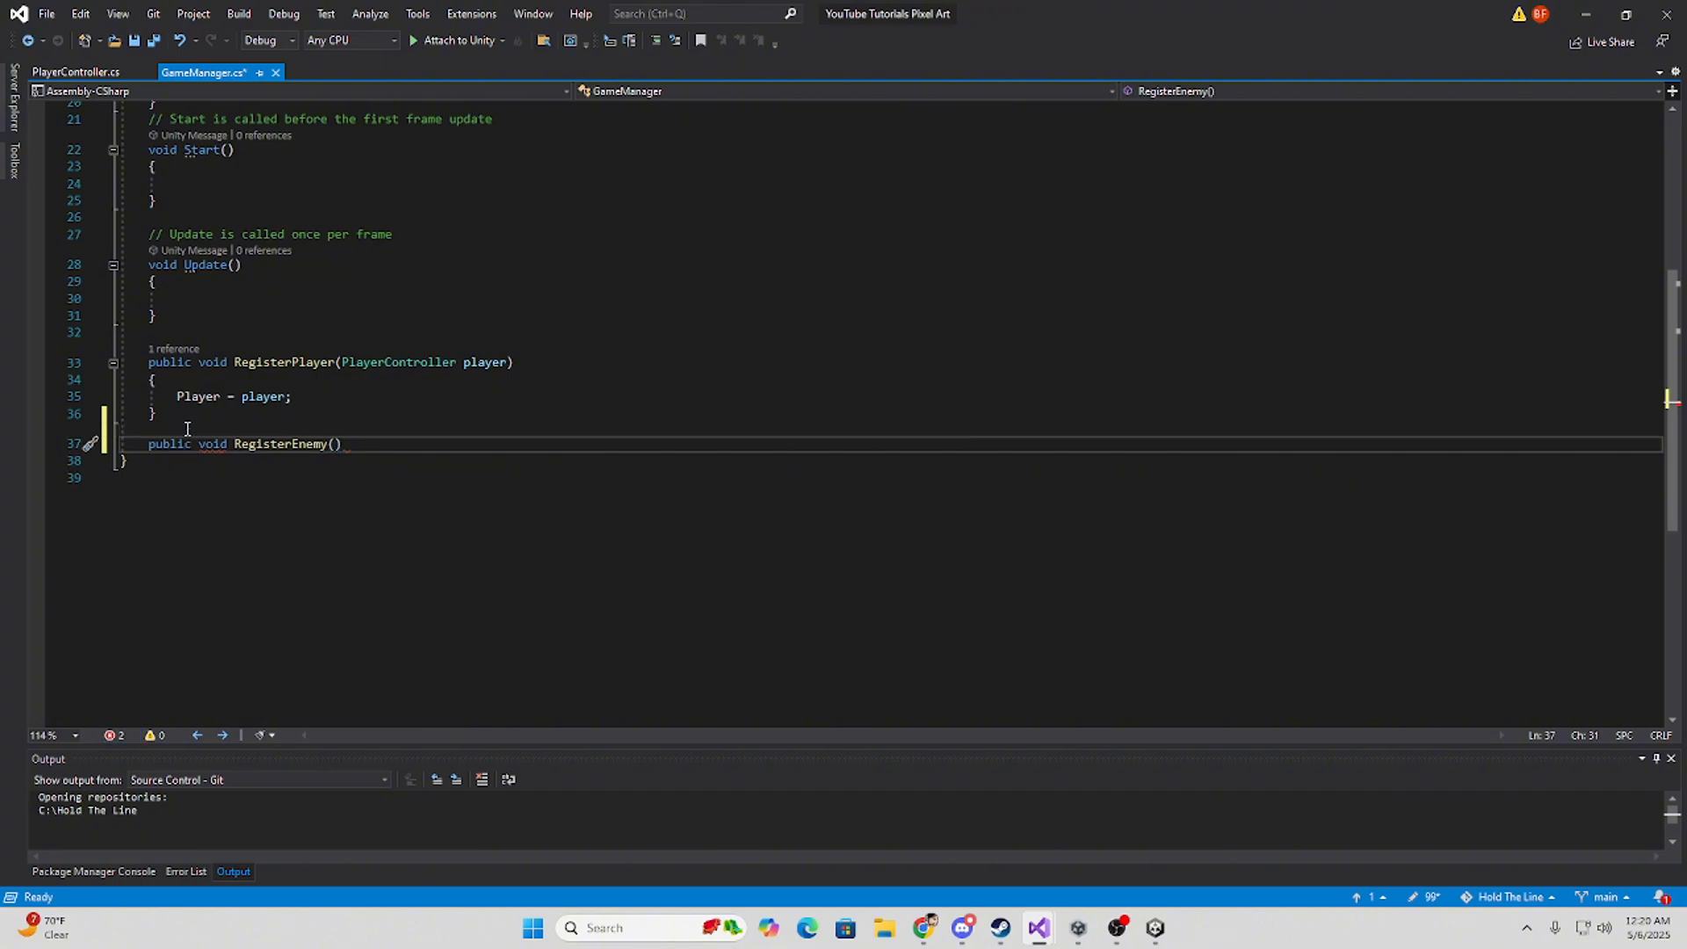
text(EnemyController)
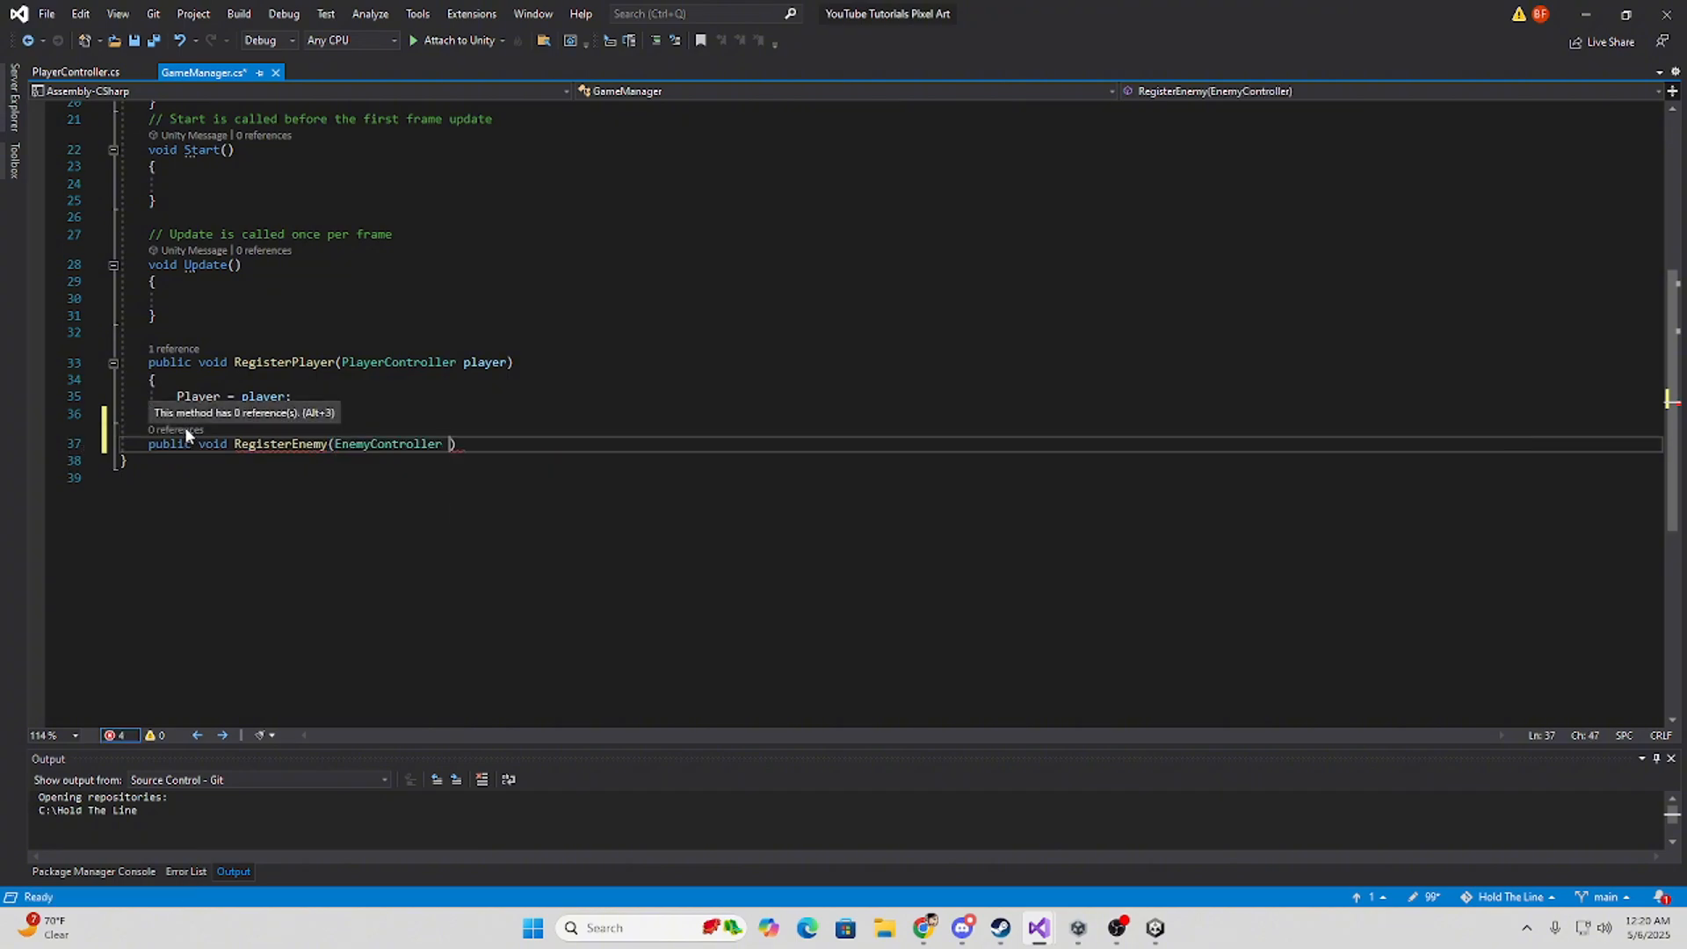
text(enemy)
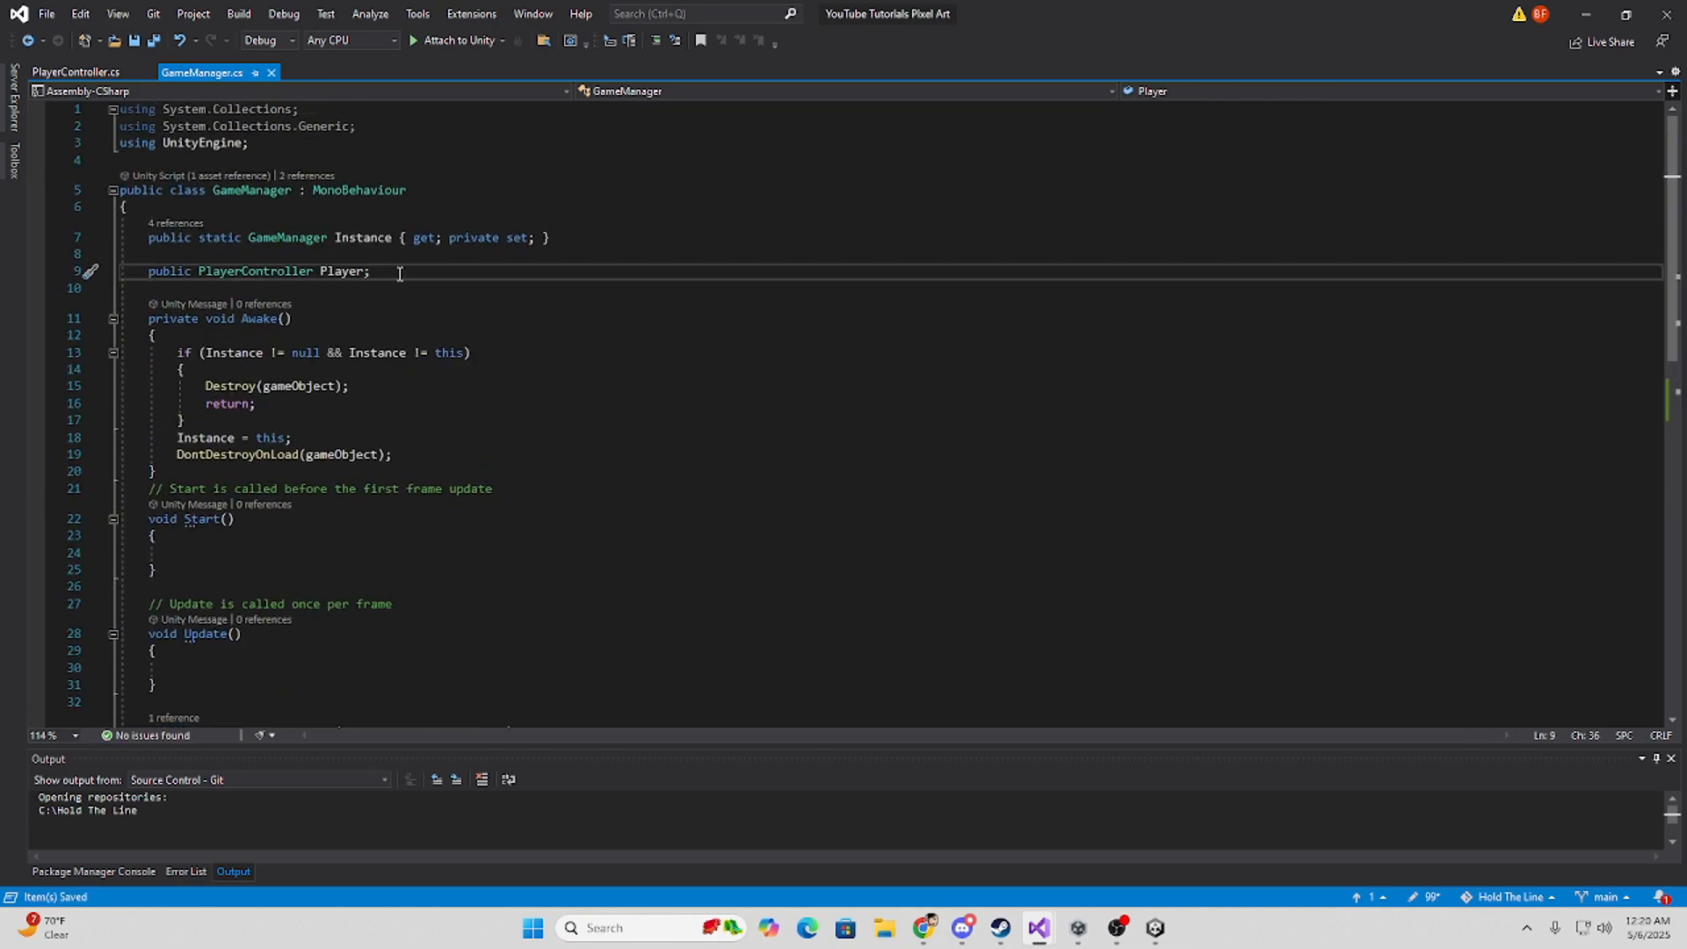
Declare a public EnemyController Enemy field in GameManager.
text(public EnemyController Enemyl)
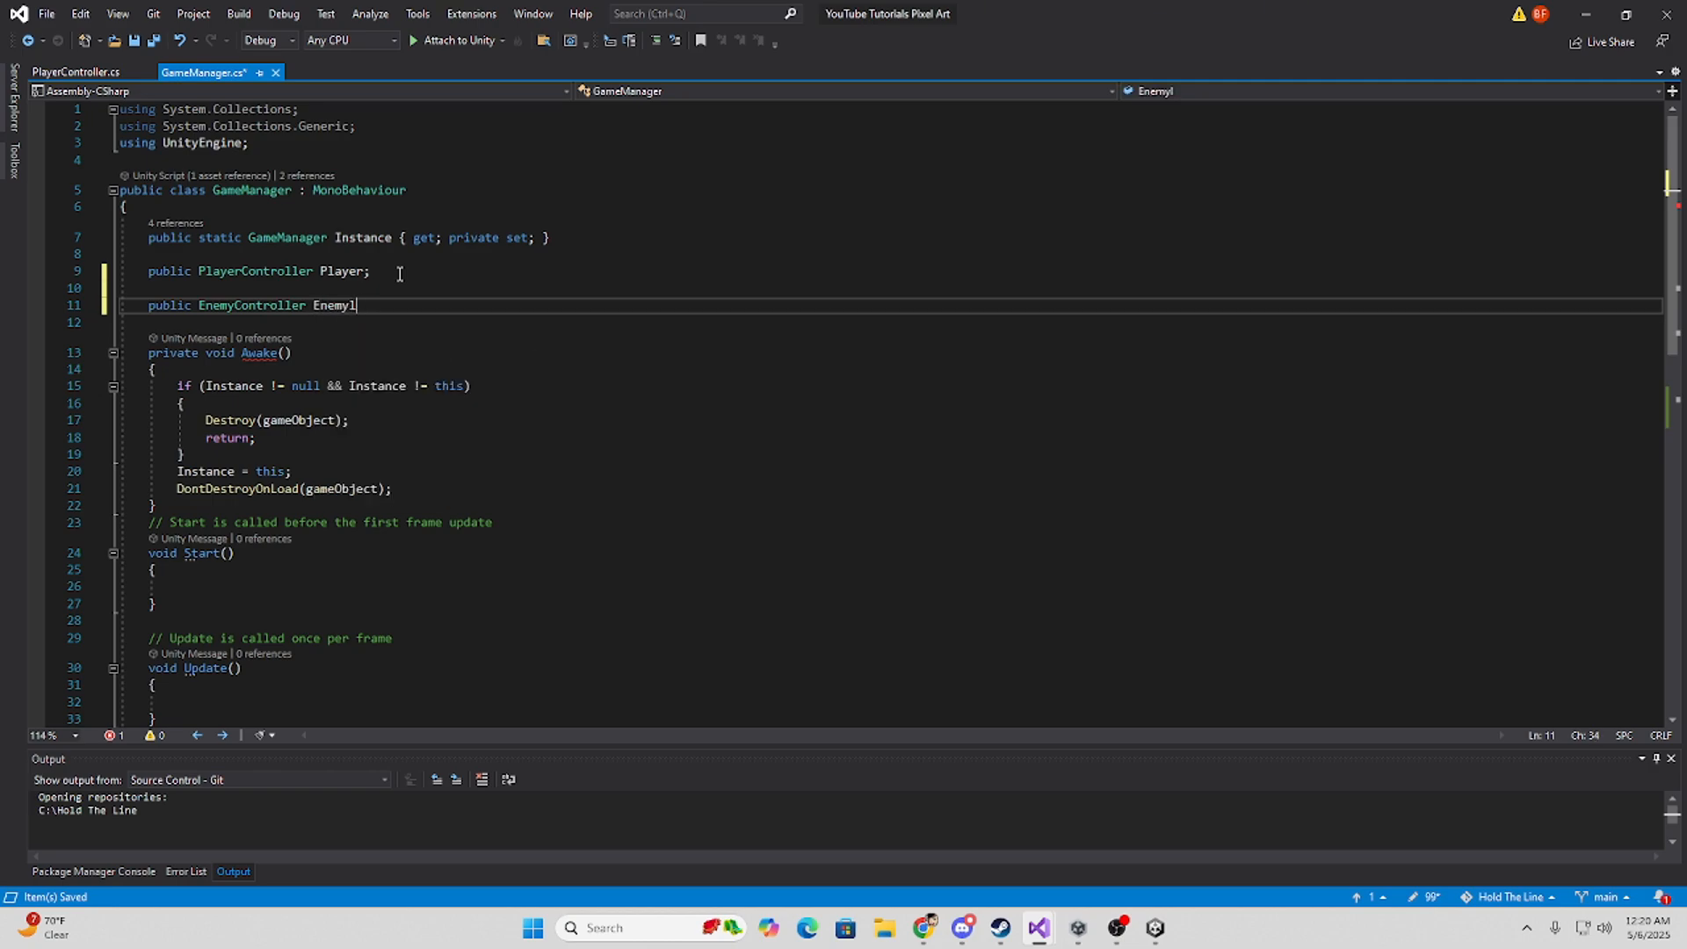
text(;)
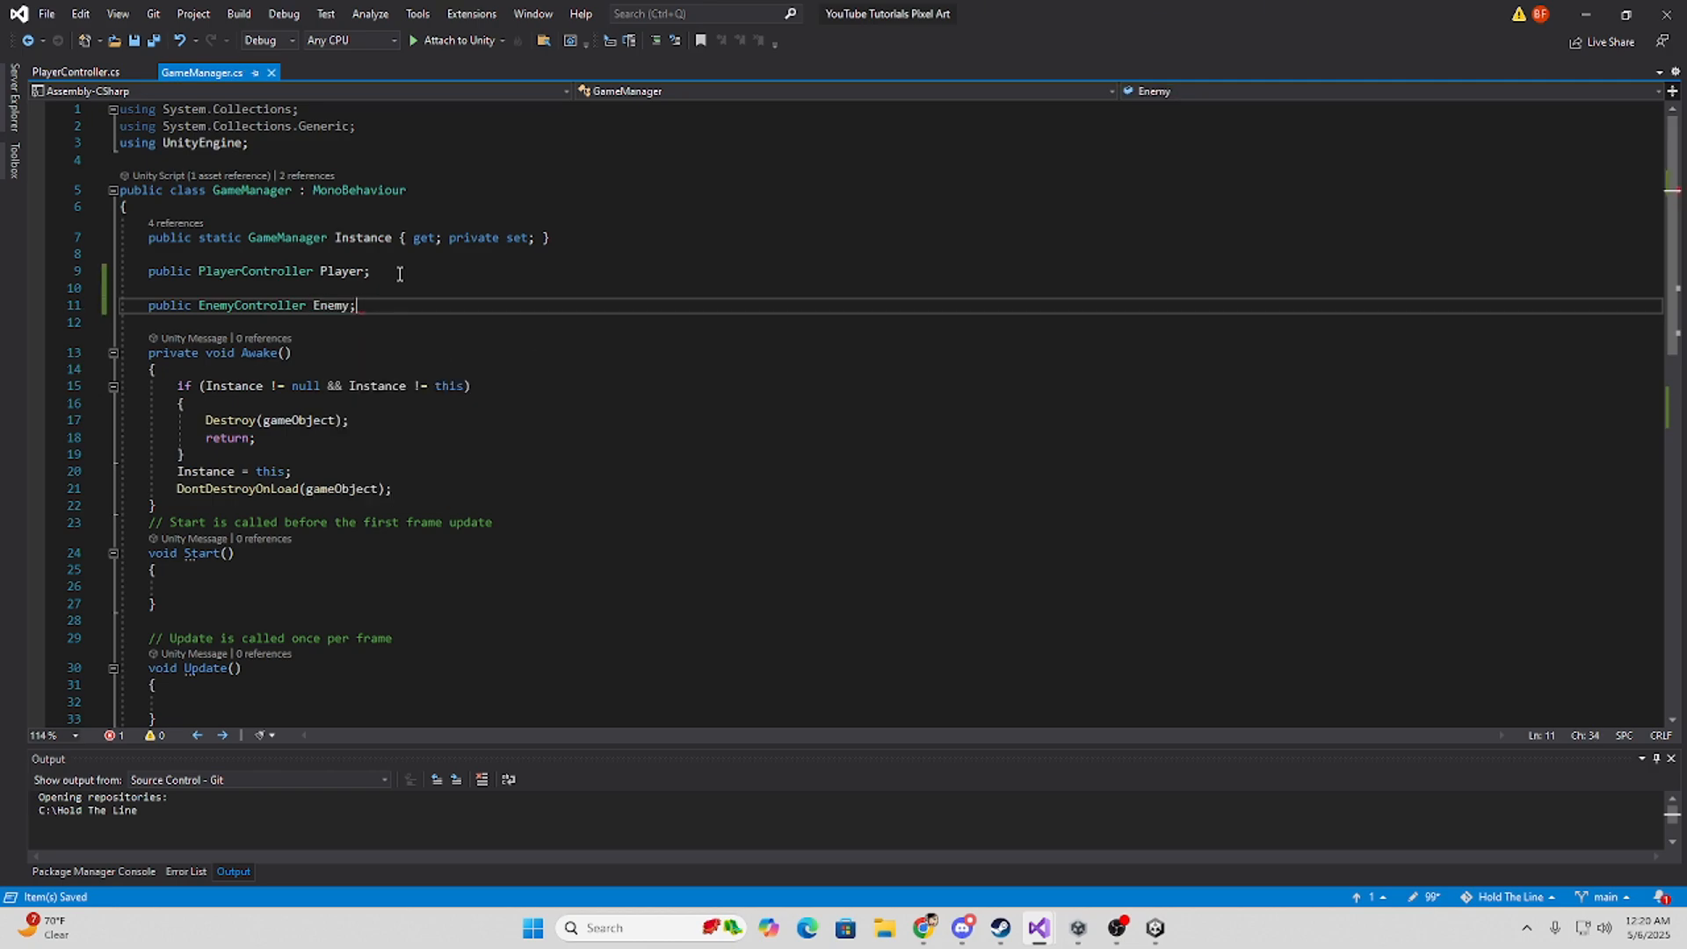
scroll(down, 3)
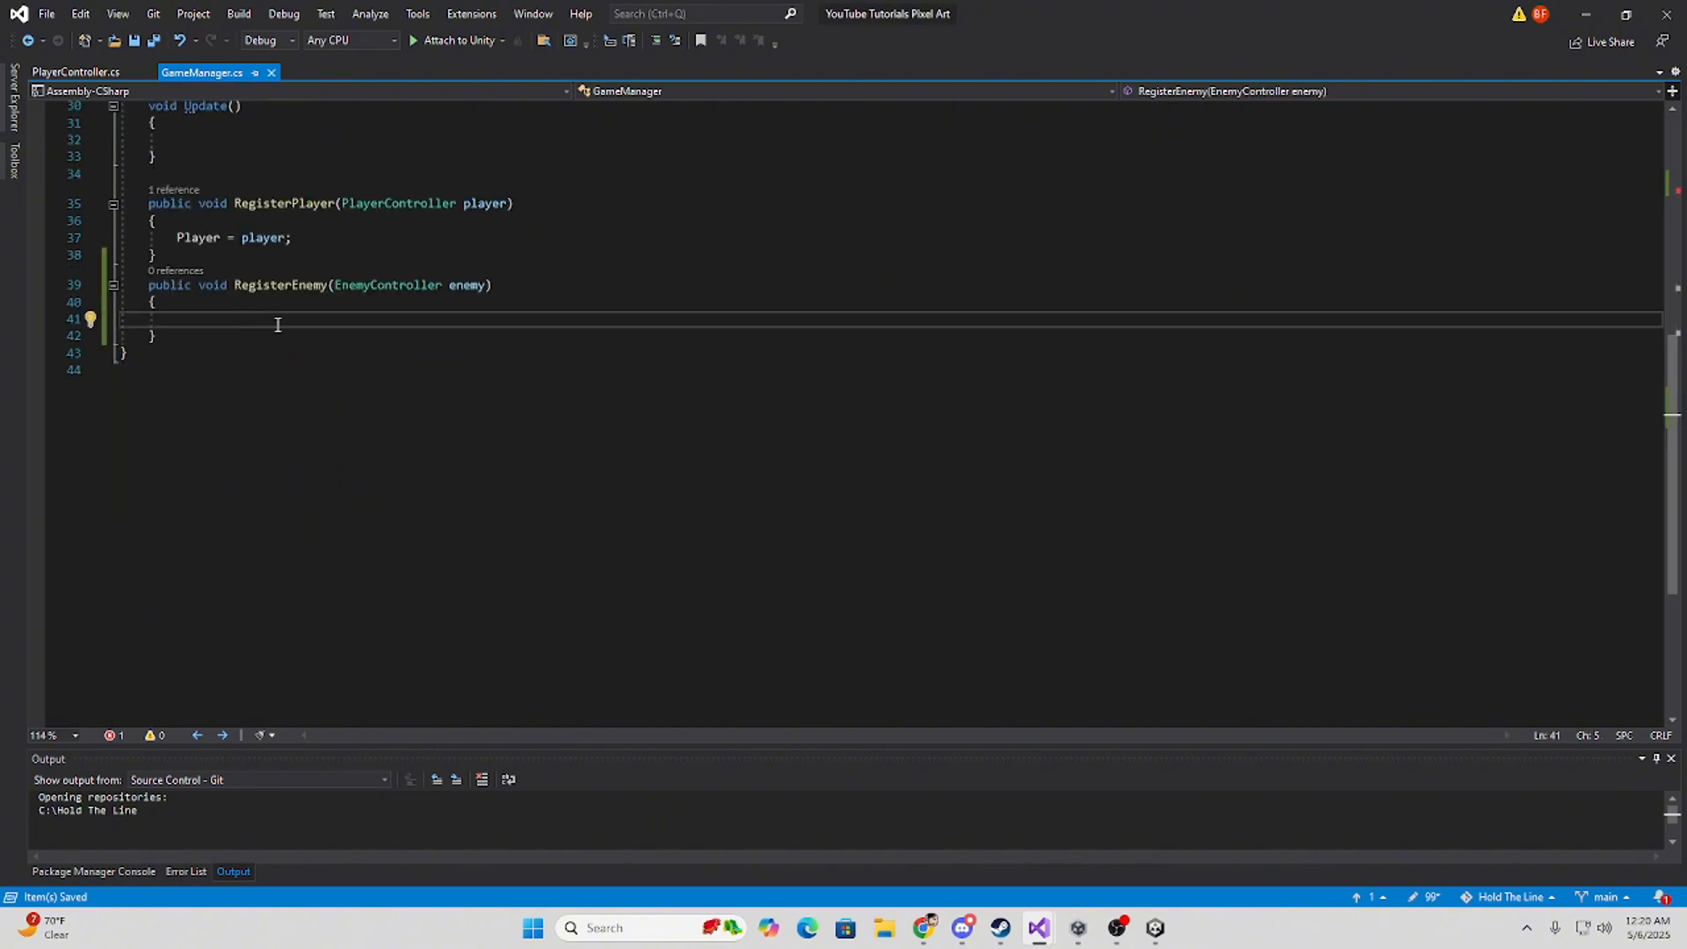
text(EnemyController)
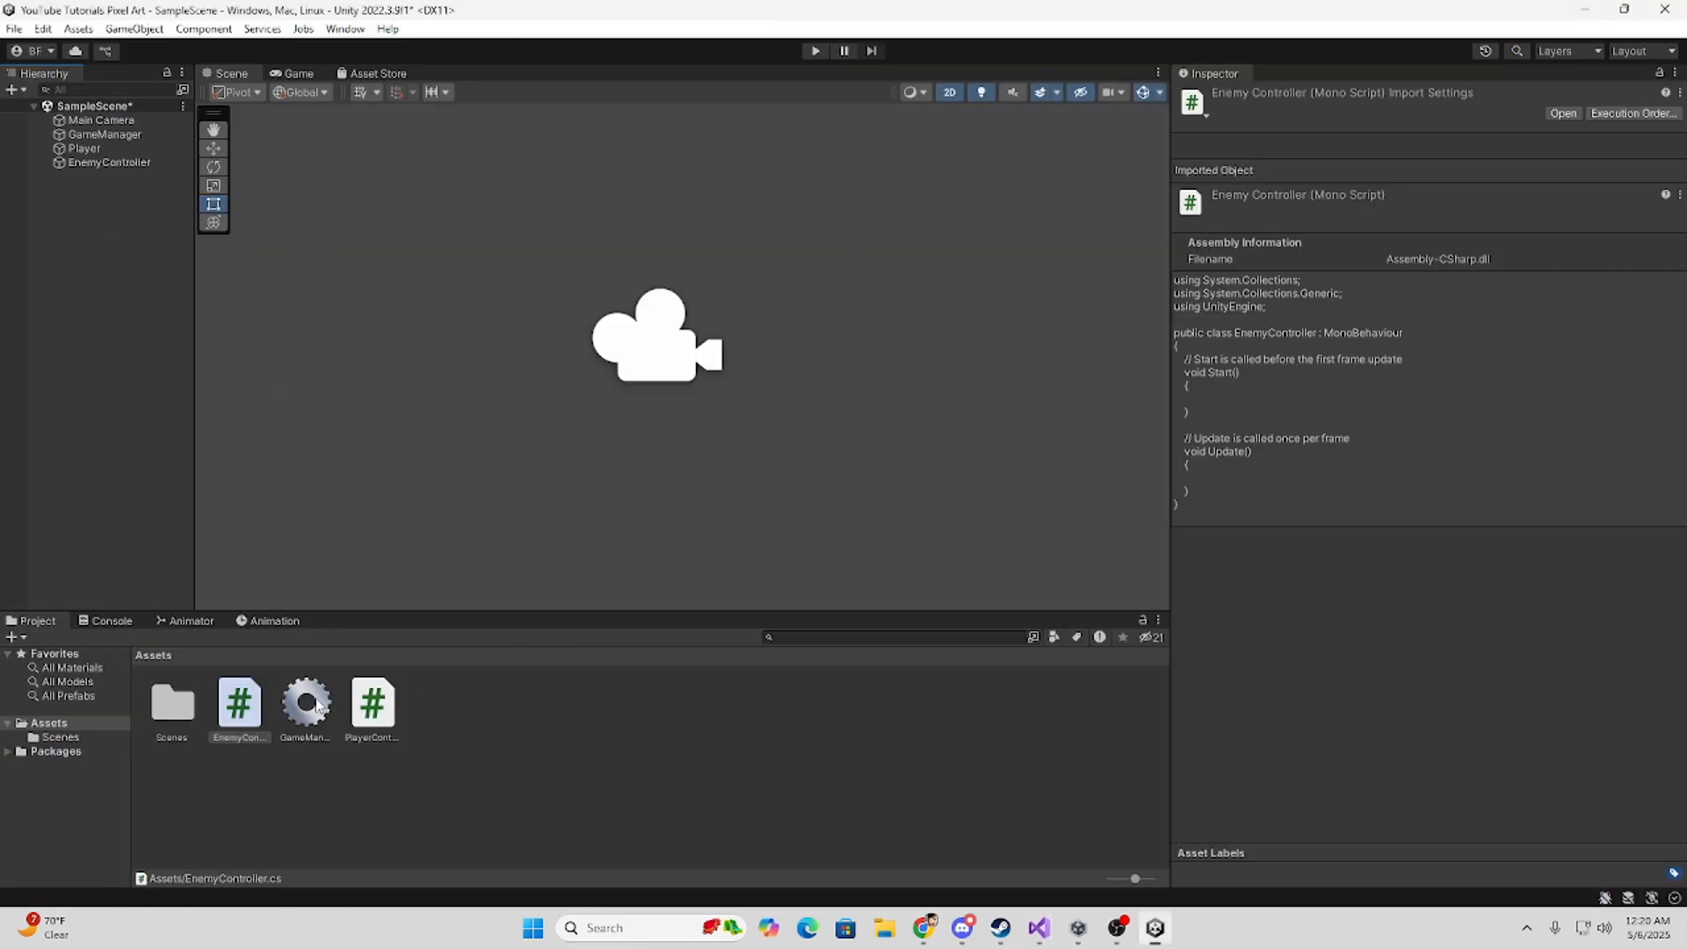
Give EnemyController an Awake method calling GameManager.Instance?.RegisterEnemy(this), then recompile in Unity.
double_click(239, 701)
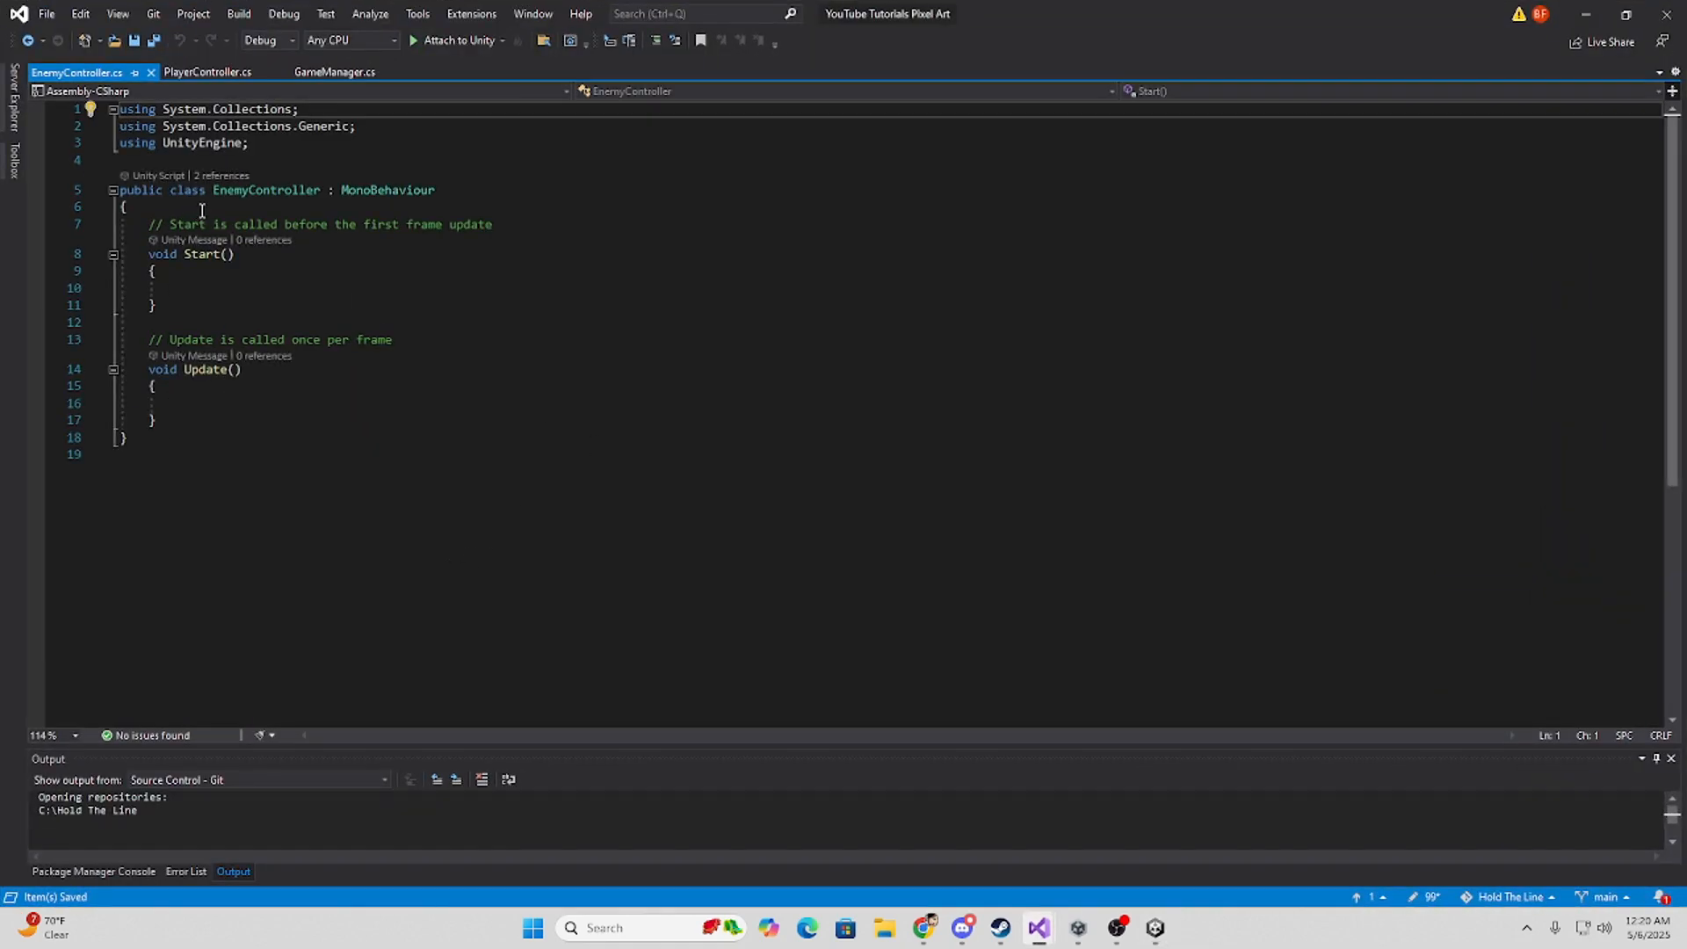
click(172, 287)
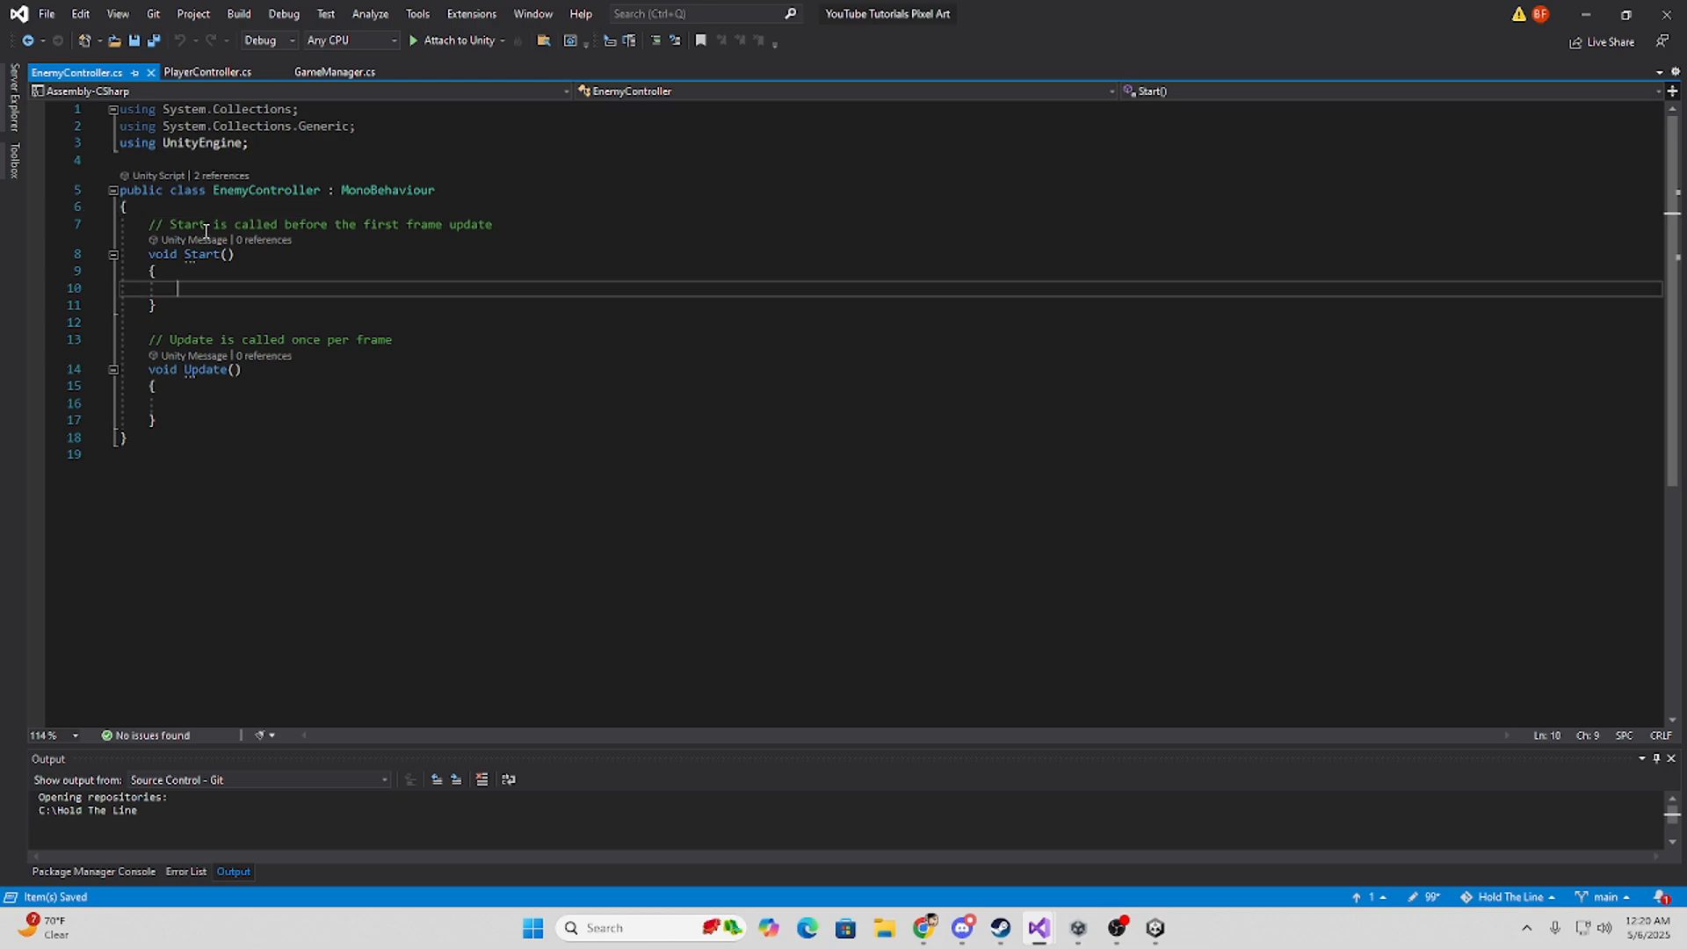
text(awa)
text(GameManager.Instance)
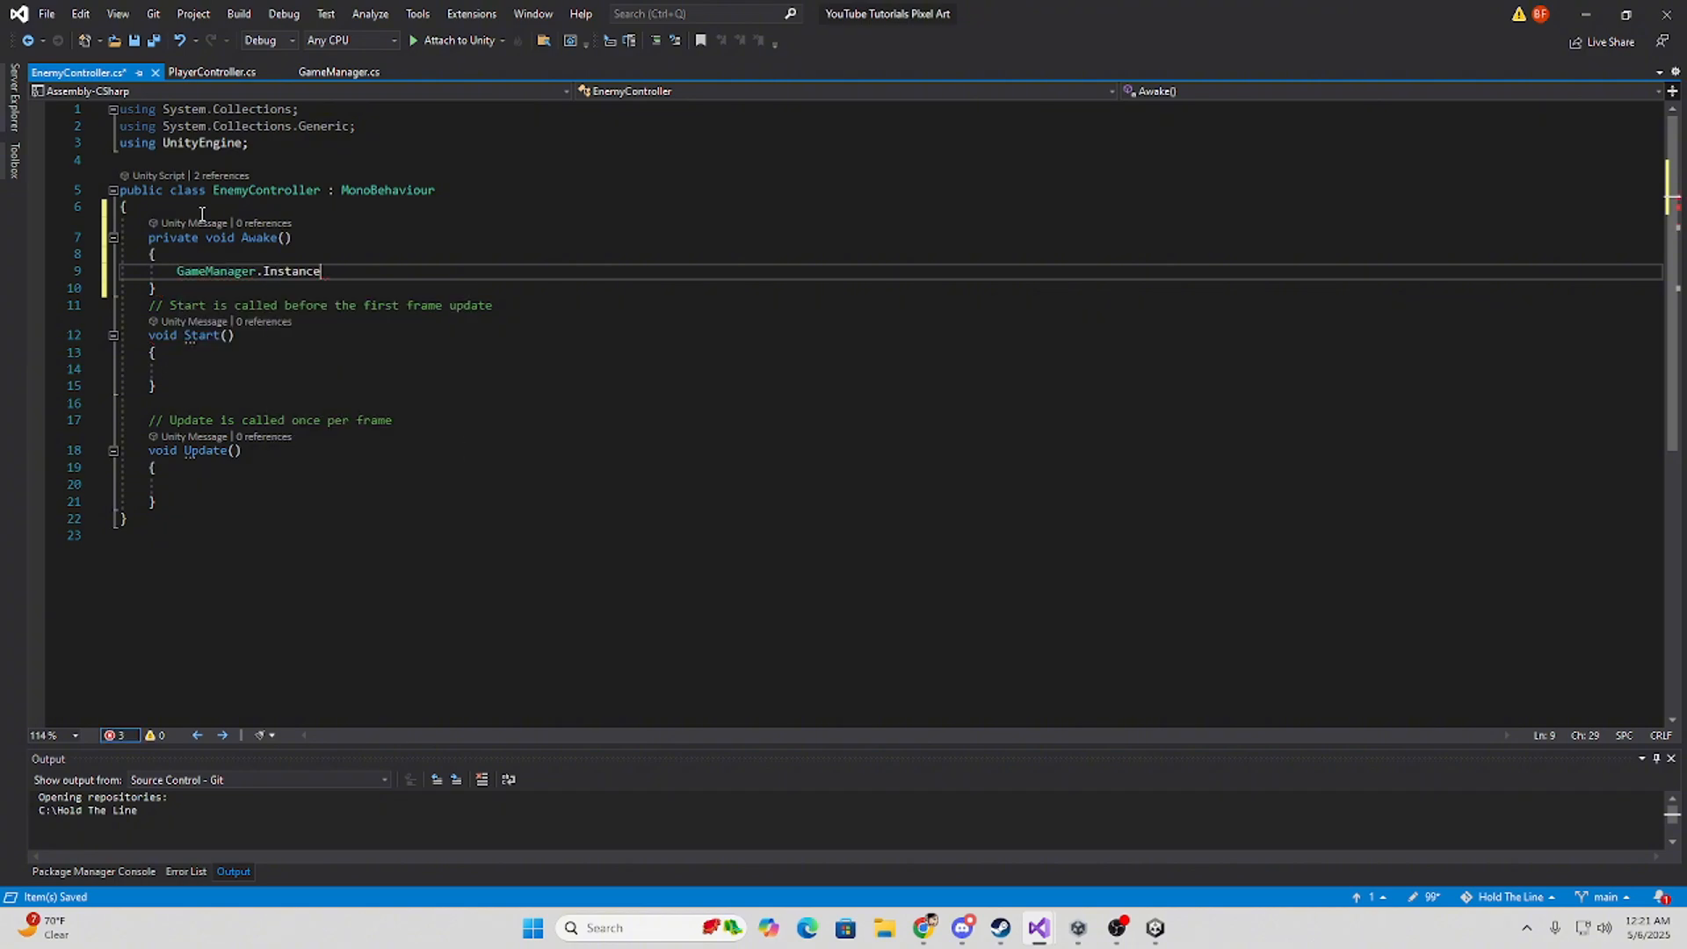
text(?.)
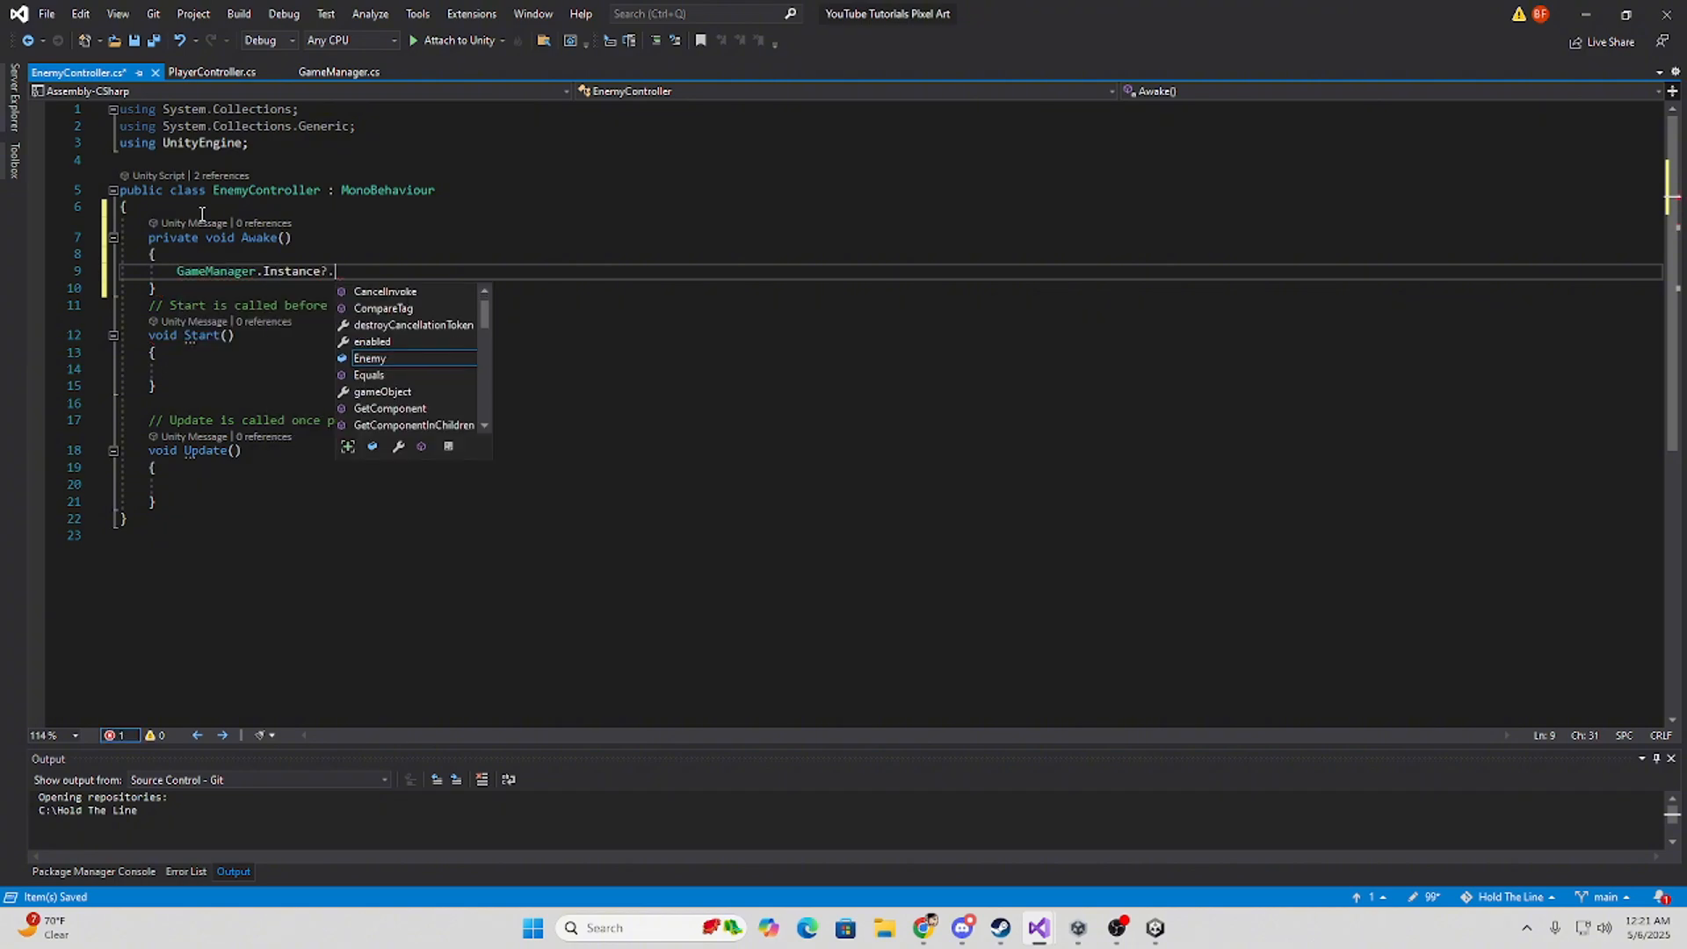
text(RegisterEnemy)
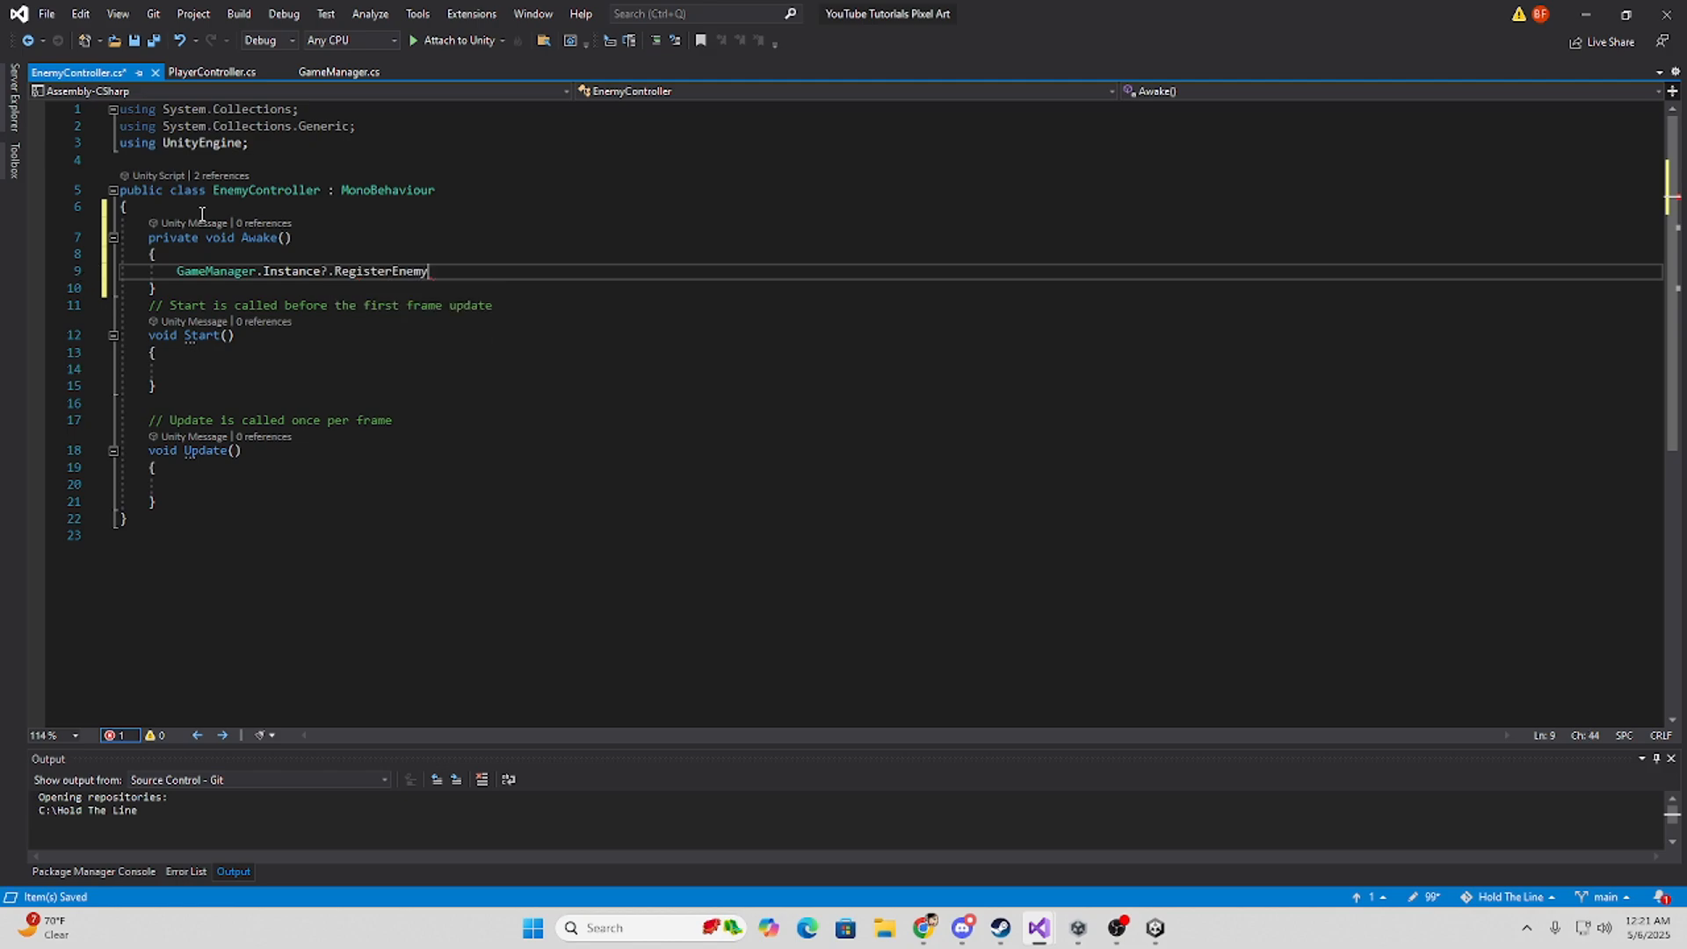
text((this);)
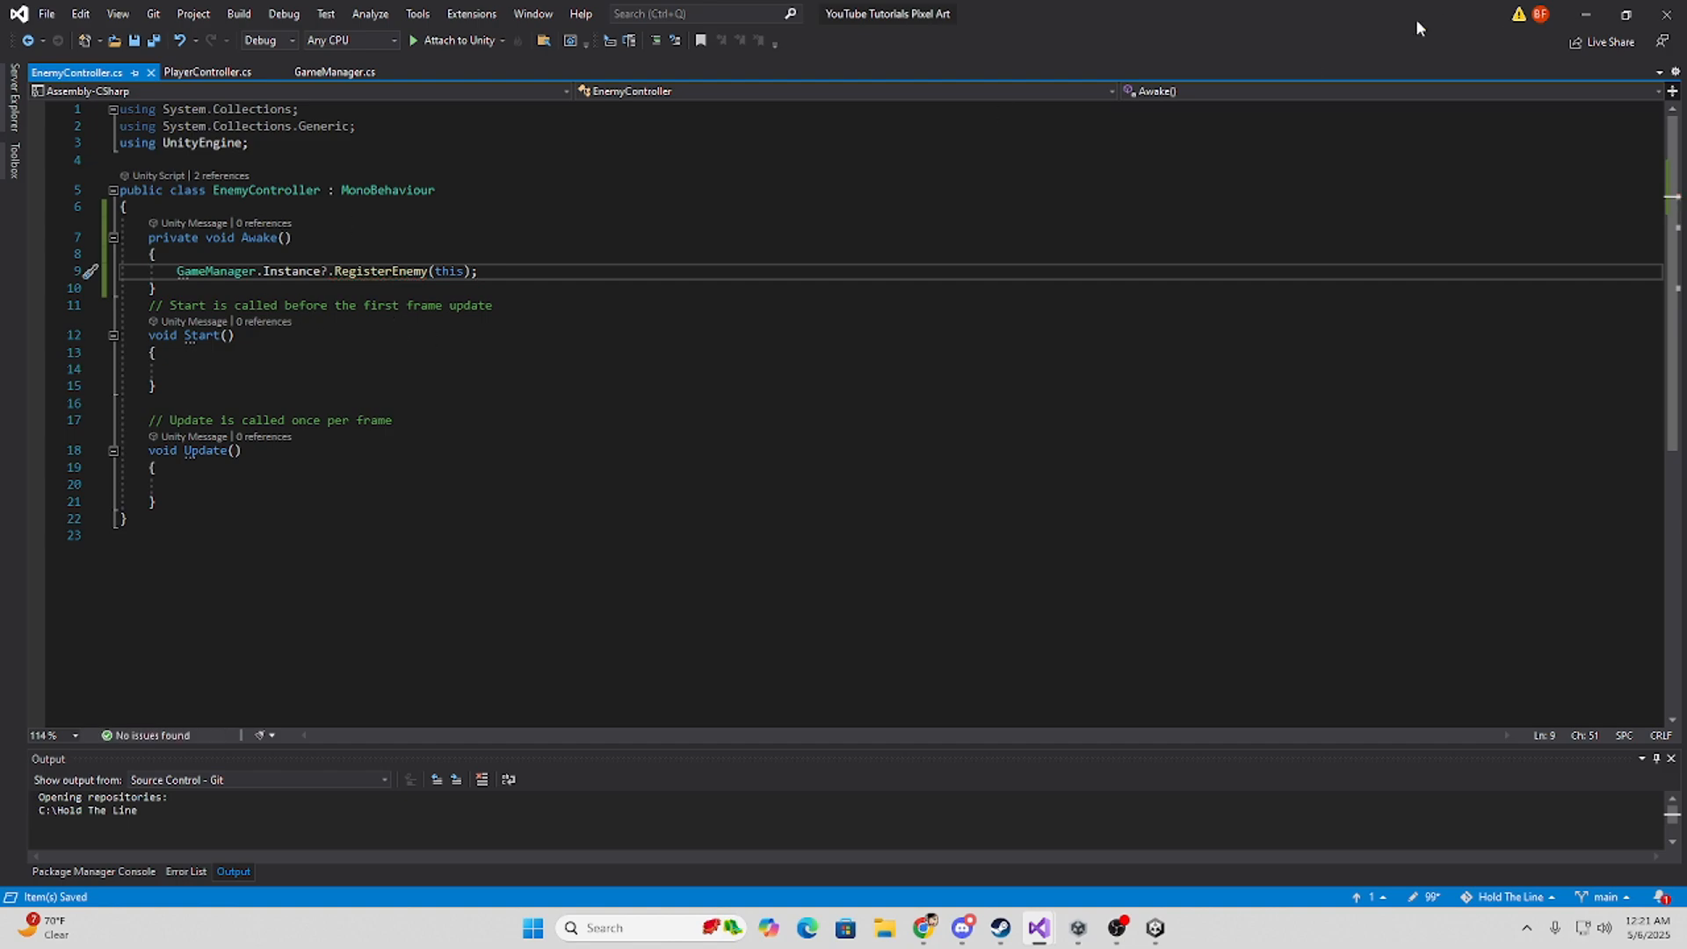
click(1036, 928)
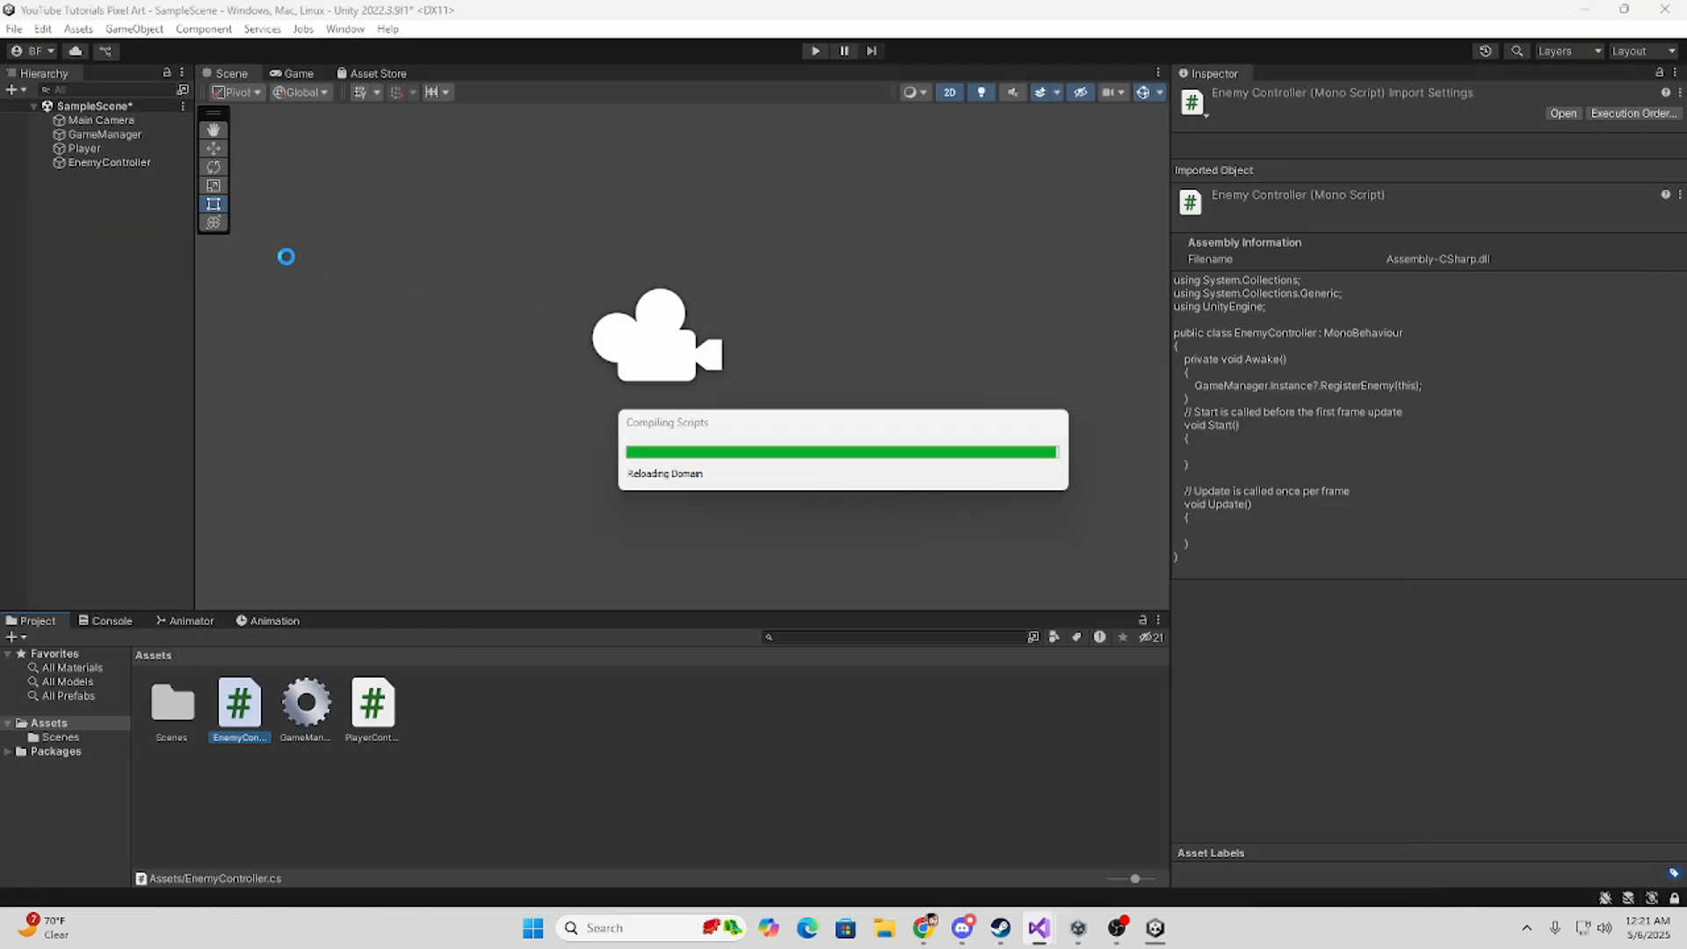
Select GameManager to view its empty Player and Enemy slots, briefly running Play mode.
click(105, 133)
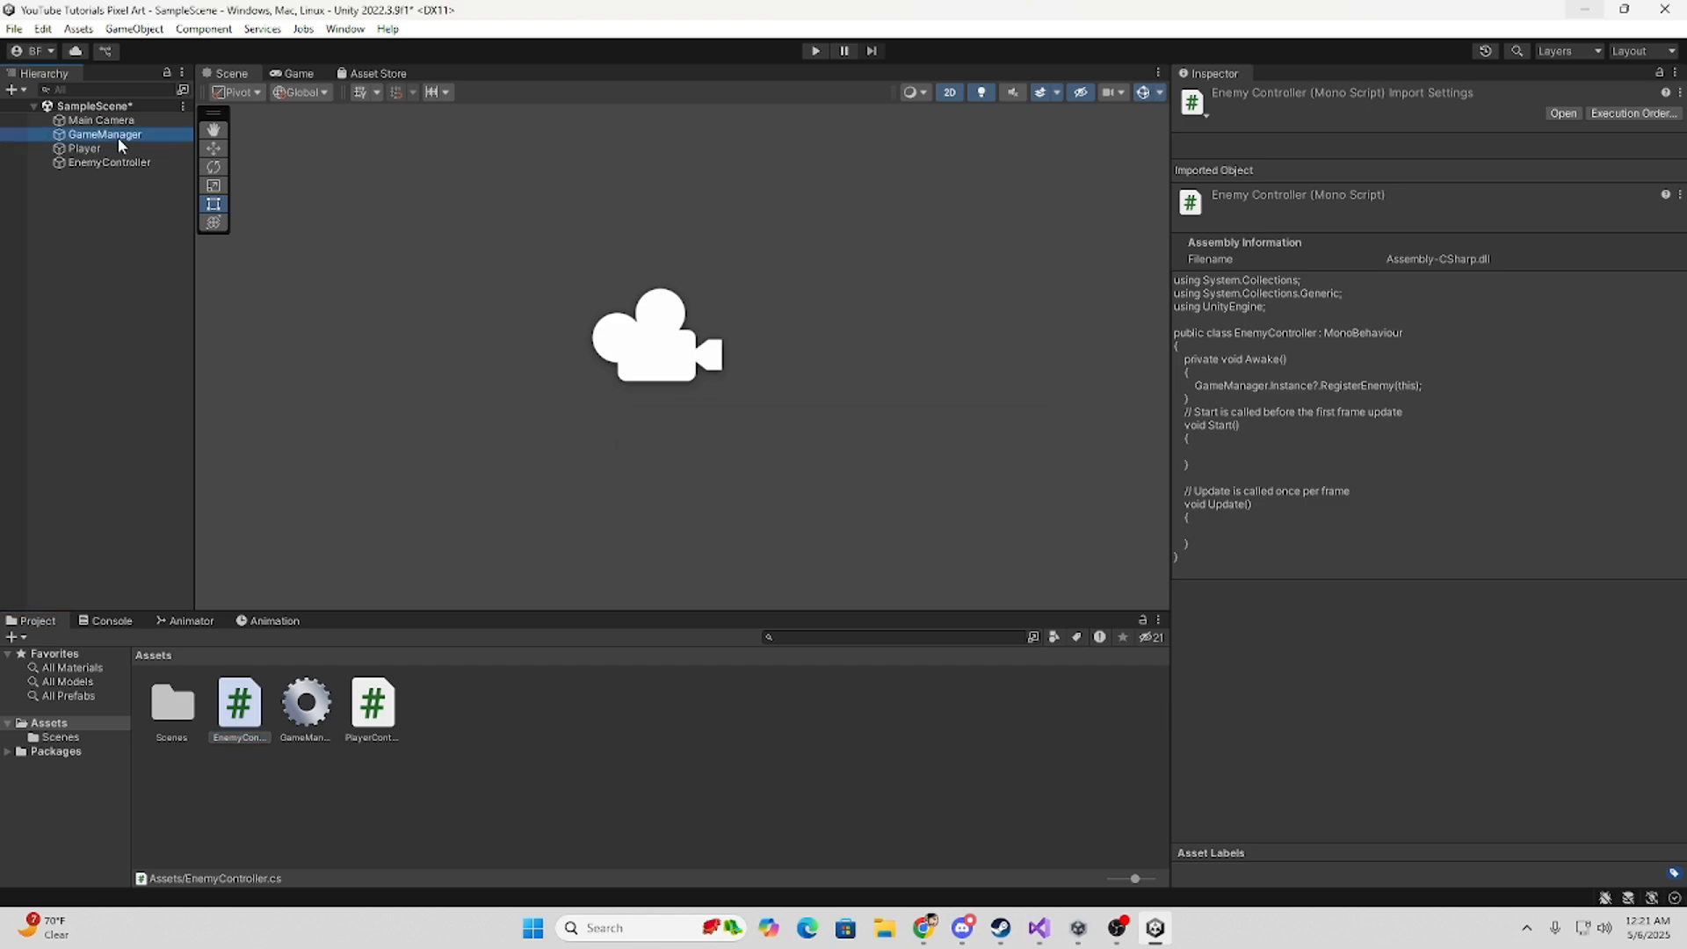
click(105, 133)
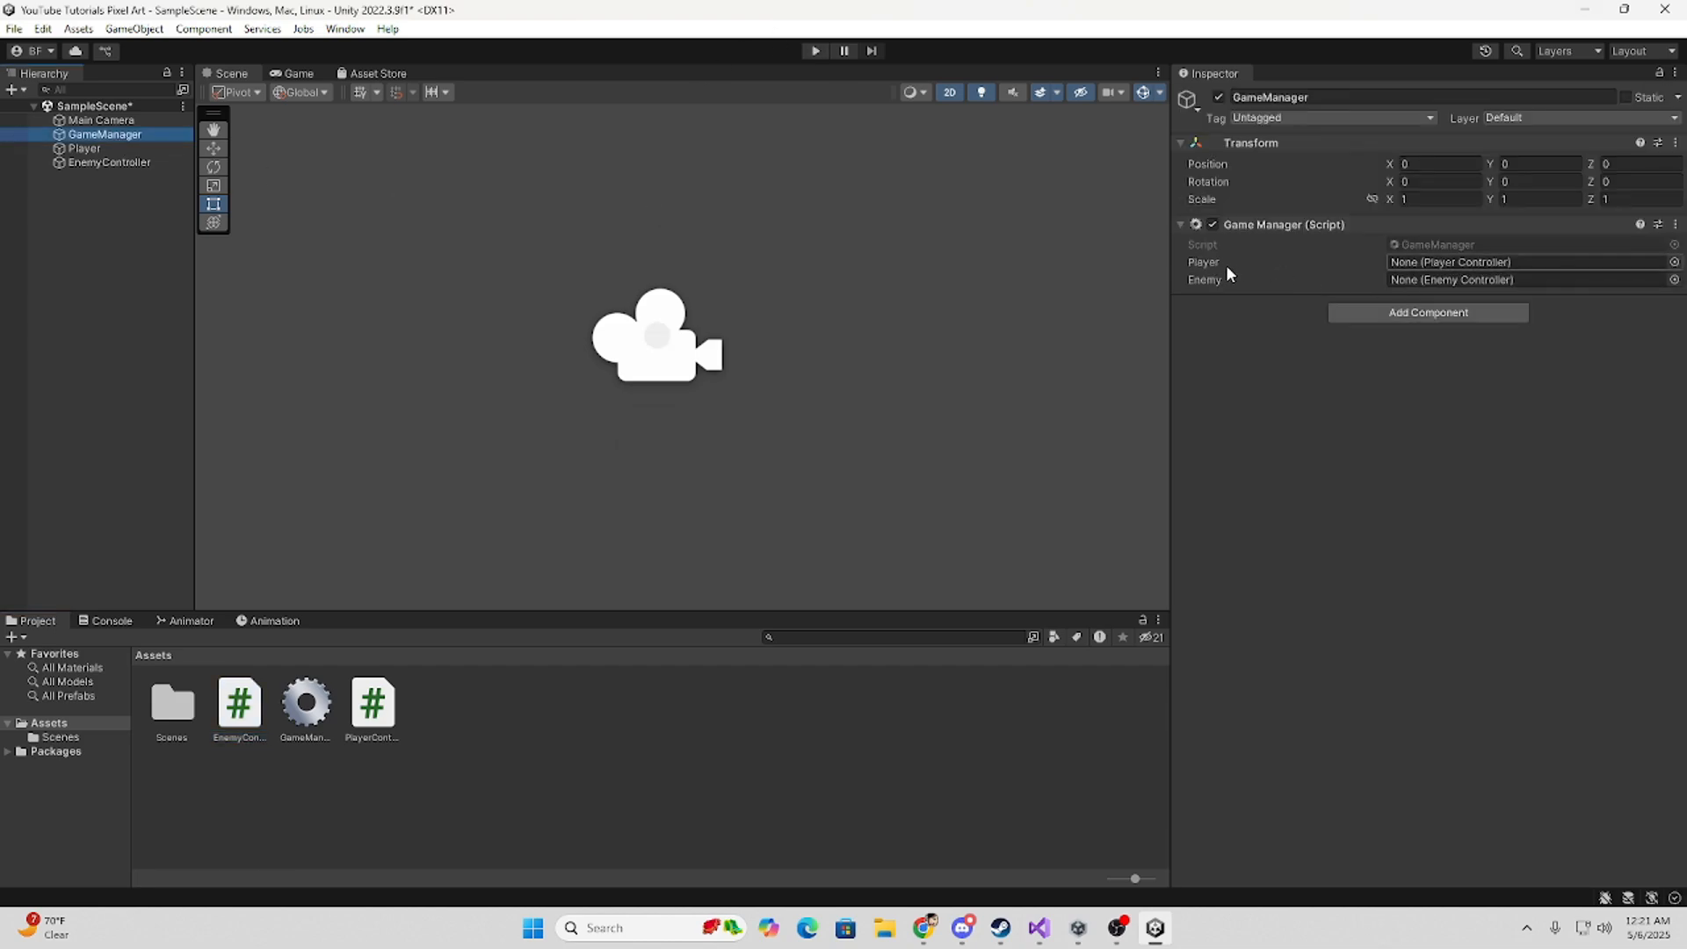
click(815, 51)
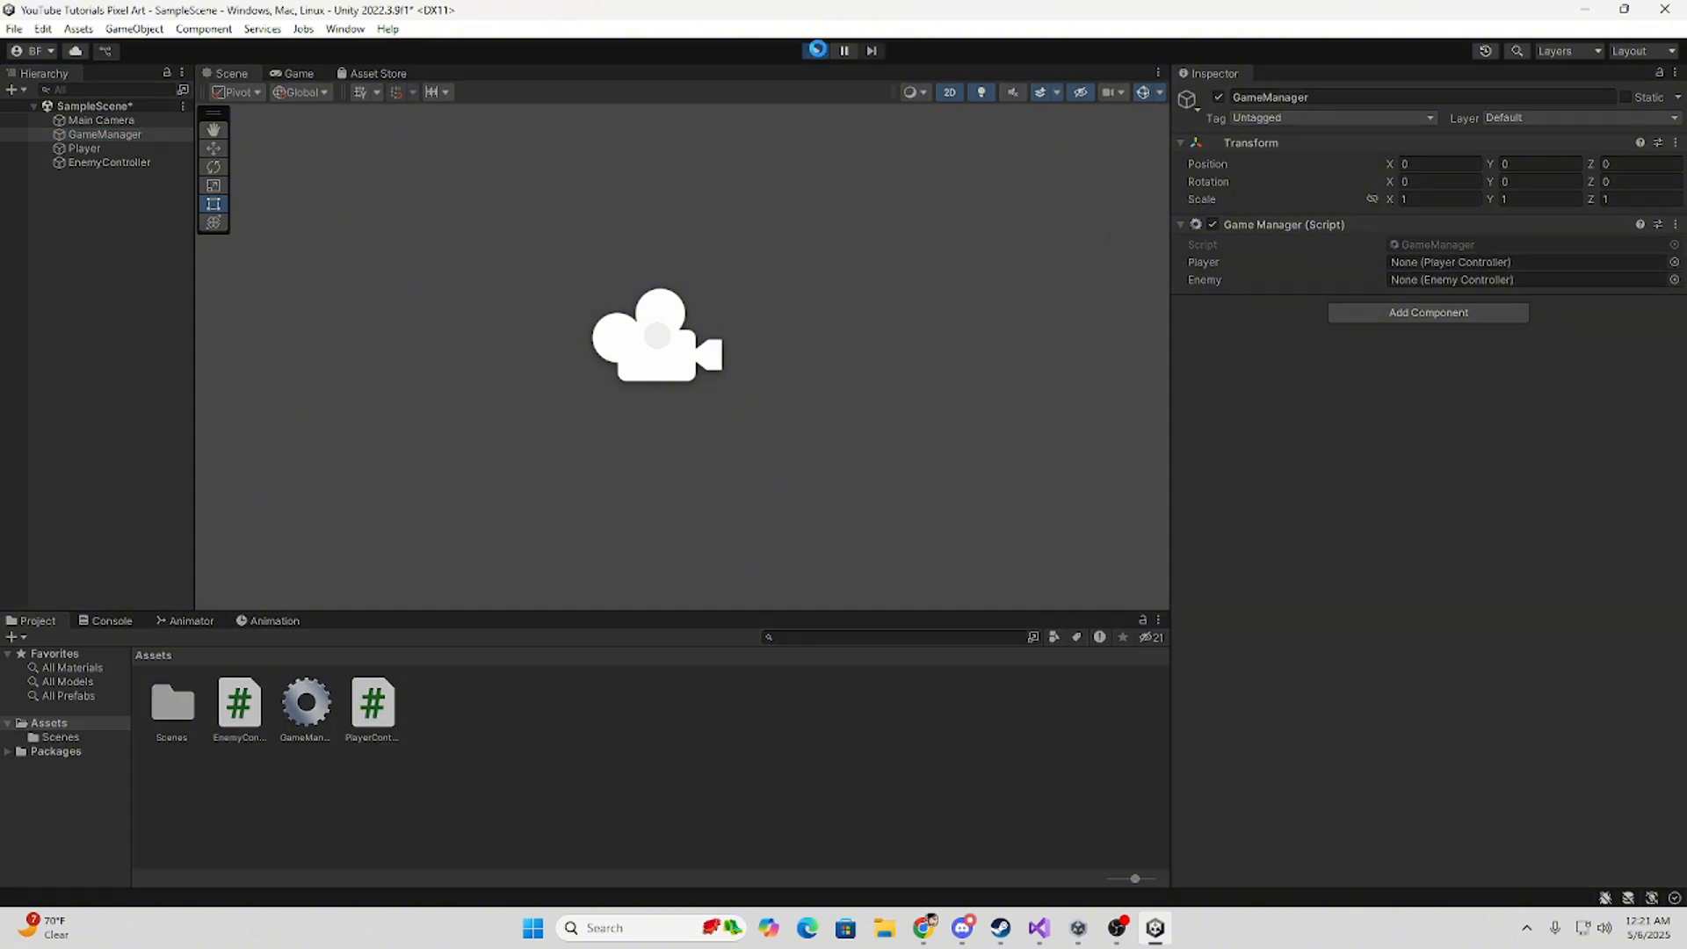
click(815, 51)
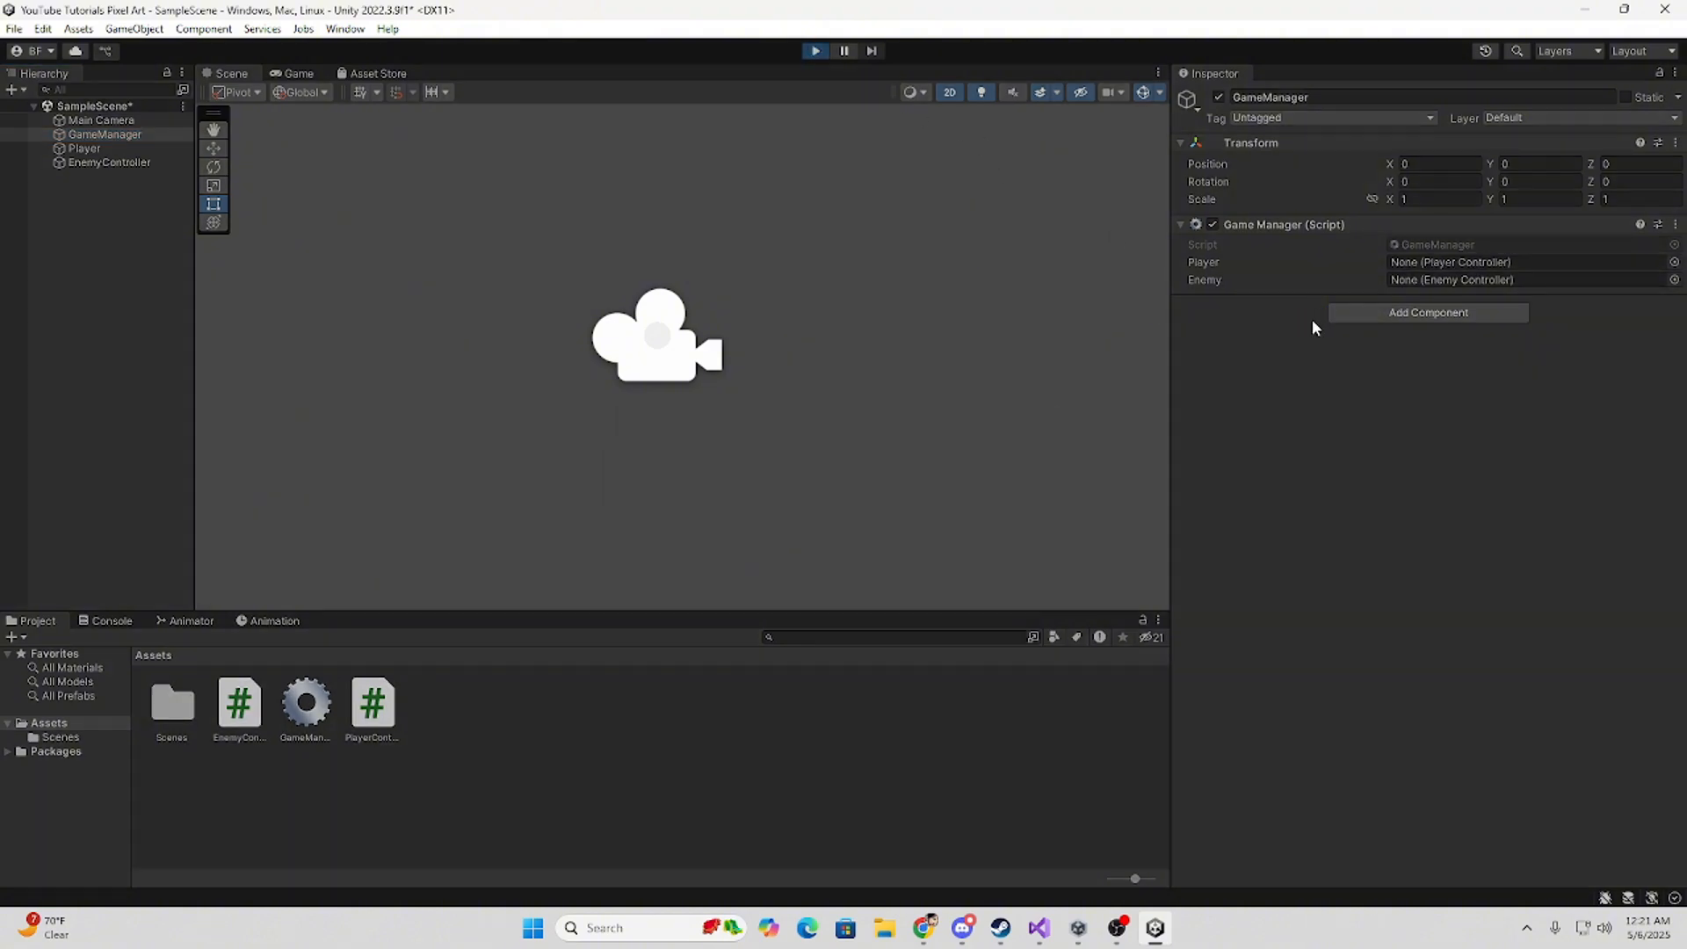
click(814, 50)
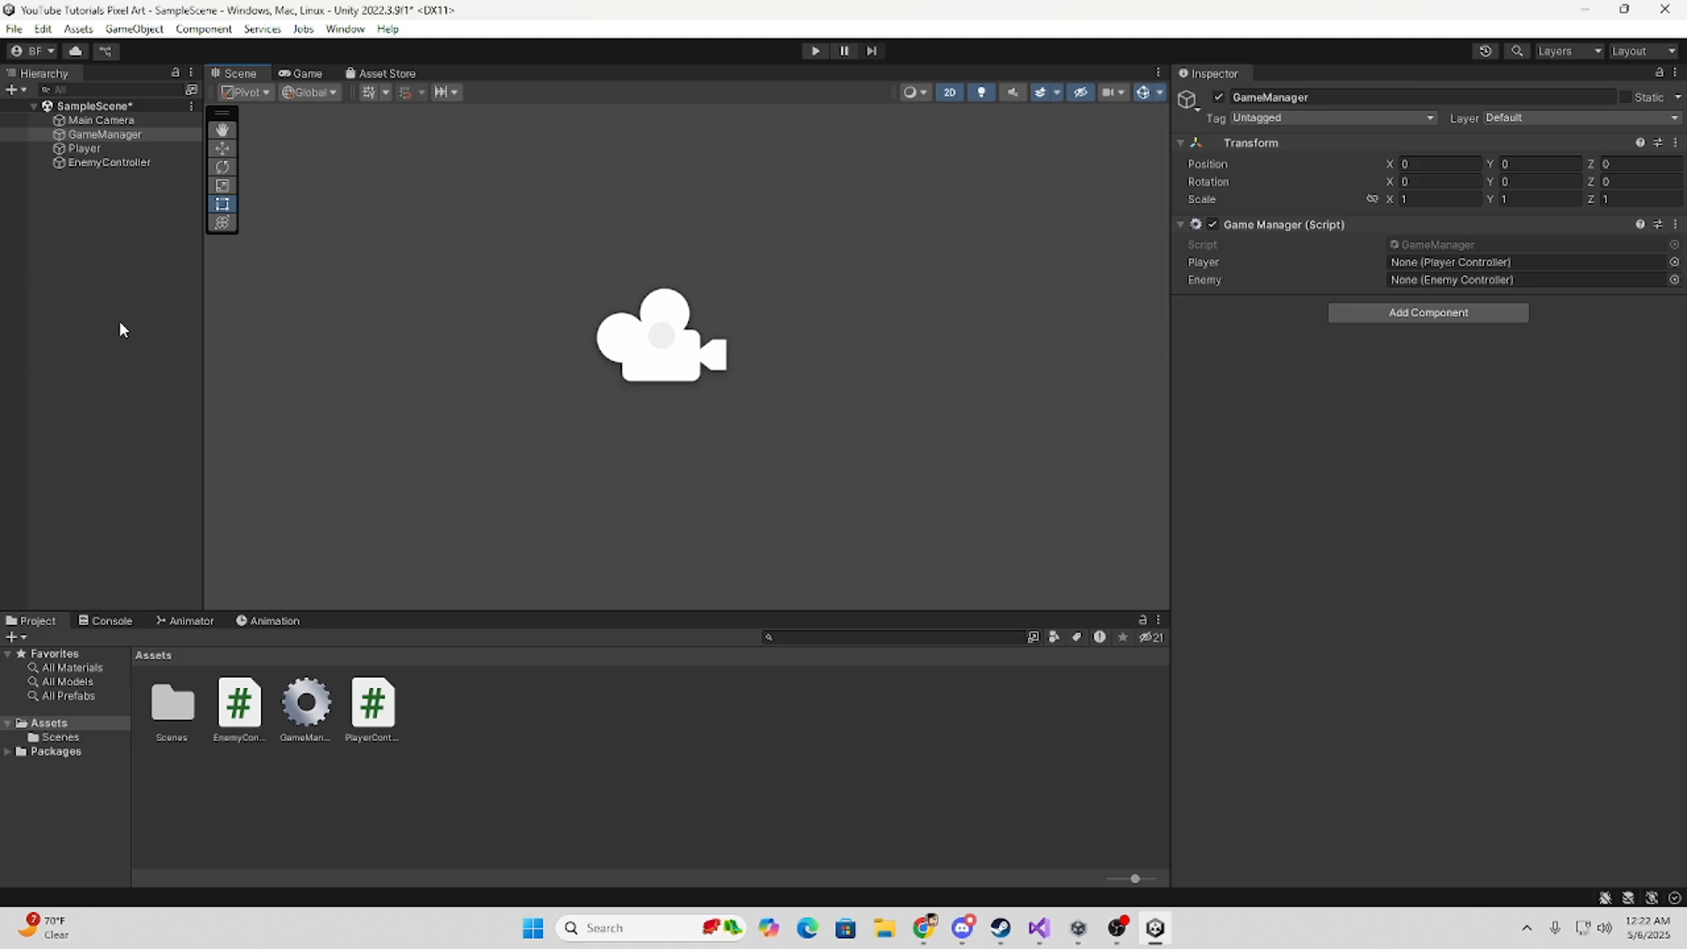
mouse_move(749, 308)
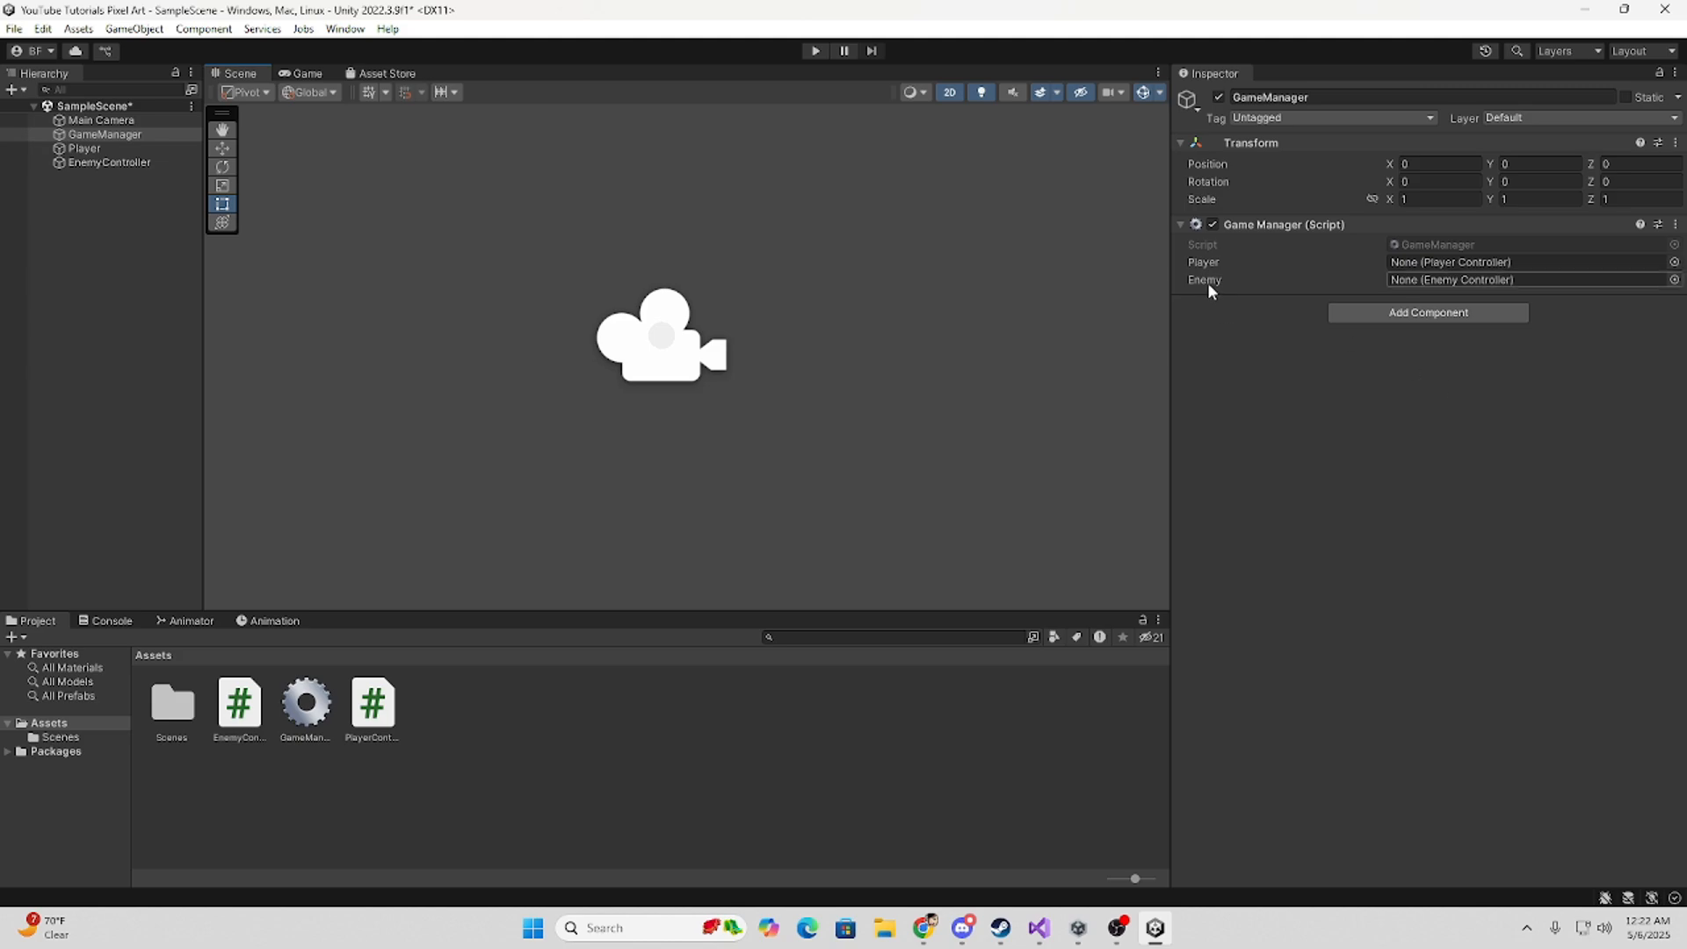
mouse_move(1130, 432)
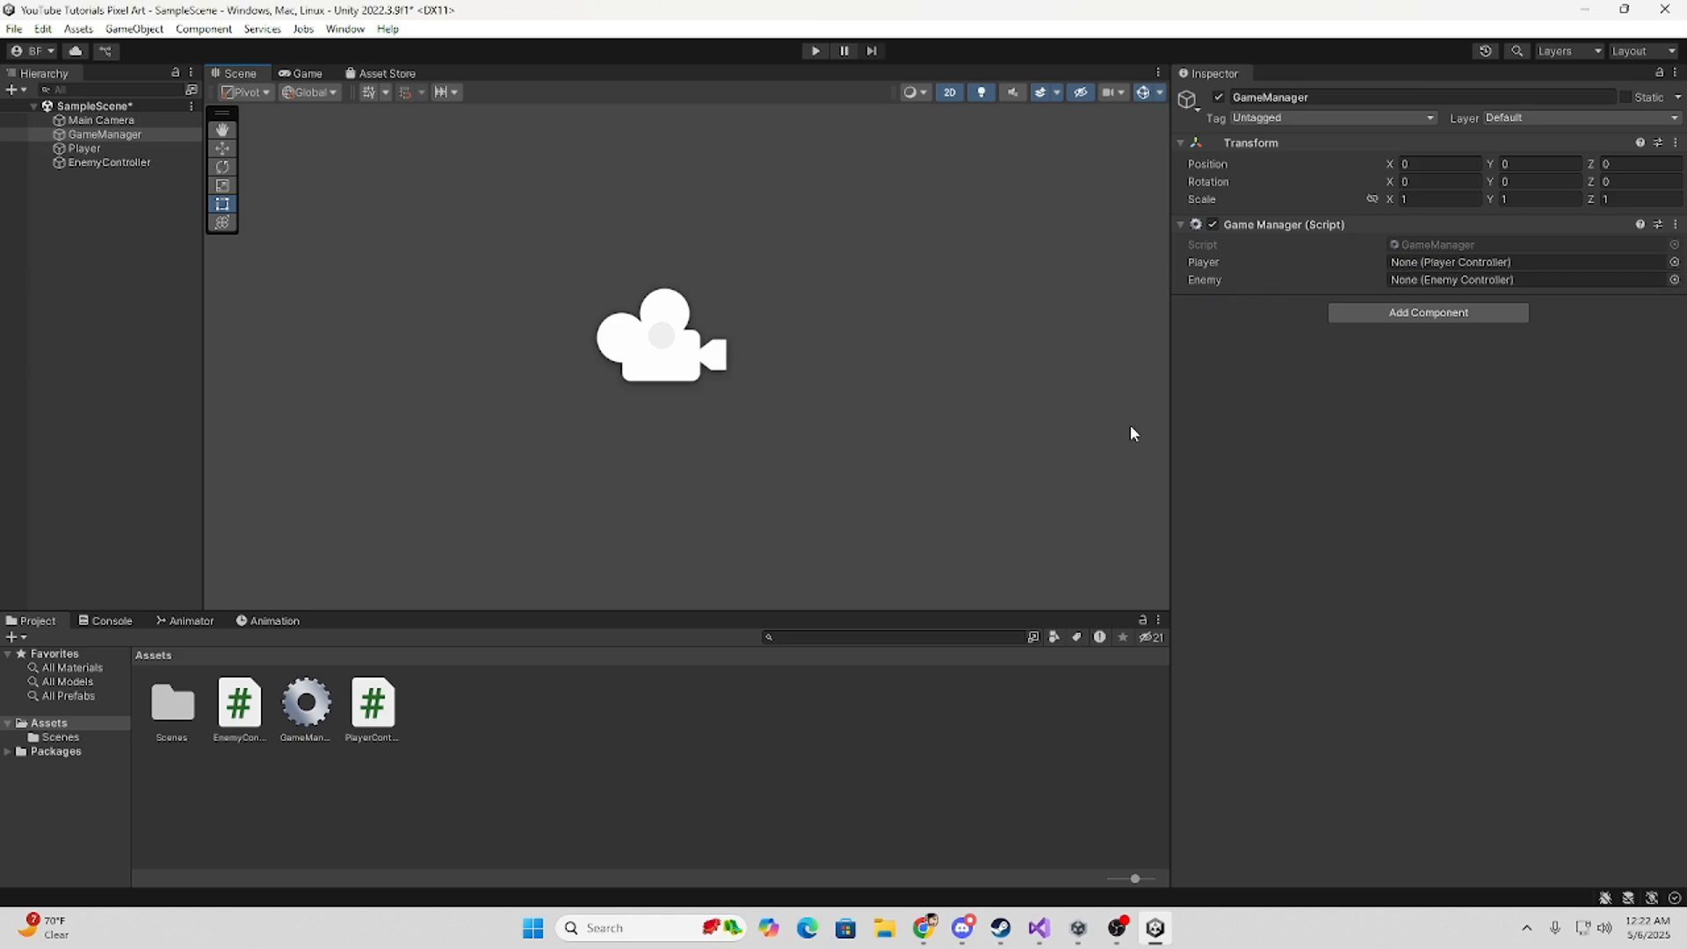
mouse_move(1165, 411)
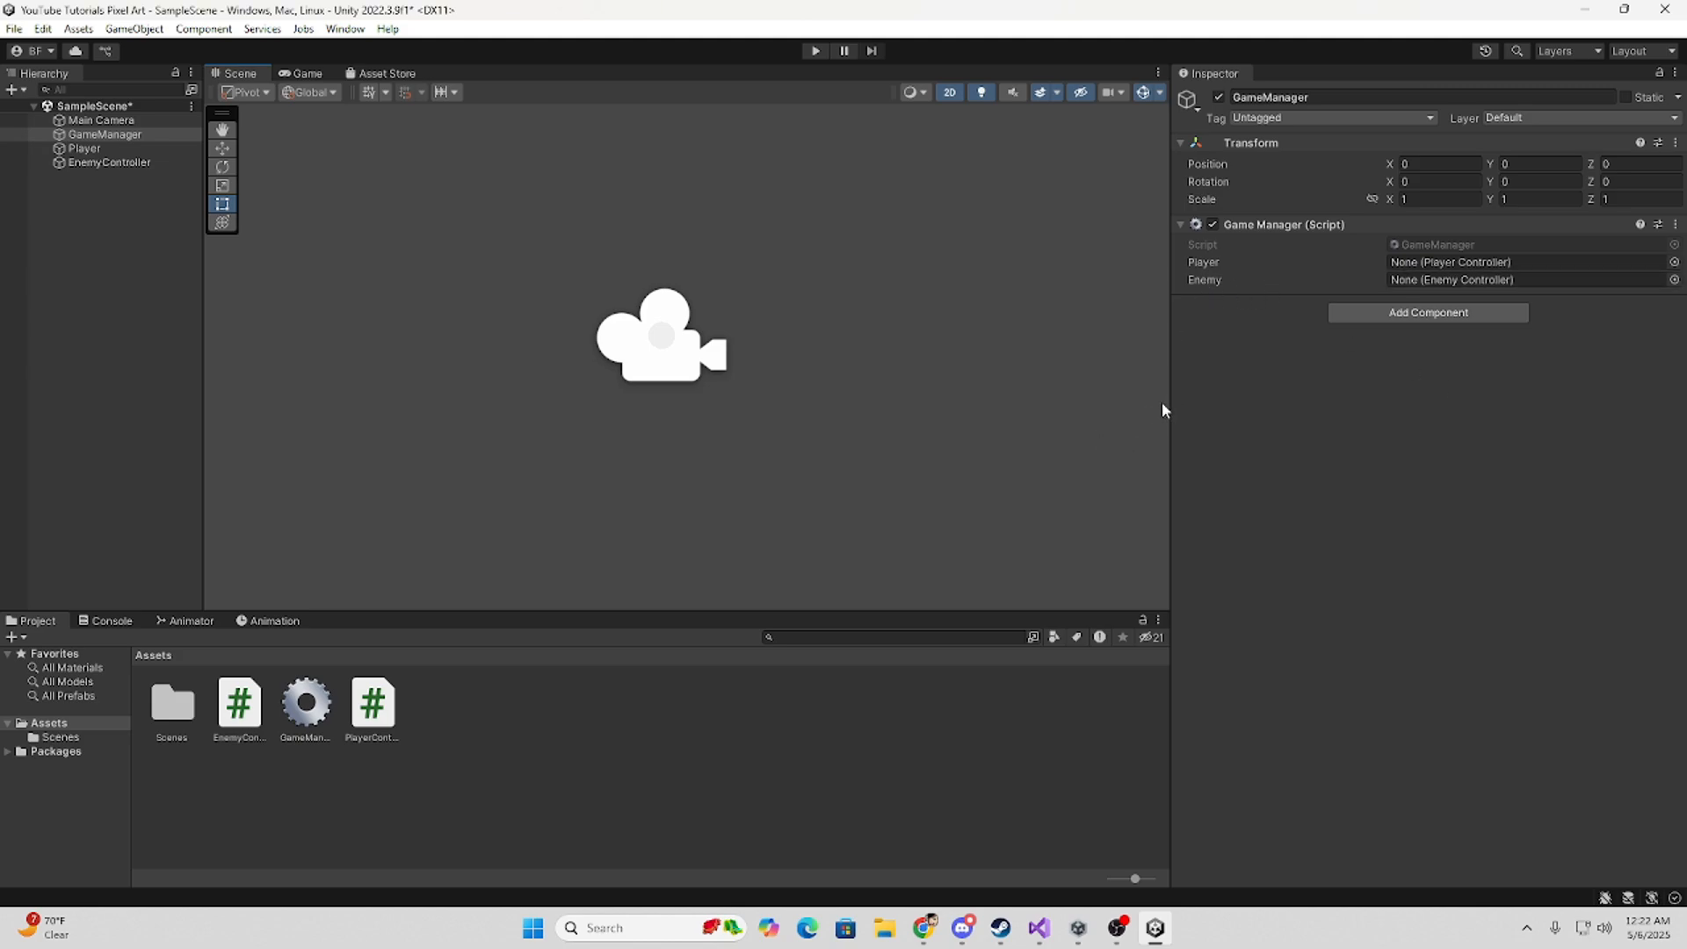
mouse_move(1198, 392)
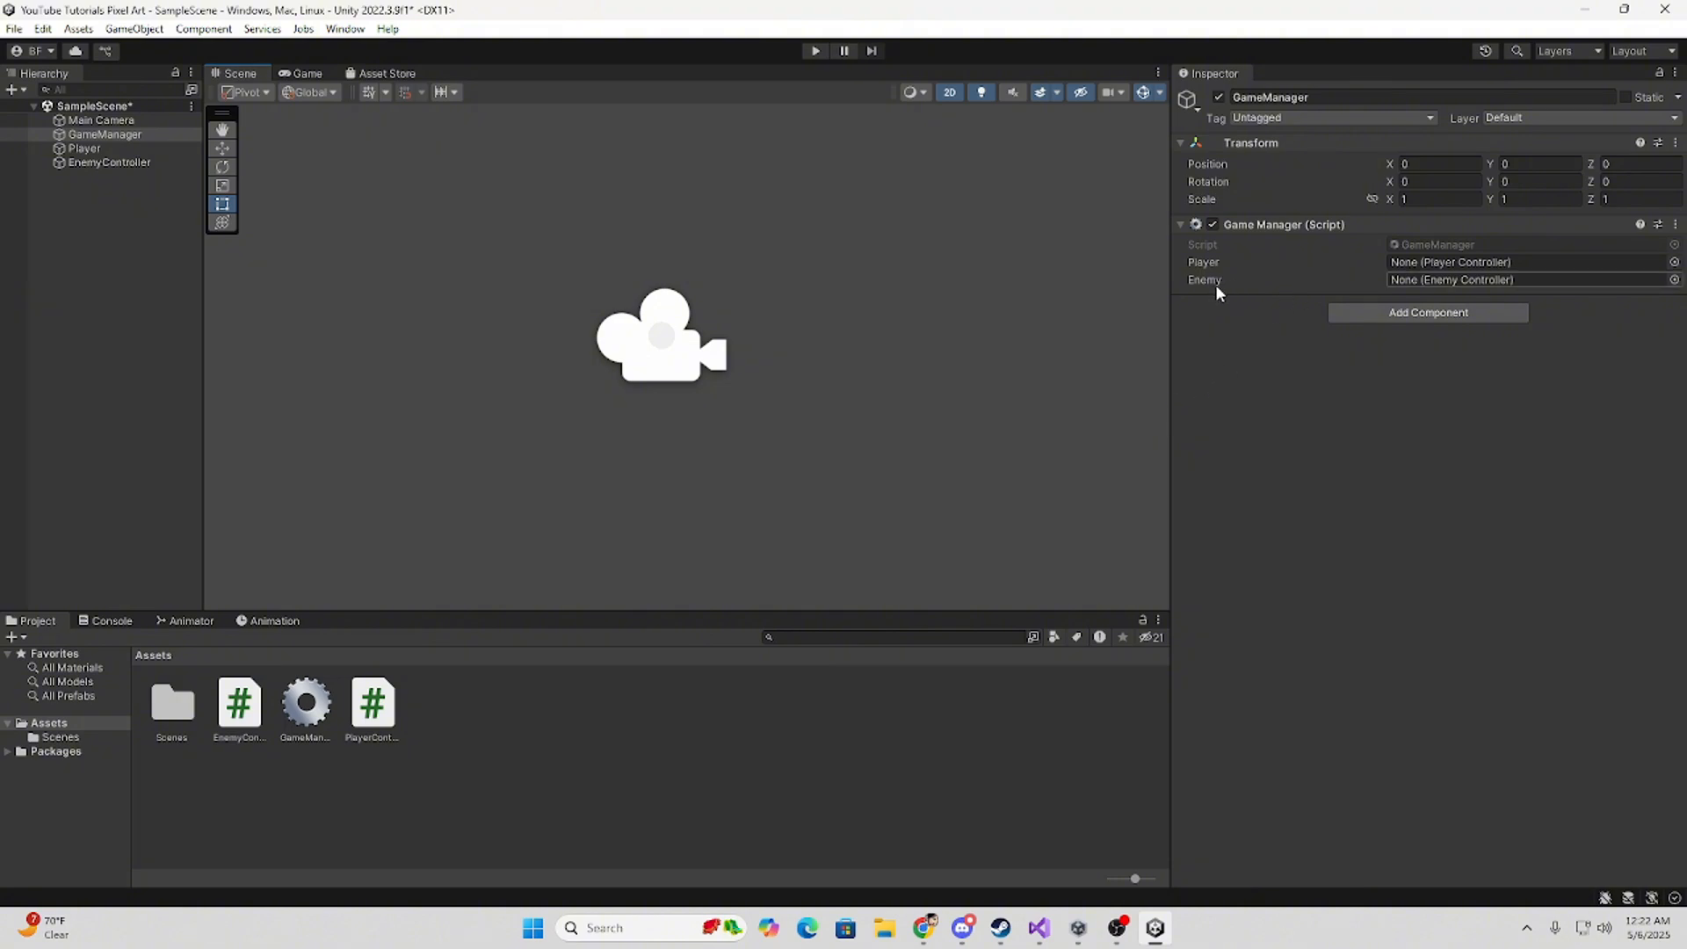
mouse_move(1036, 928)
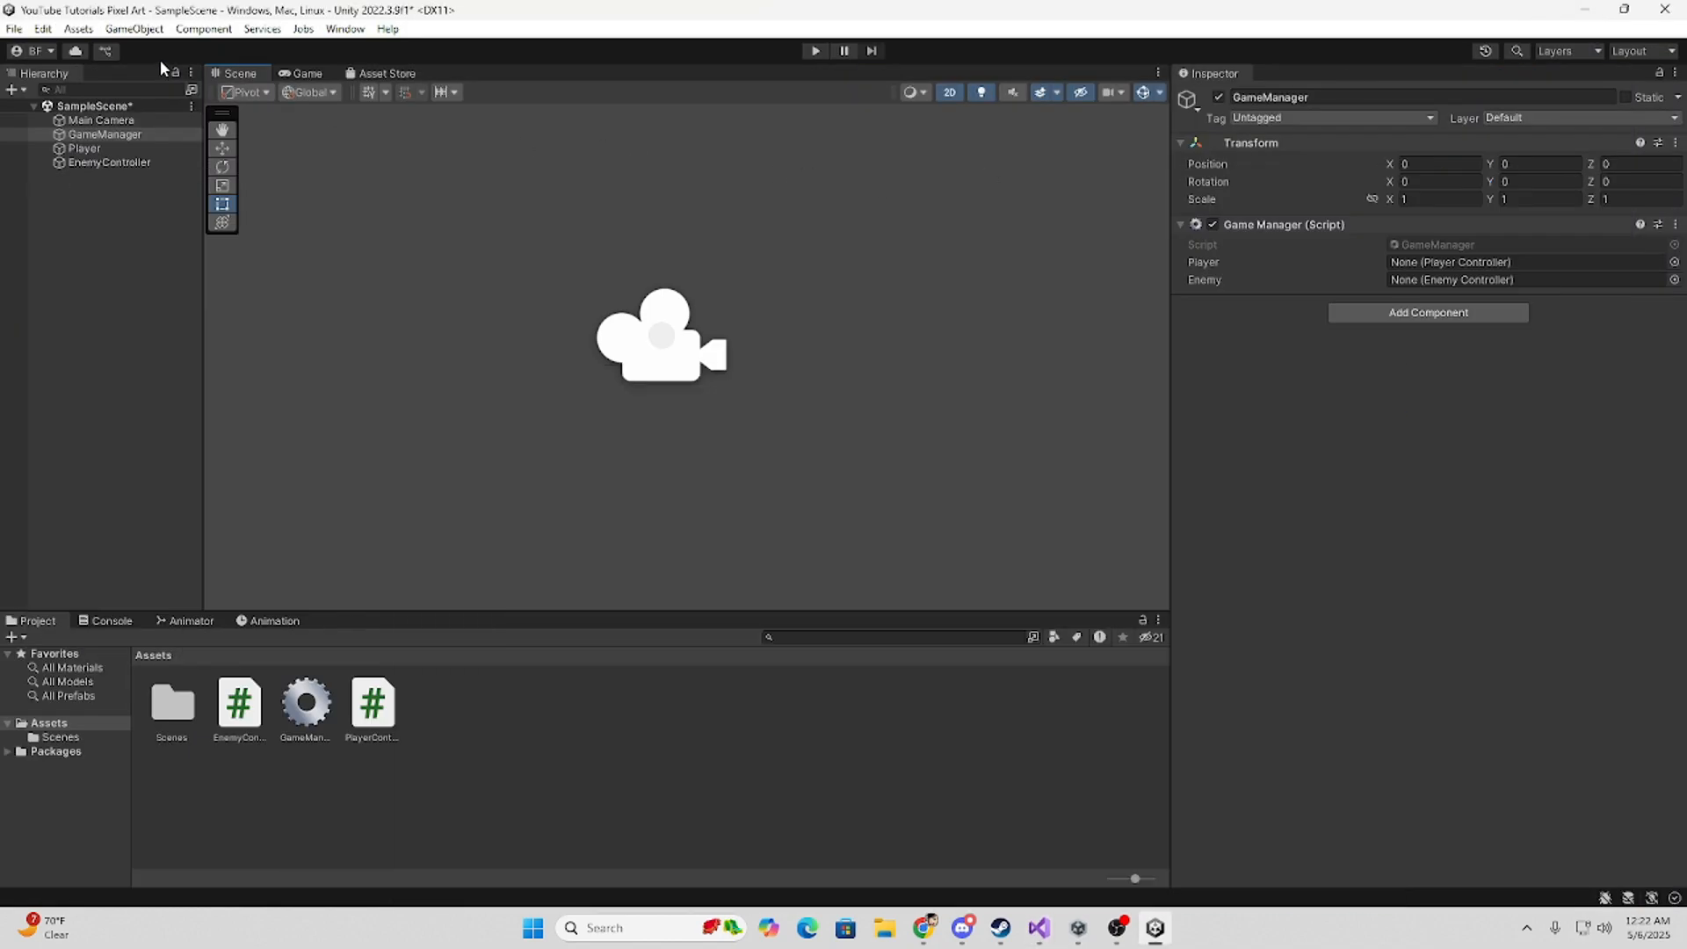
mouse_move(43, 29)
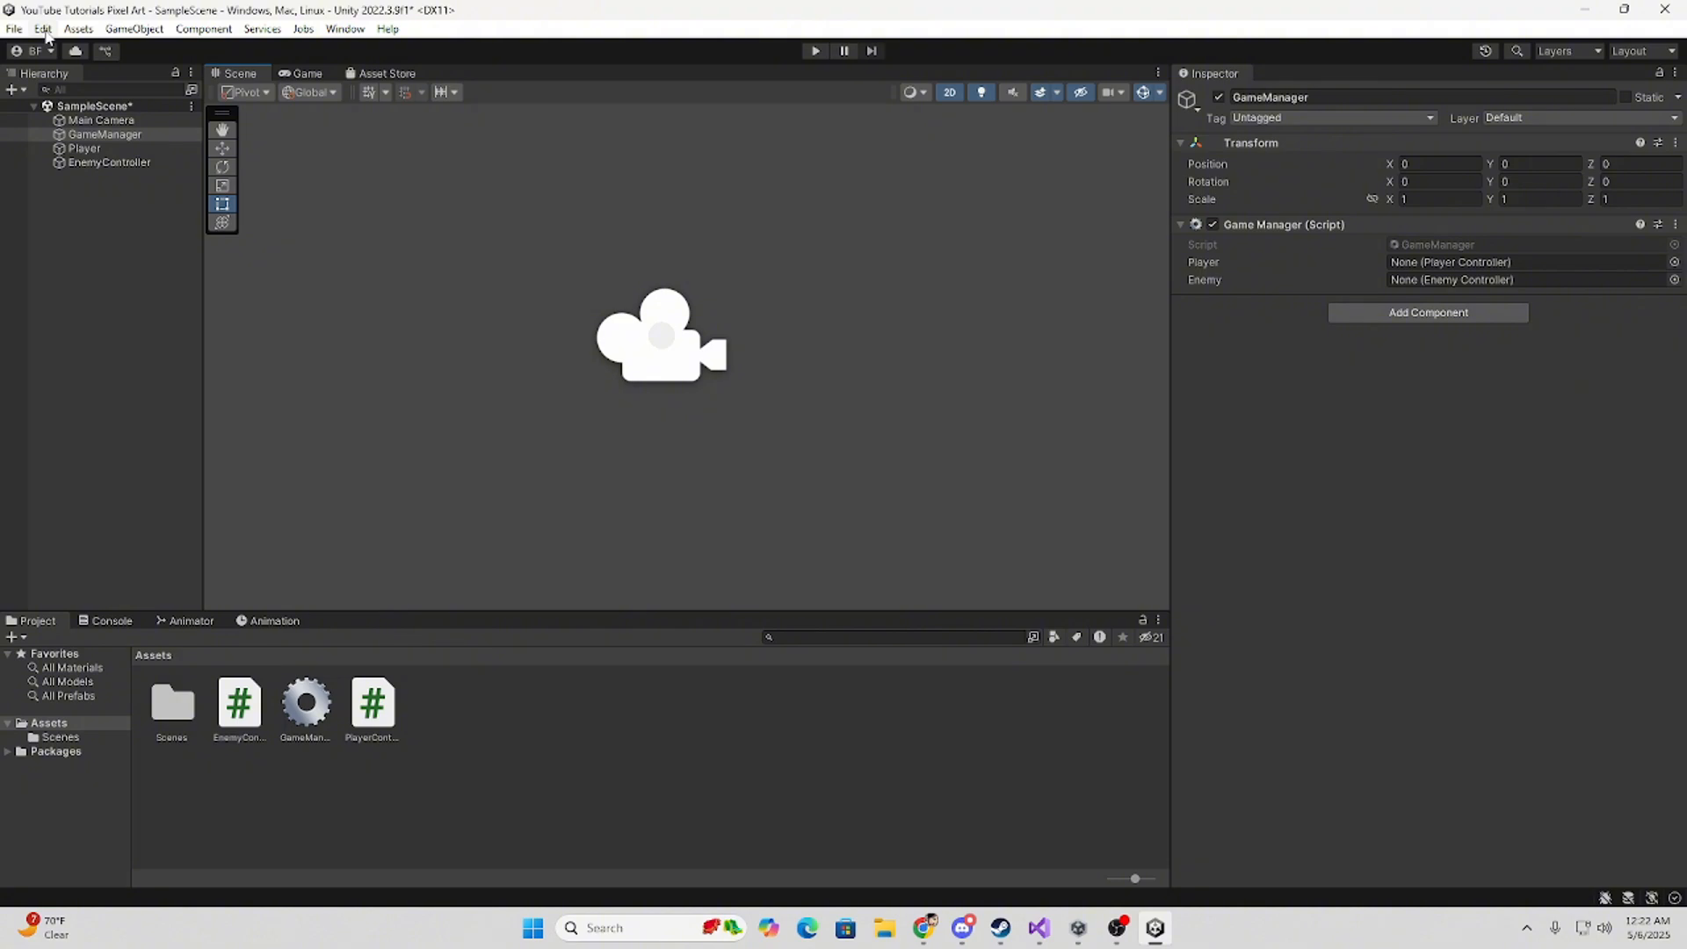
Apply Script Execution Order: GameManager 100, PlayerController 200, EnemyController 300.
click(42, 29)
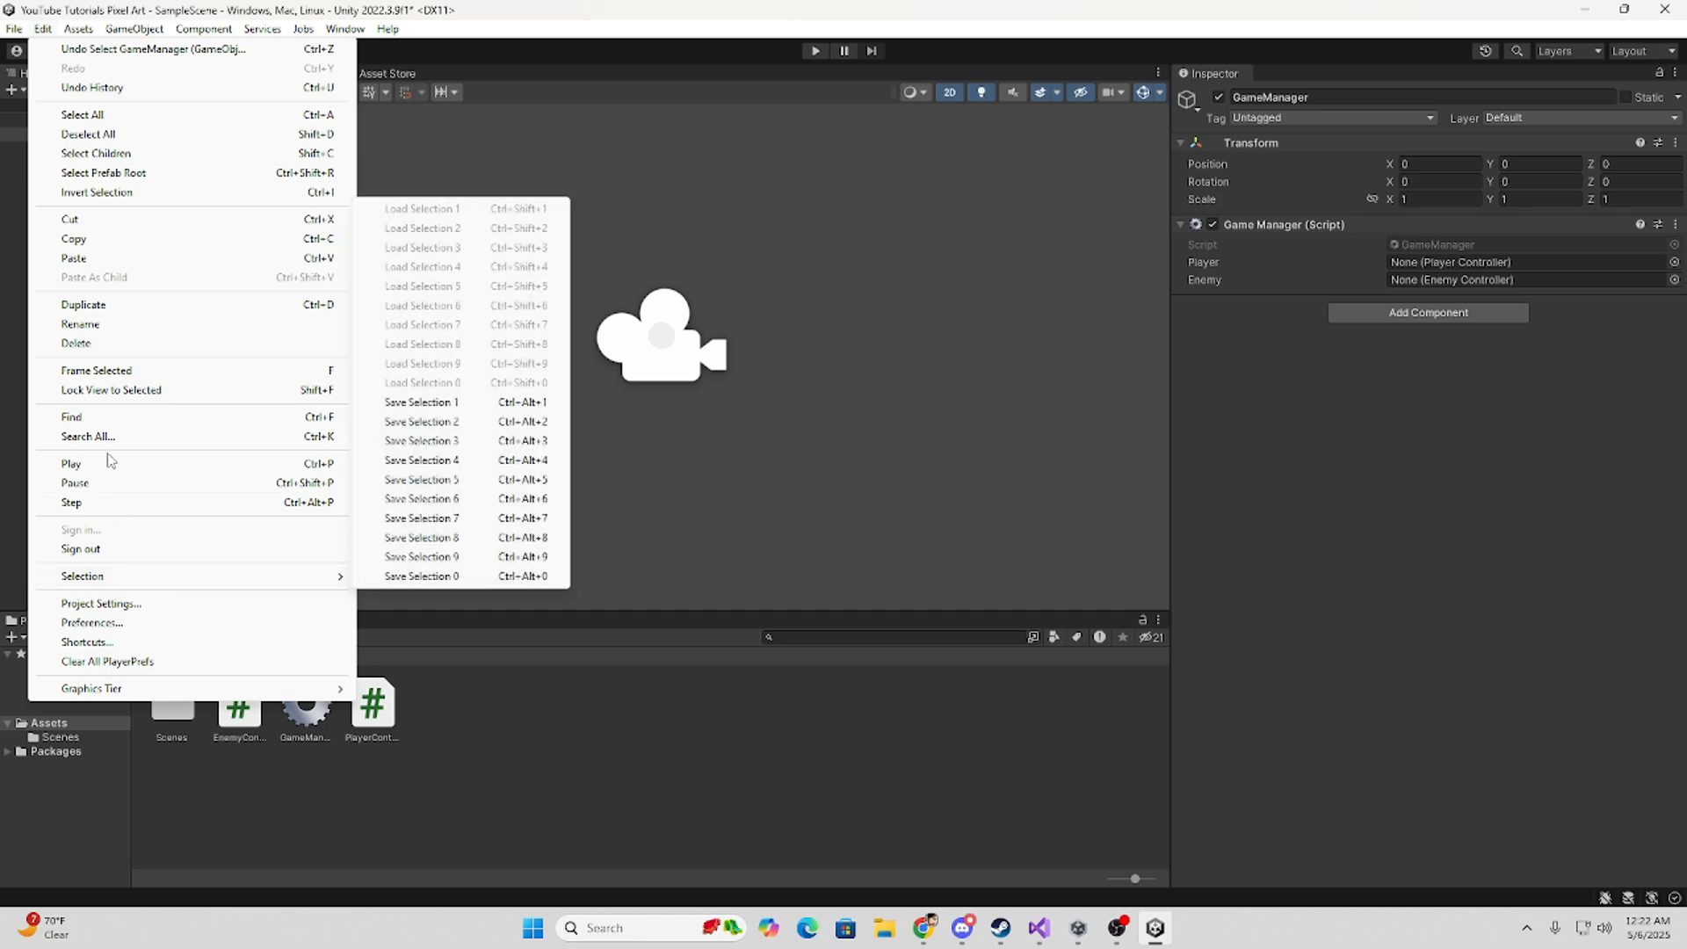
mouse_move(107, 473)
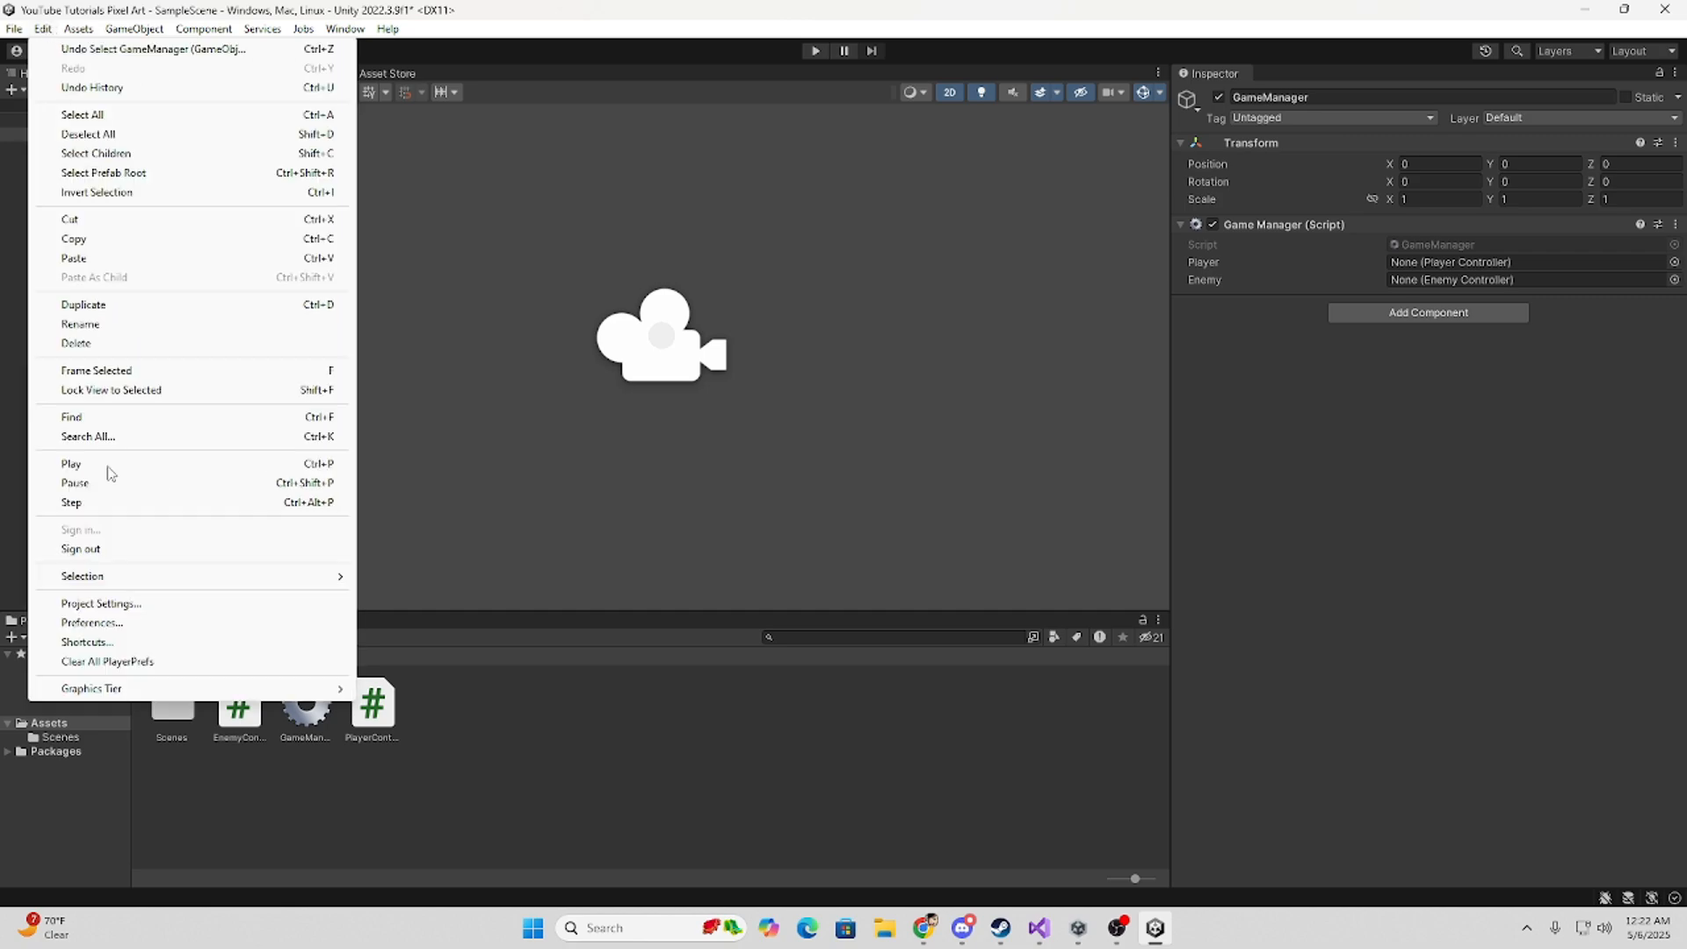
click(100, 603)
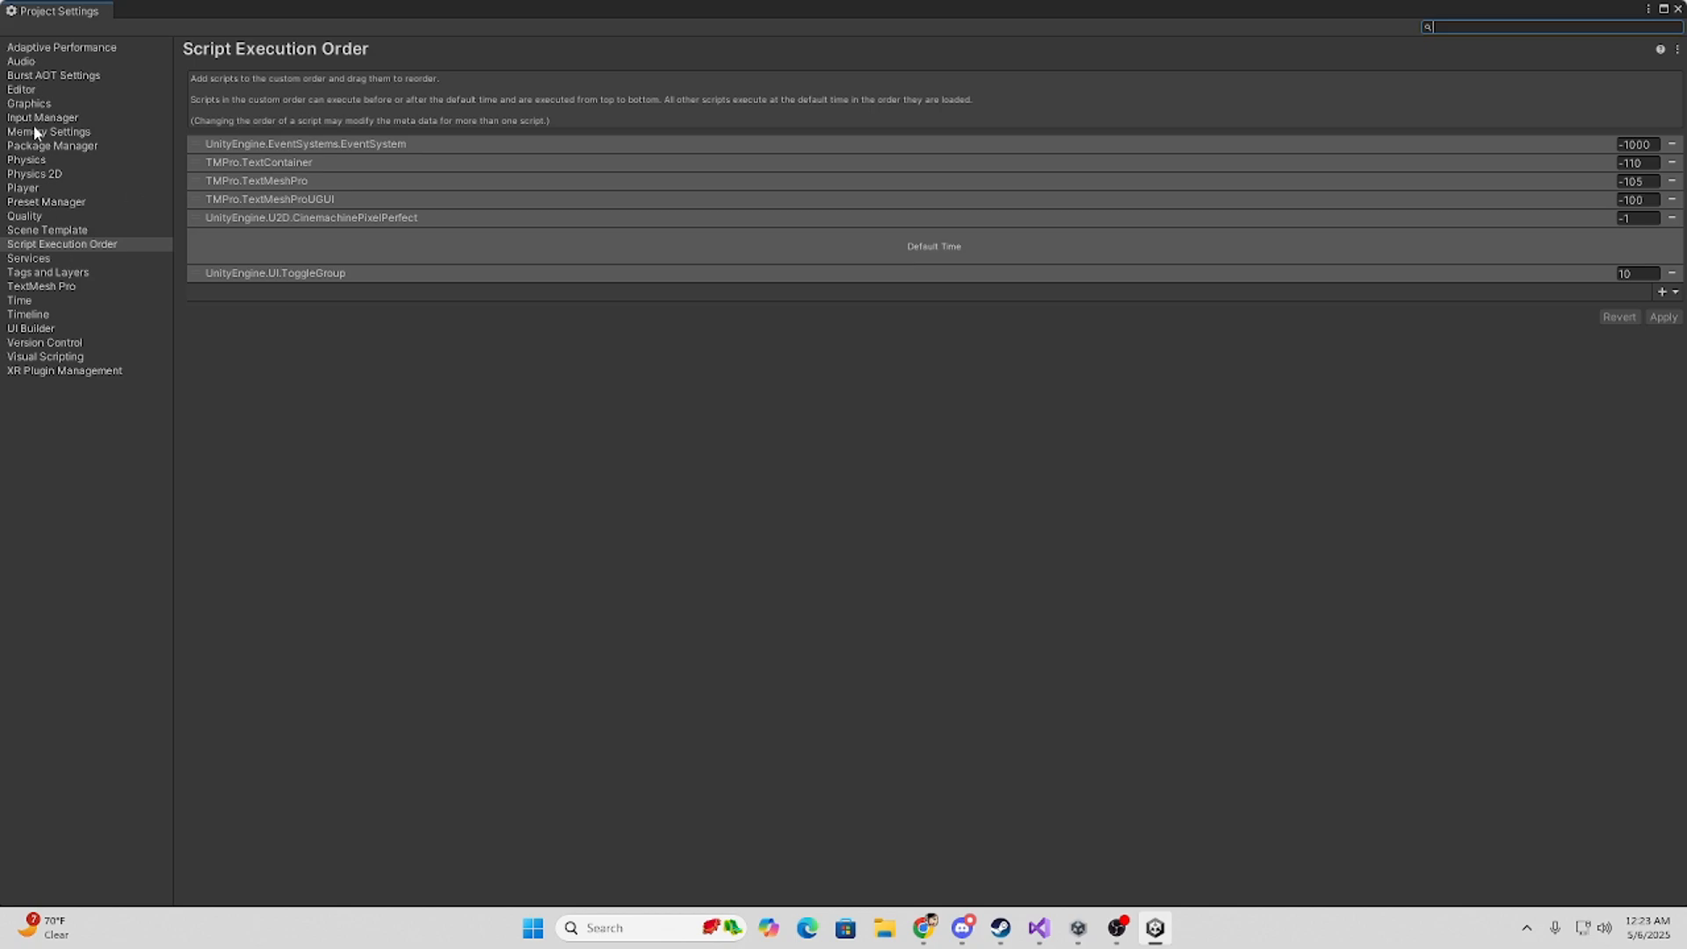
mouse_move(19, 258)
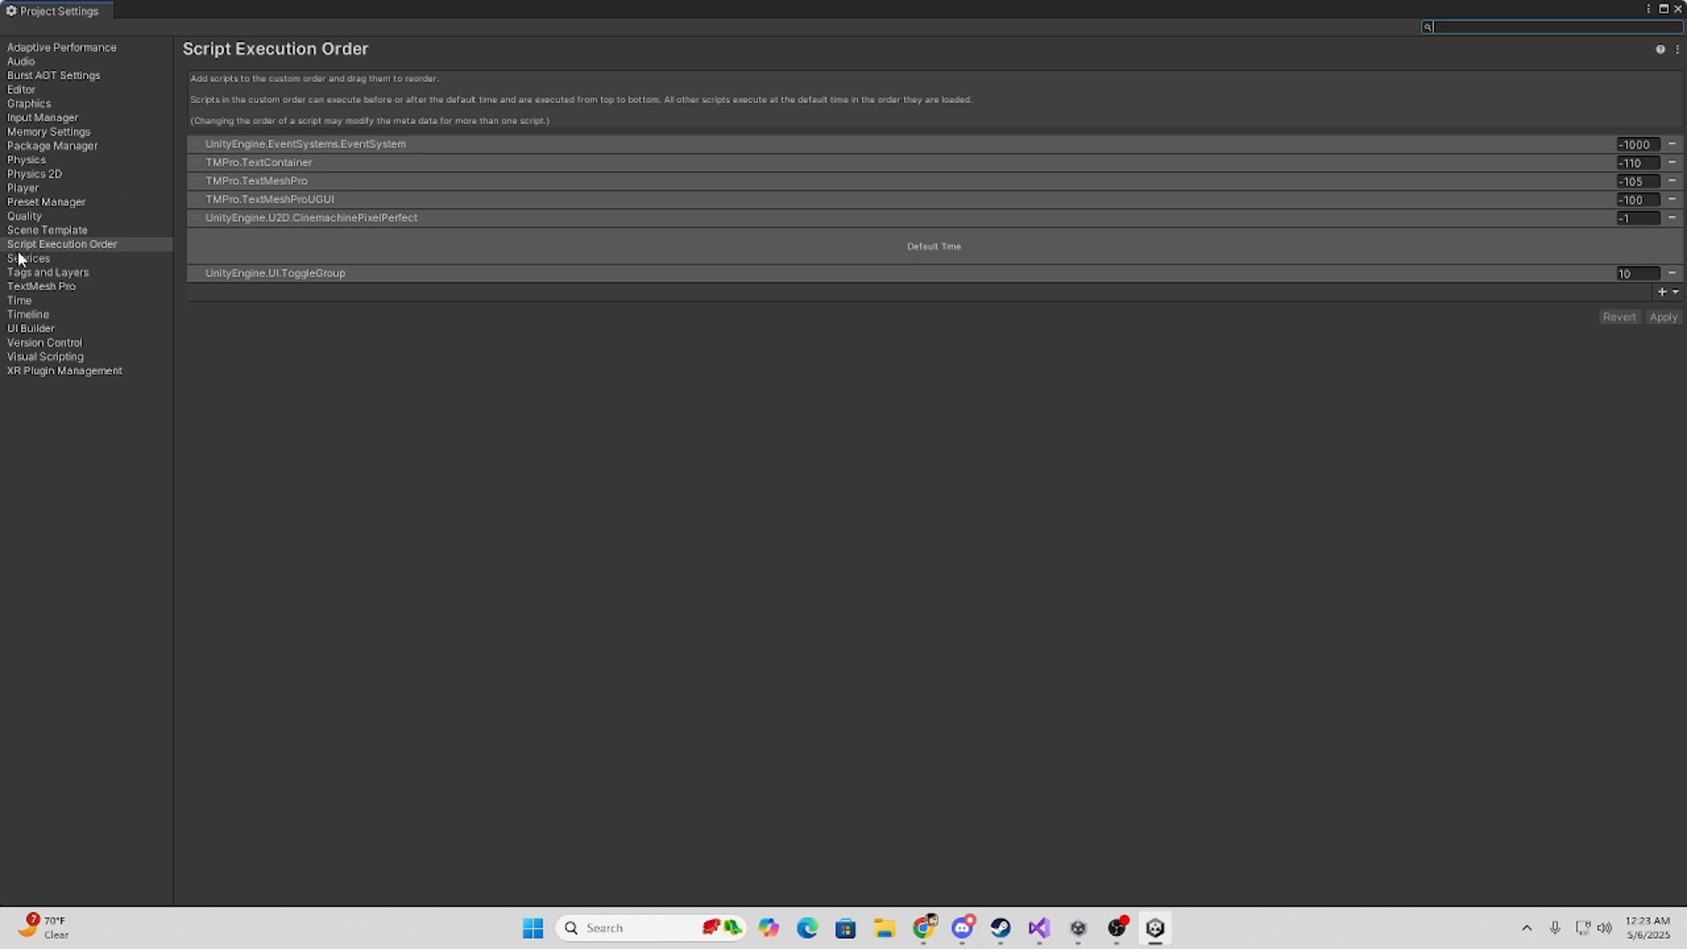
mouse_move(1466, 378)
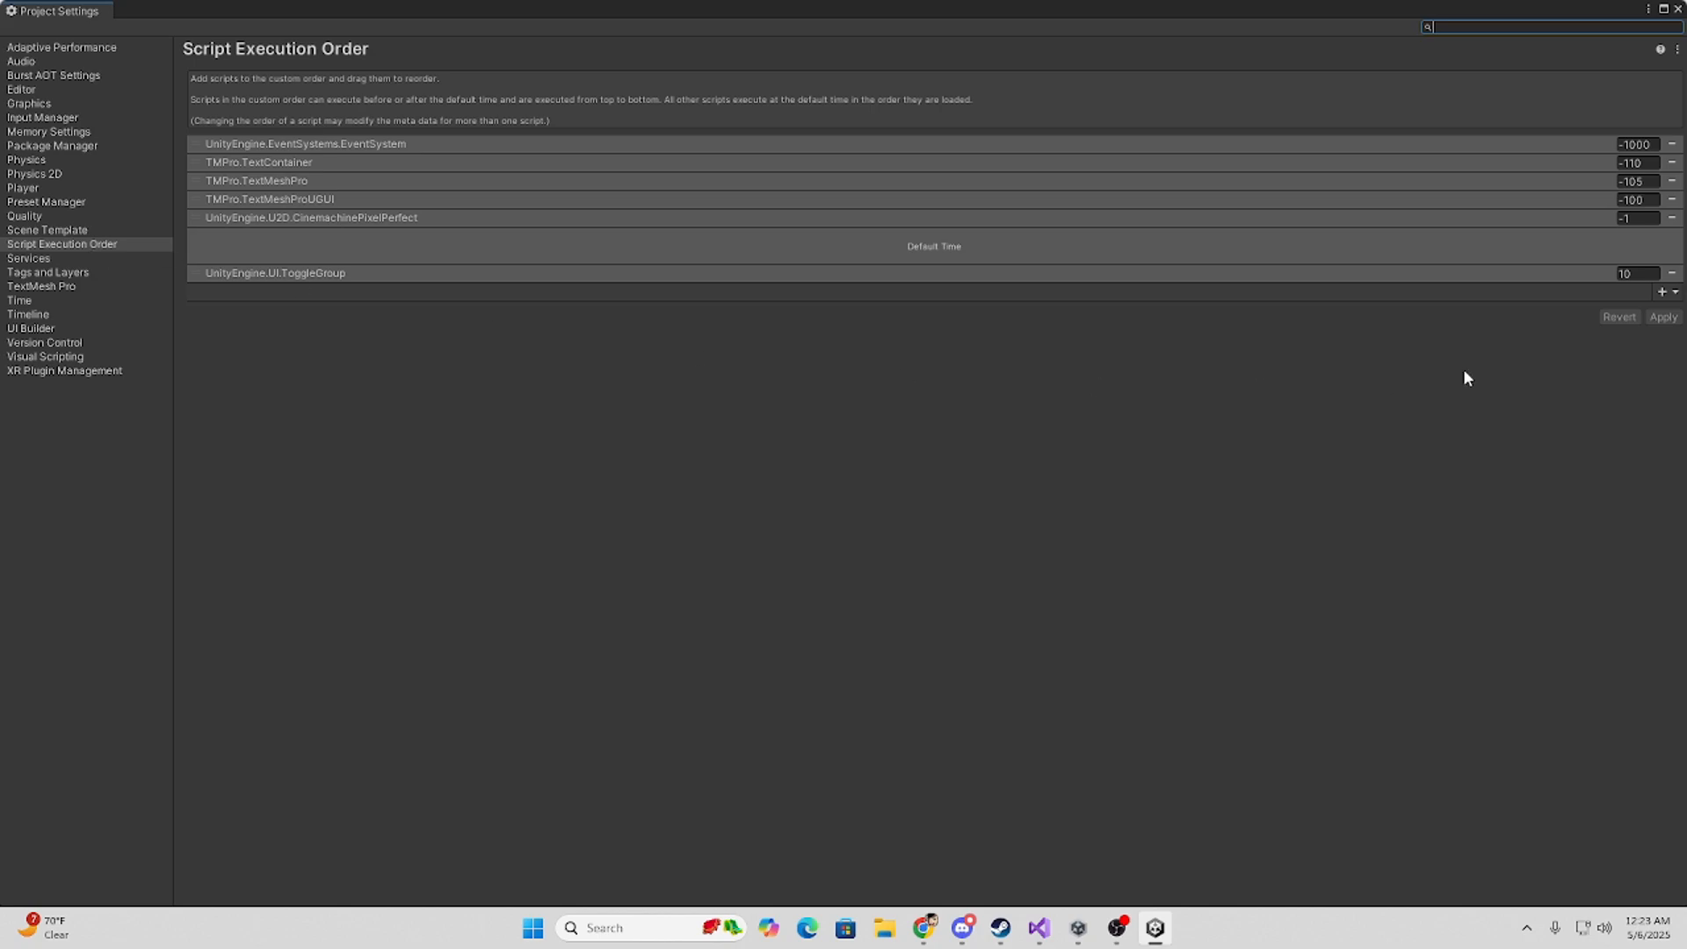
click(1663, 292)
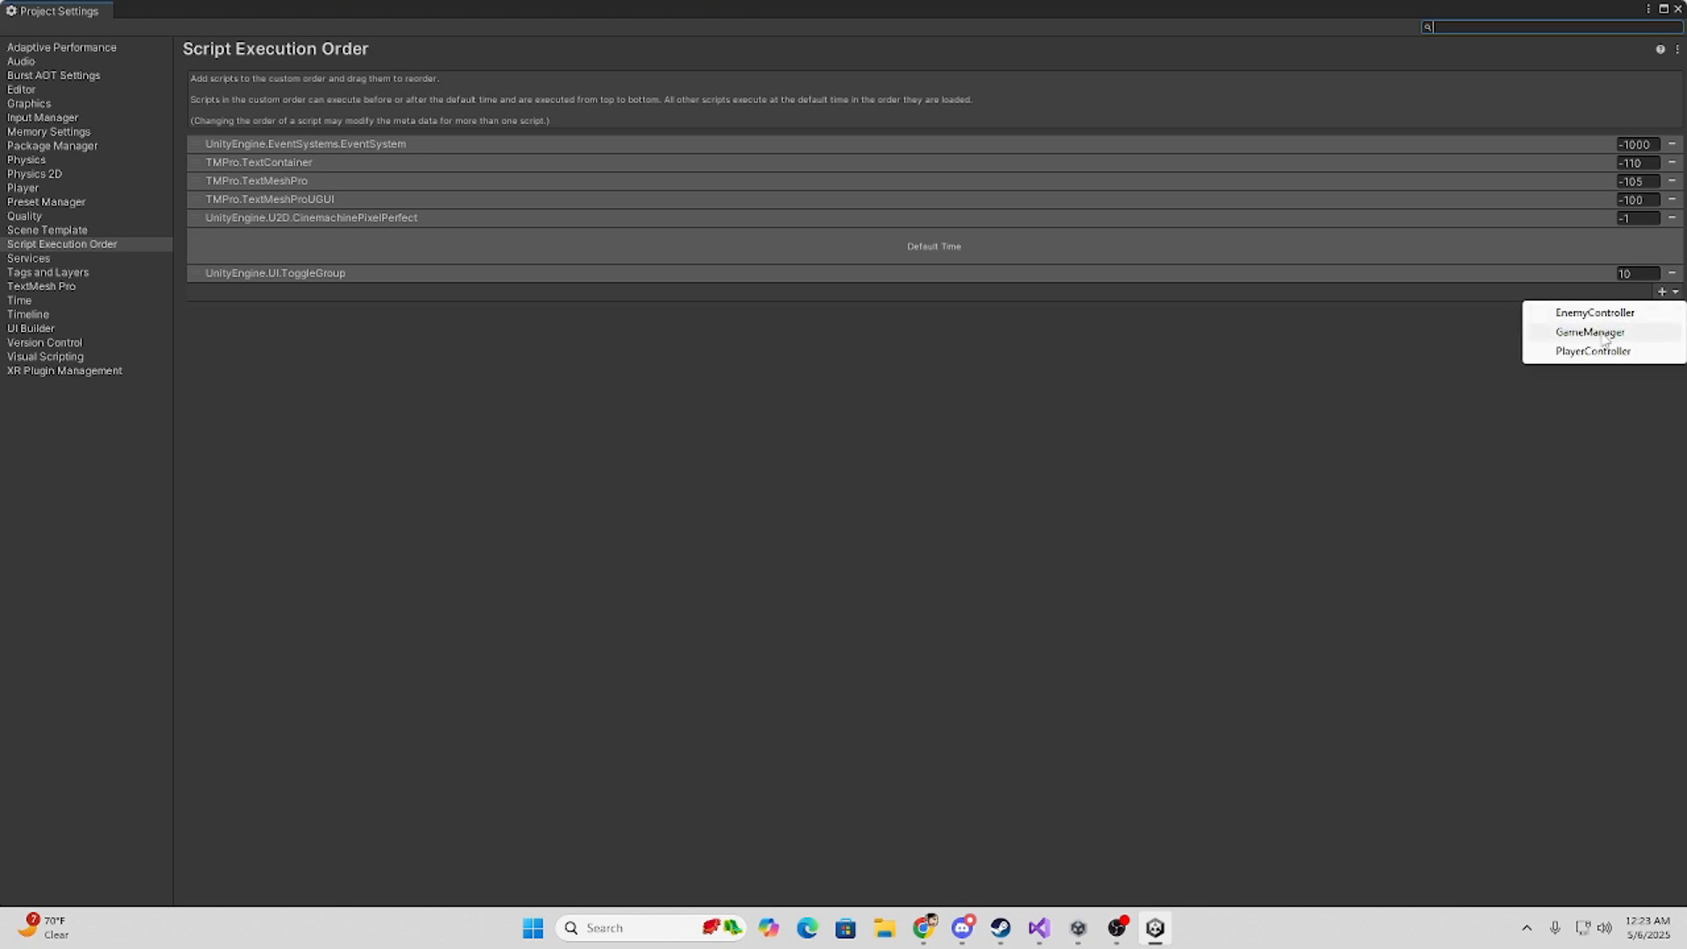
click(1588, 331)
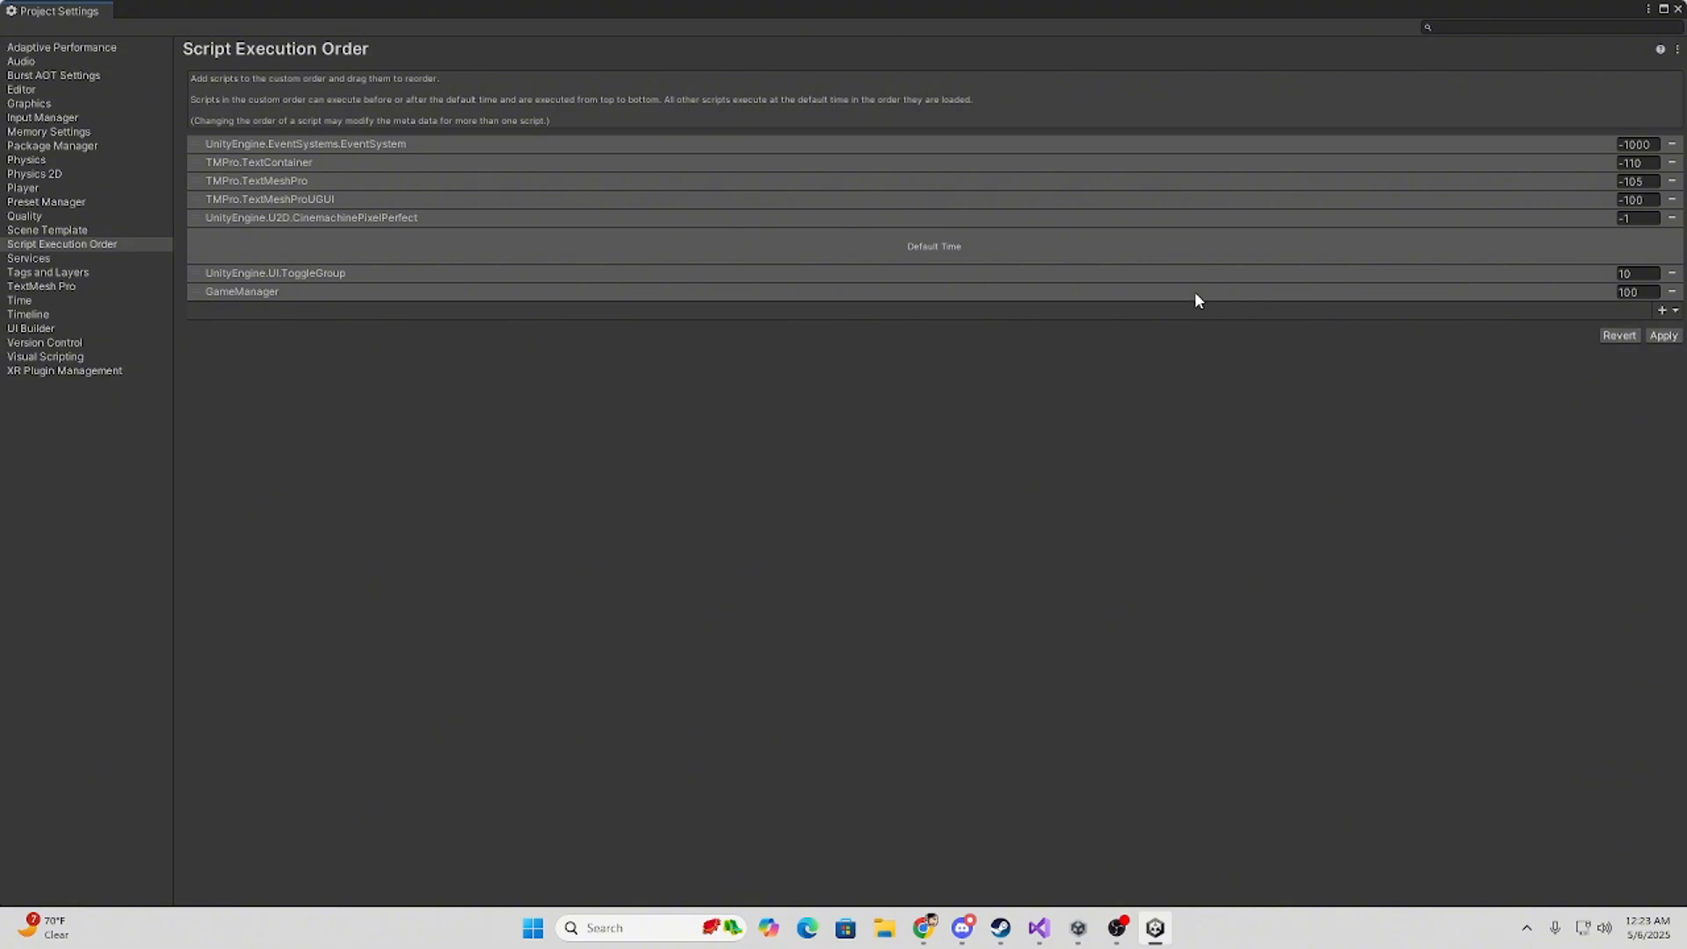
click(1665, 310)
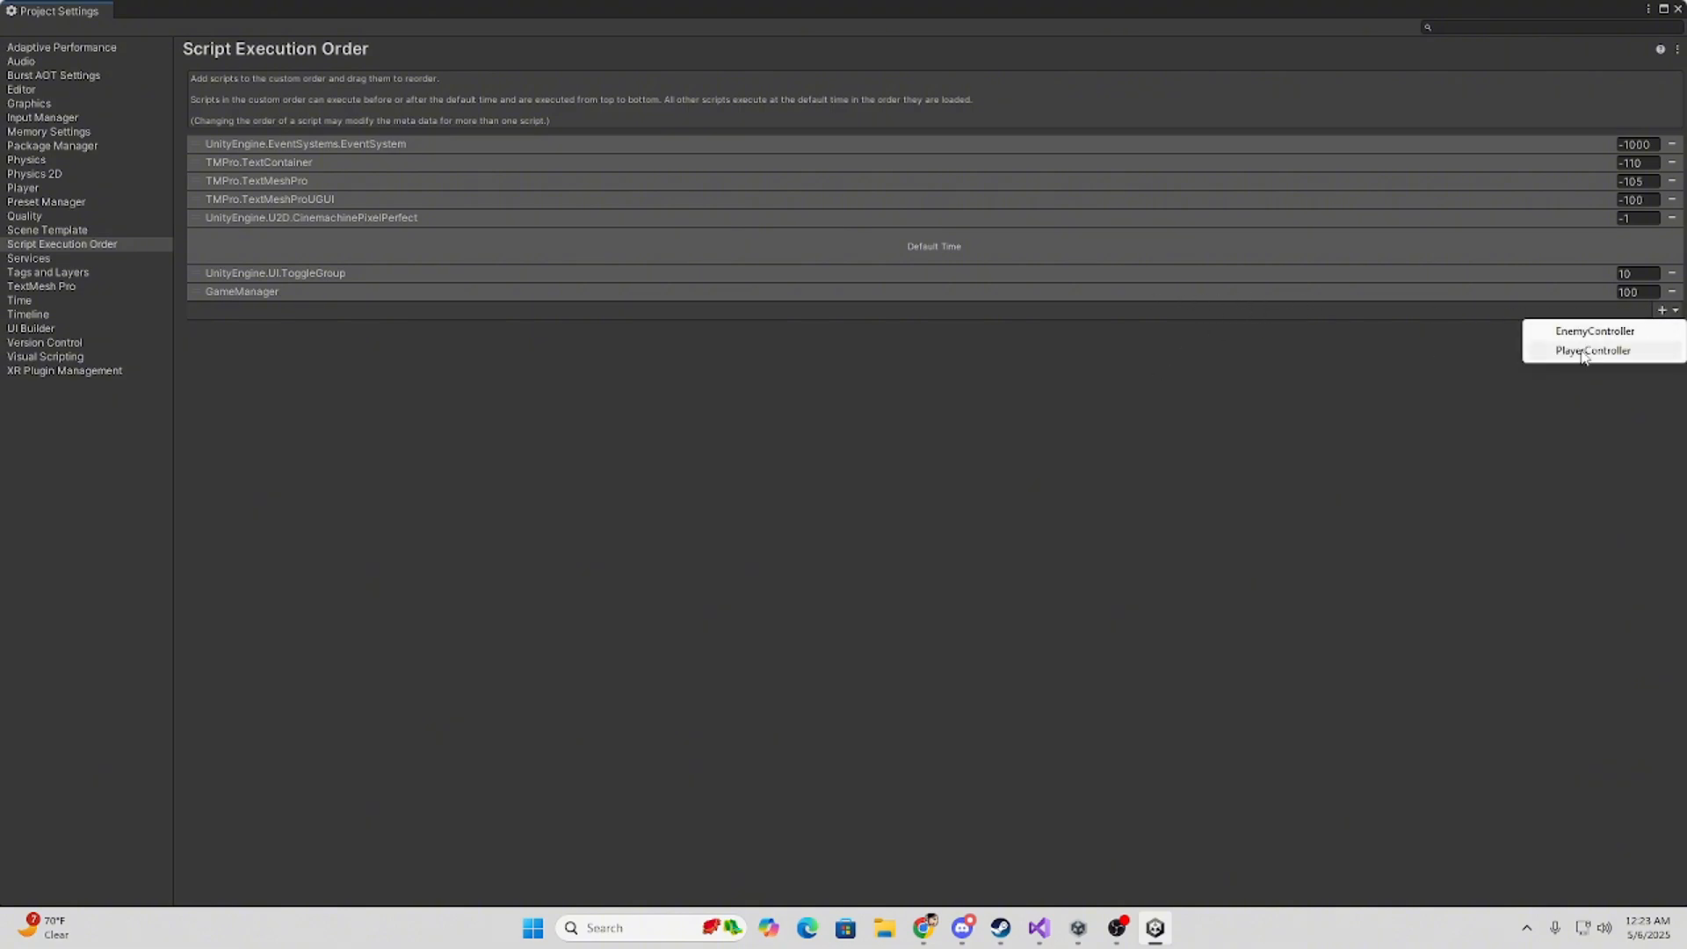
click(1592, 350)
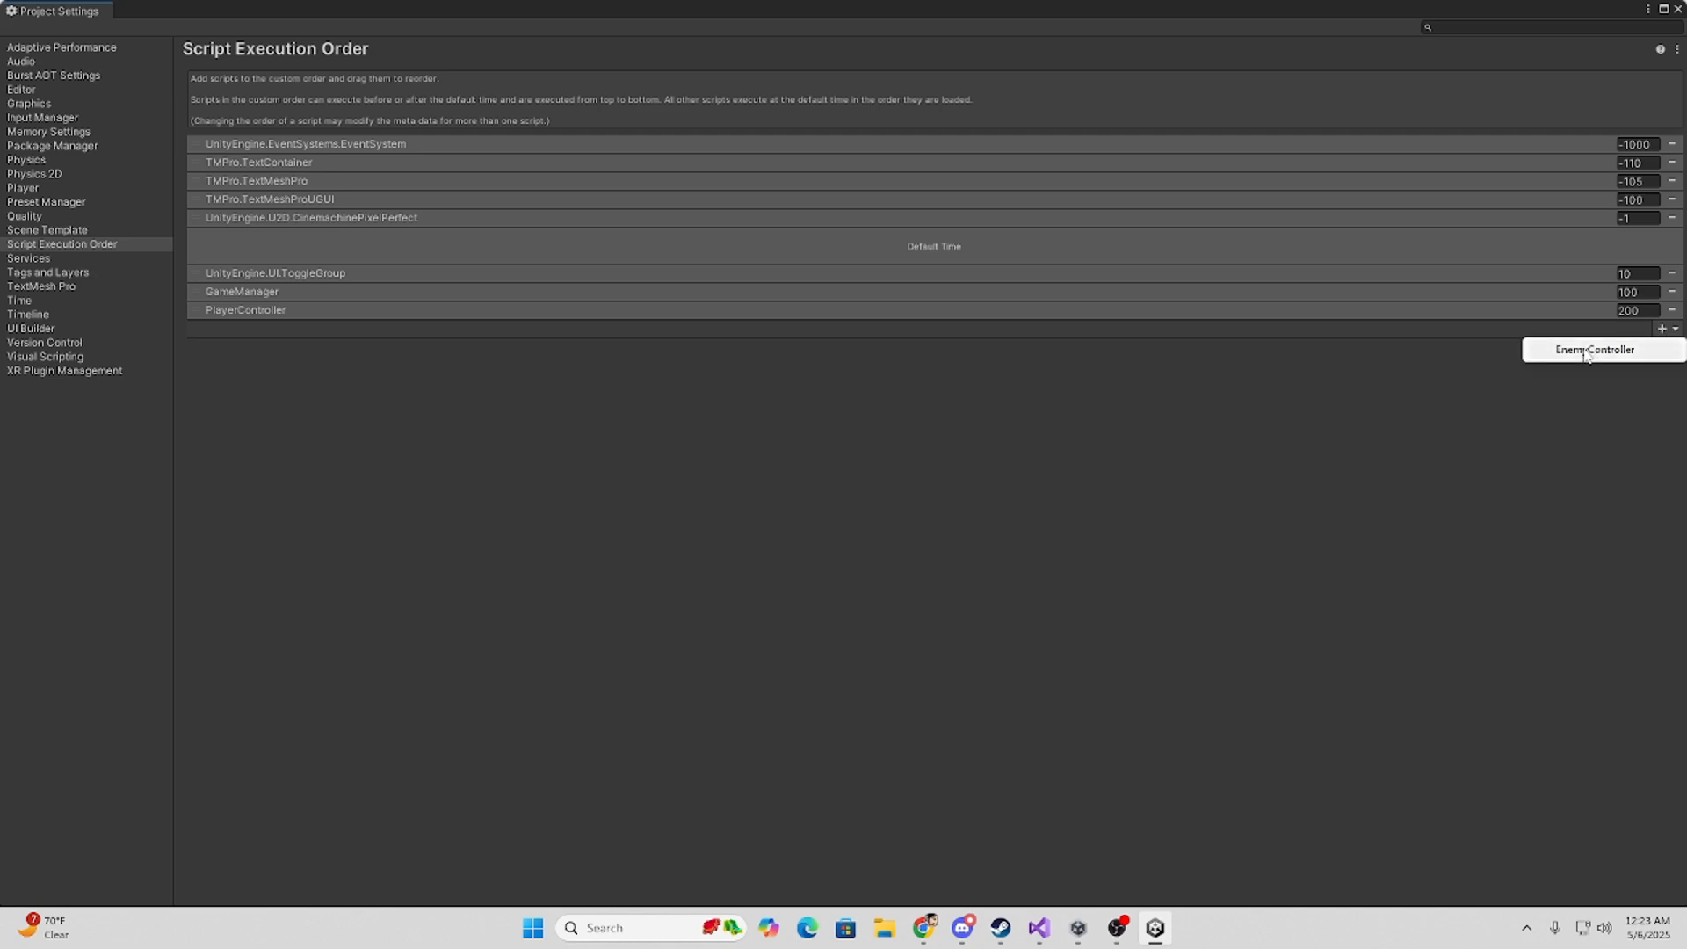
click(1593, 349)
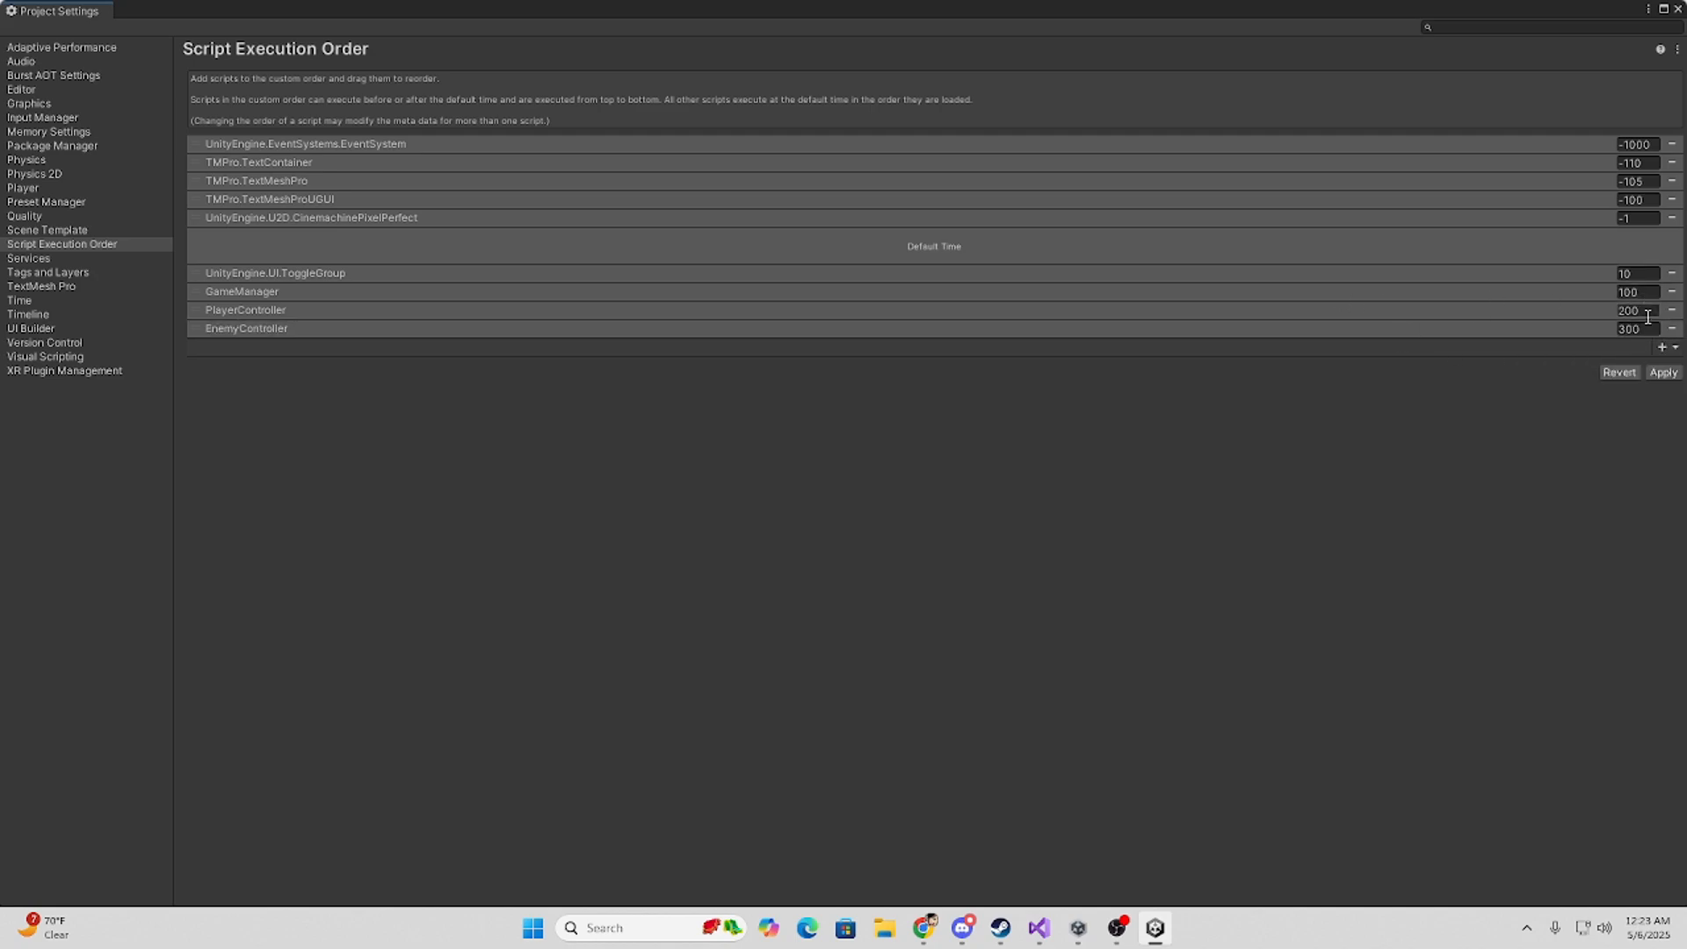
mouse_move(1643, 326)
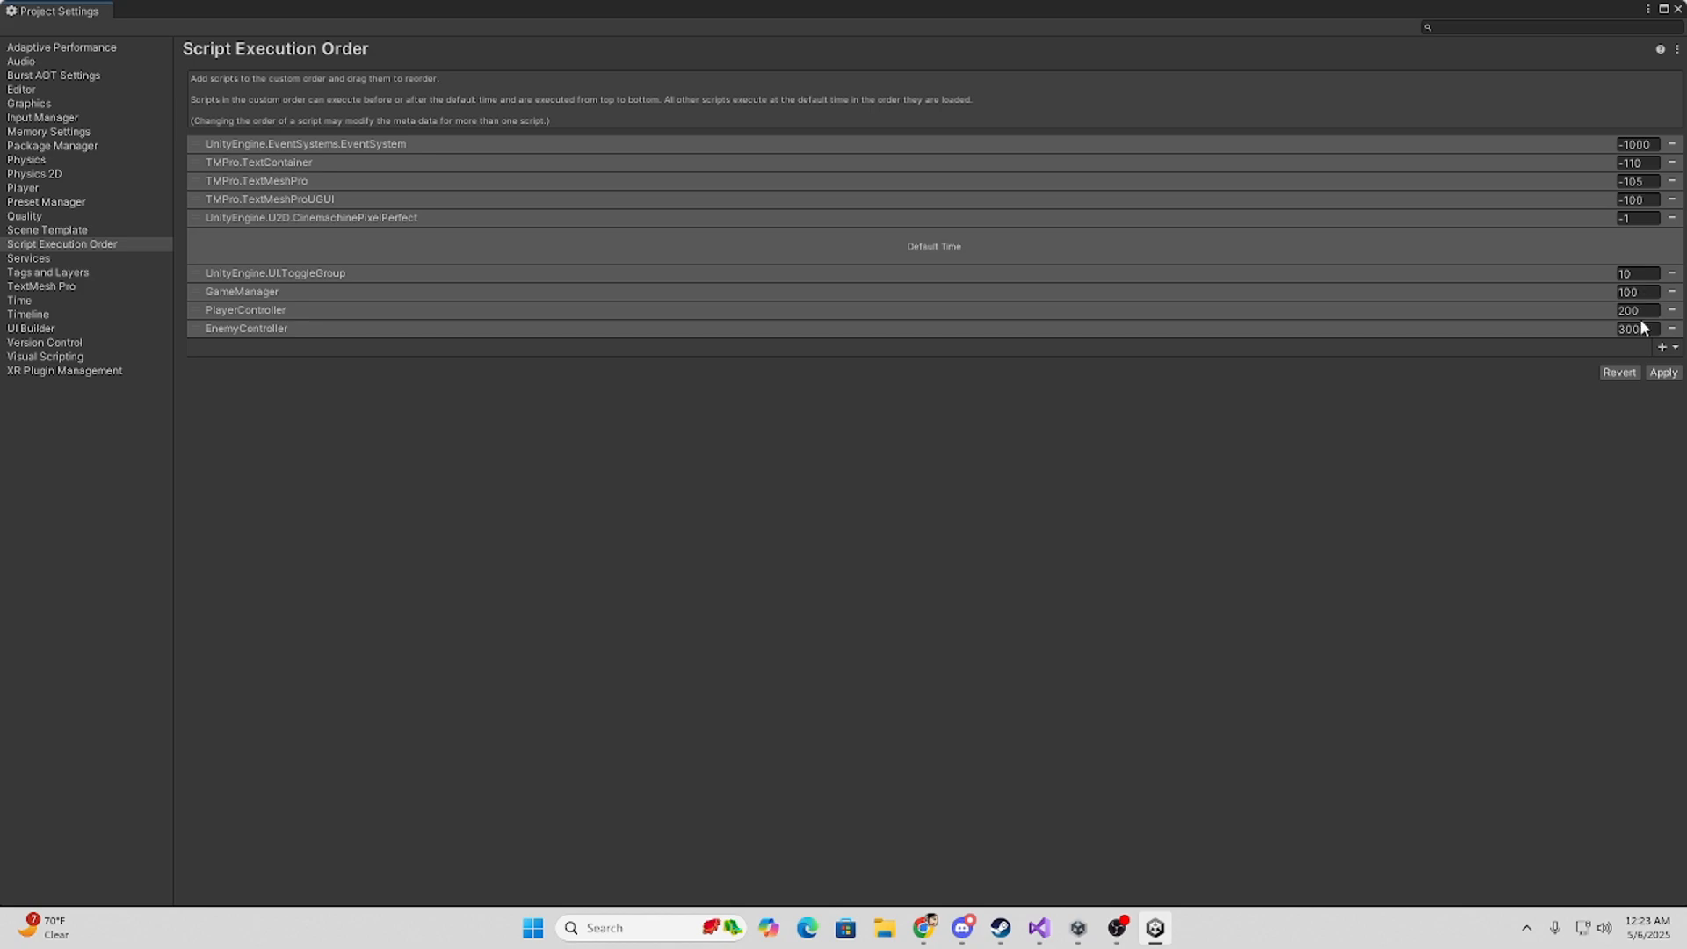
click(1636, 291)
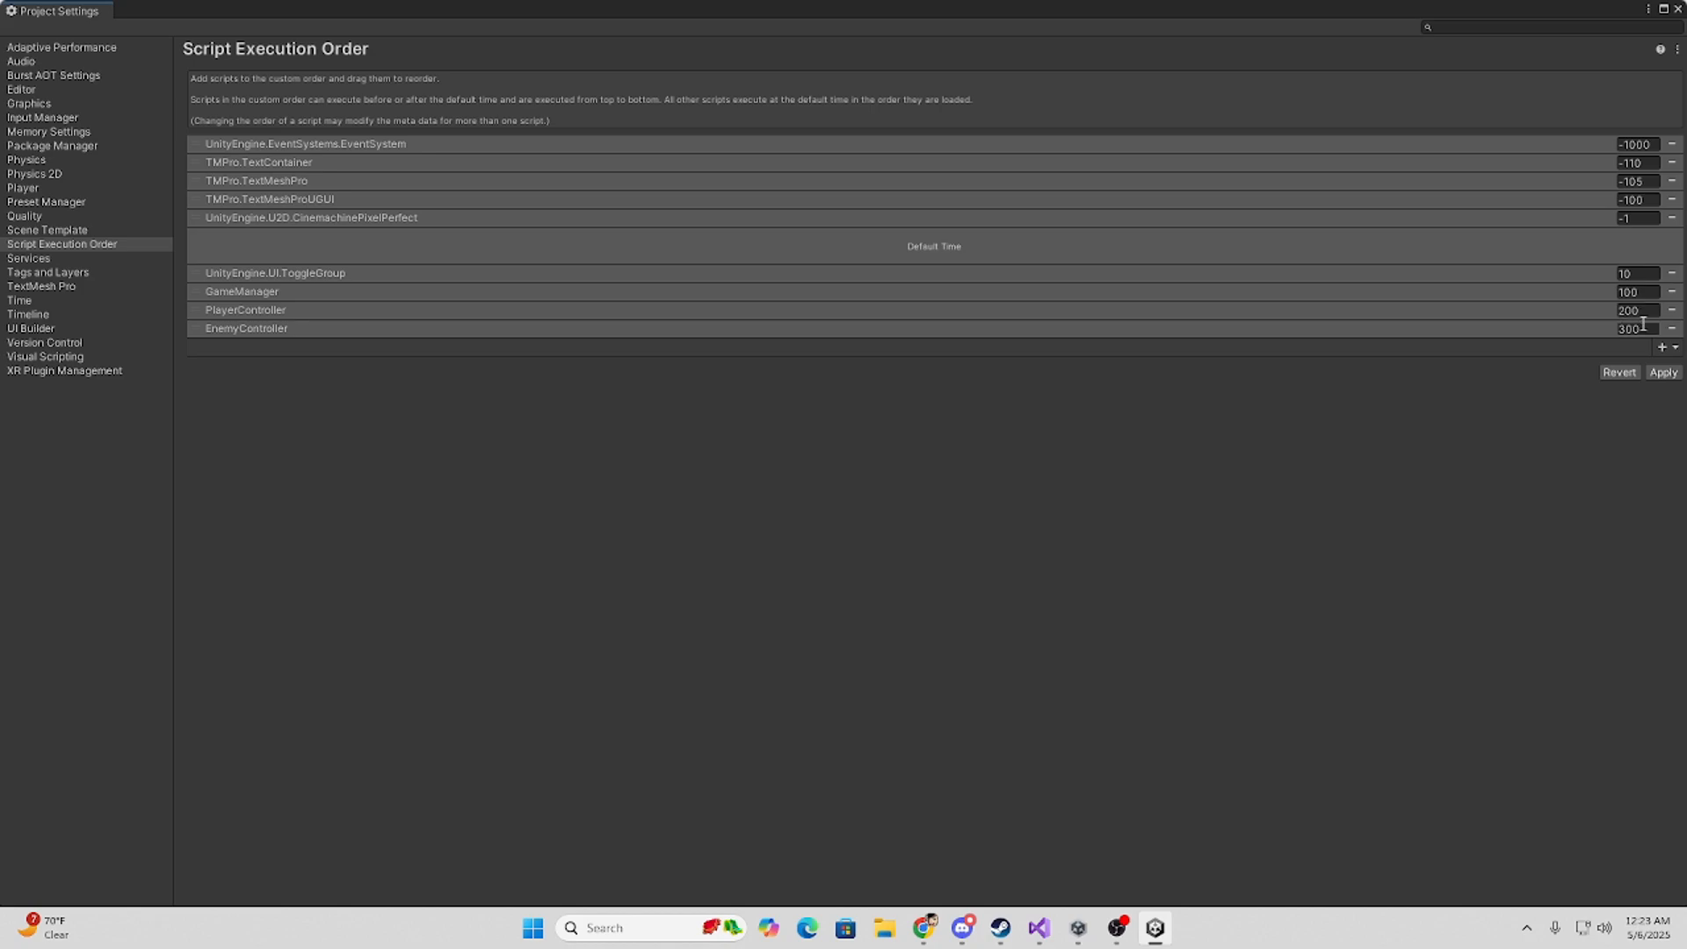
mouse_move(1388, 288)
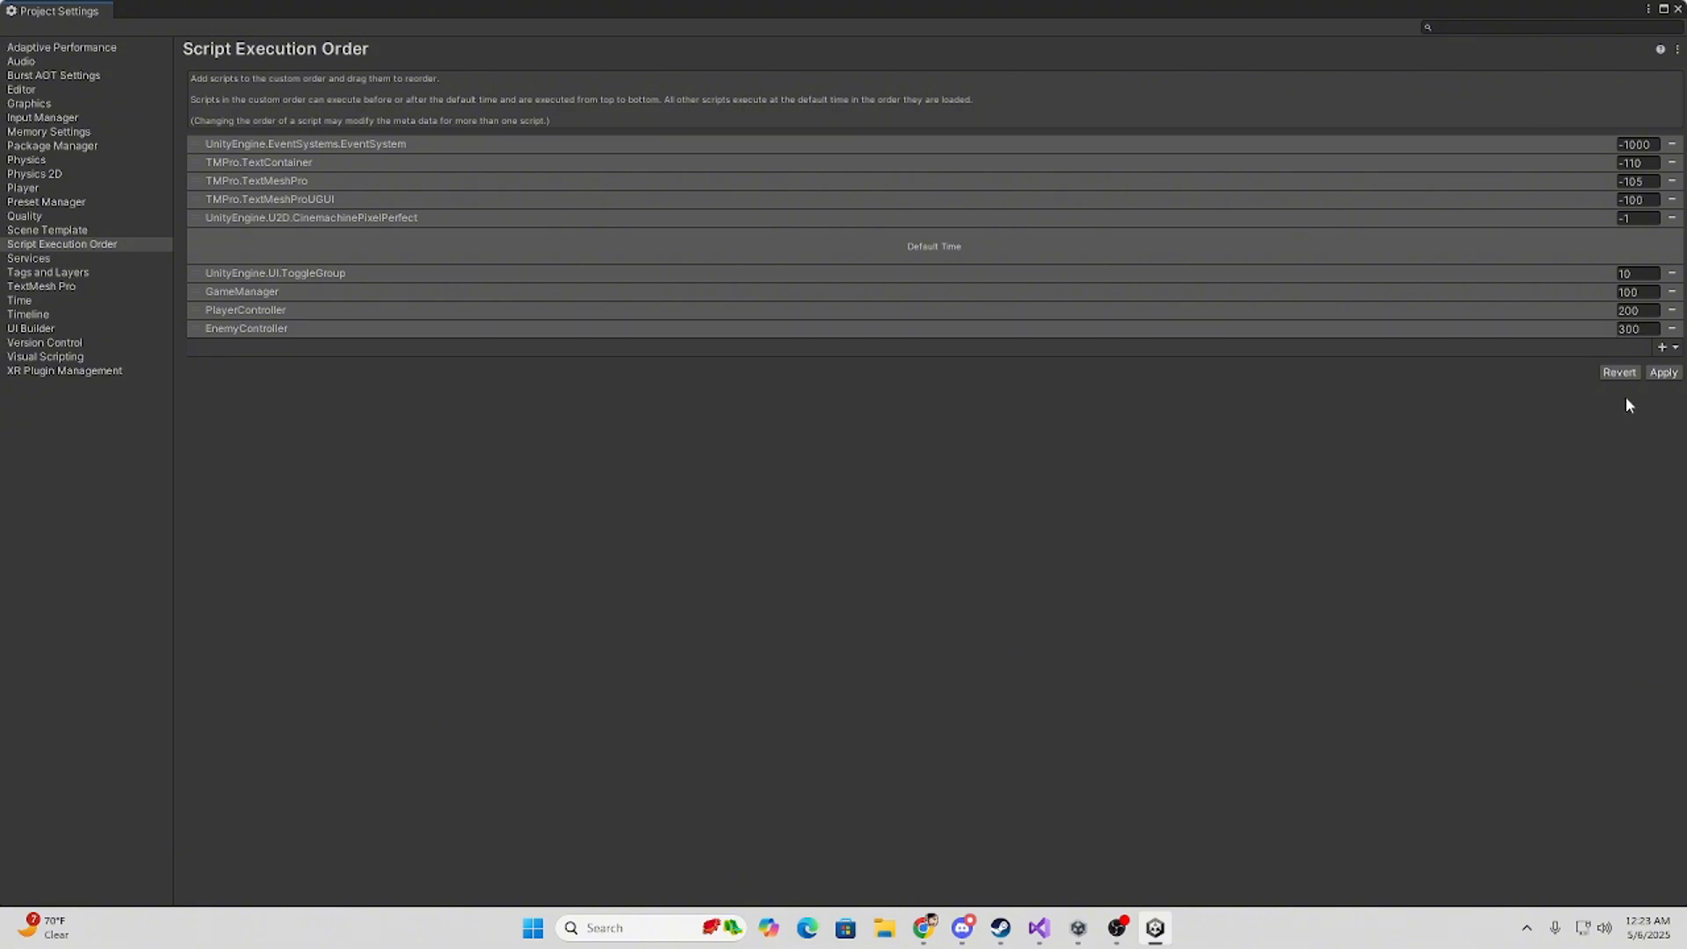
click(1662, 372)
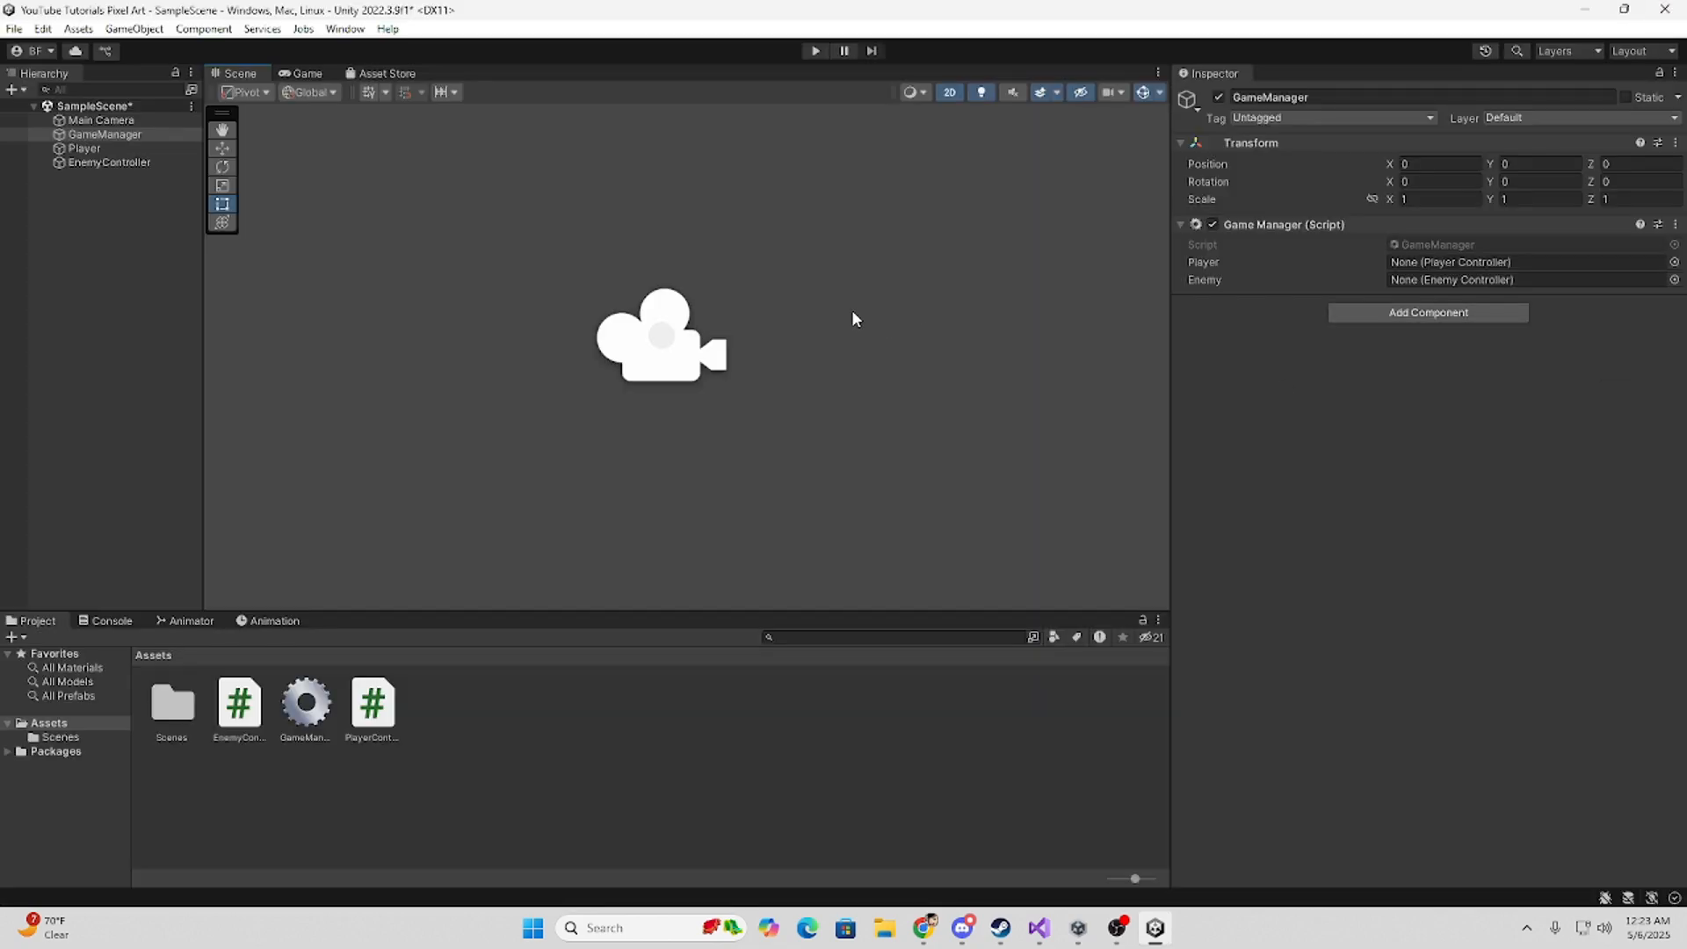
Enter Play mode so GameManager's Player and Enemy slots fill automatically.
click(814, 50)
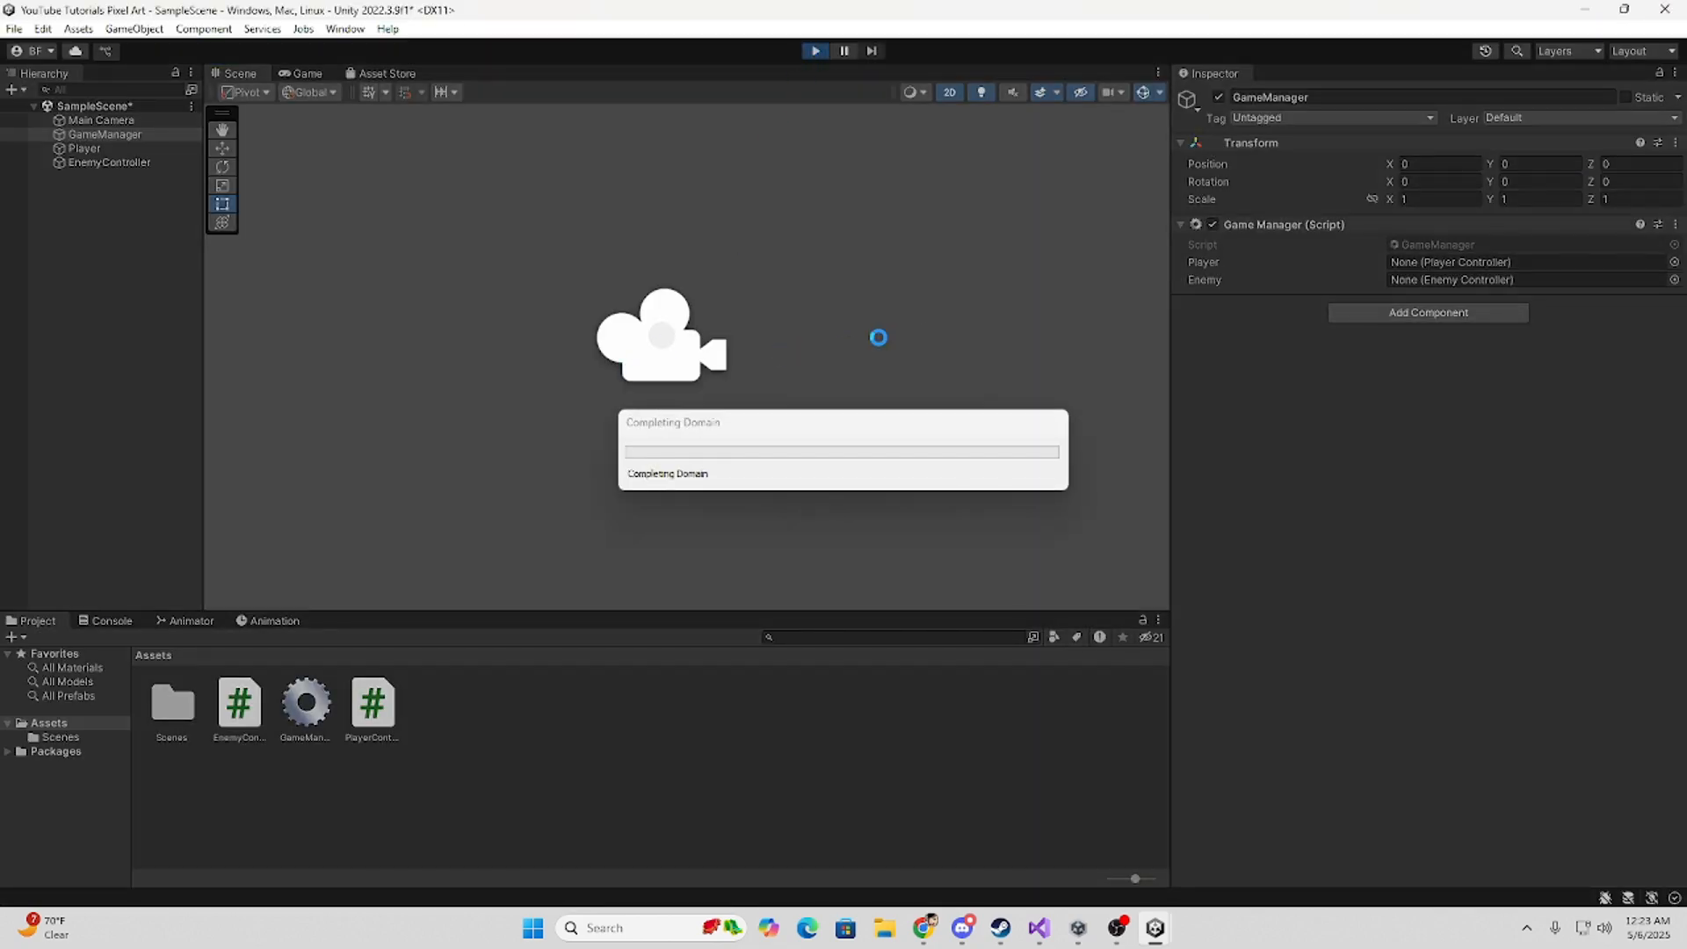
click(814, 51)
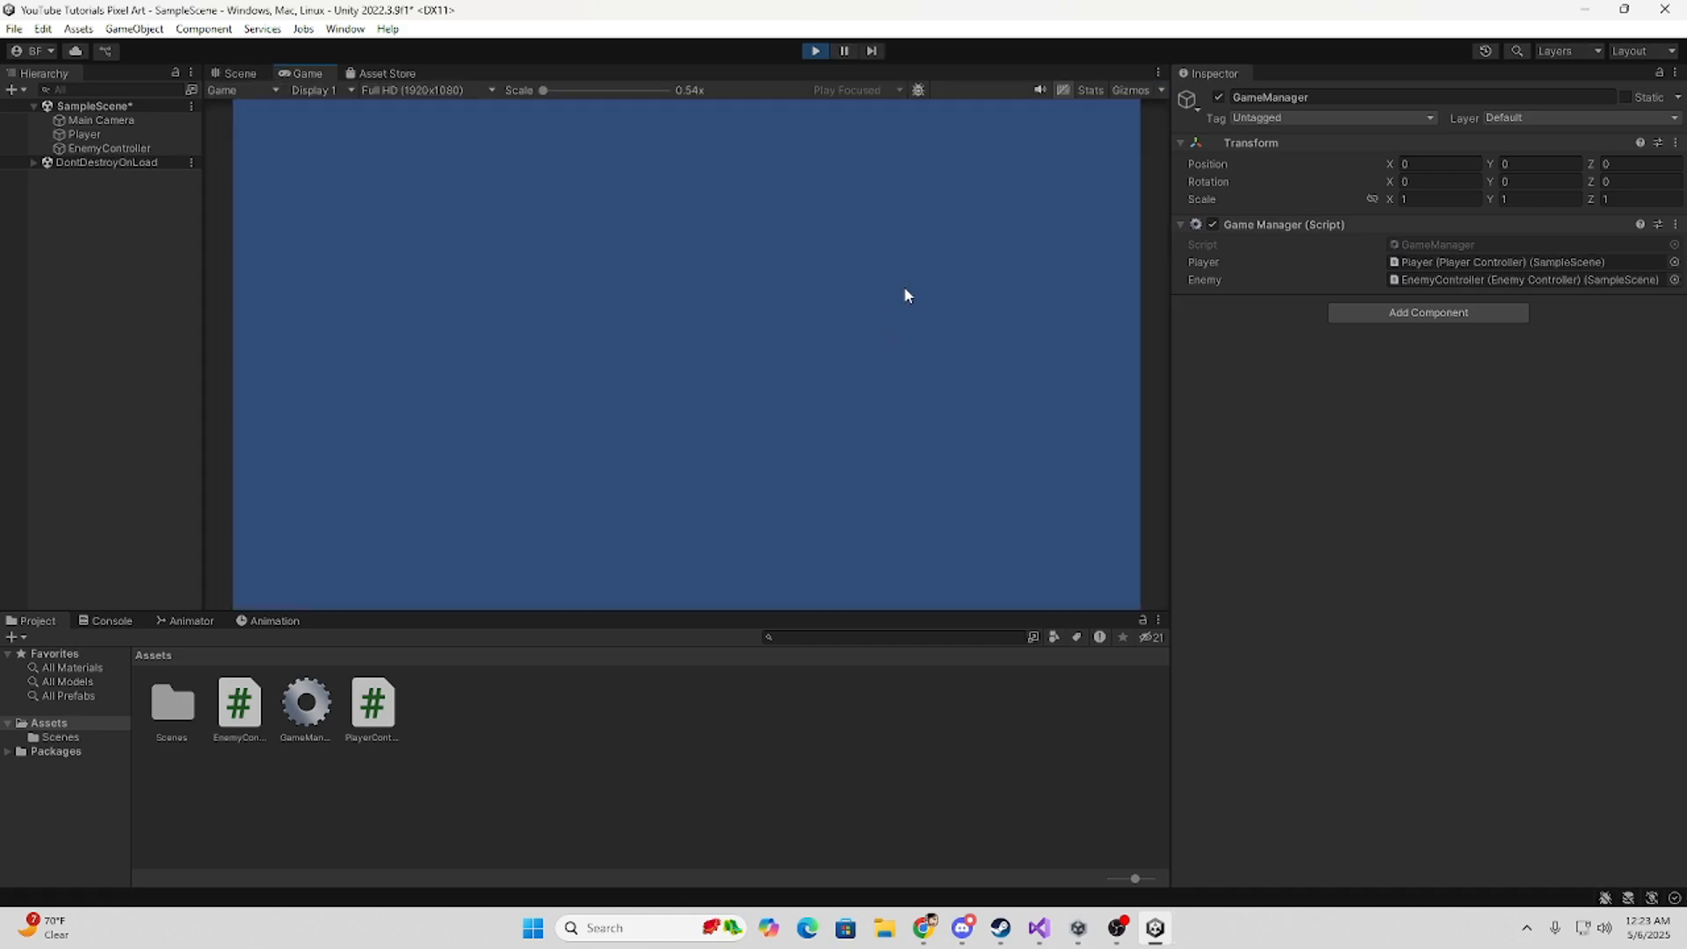
mouse_move(1438, 279)
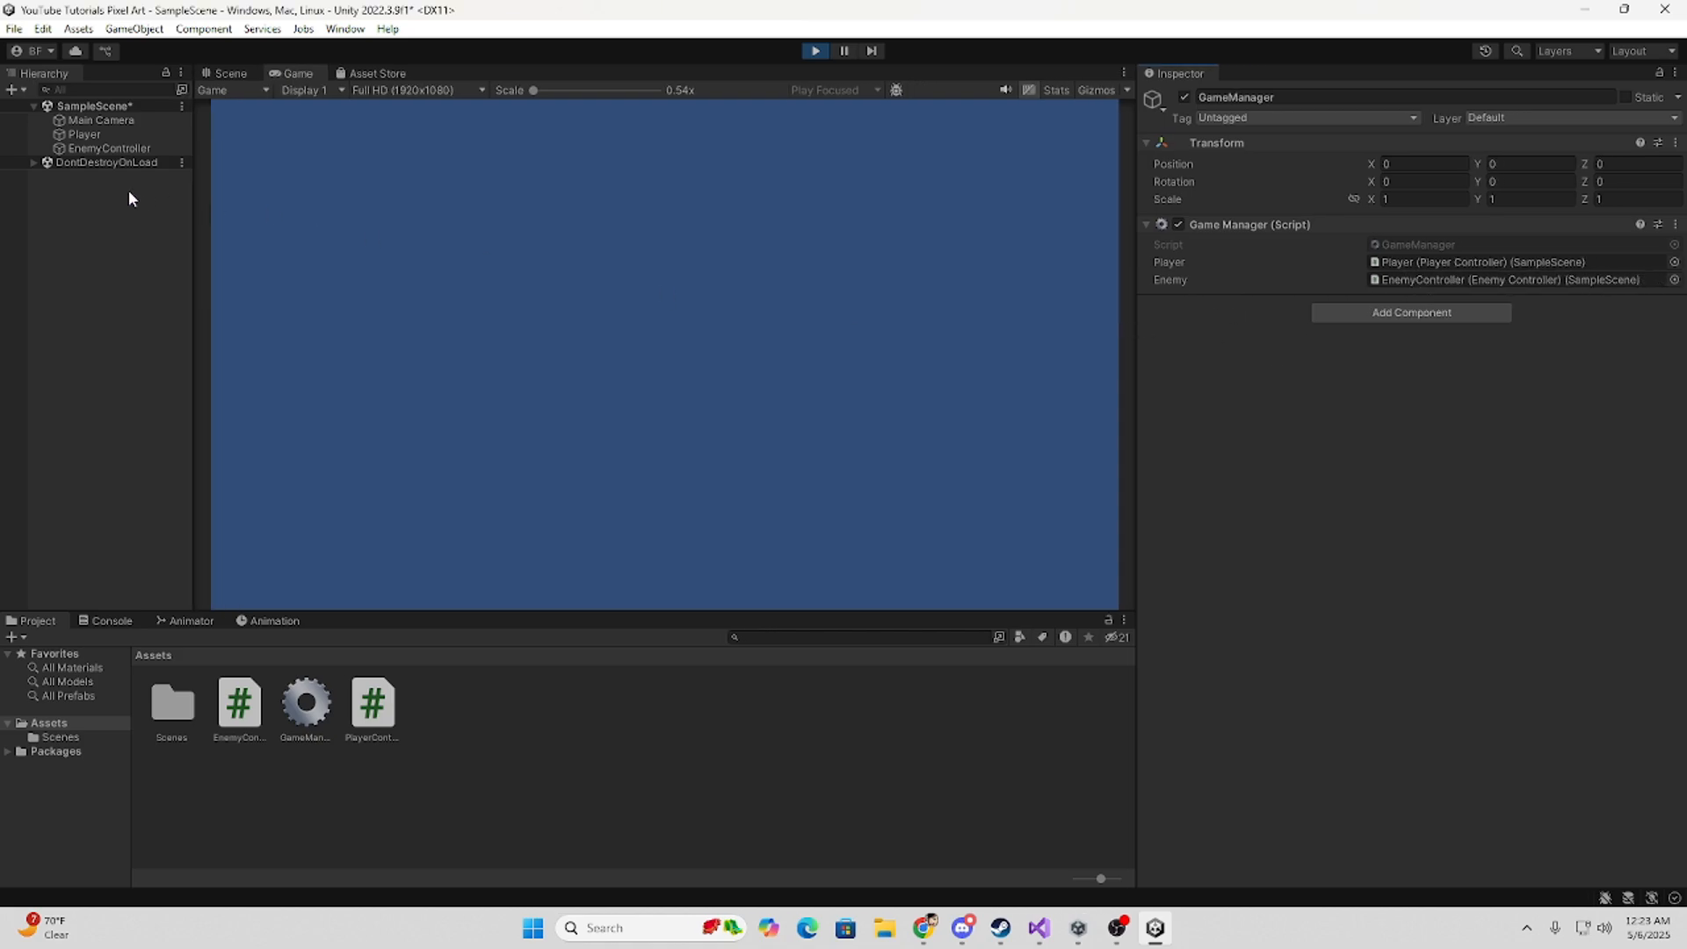
mouse_move(1553, 217)
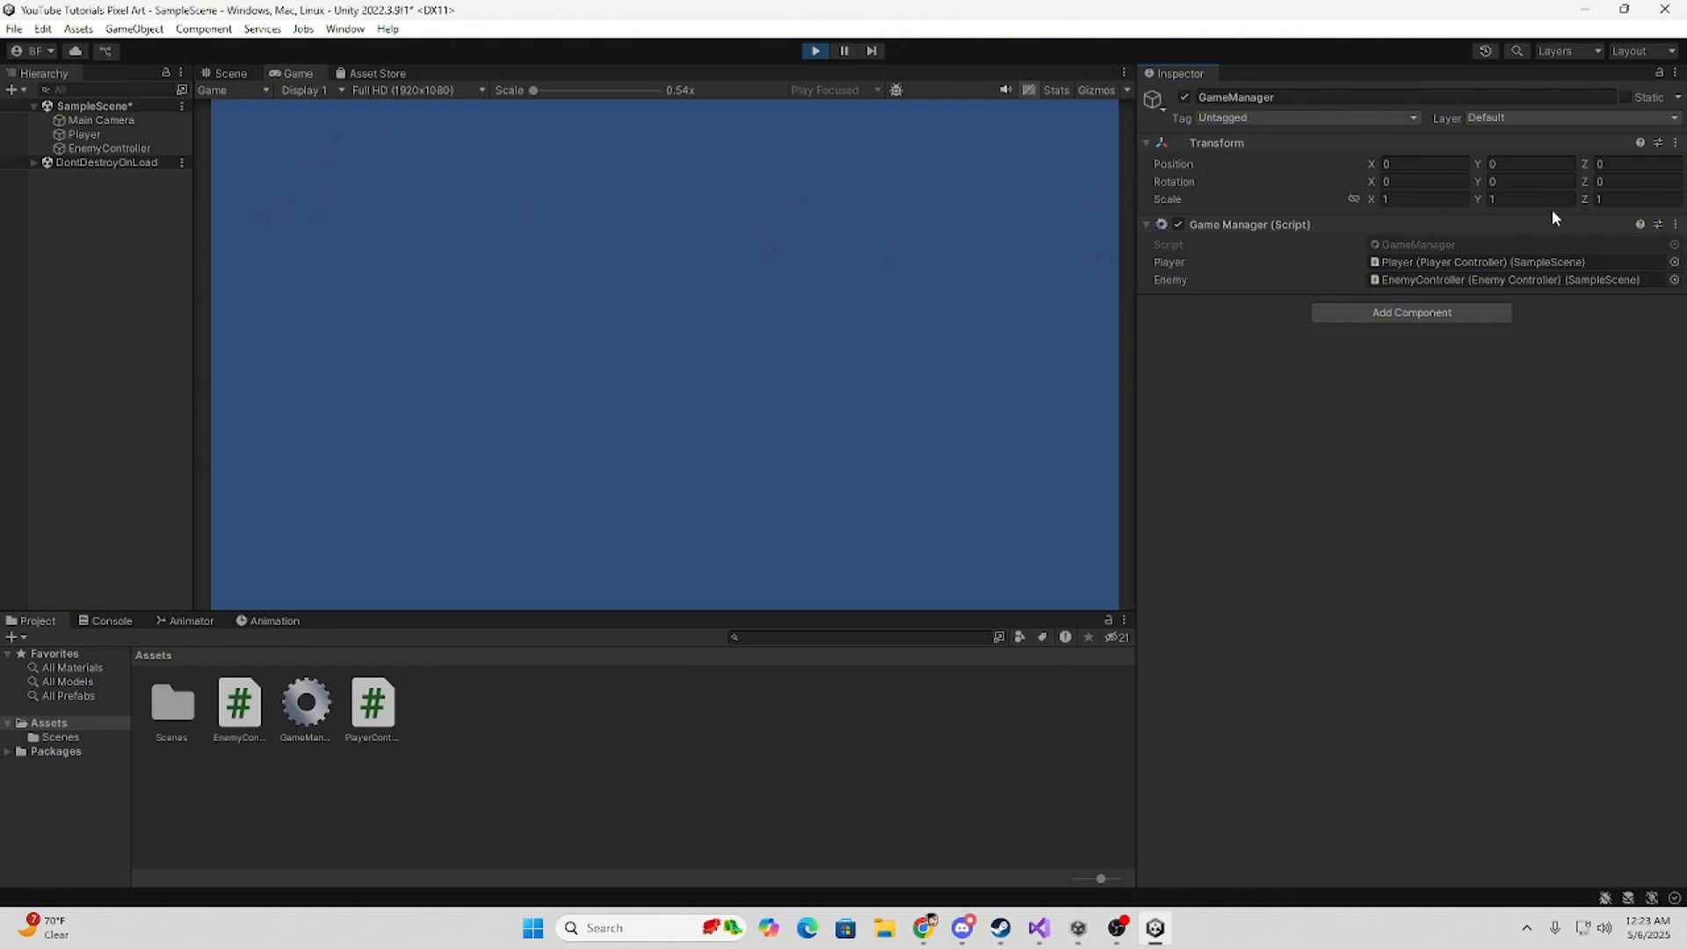
mouse_move(1432, 279)
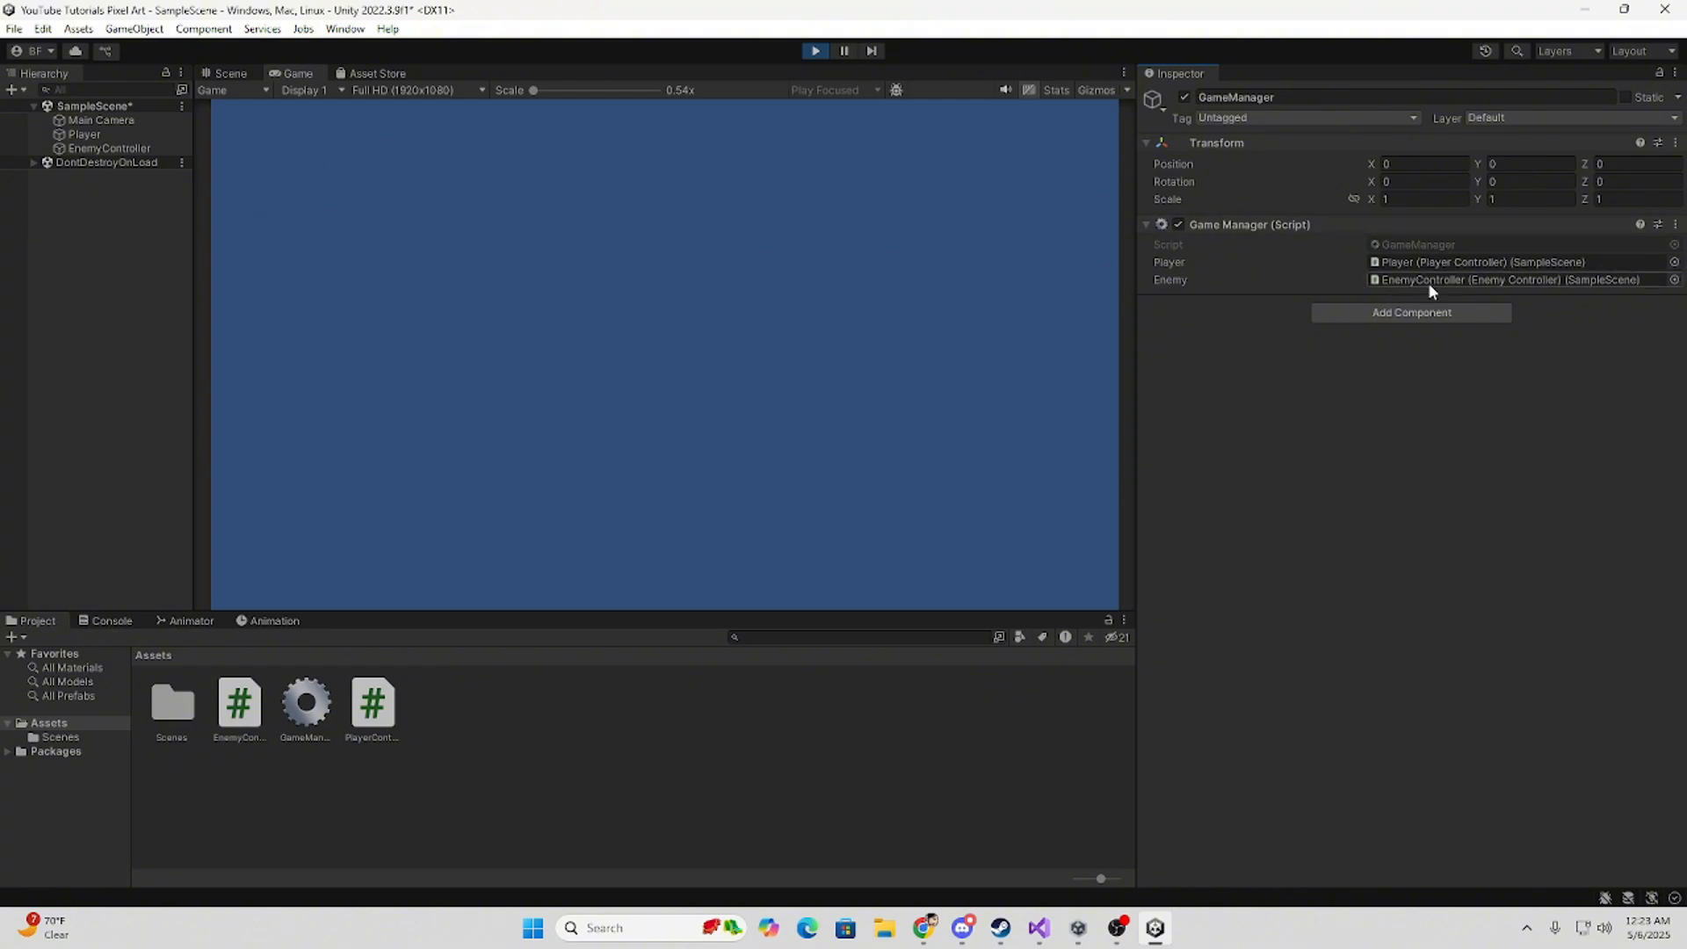
mouse_move(1414, 291)
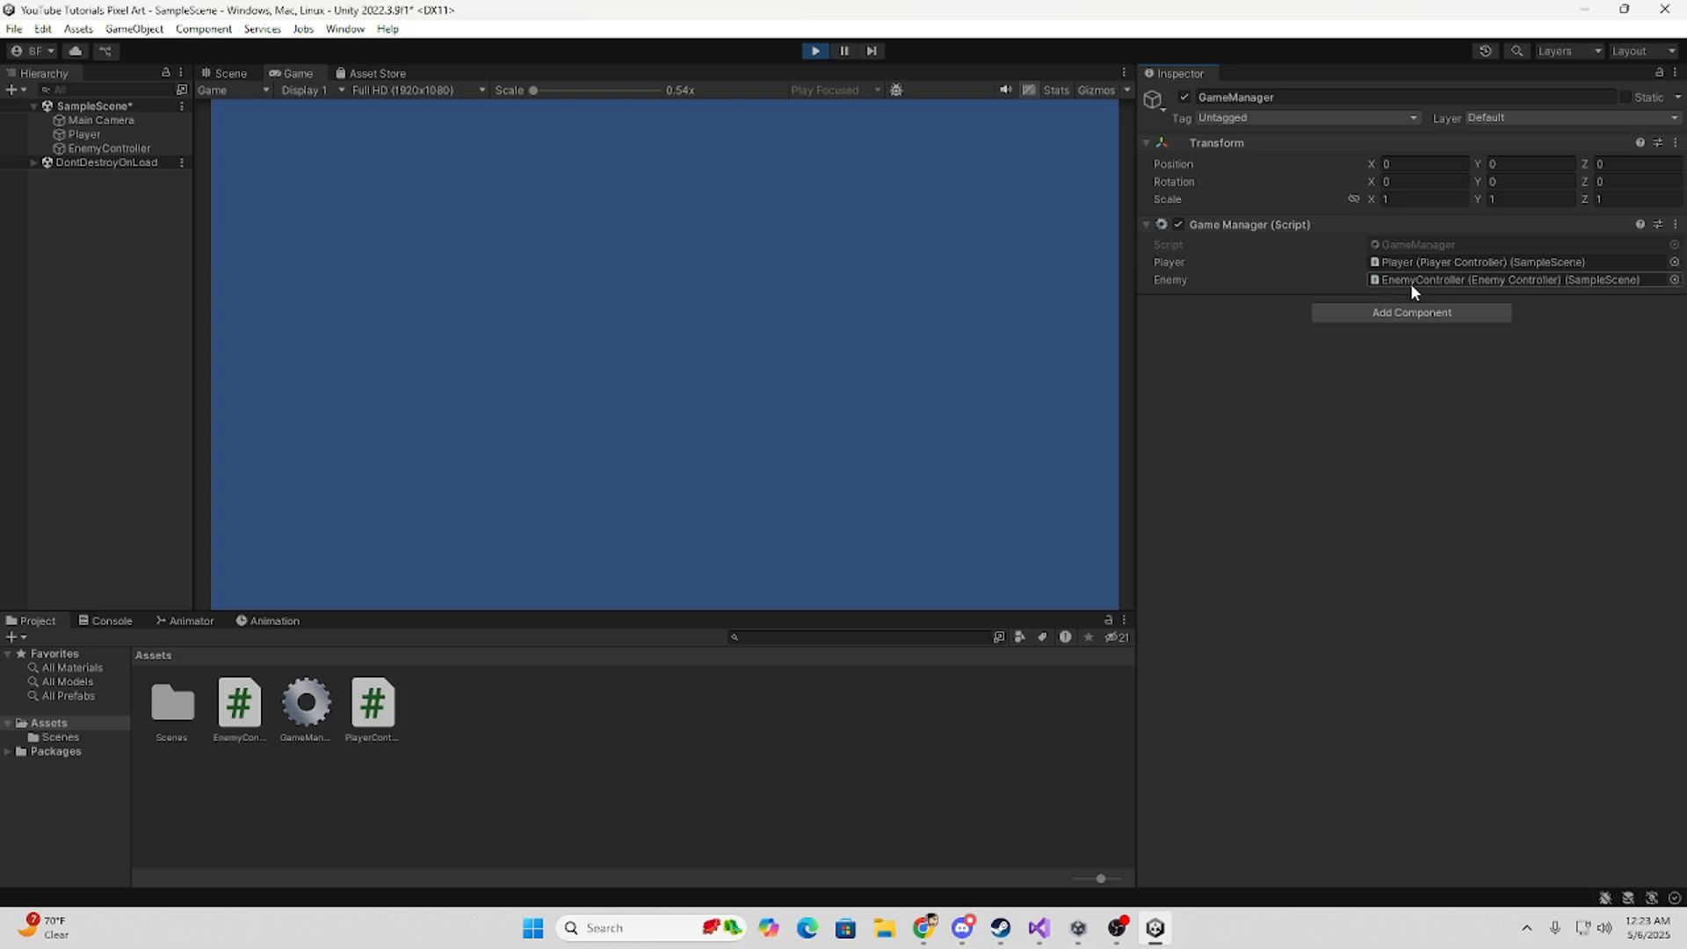
mouse_move(819, 312)
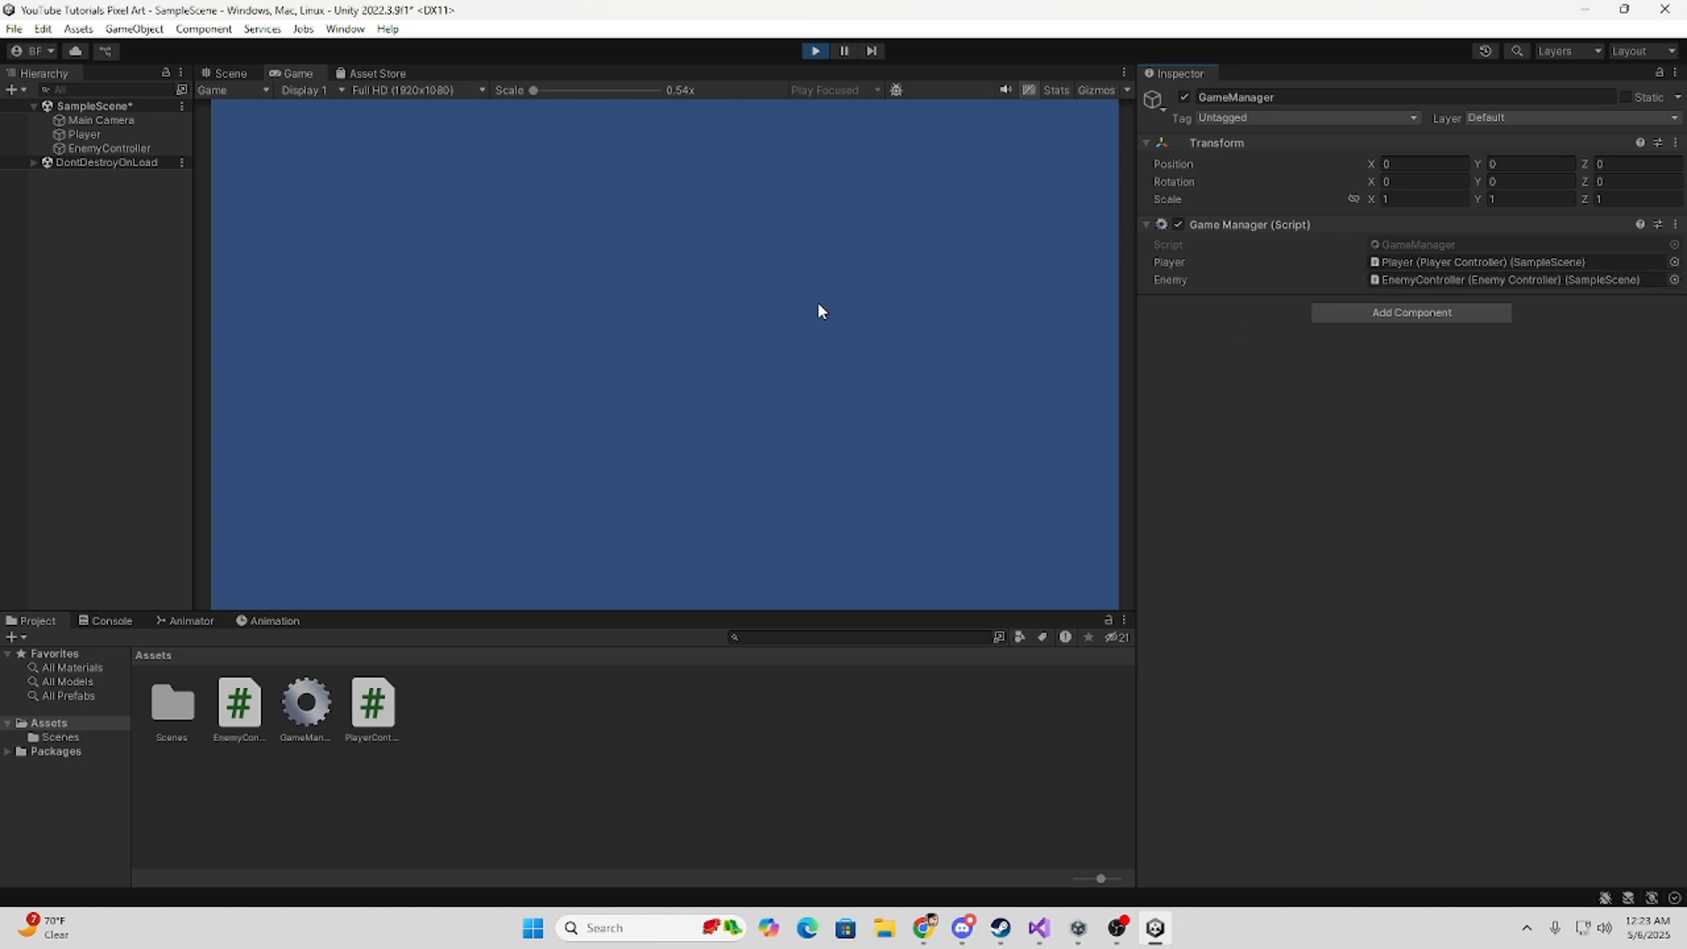
Verify GameManager's Player and Enemy fields are filled during Play, then open the Edit menu.
click(42, 29)
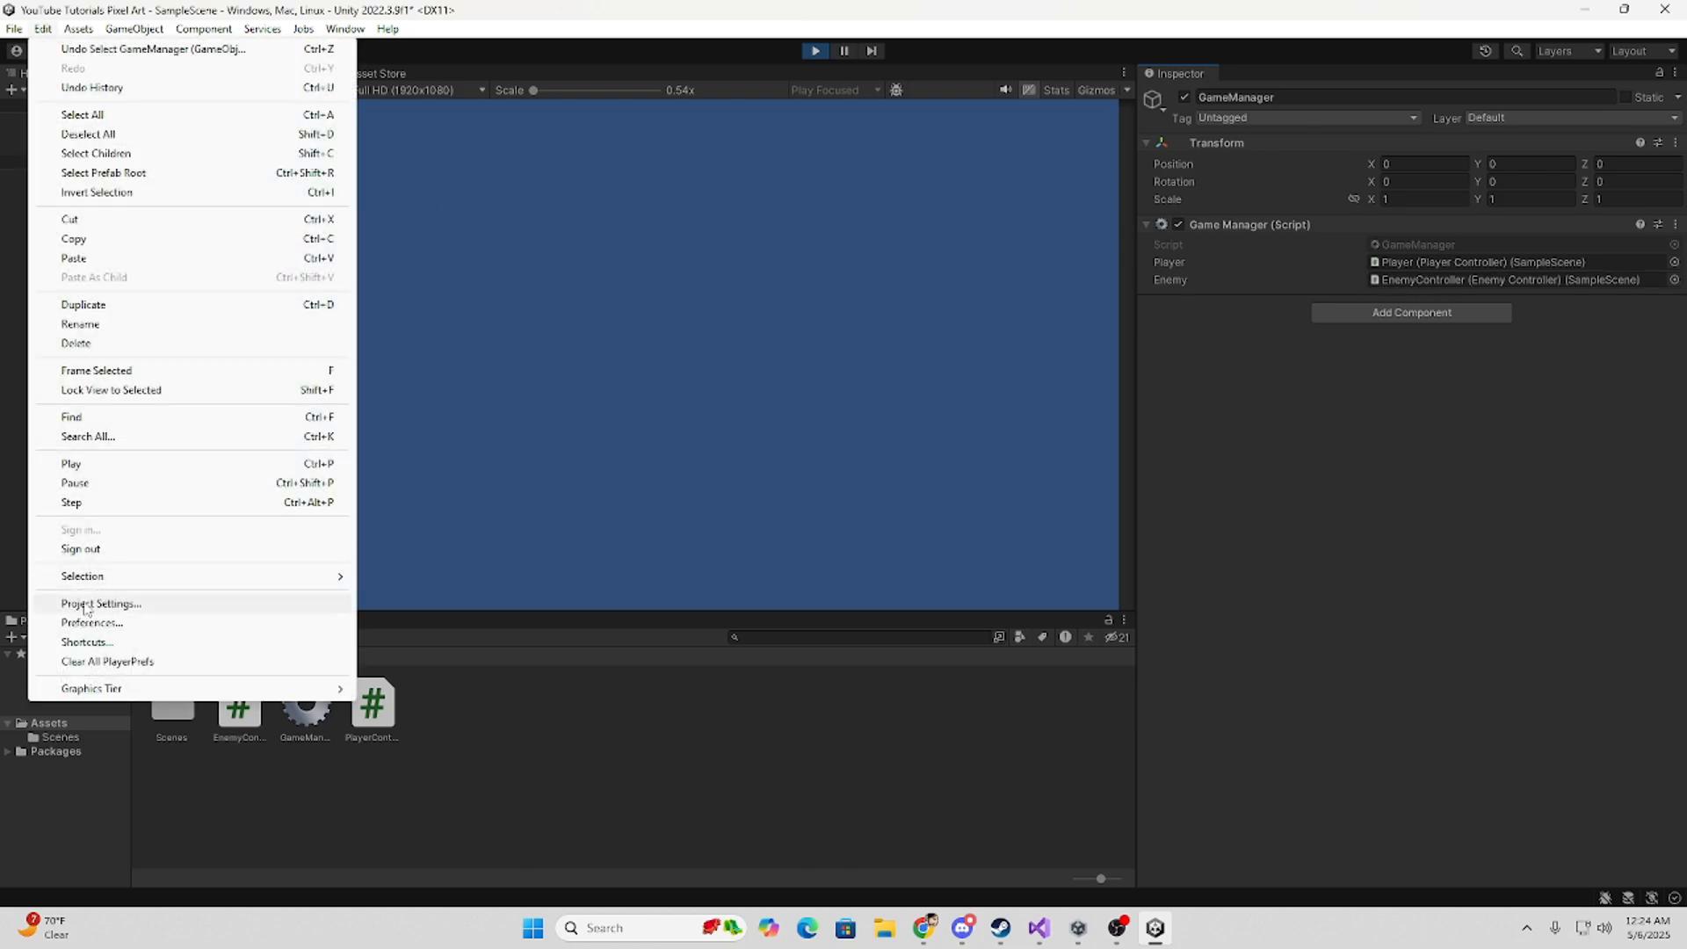
Reopen Project Settings to confirm GameManager 100, PlayerController 200, EnemyController 300.
click(100, 603)
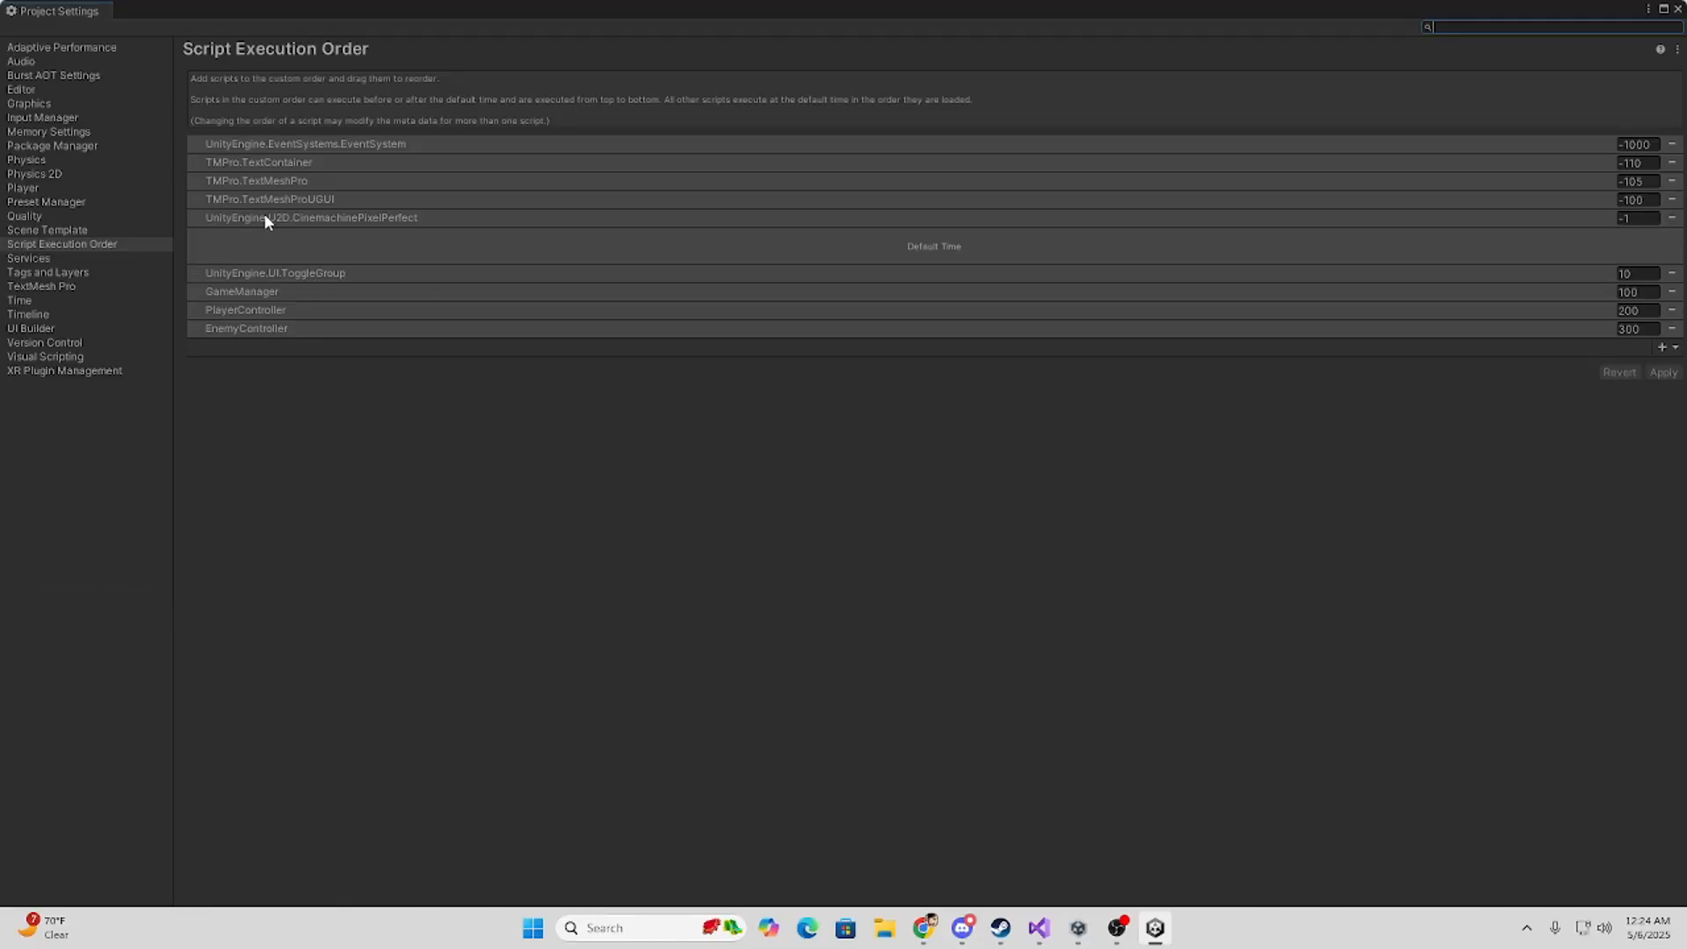
mouse_move(1666, 363)
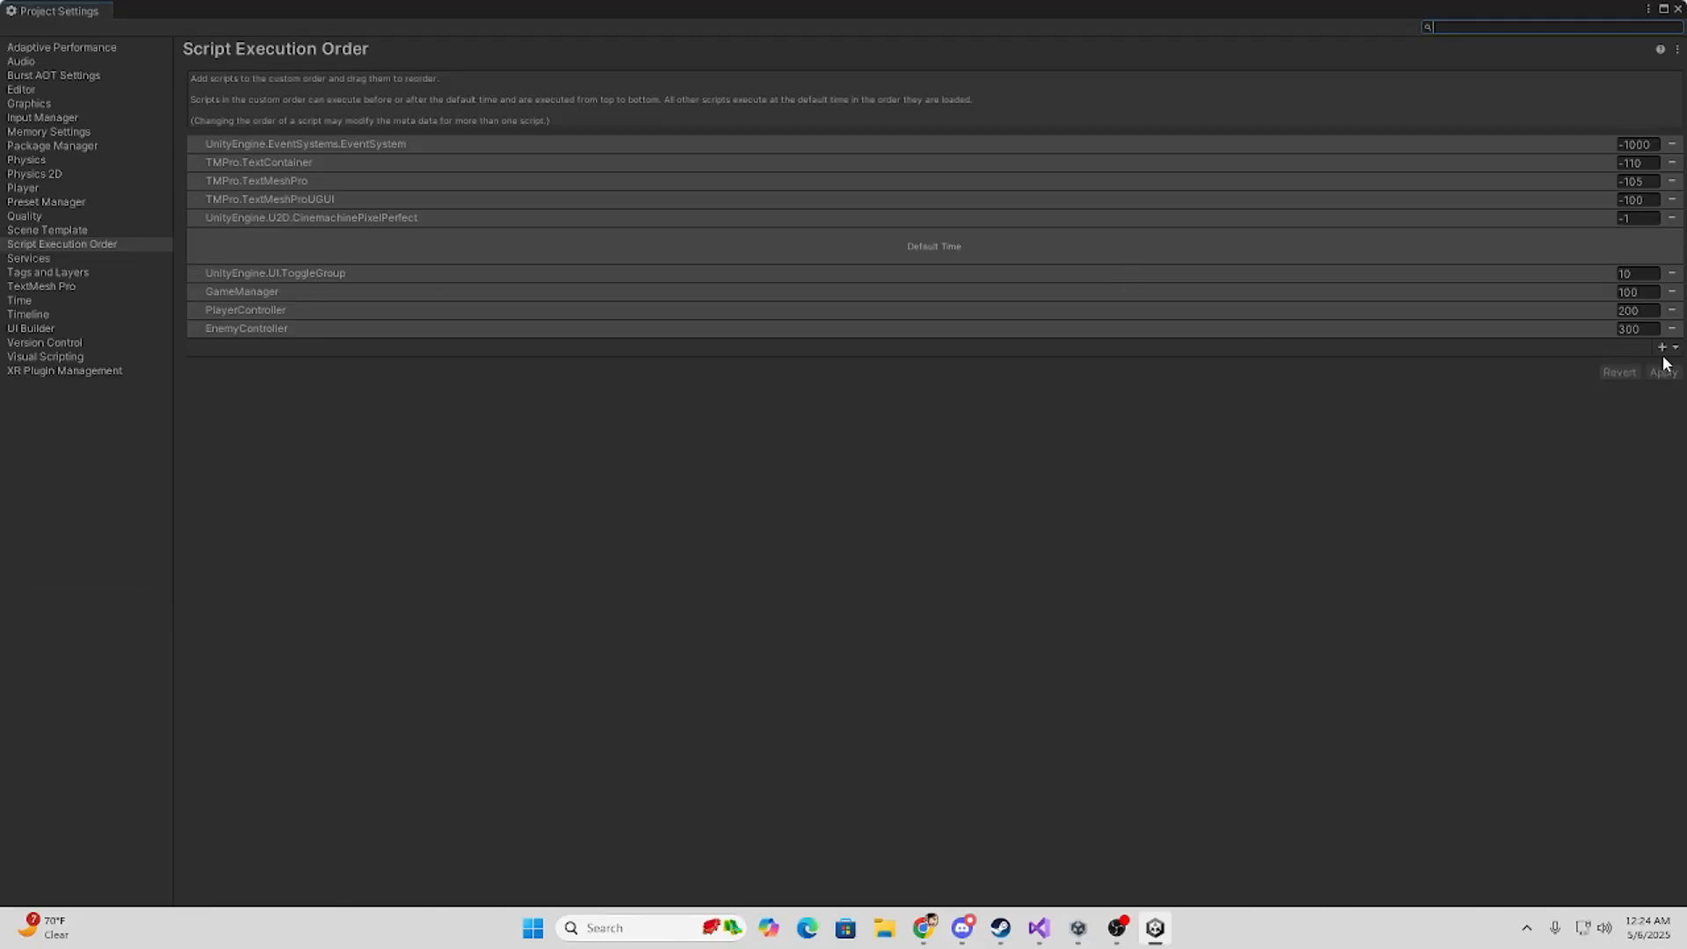
mouse_move(383, 294)
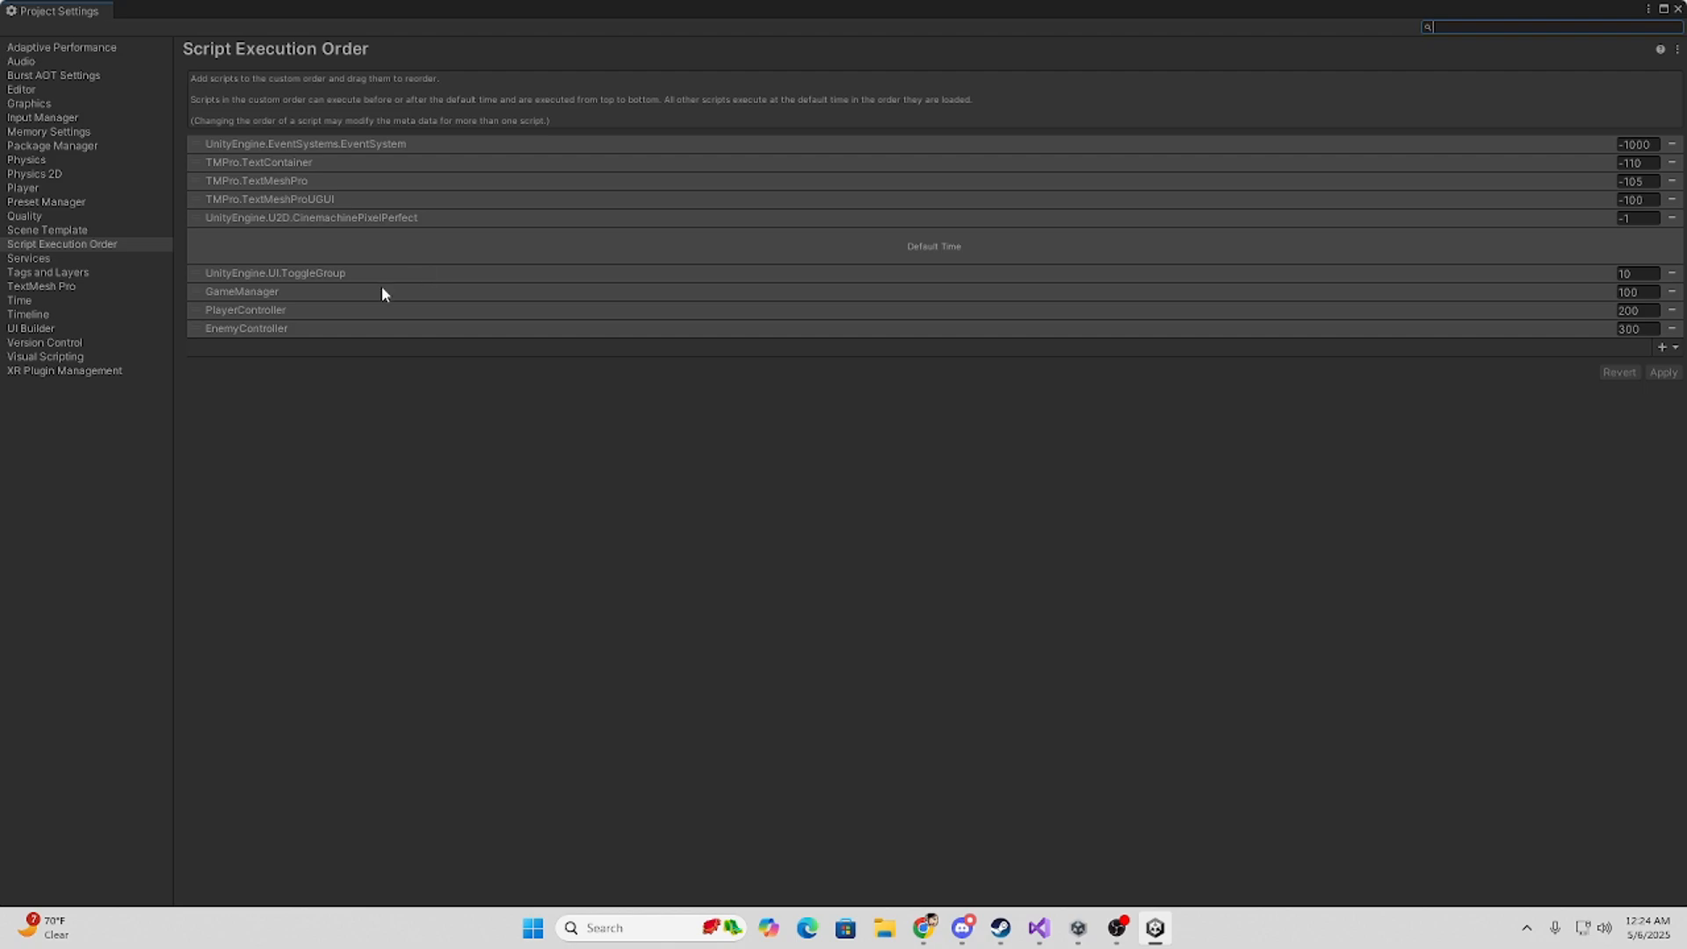
mouse_move(368, 293)
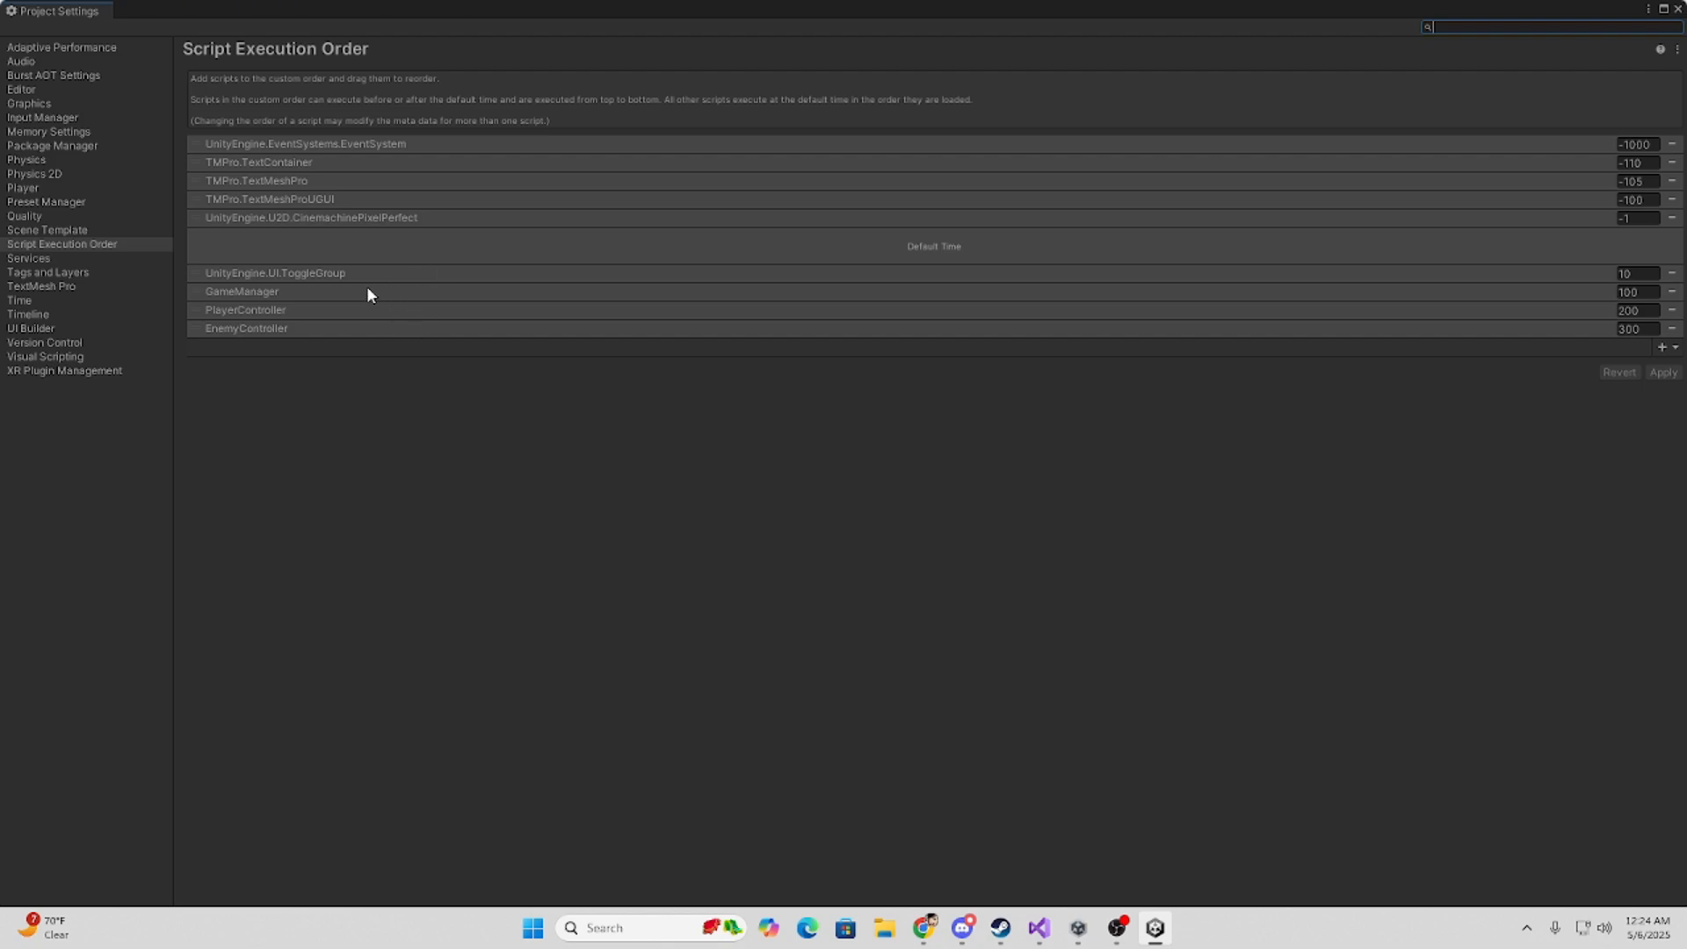
mouse_move(336, 348)
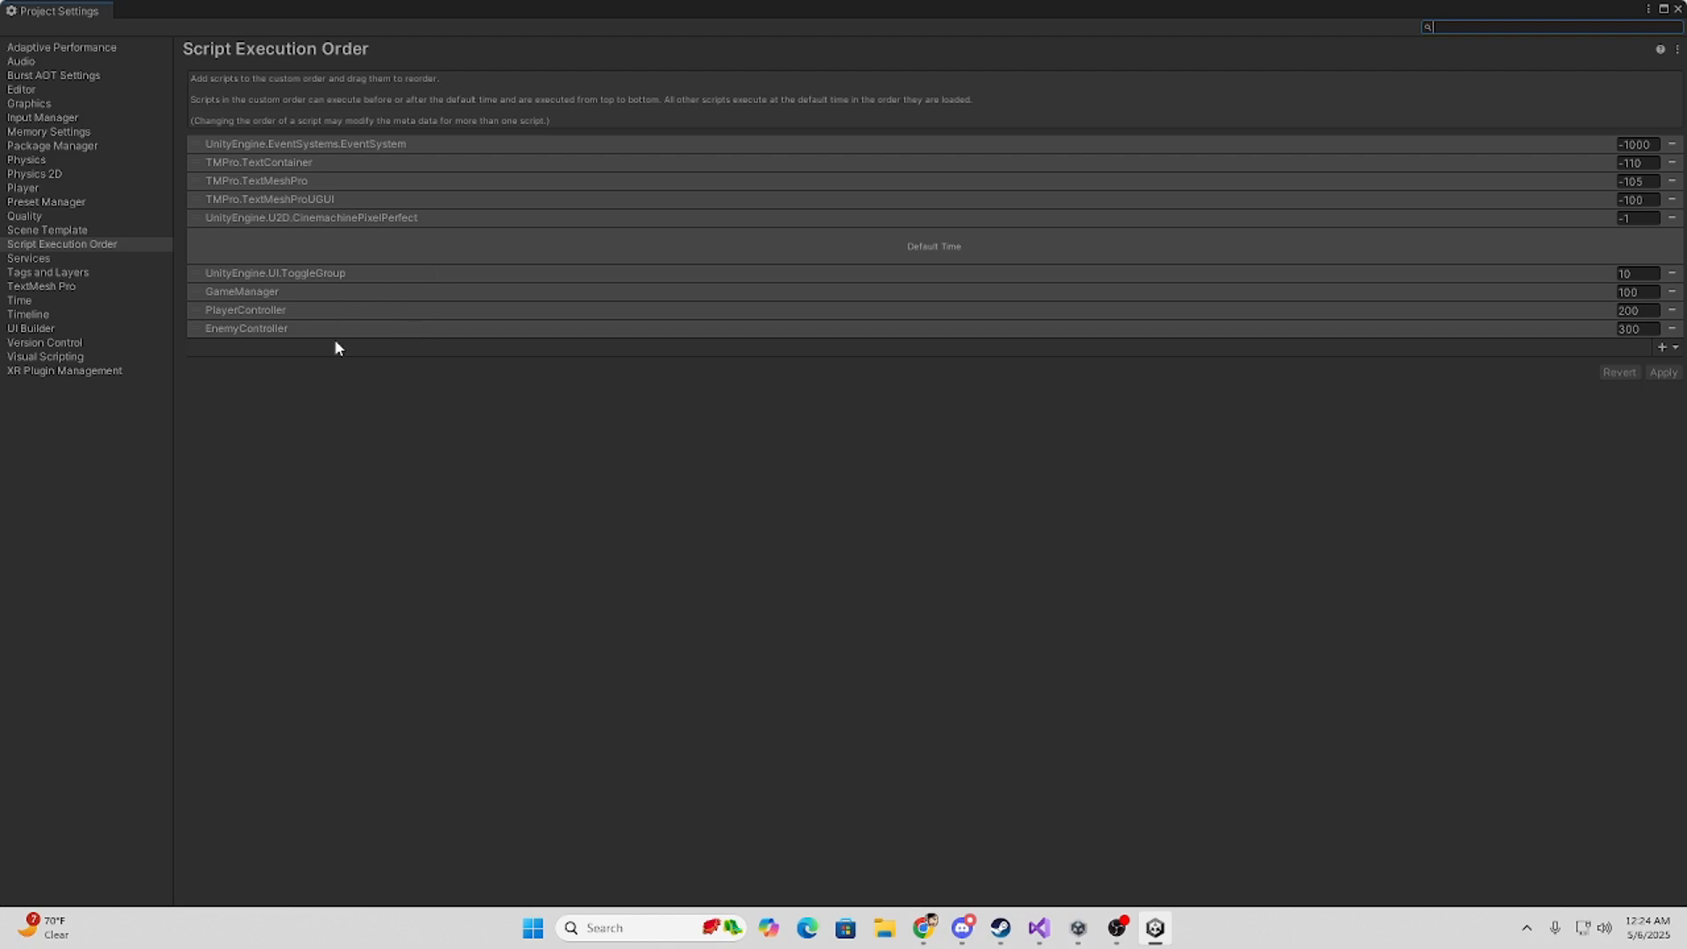
mouse_move(1642, 73)
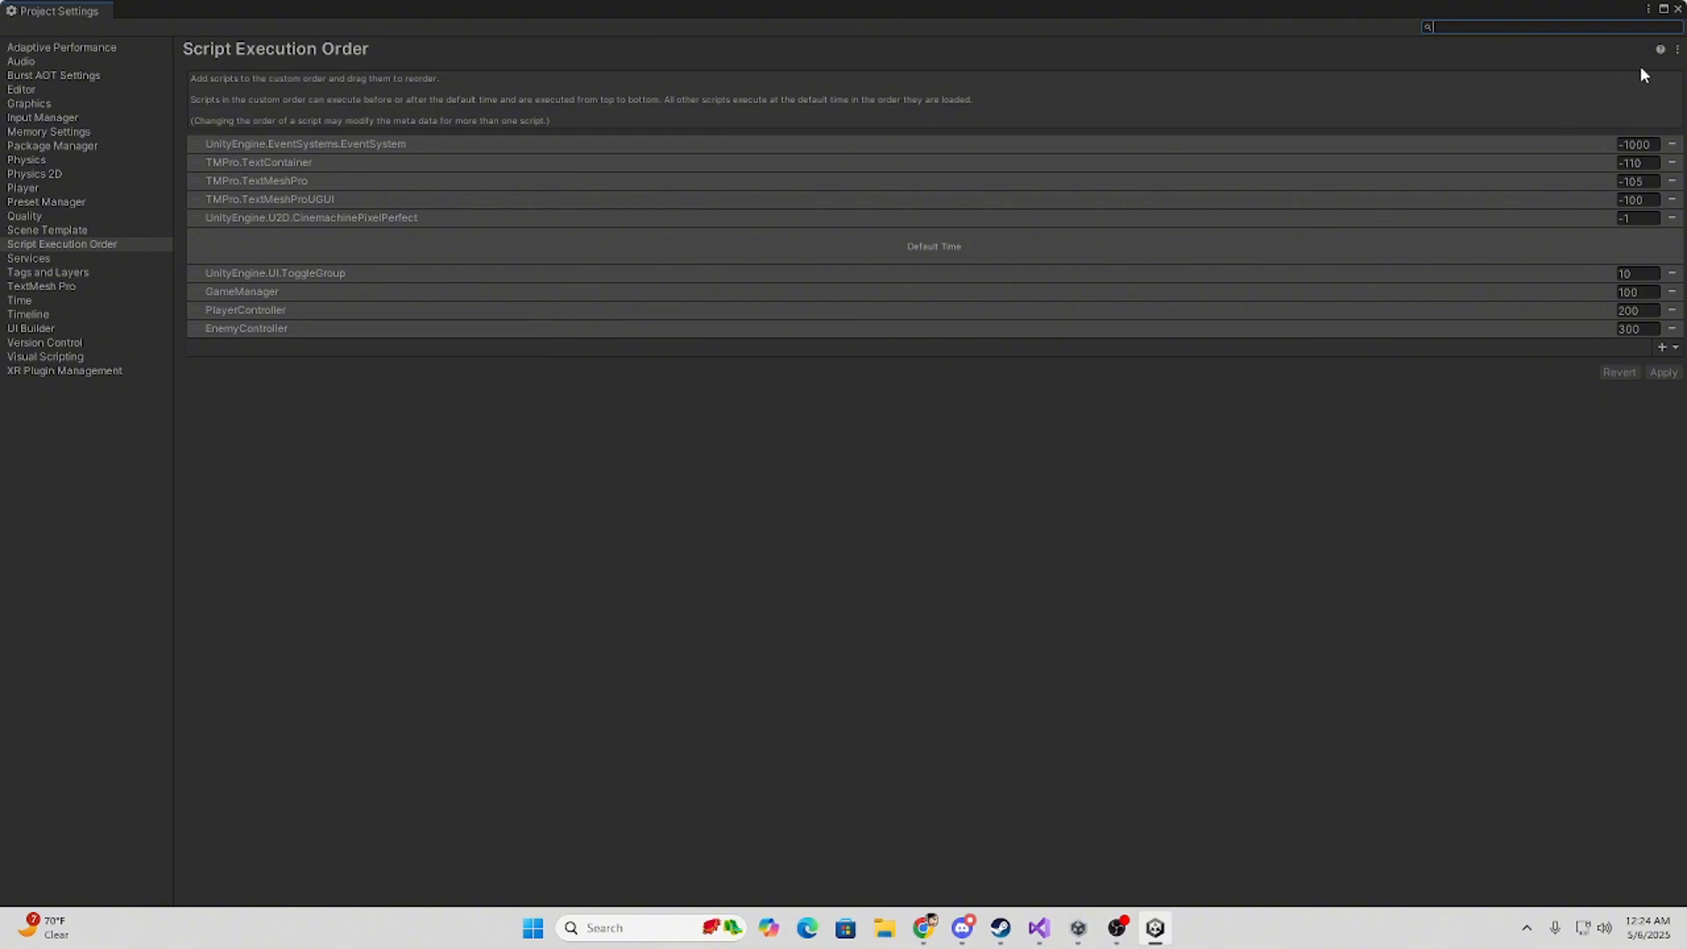
mouse_move(1677, 16)
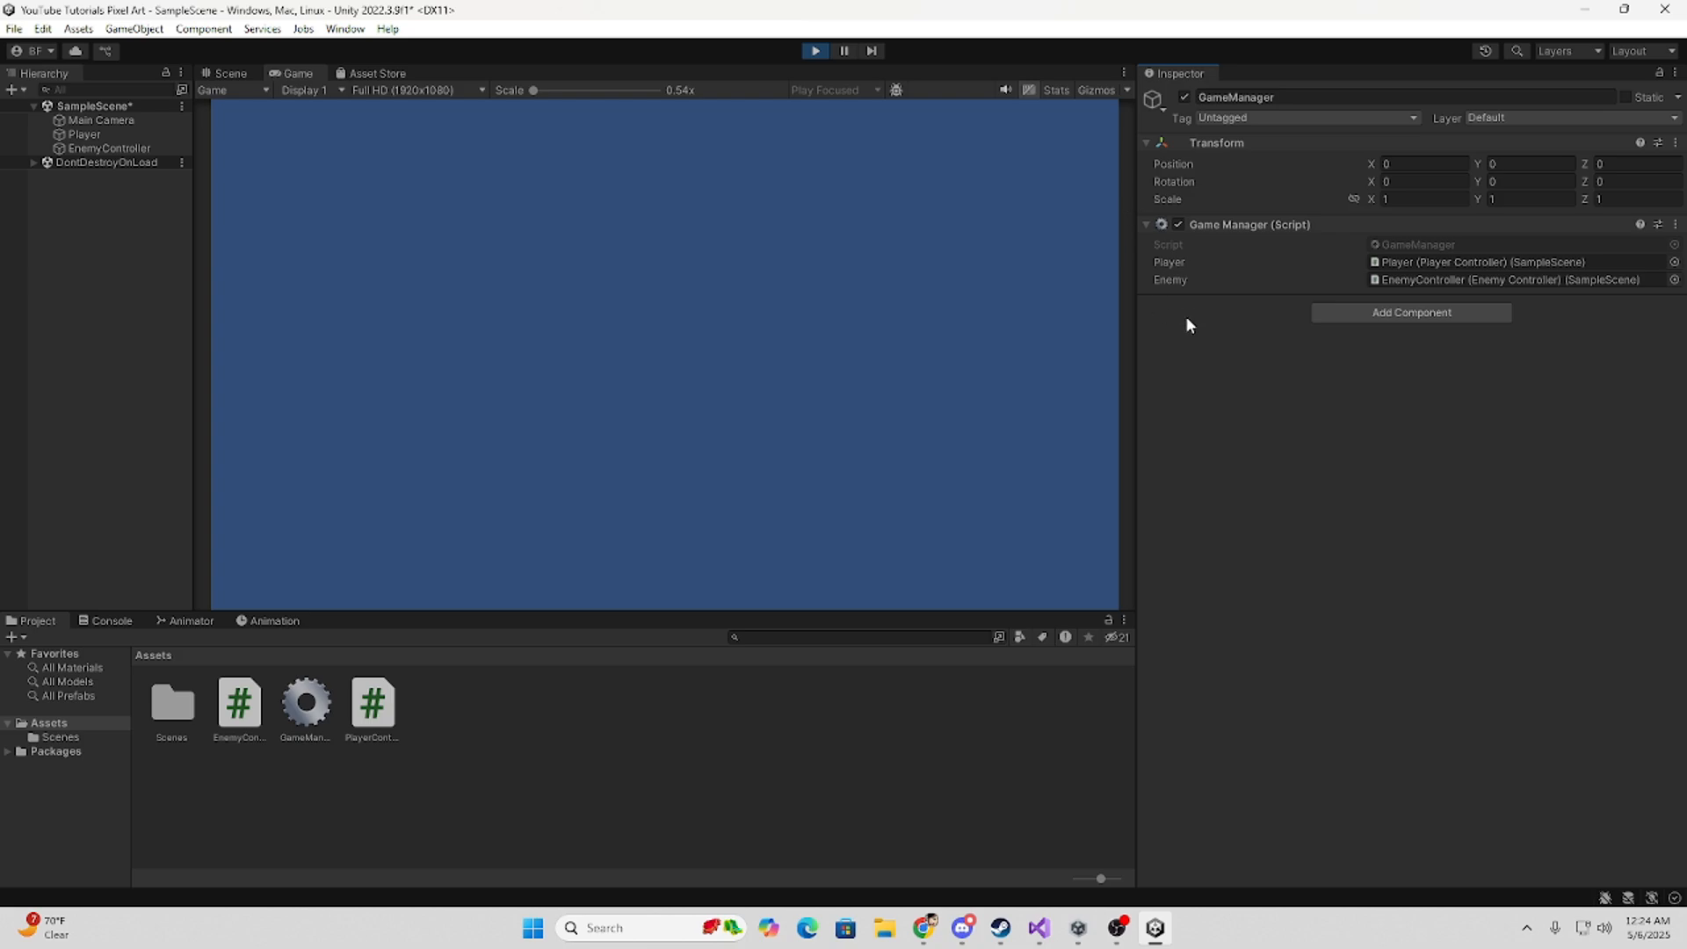
mouse_move(1170, 377)
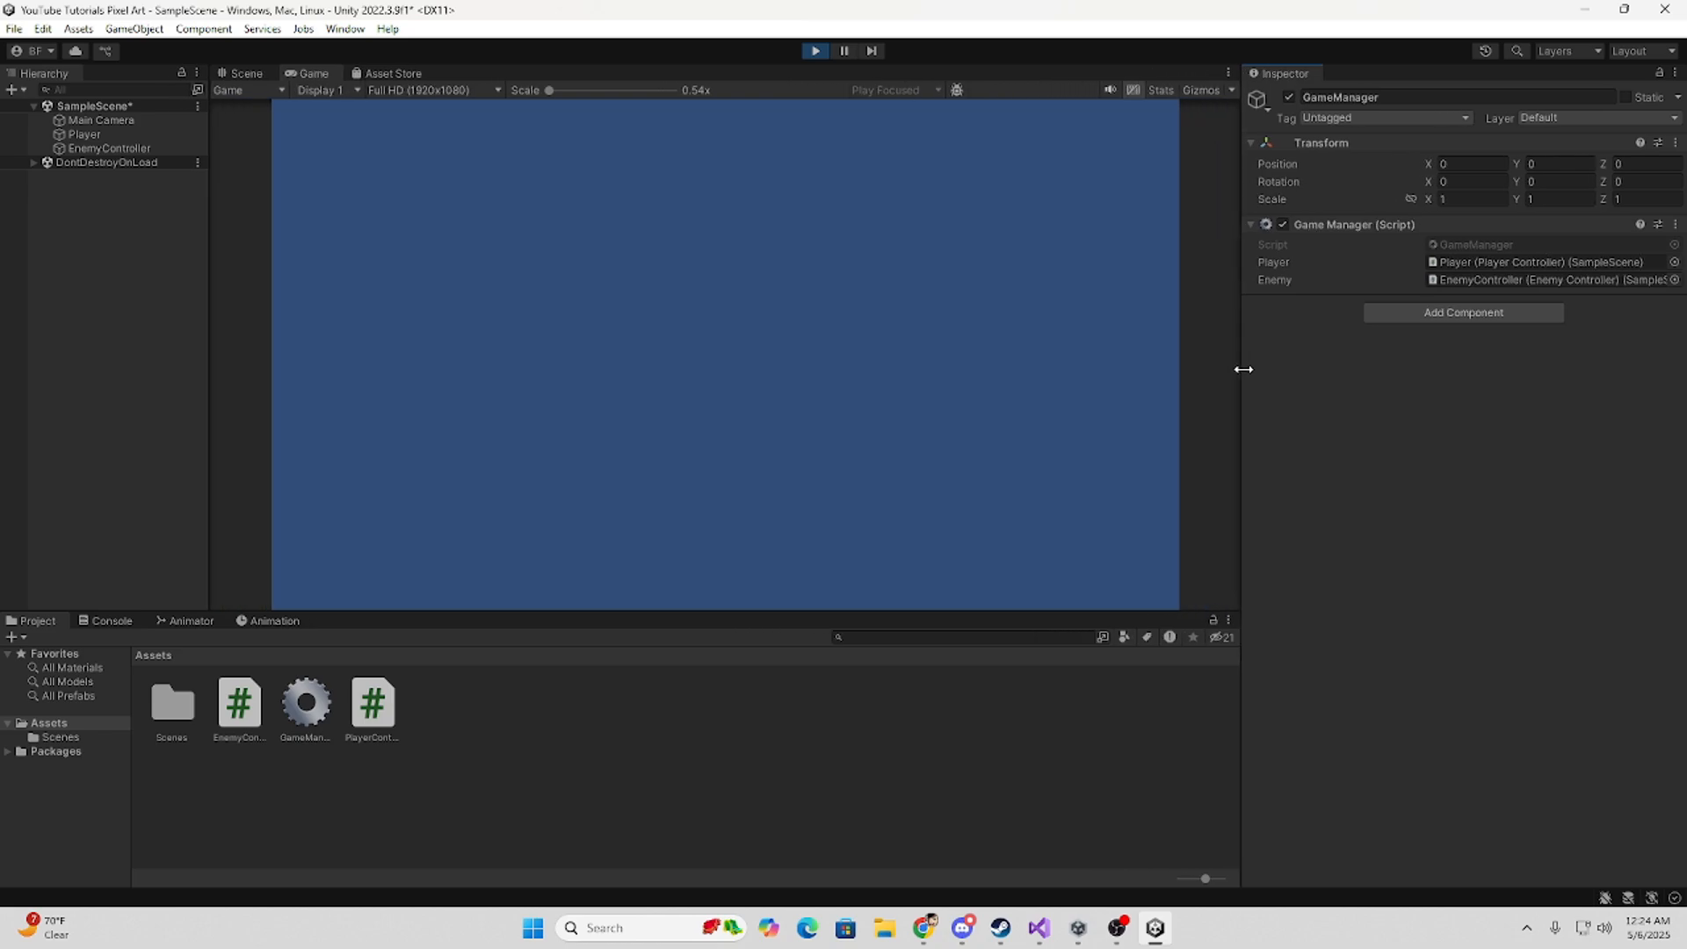
mouse_move(749, 366)
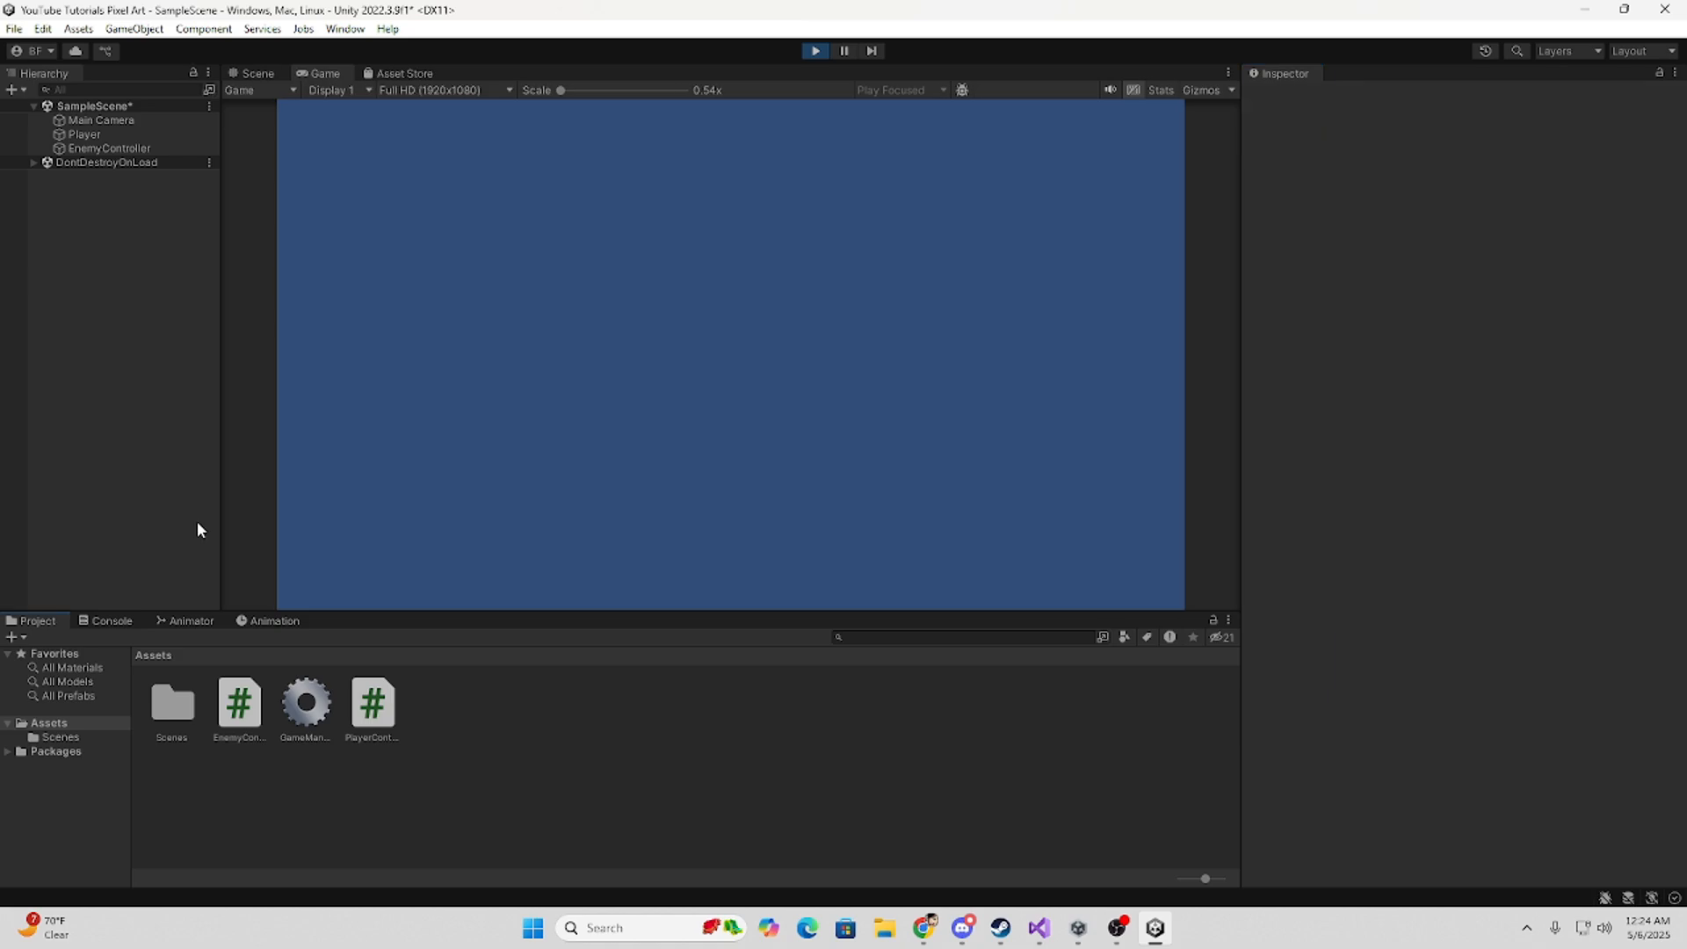
mouse_move(821, 26)
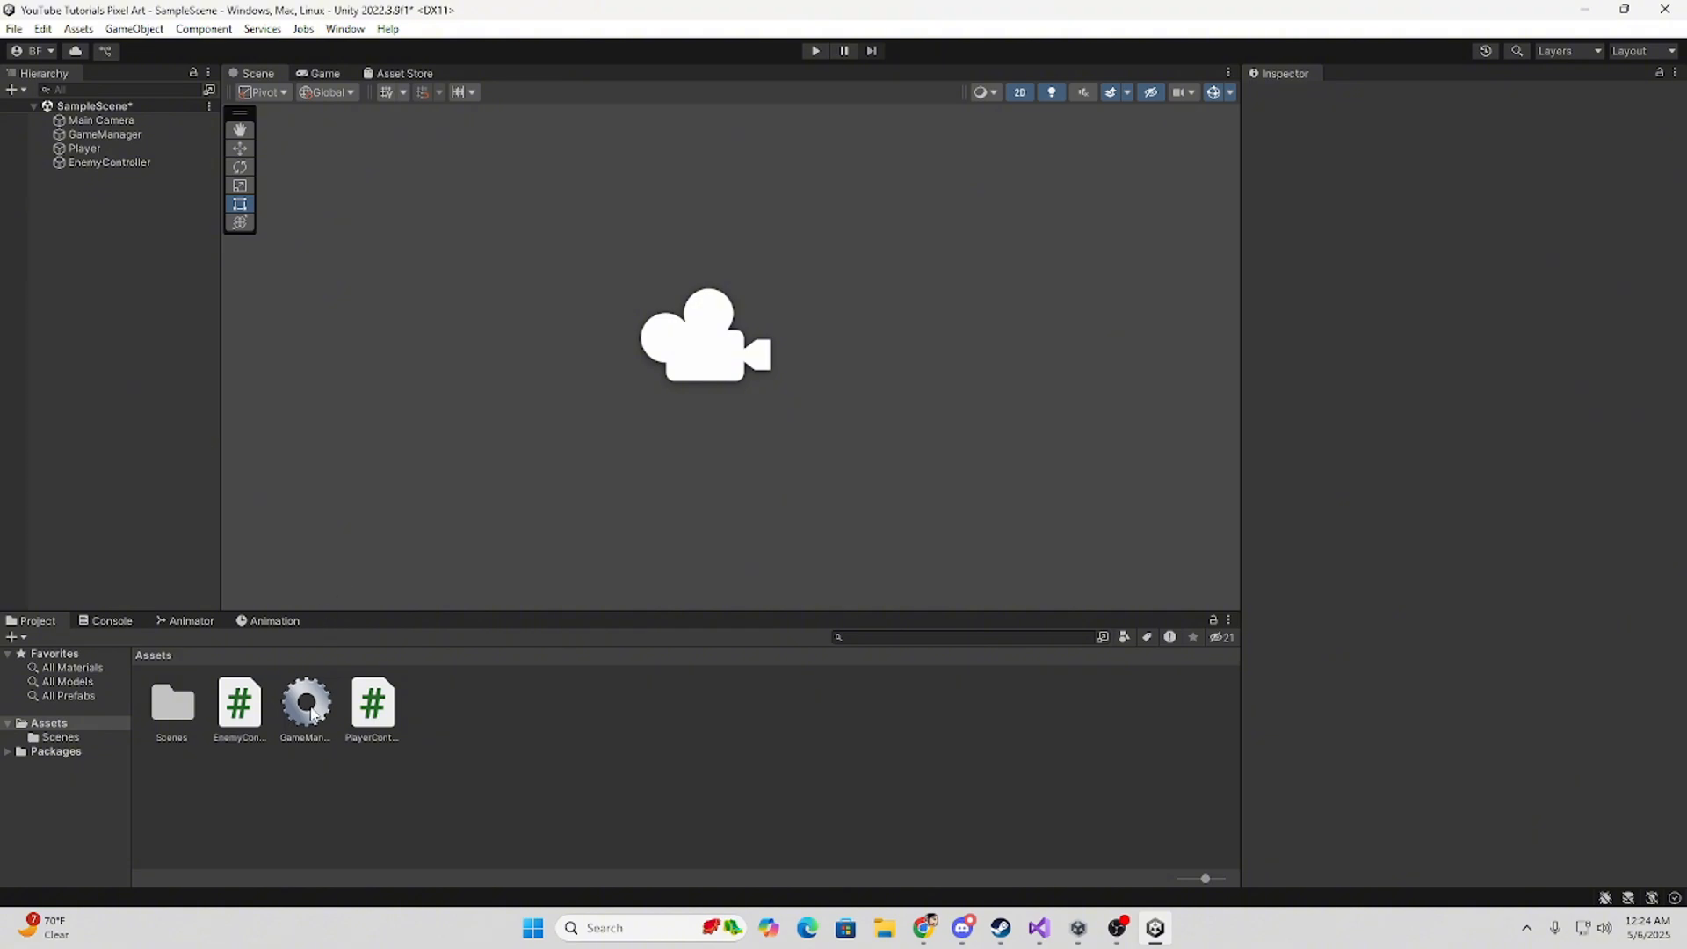
Open the script in Visual Studio from the Project window.
double_click(238, 701)
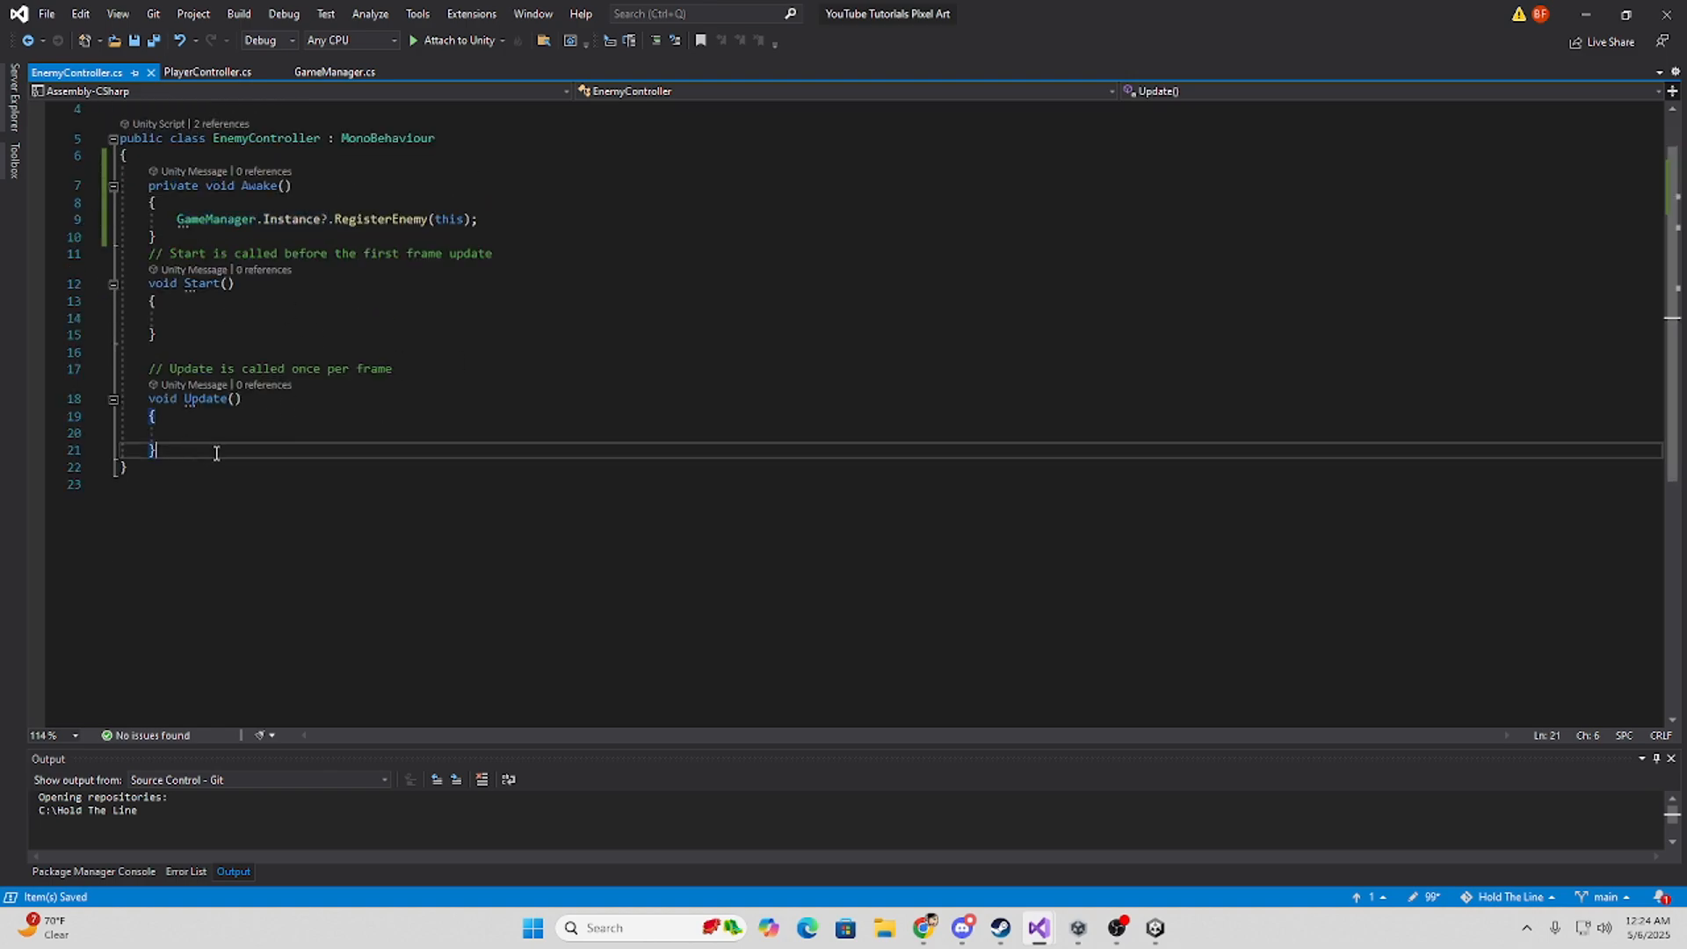
Give EnemyController a public Talk() method containing Debug.Log("Hello World");.
text(public void)
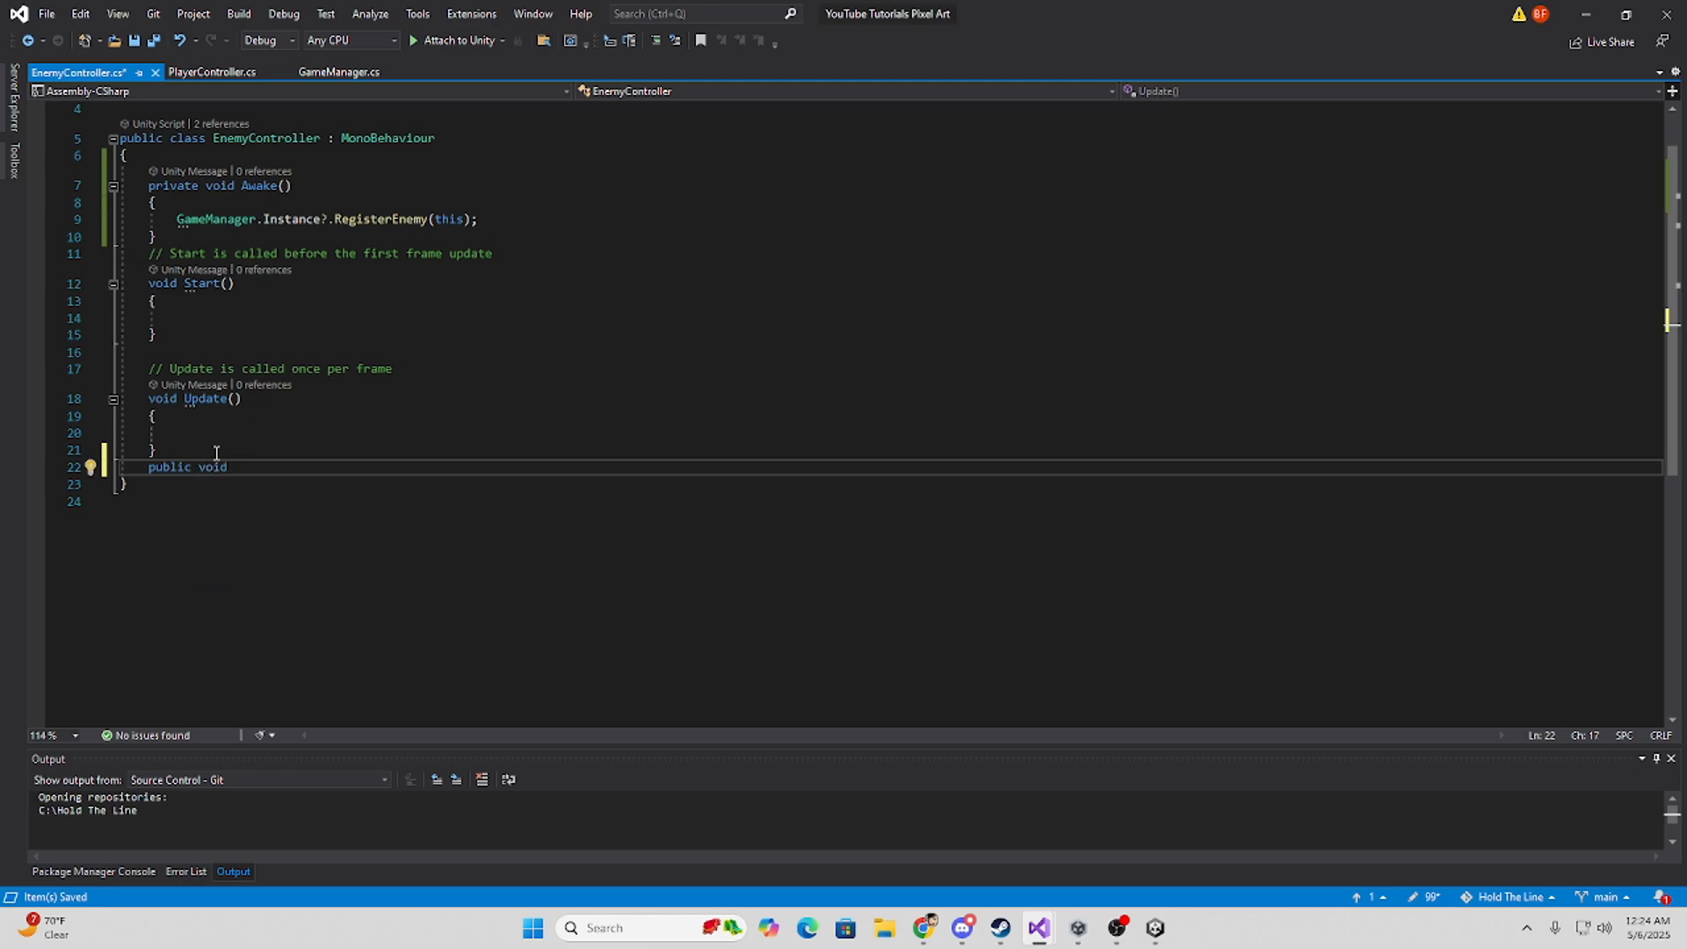
text(Talk()
text({ )
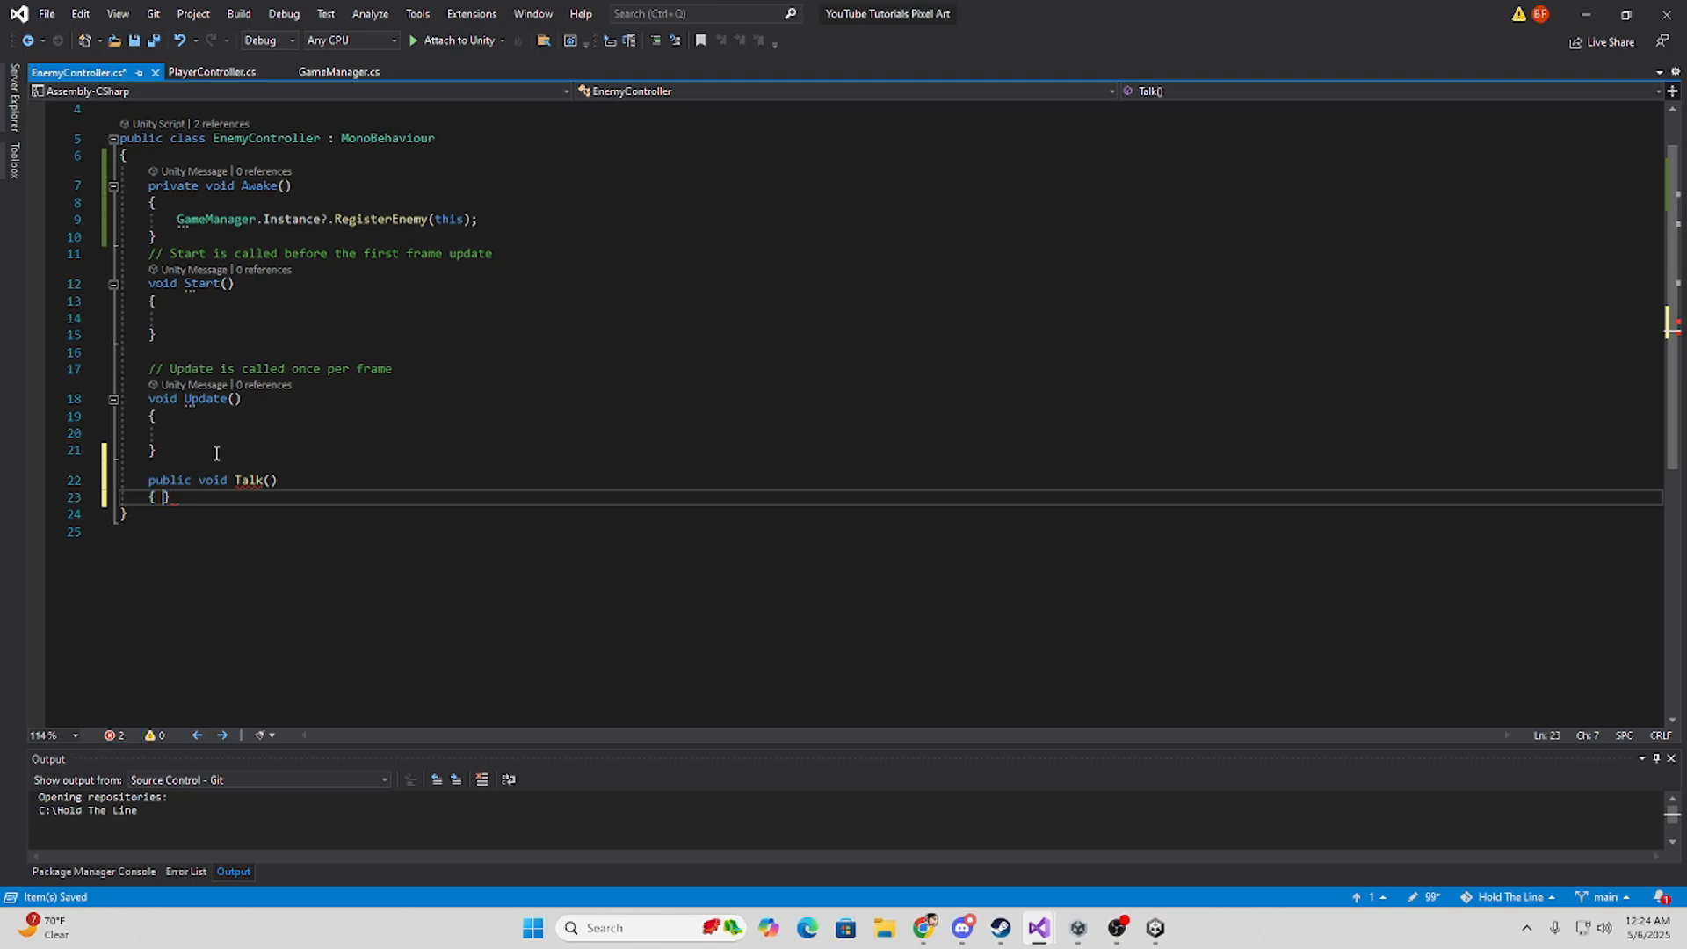
text(debu)
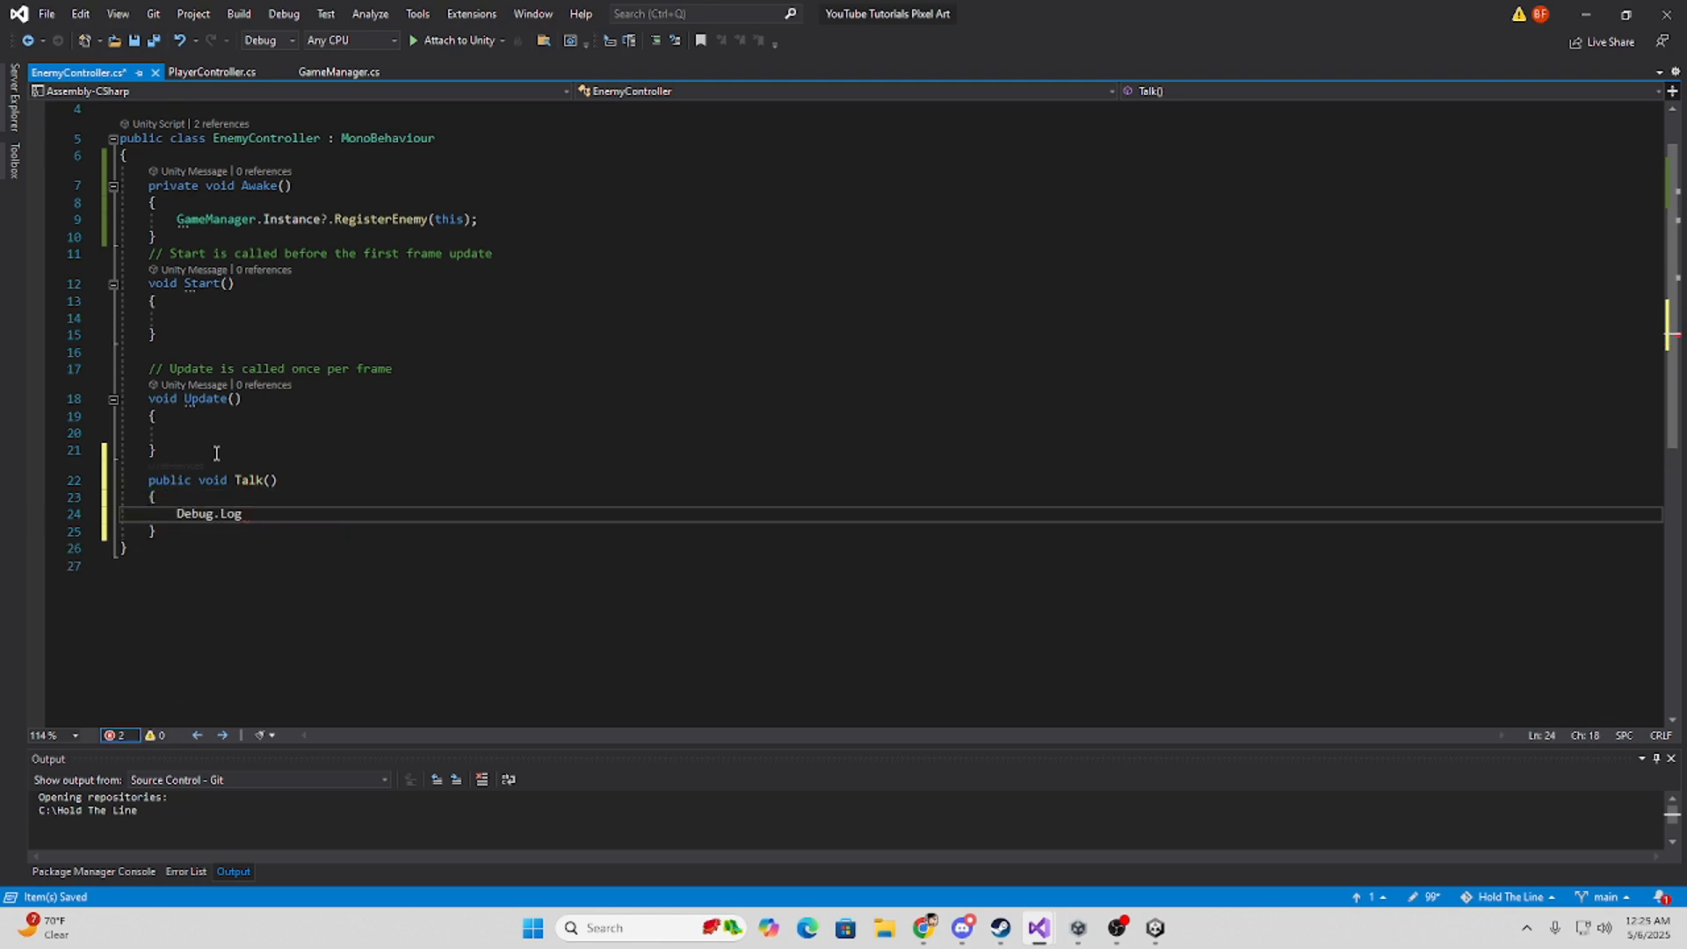
text((""))
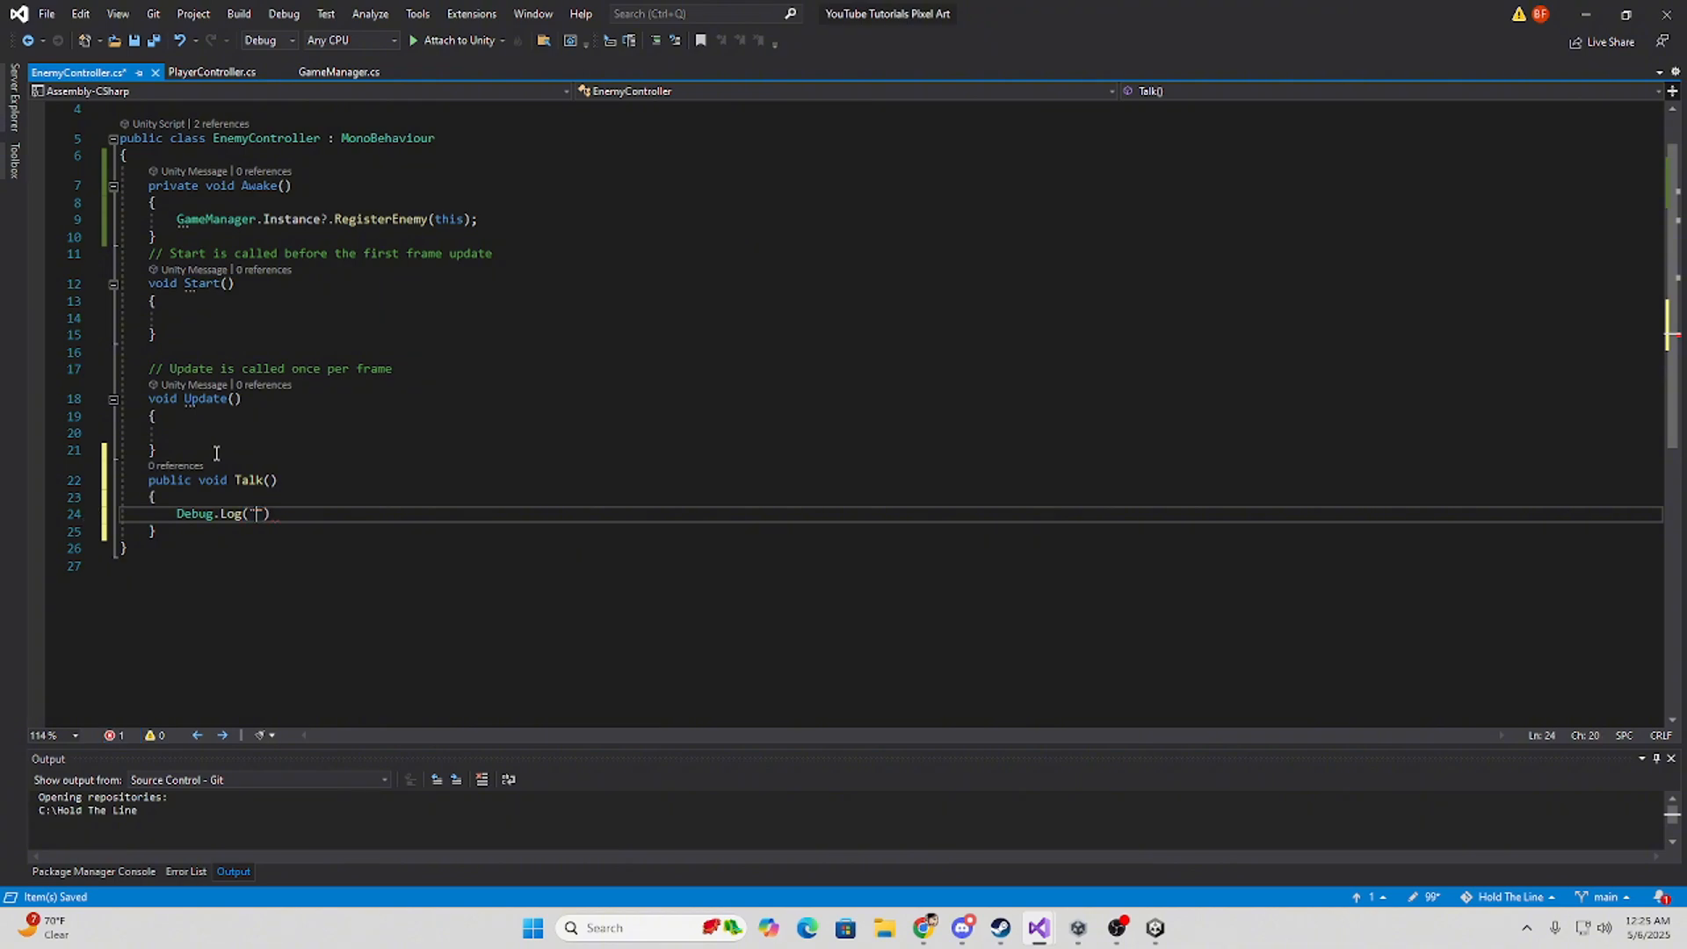
text(Hello Wo)
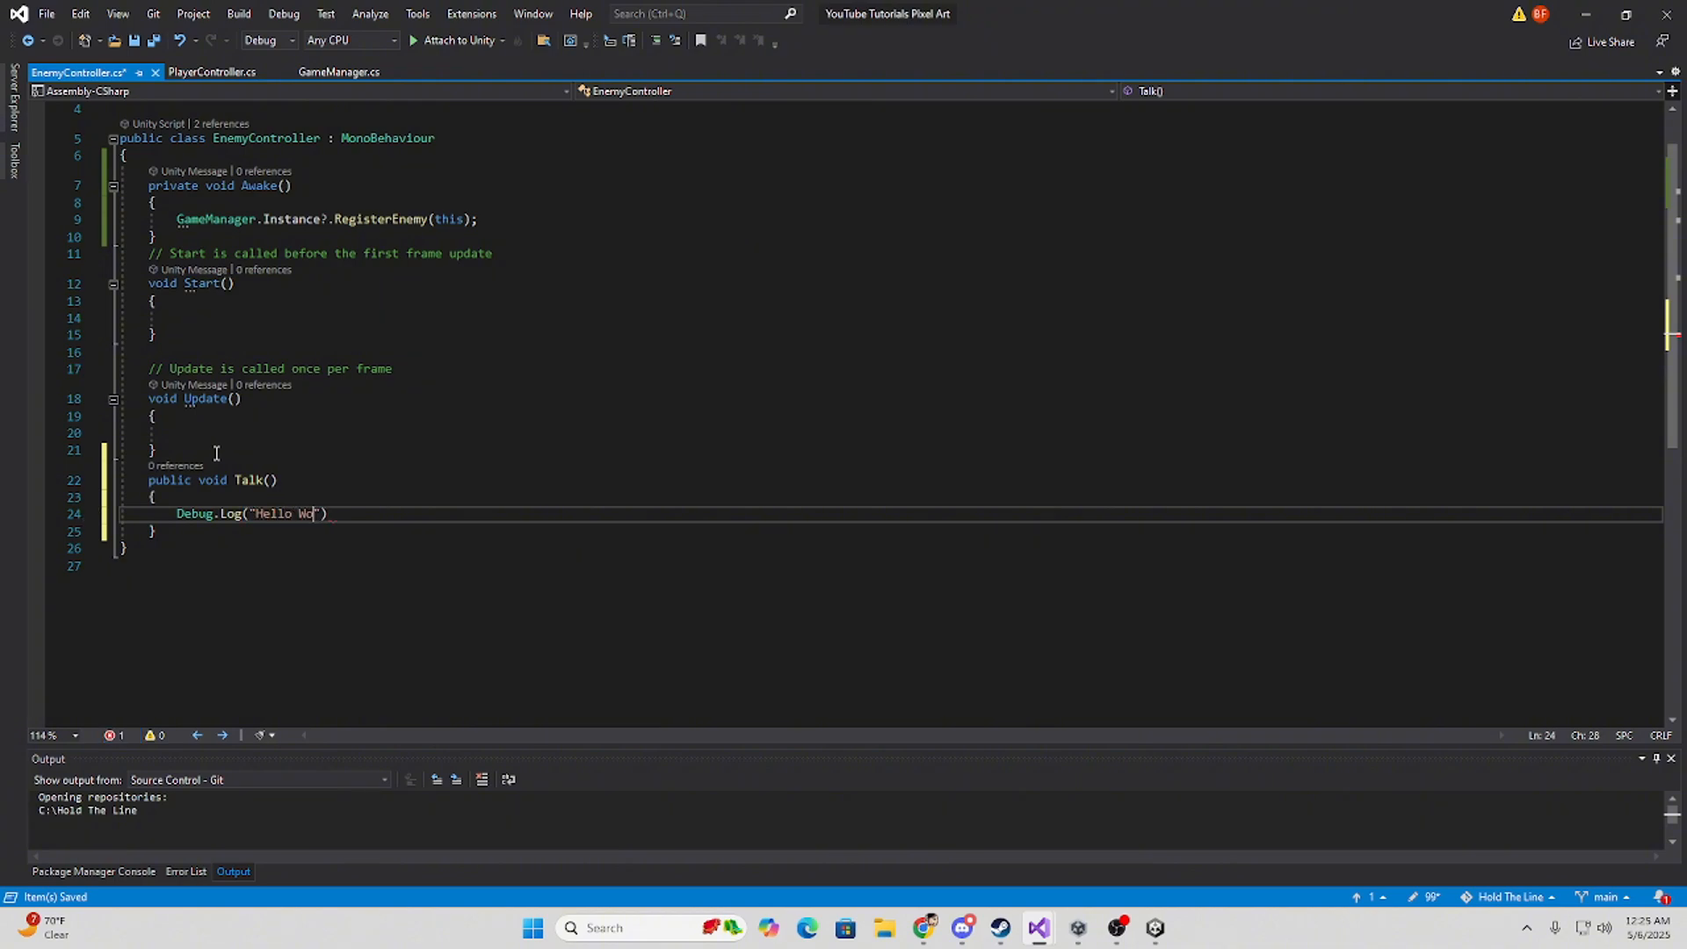
text(l)
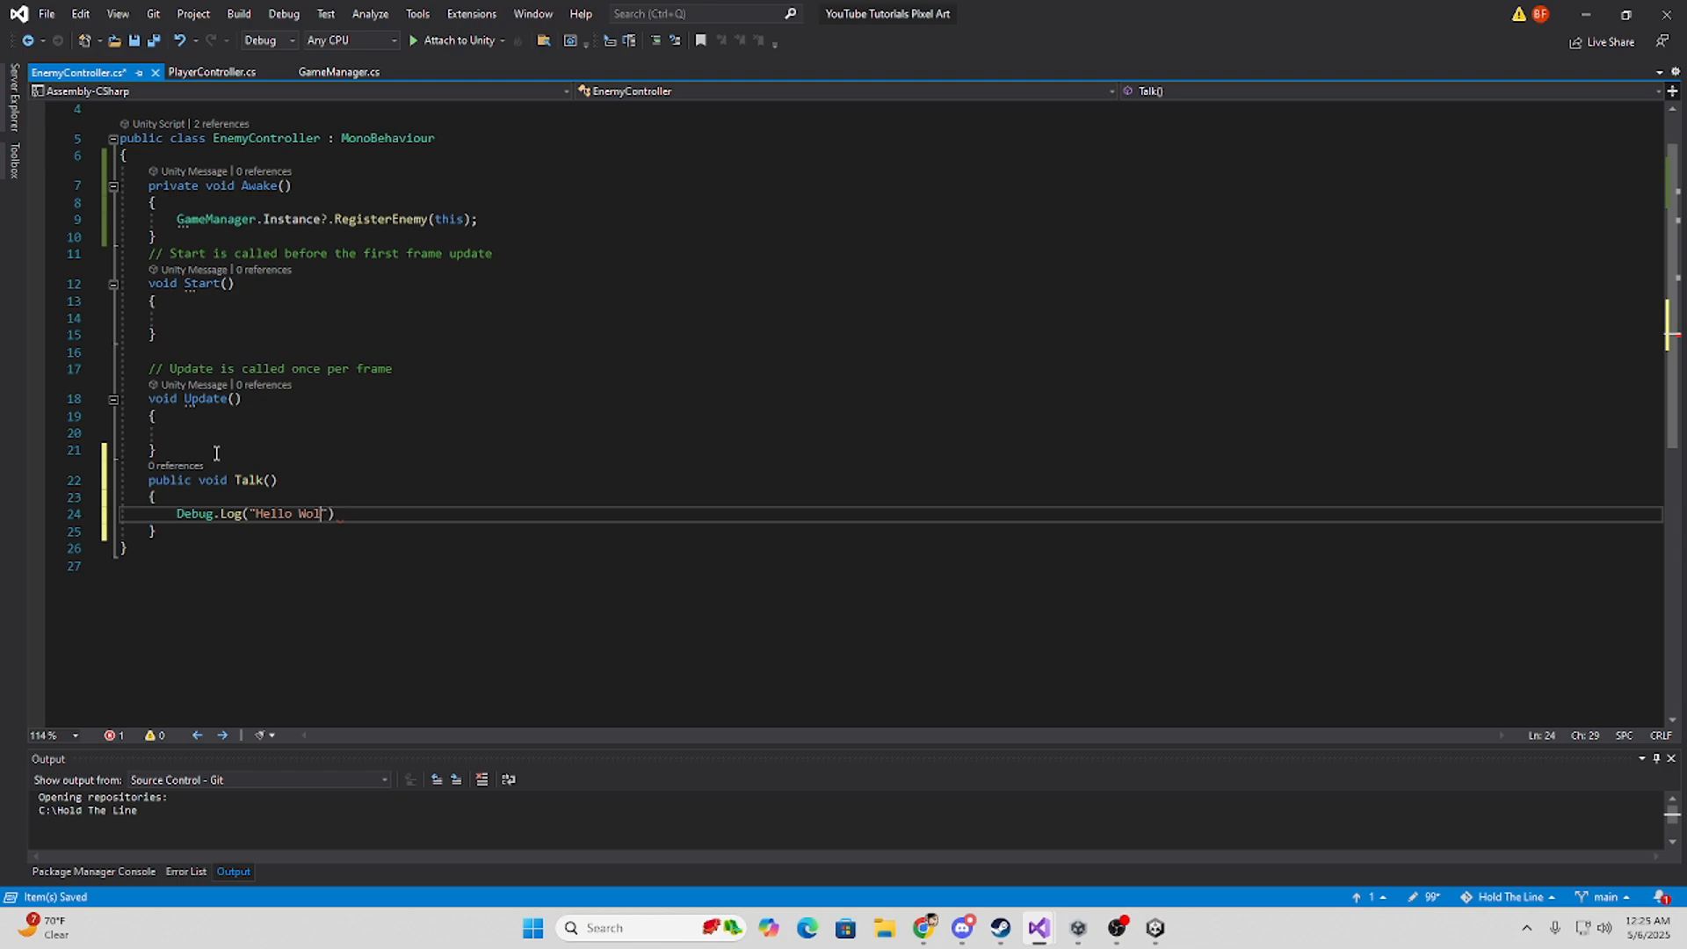
text(rld)
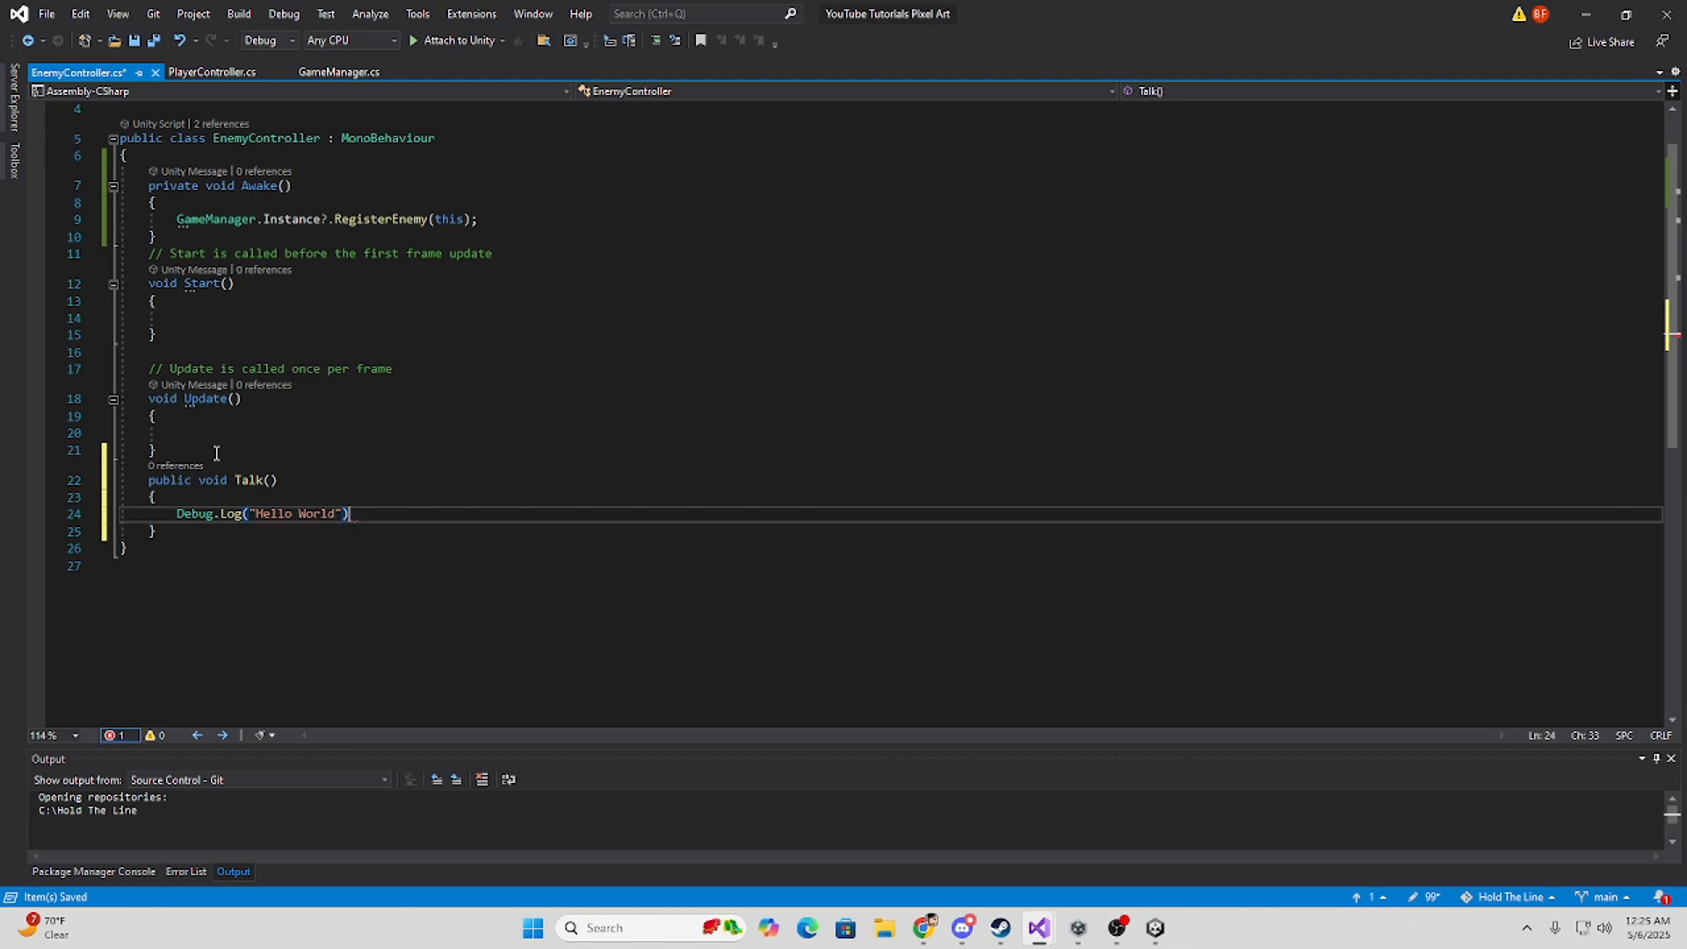
text(;)
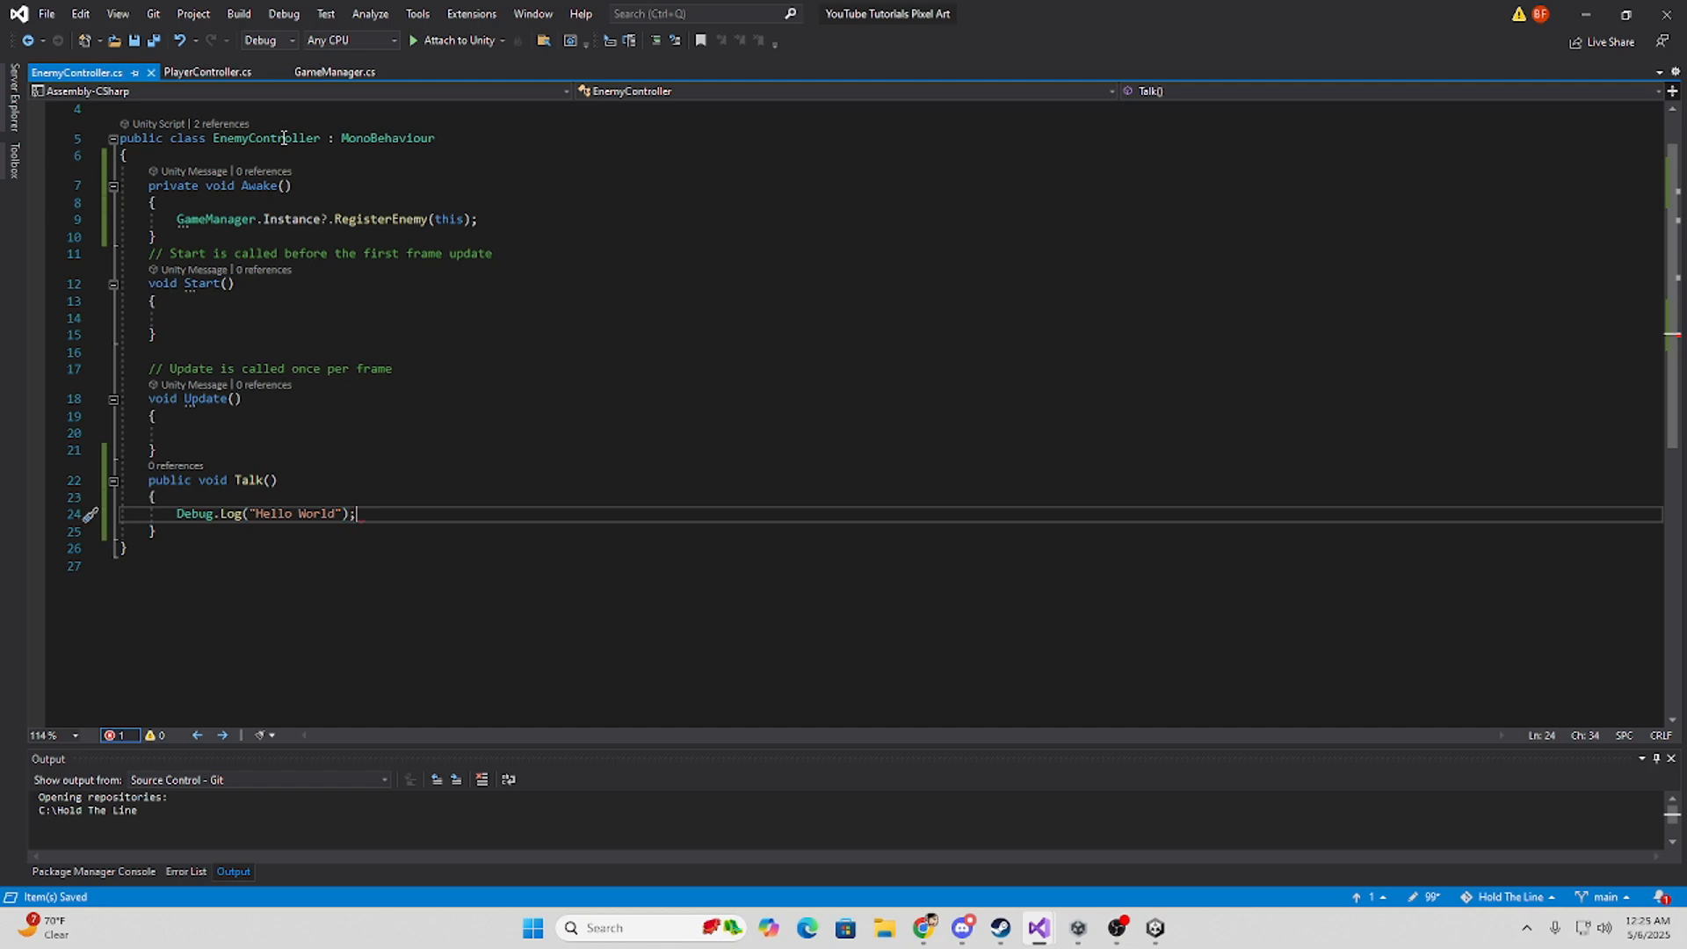
In PlayerController.cs, place the cursor inside the empty Start method.
click(206, 72)
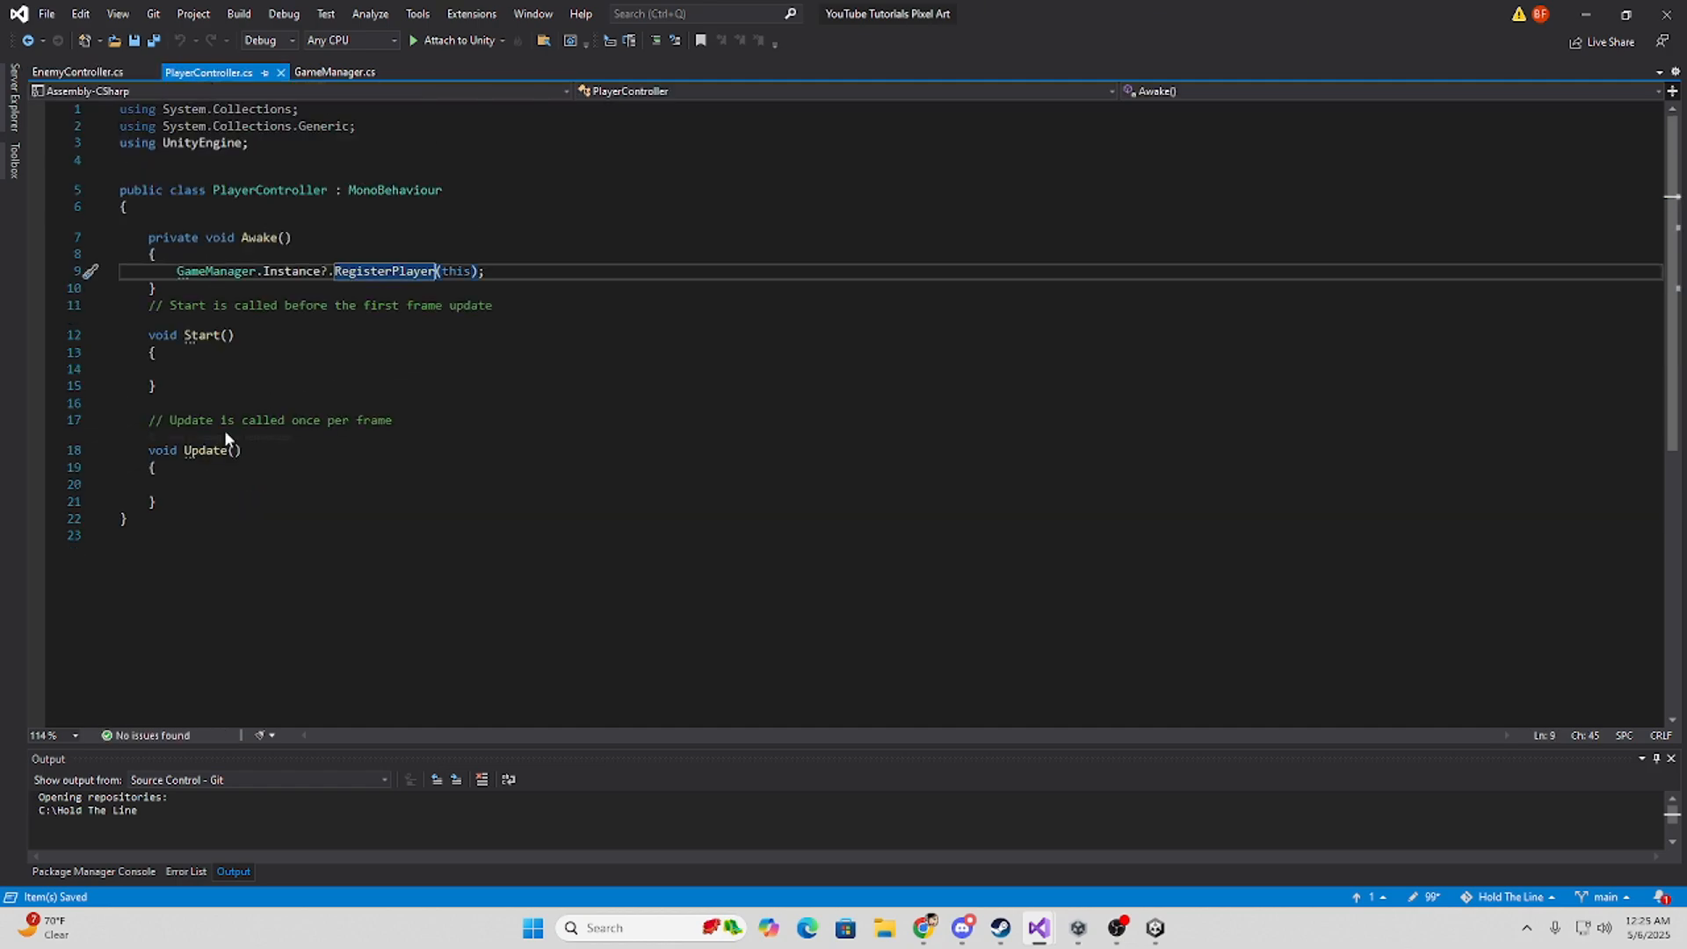
click(237, 369)
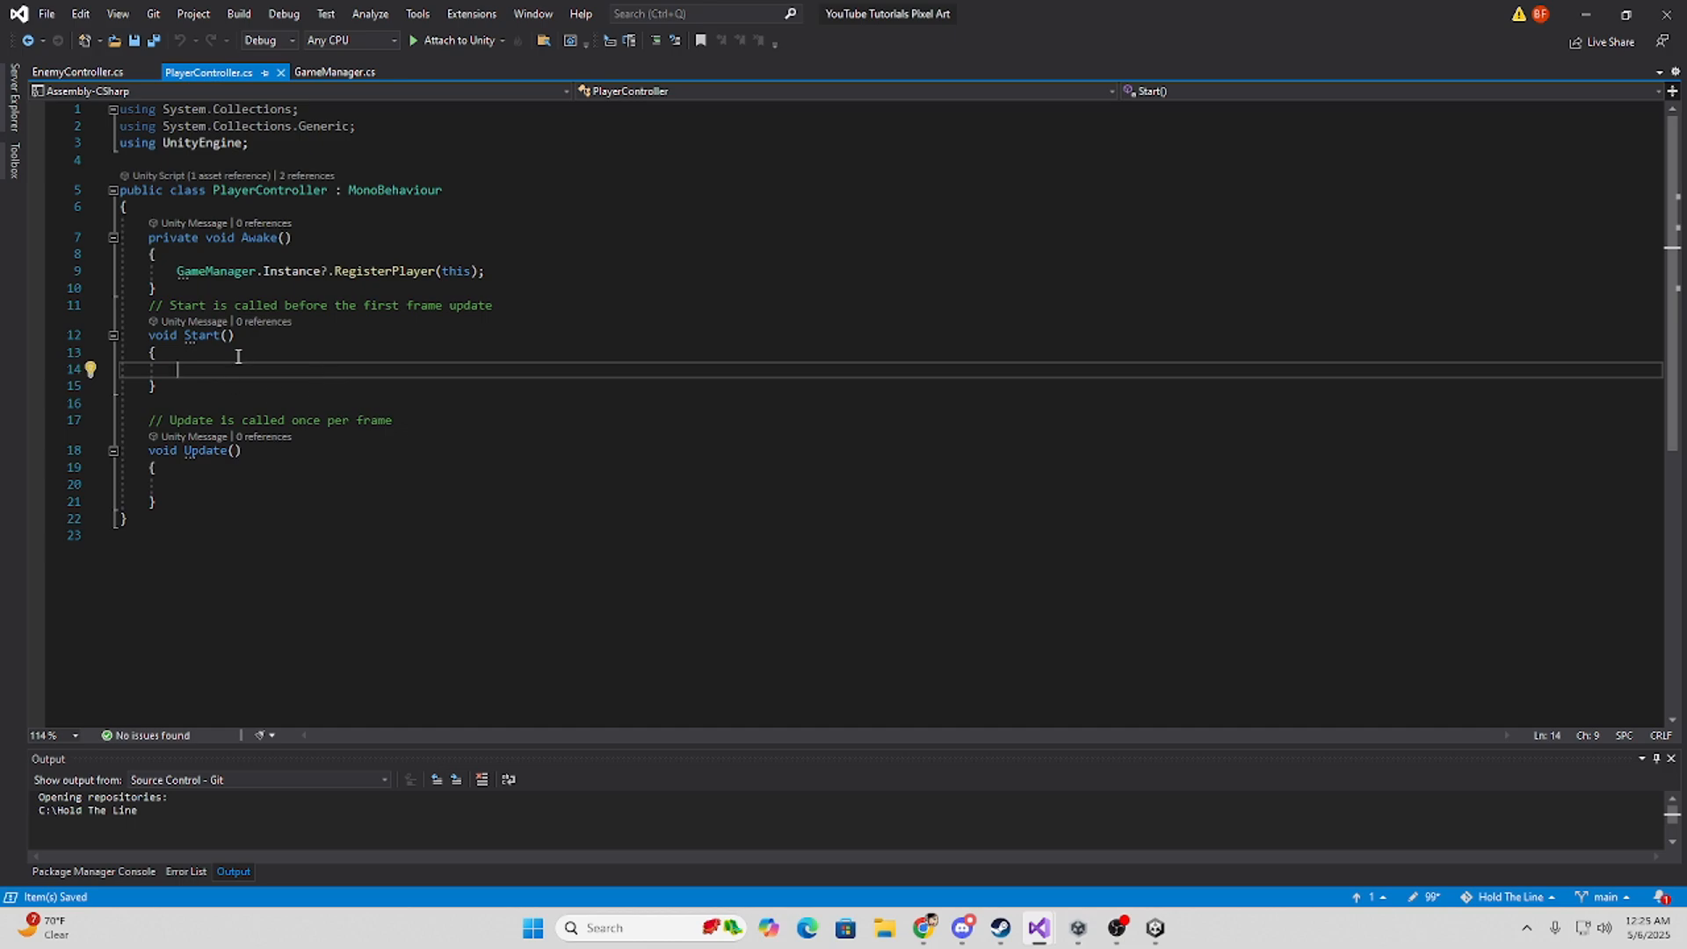
mouse_move(221, 365)
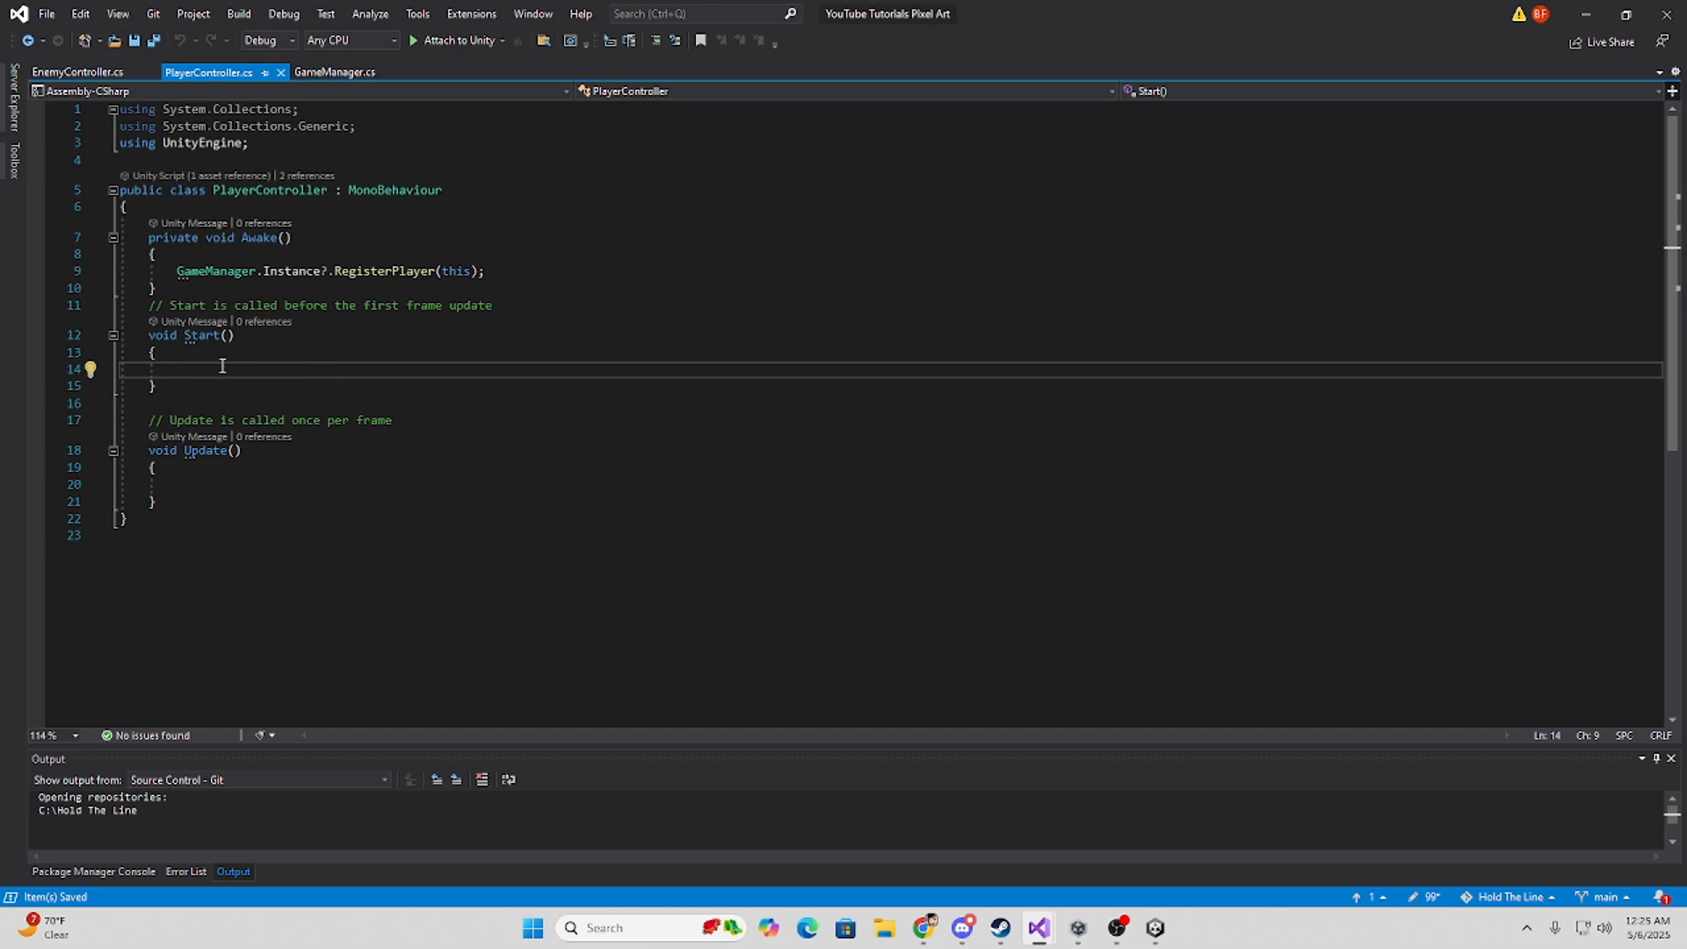
mouse_move(353, 302)
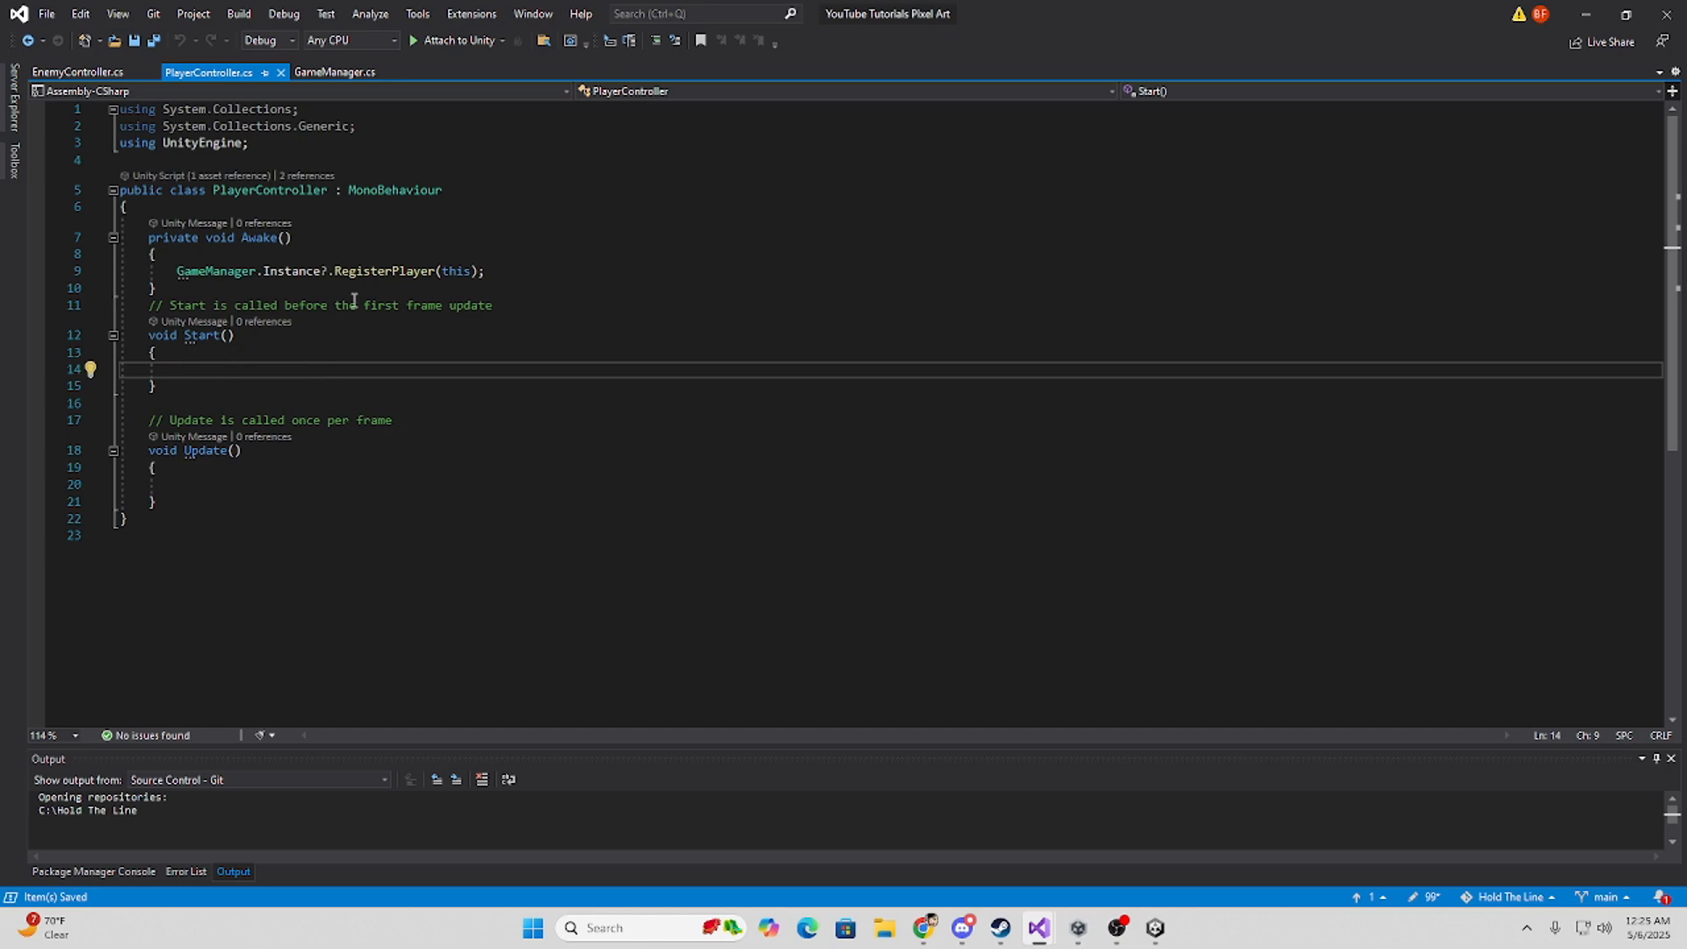
click(210, 369)
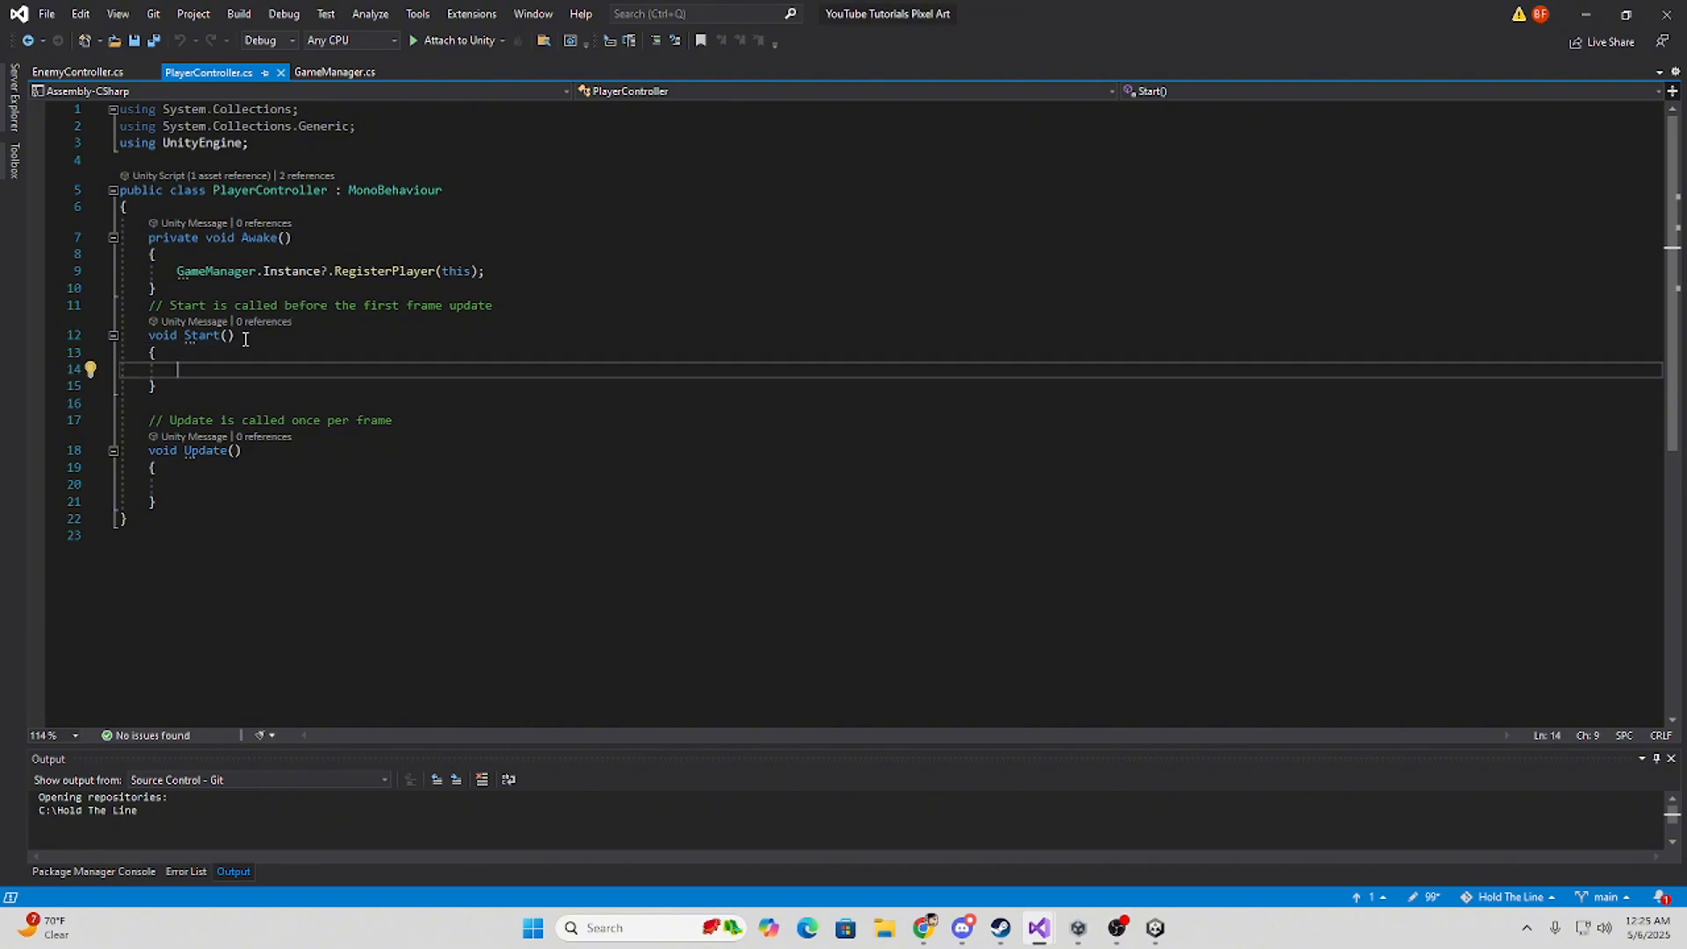
mouse_move(316, 359)
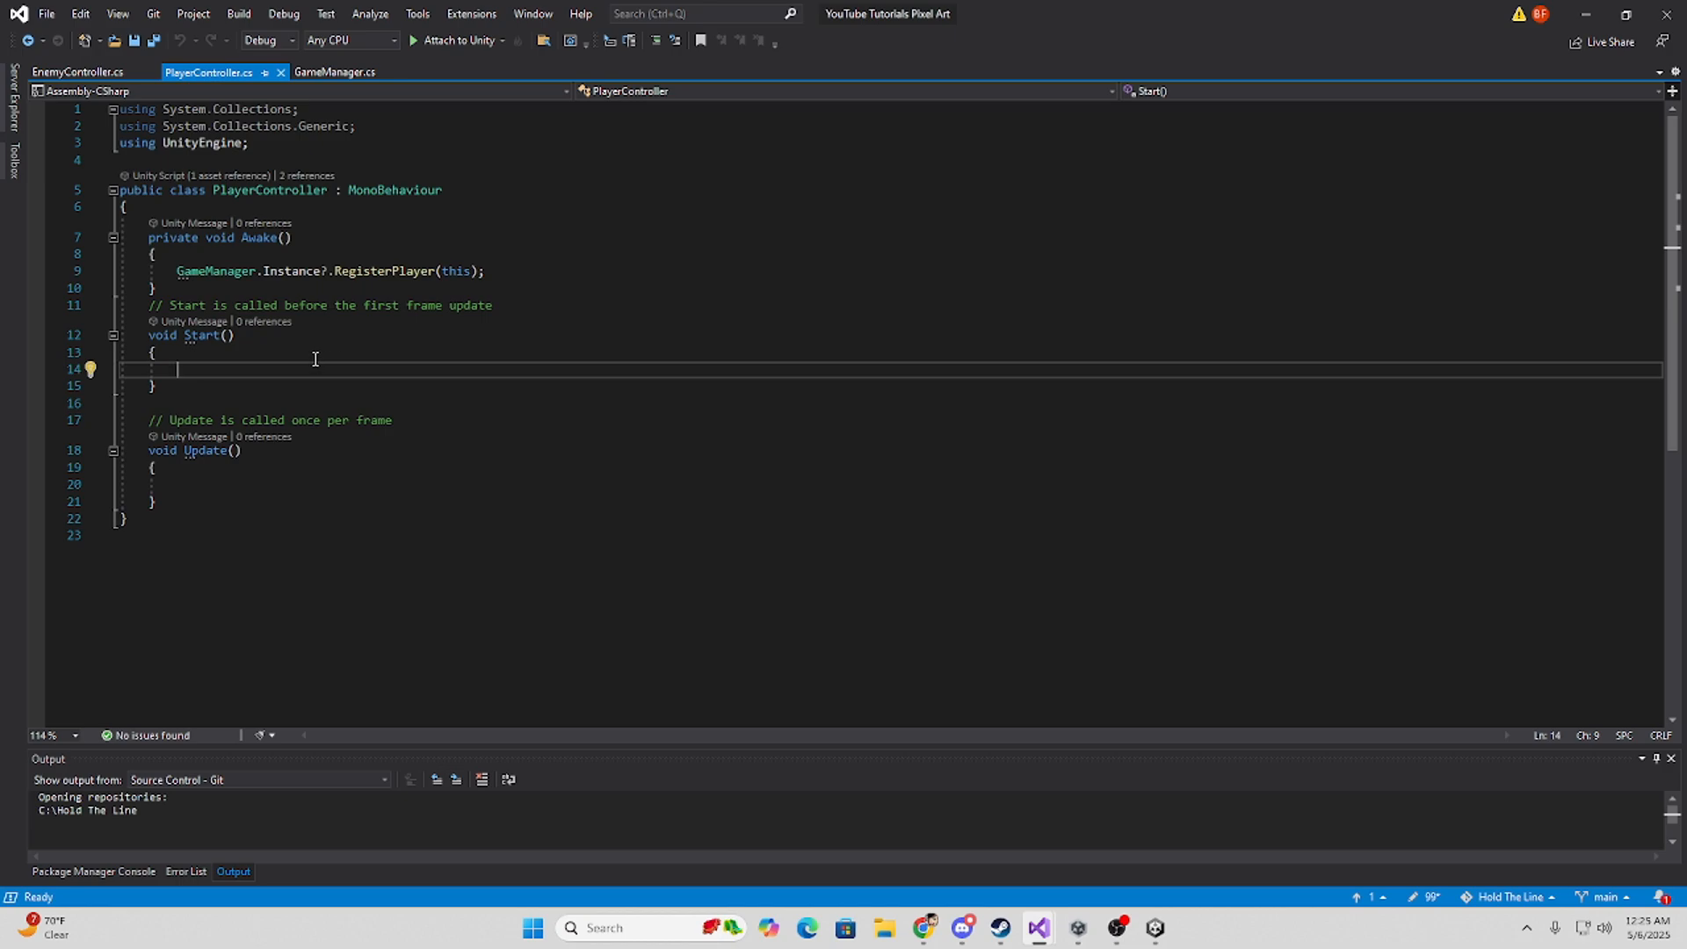
mouse_move(258, 335)
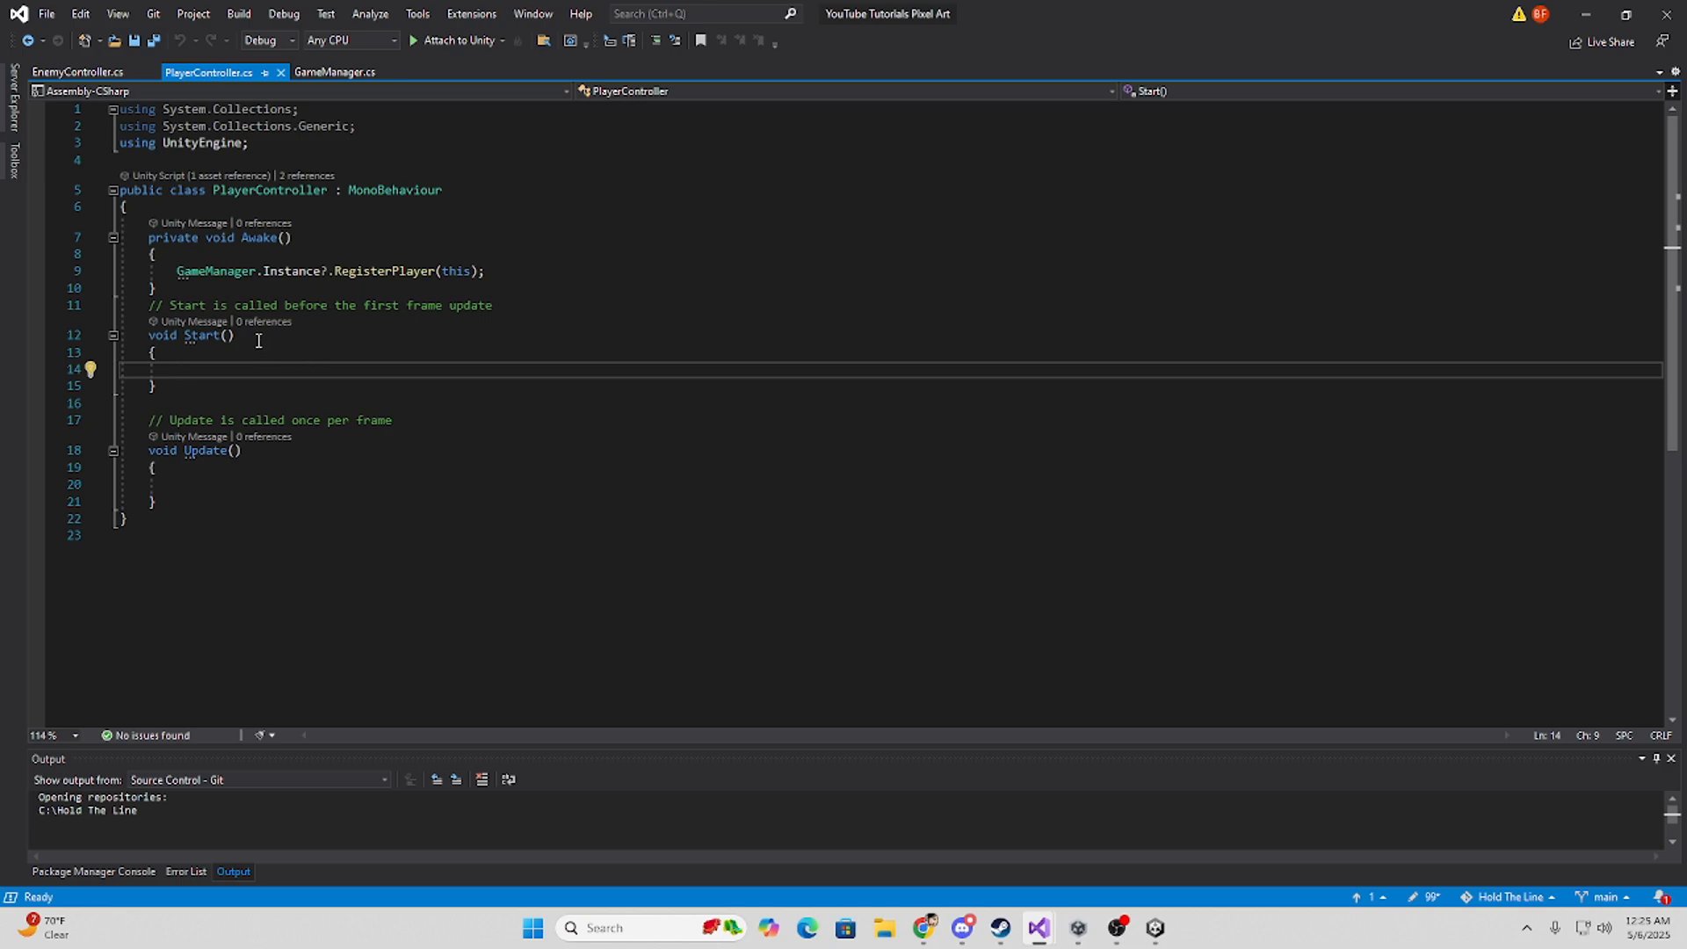
mouse_move(168, 262)
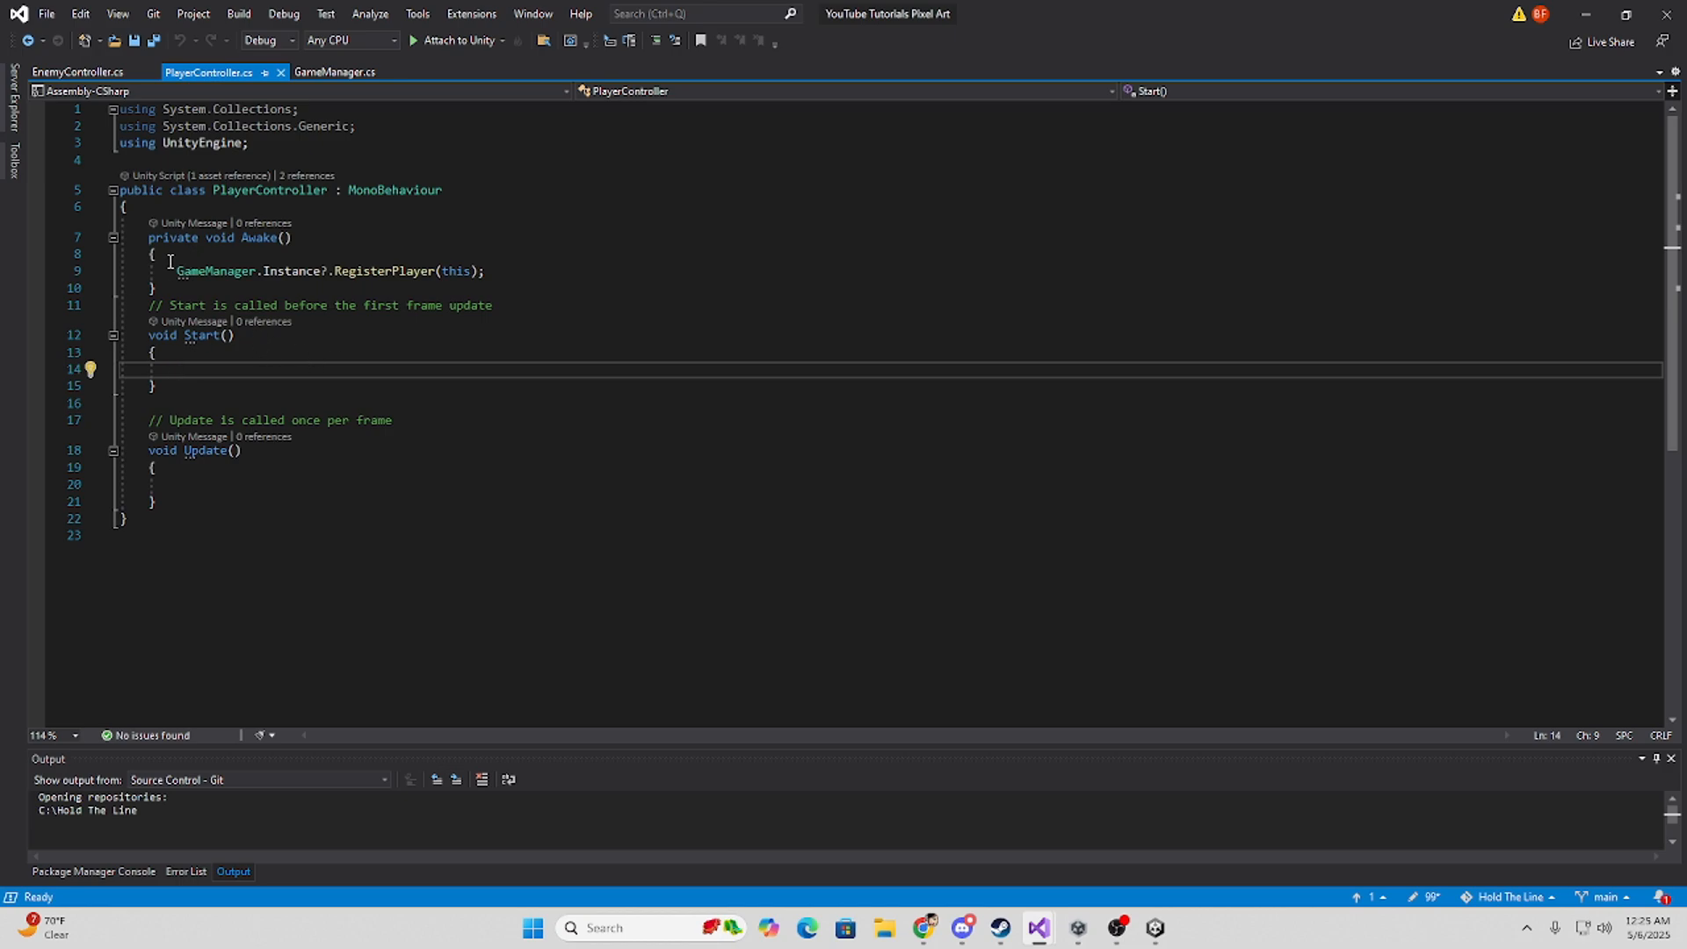
click(77, 71)
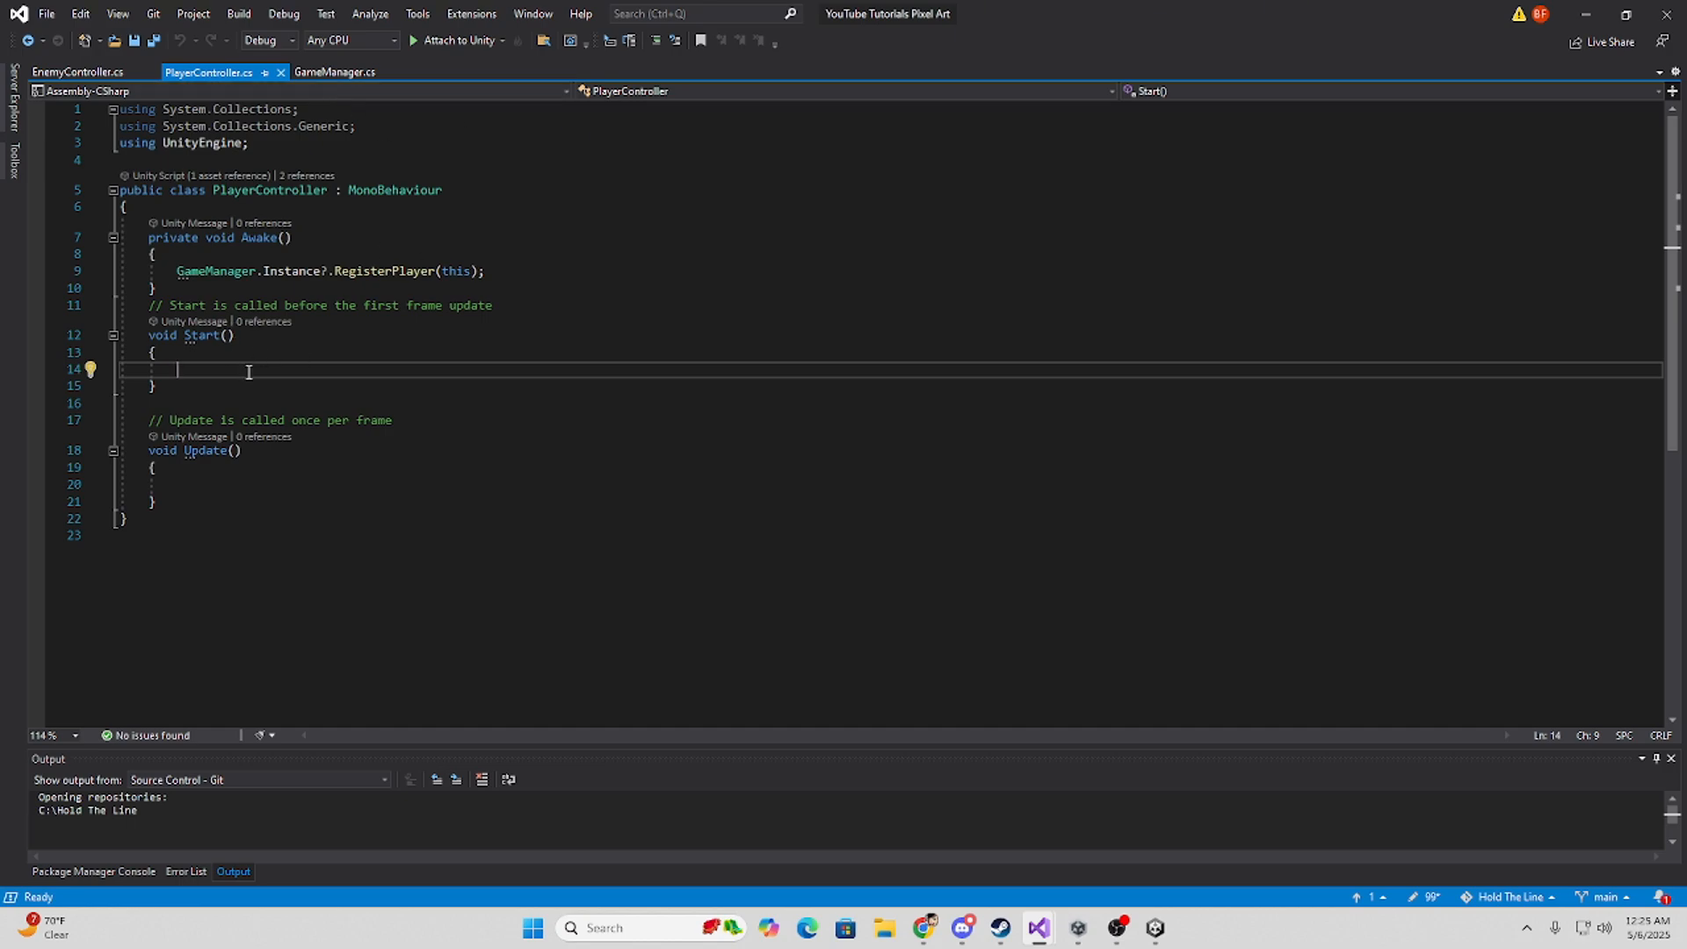
Add GameManager.Instance.Enemy.Talk(); to Start, then check 'Hello World' in the Console.
text(GameManager)
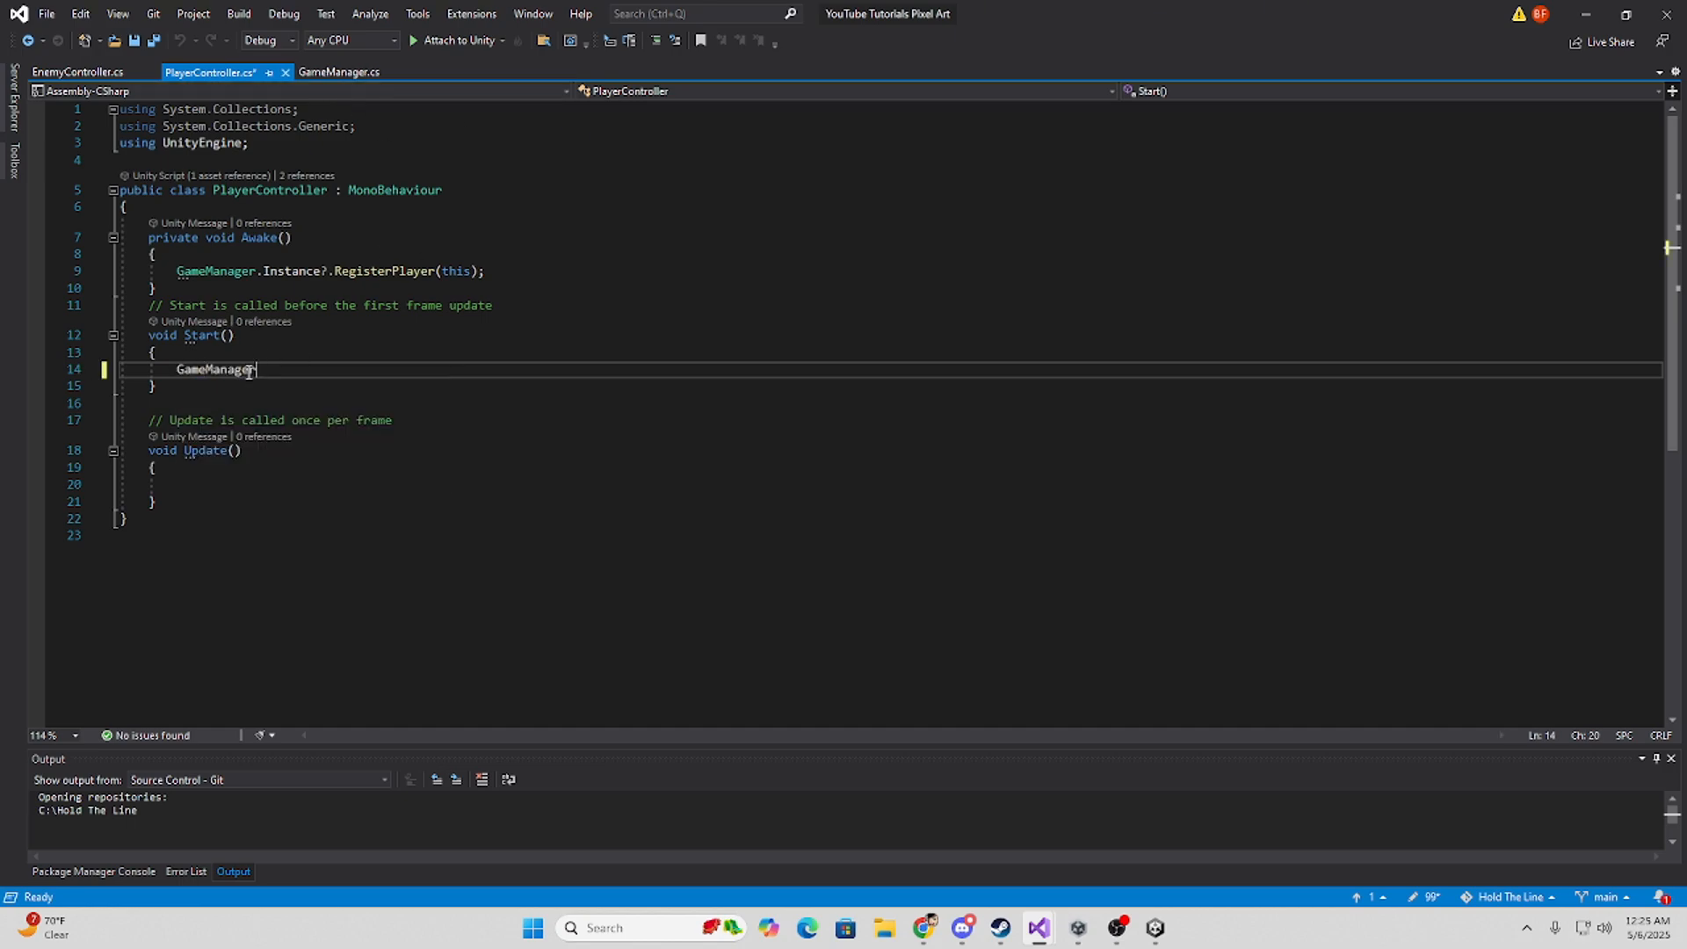
text(.Instance)
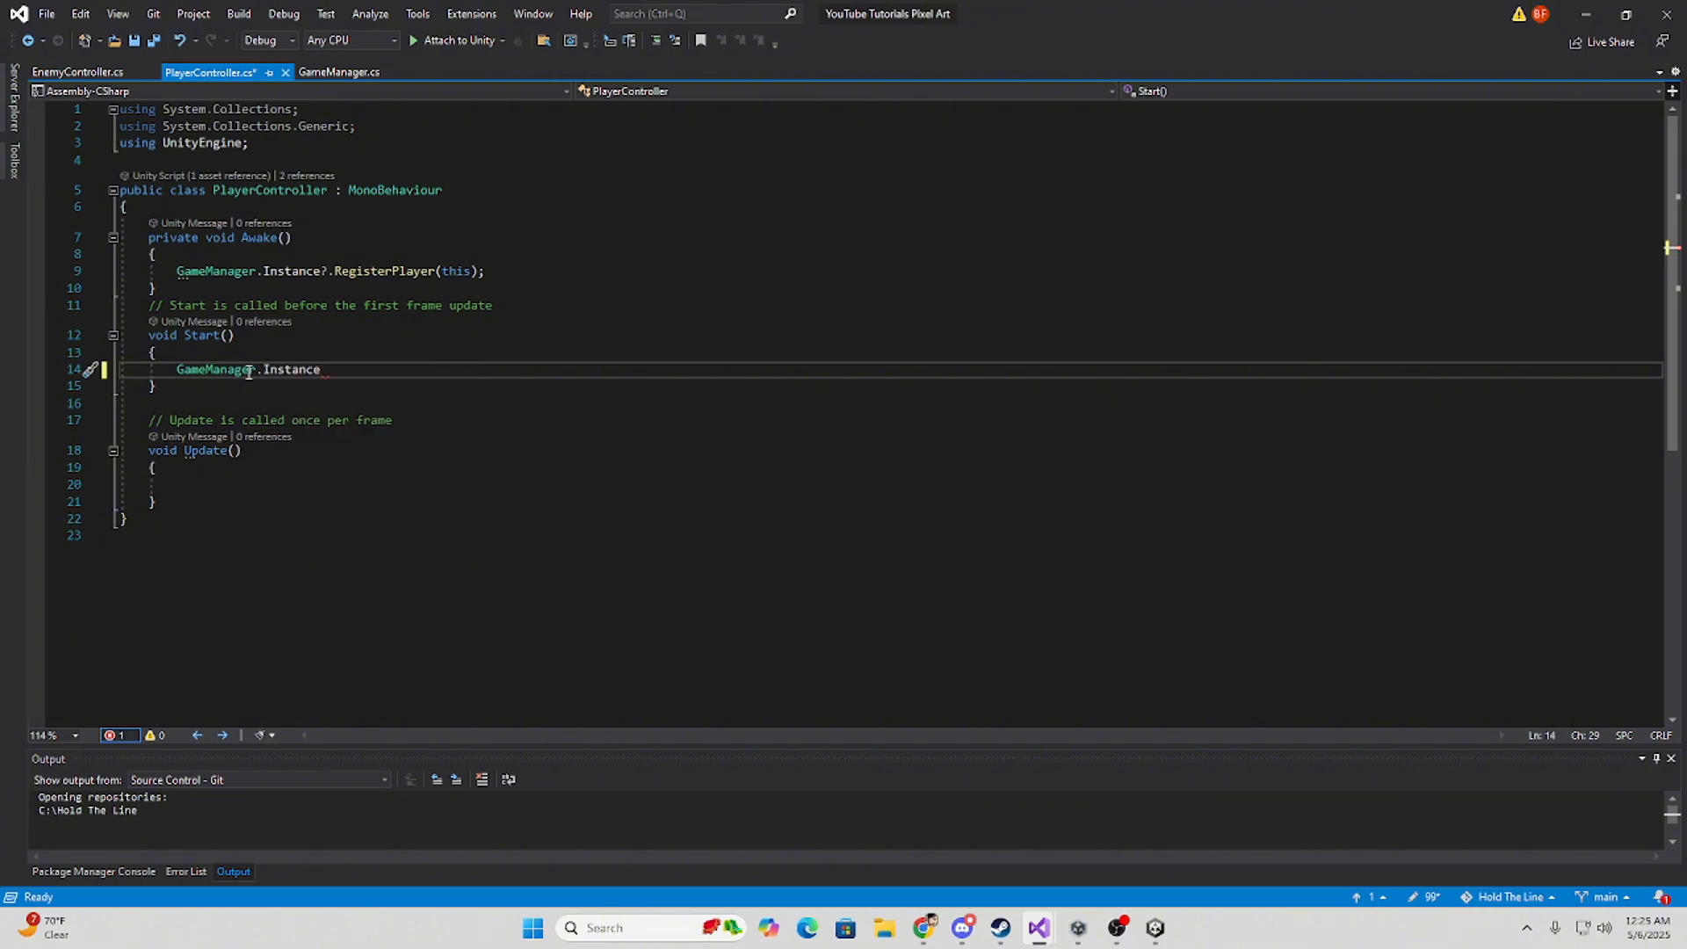
text(.)
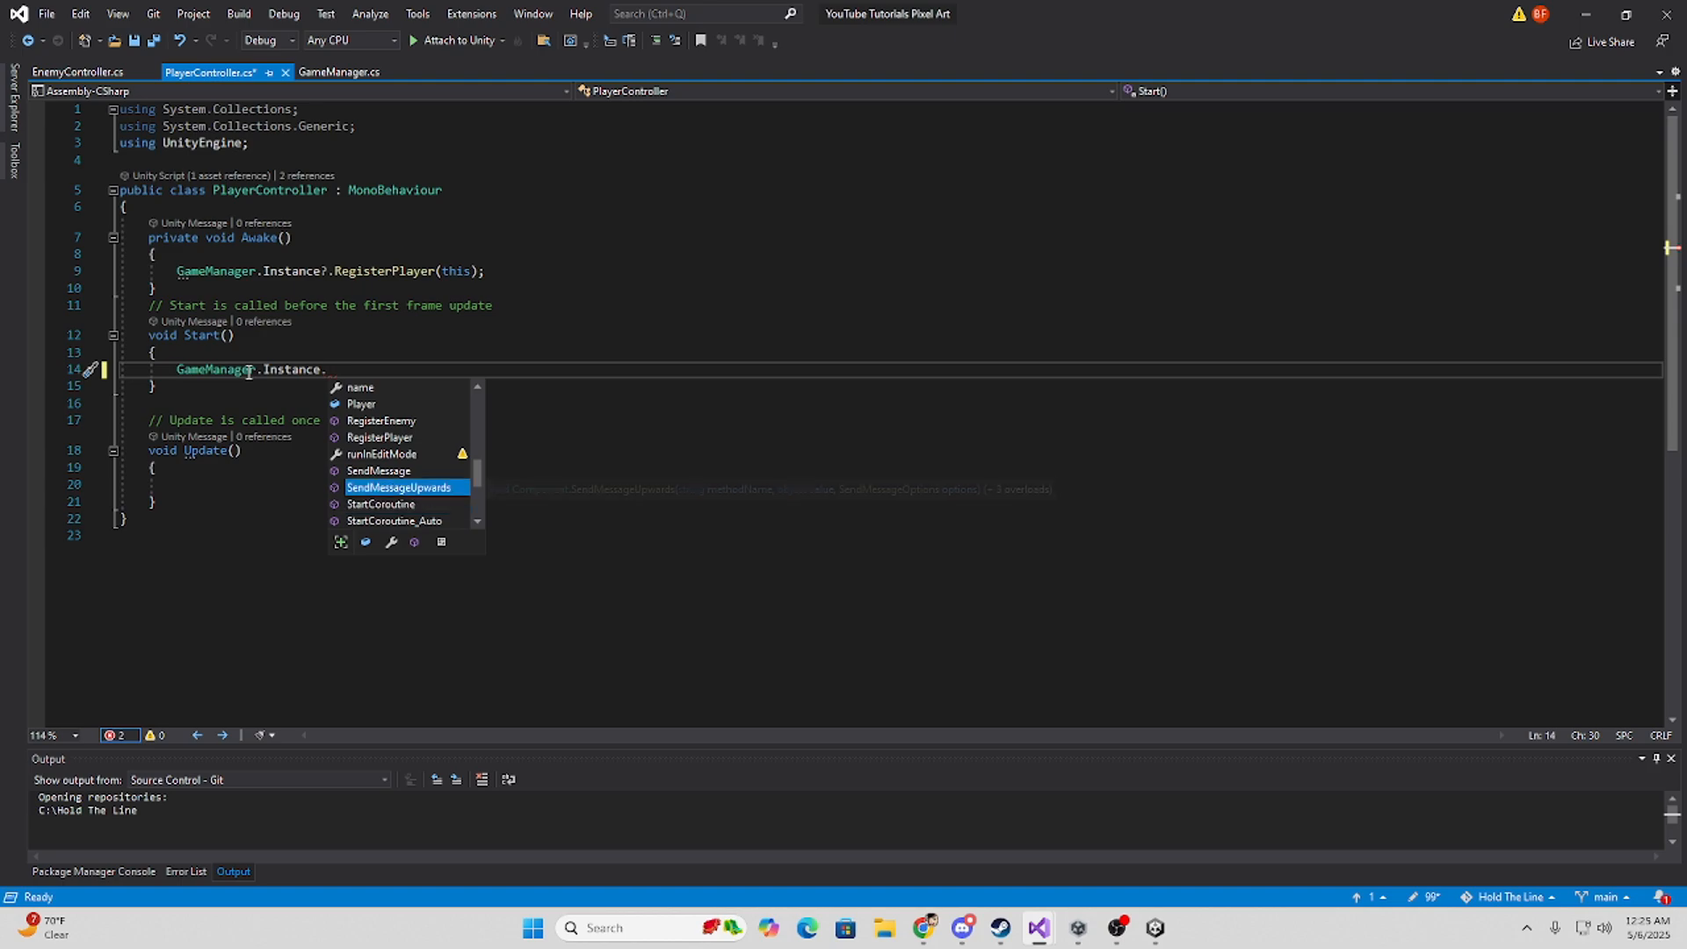
text(Enemy)
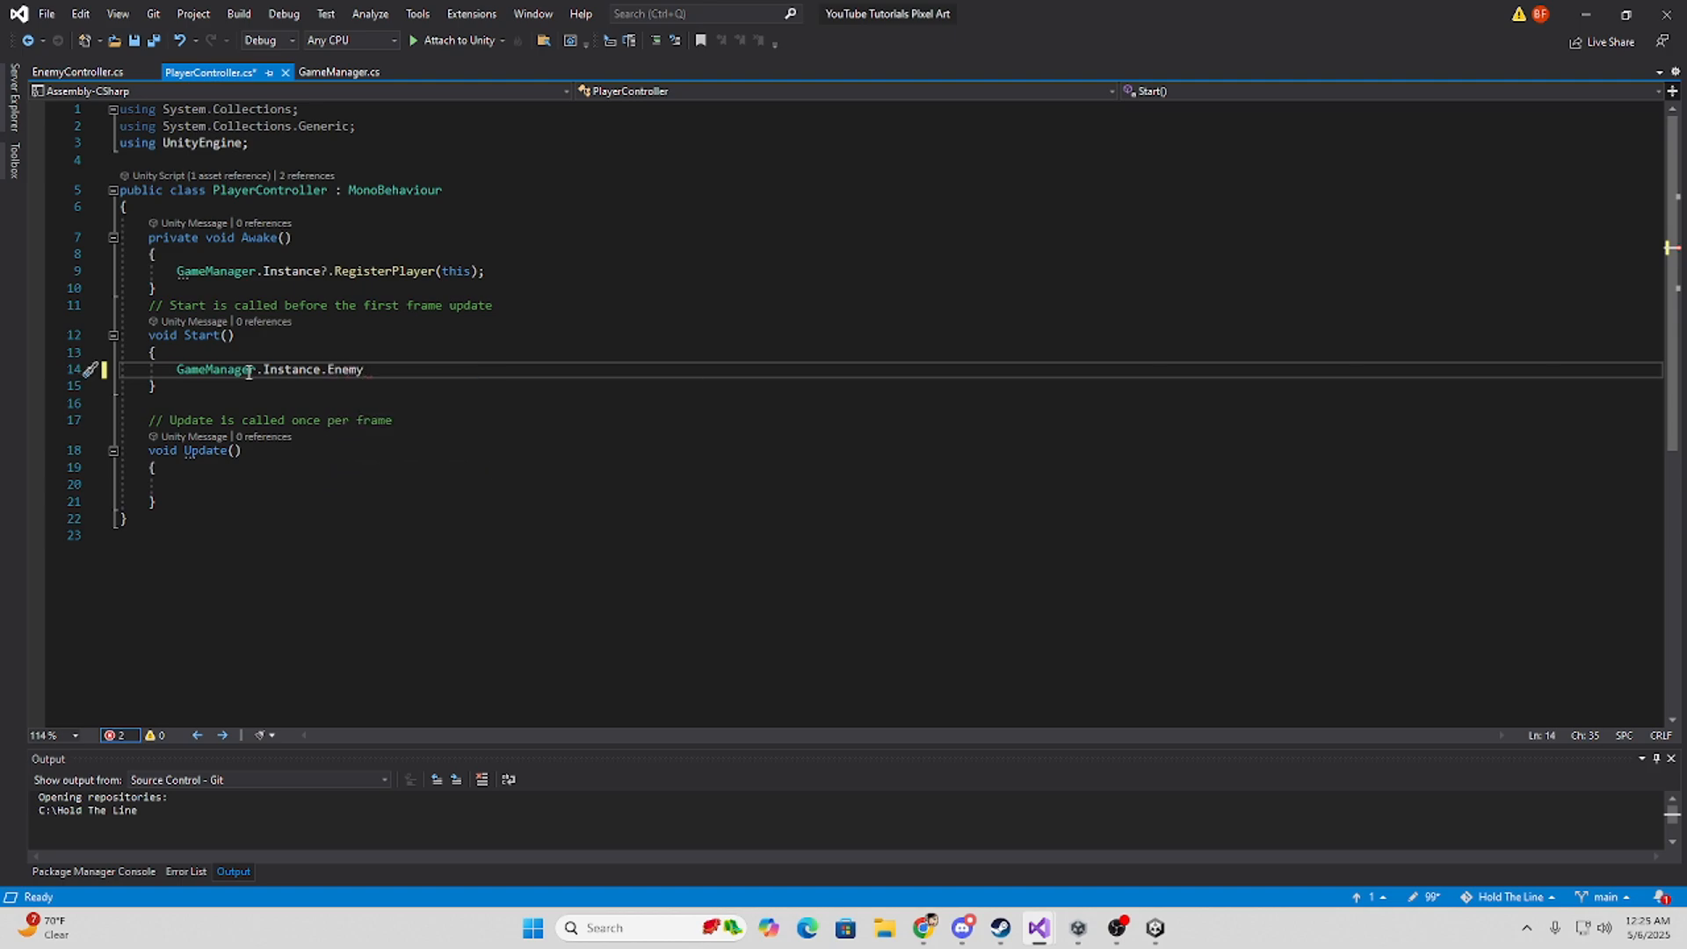
text(.)
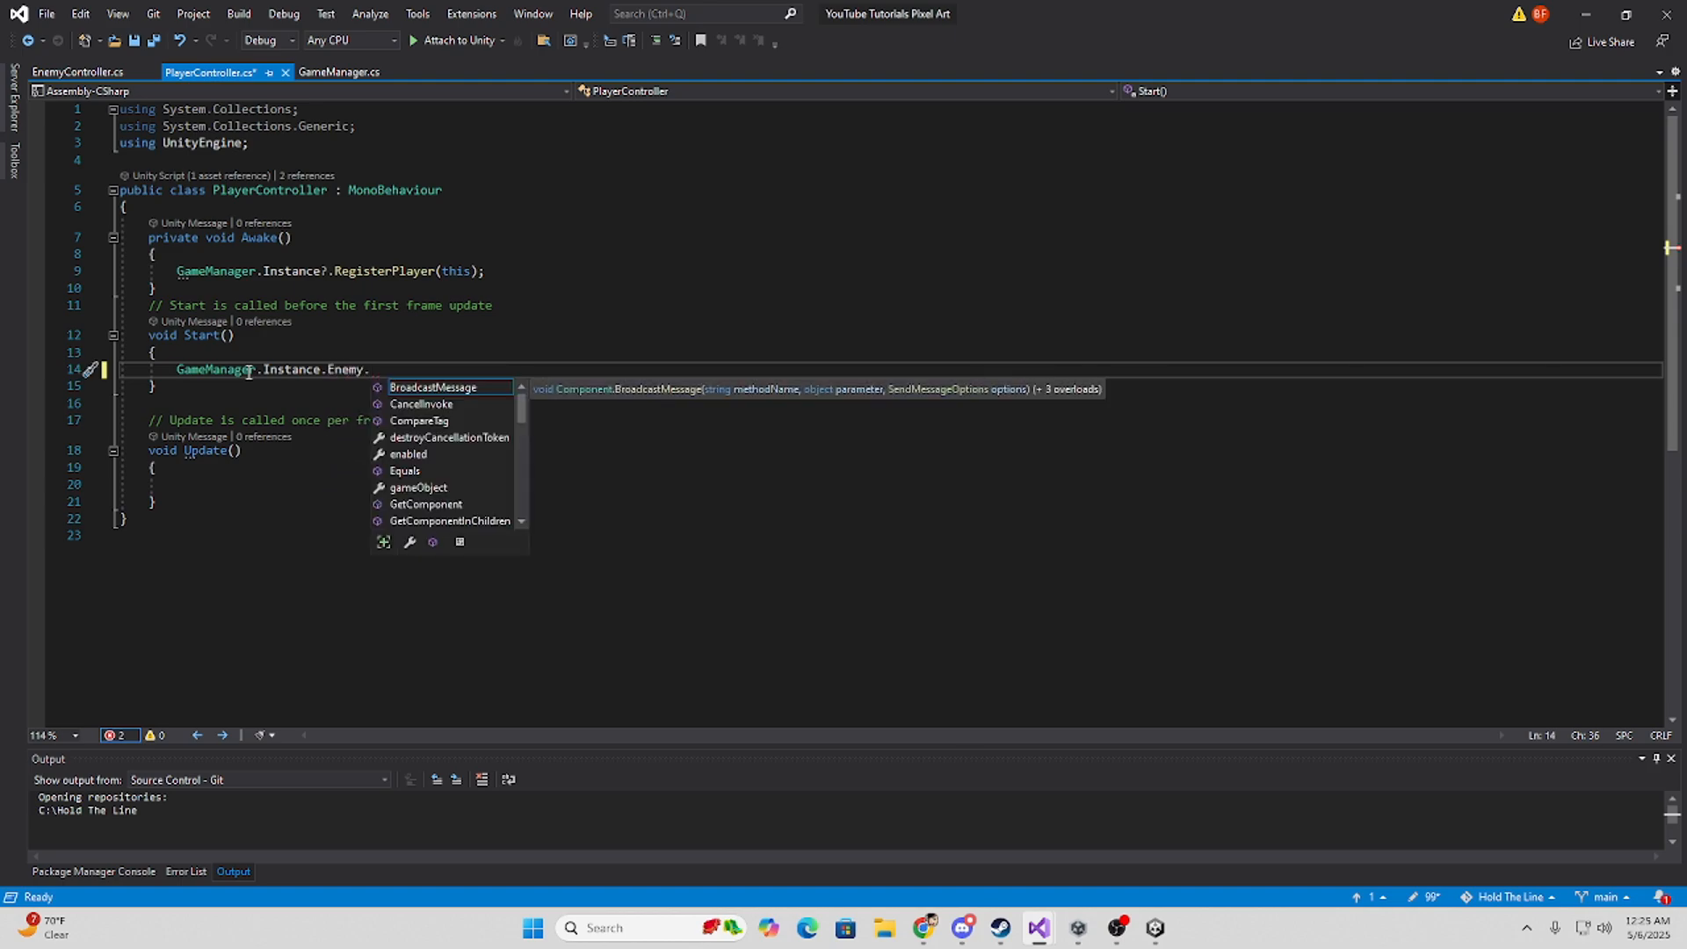
text(Talk)
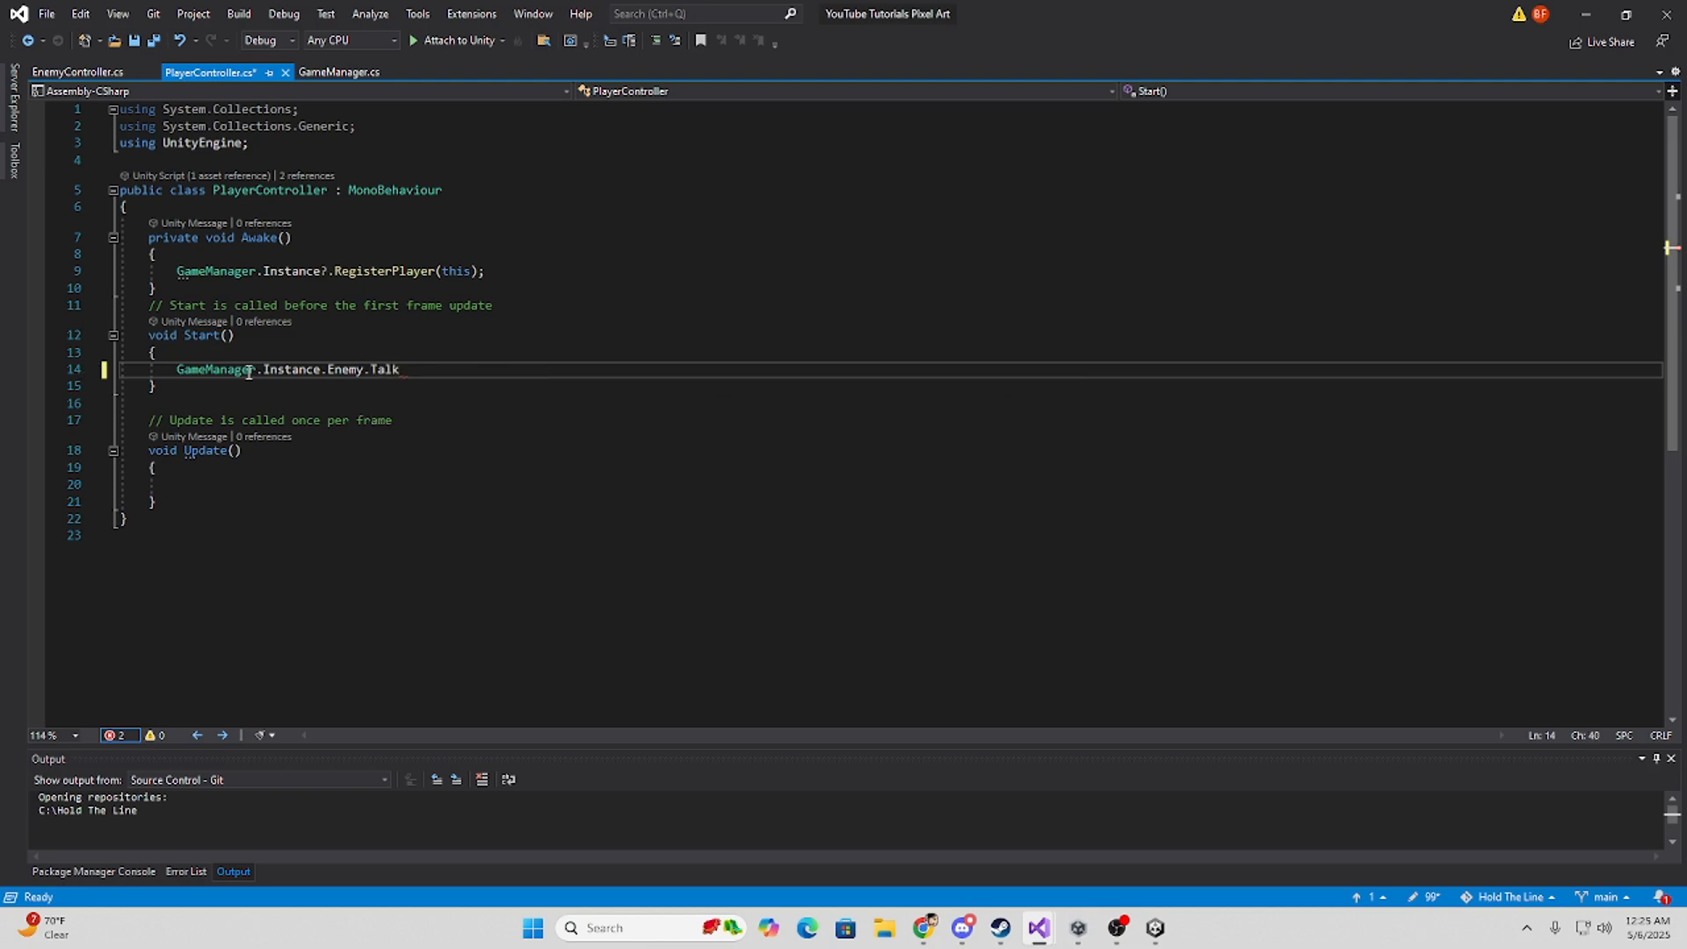
text(();)
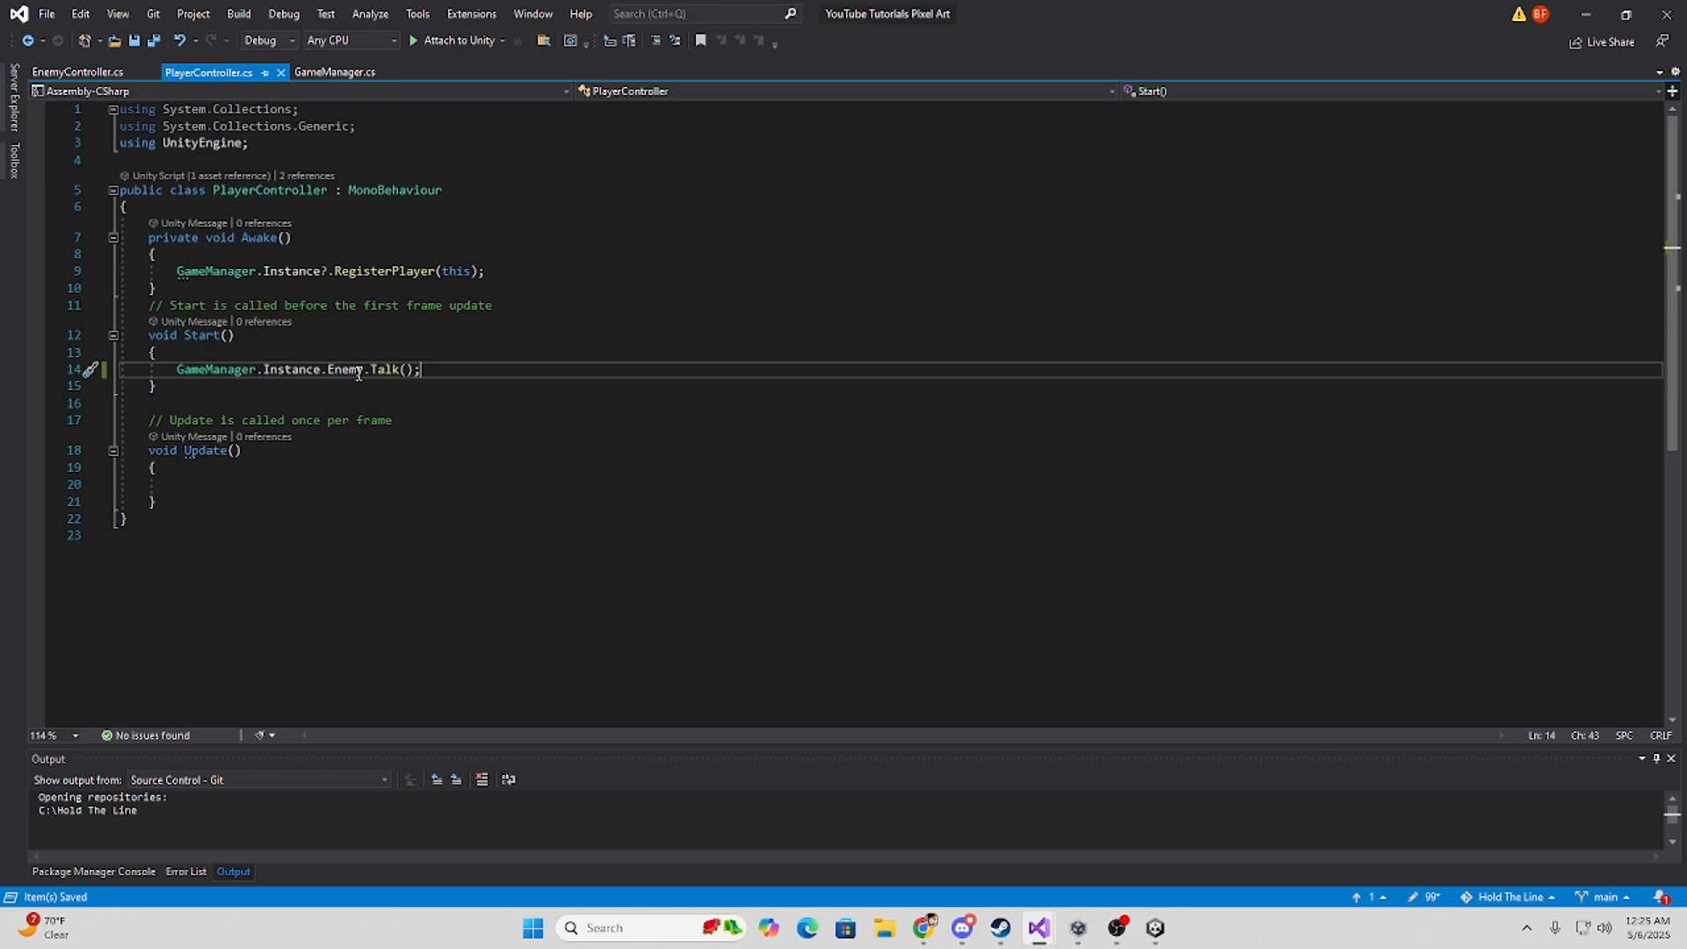
mouse_move(440, 368)
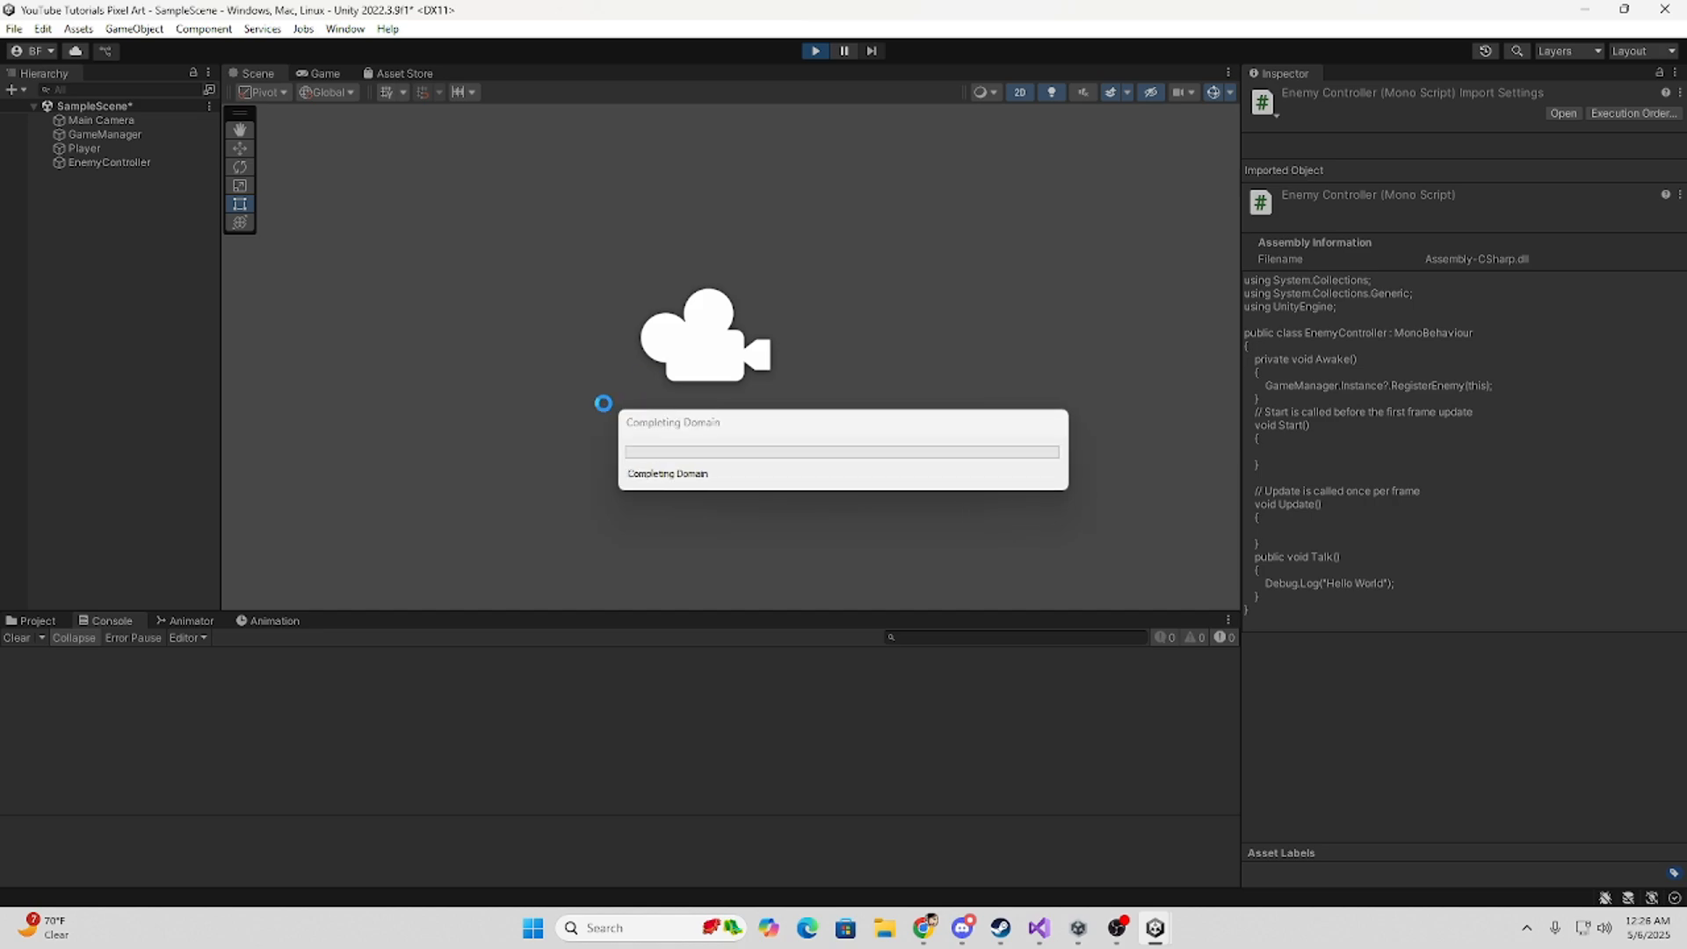
click(815, 51)
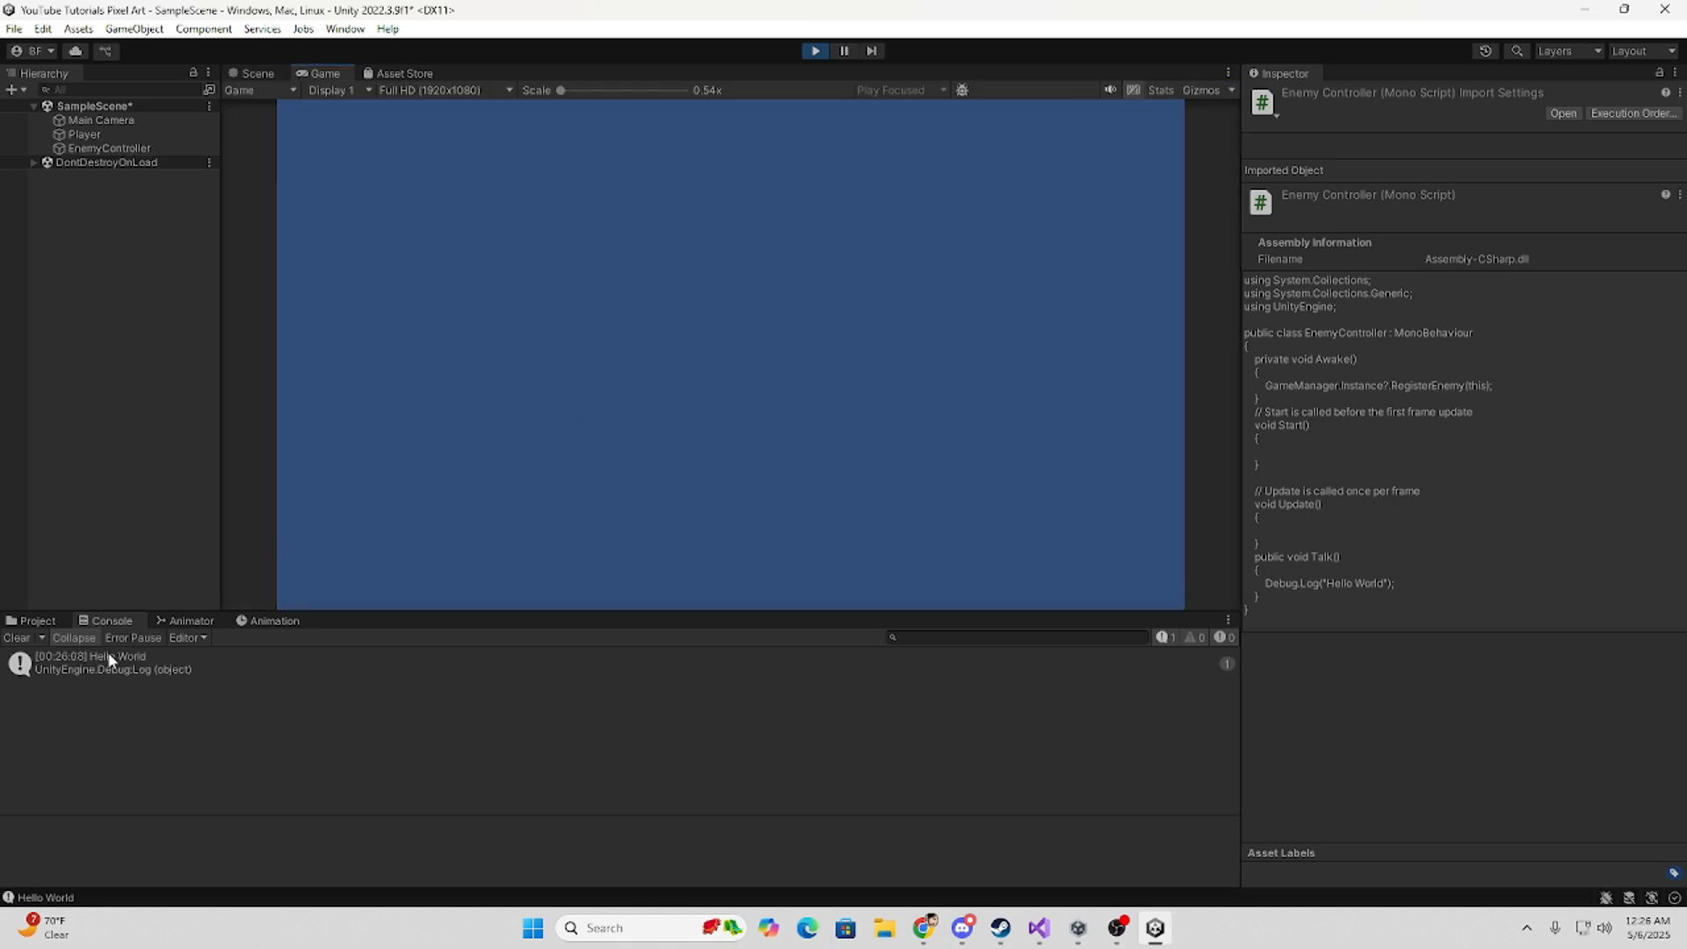
mouse_move(222, 354)
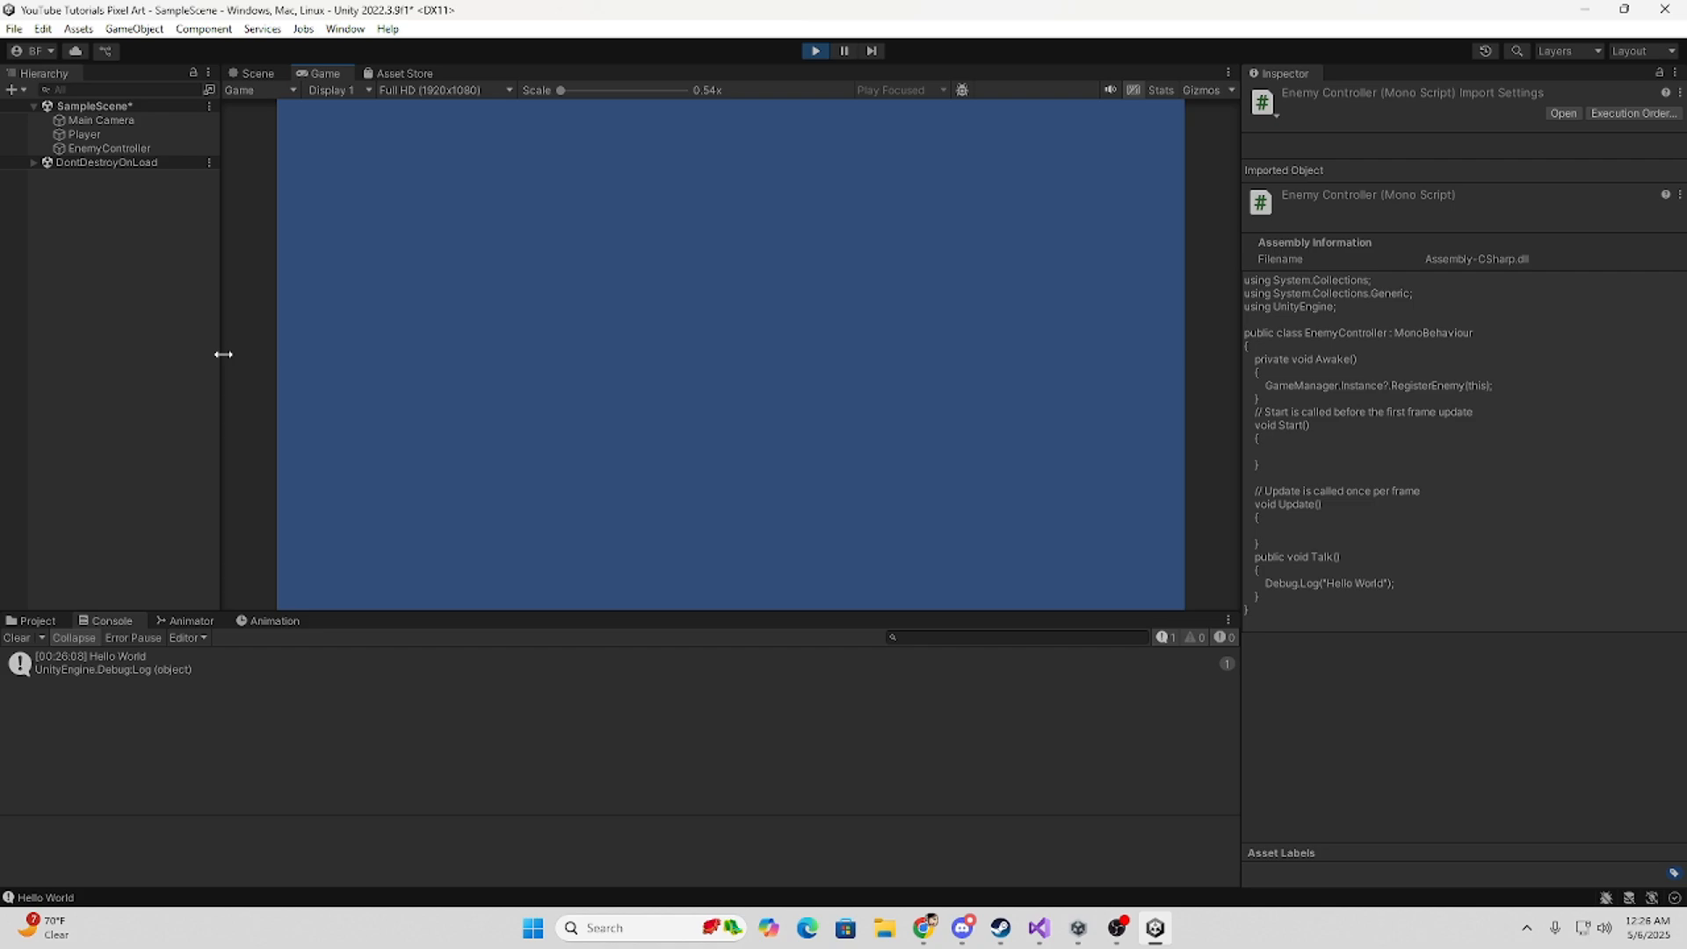
mouse_move(5, 390)
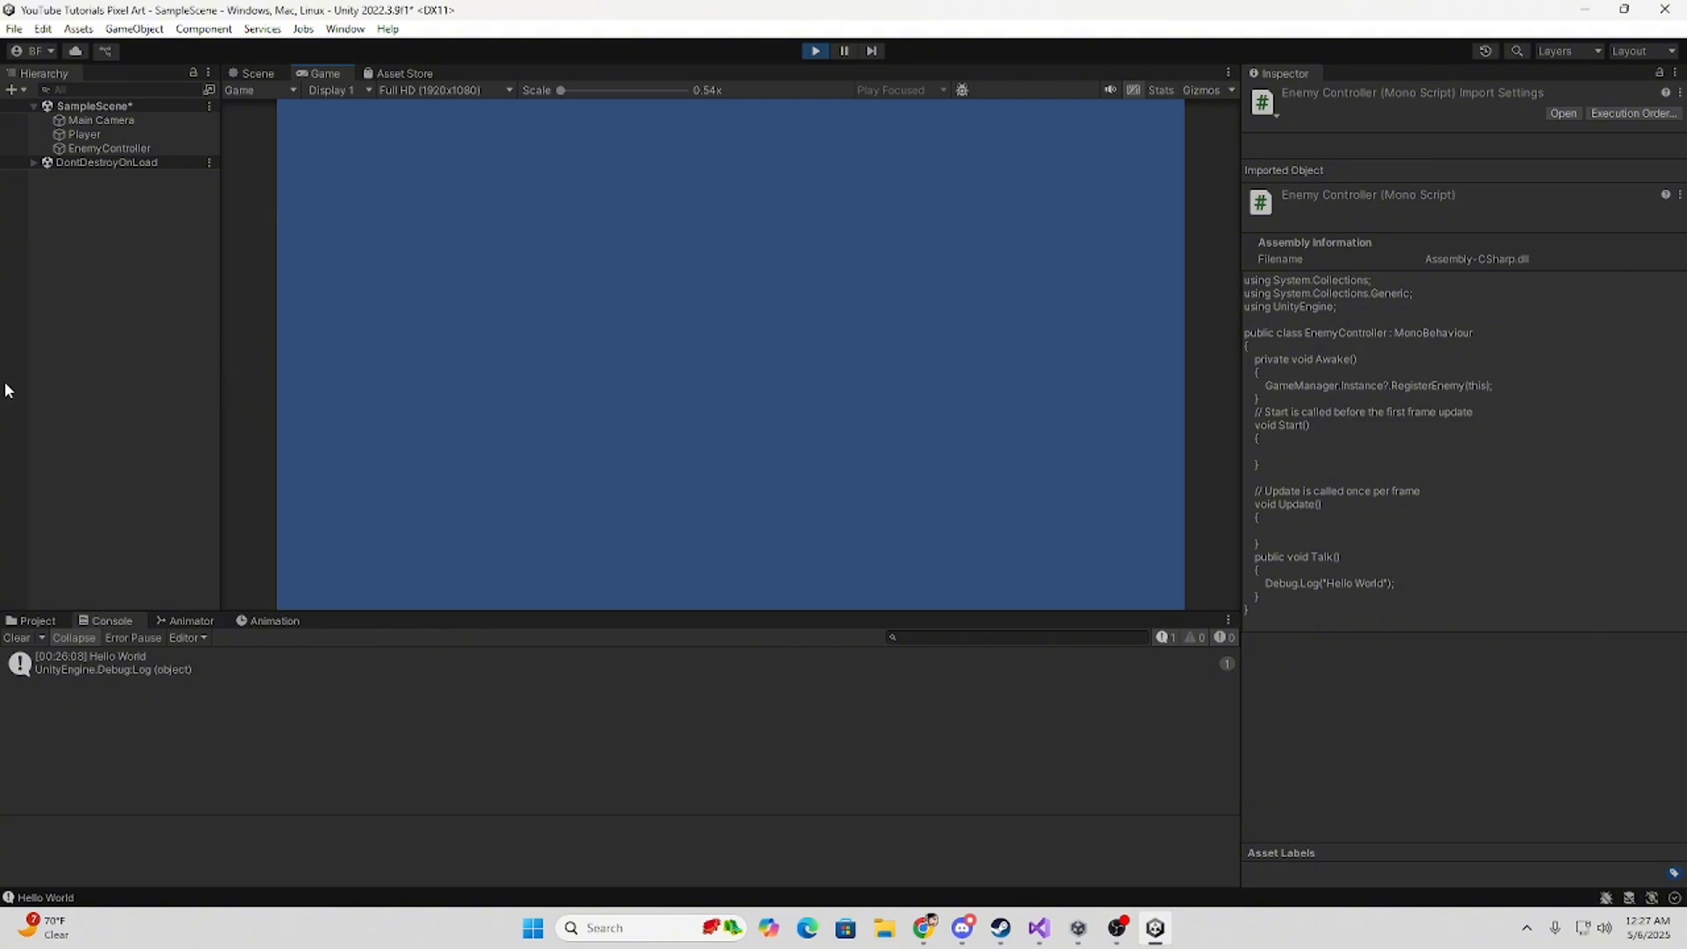